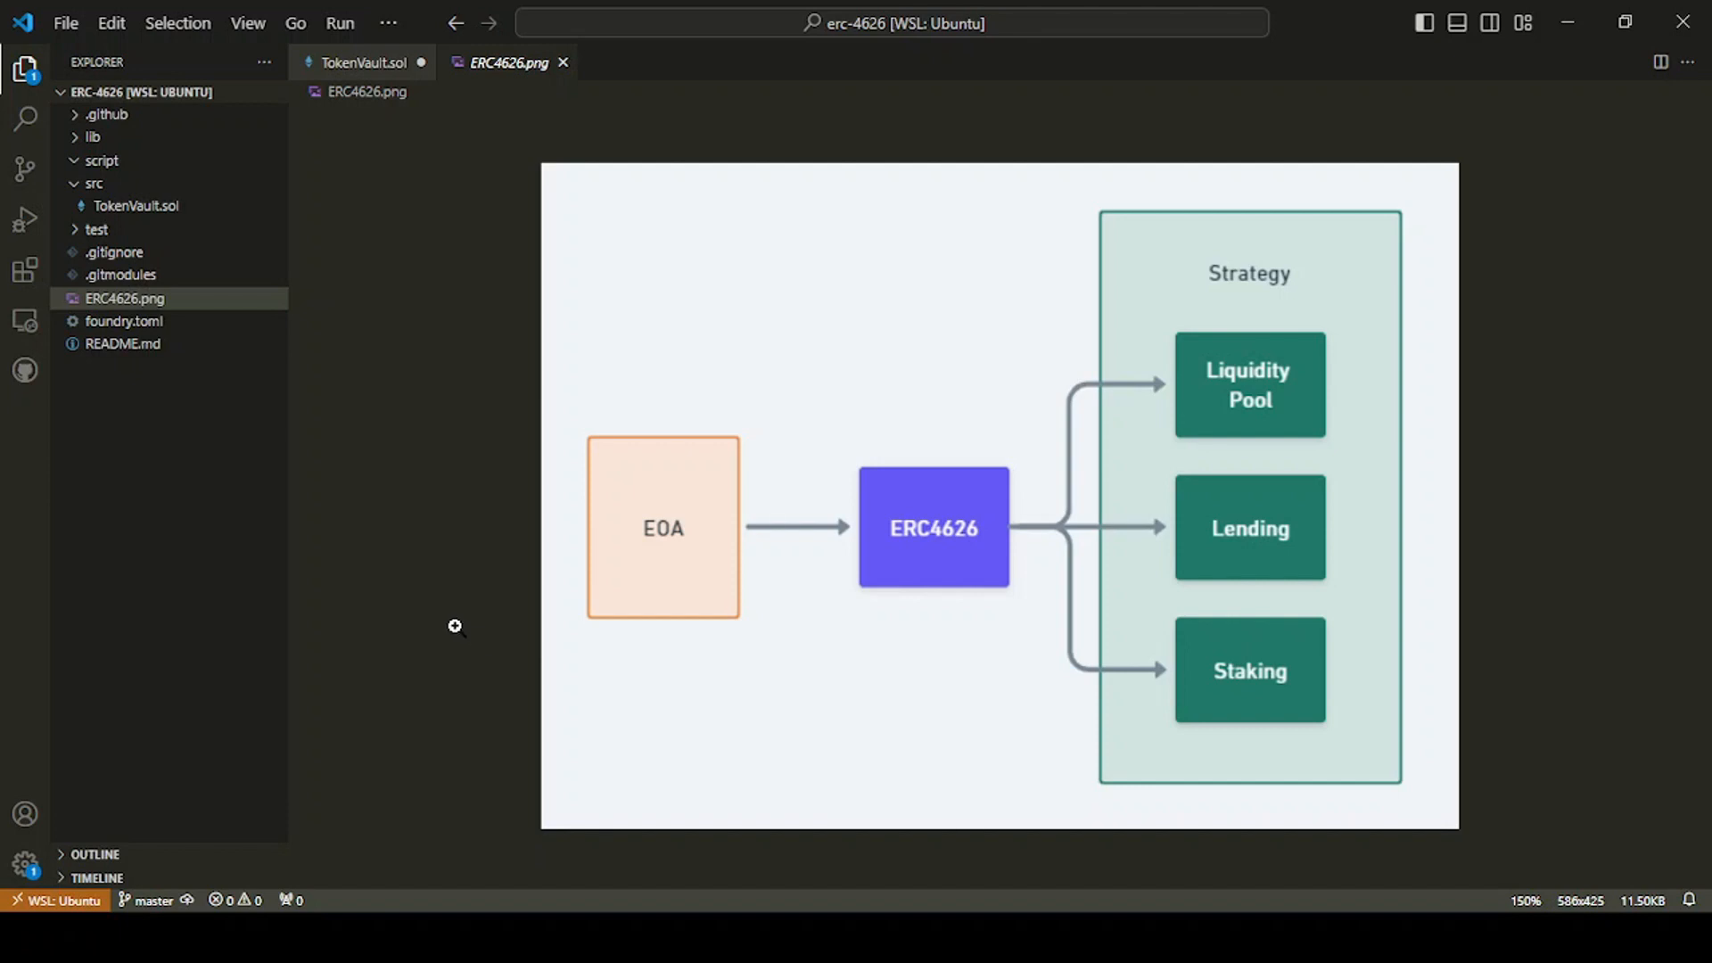
mouse_move(430, 399)
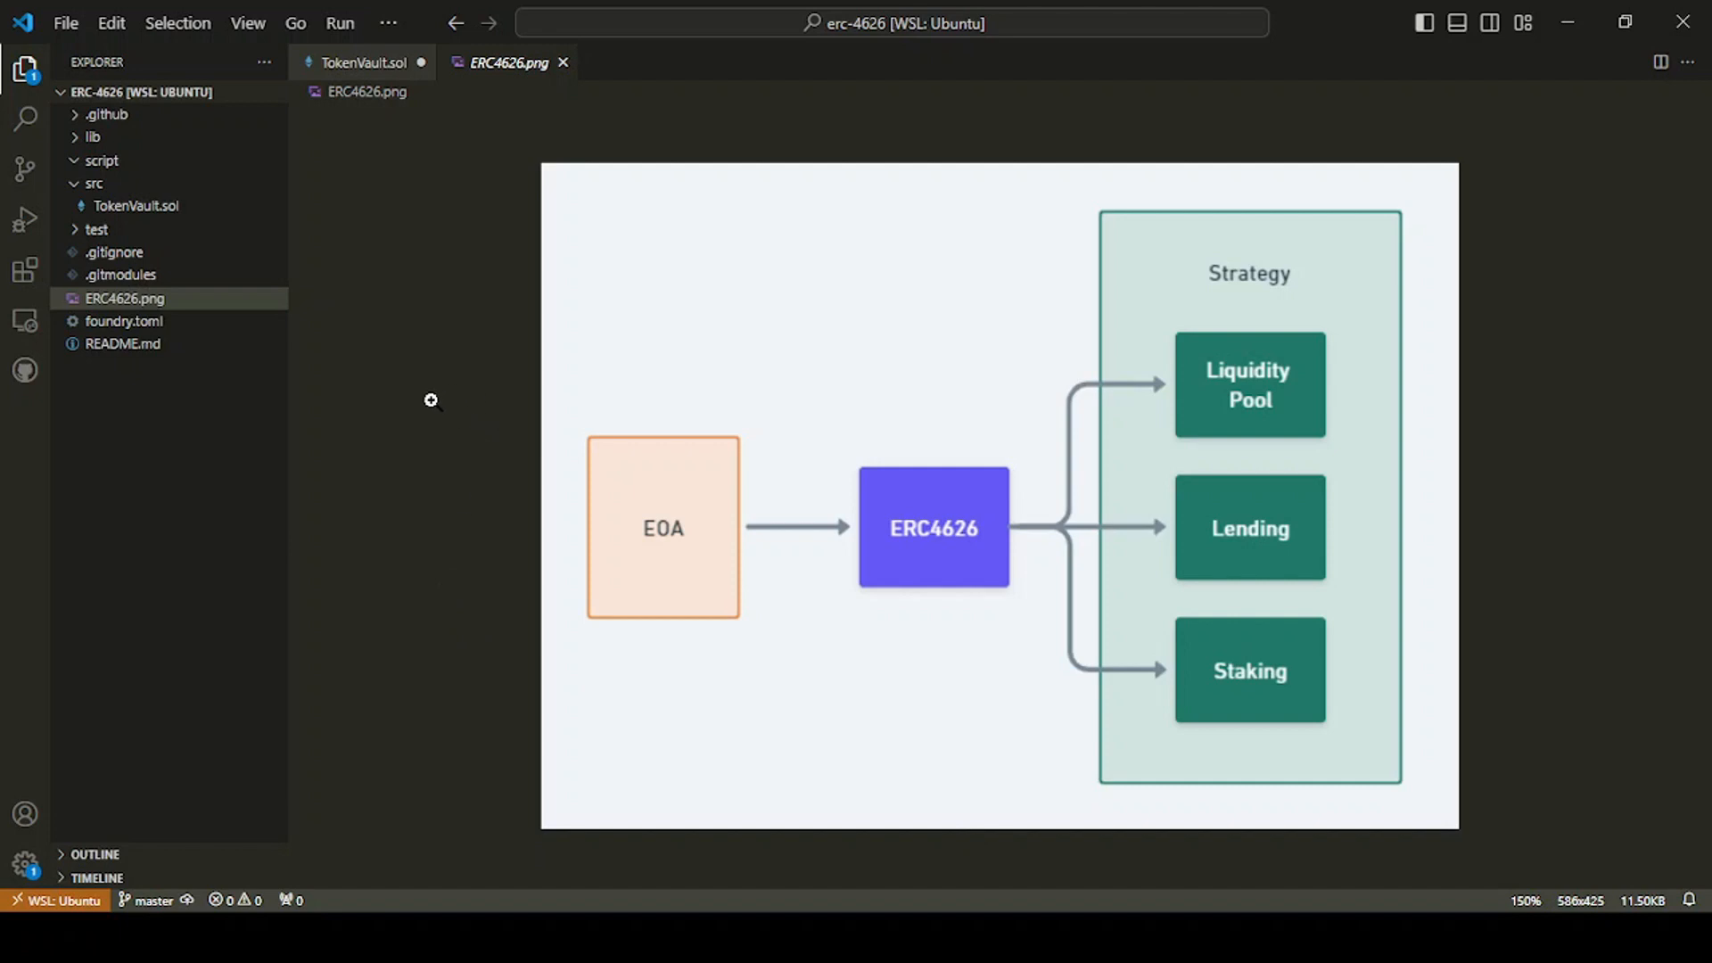
mouse_move(694, 515)
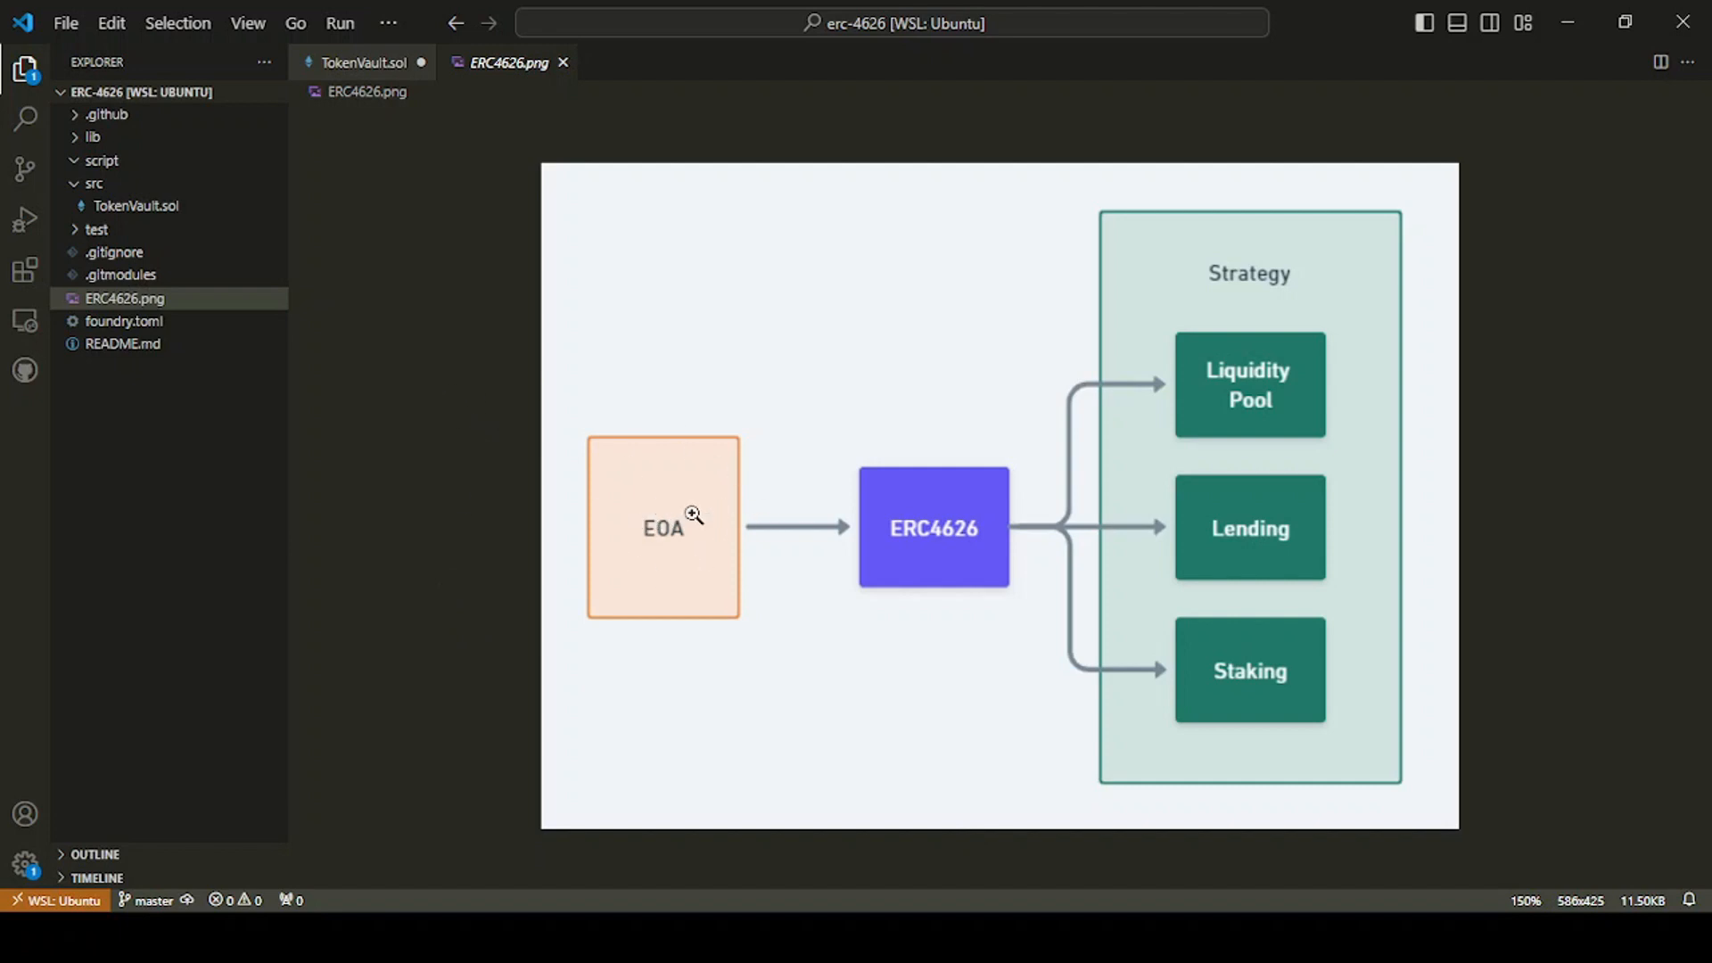
mouse_move(661, 527)
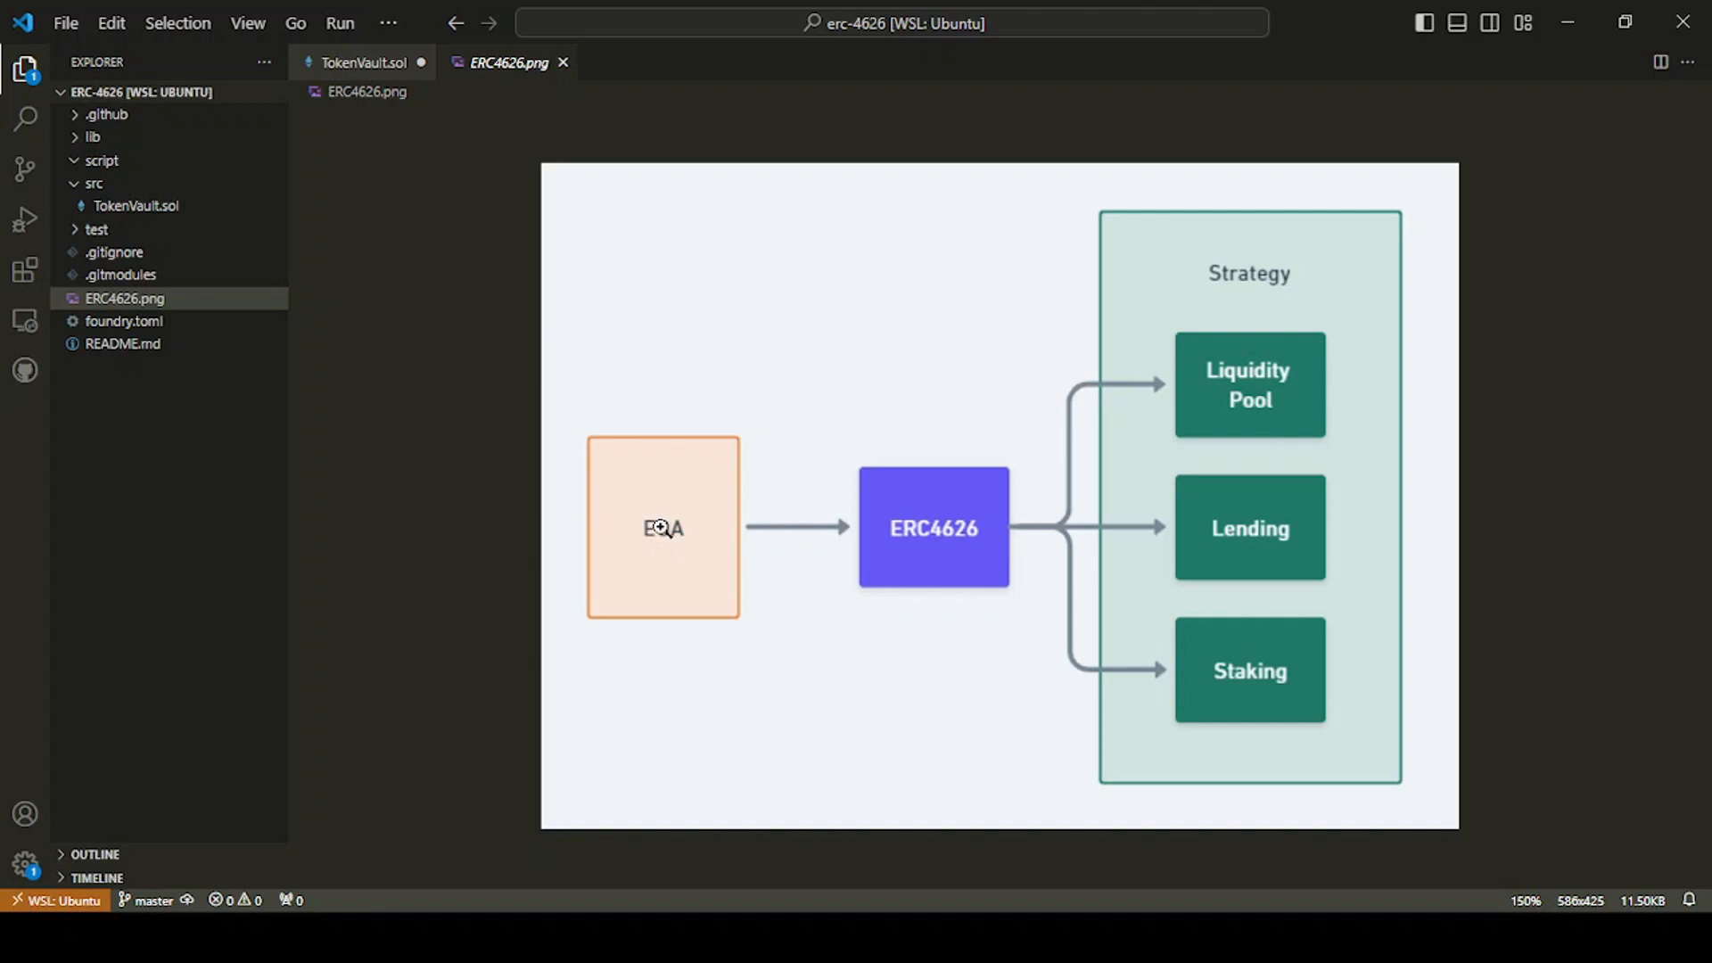
mouse_move(906, 532)
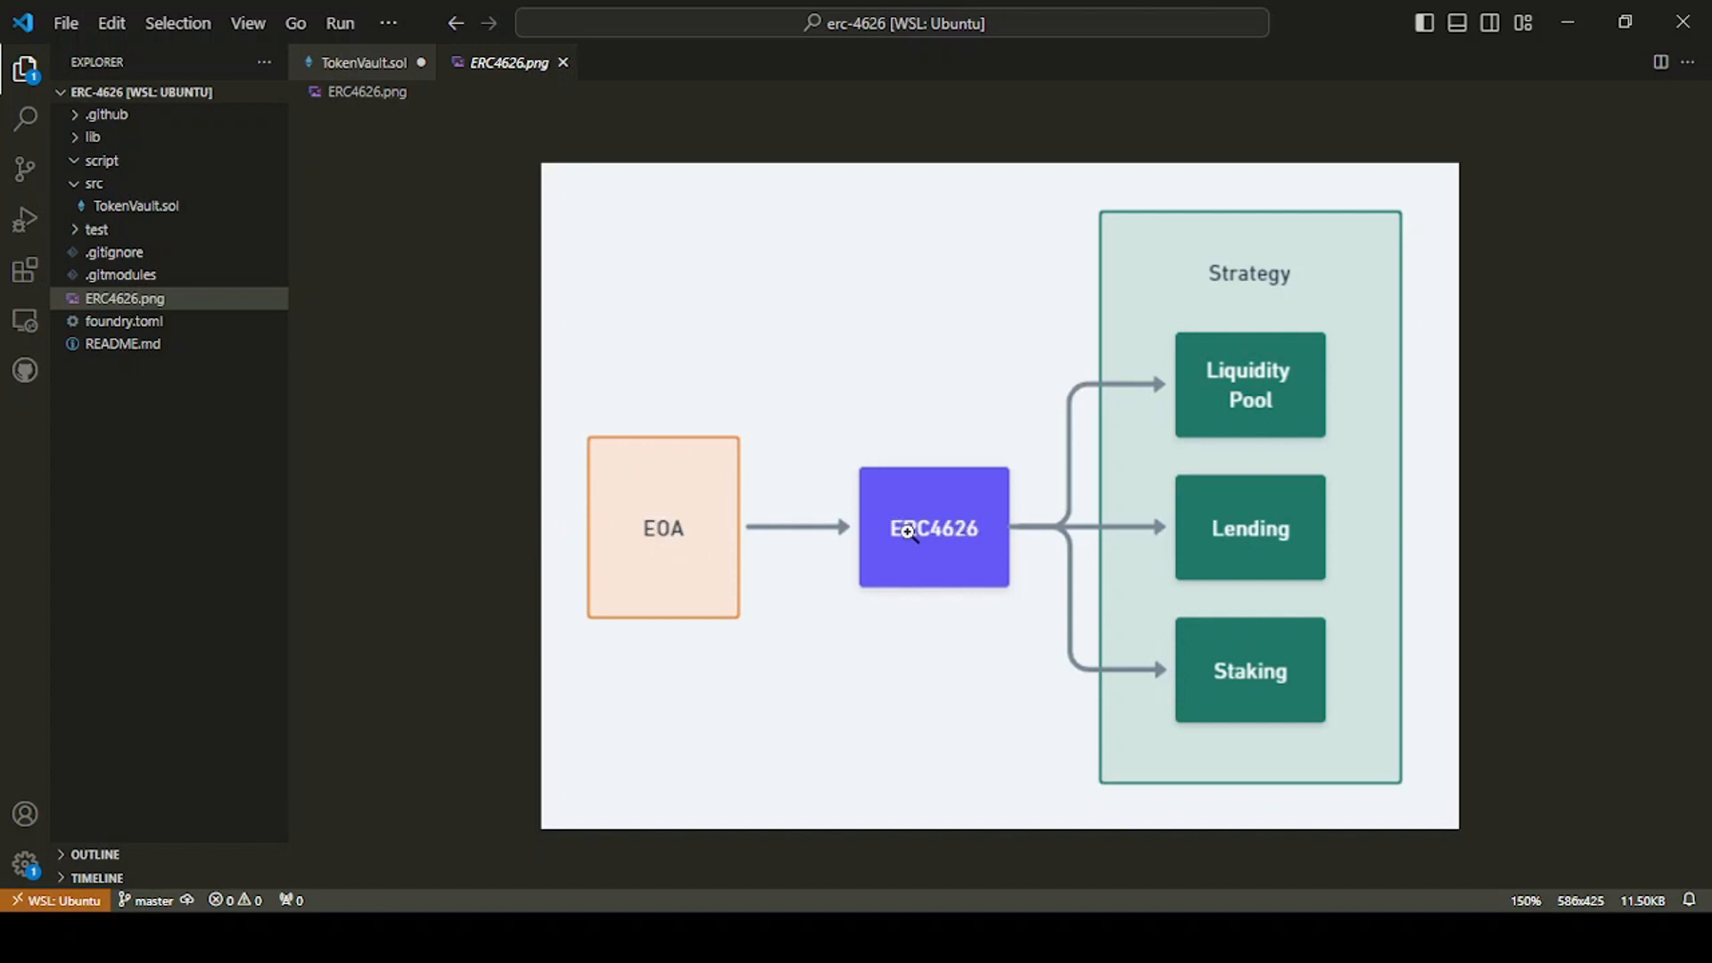
mouse_move(955, 484)
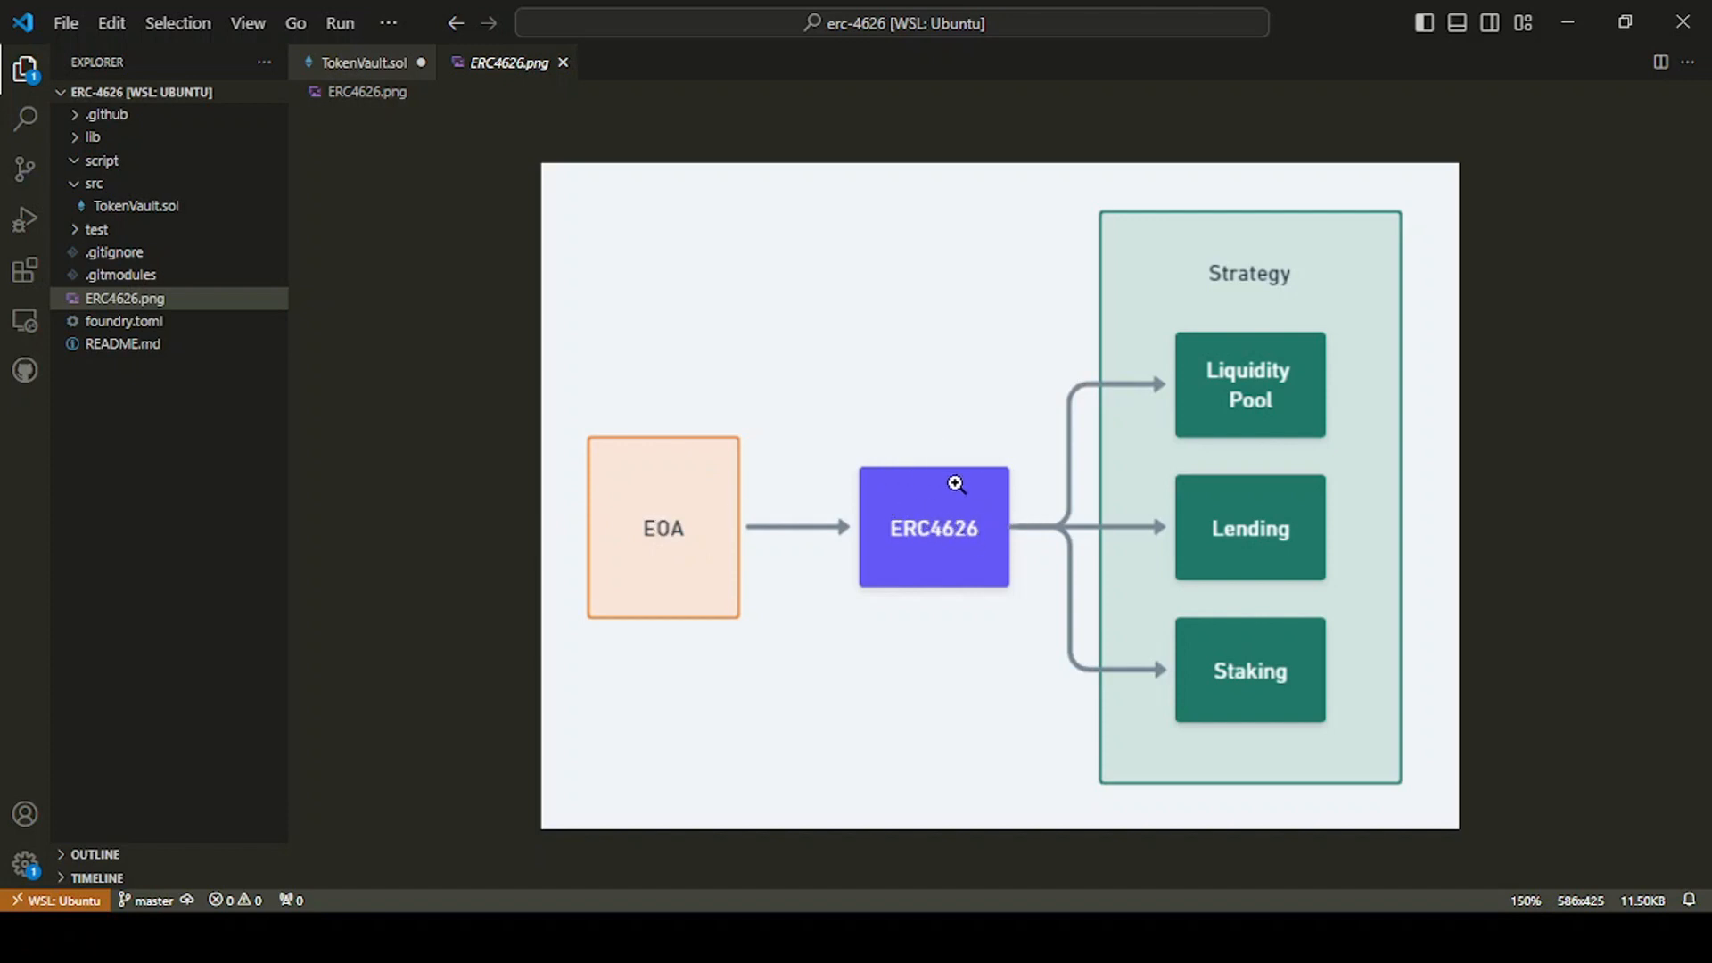
mouse_move(930, 515)
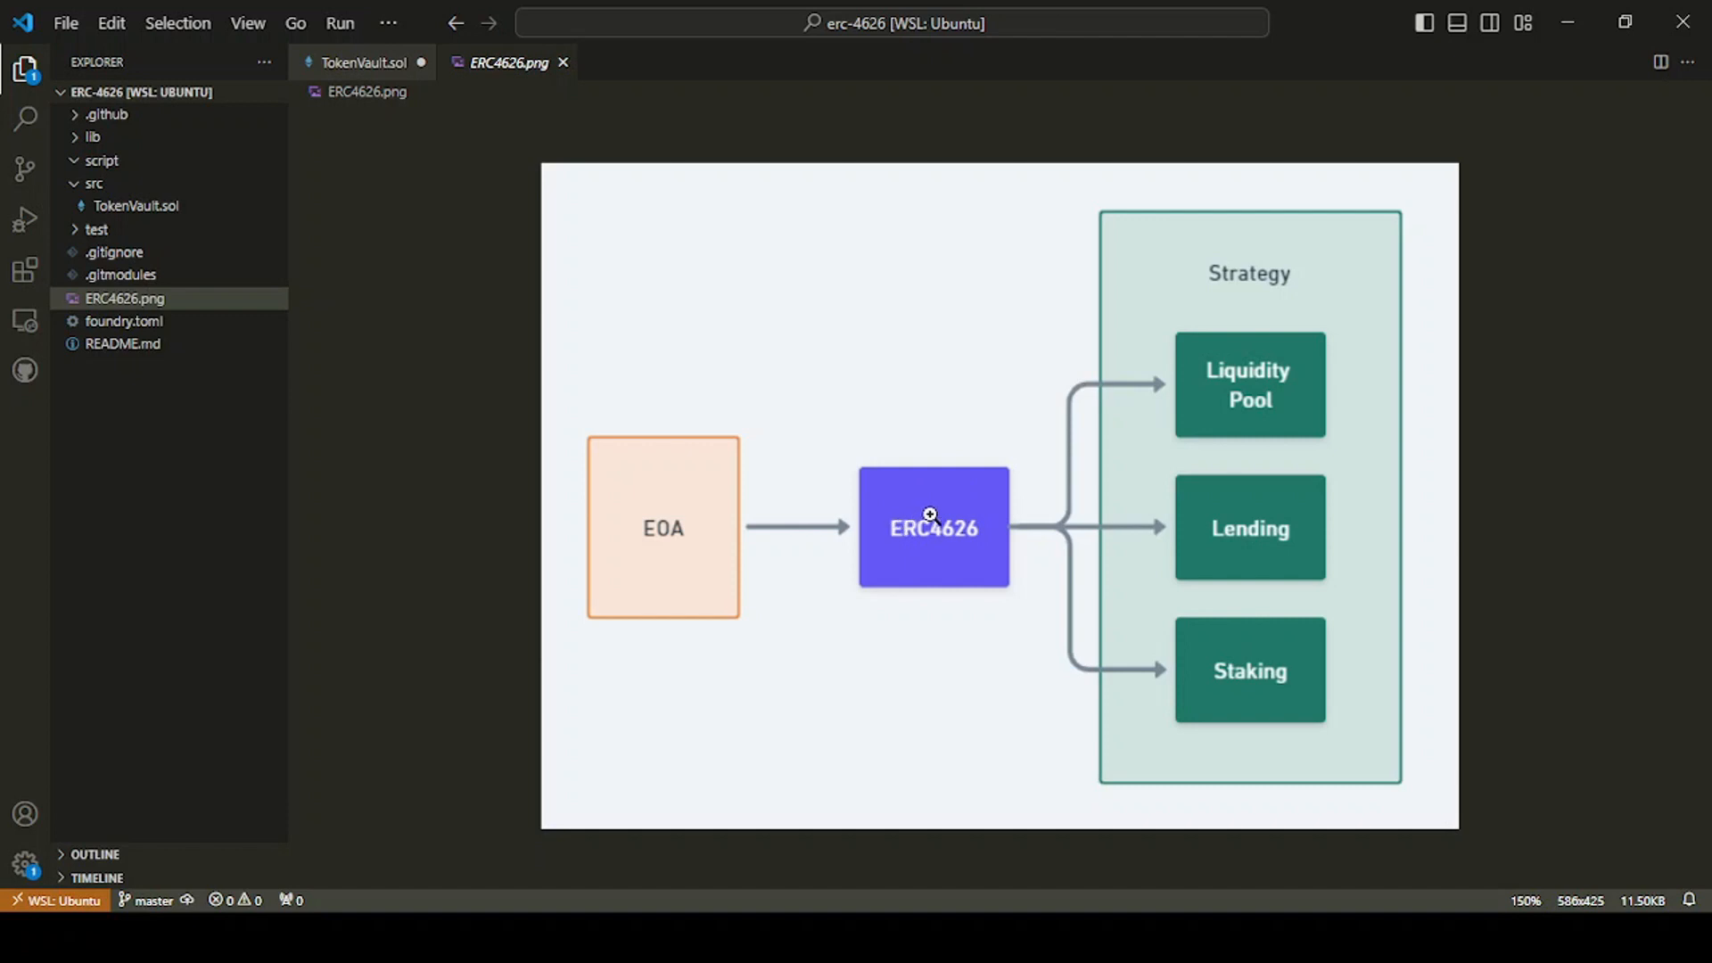
mouse_move(913, 537)
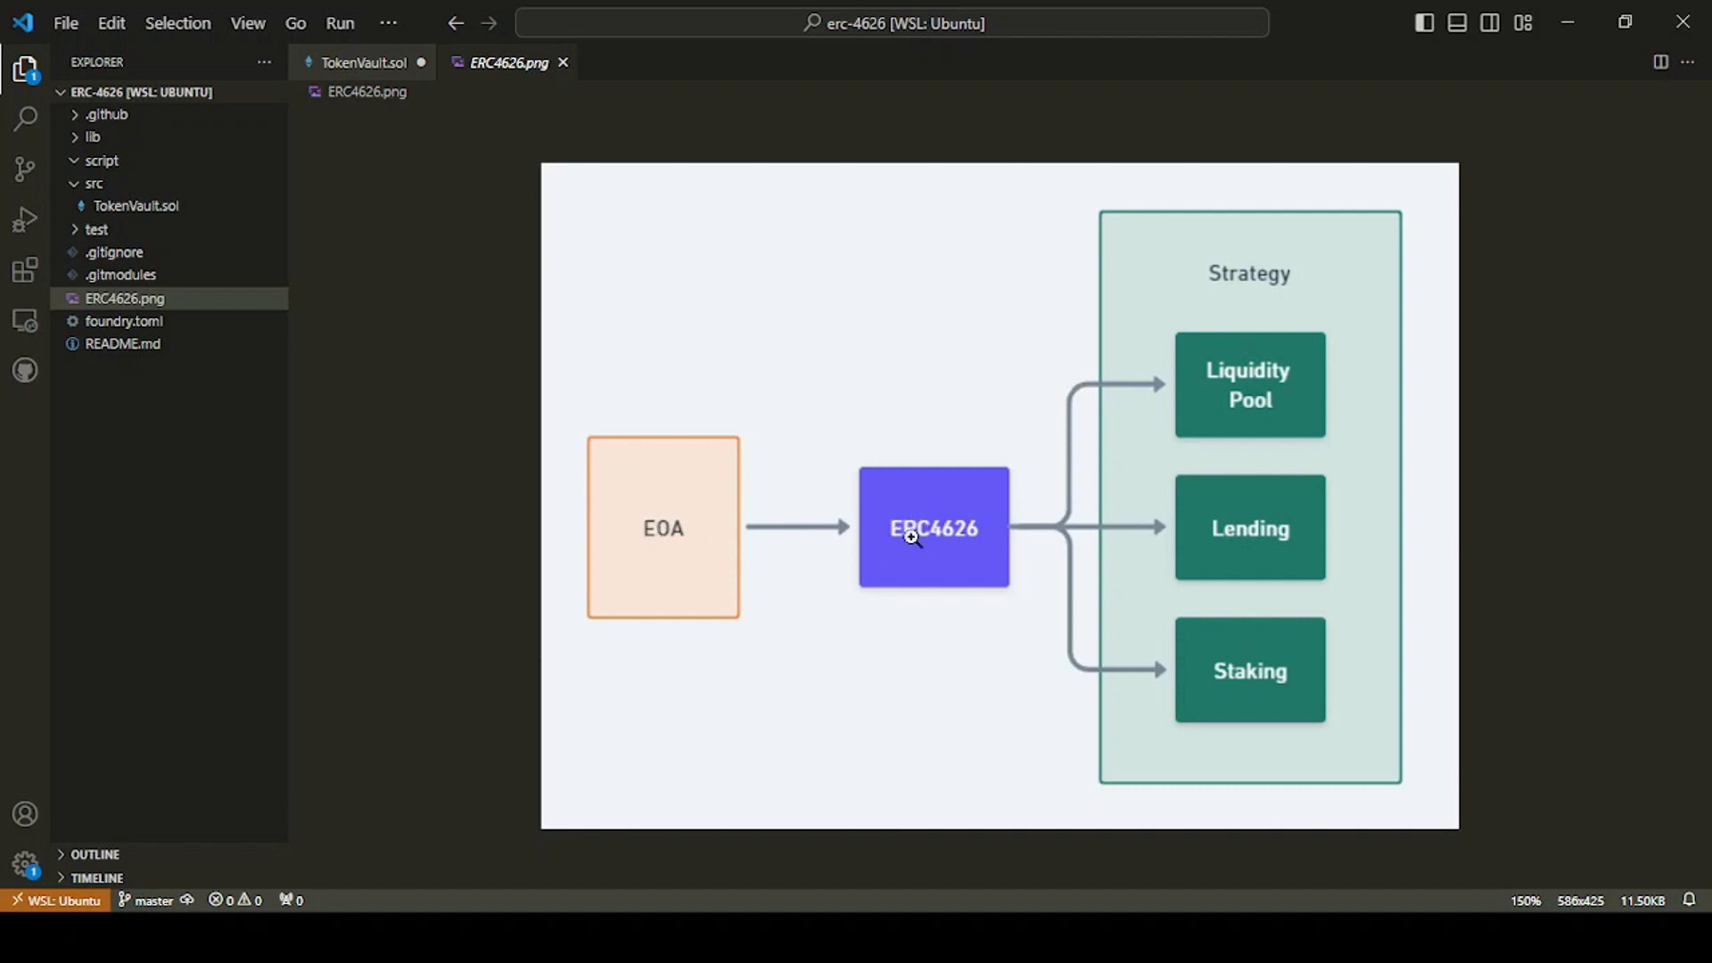
mouse_move(933, 556)
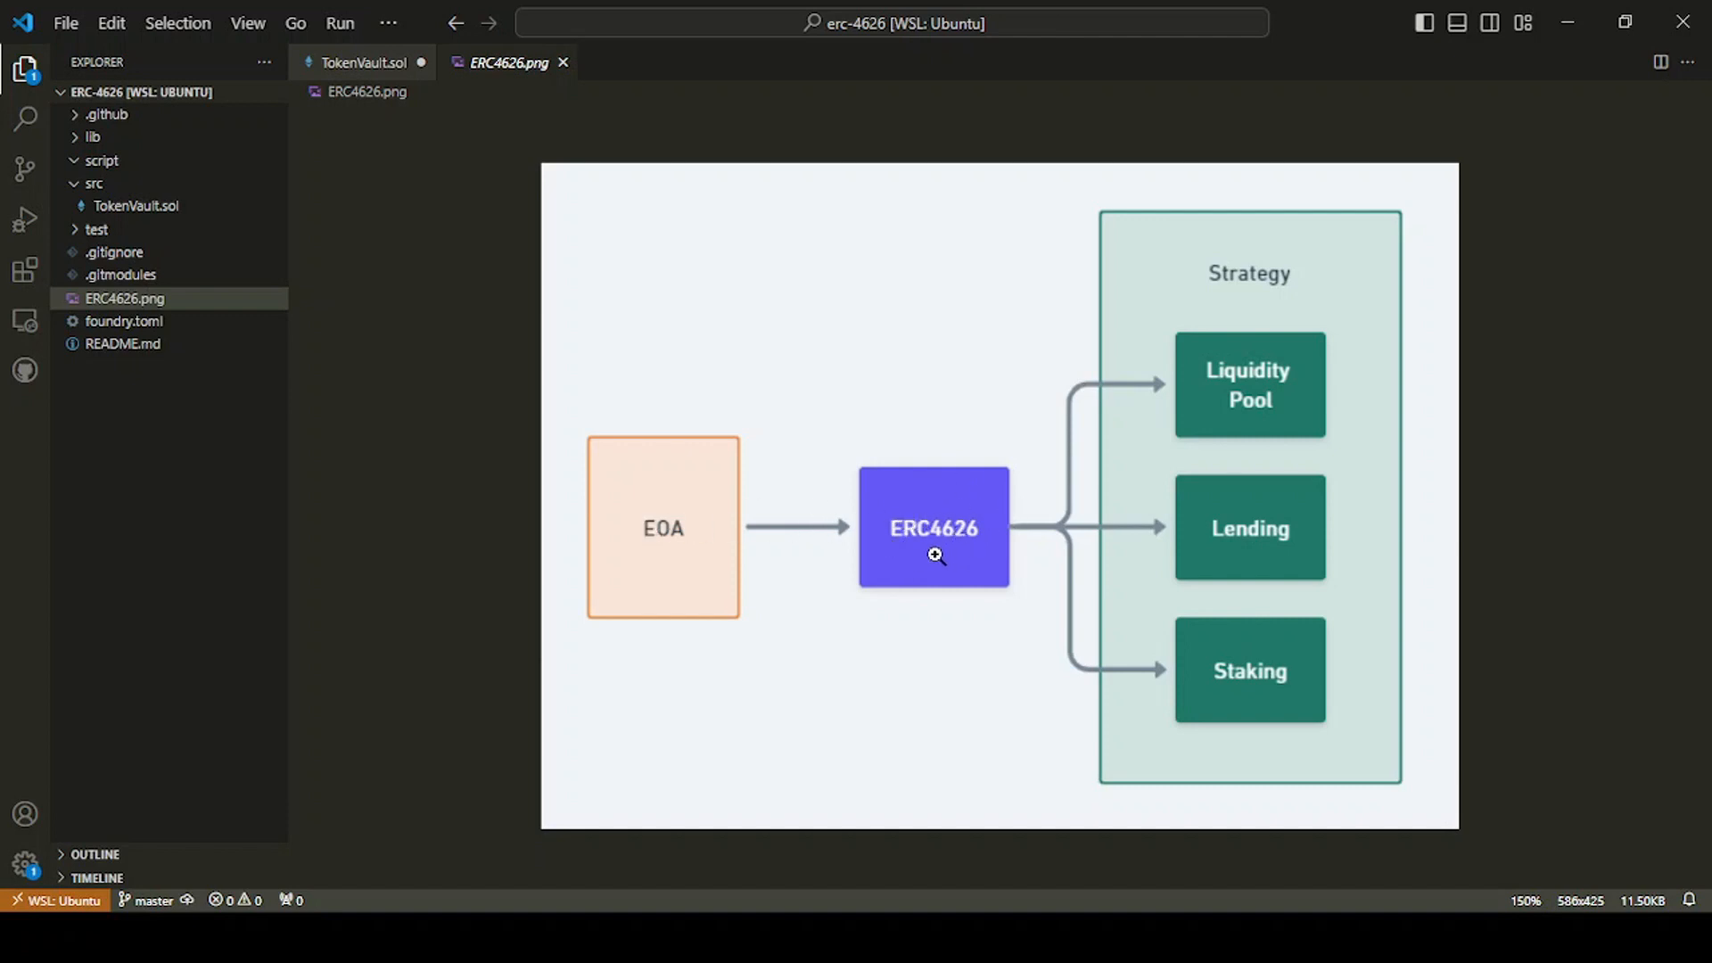
mouse_move(870, 354)
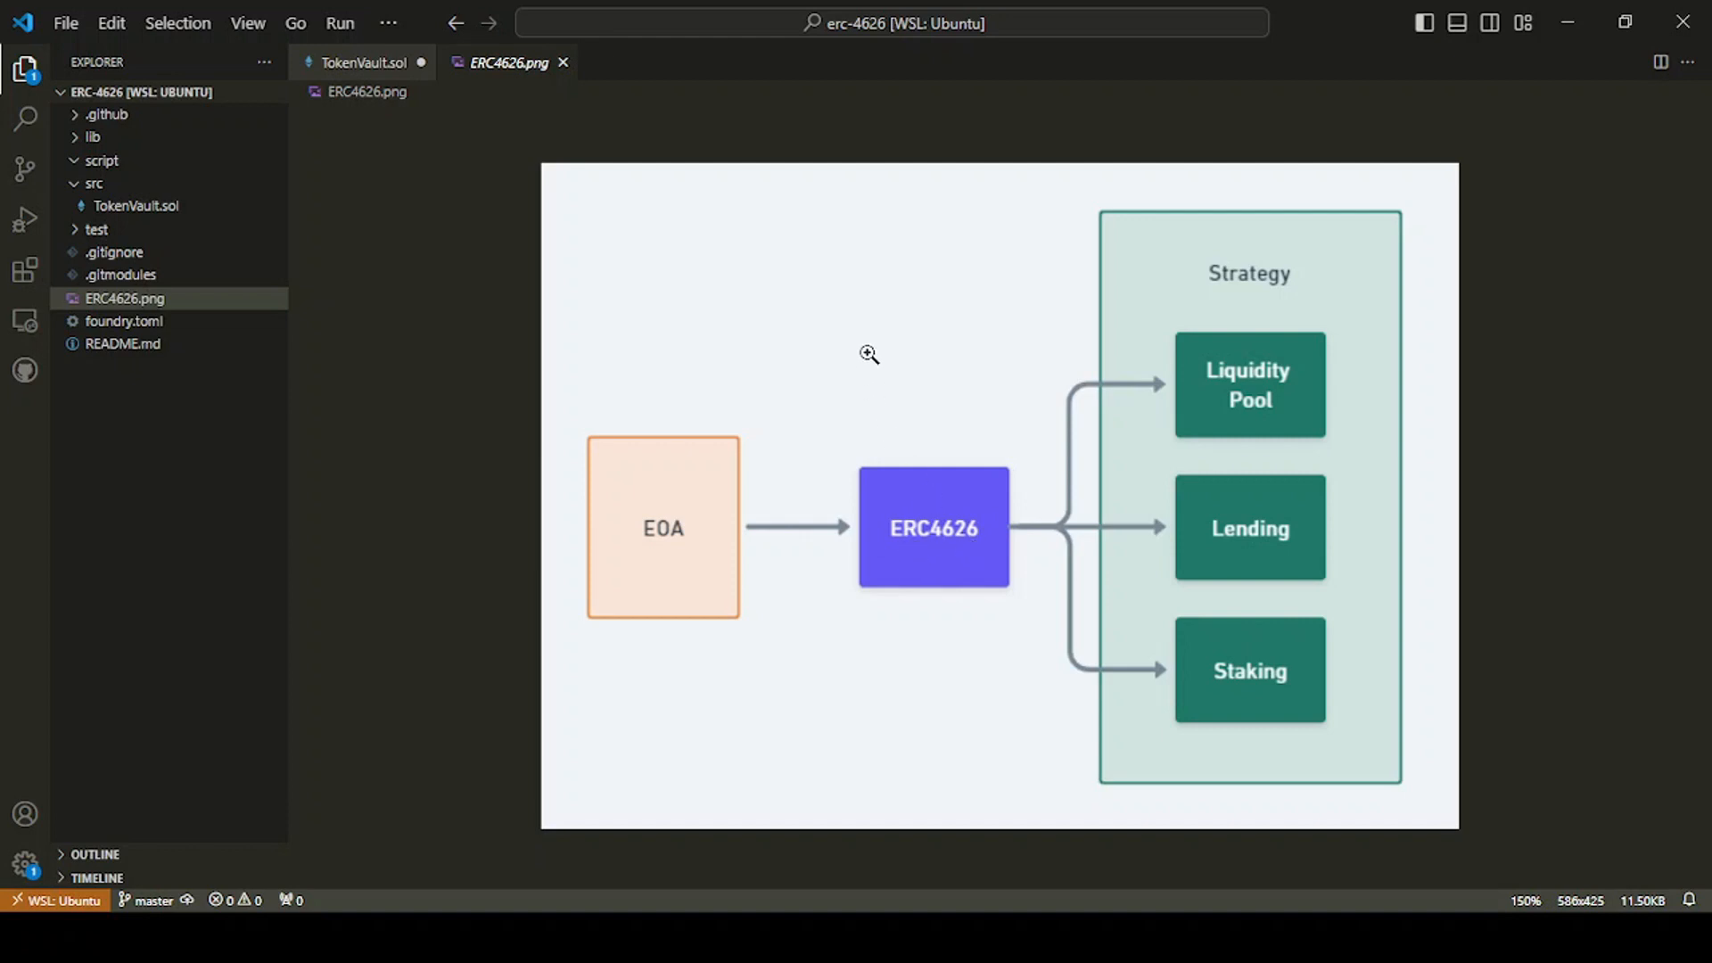
mouse_move(961, 503)
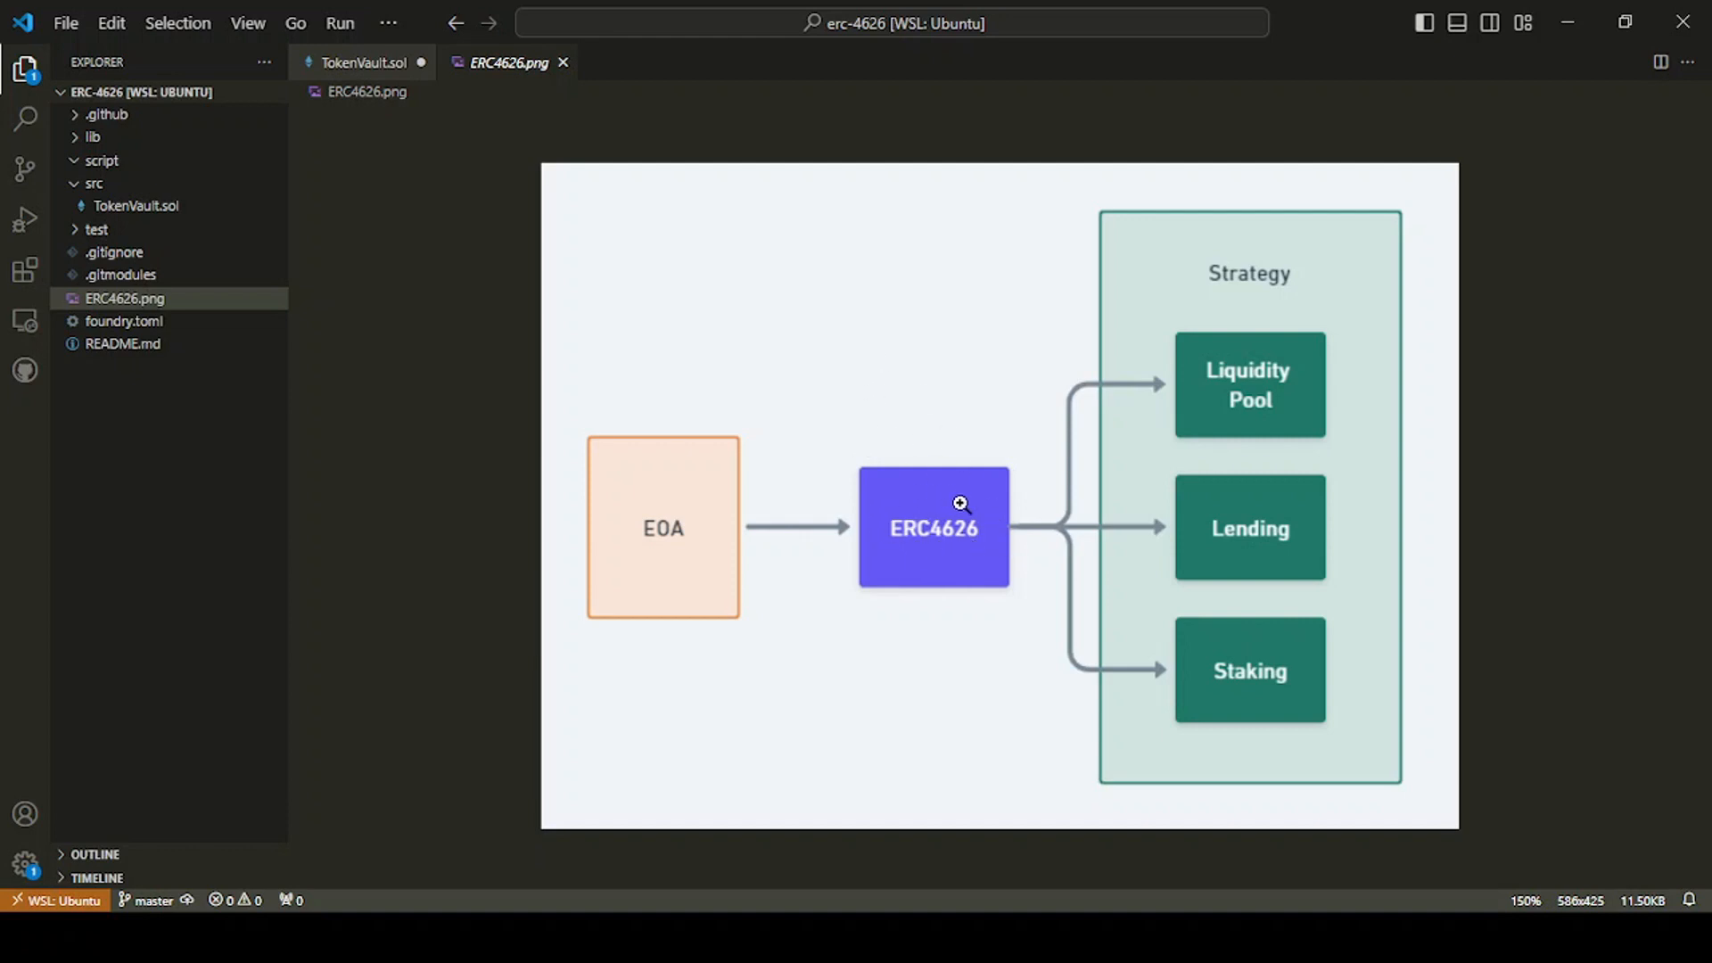
mouse_move(978, 543)
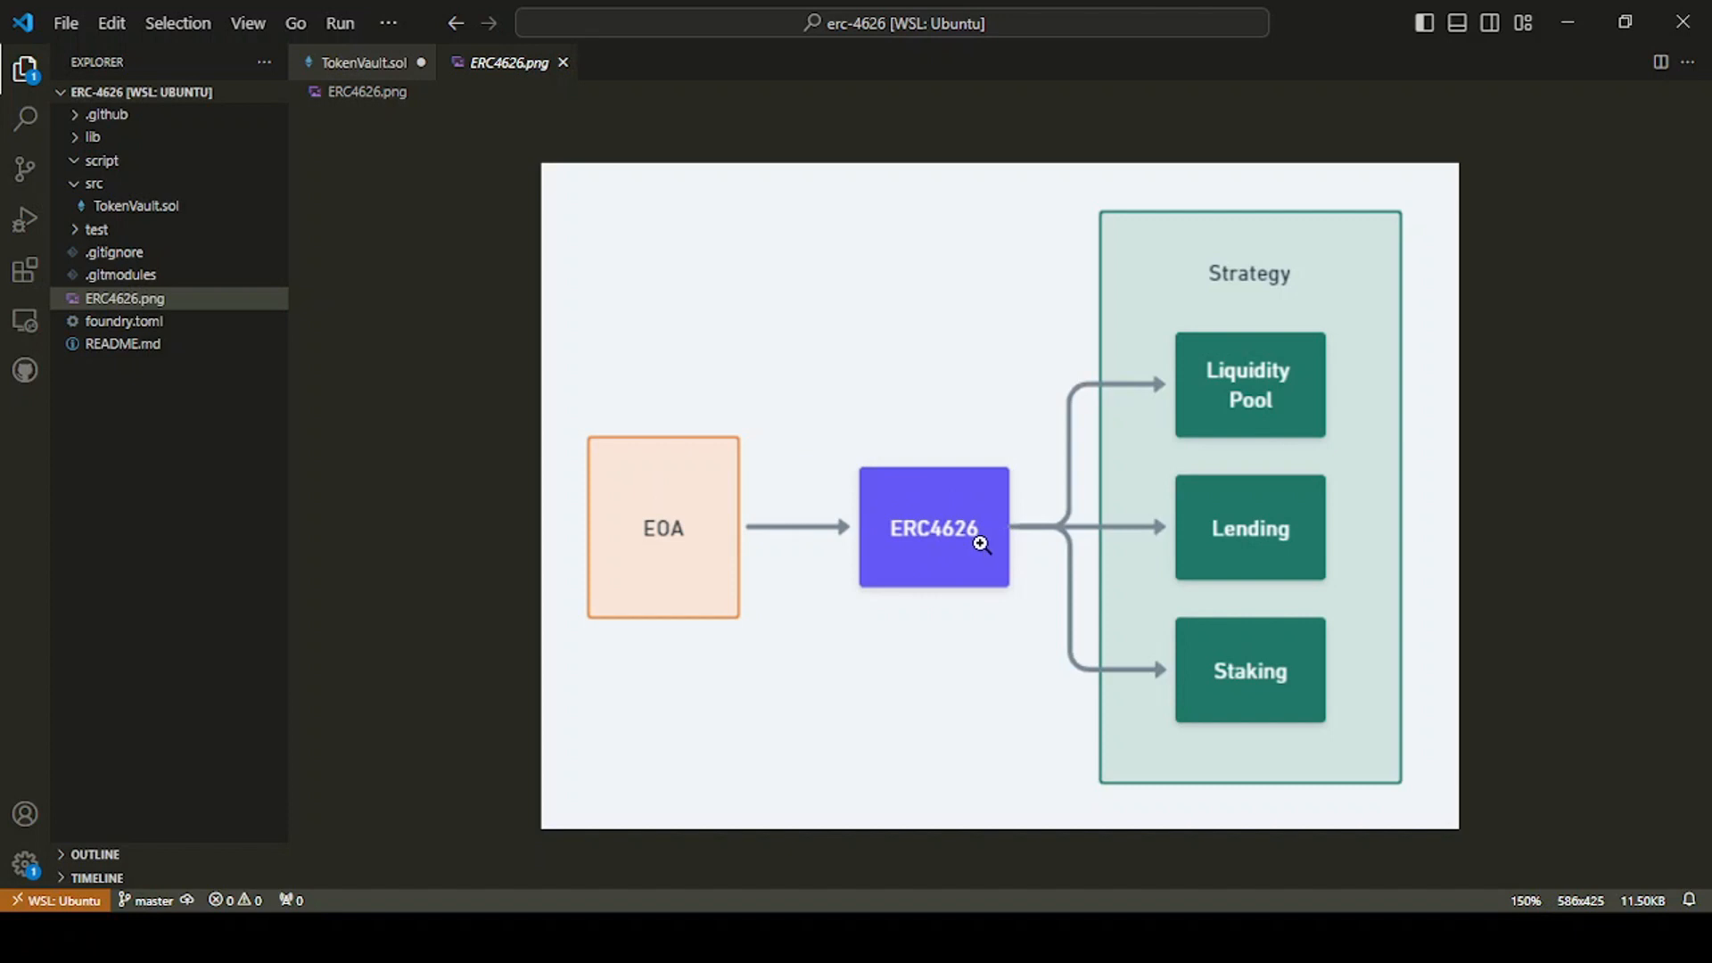
mouse_move(647, 503)
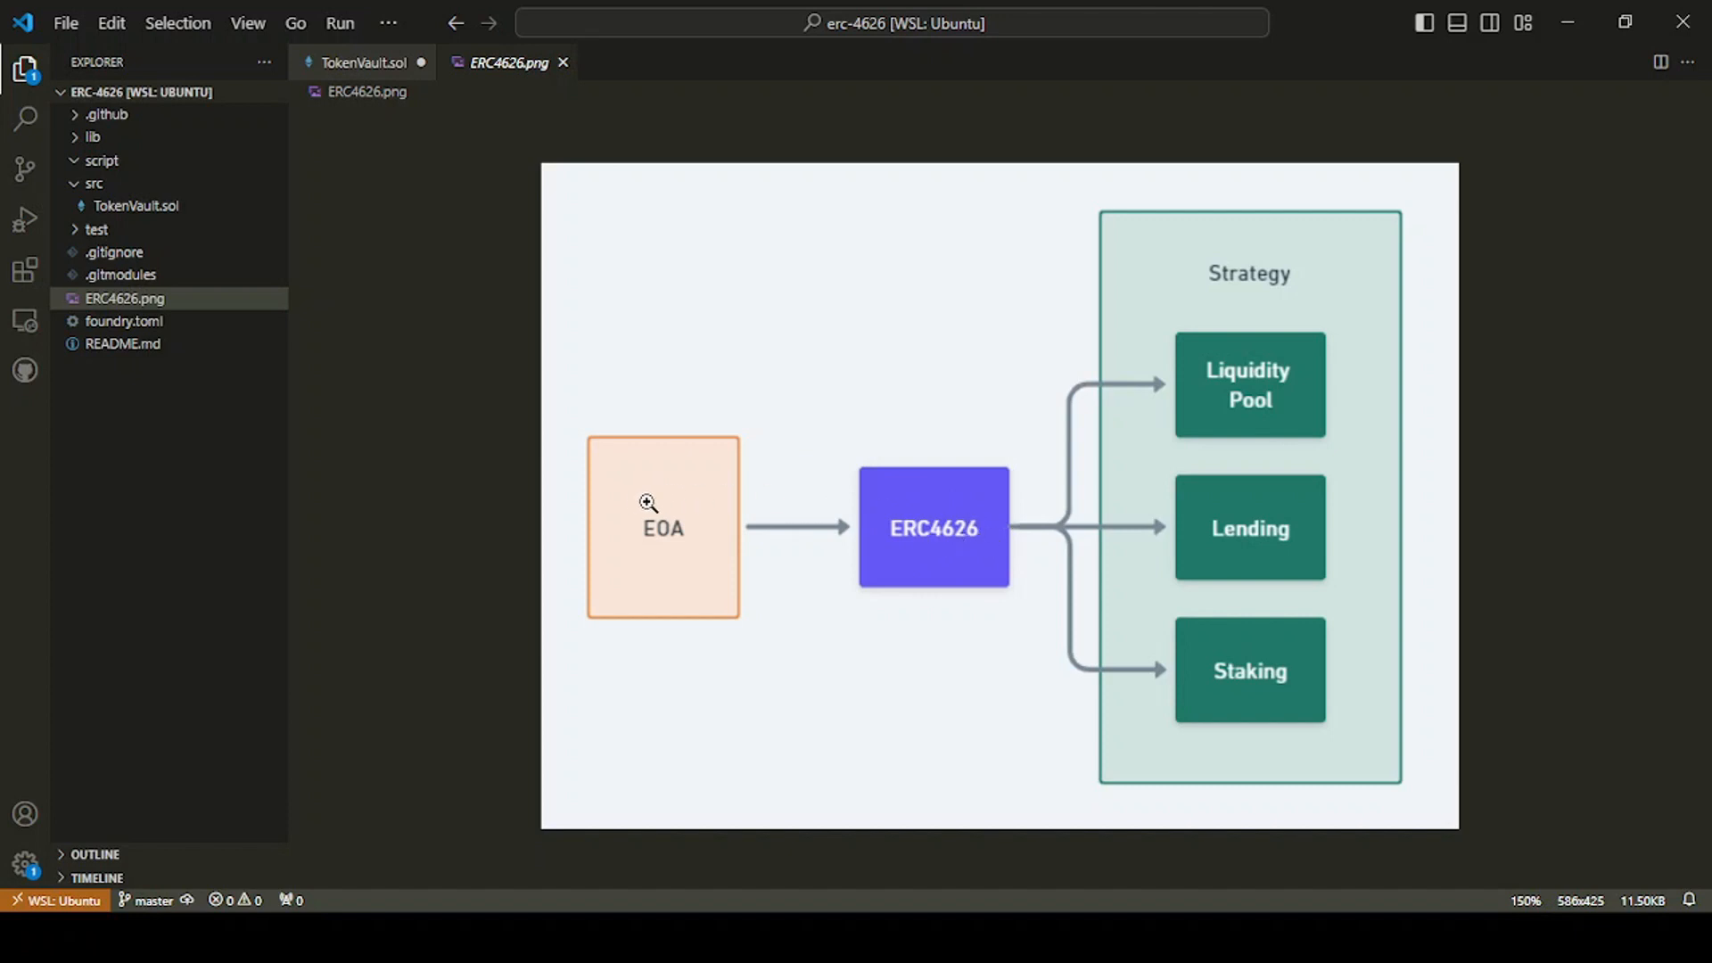
mouse_move(719, 526)
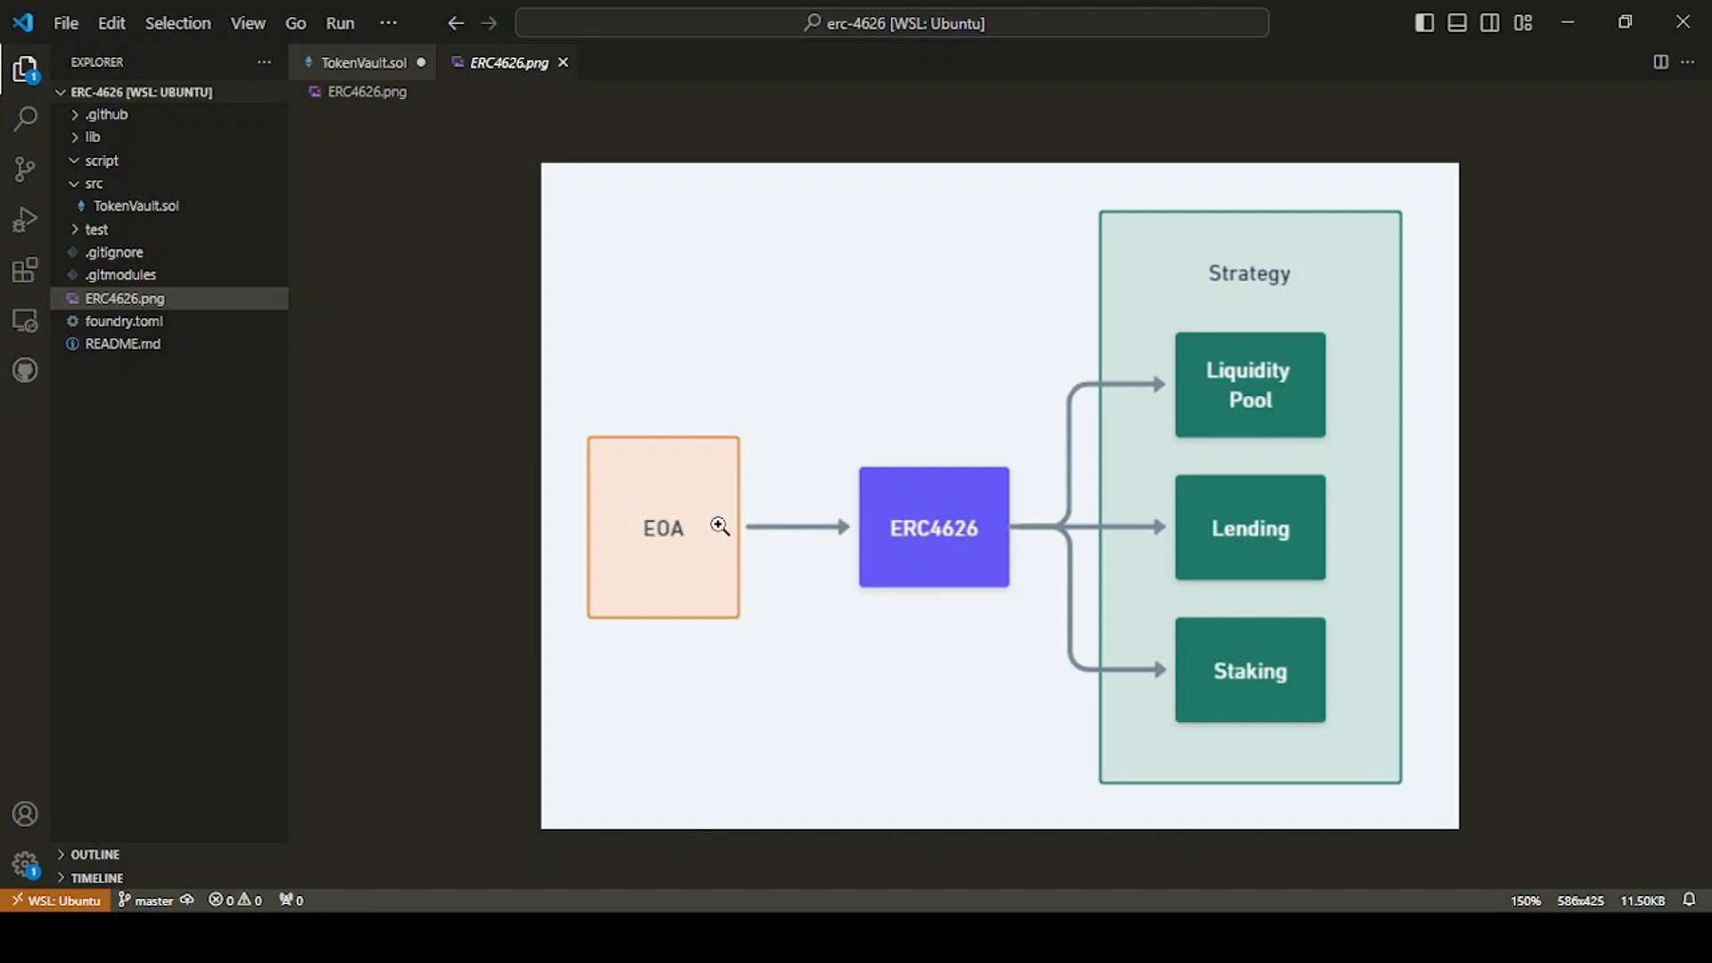
mouse_move(856, 516)
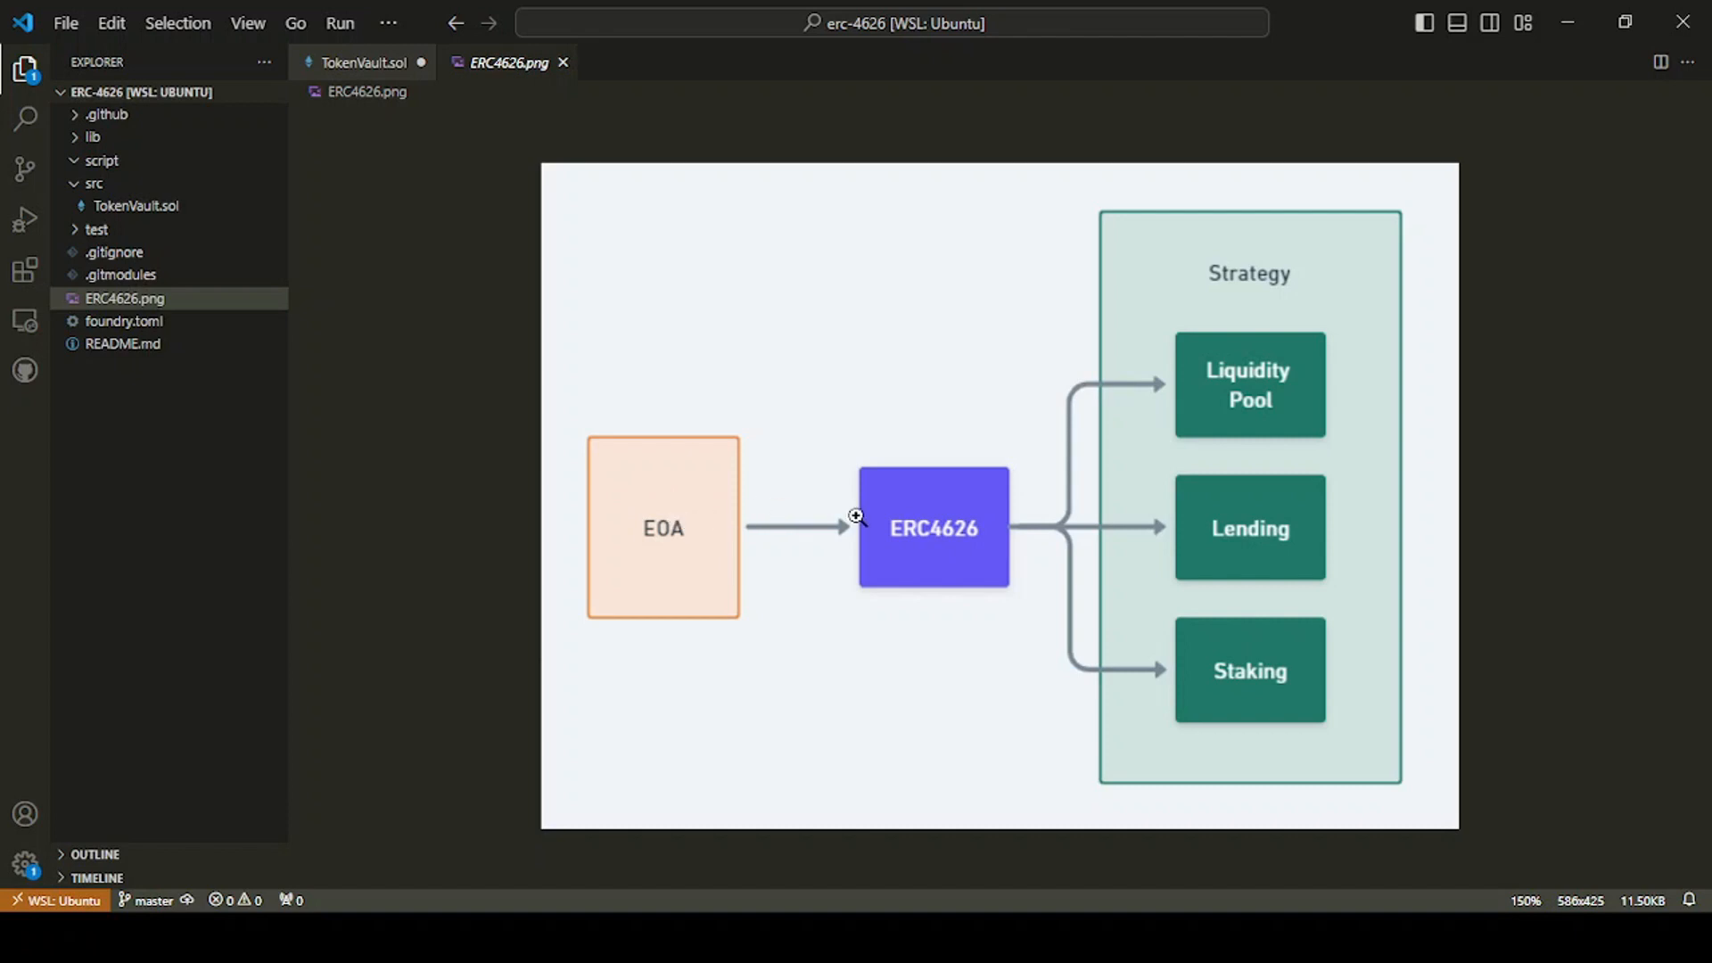
mouse_move(906, 557)
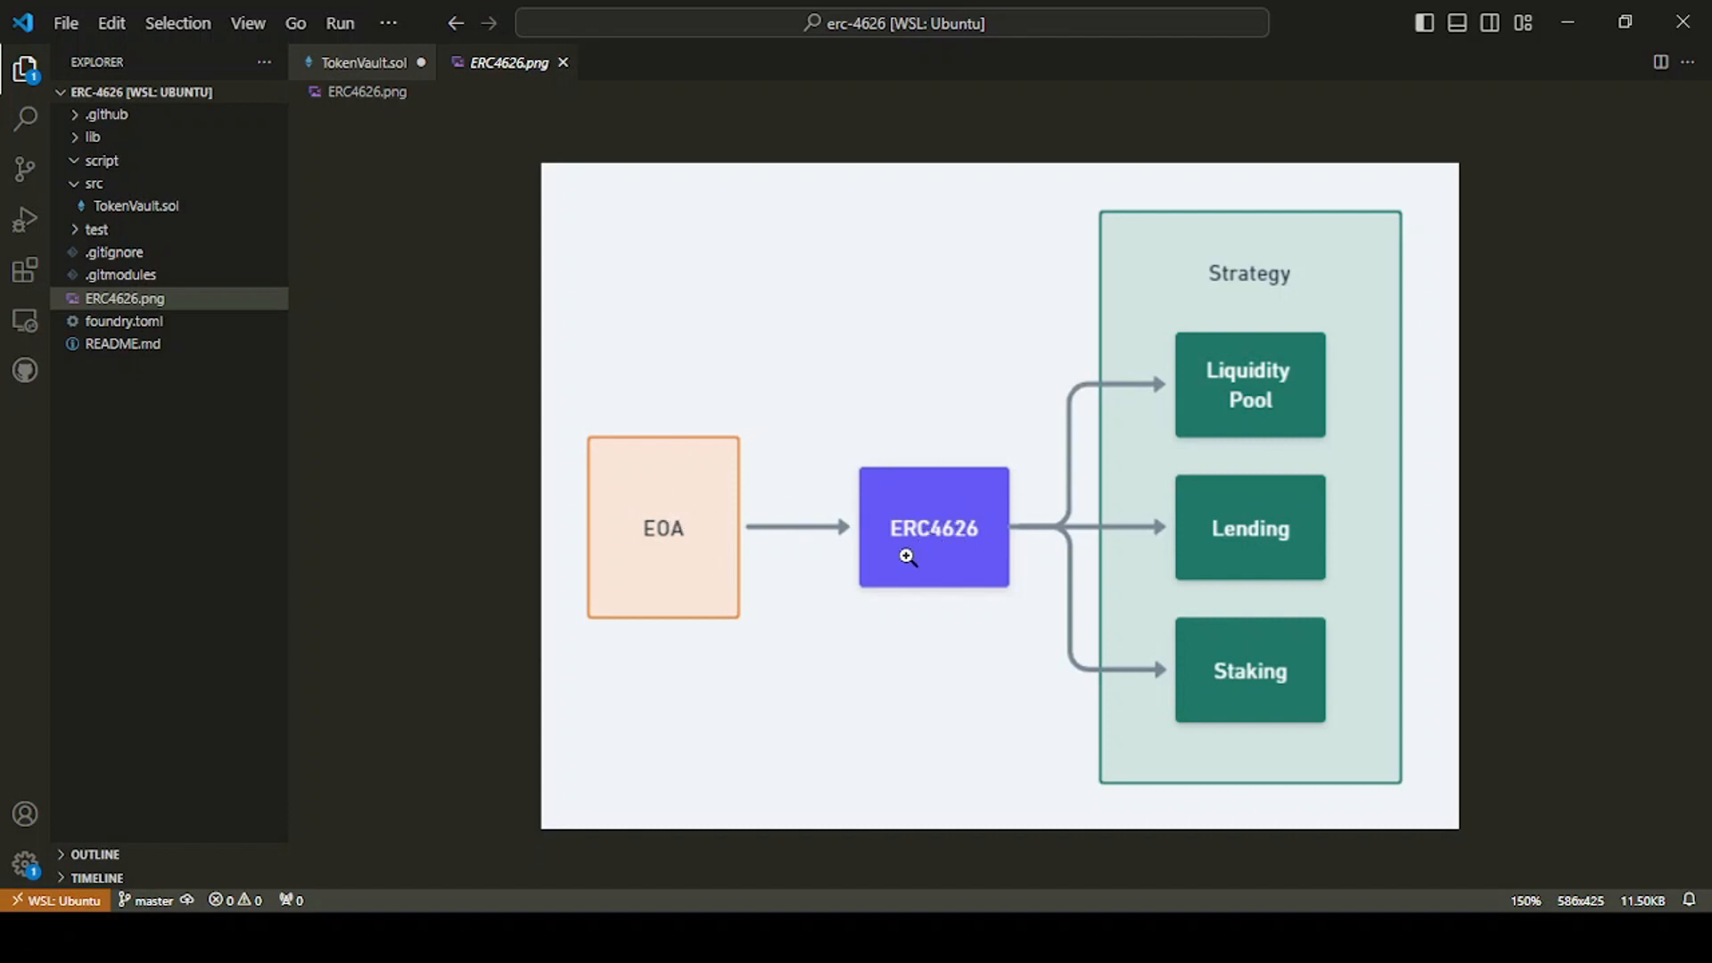
mouse_move(865, 568)
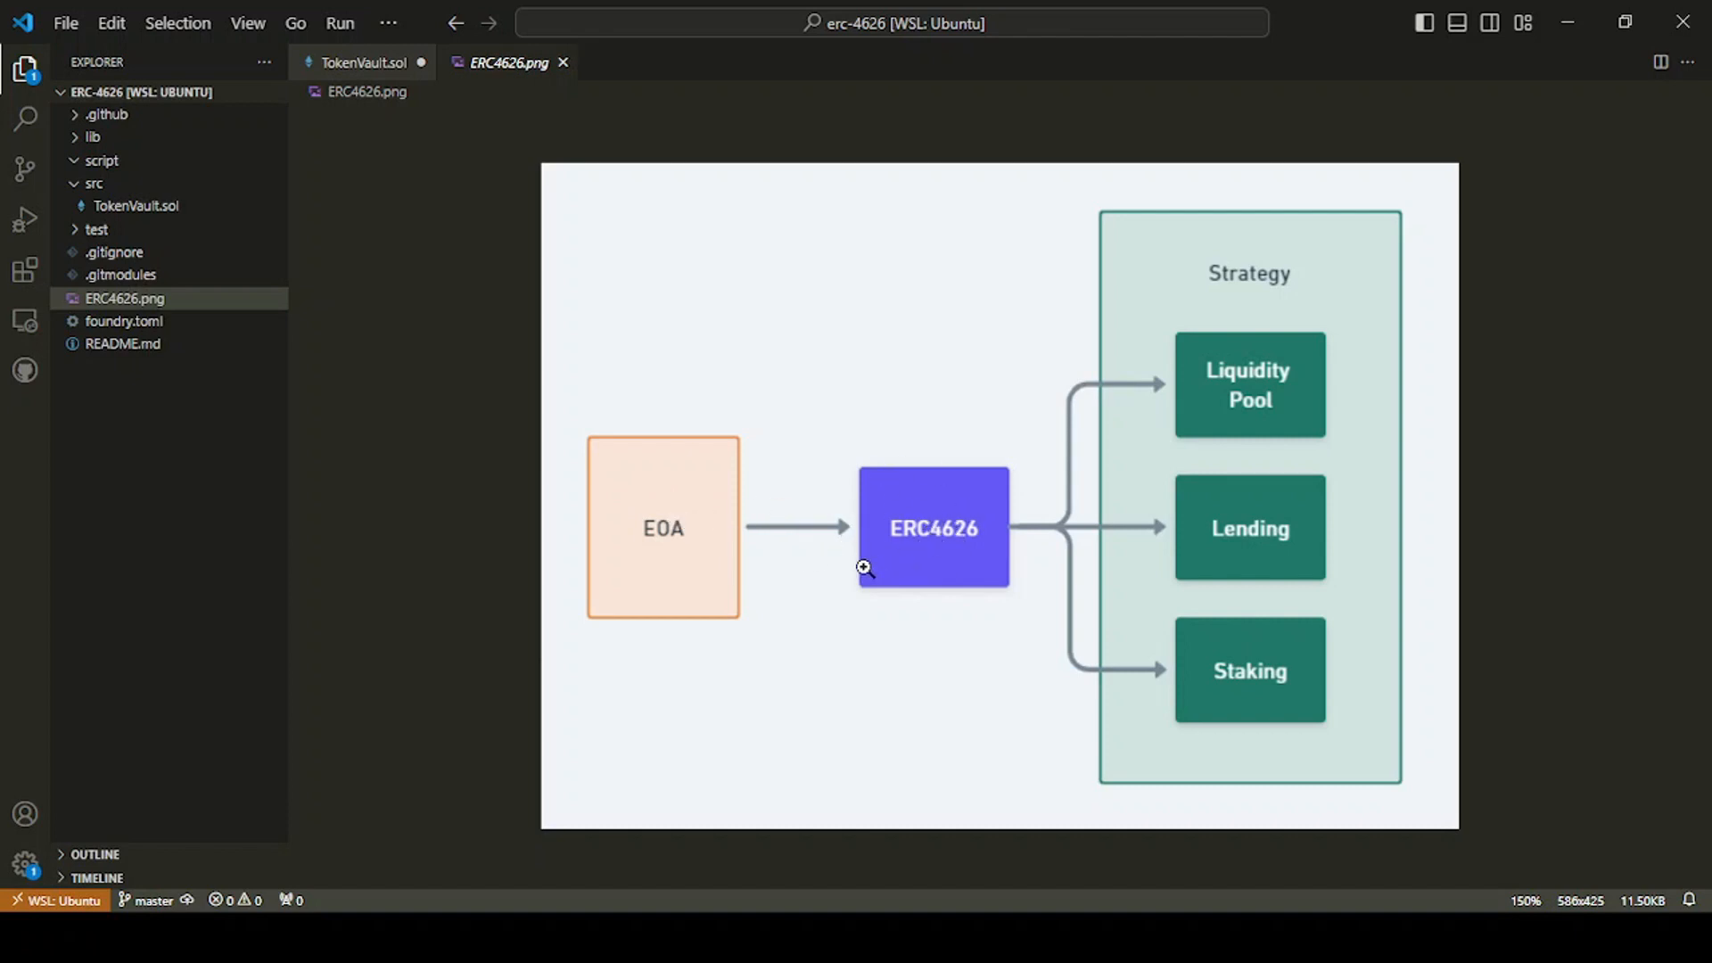
mouse_move(808, 573)
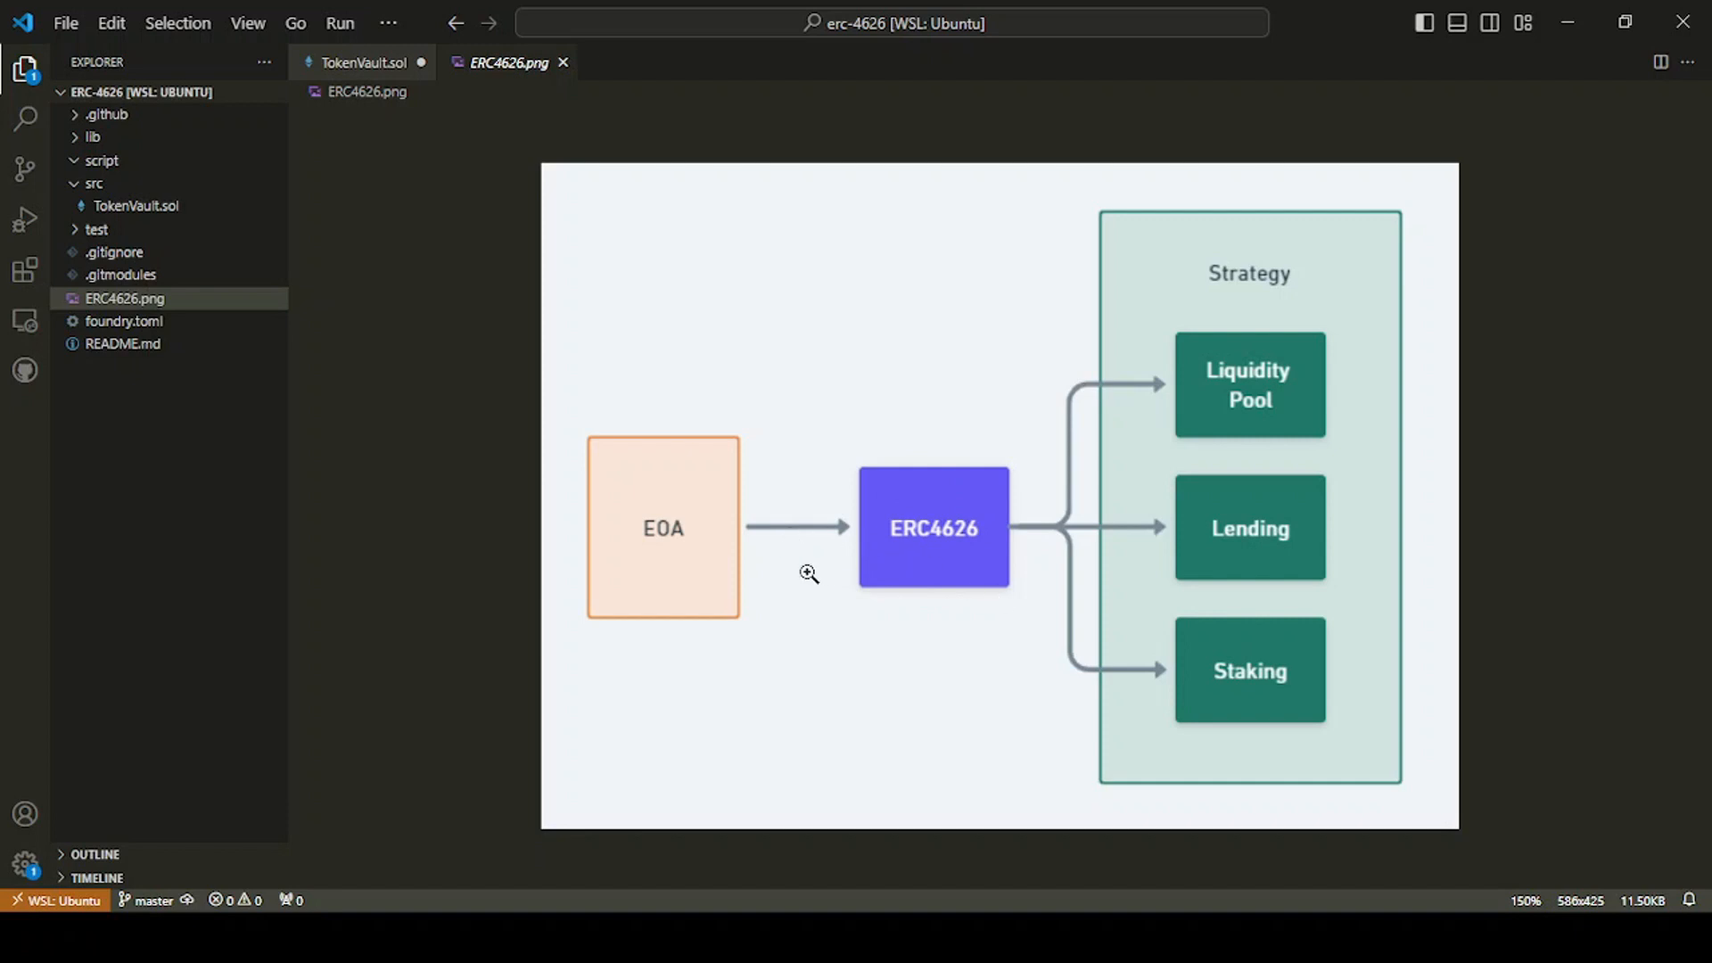
mouse_move(961, 532)
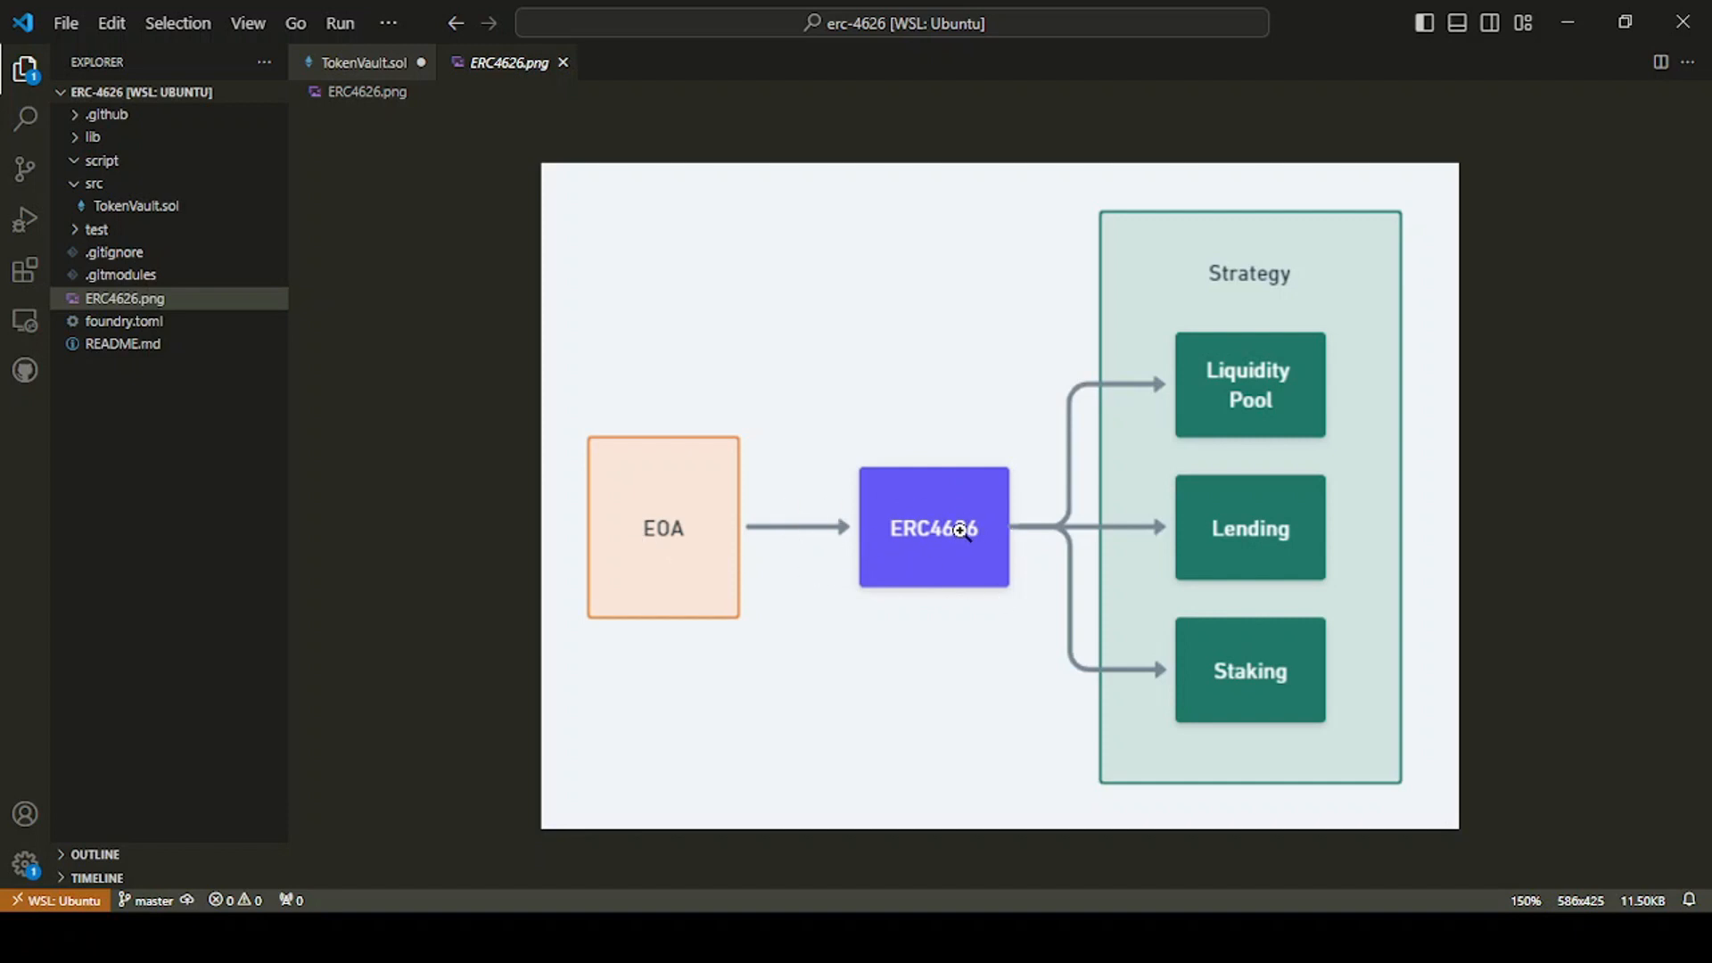
mouse_move(950, 442)
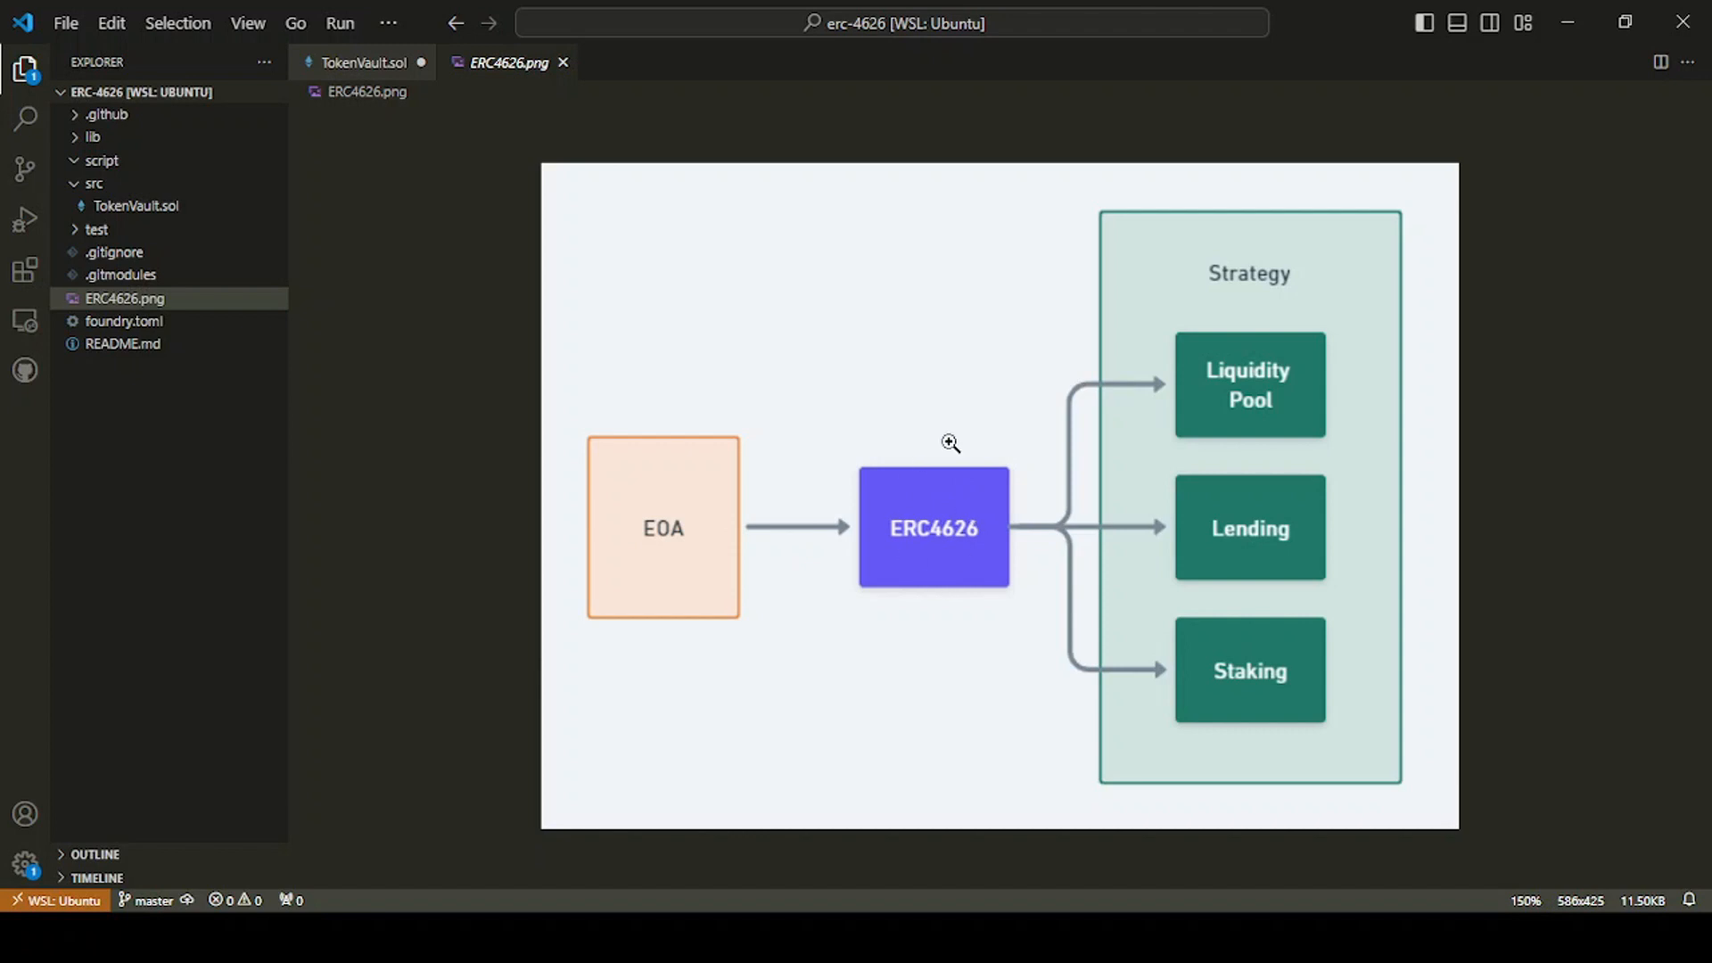
mouse_move(676, 337)
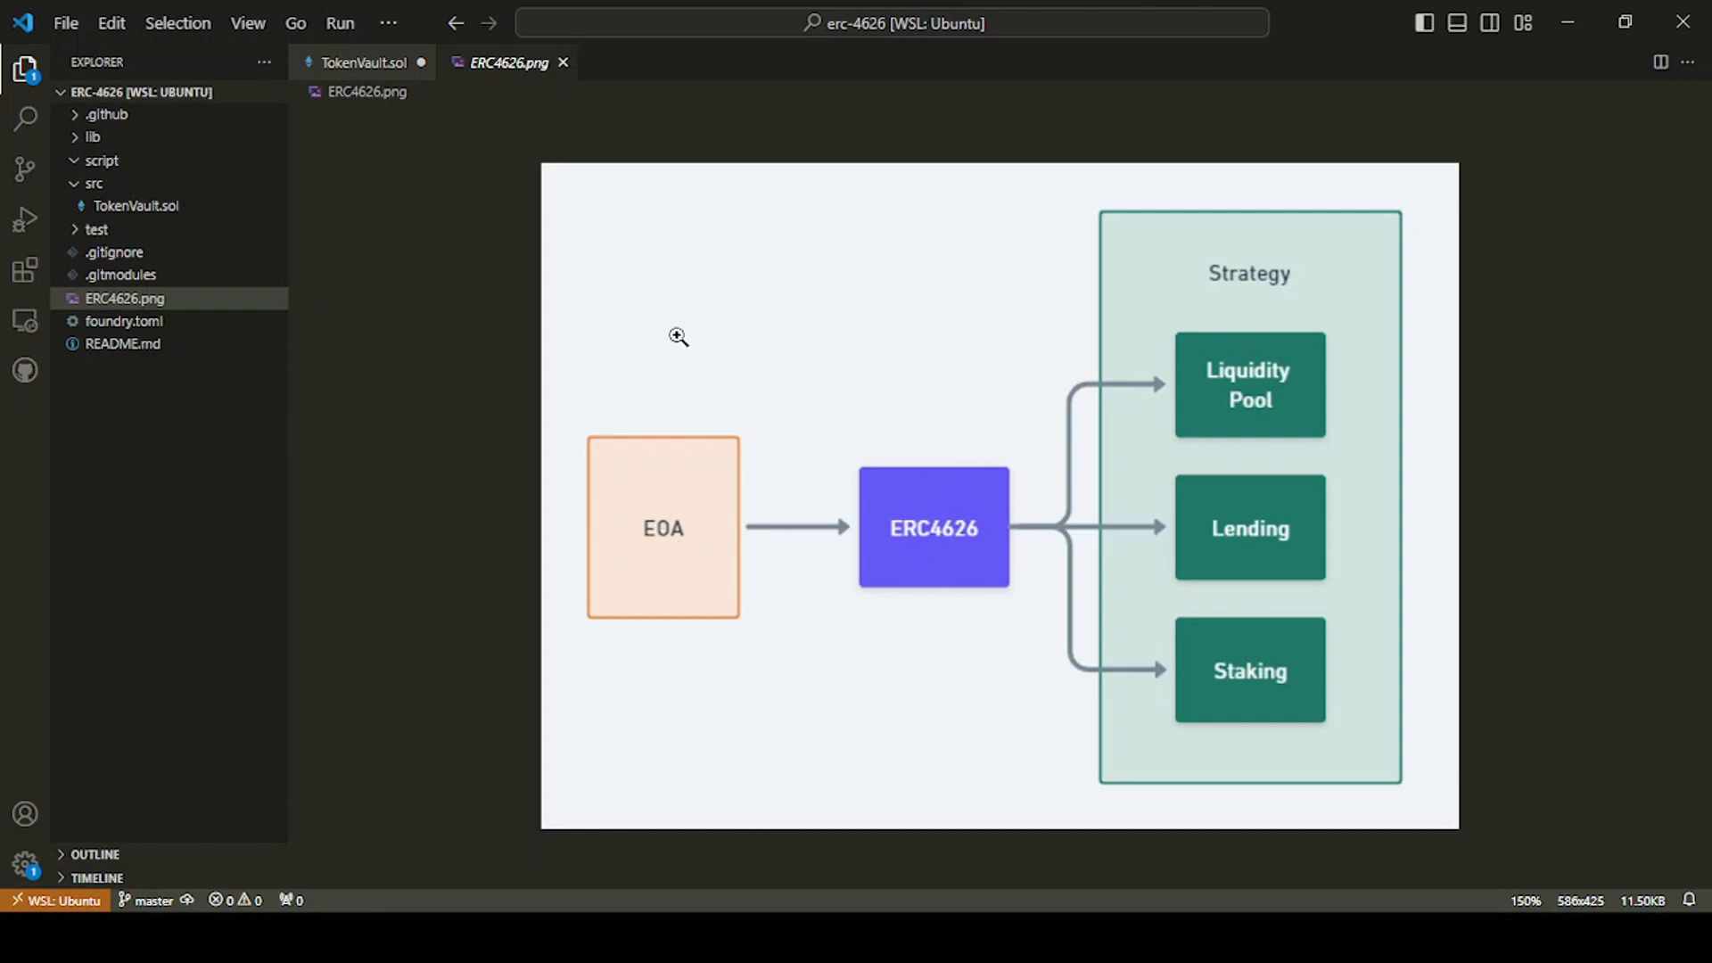
mouse_move(988, 544)
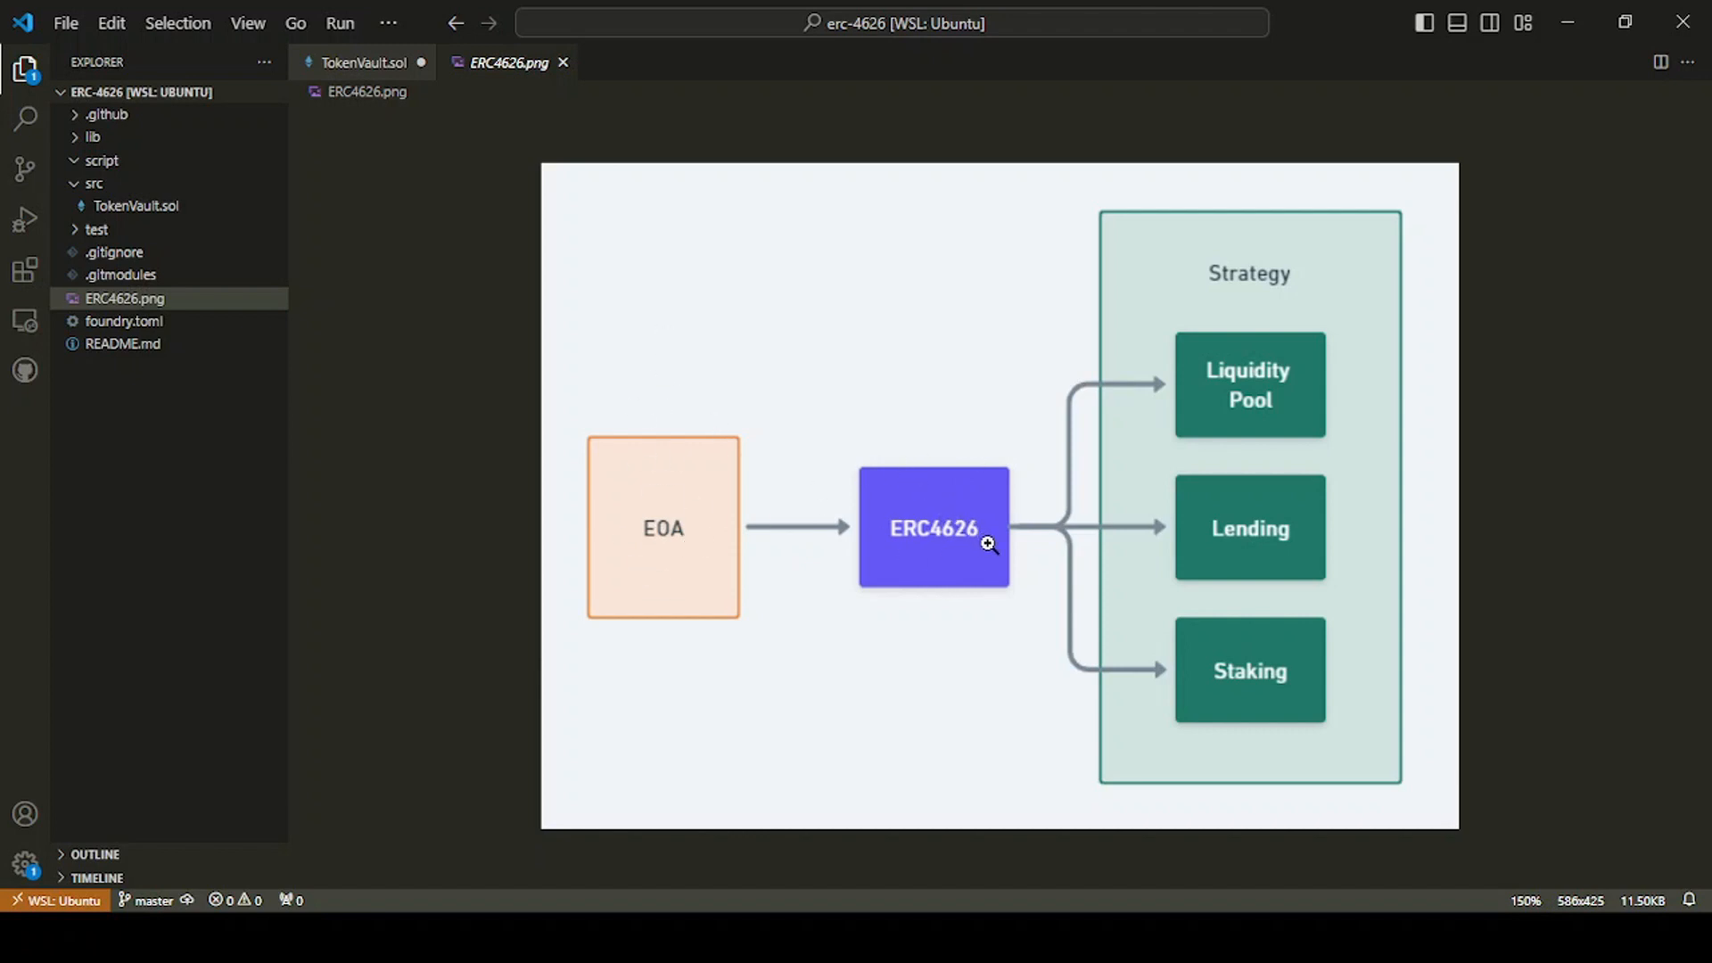
mouse_move(1273, 446)
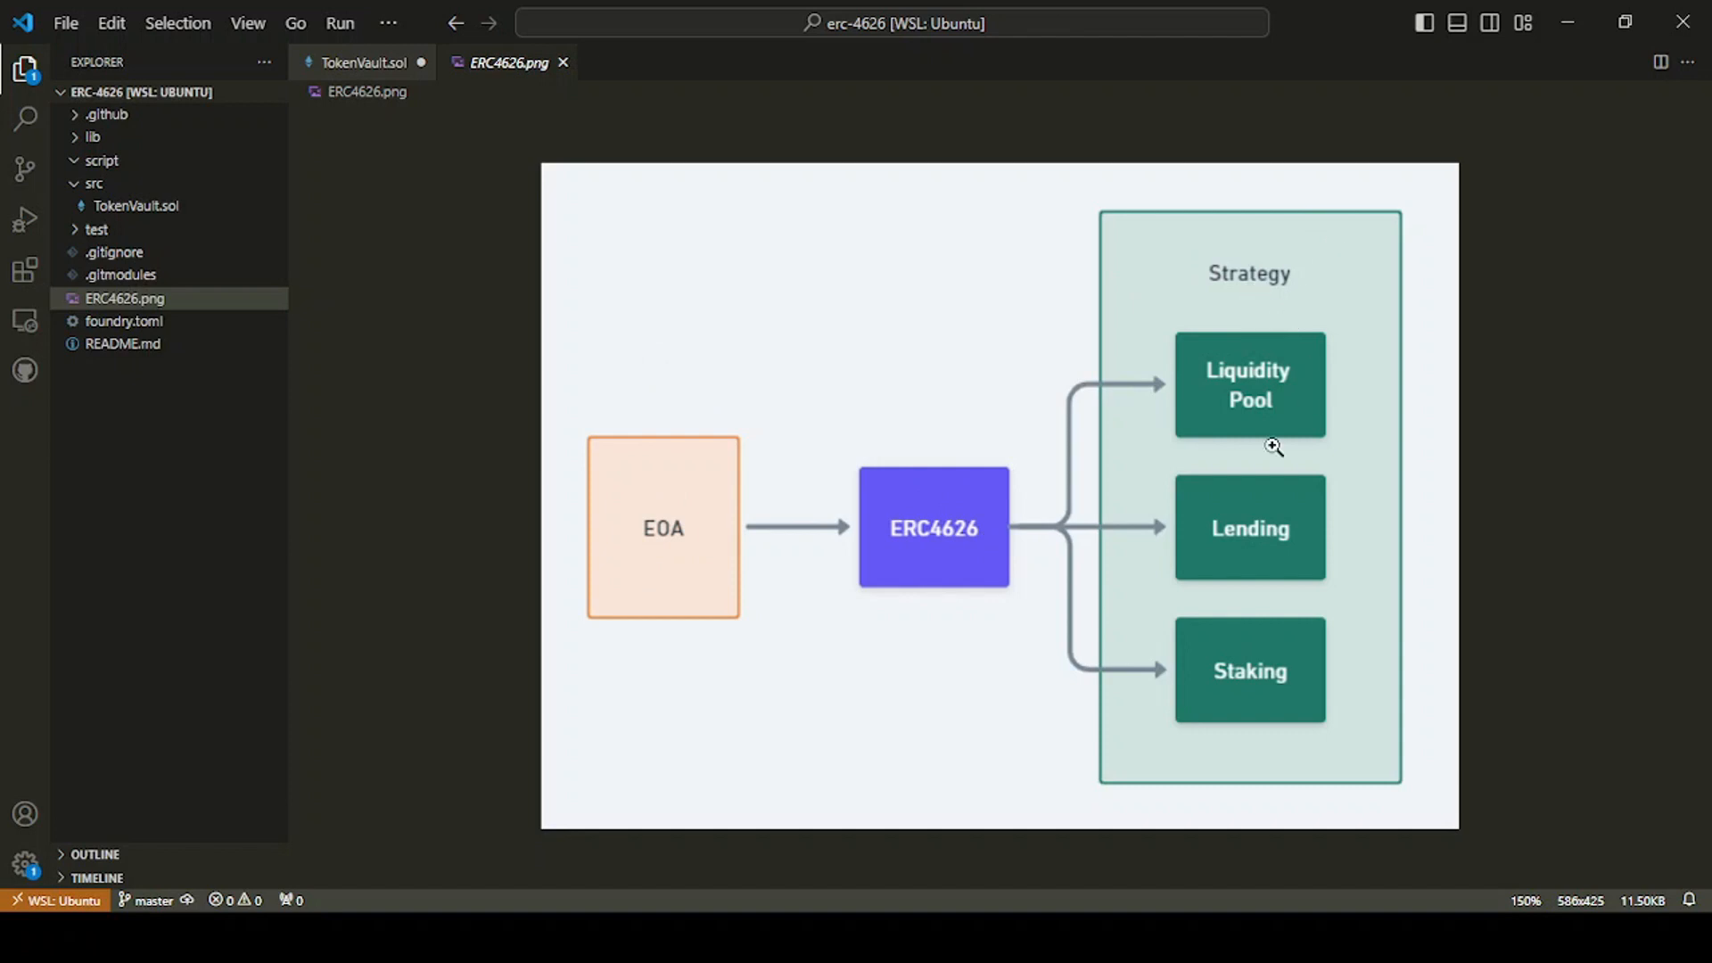
mouse_move(944, 503)
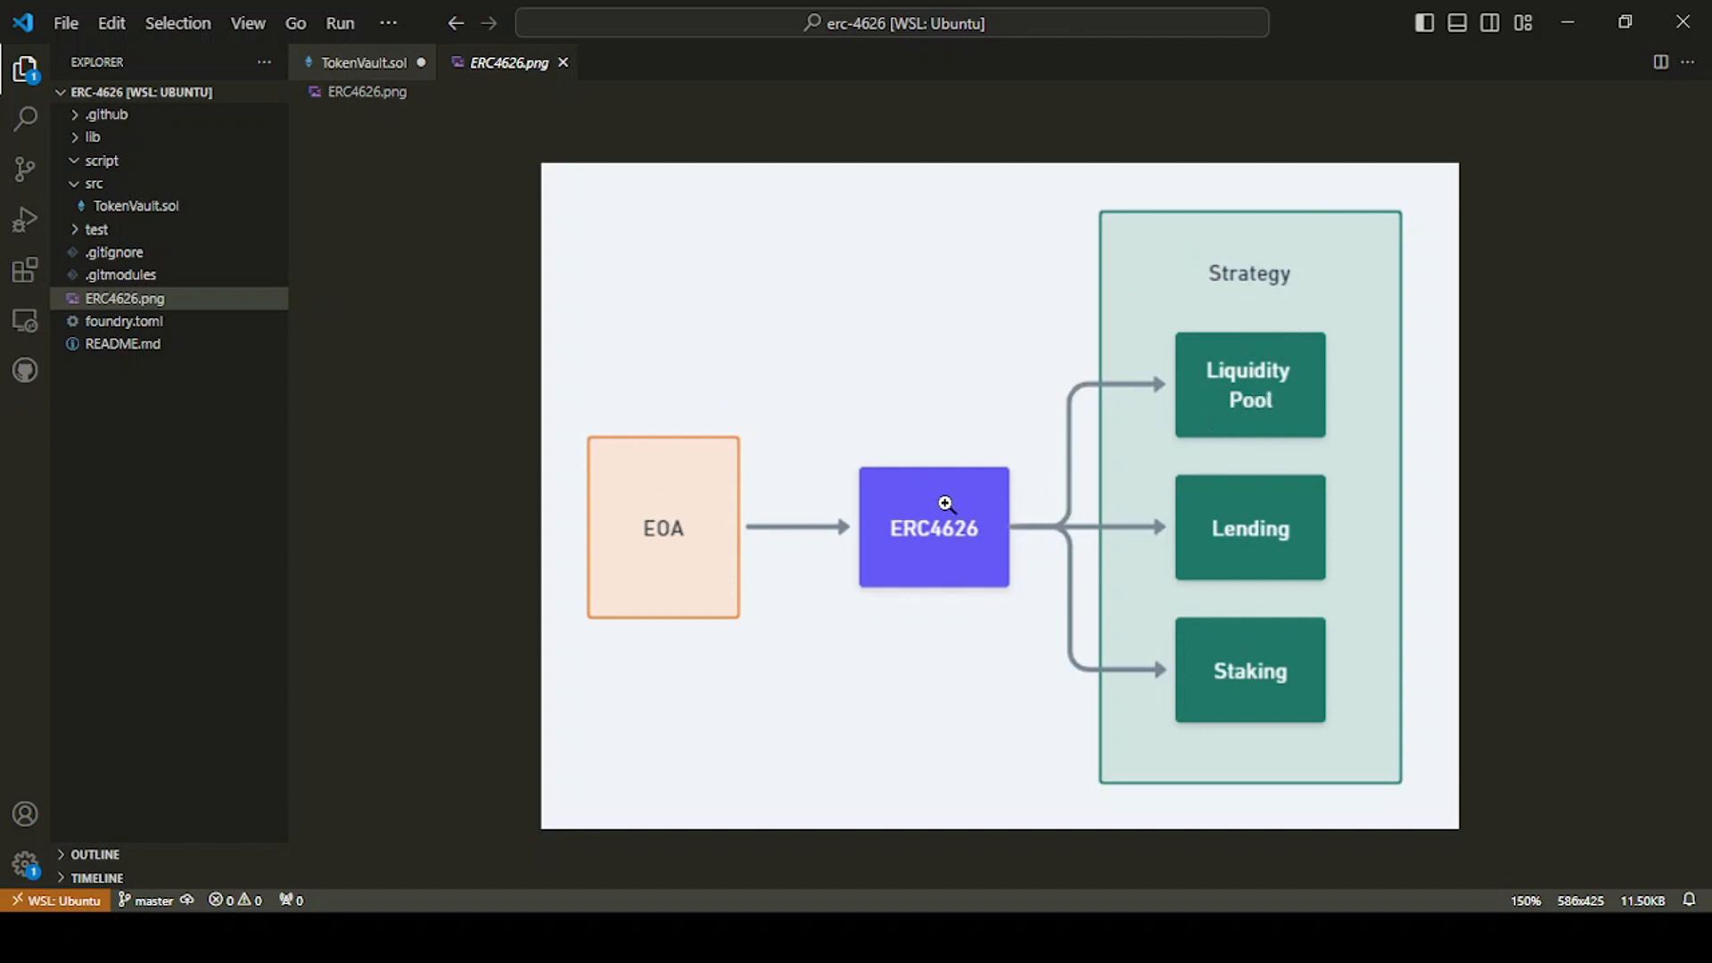
mouse_move(965, 572)
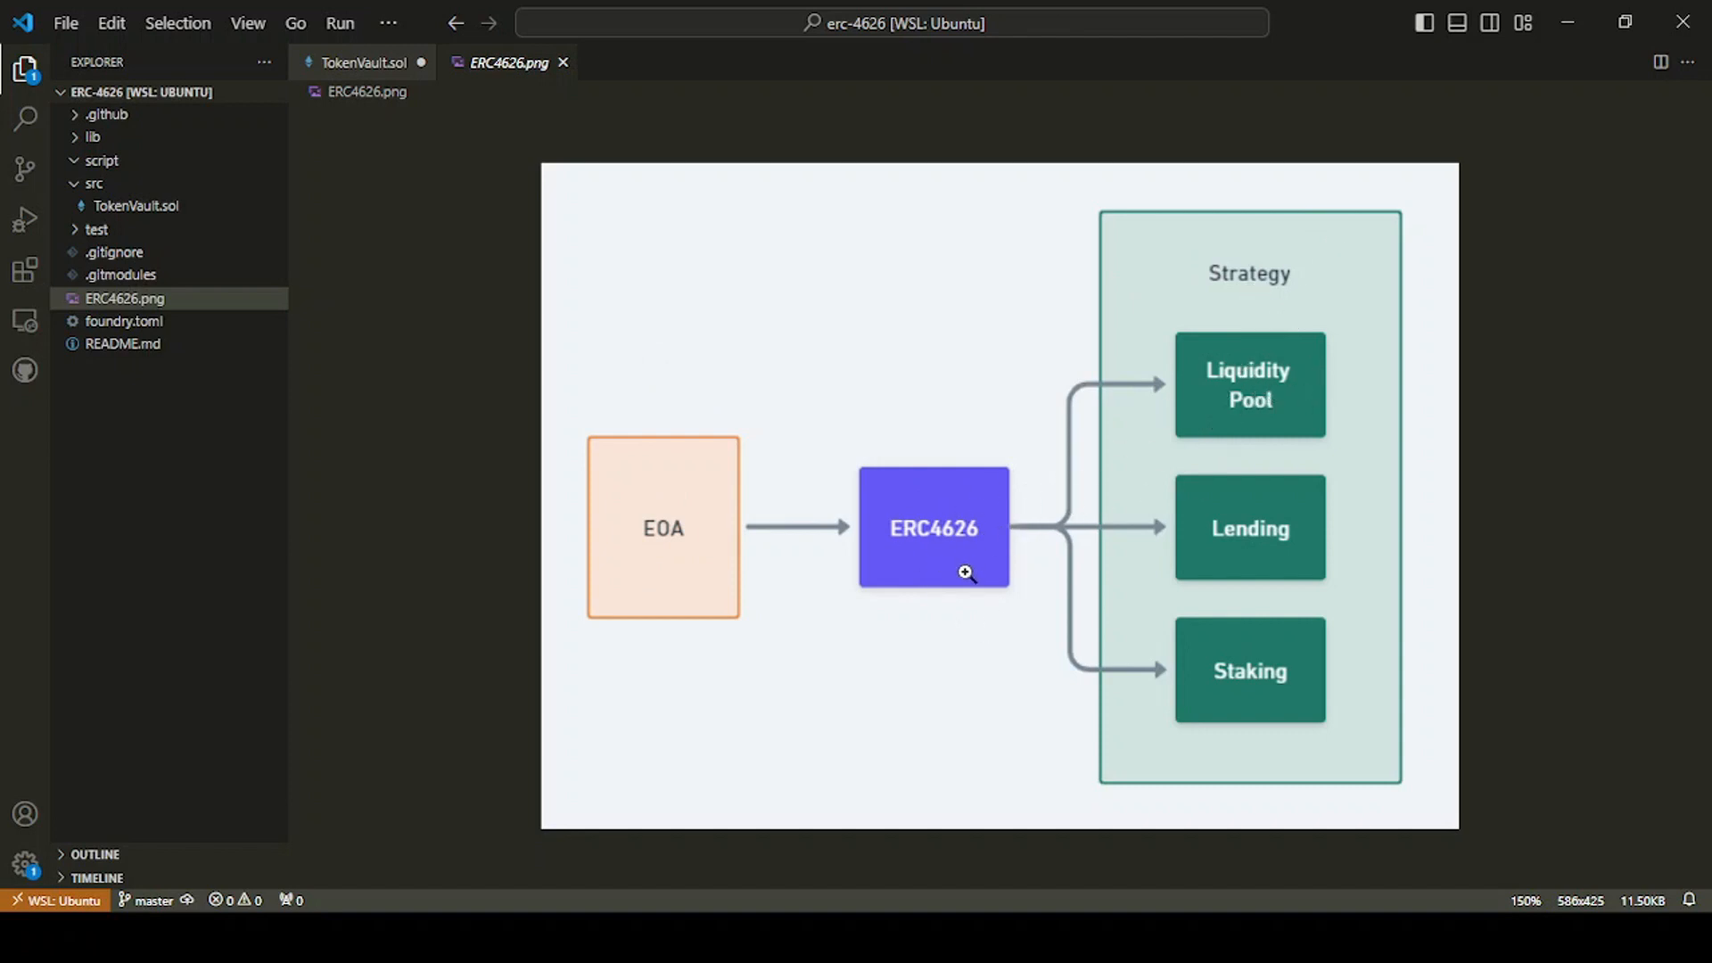
mouse_move(1192, 522)
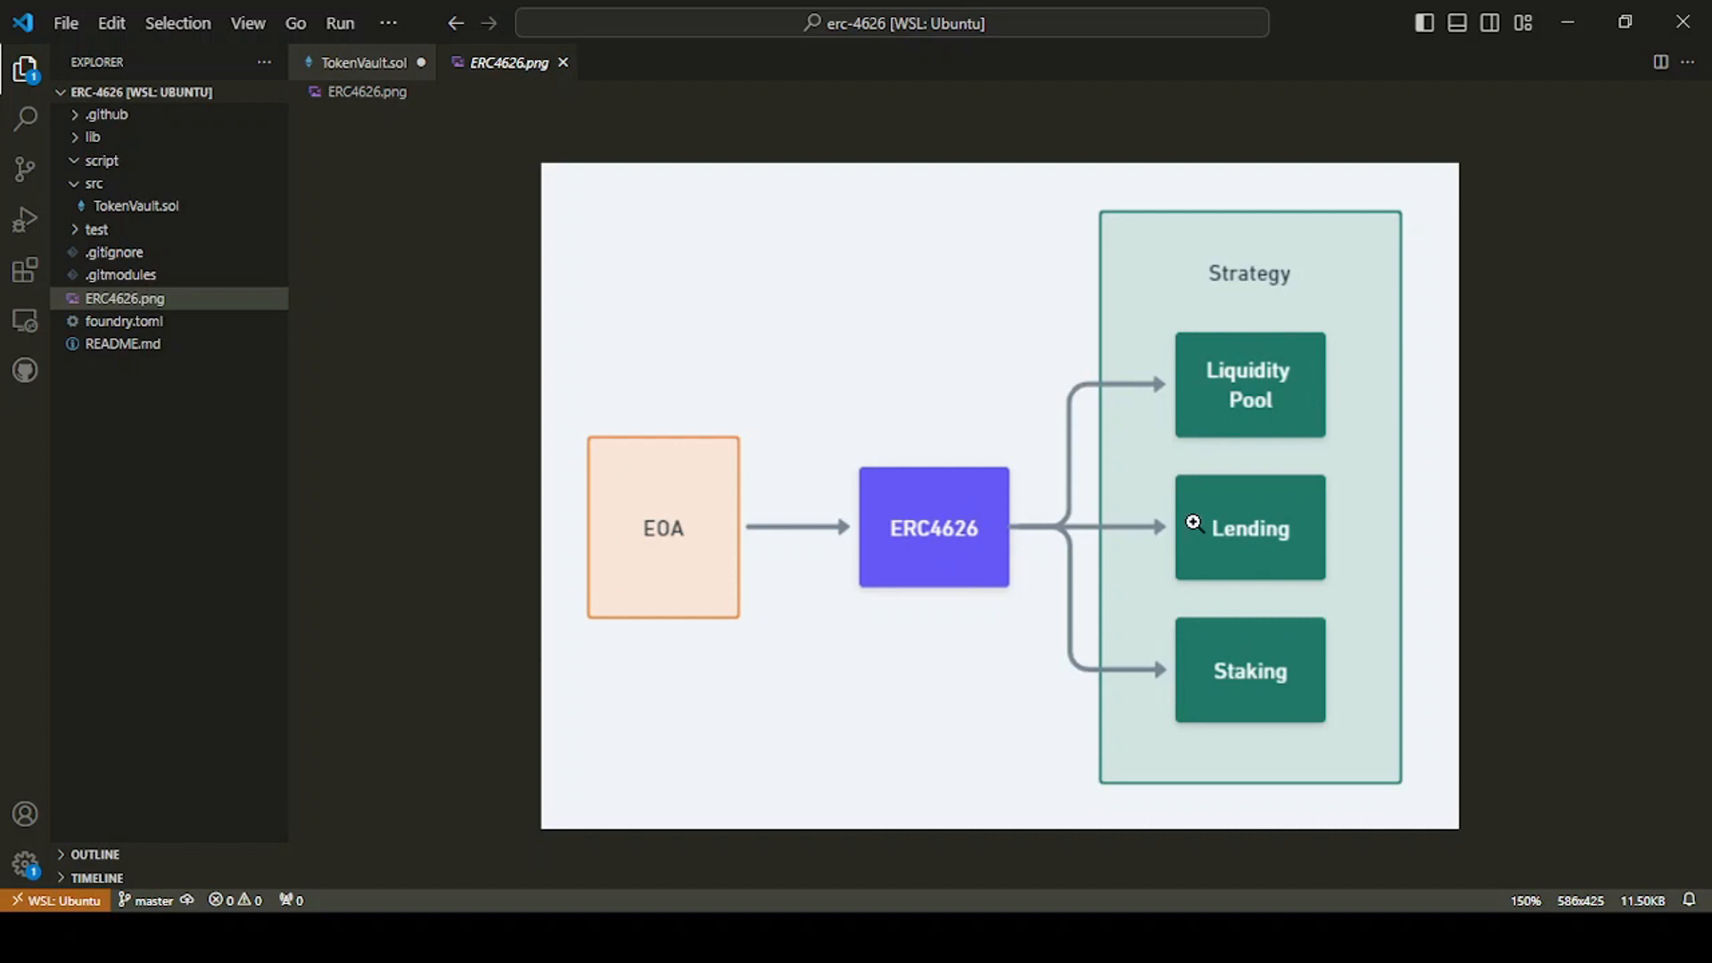
mouse_move(1177, 517)
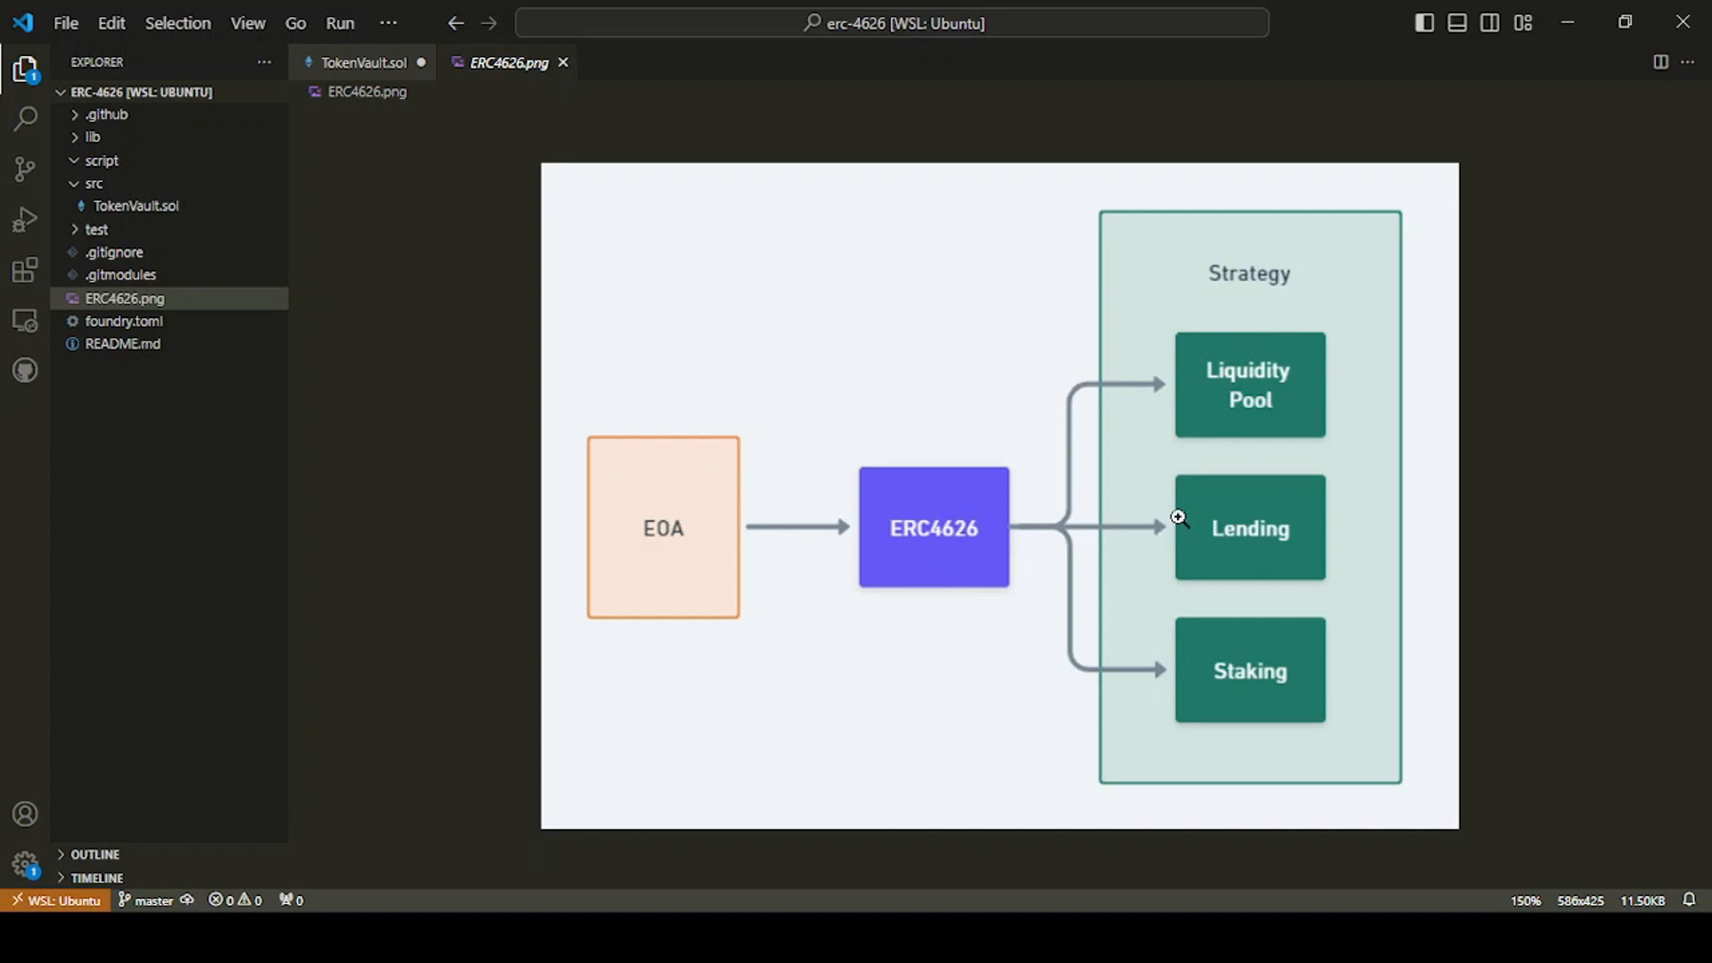
mouse_move(1023, 493)
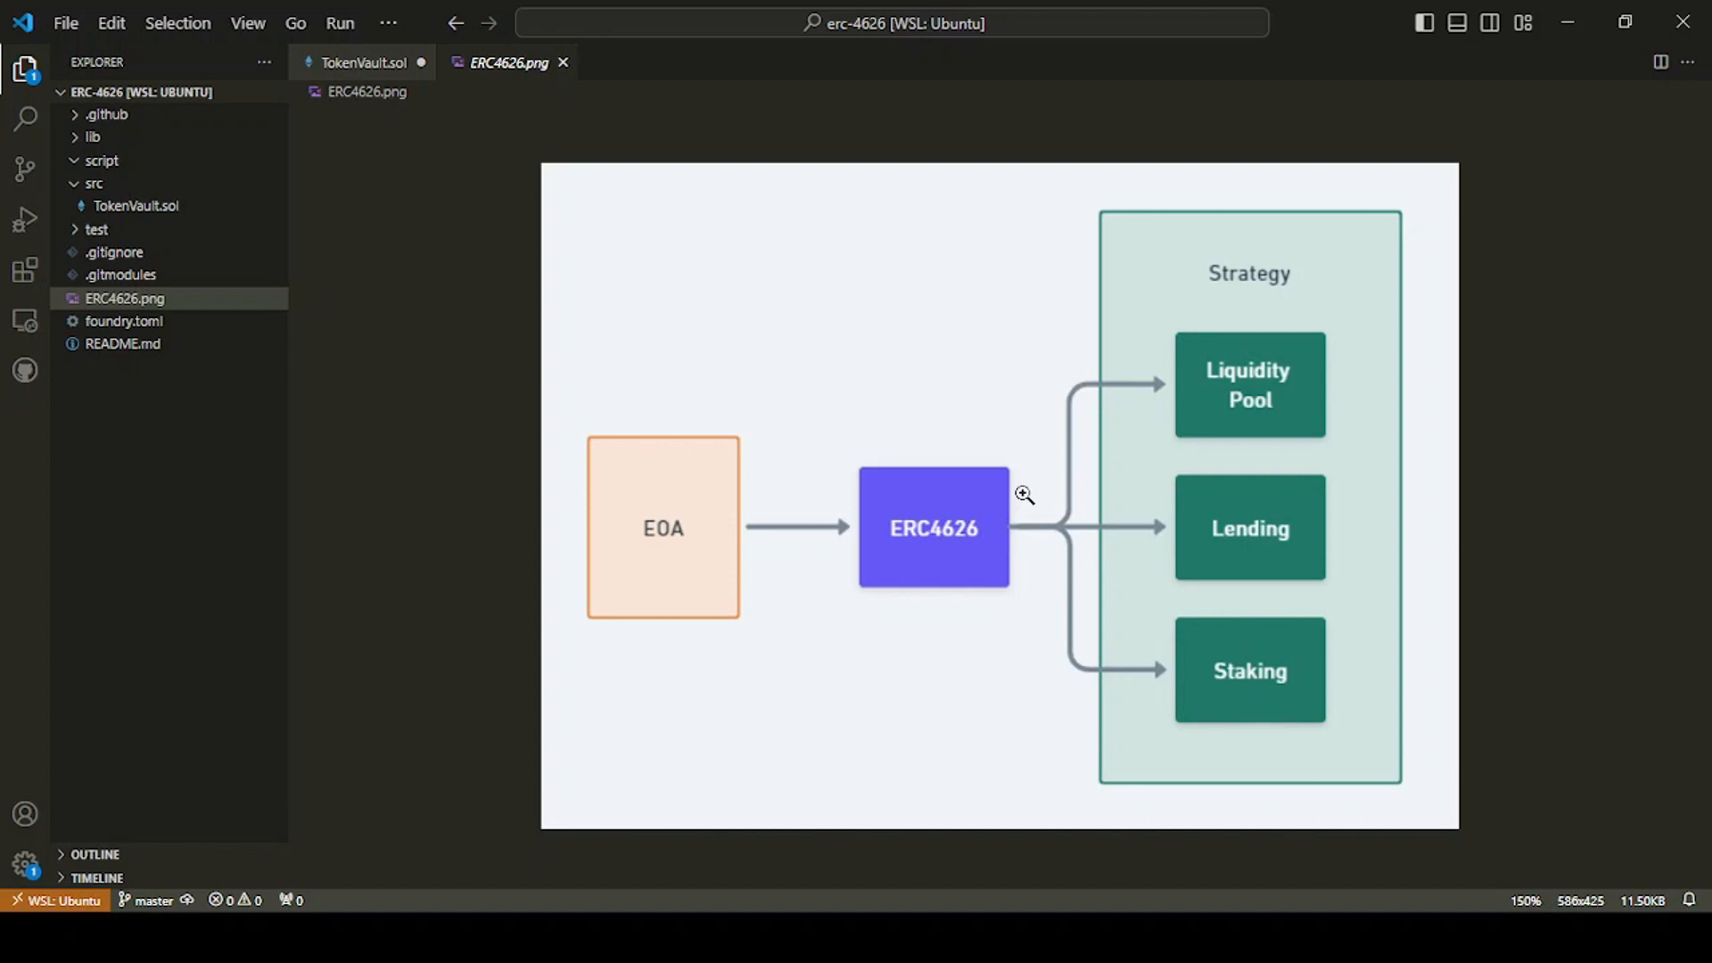
mouse_move(980, 292)
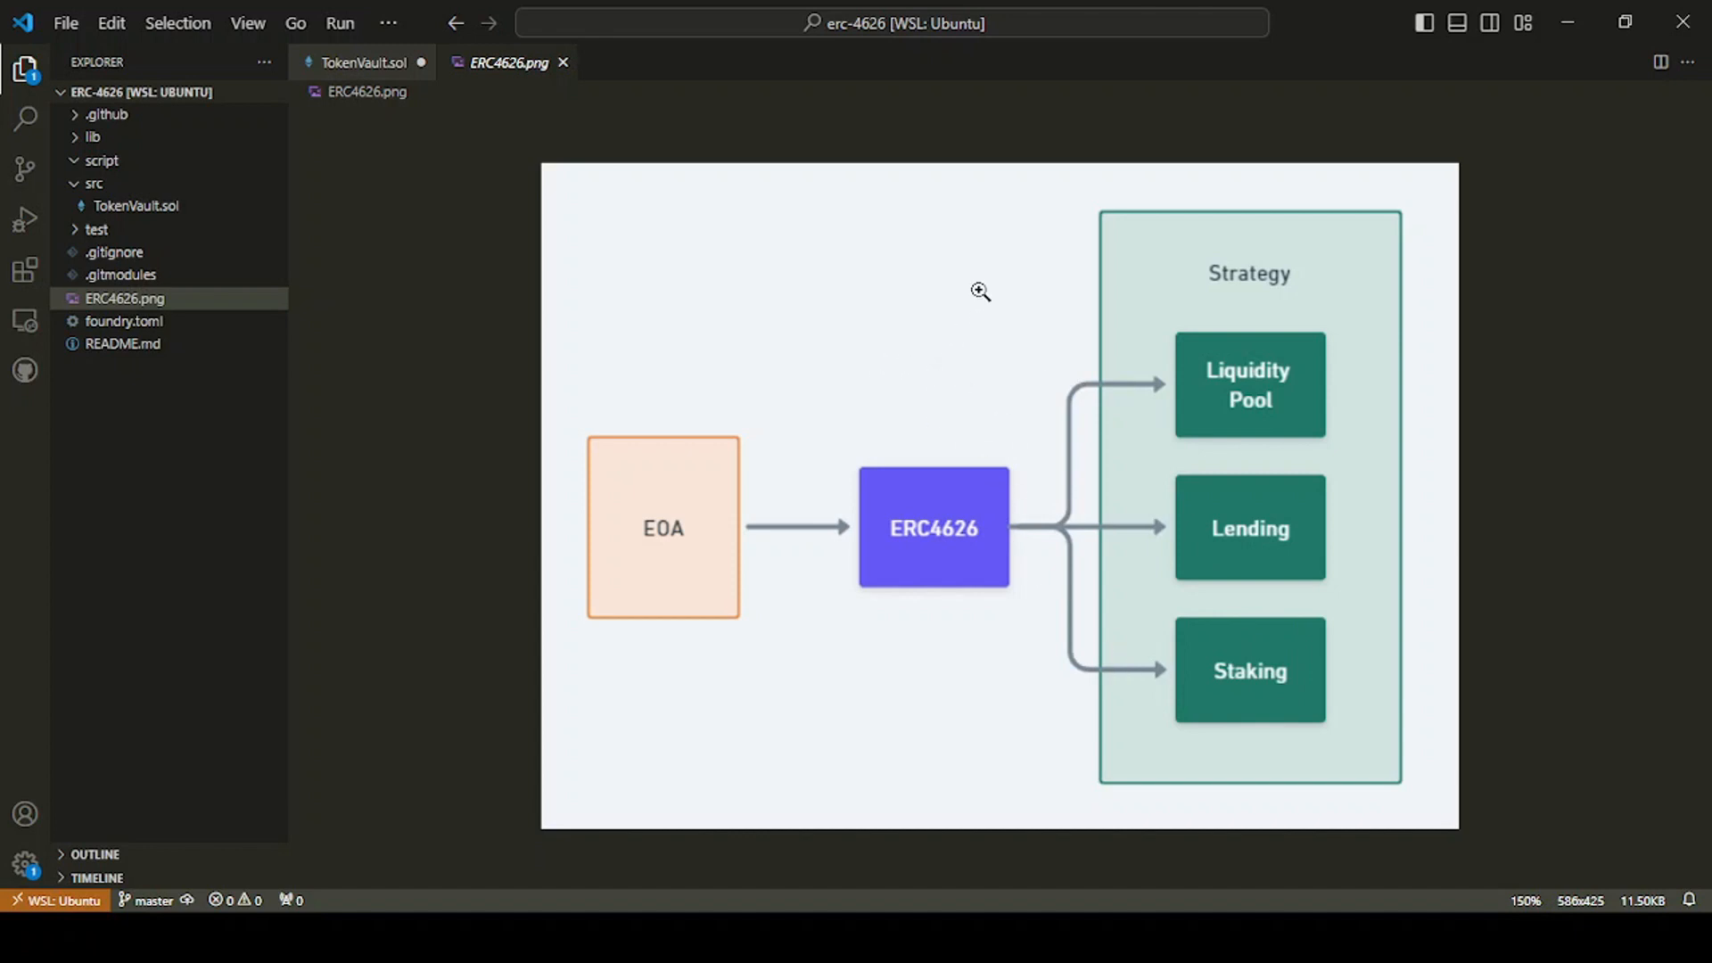
mouse_move(948, 307)
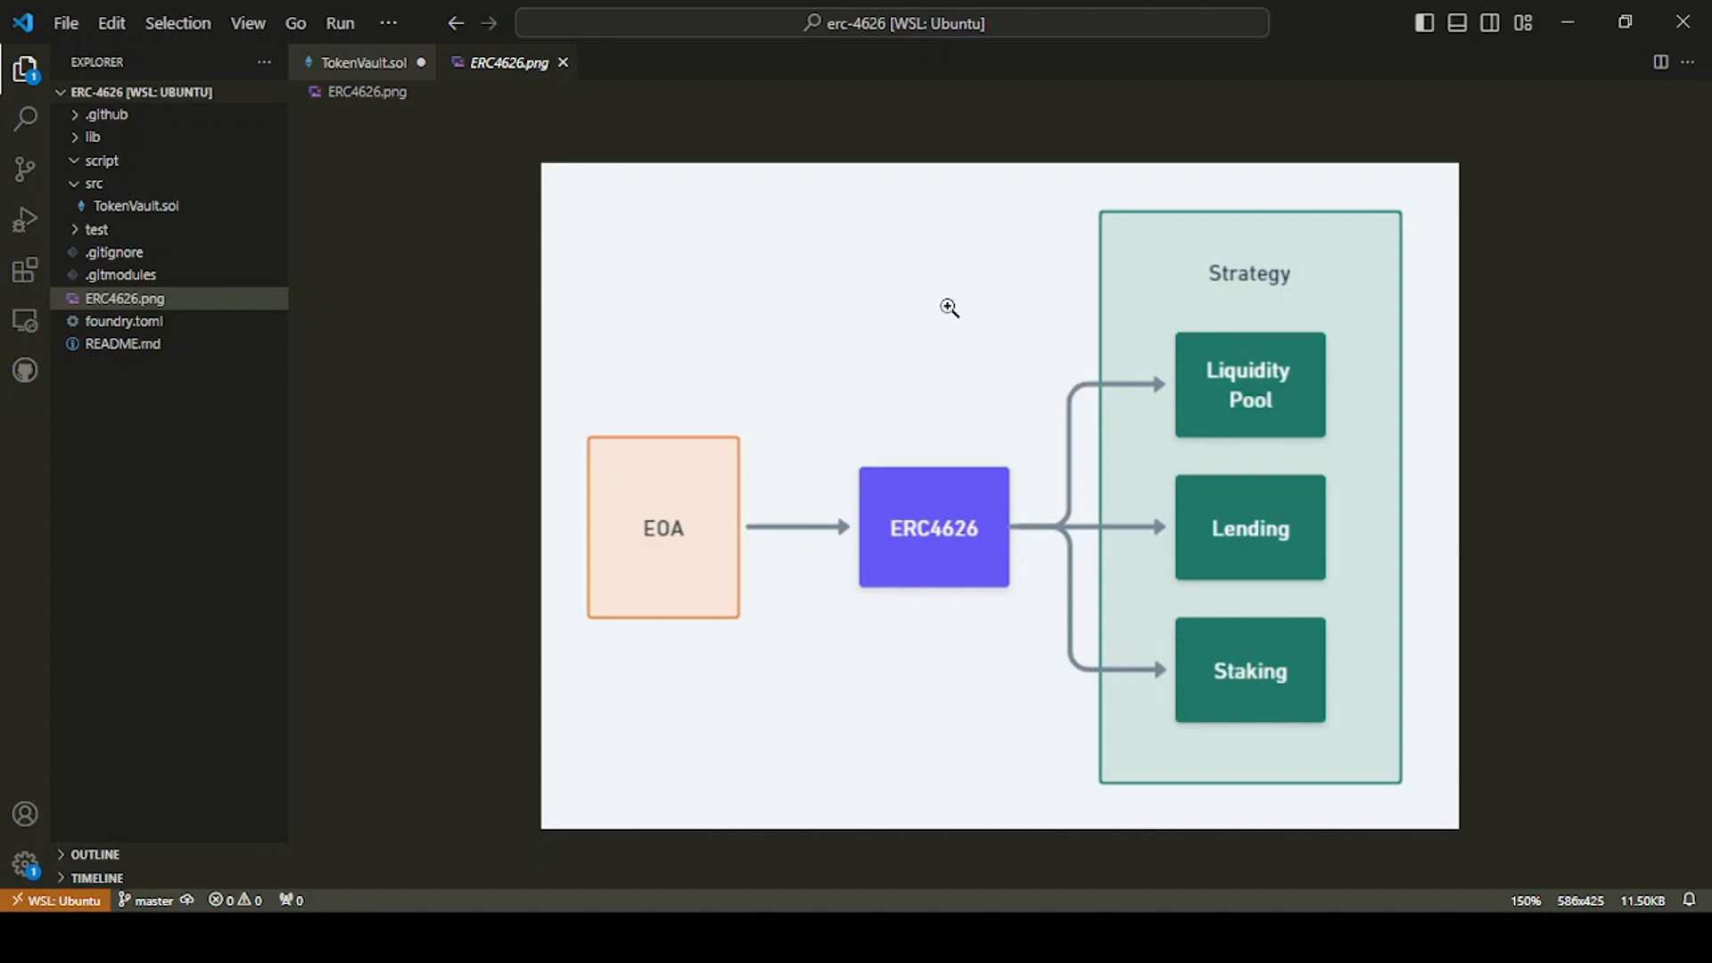
mouse_move(950, 505)
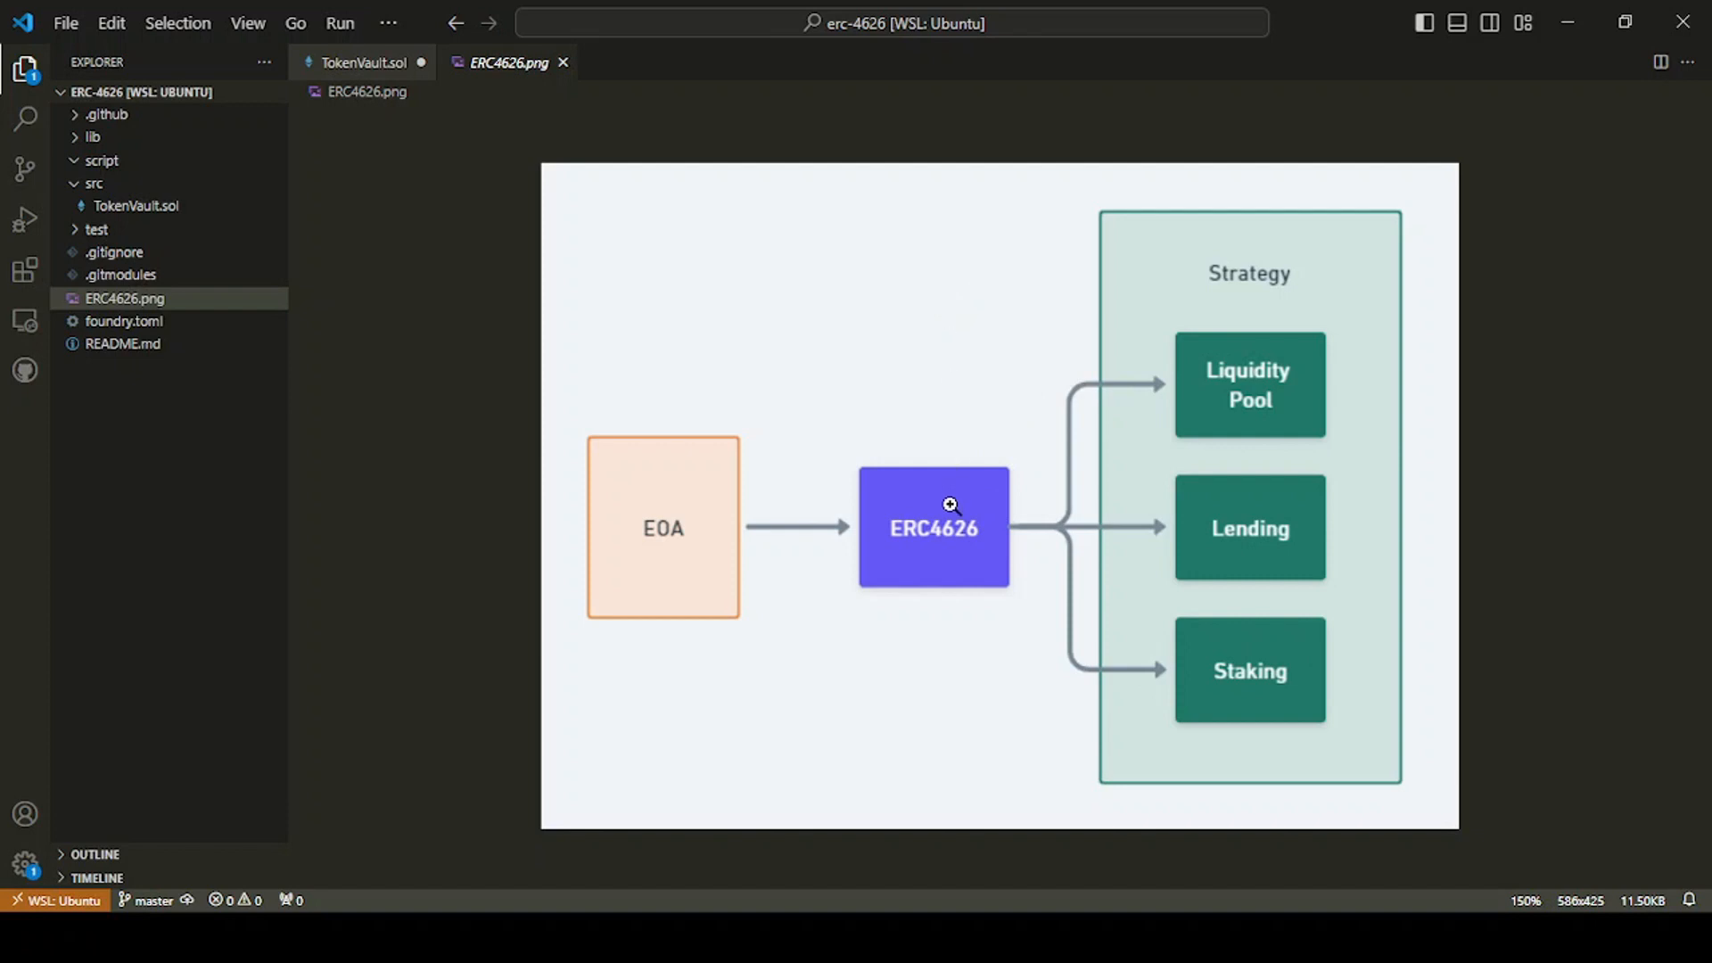
mouse_move(920, 544)
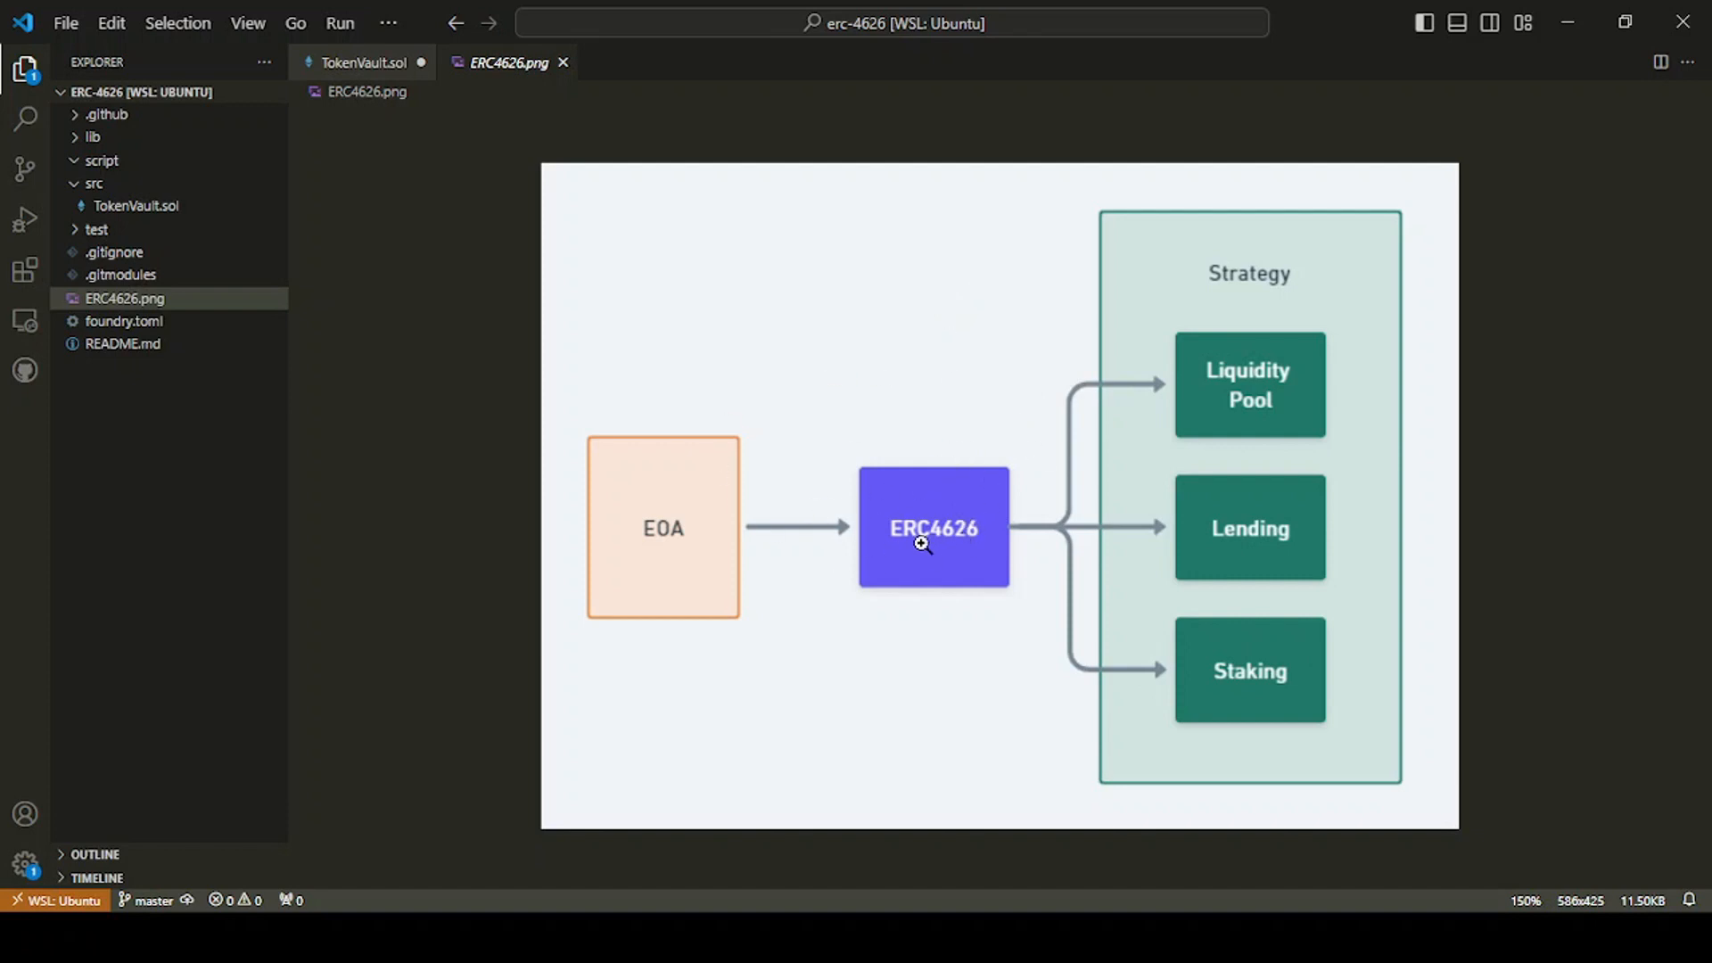
mouse_move(850, 534)
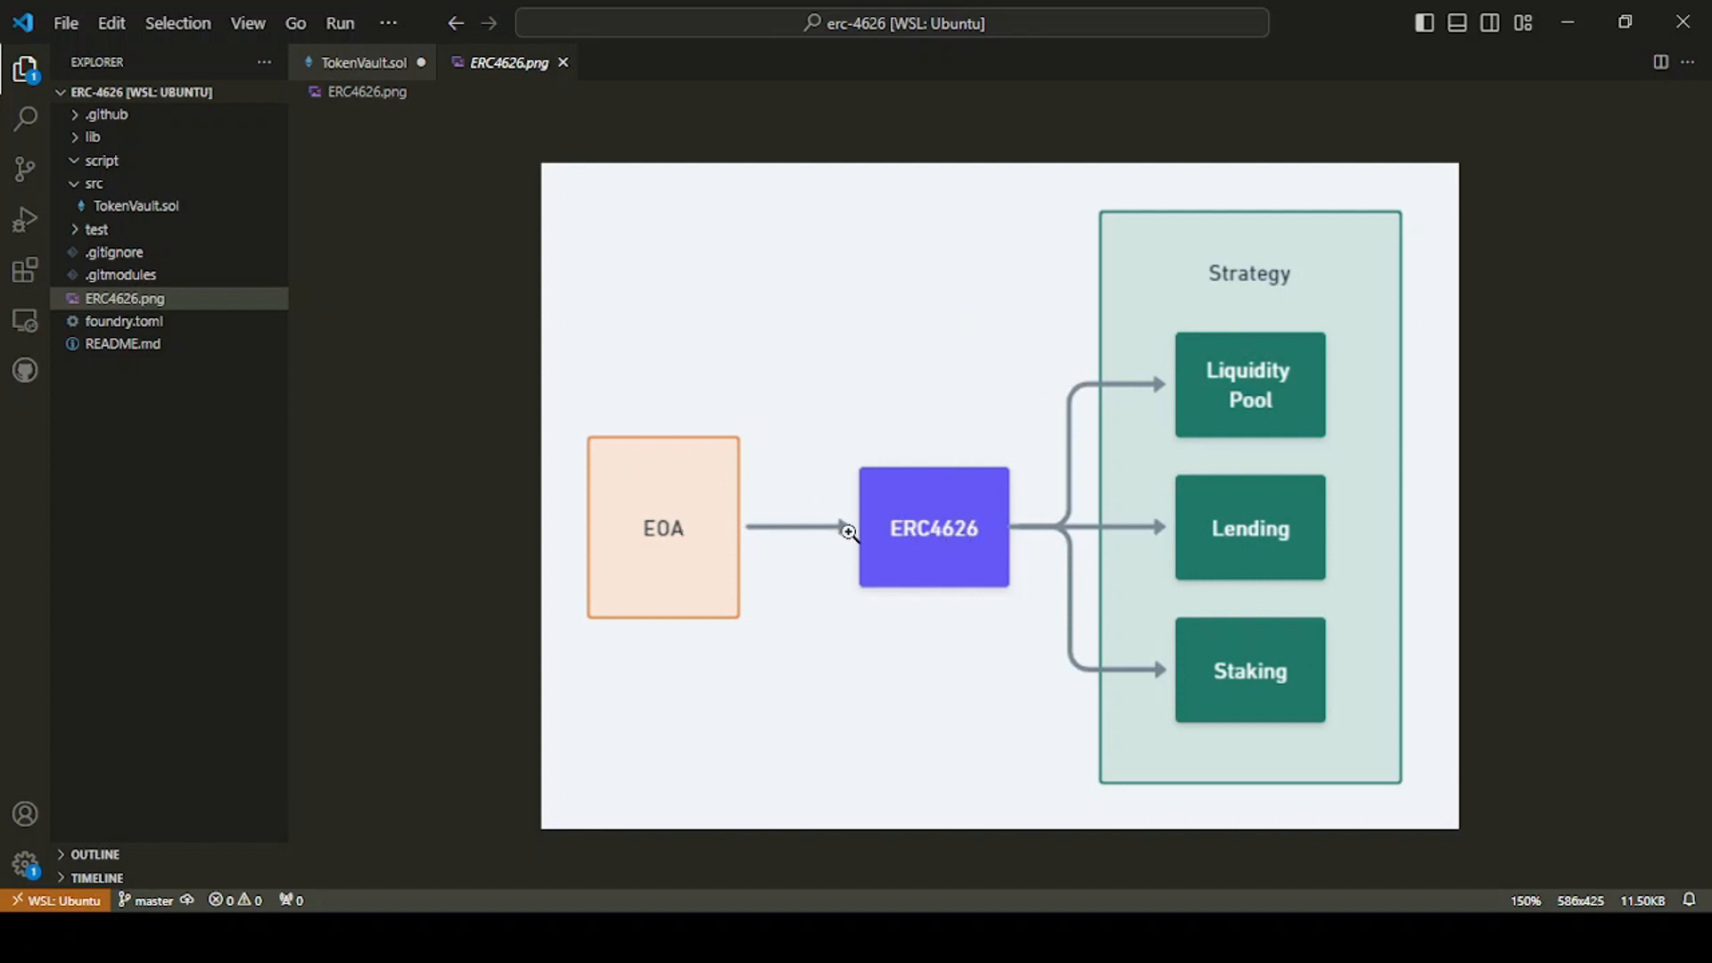
mouse_move(662, 525)
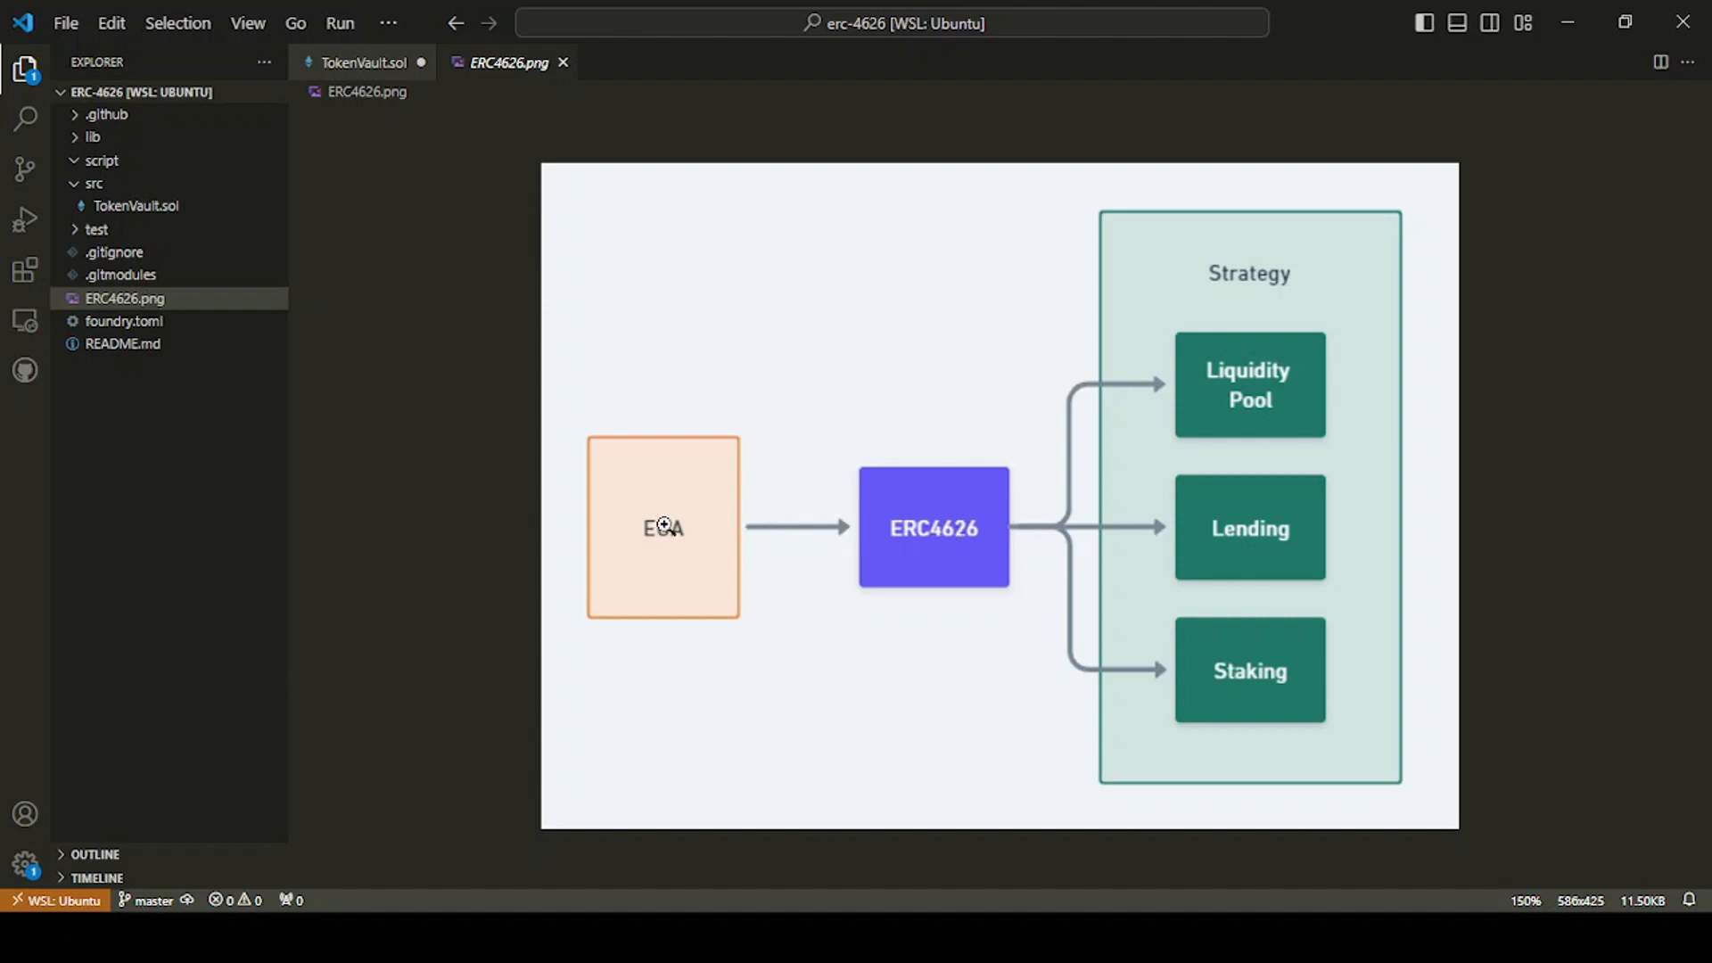
mouse_move(948, 525)
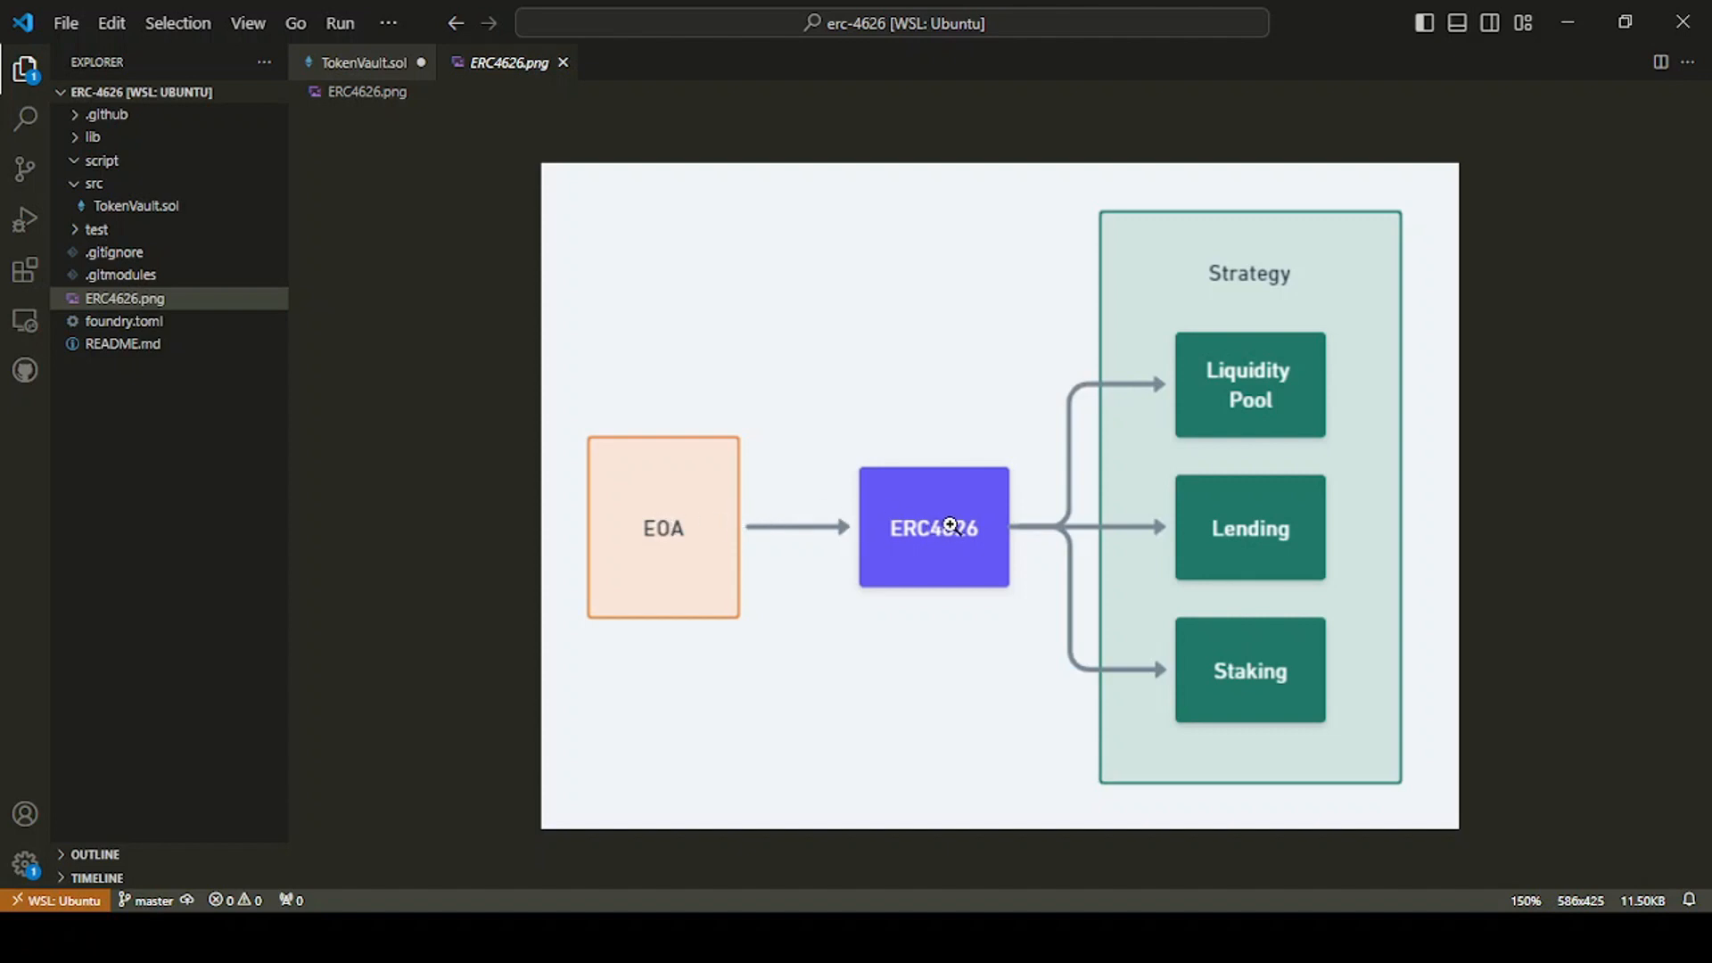
mouse_move(646, 529)
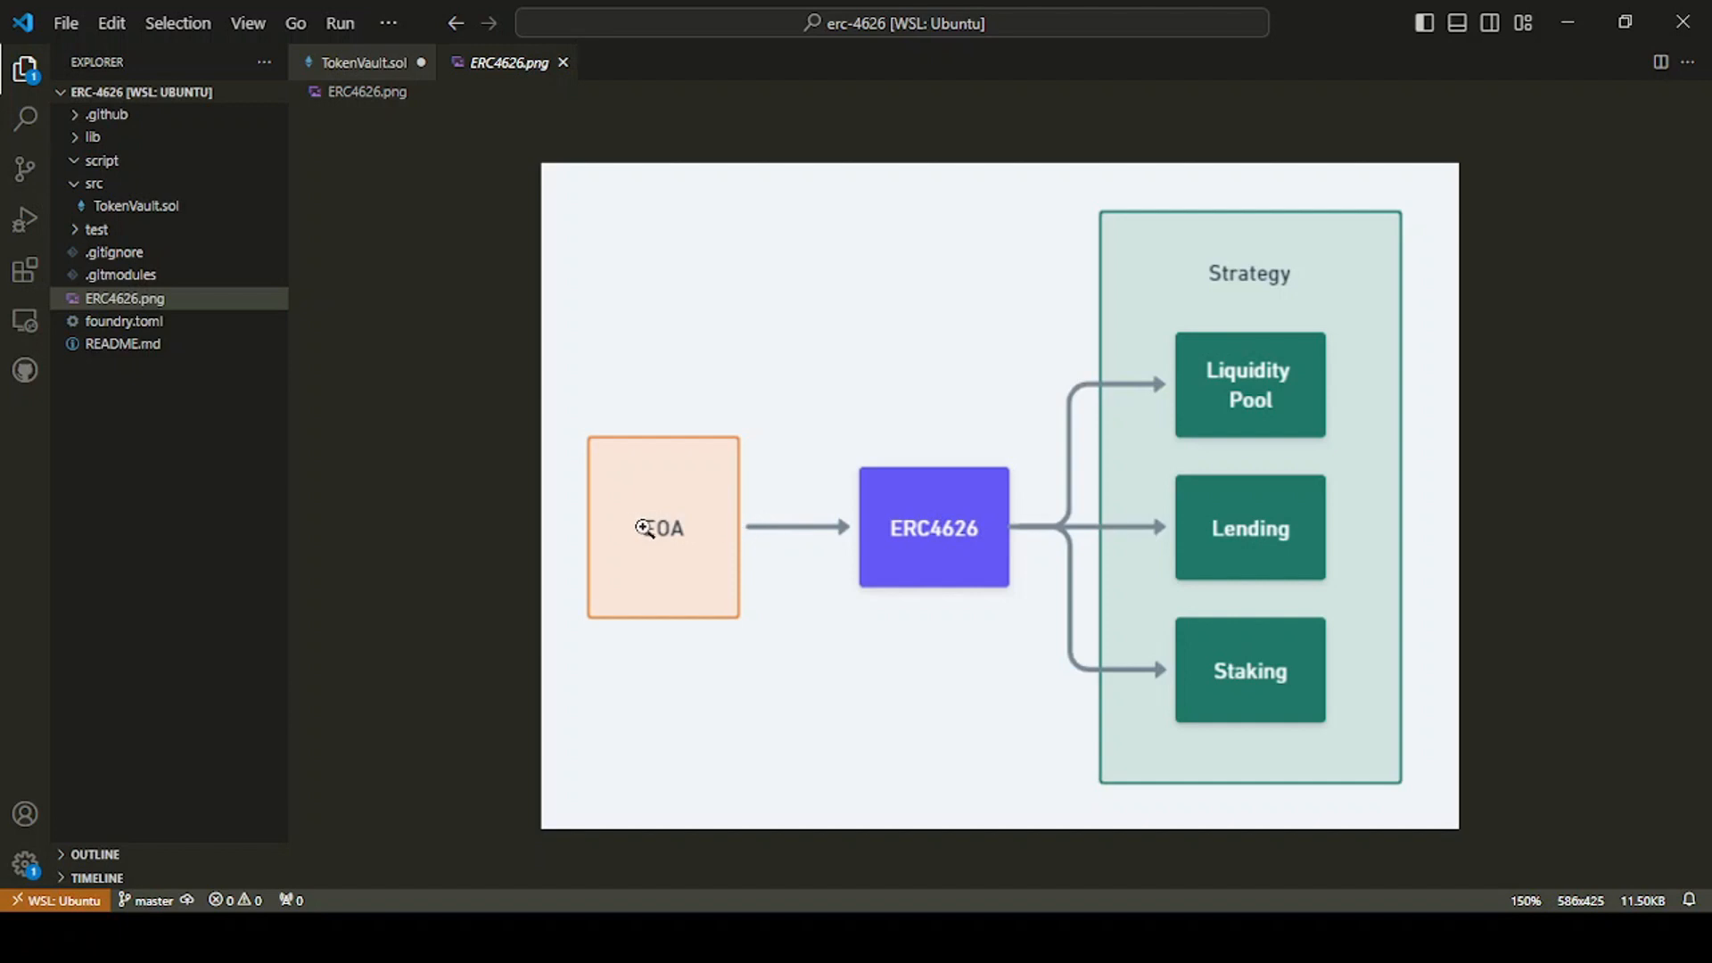
mouse_move(981, 544)
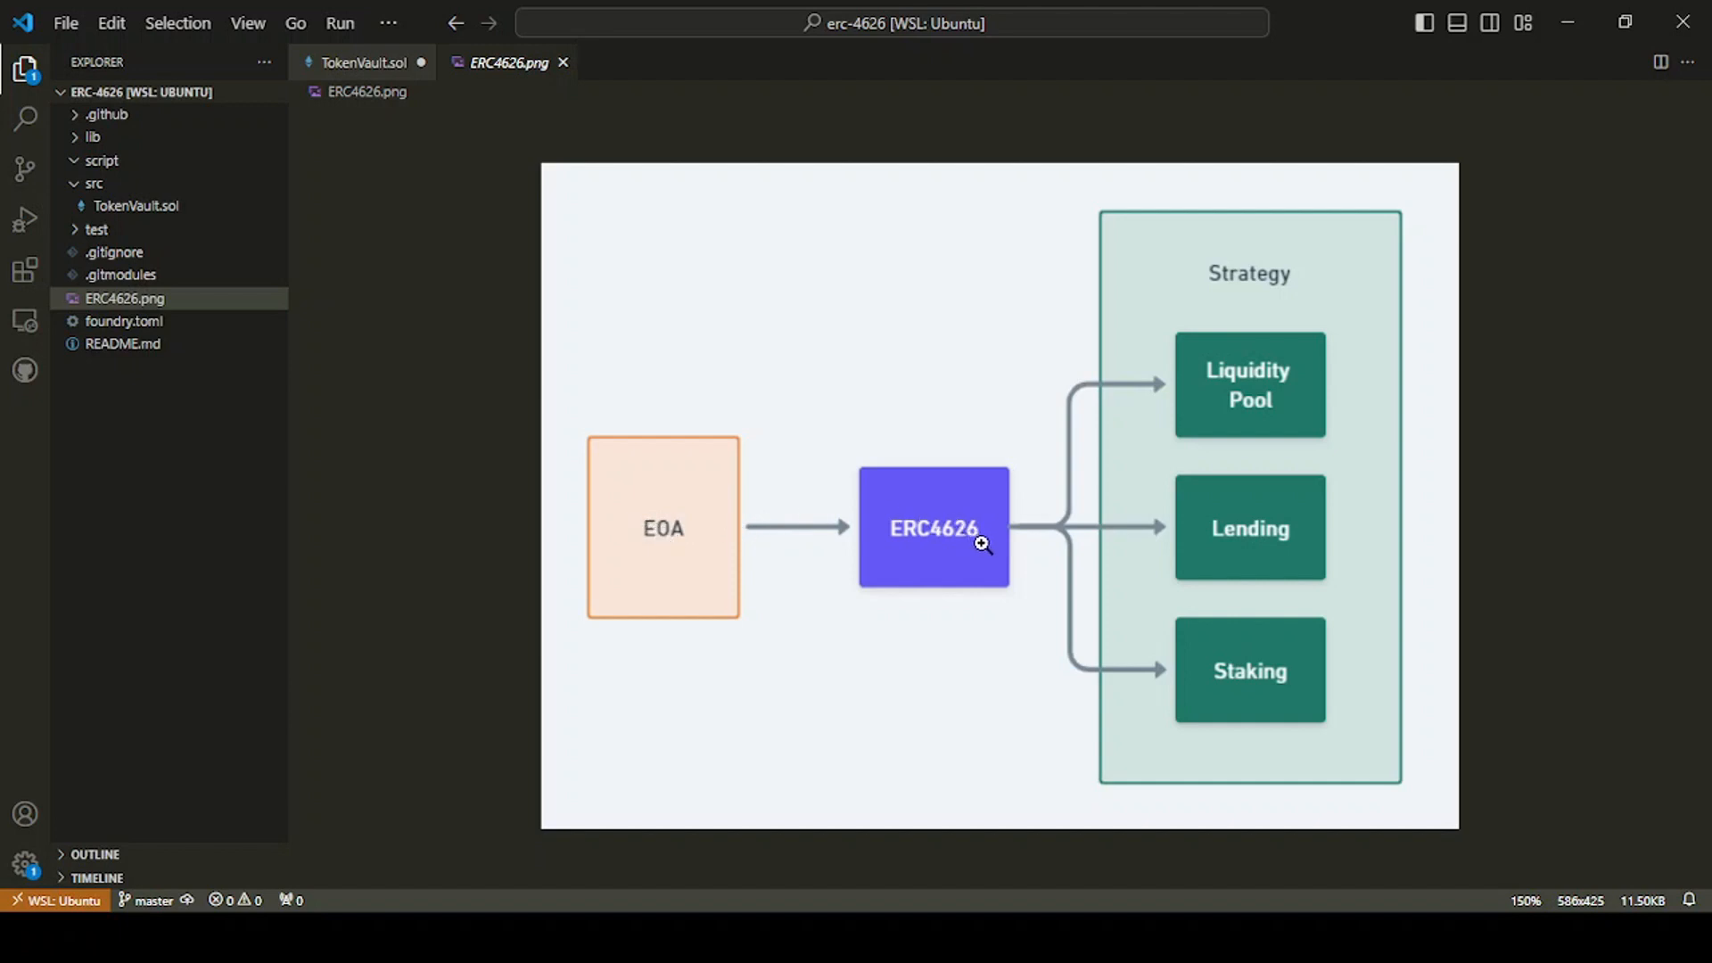
mouse_move(809, 514)
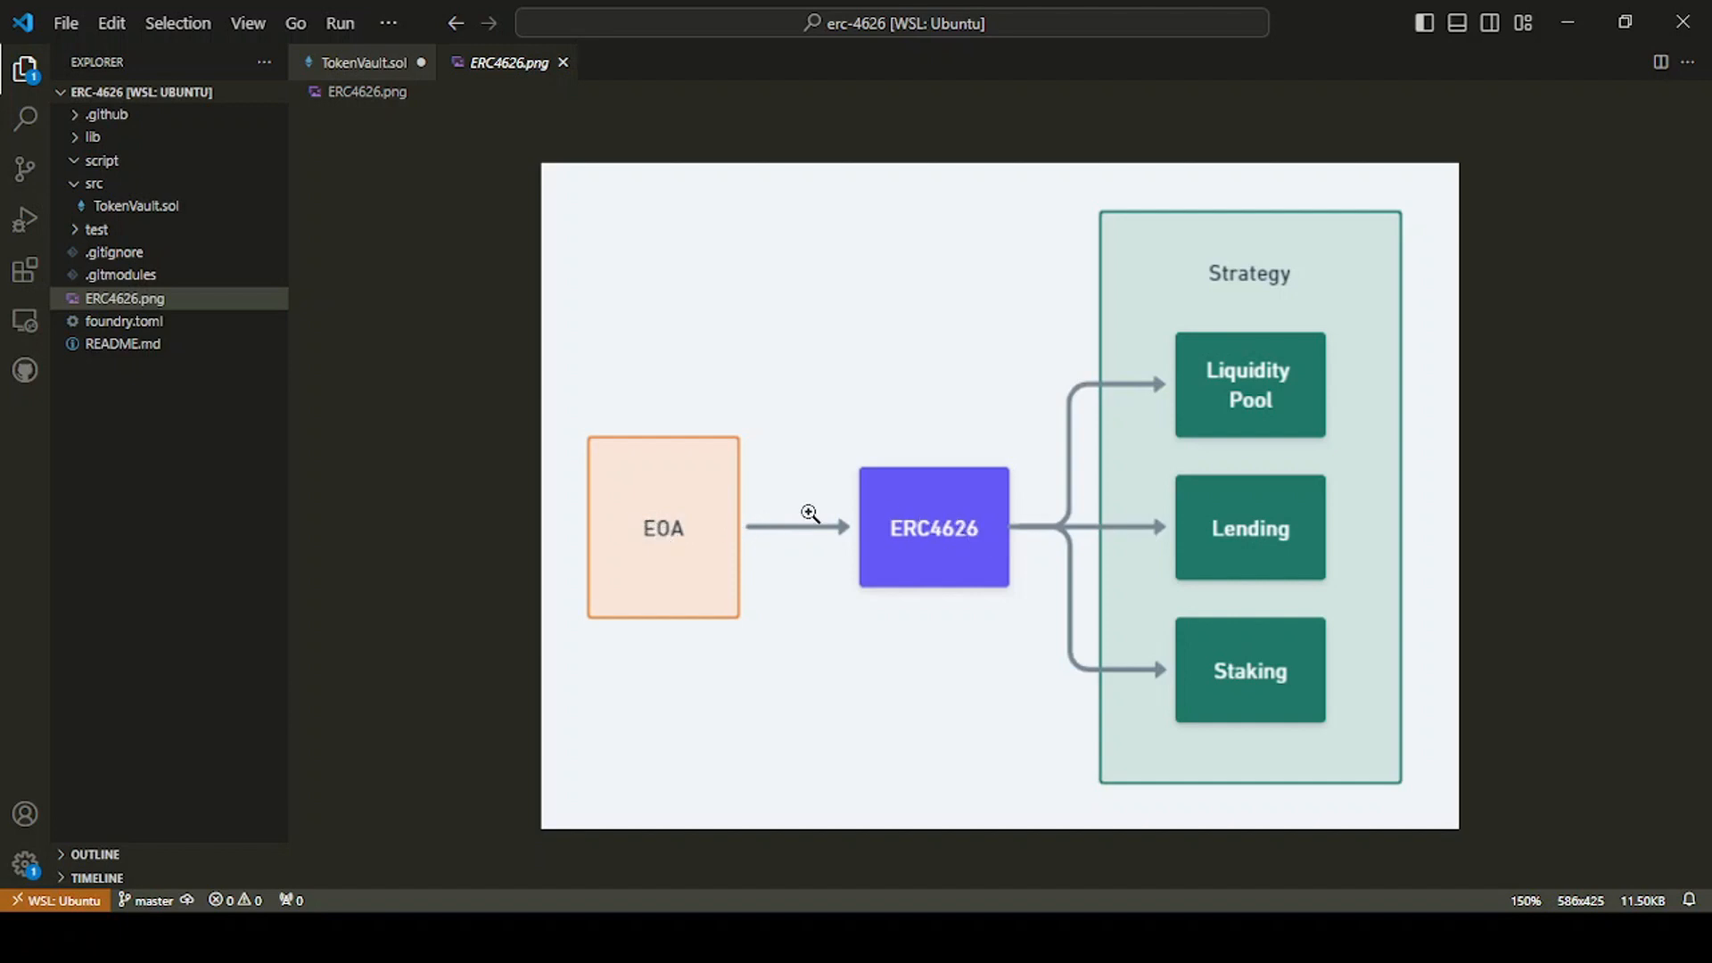
mouse_move(1085, 514)
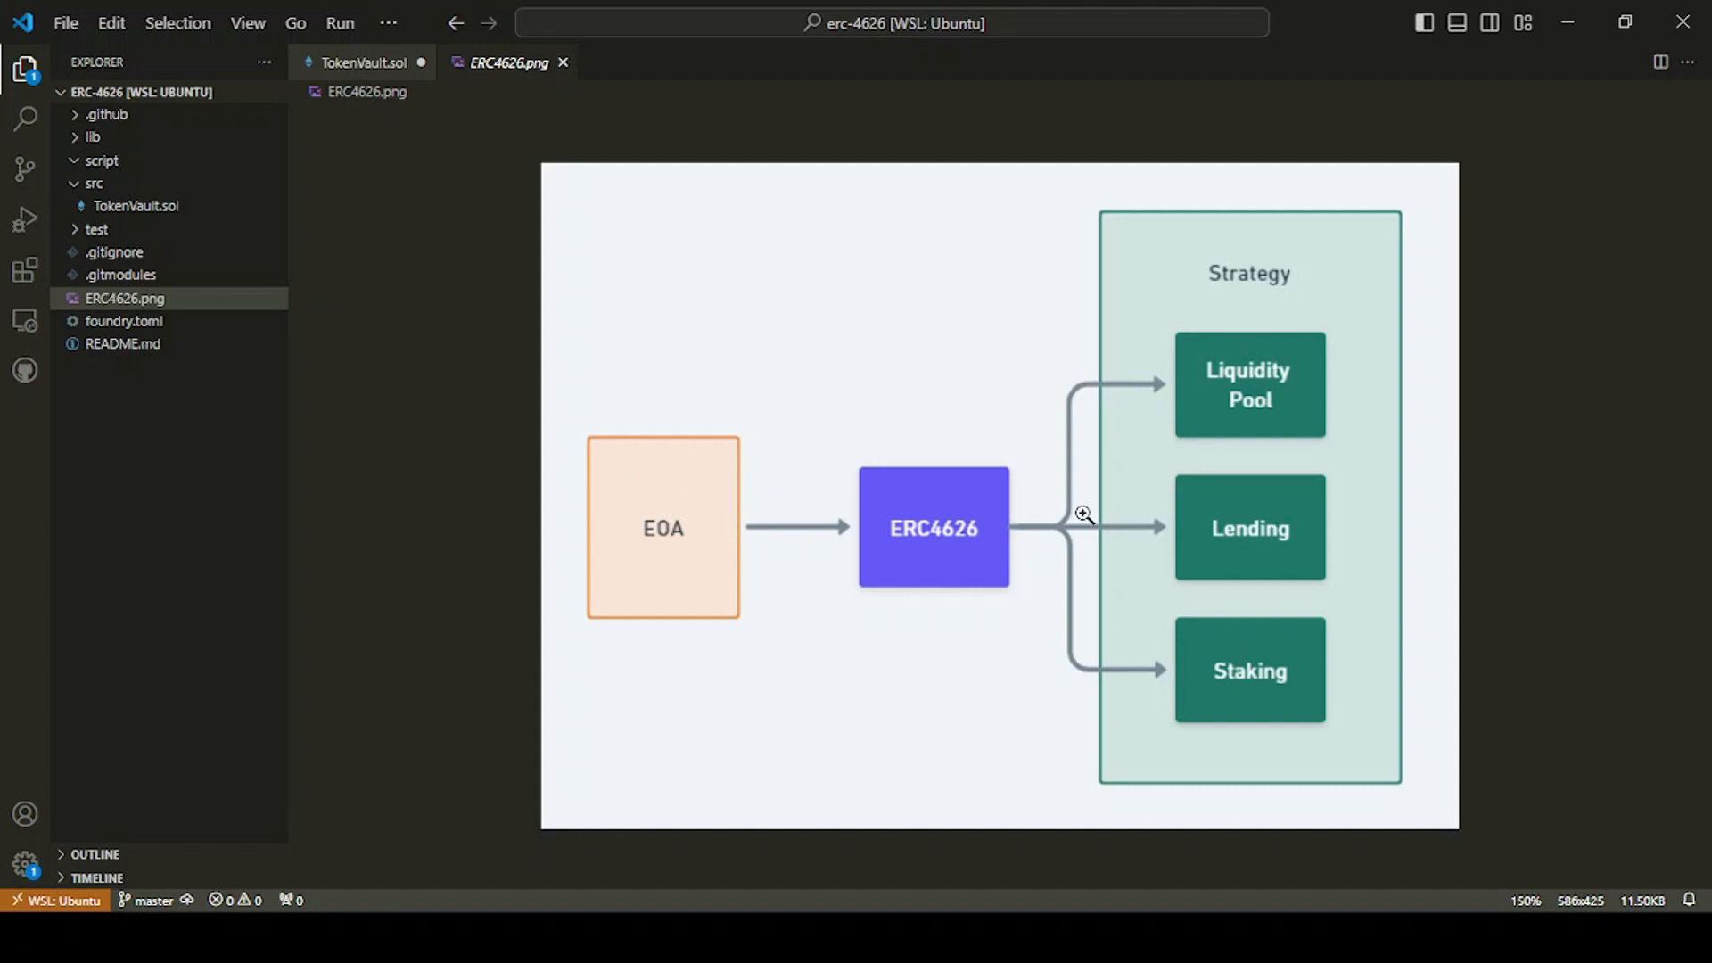
mouse_move(1122, 423)
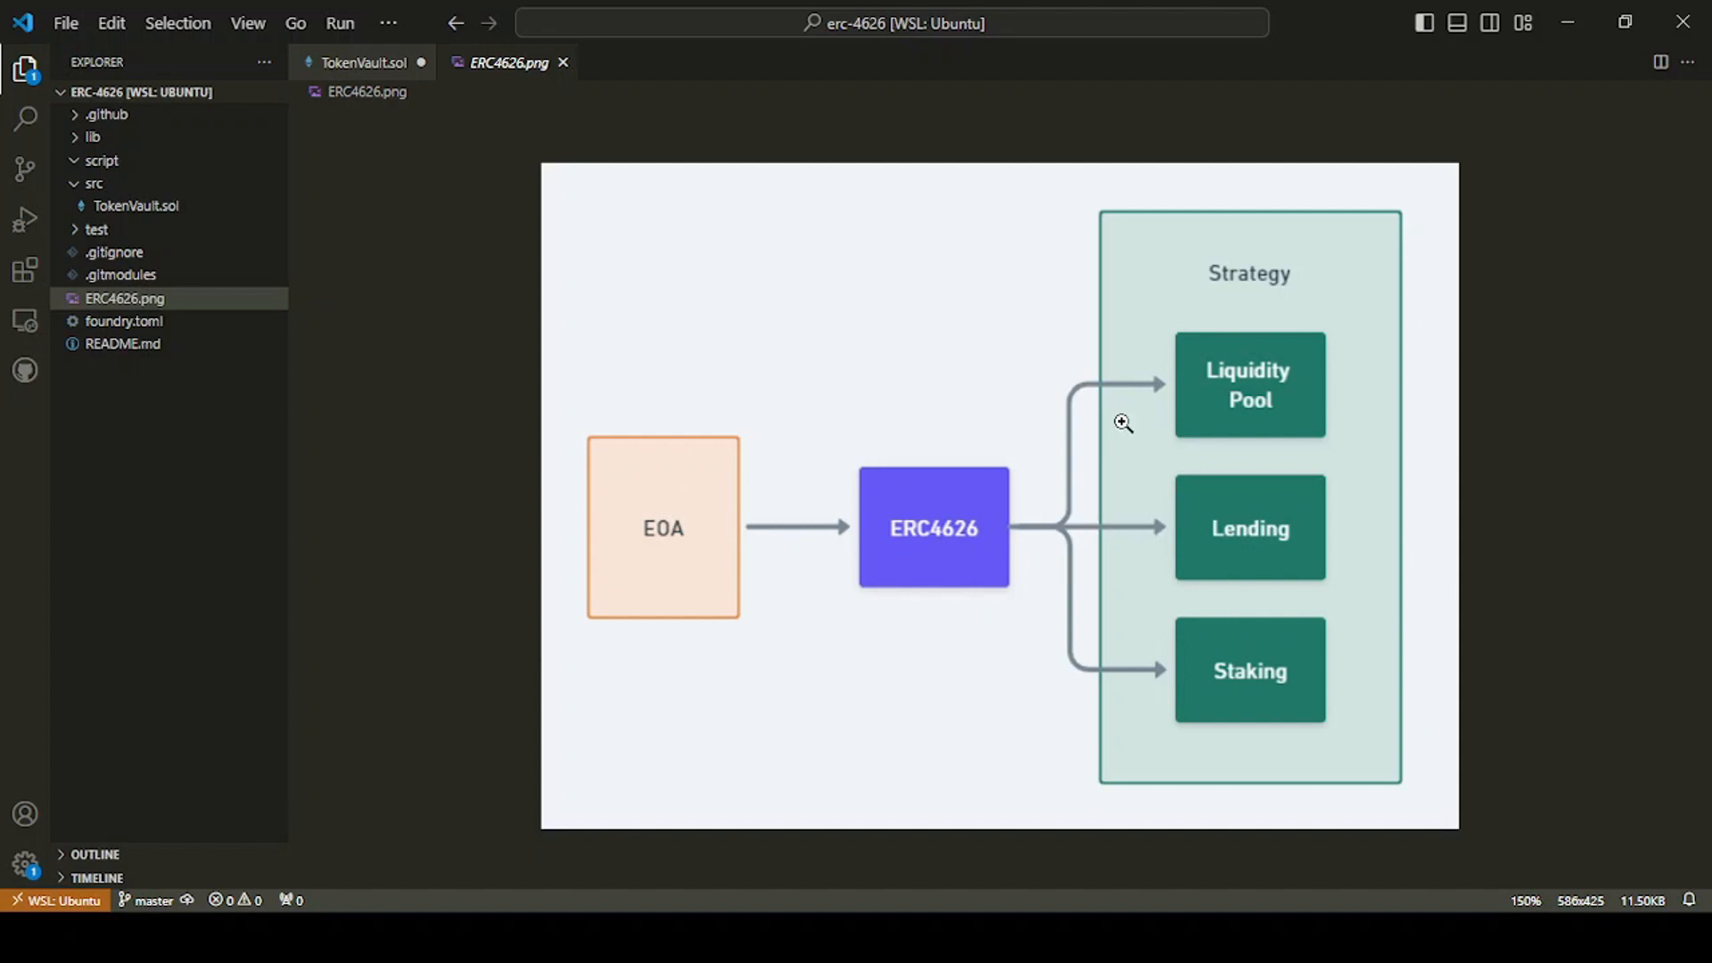
mouse_move(631, 546)
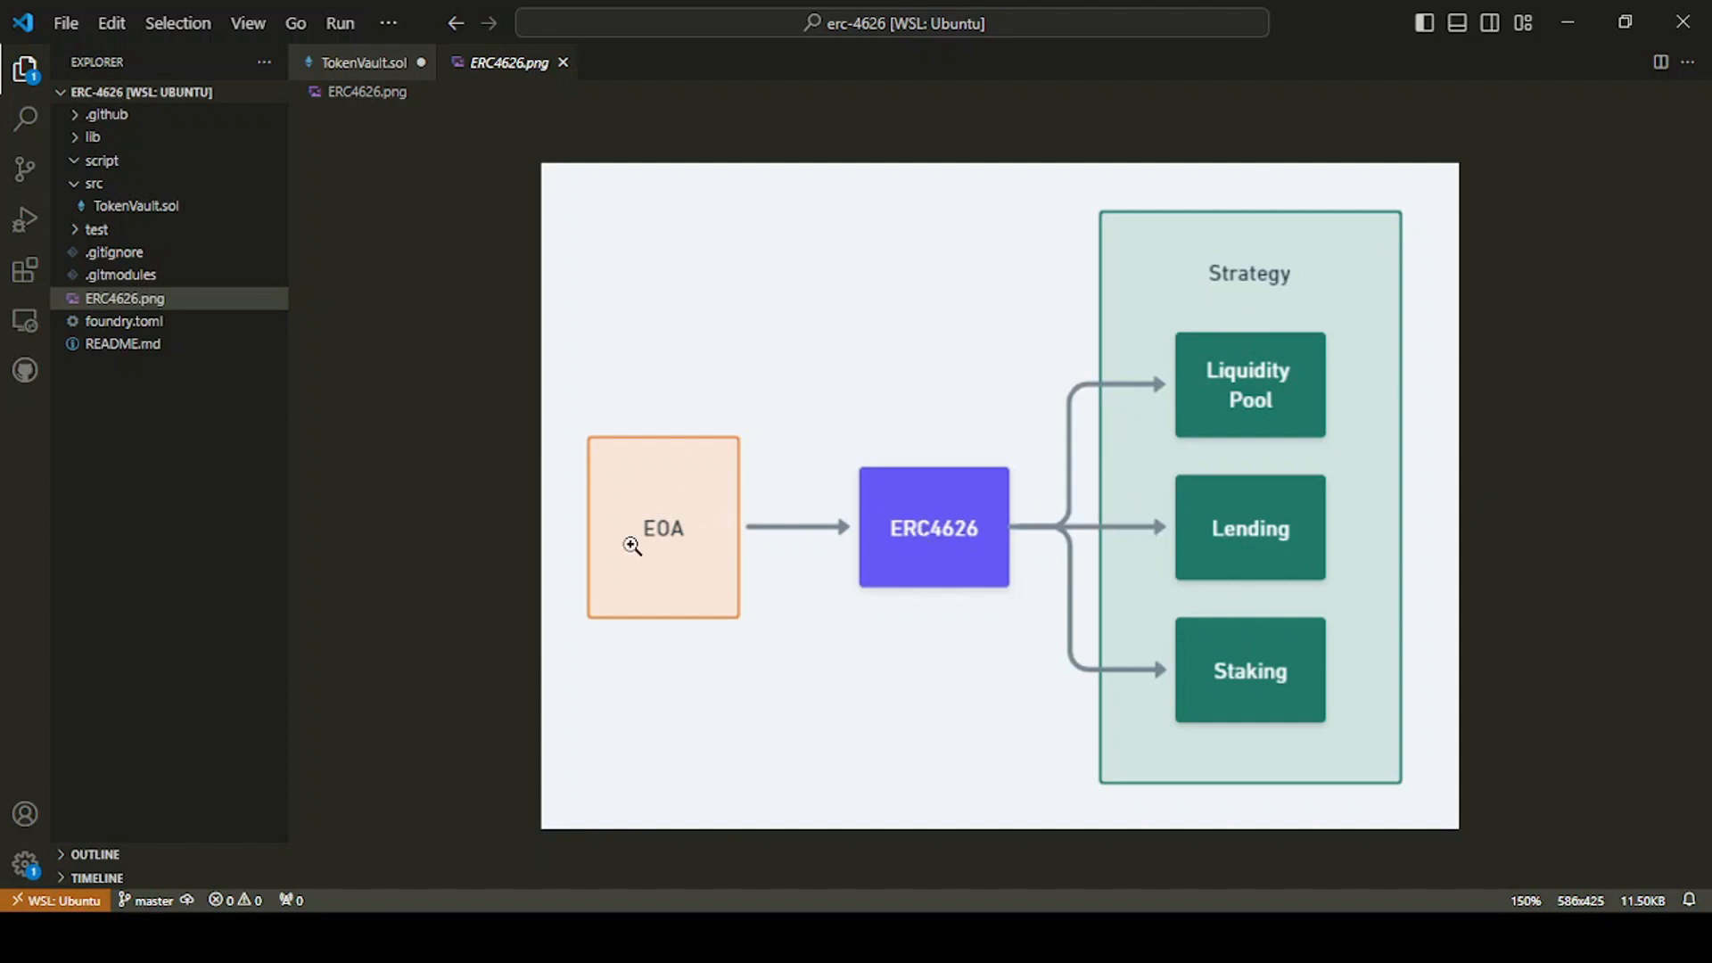
mouse_move(972, 522)
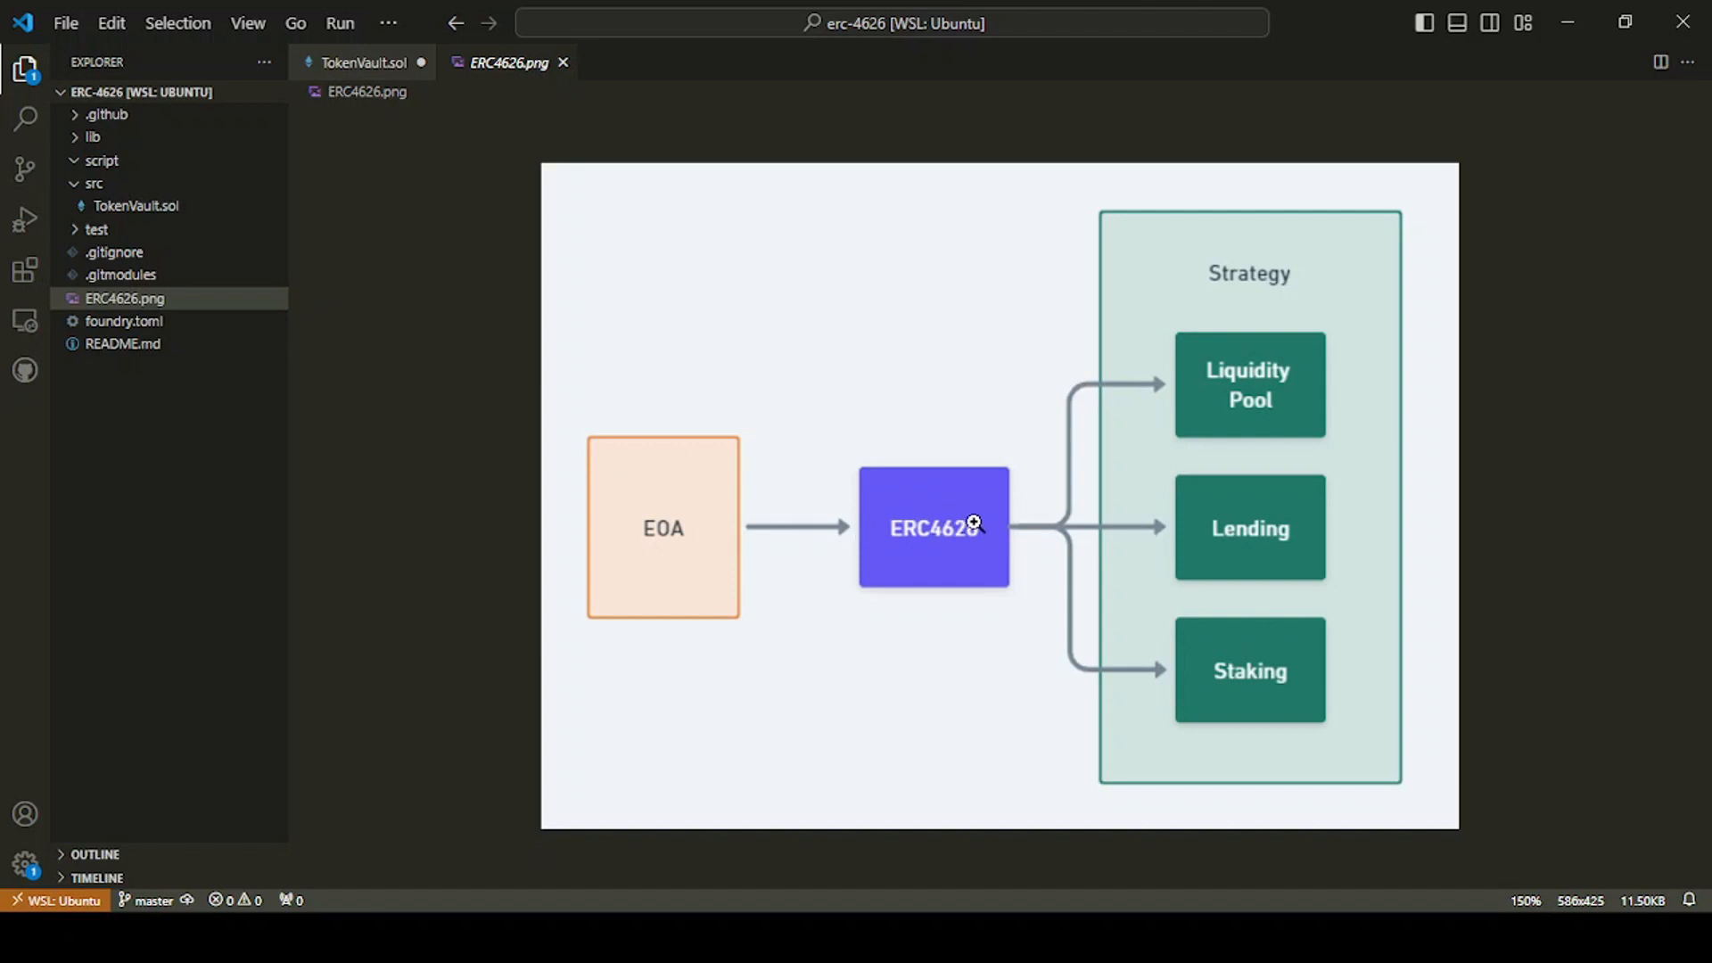
mouse_move(953, 467)
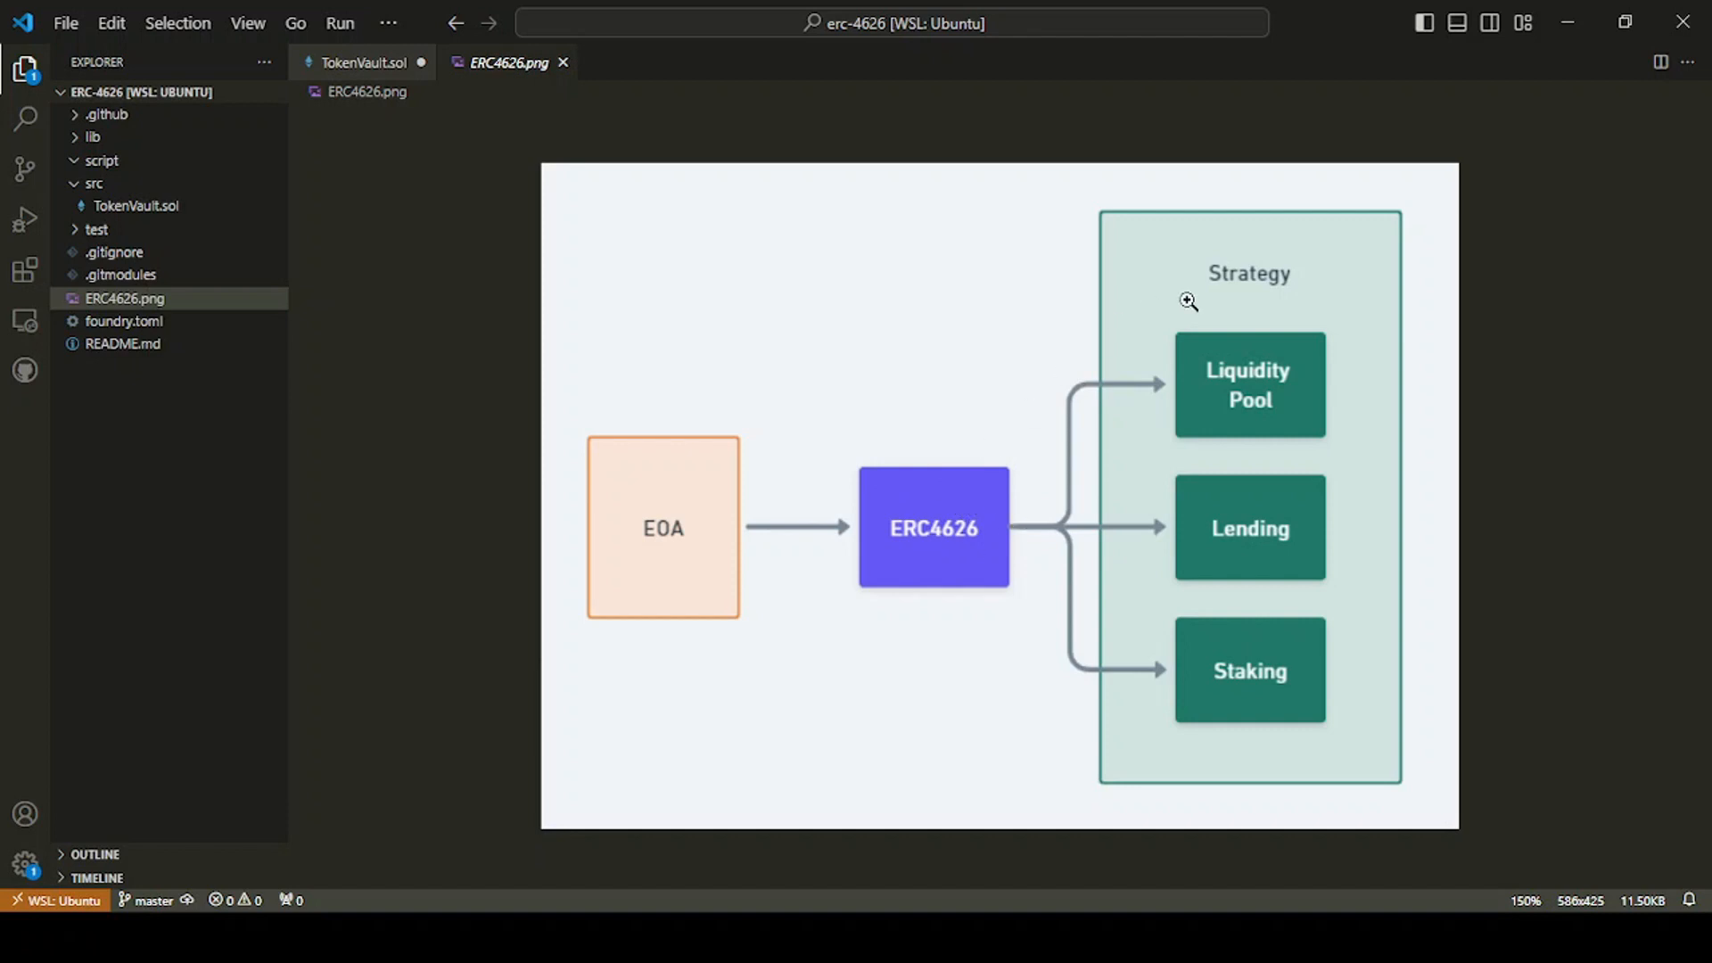
mouse_move(945, 544)
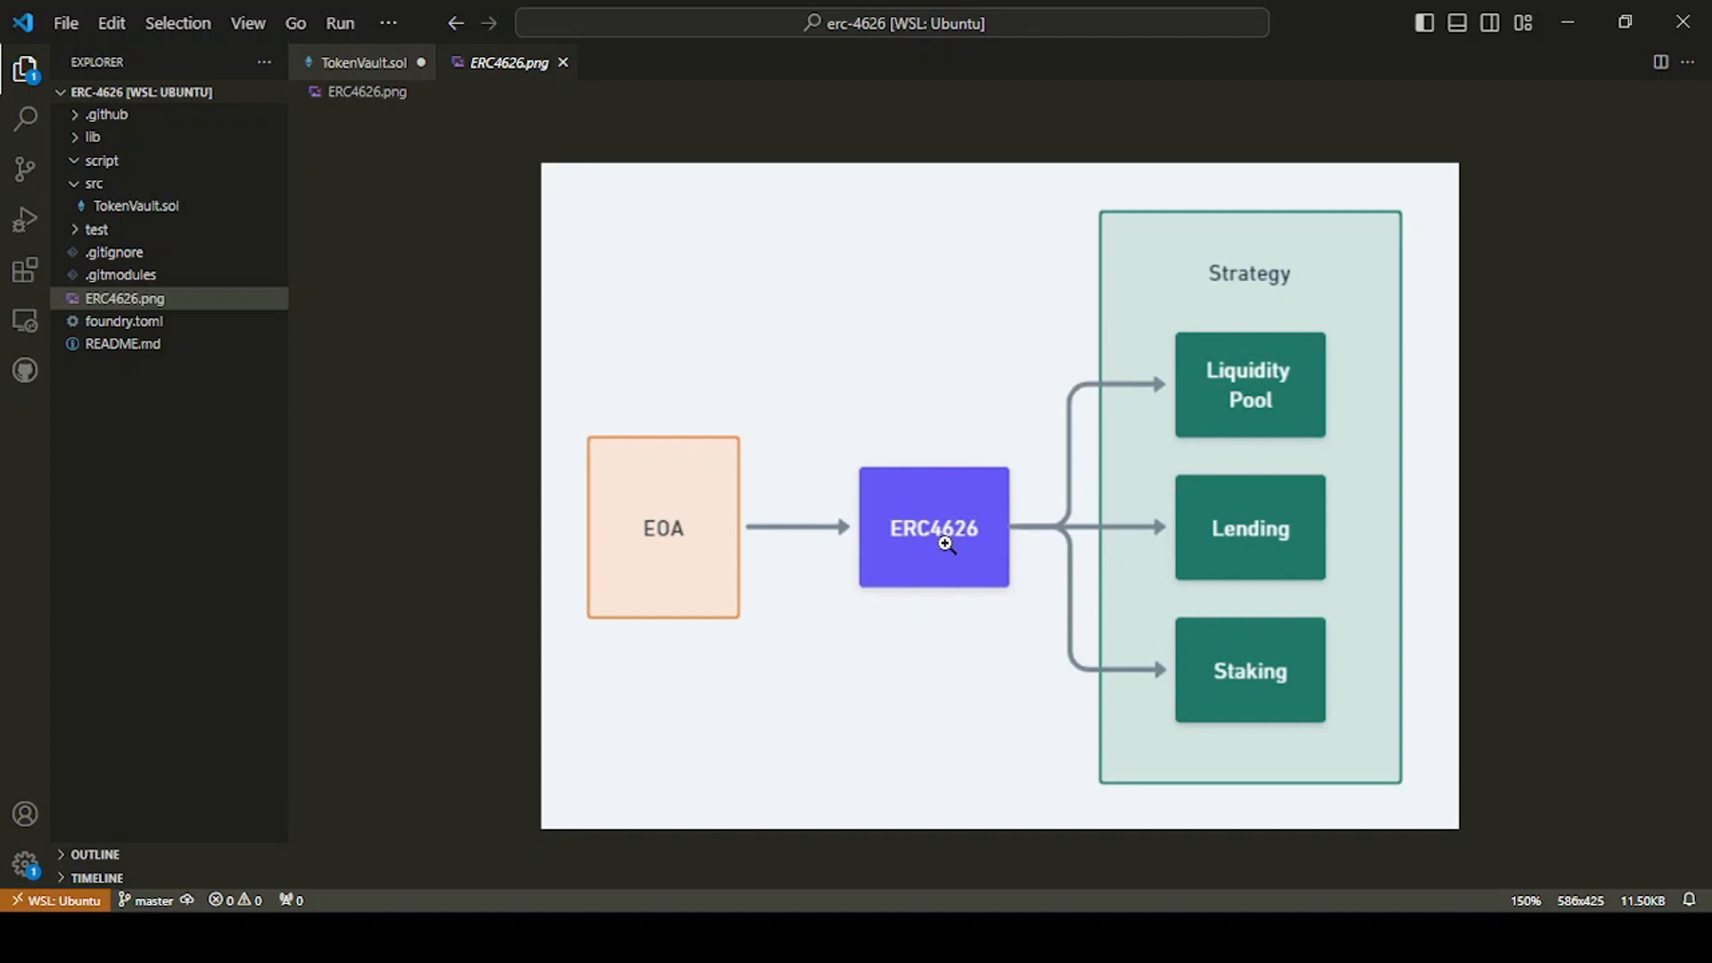
mouse_move(395, 305)
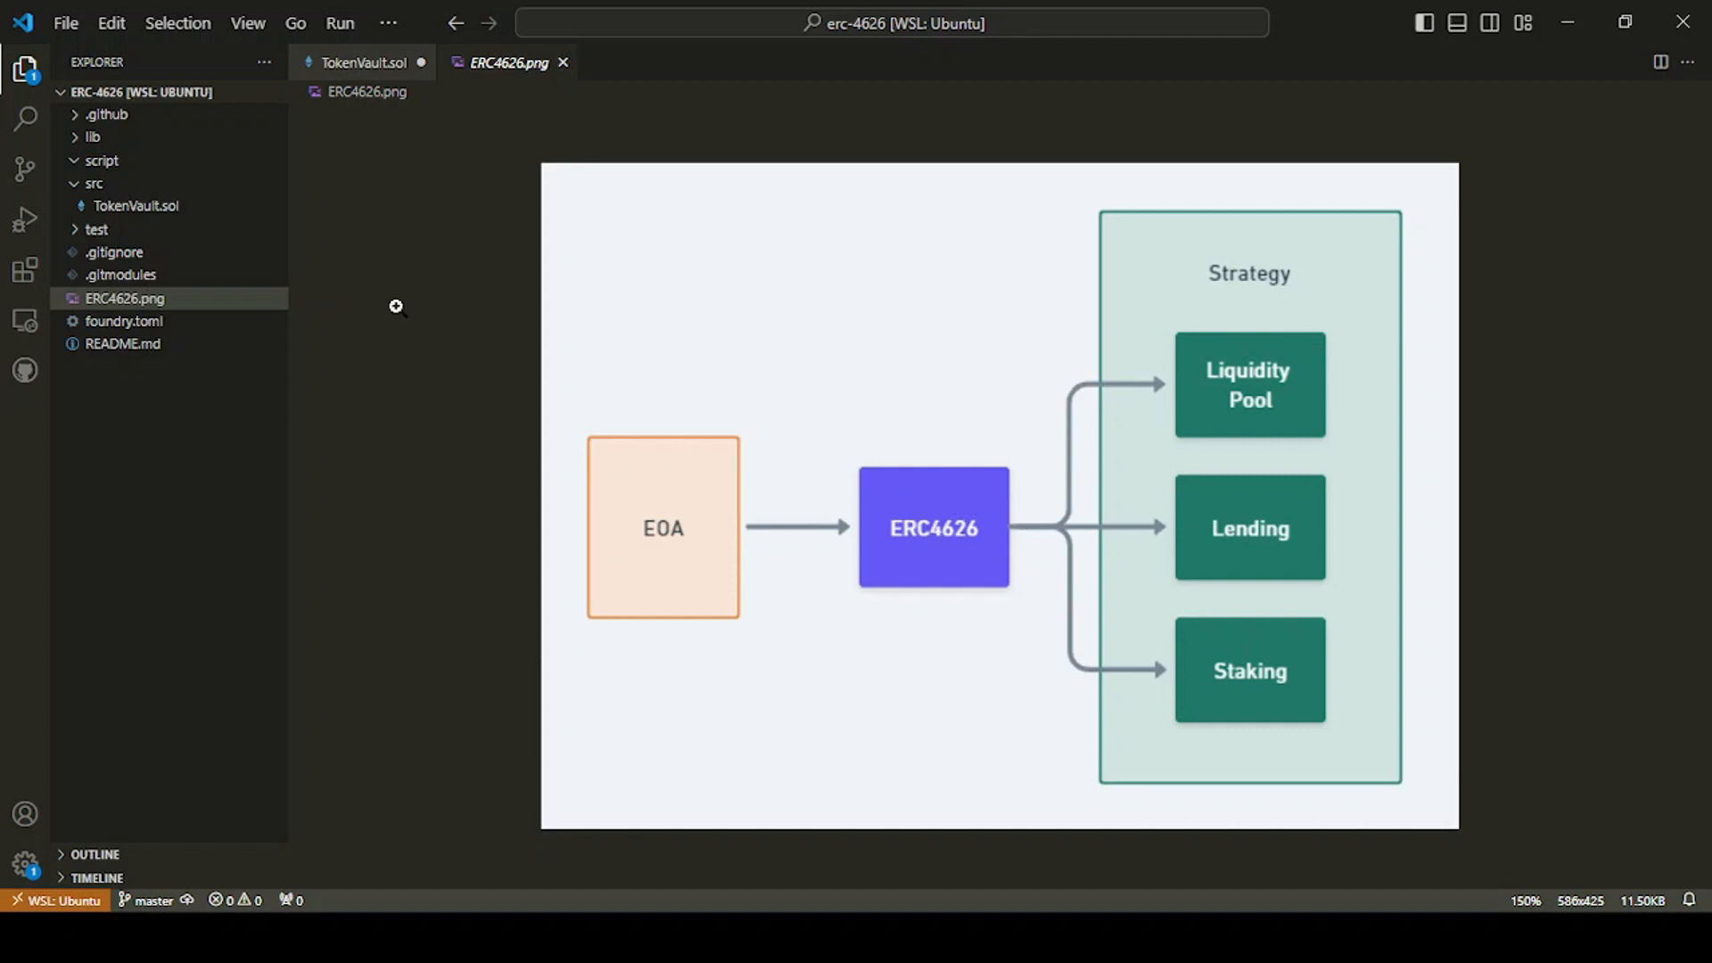
mouse_move(987, 464)
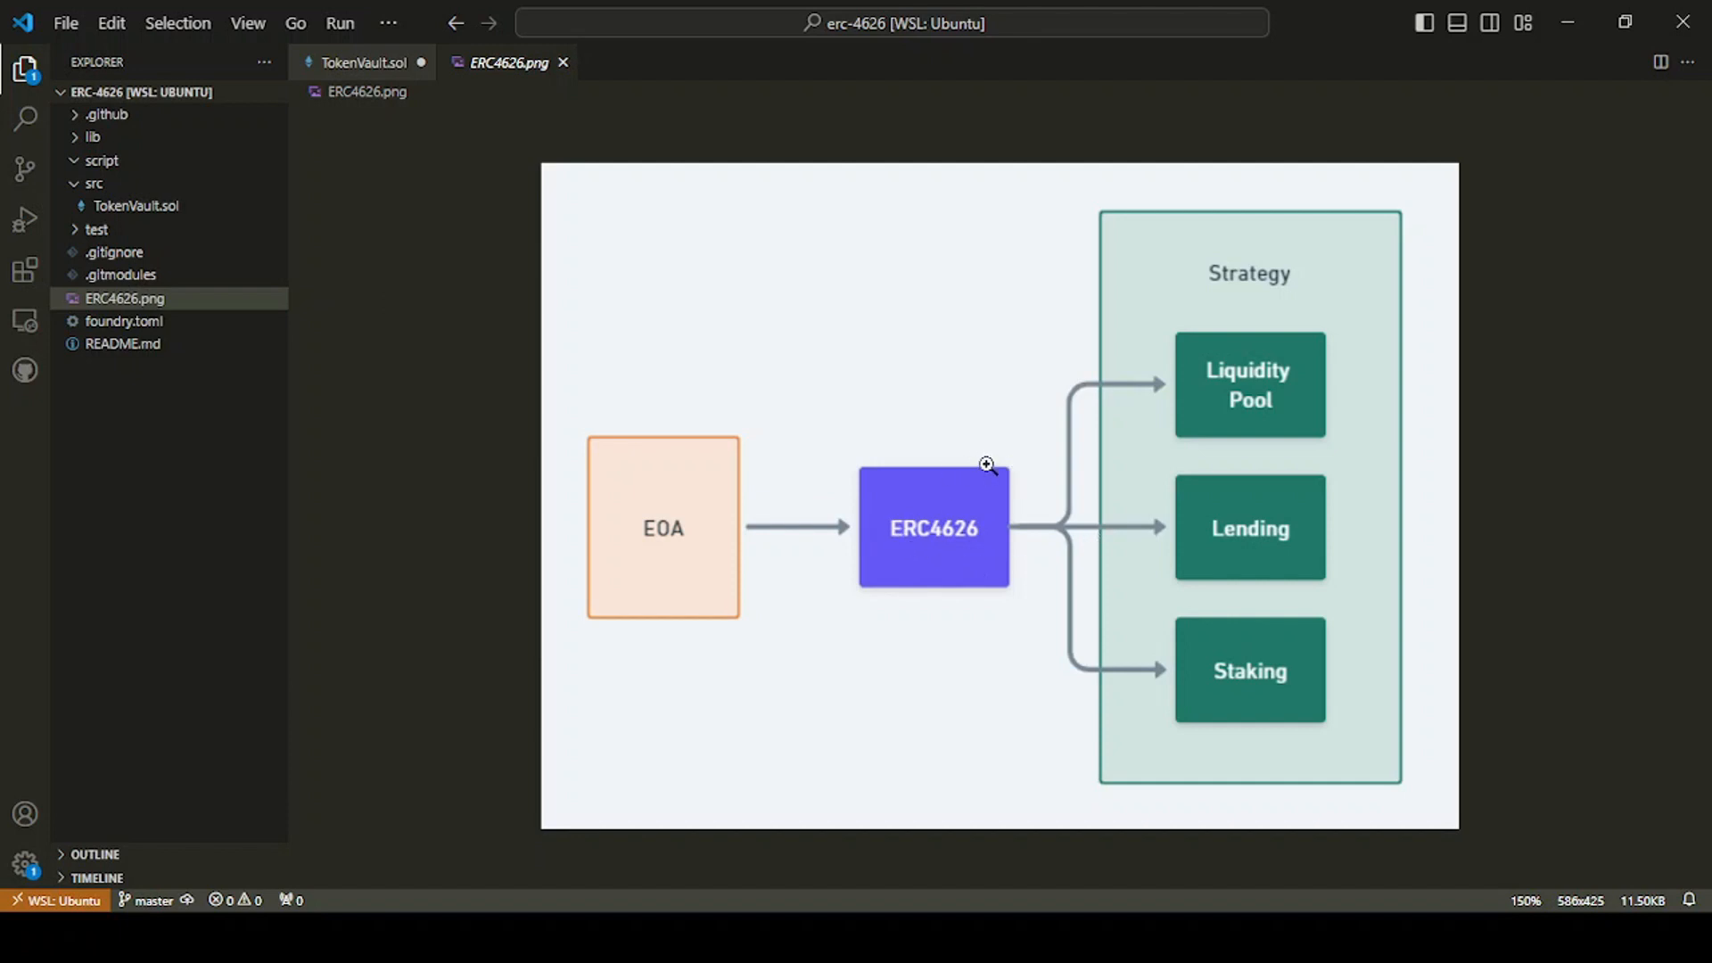
mouse_move(900, 360)
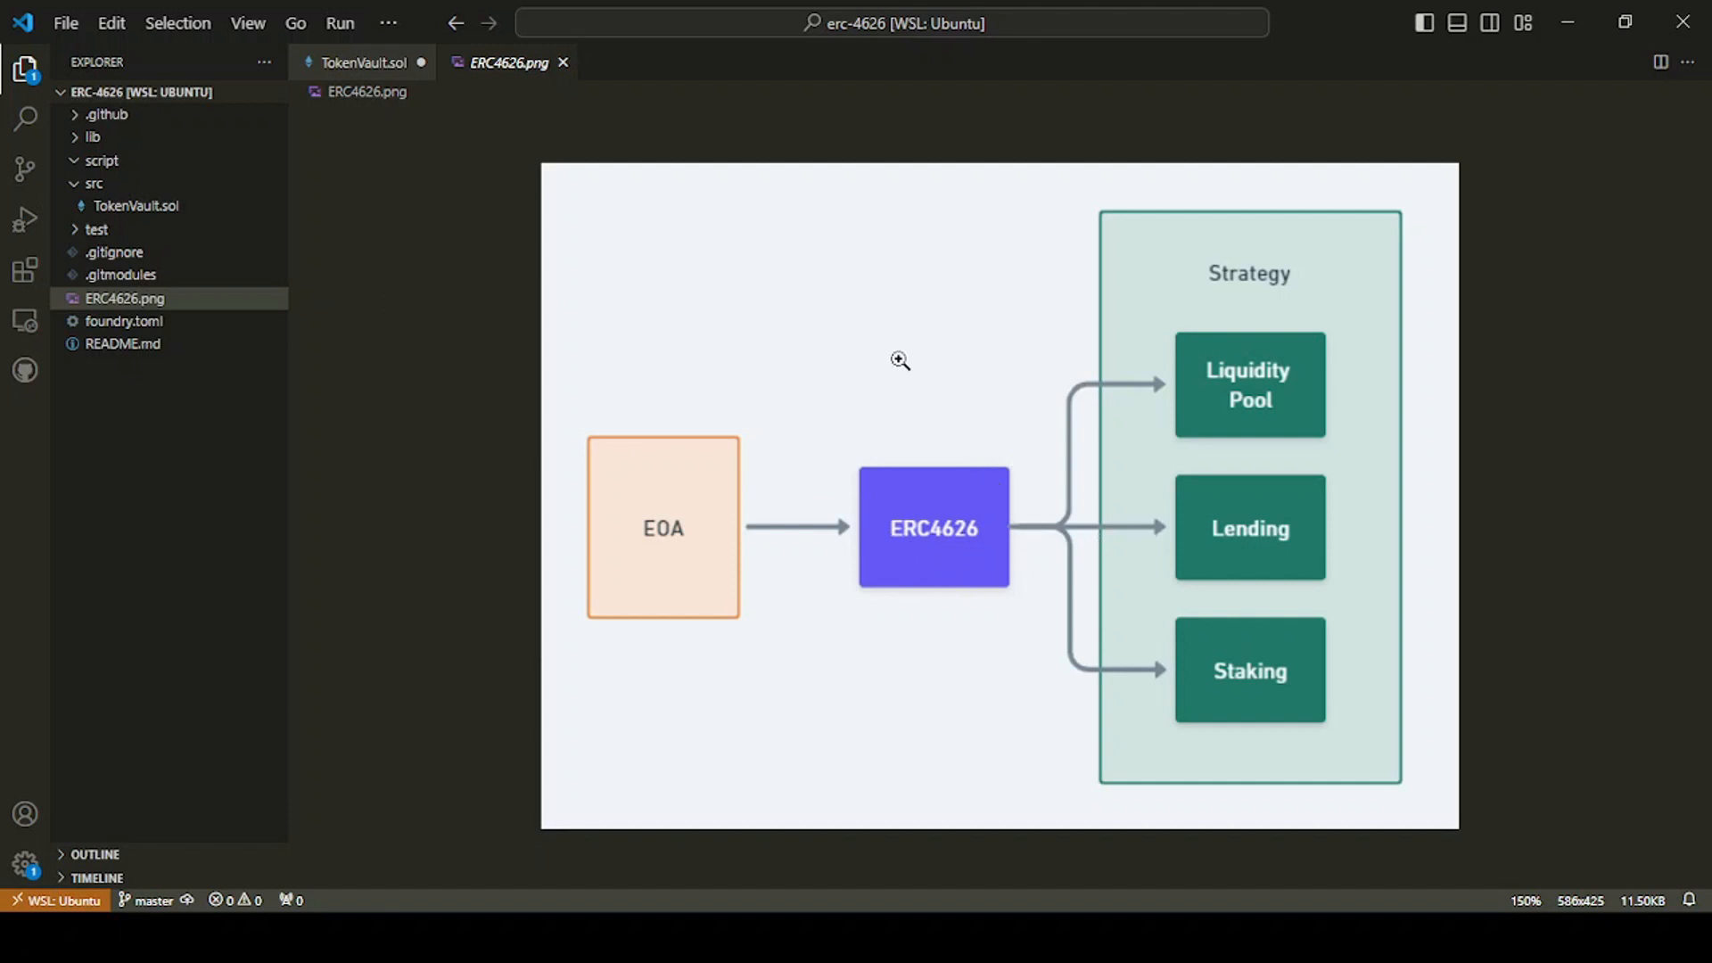
mouse_move(983, 302)
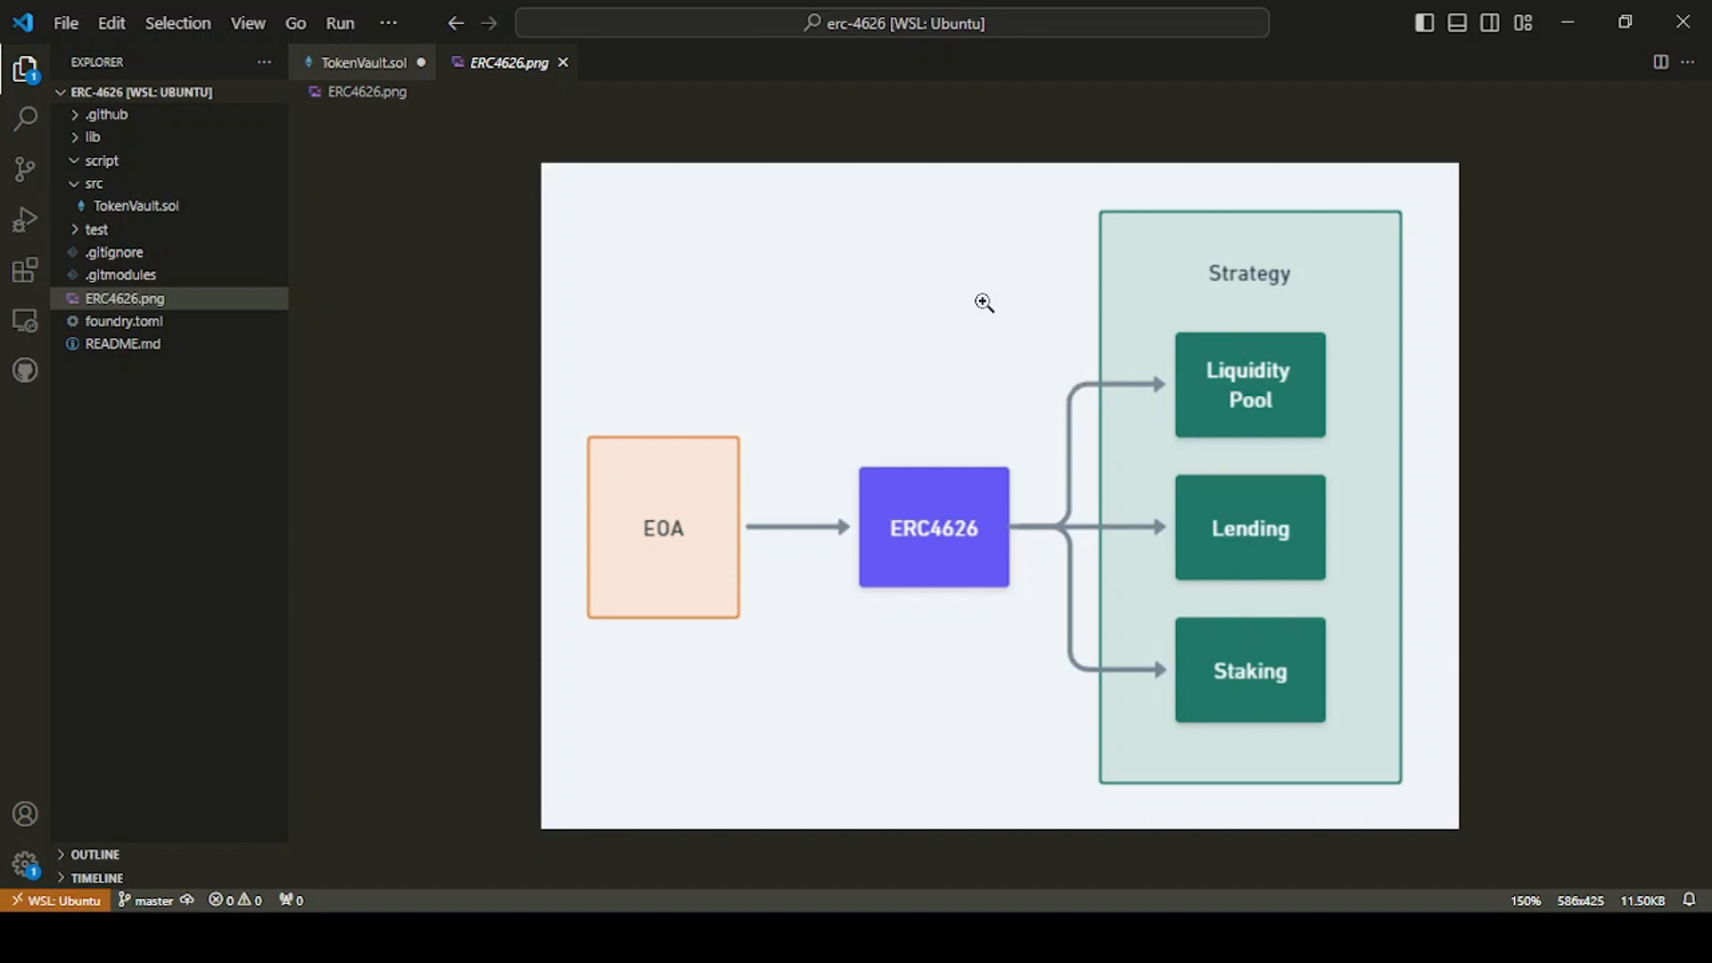
mouse_move(851, 215)
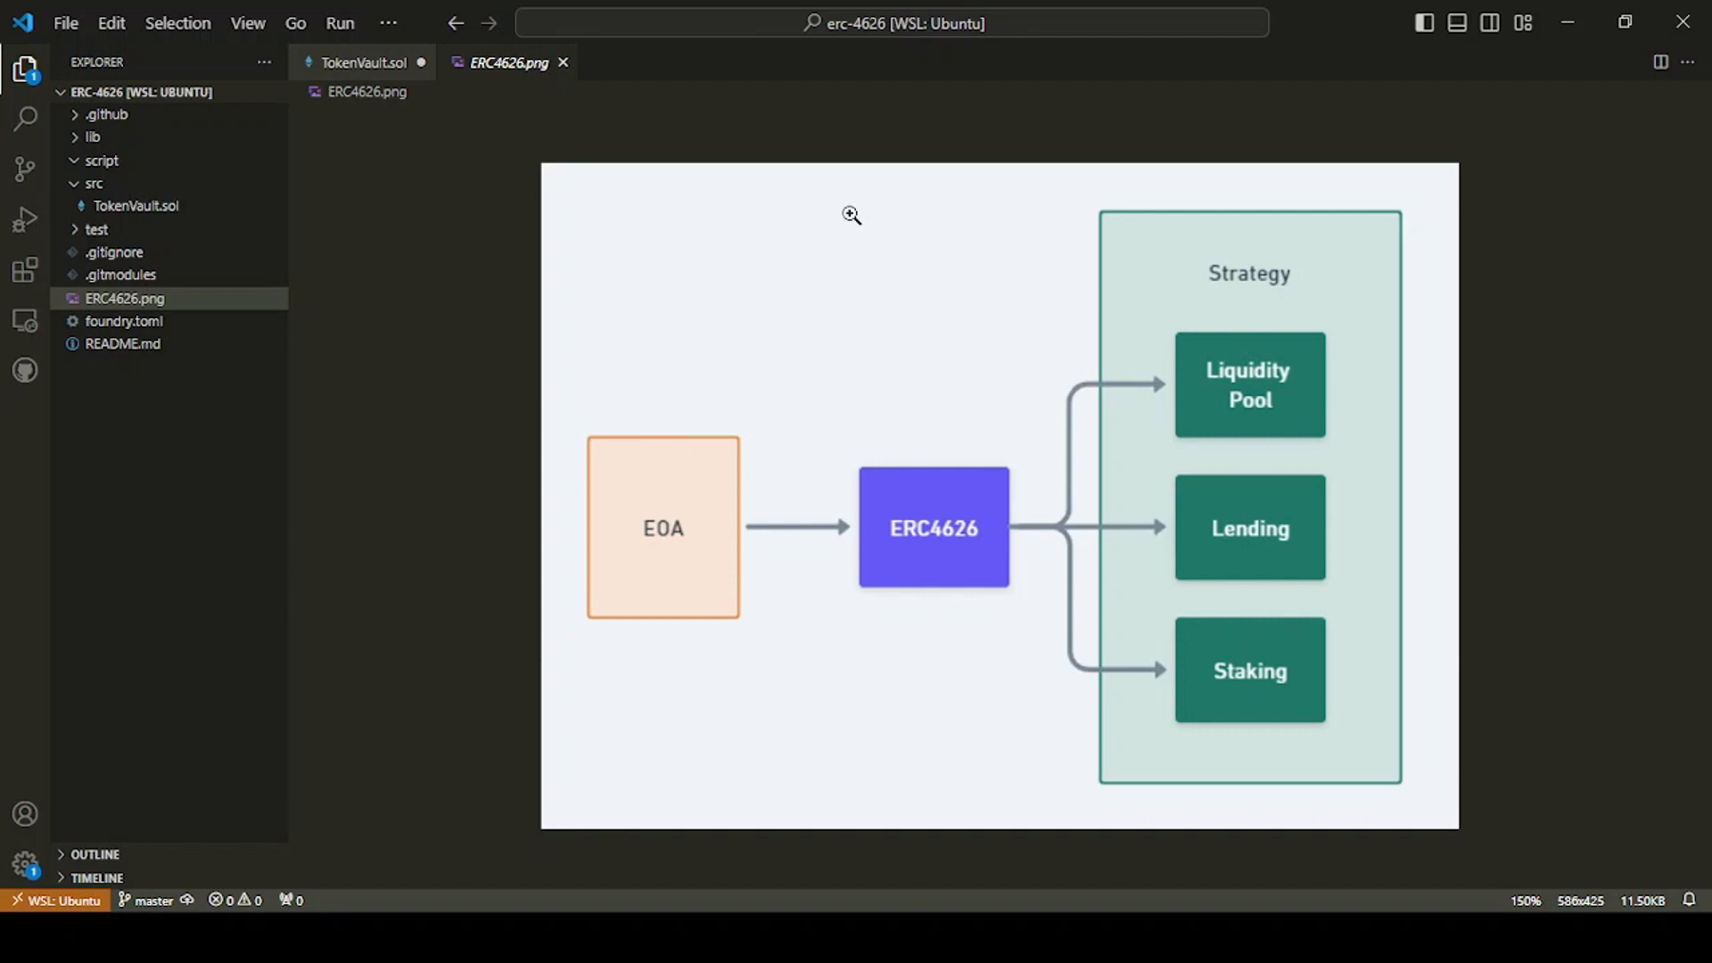
mouse_move(895, 246)
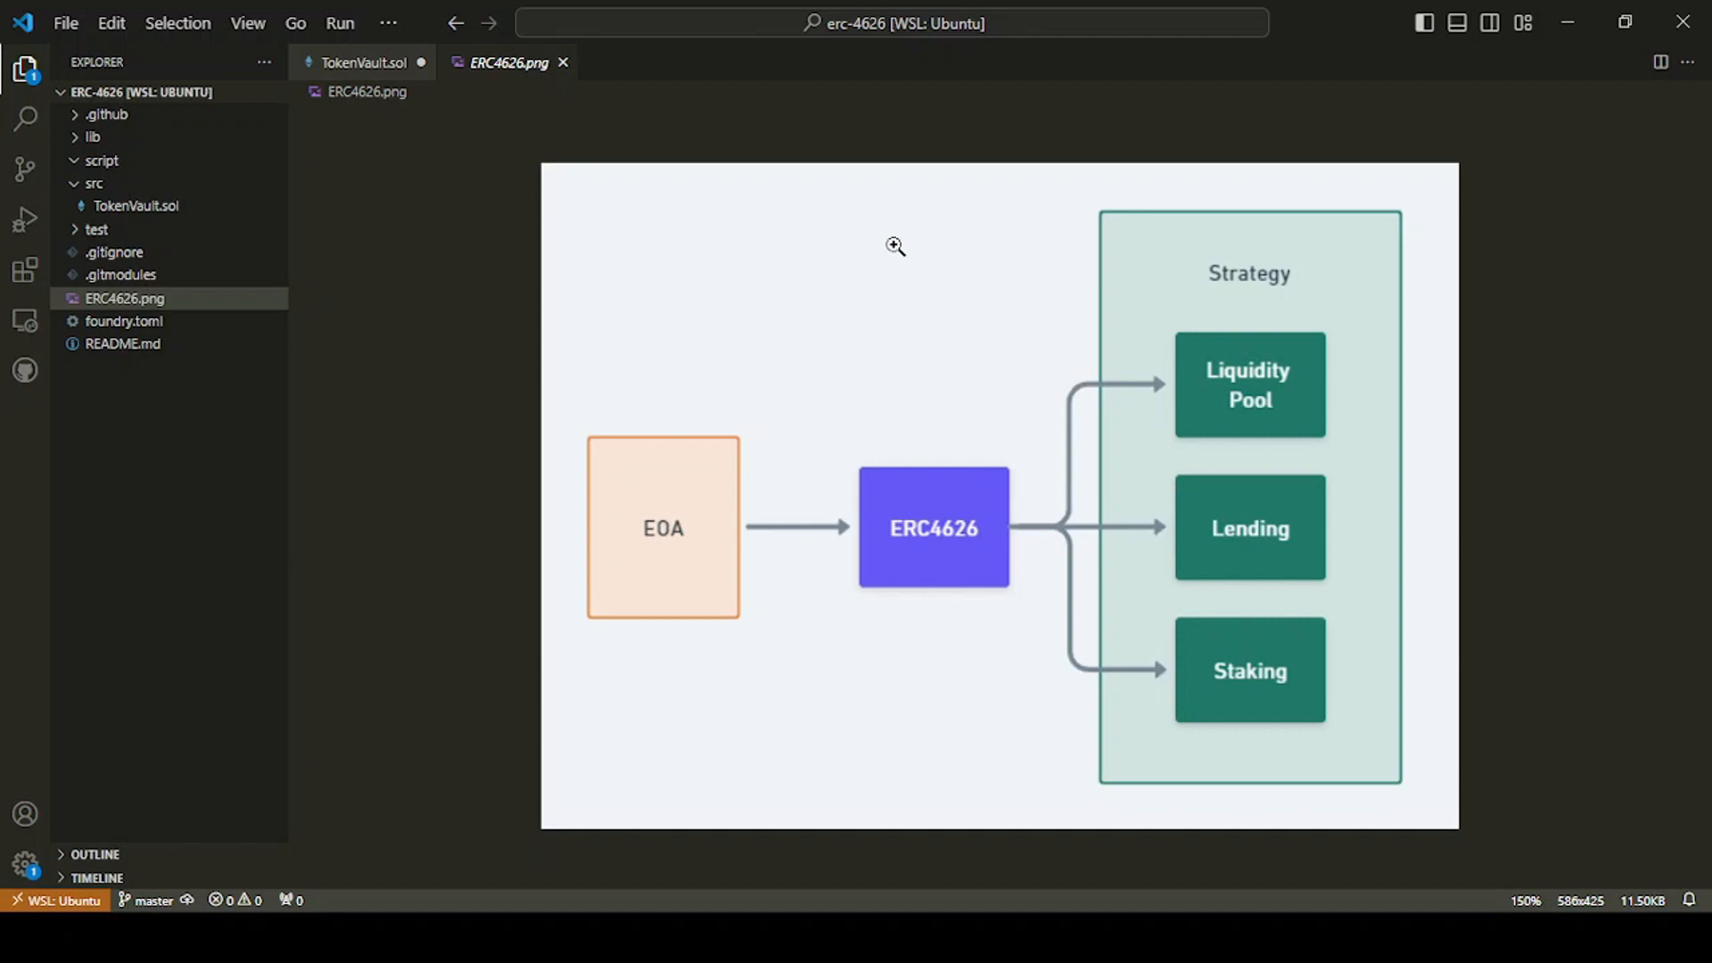
mouse_move(903, 335)
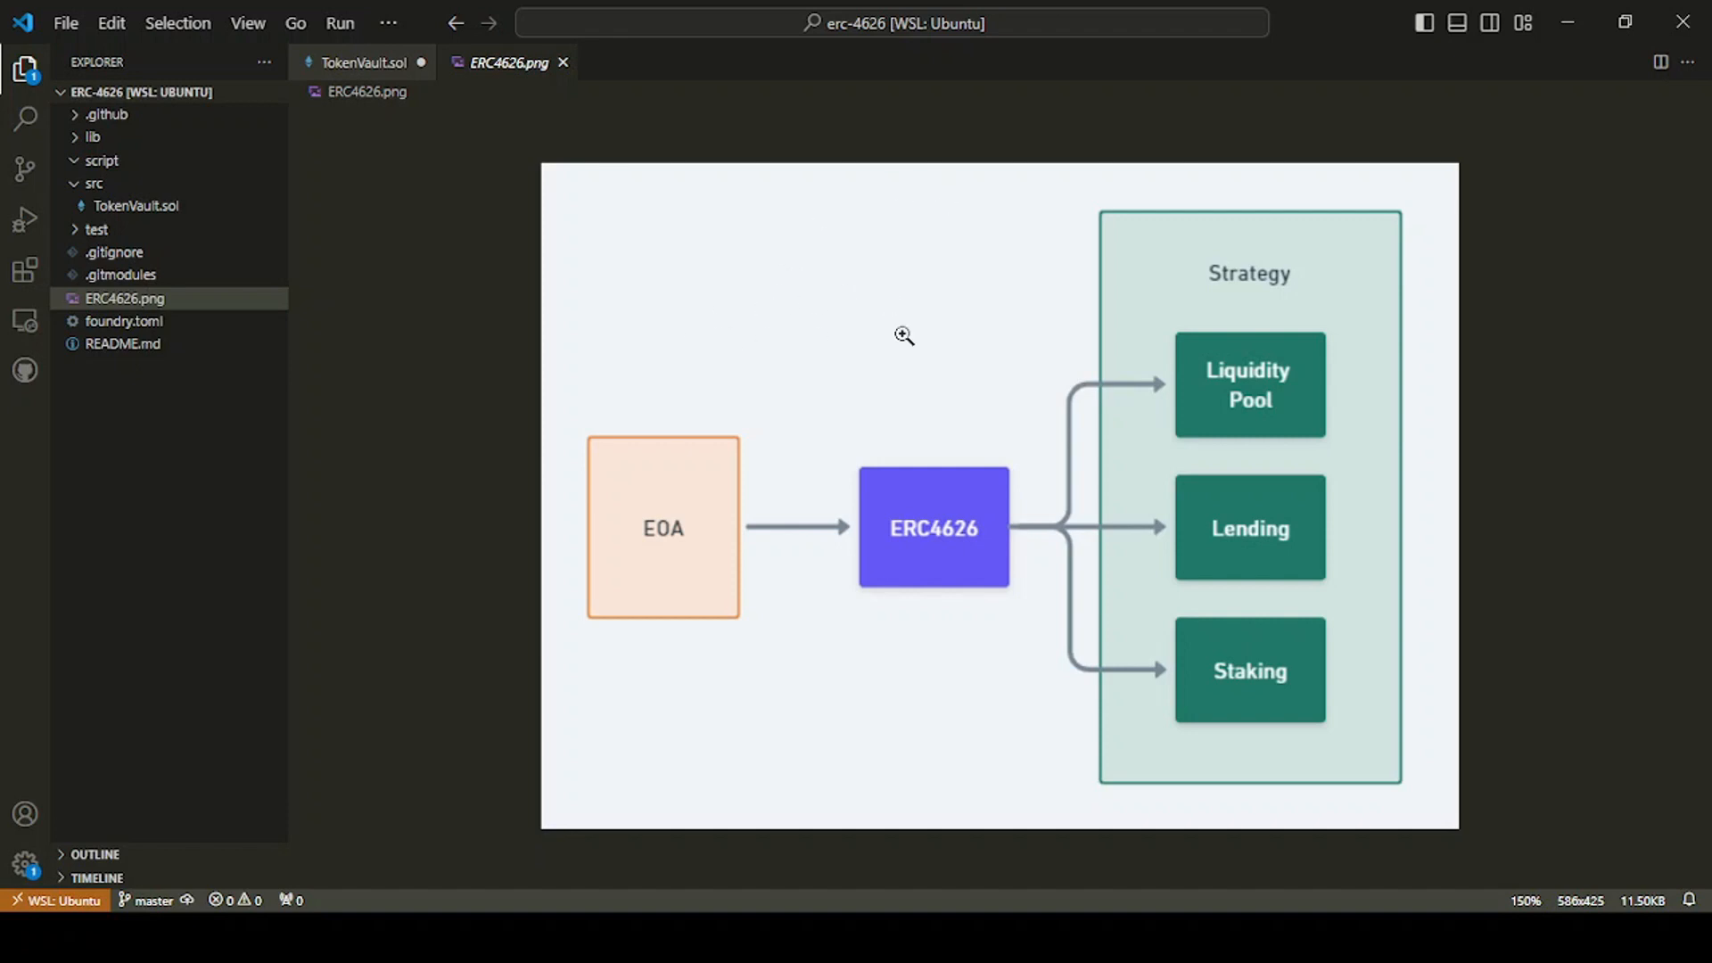
mouse_move(849, 447)
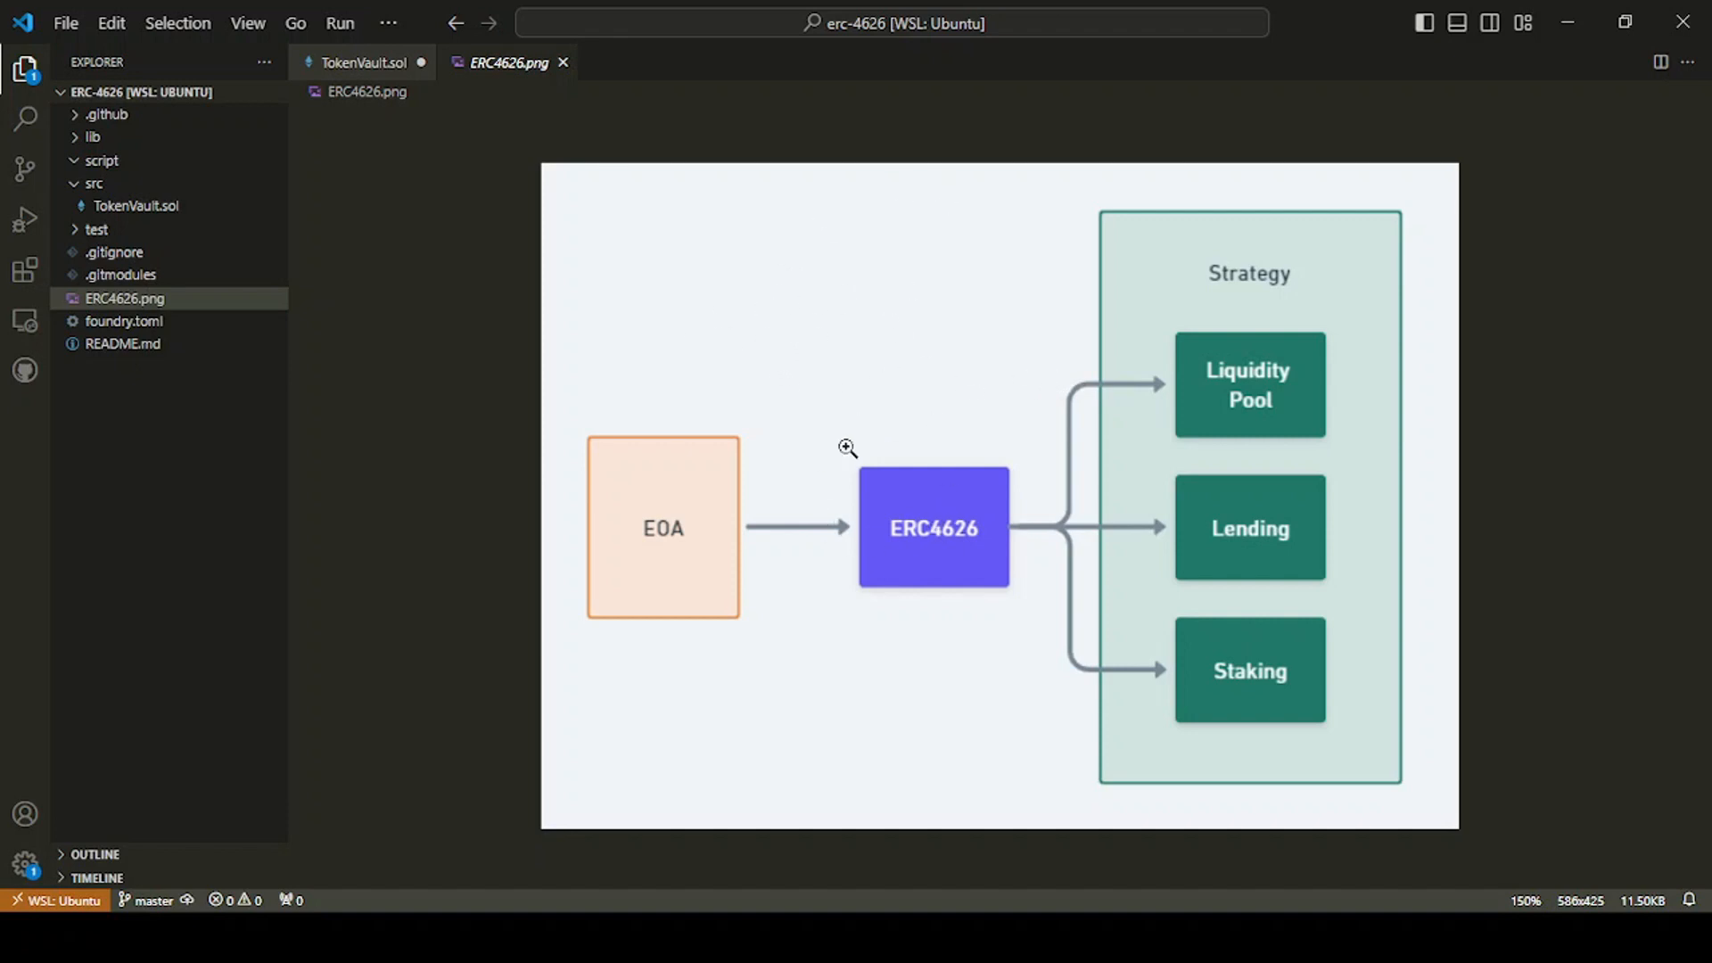
mouse_move(1024, 408)
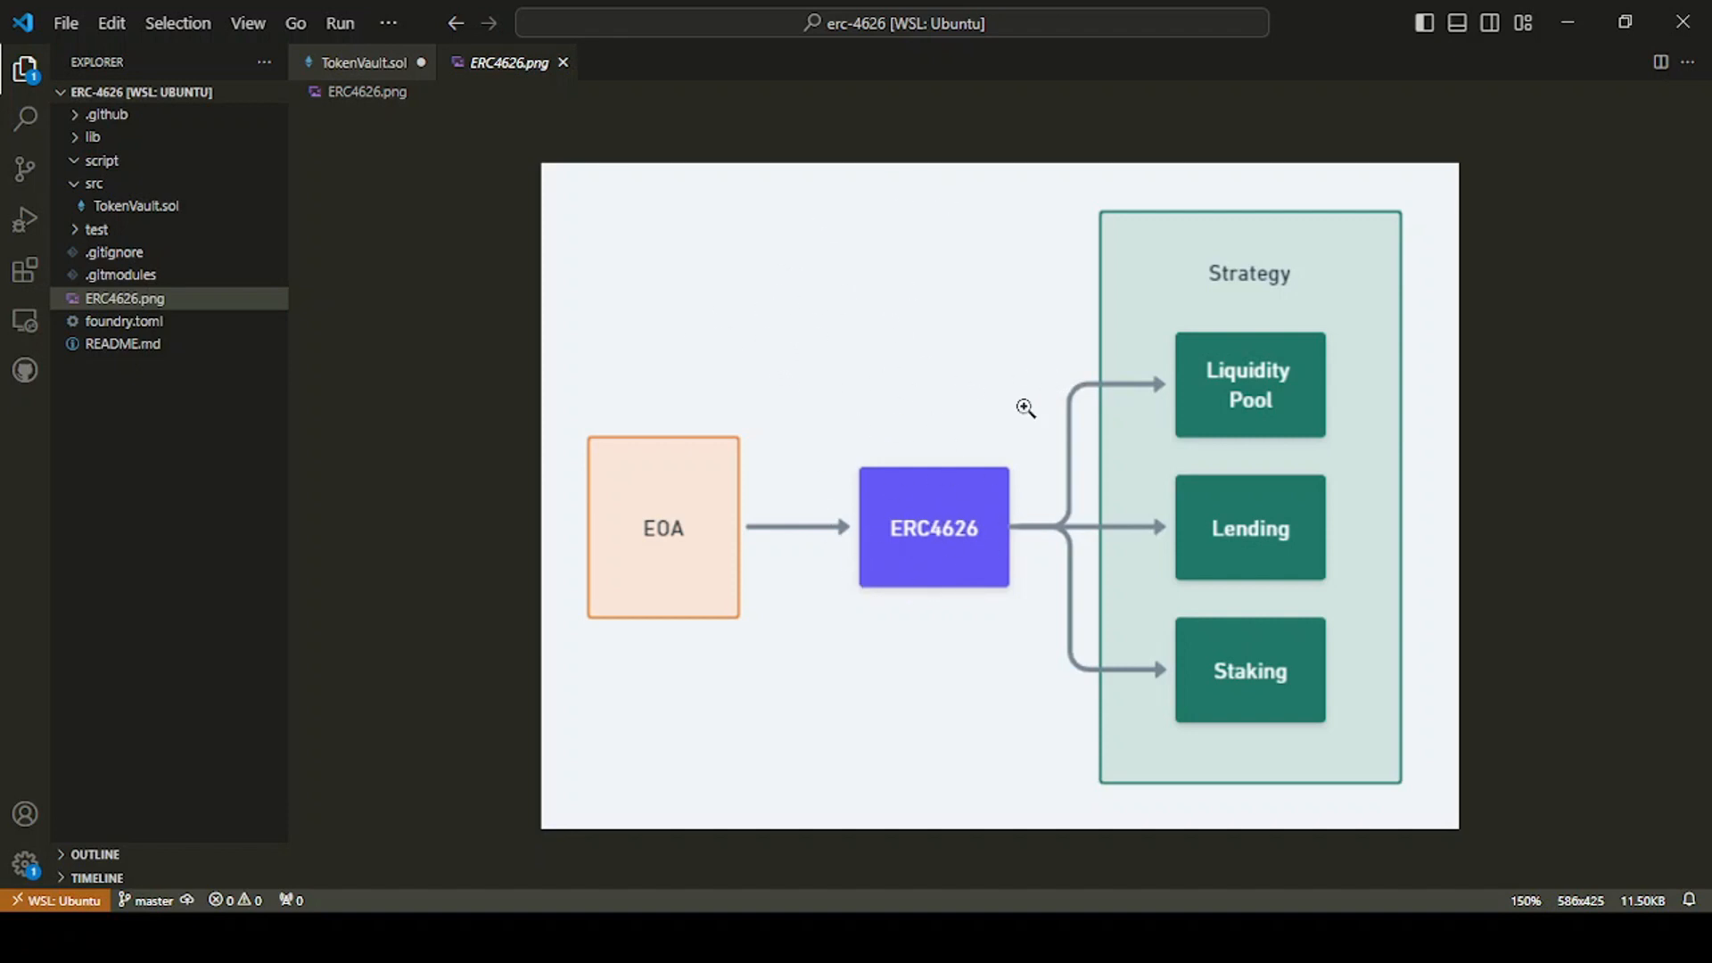
mouse_move(822, 336)
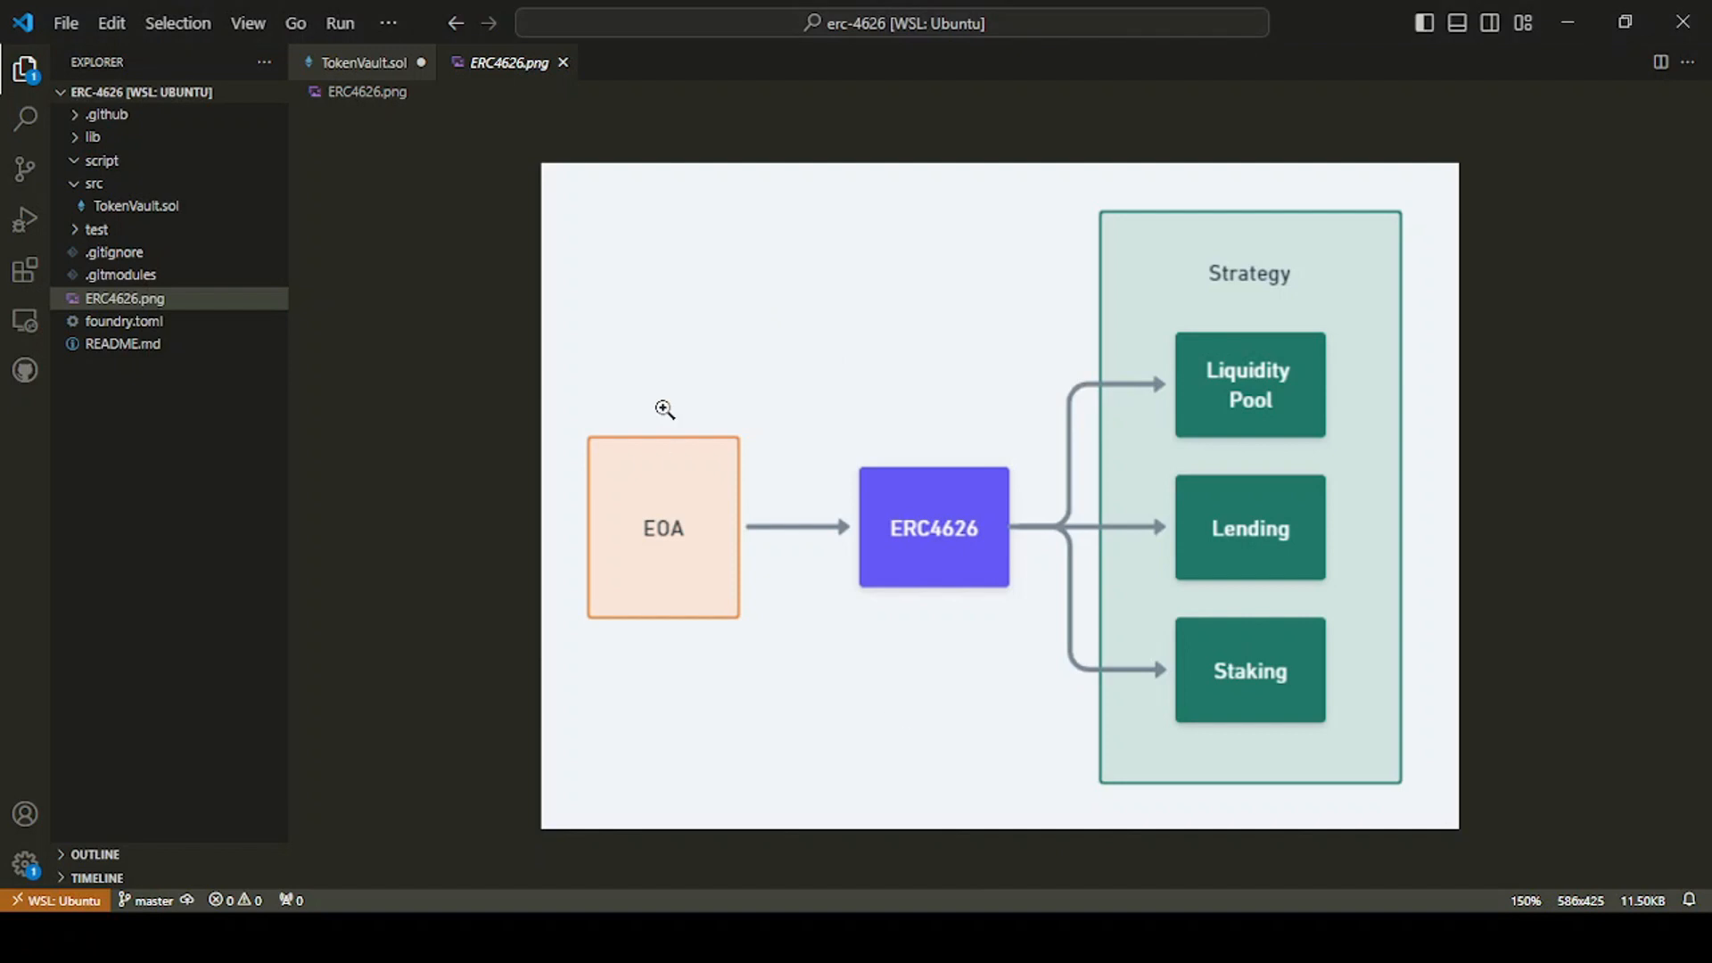
mouse_move(363, 62)
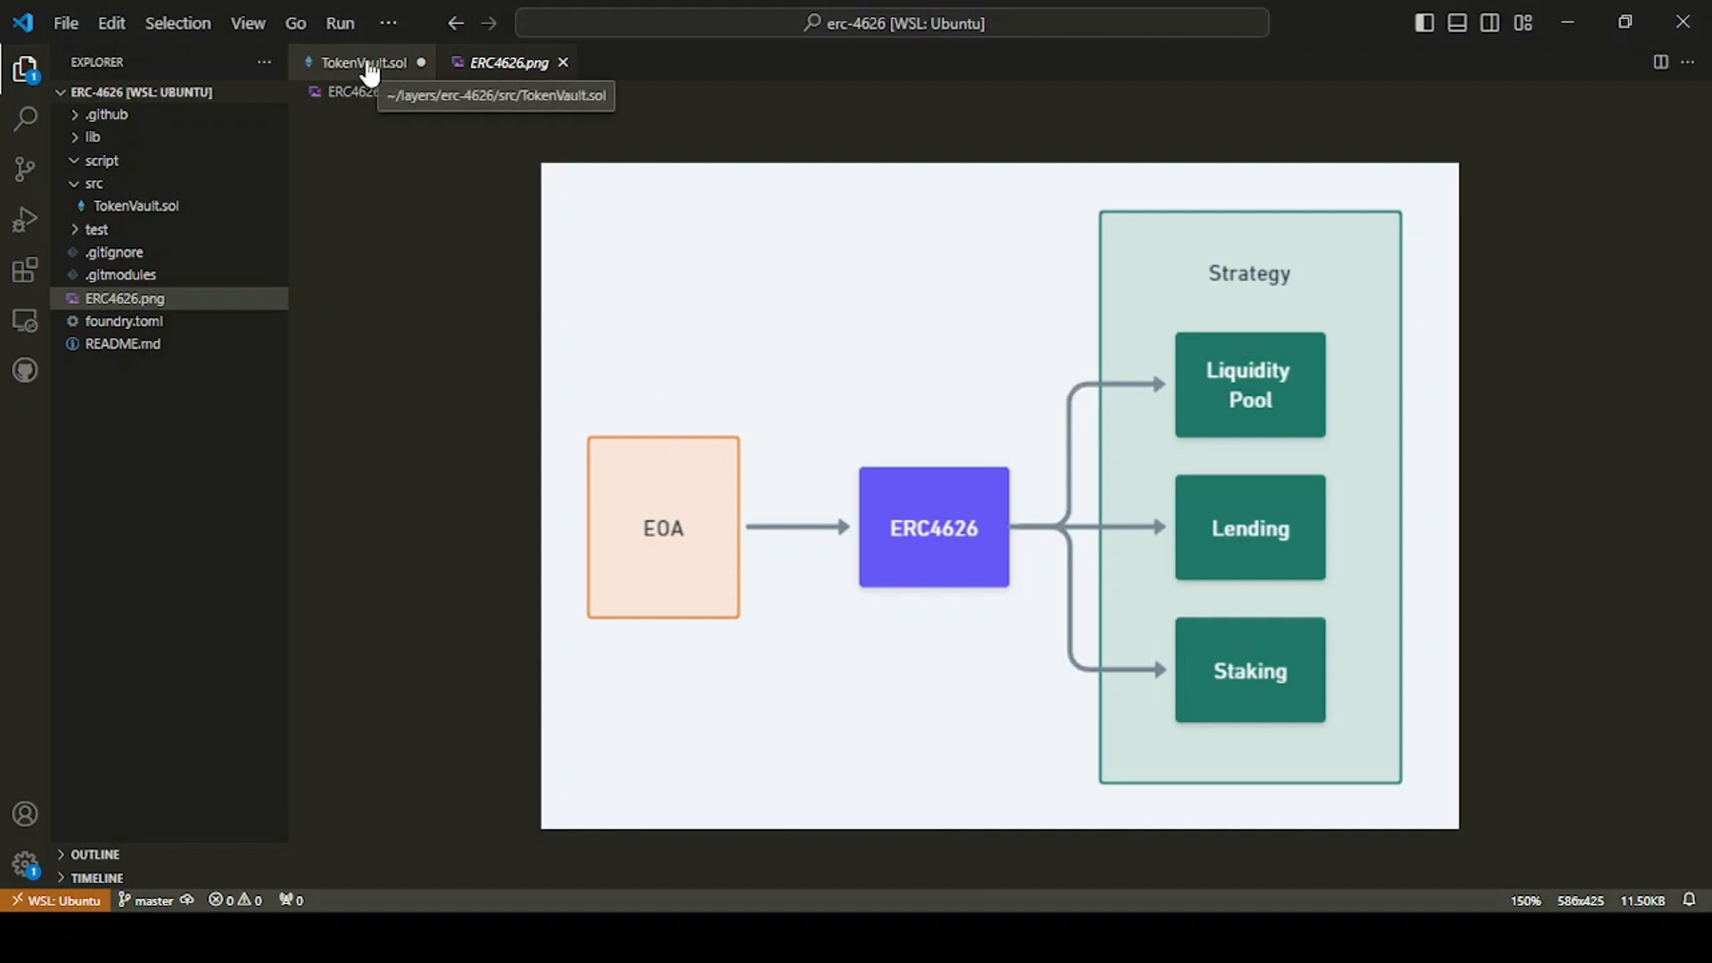
Step: Return to TokenVault.sol, expand and collapse the test folder, and open a new terminal
click(361, 62)
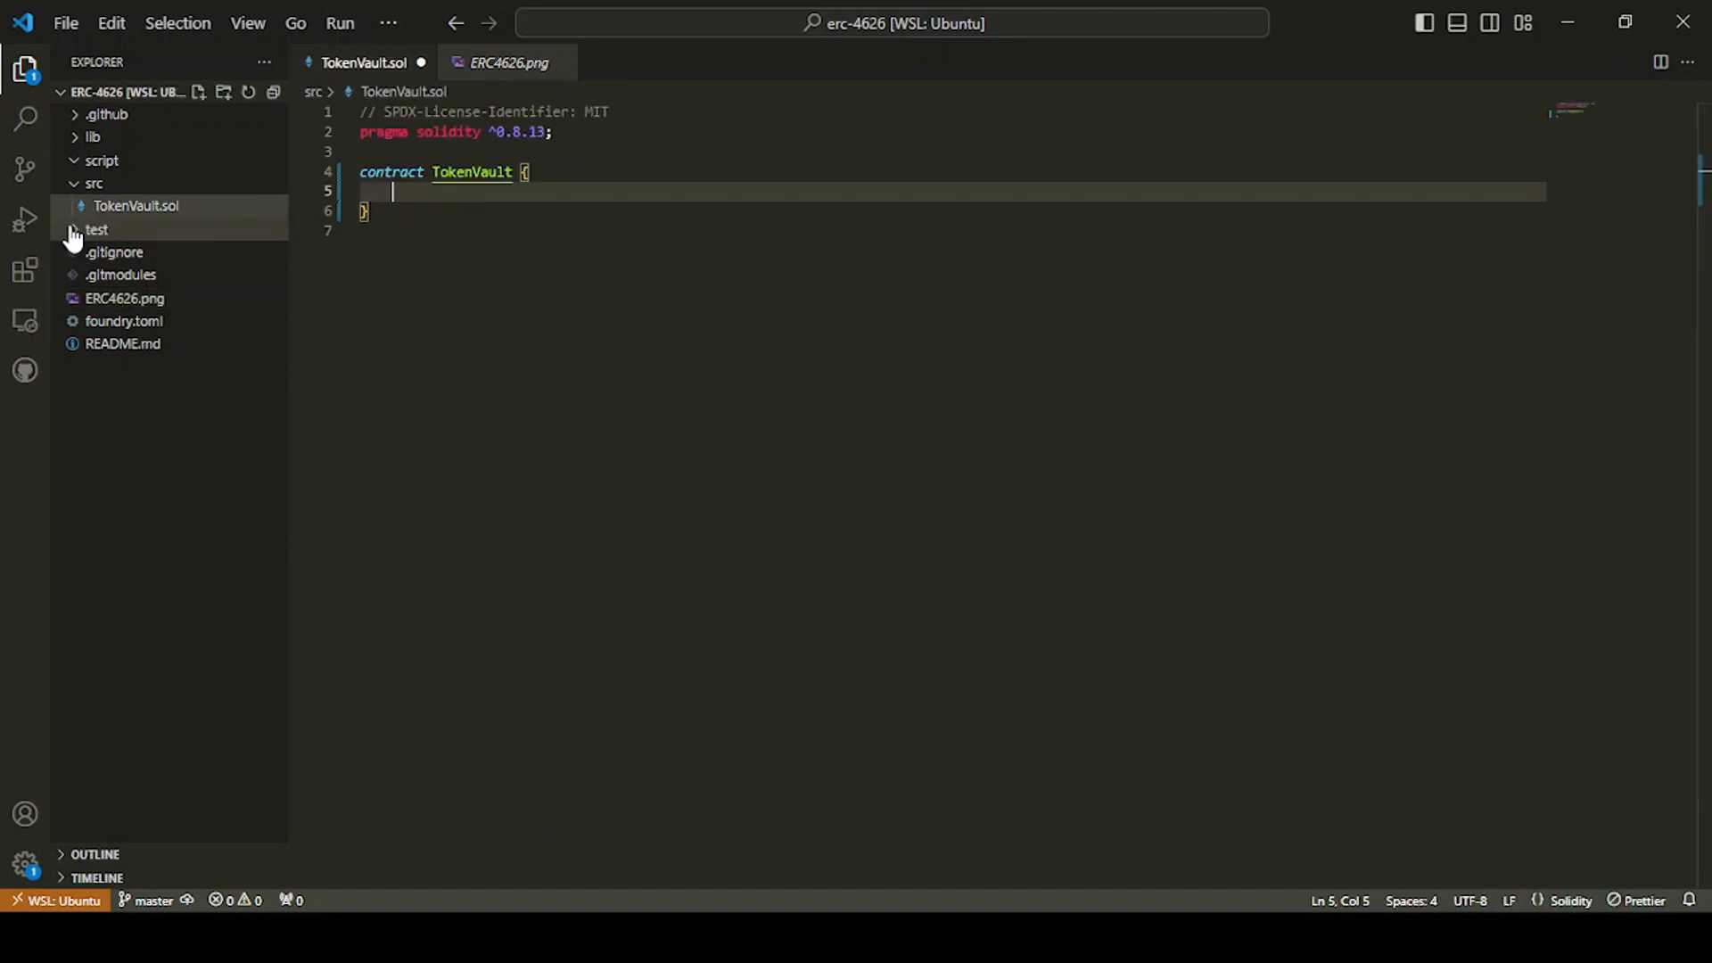
click(97, 229)
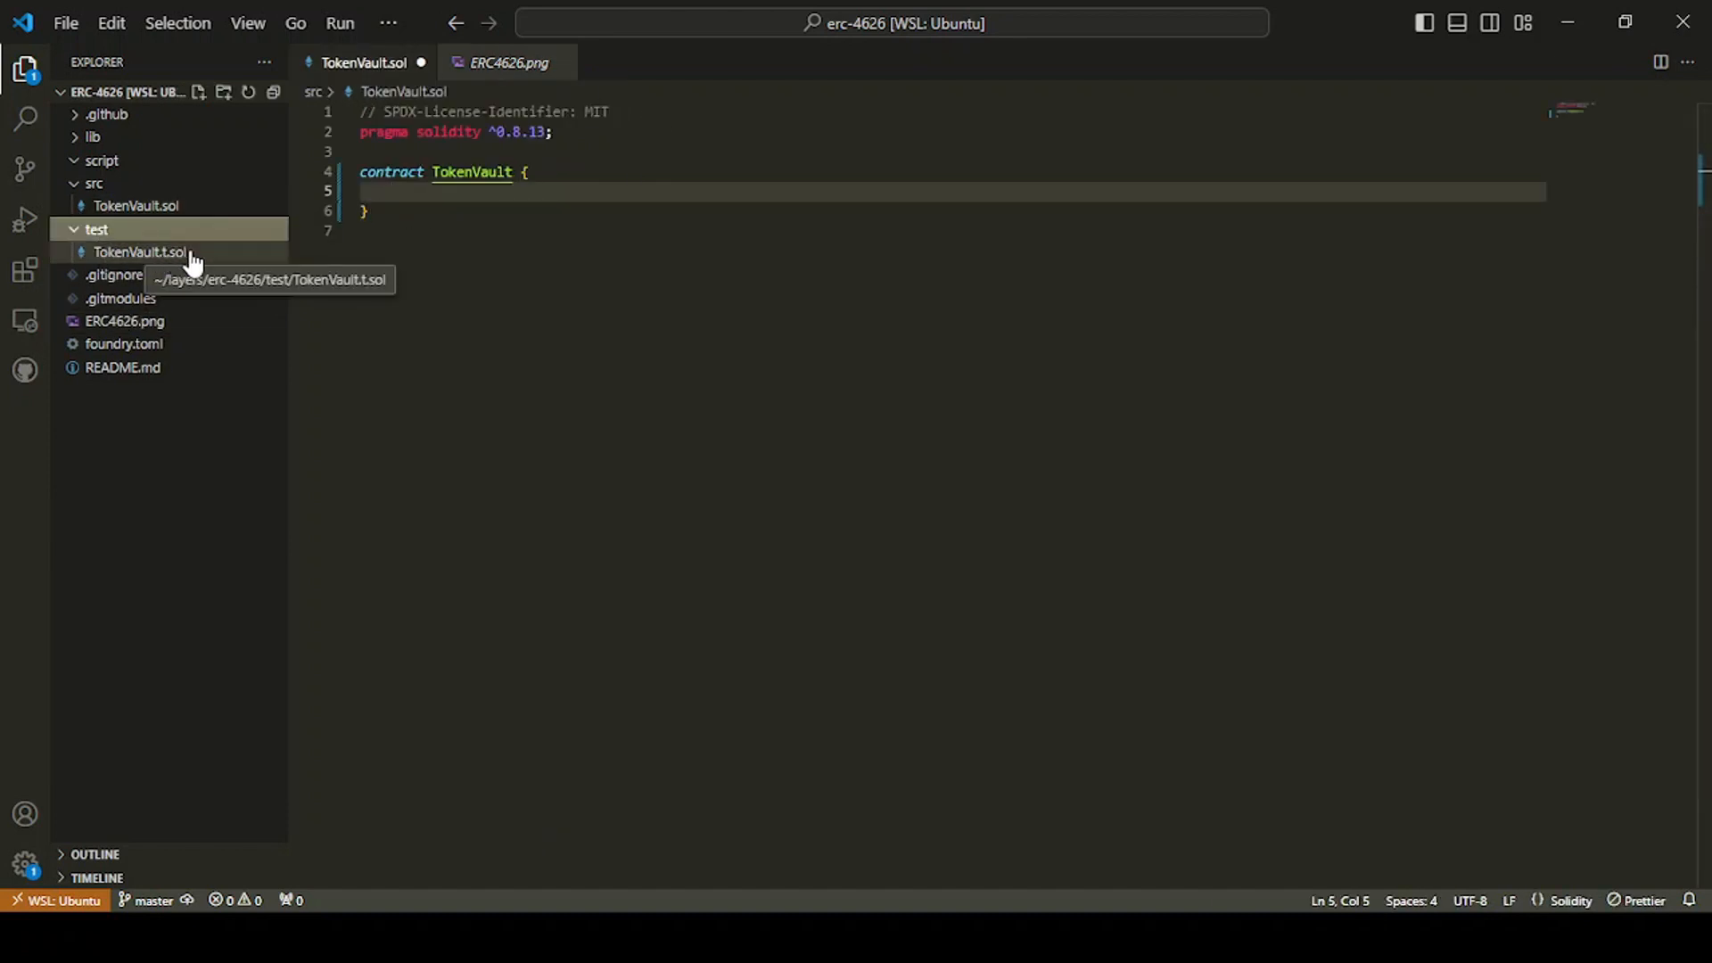
mouse_move(137, 206)
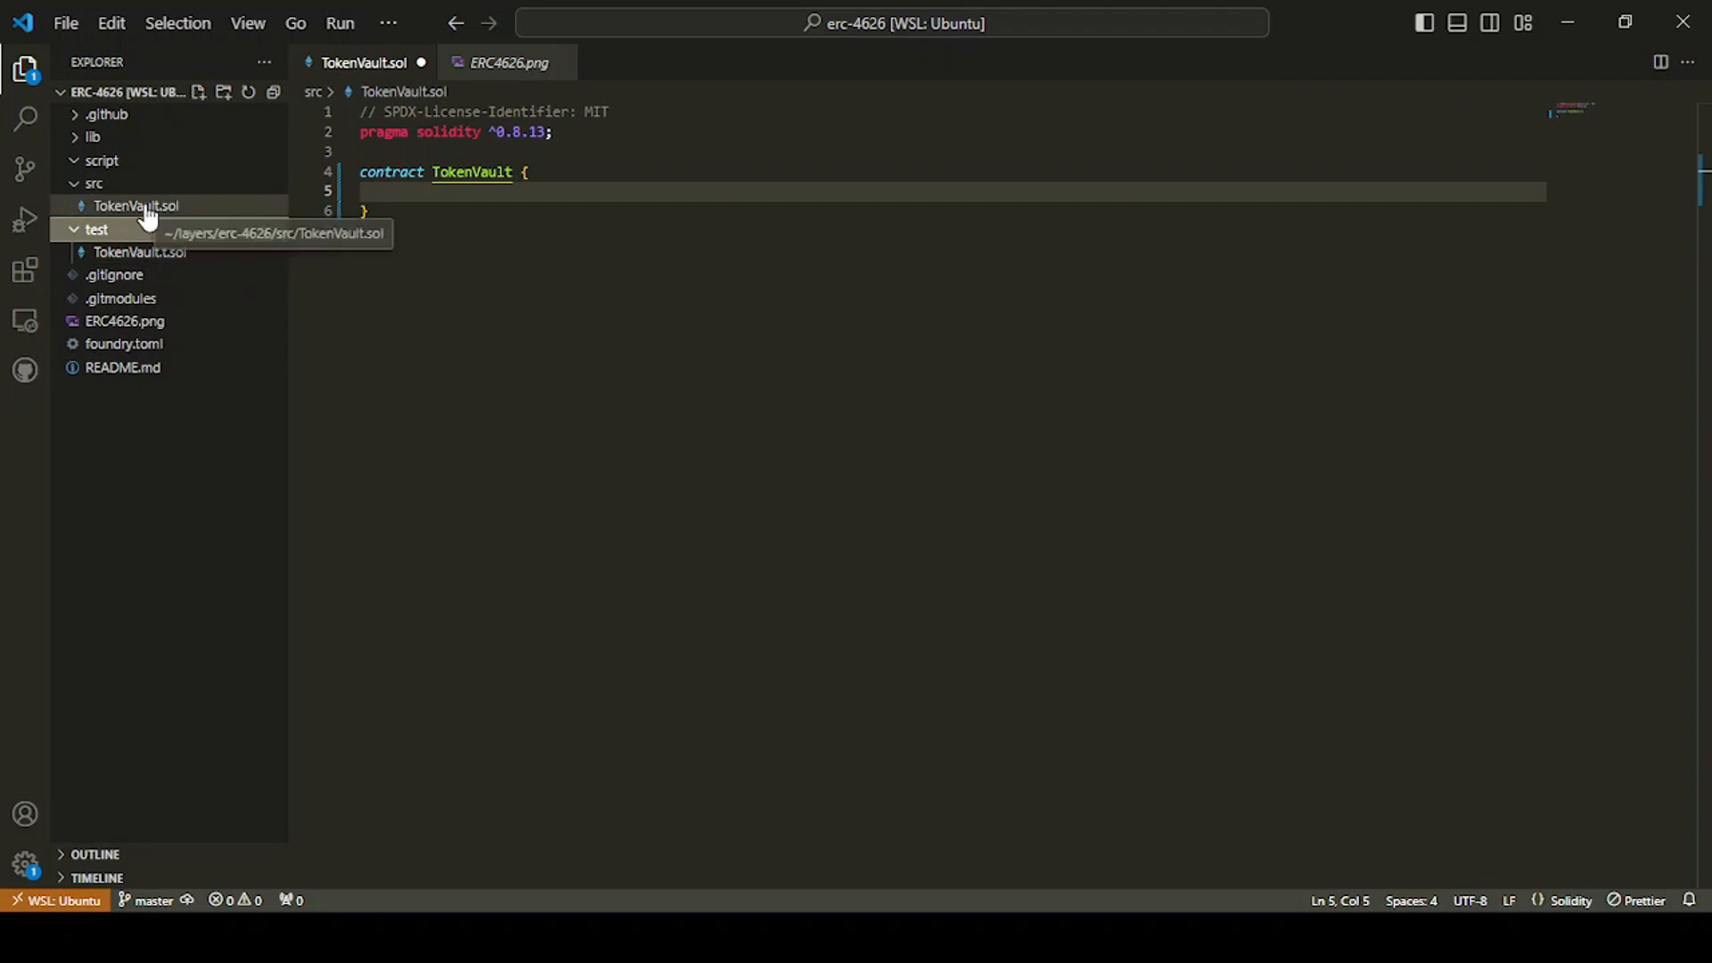
click(97, 229)
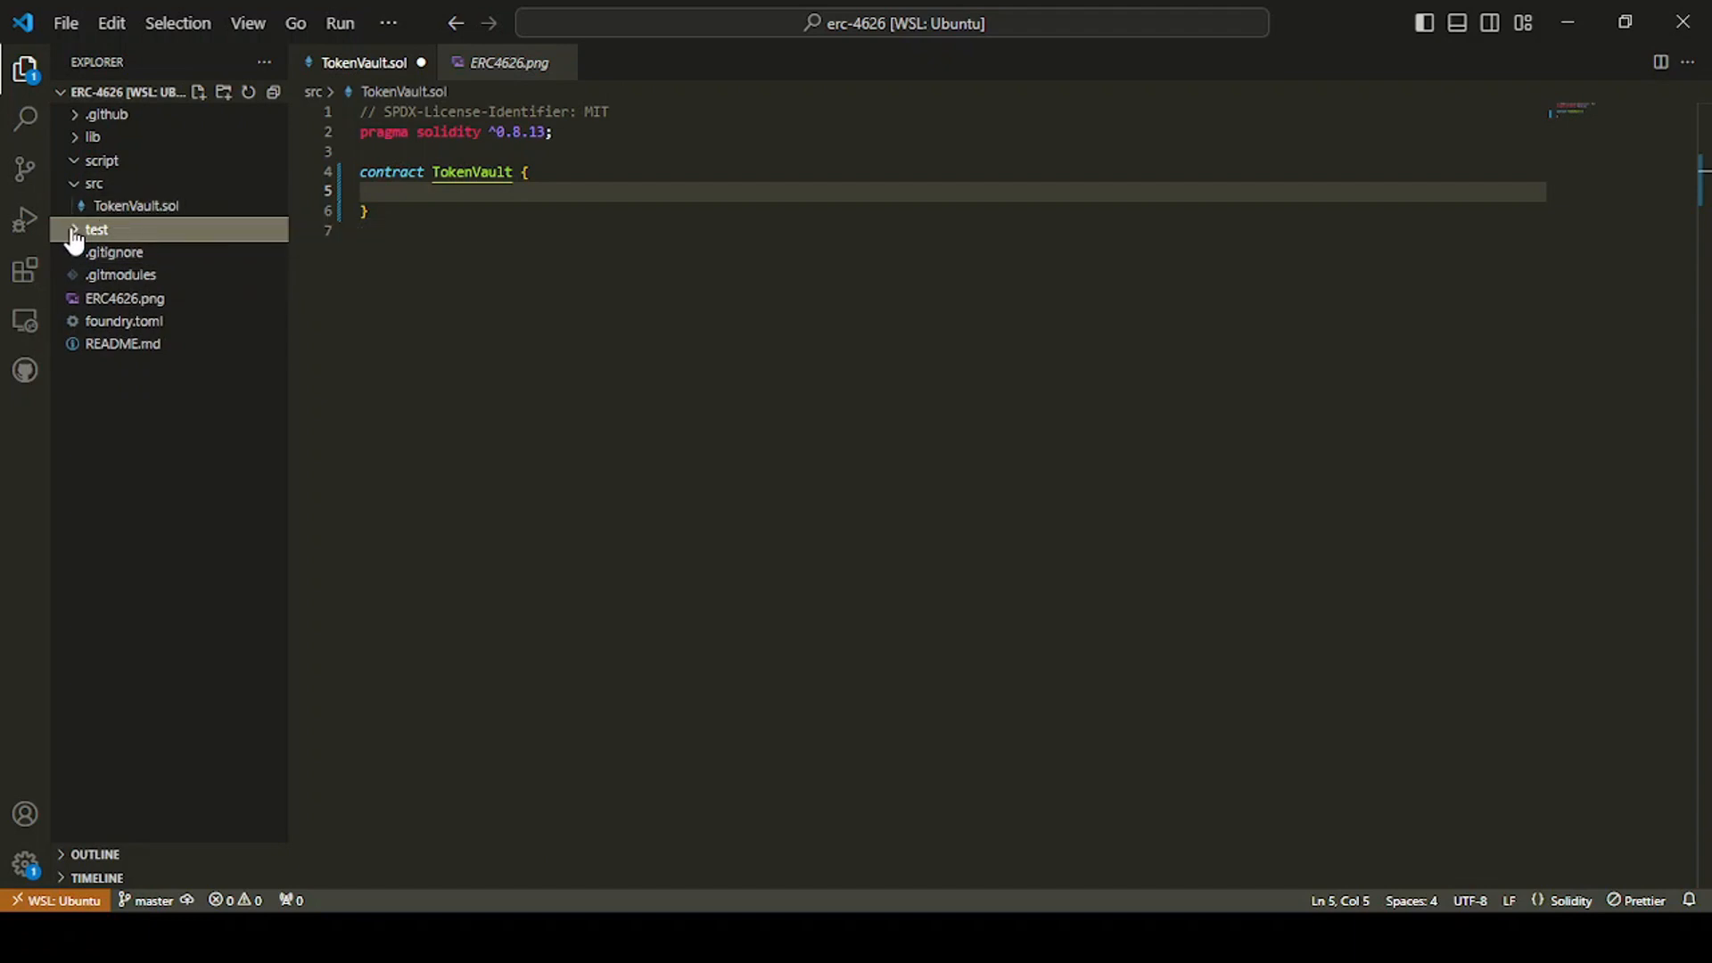
click(617, 195)
text(forg)
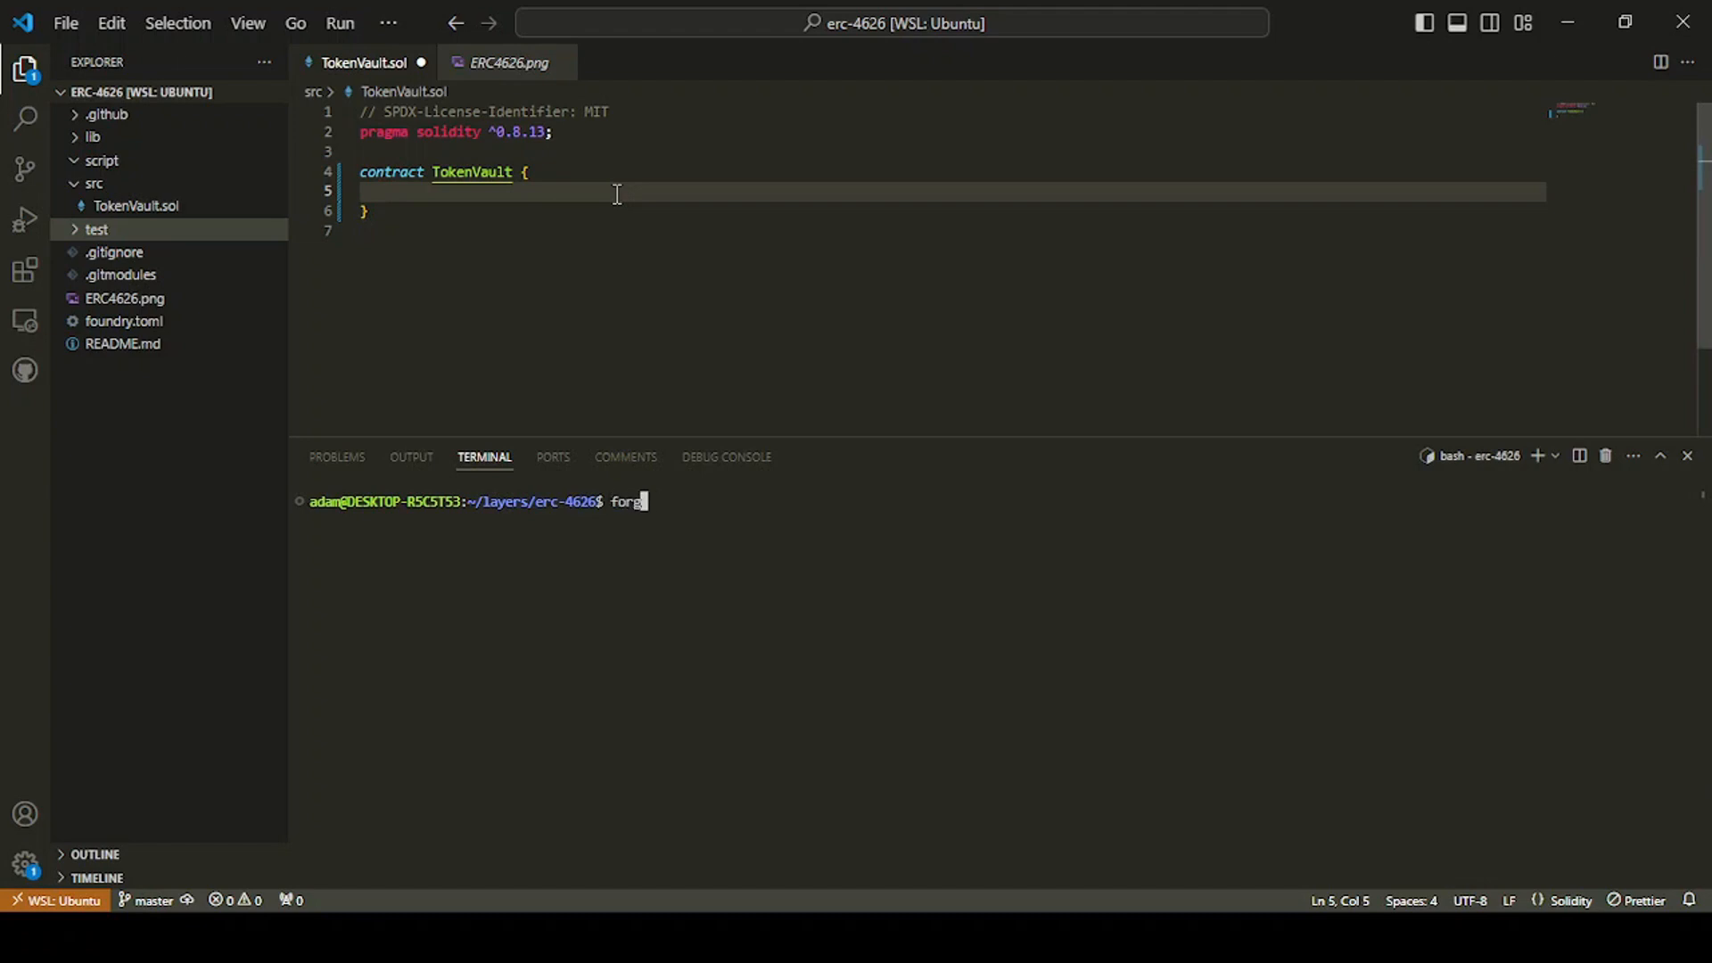
Step: Type the forge install transmissions11/solmate command in the terminal
text(e i transmissi)
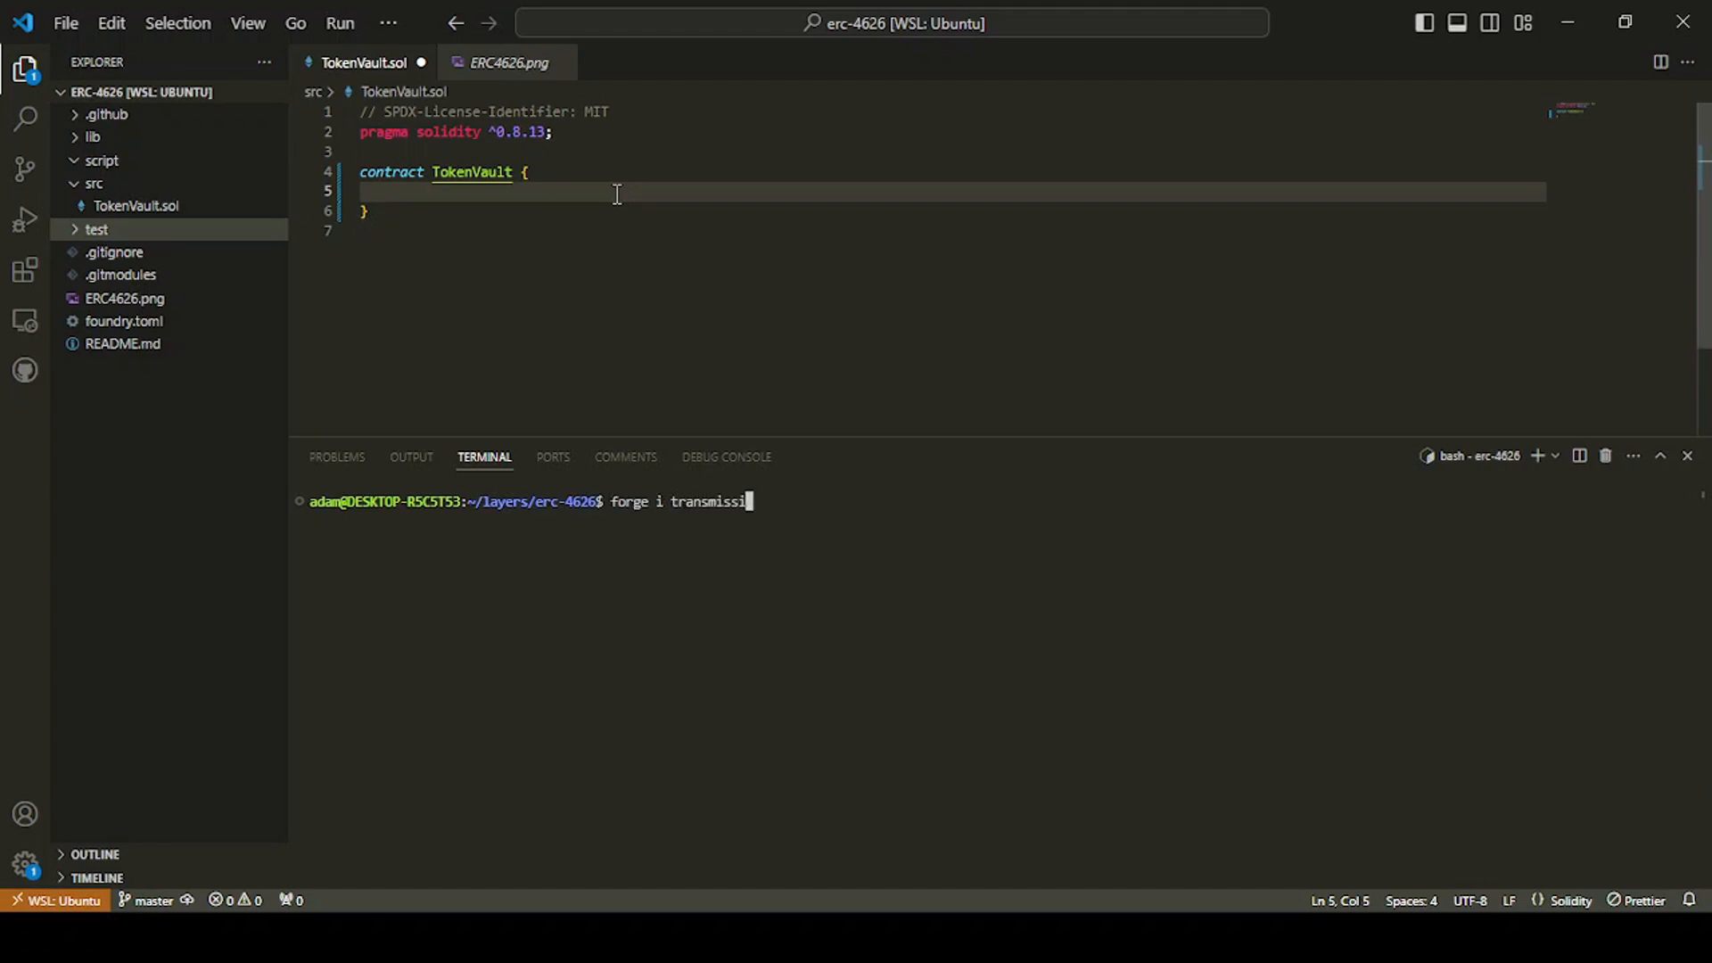
text(ons11/solmate)
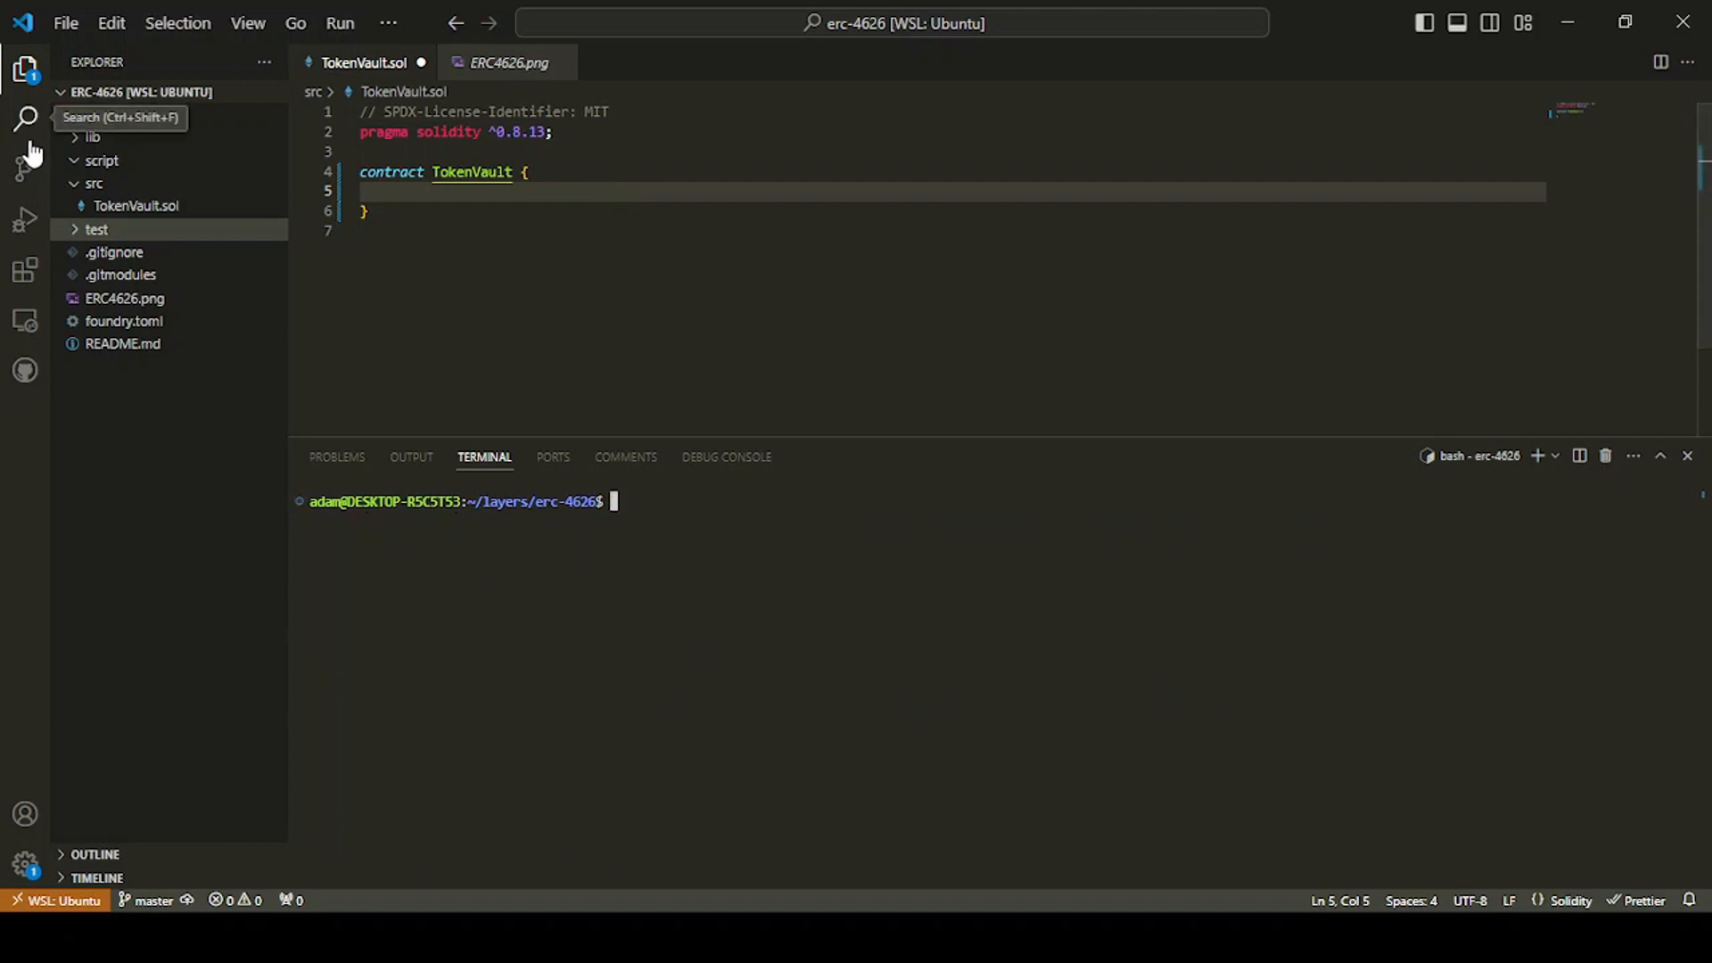
Step: Expand lib > solmate > src > tokens in the Explorer
click(92, 136)
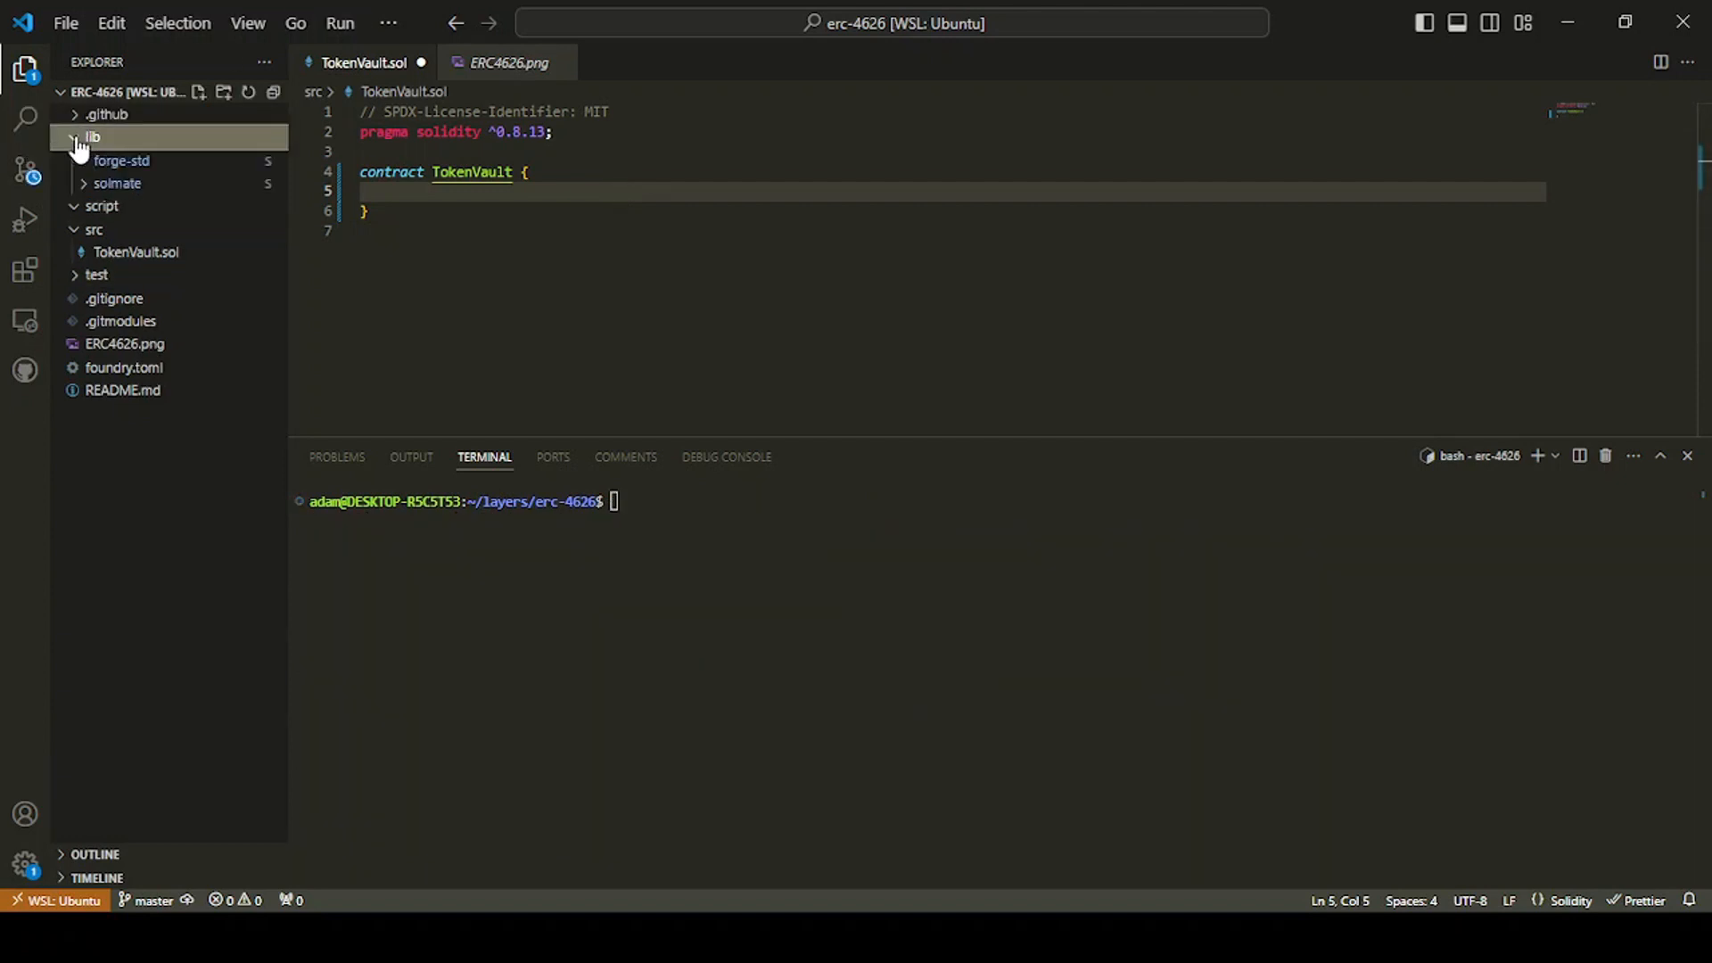
click(117, 182)
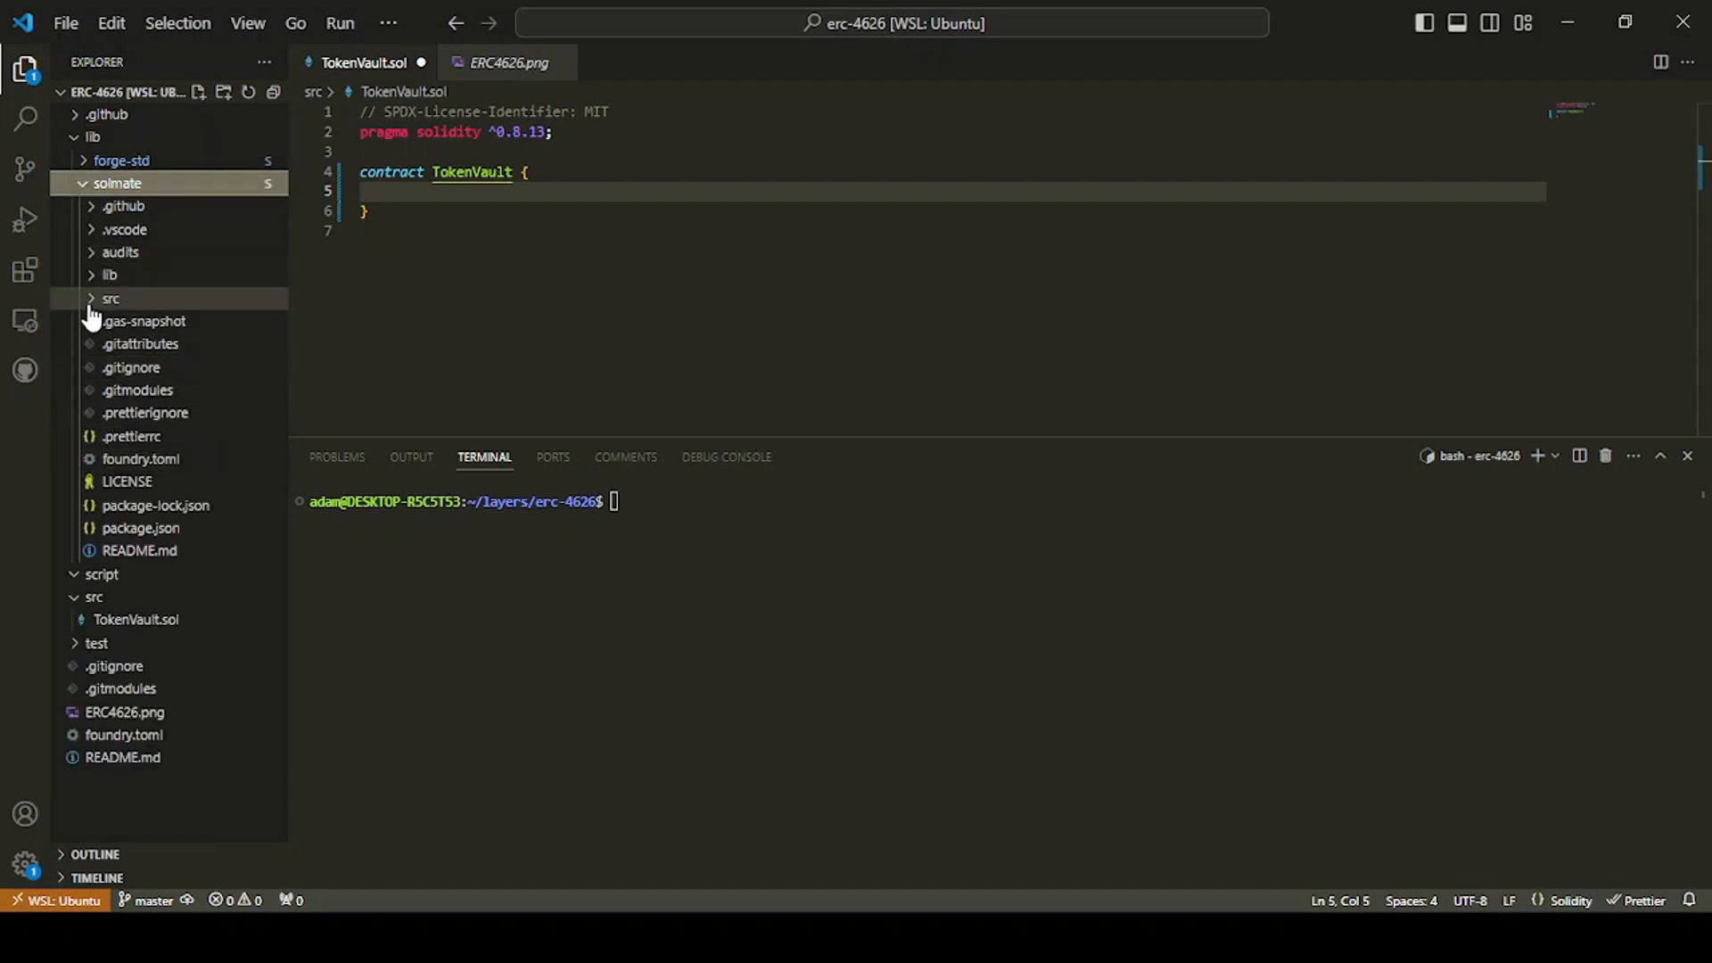
click(111, 298)
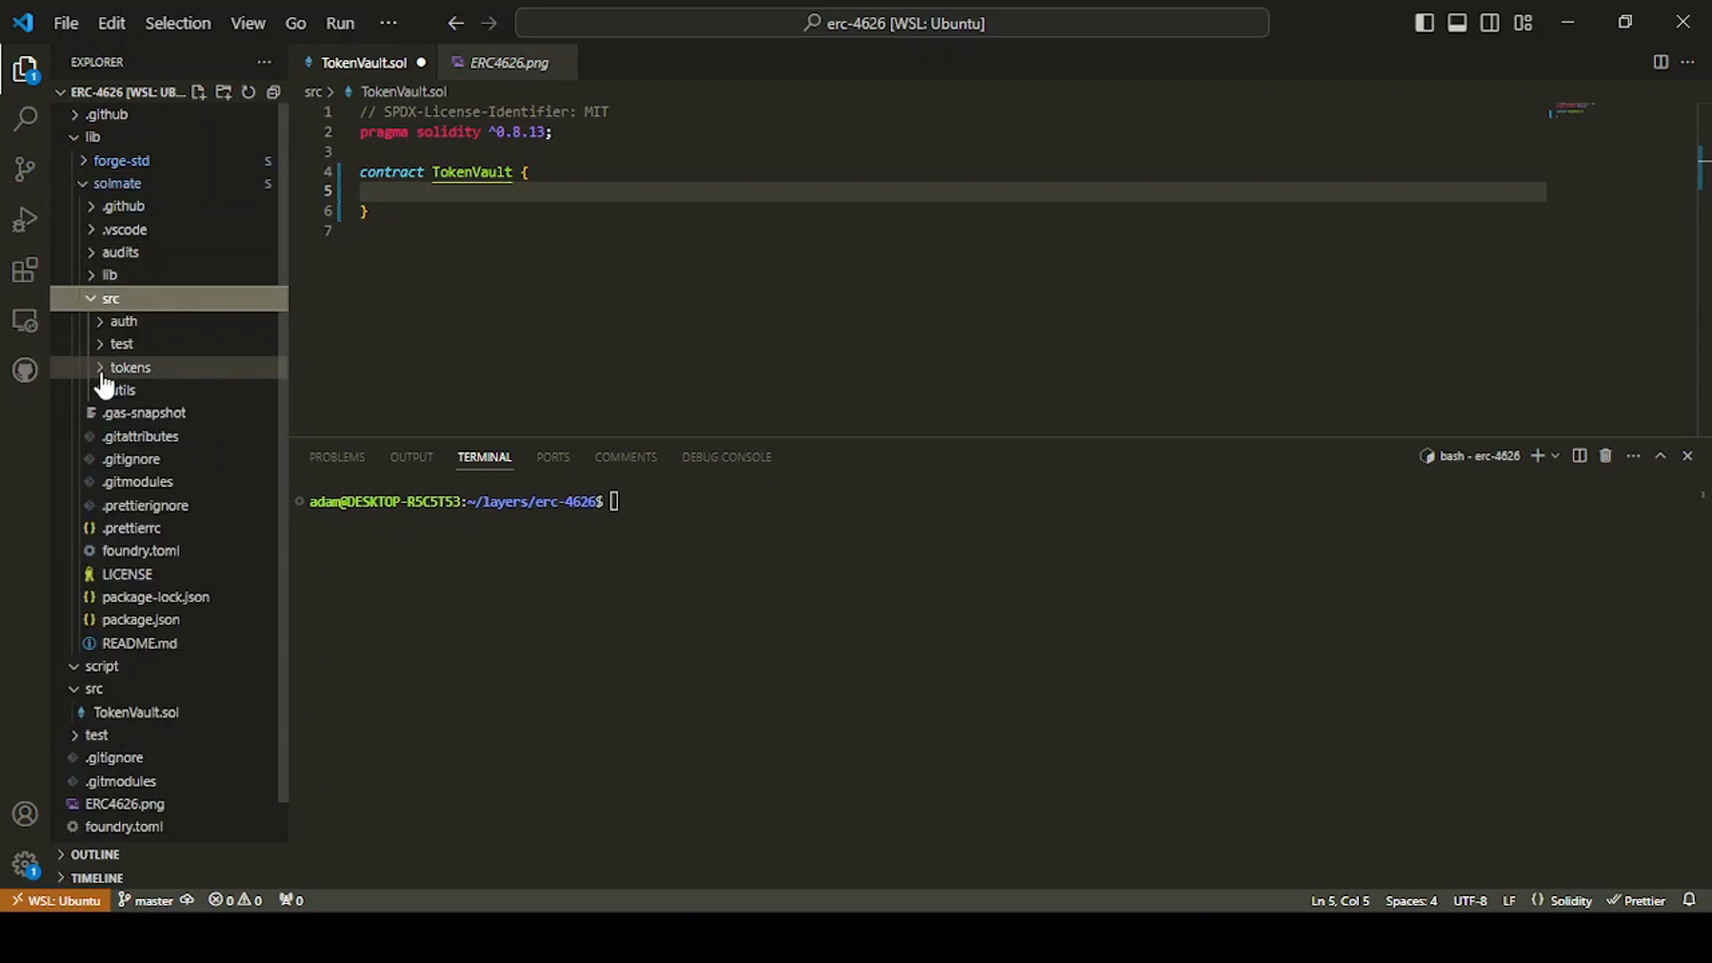
click(130, 366)
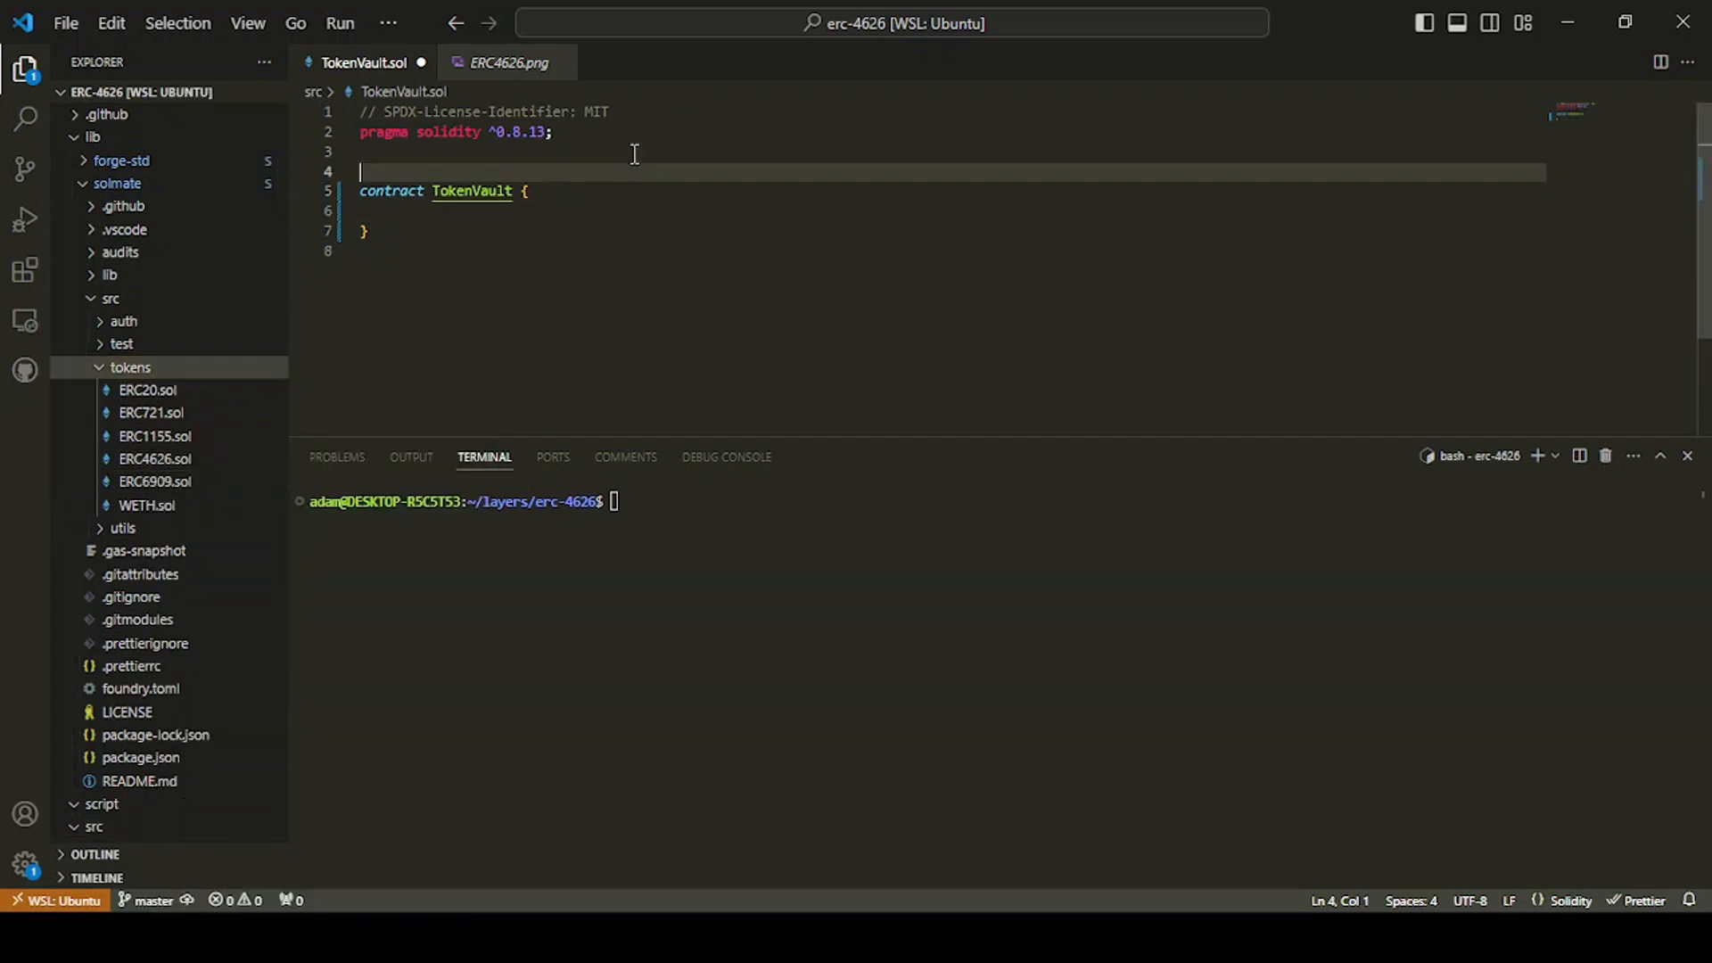
Step: Add import {ERC4626} from "lib/solmate/src/tokens/ERC4626.sol" to TokenVault.sol
text(import)
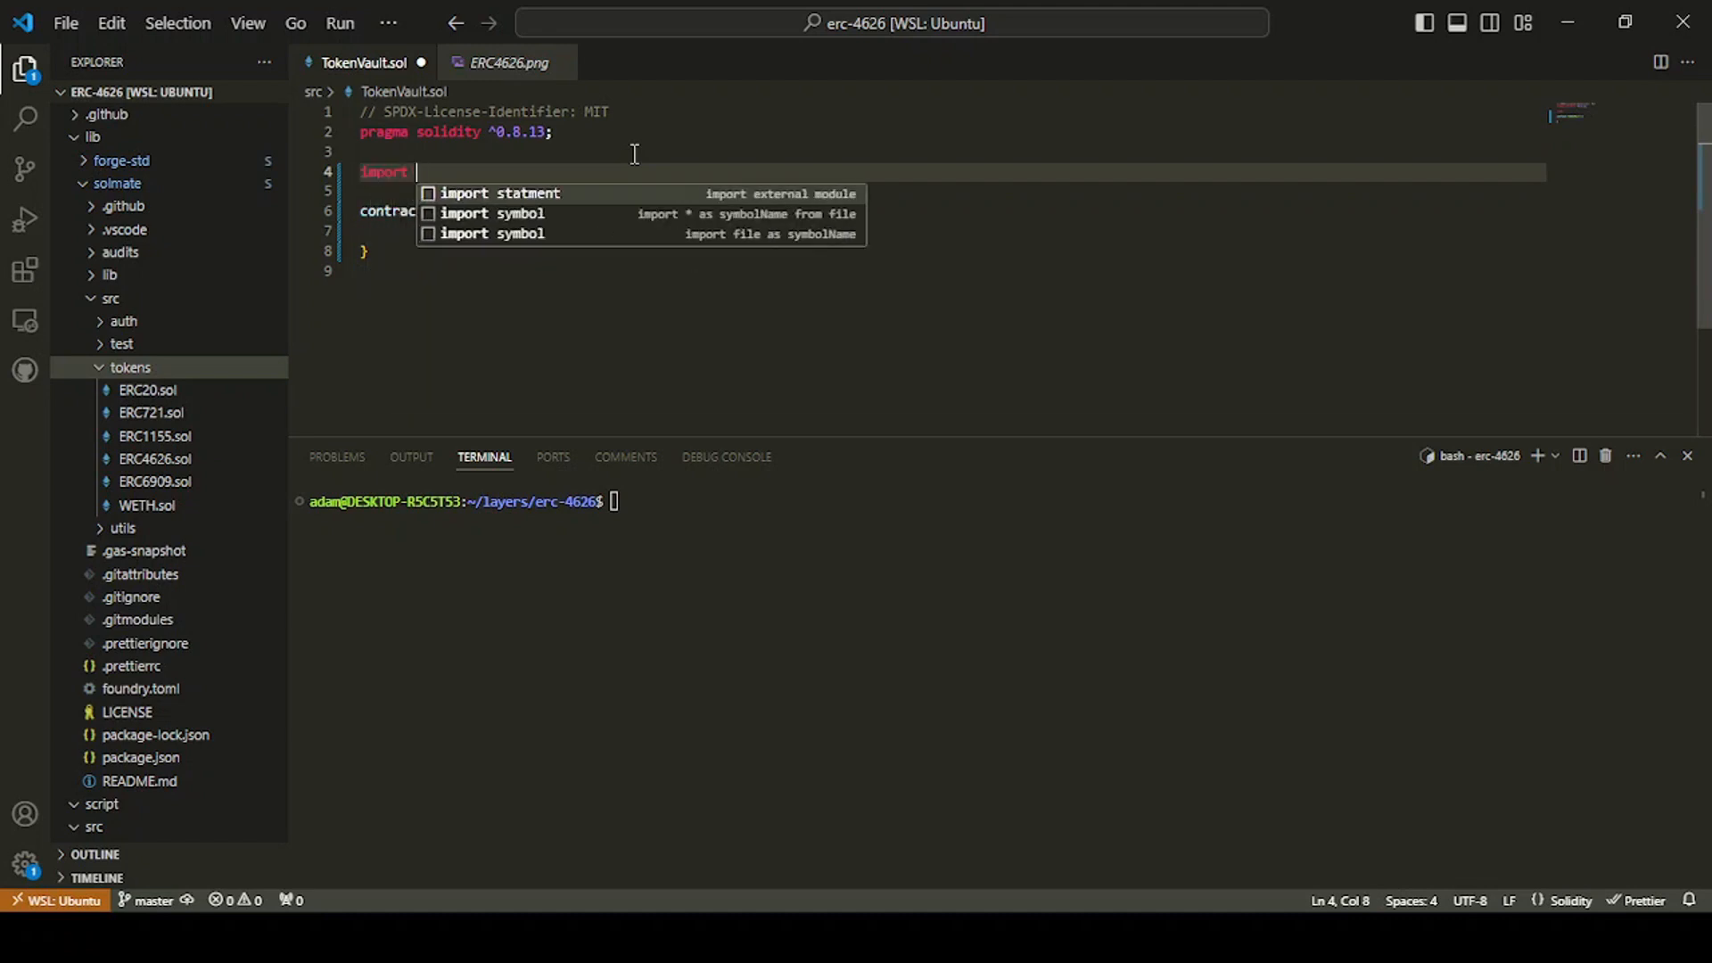
text({ERC4626)
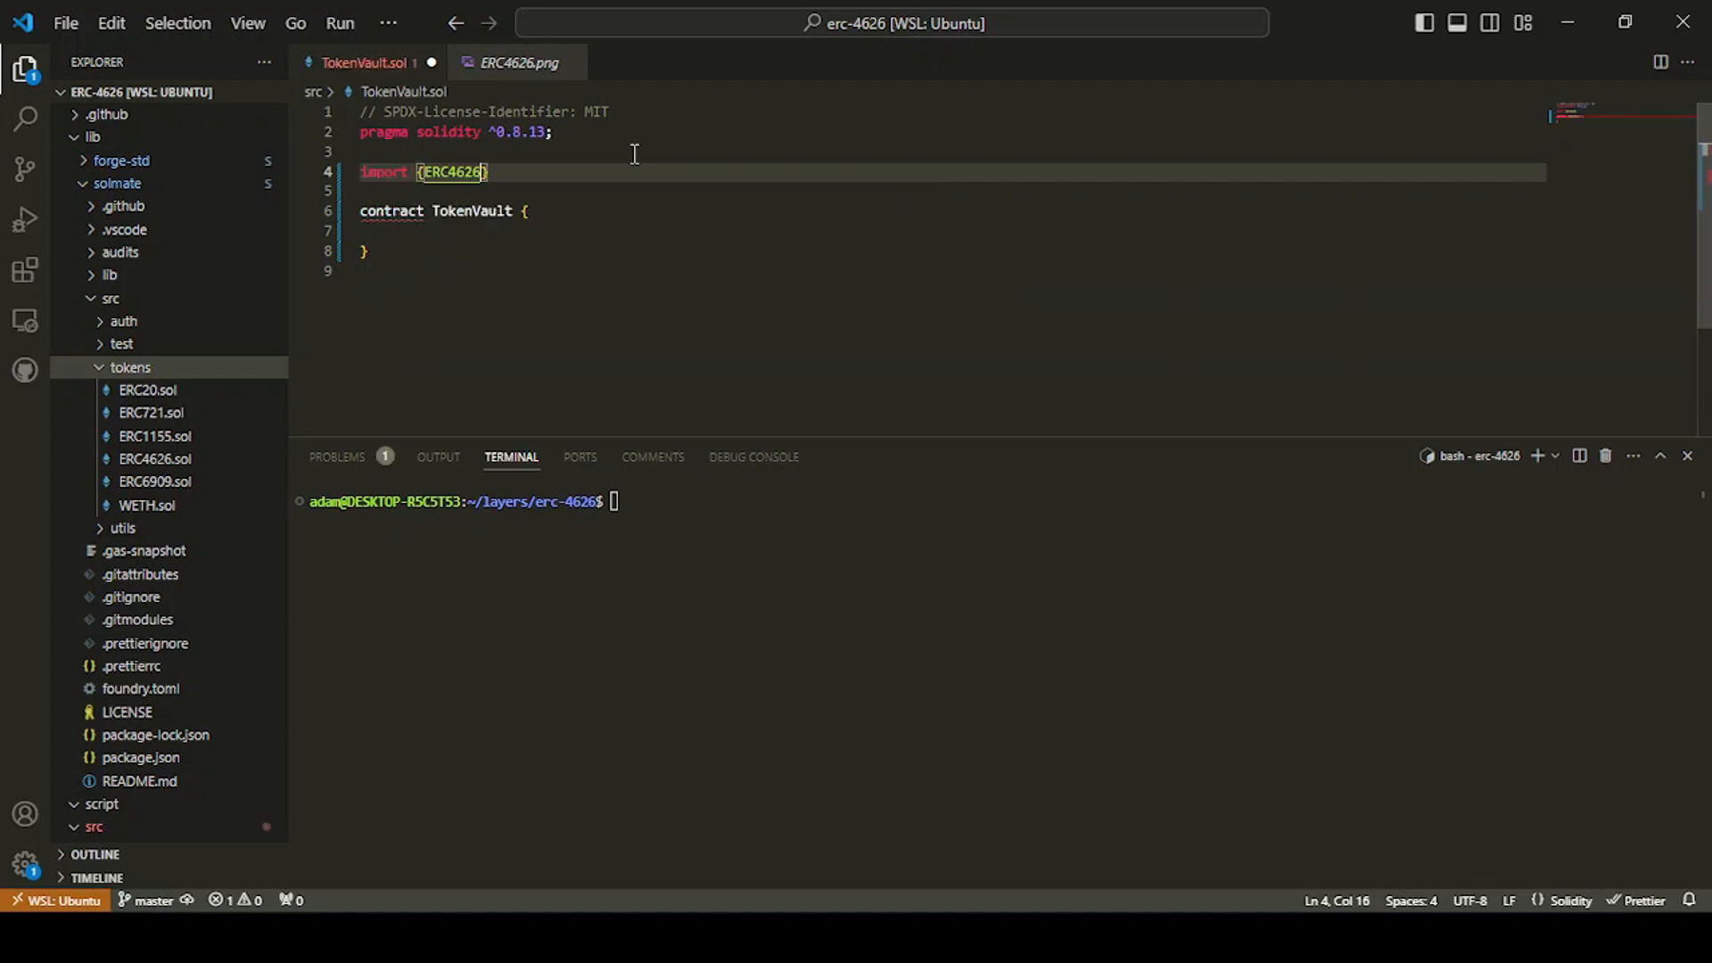
text(from)
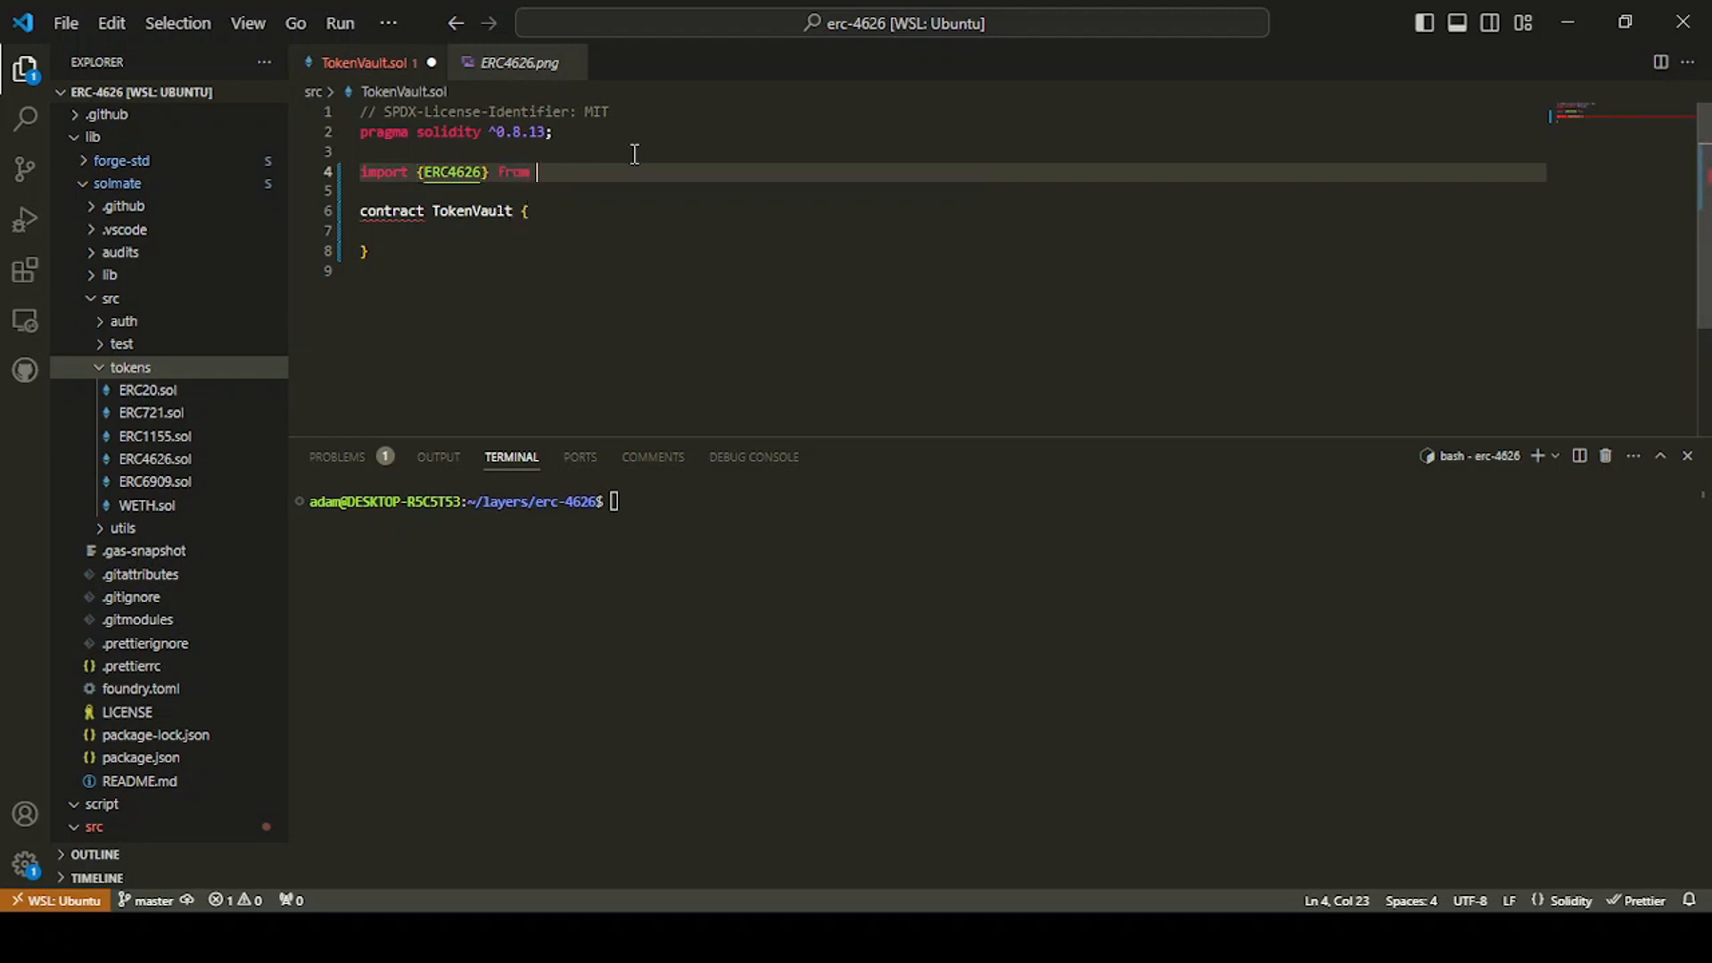
text("lib/solmate/src/tokens/ERC4626.sol";)
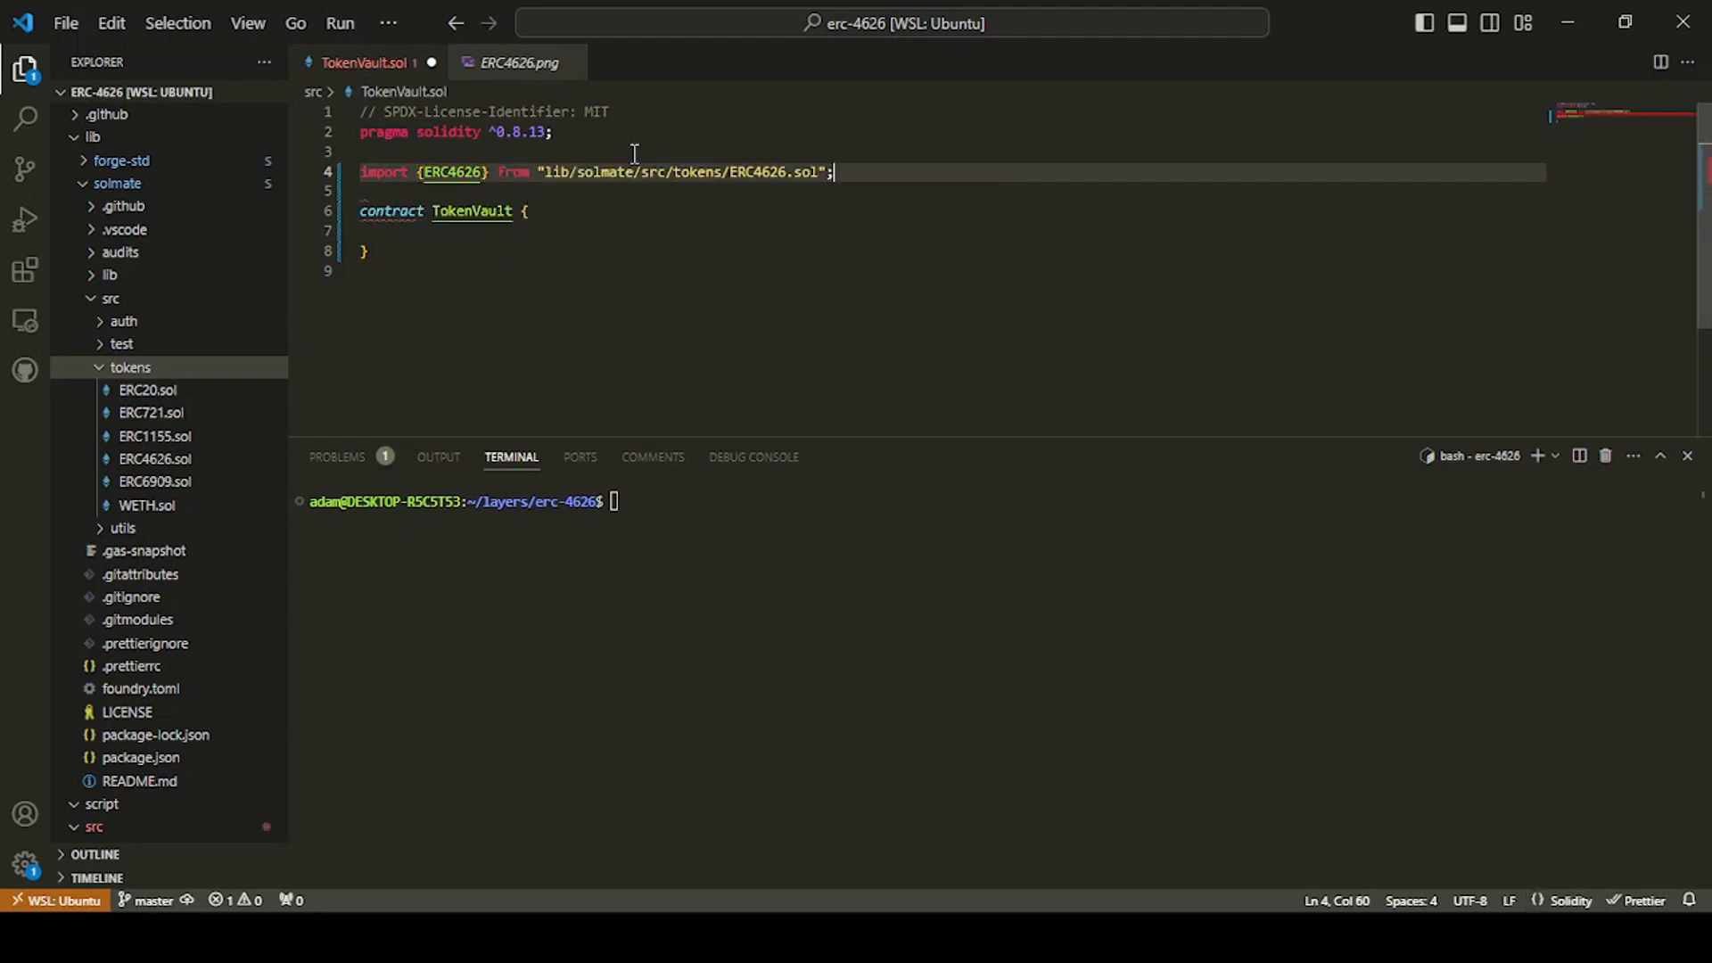
key(Enter)
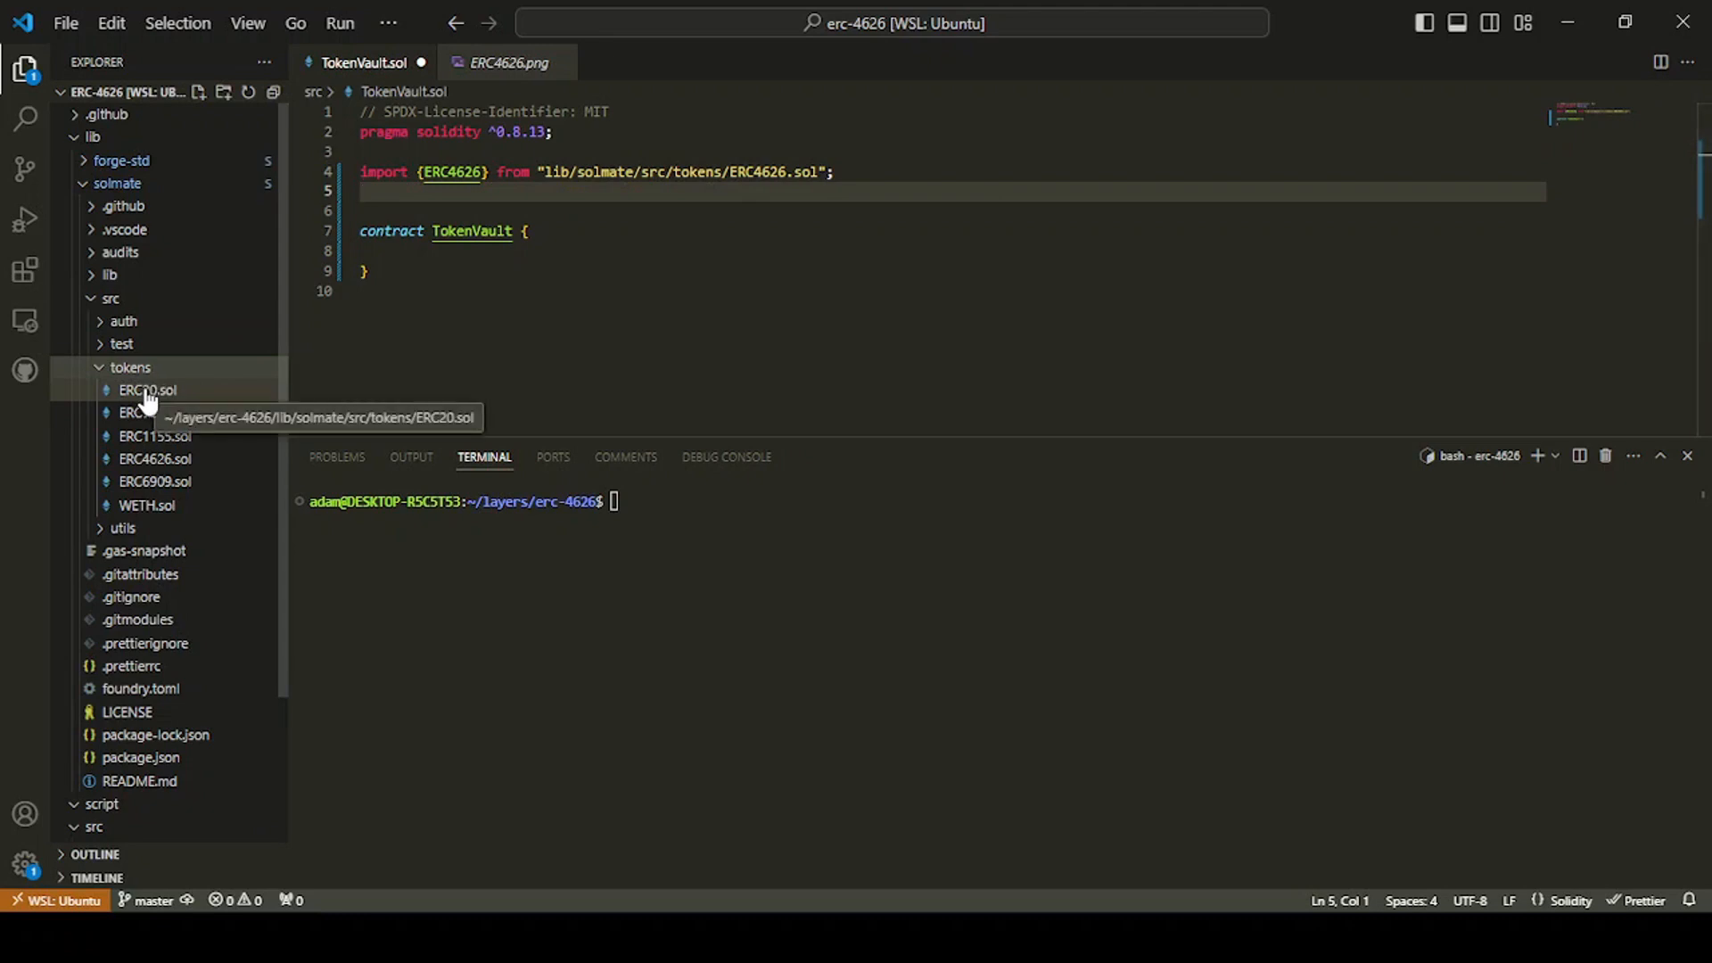
Step: Add an ERC20 import using ERC20.sol's copied relative path
right_click(146, 390)
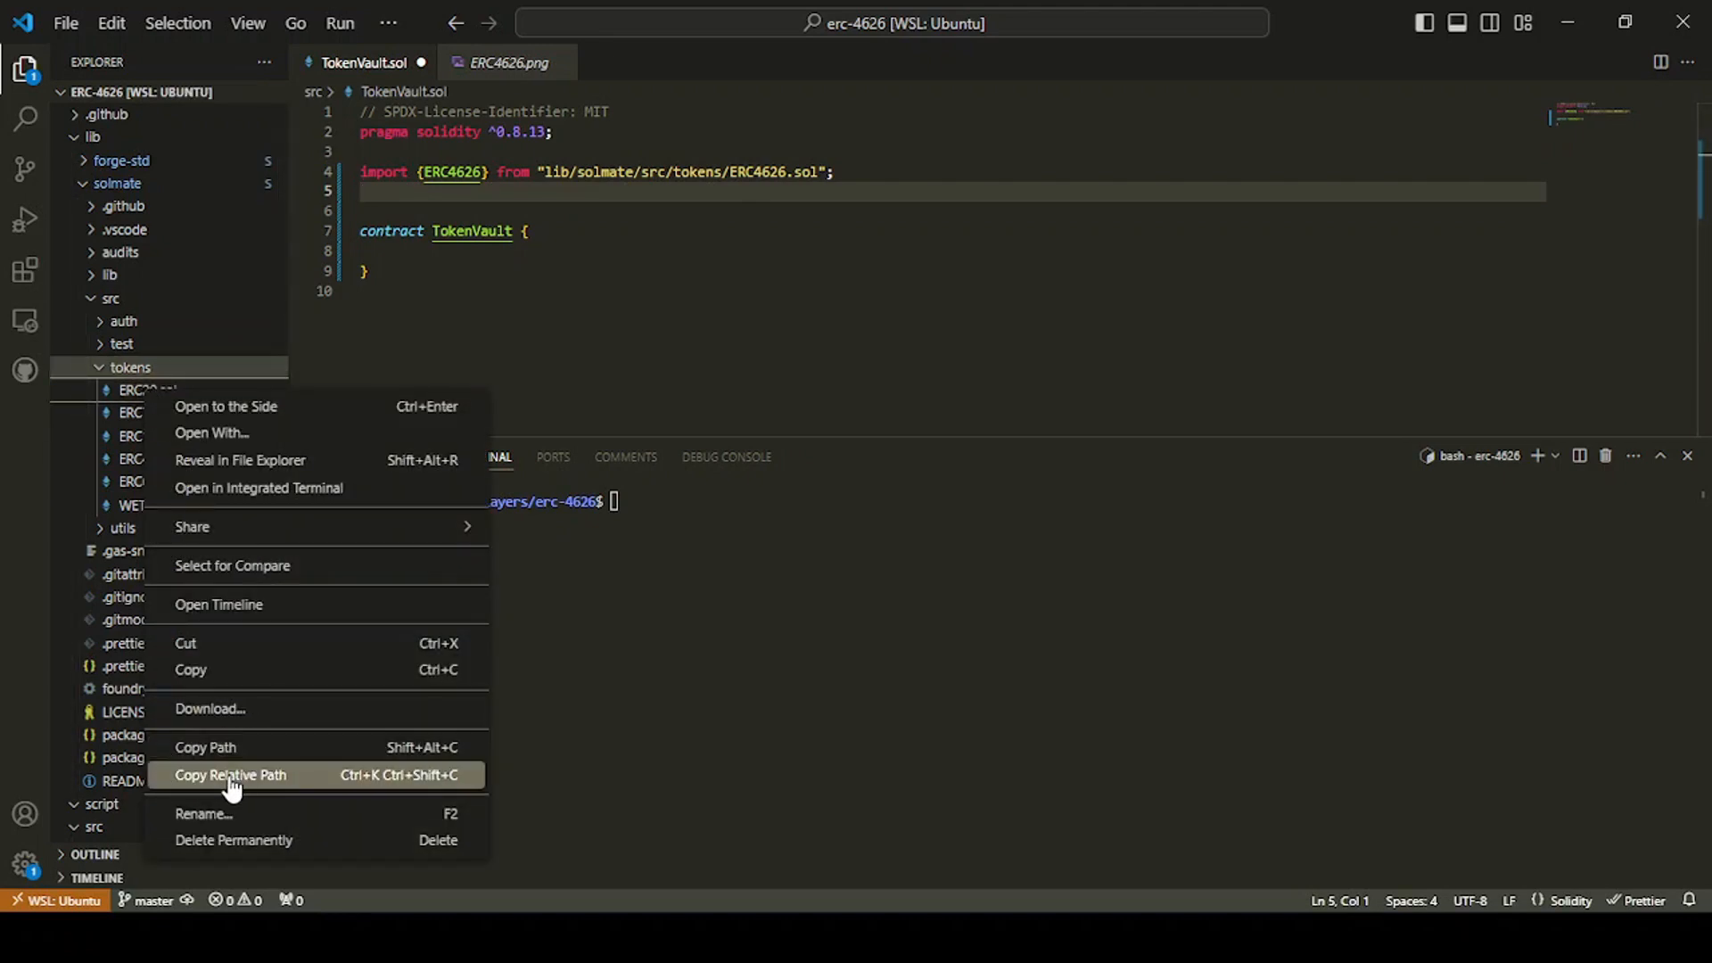
click(230, 774)
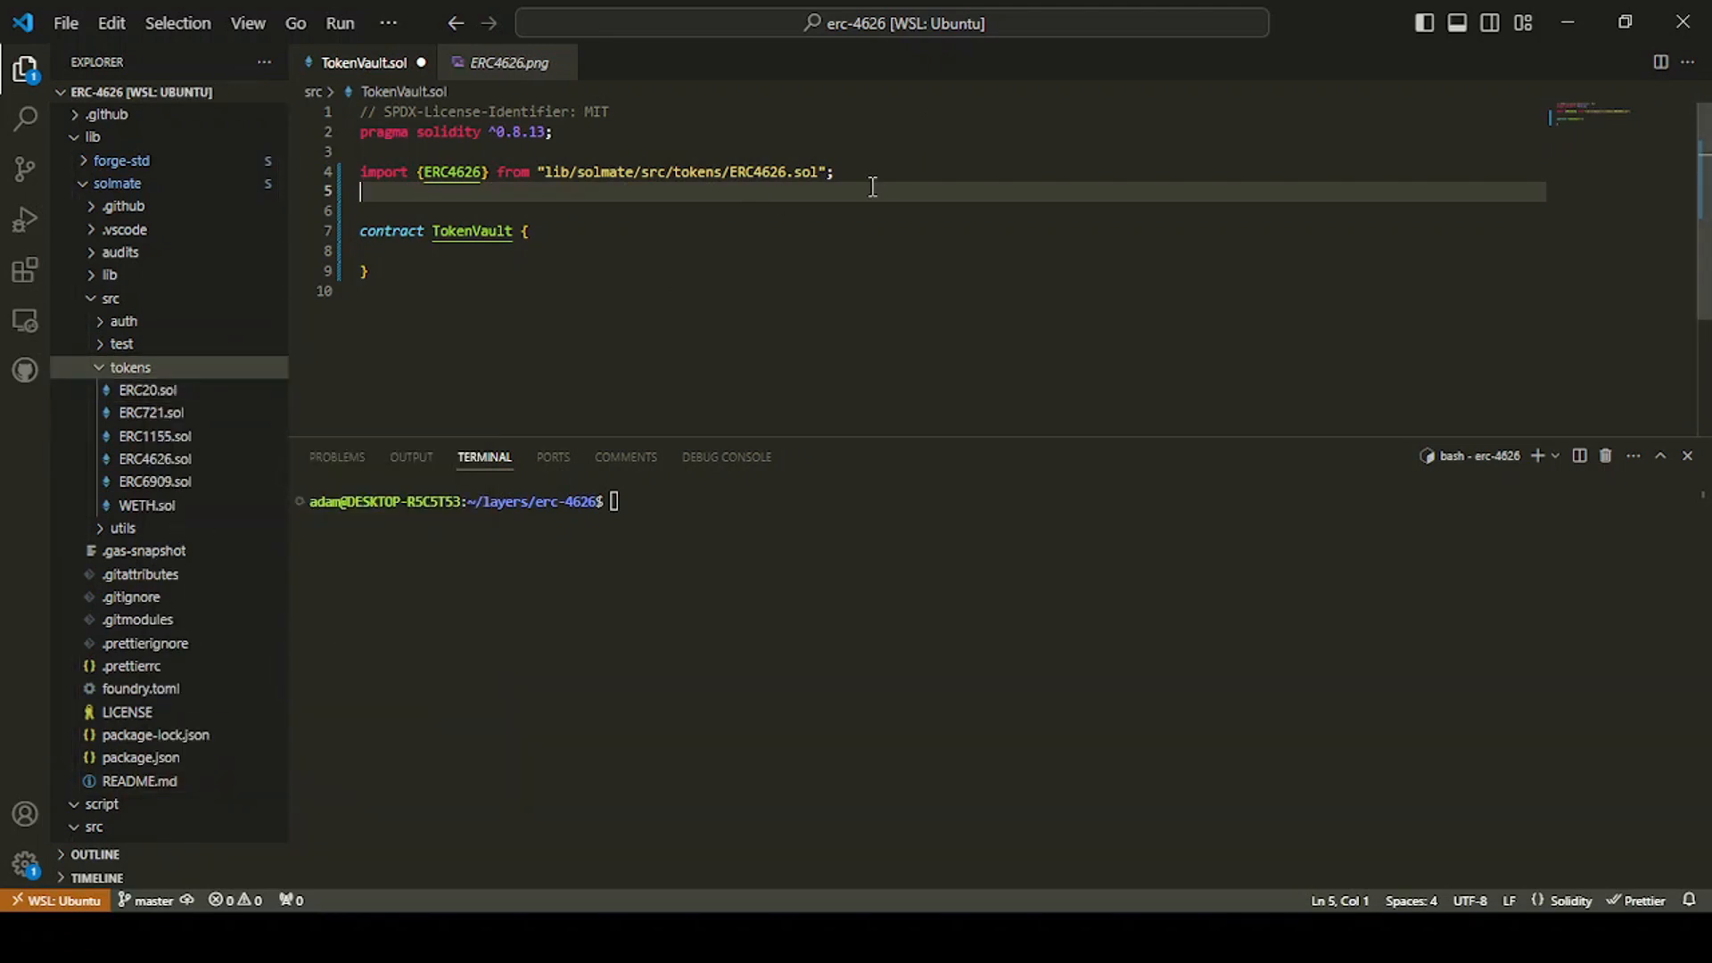
text(import {})
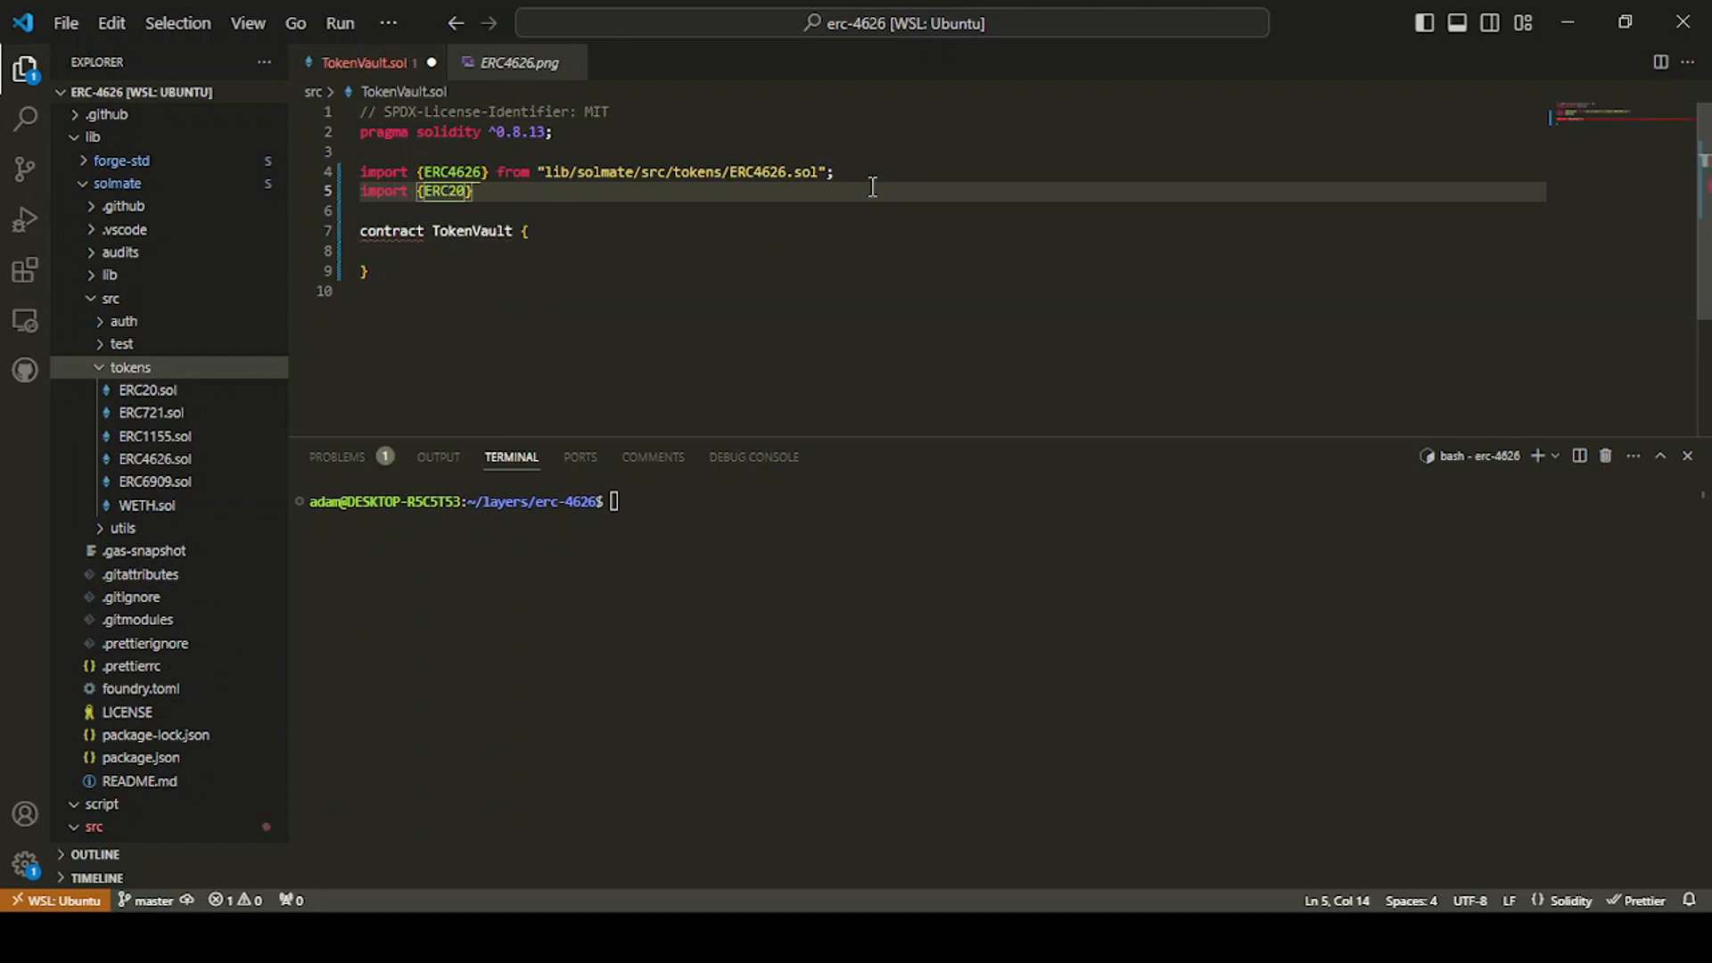
text(from "")
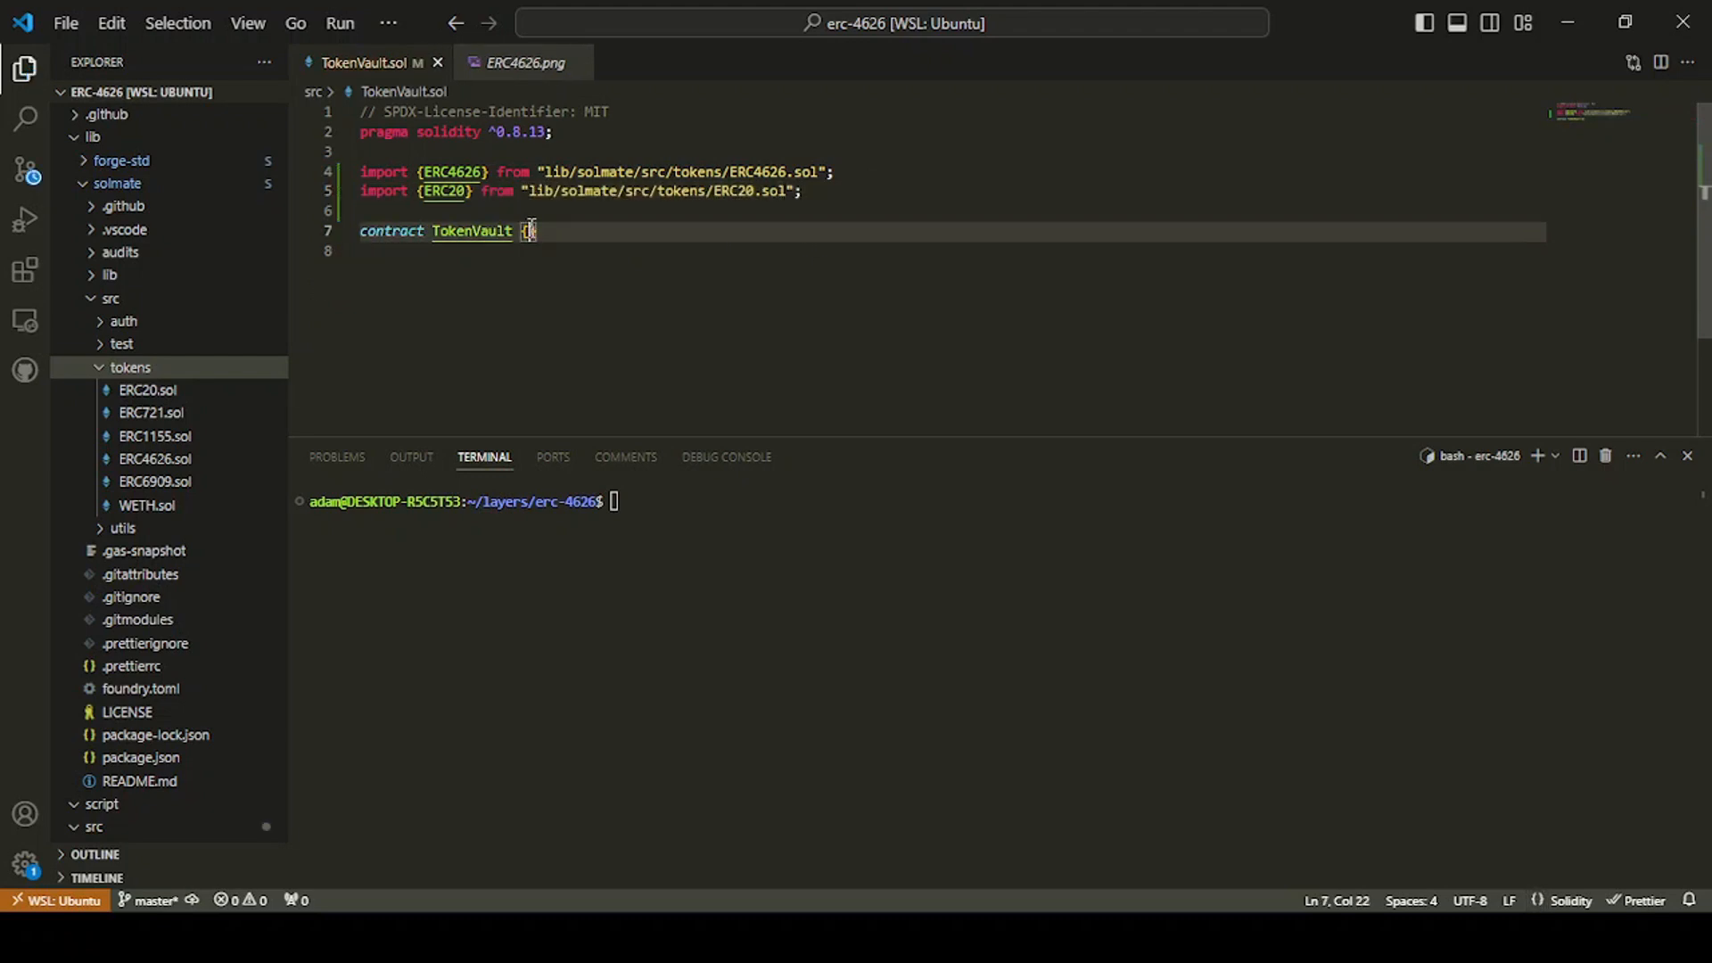
click(93, 136)
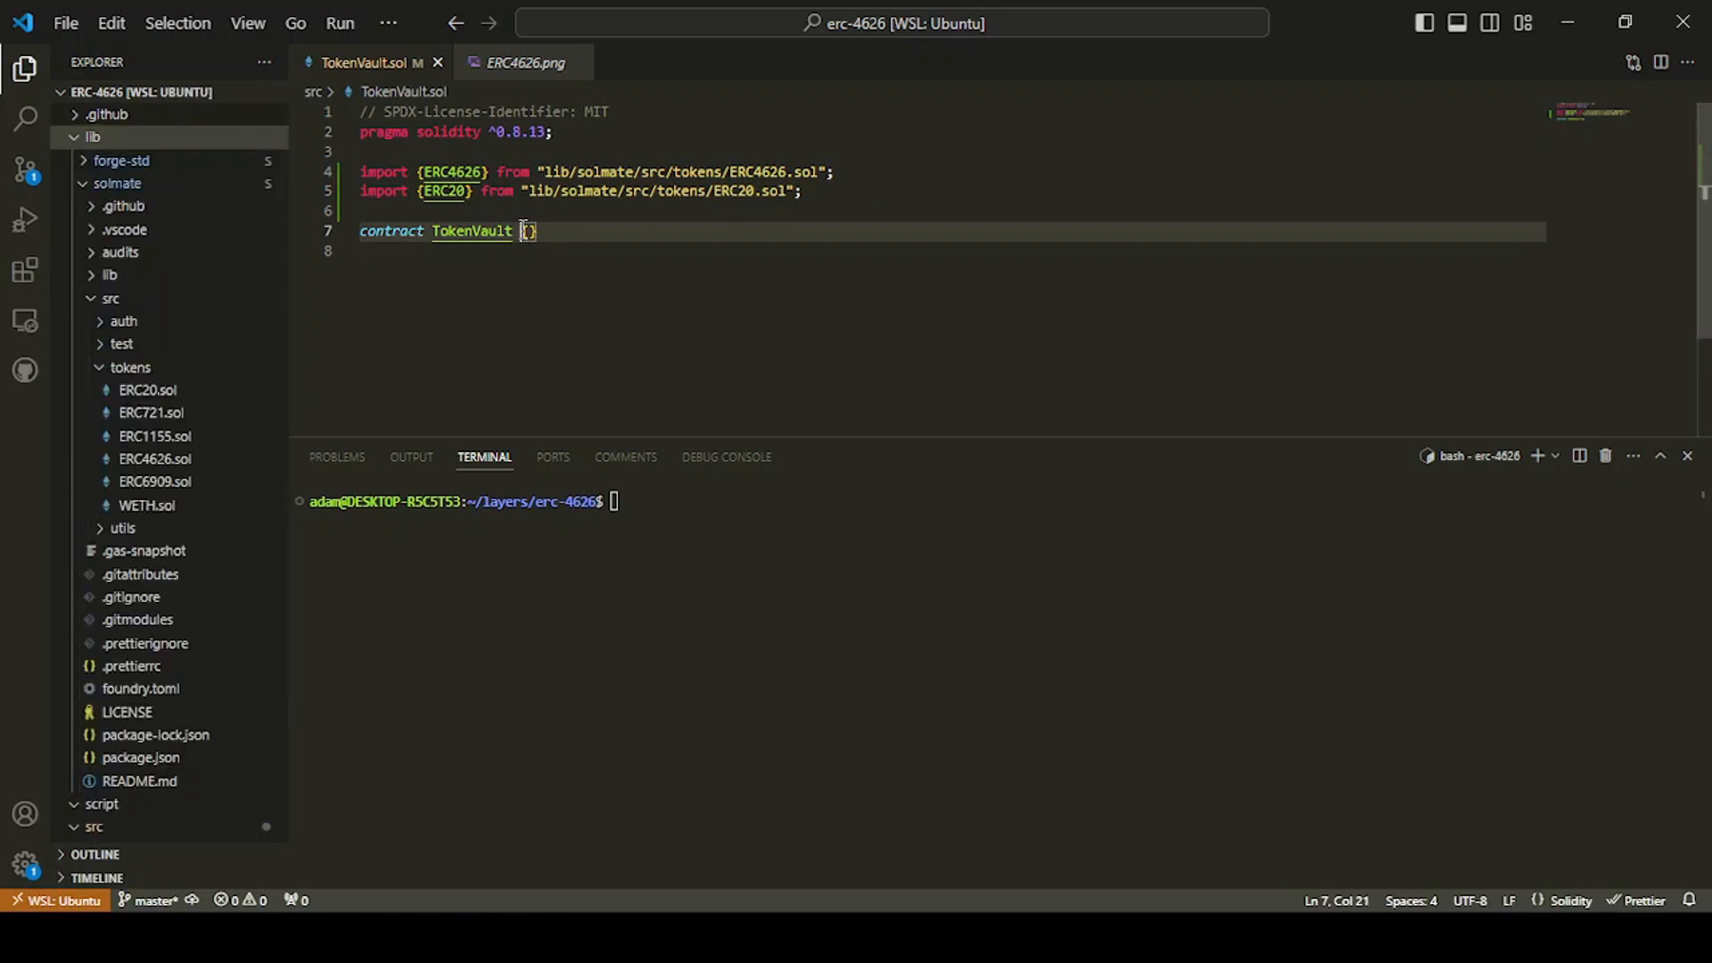
Step: Declare TokenVault as 'is ERC4626' and expand its braces onto new lines
text(is ERC4626)
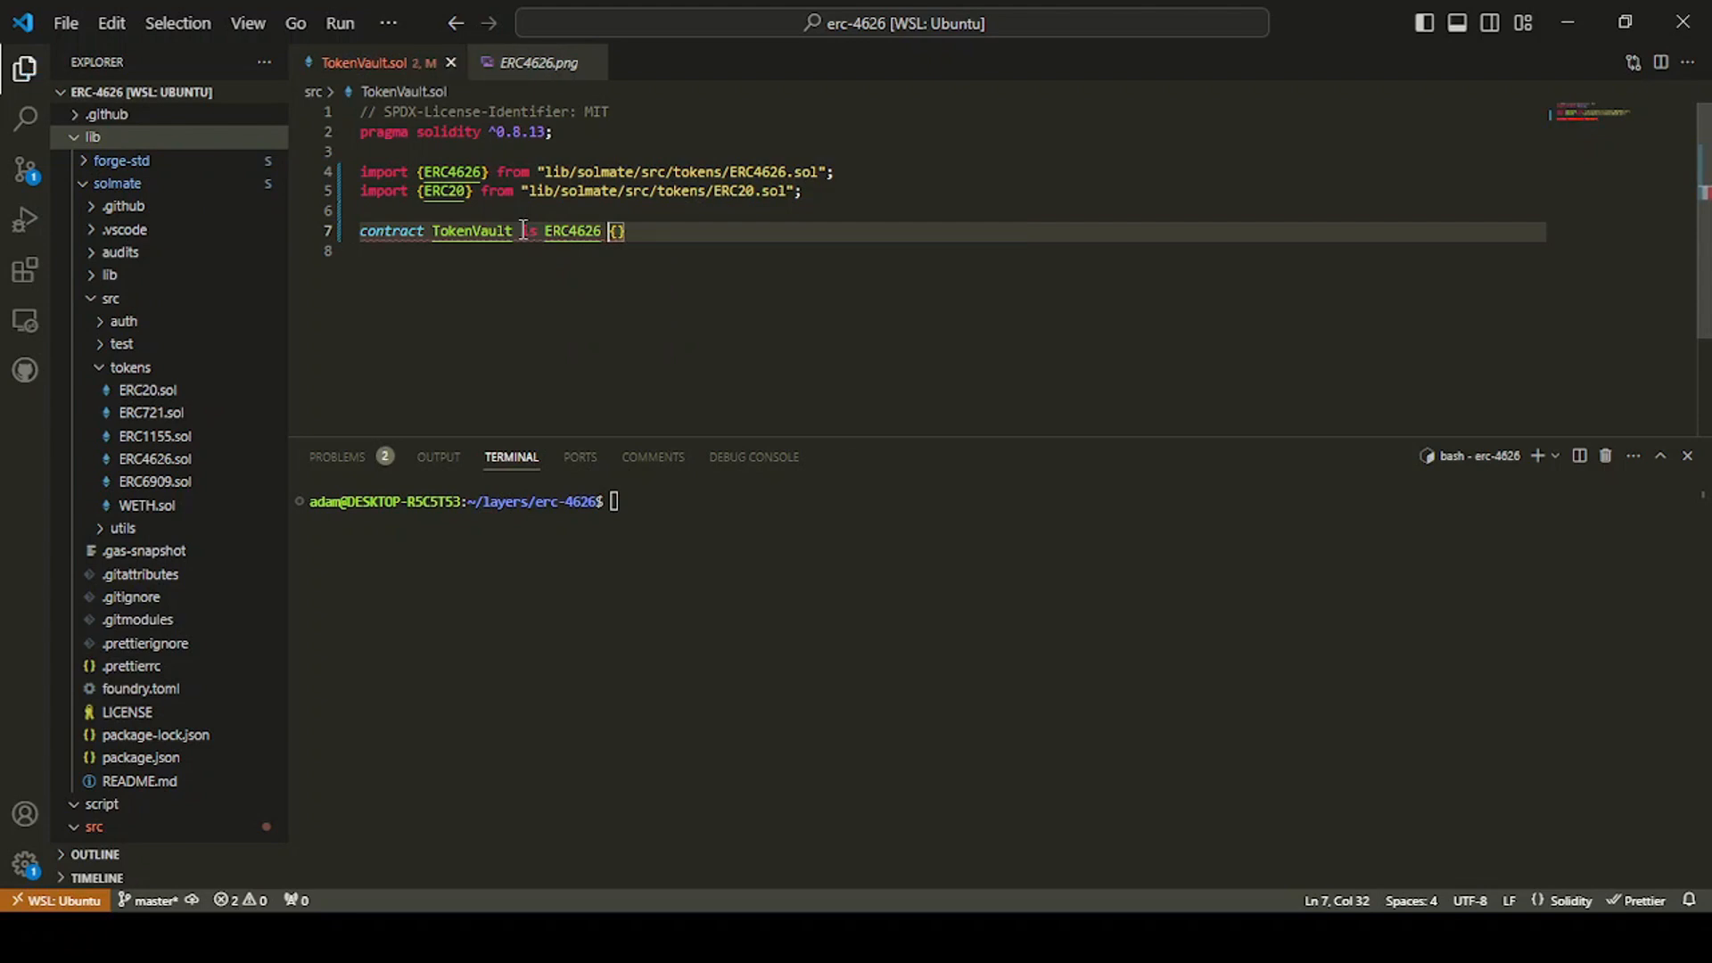
mouse_move(573, 230)
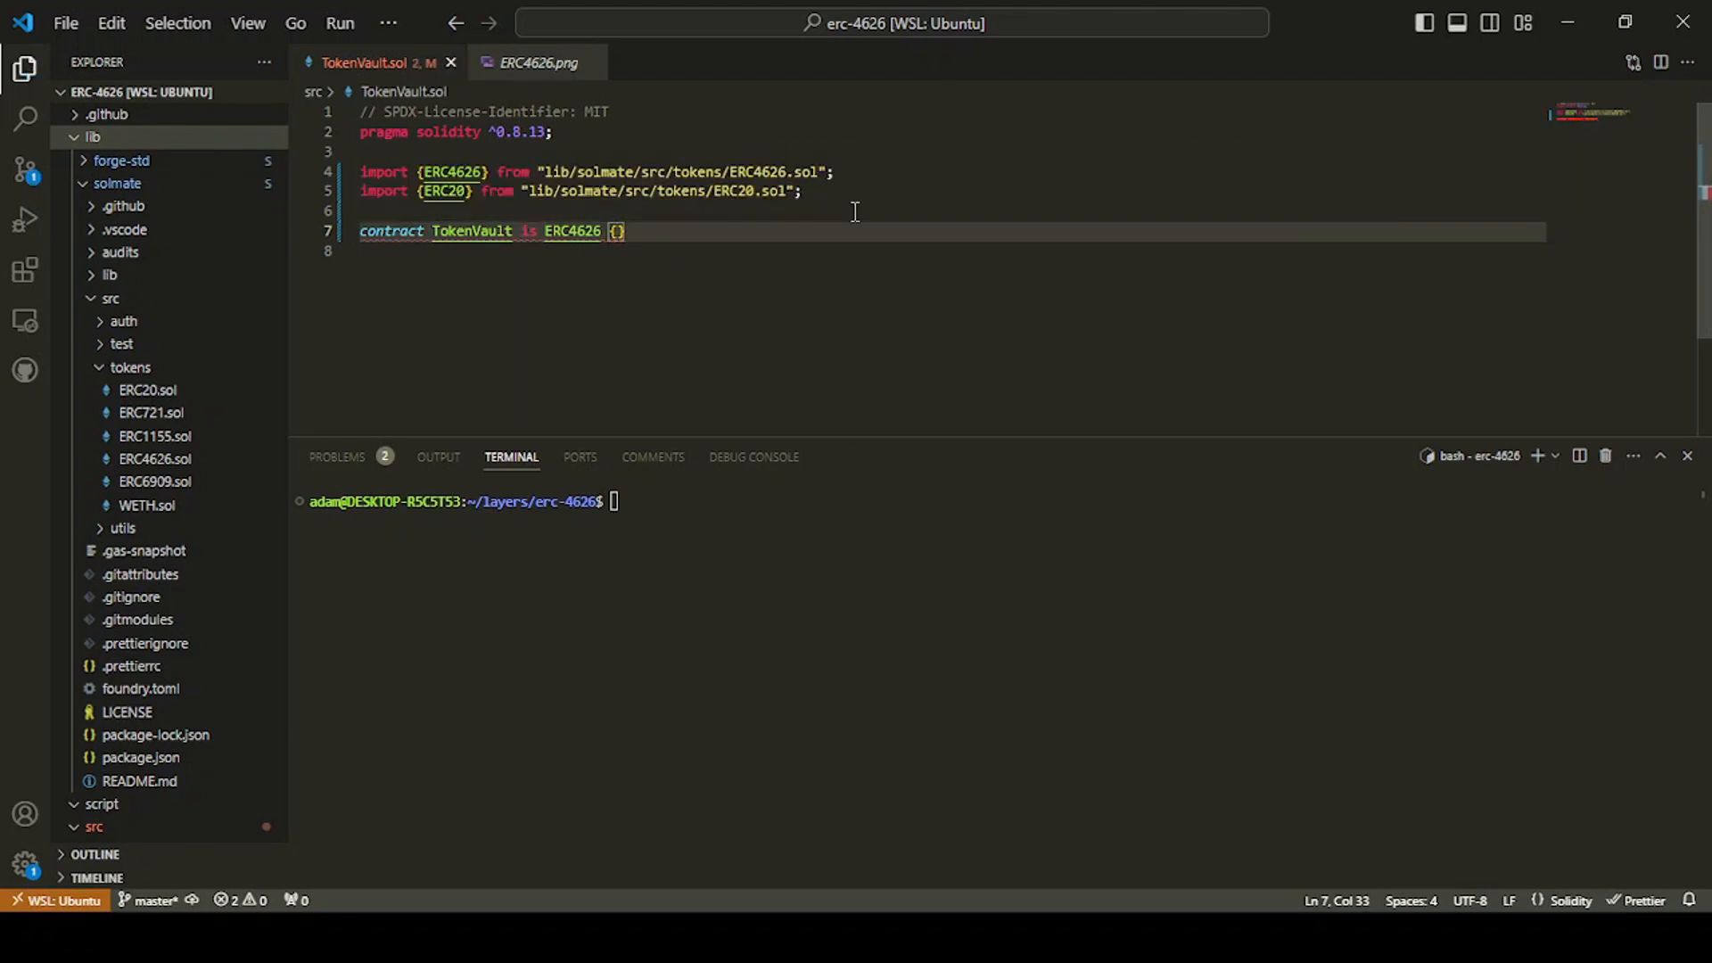
key(Enter)
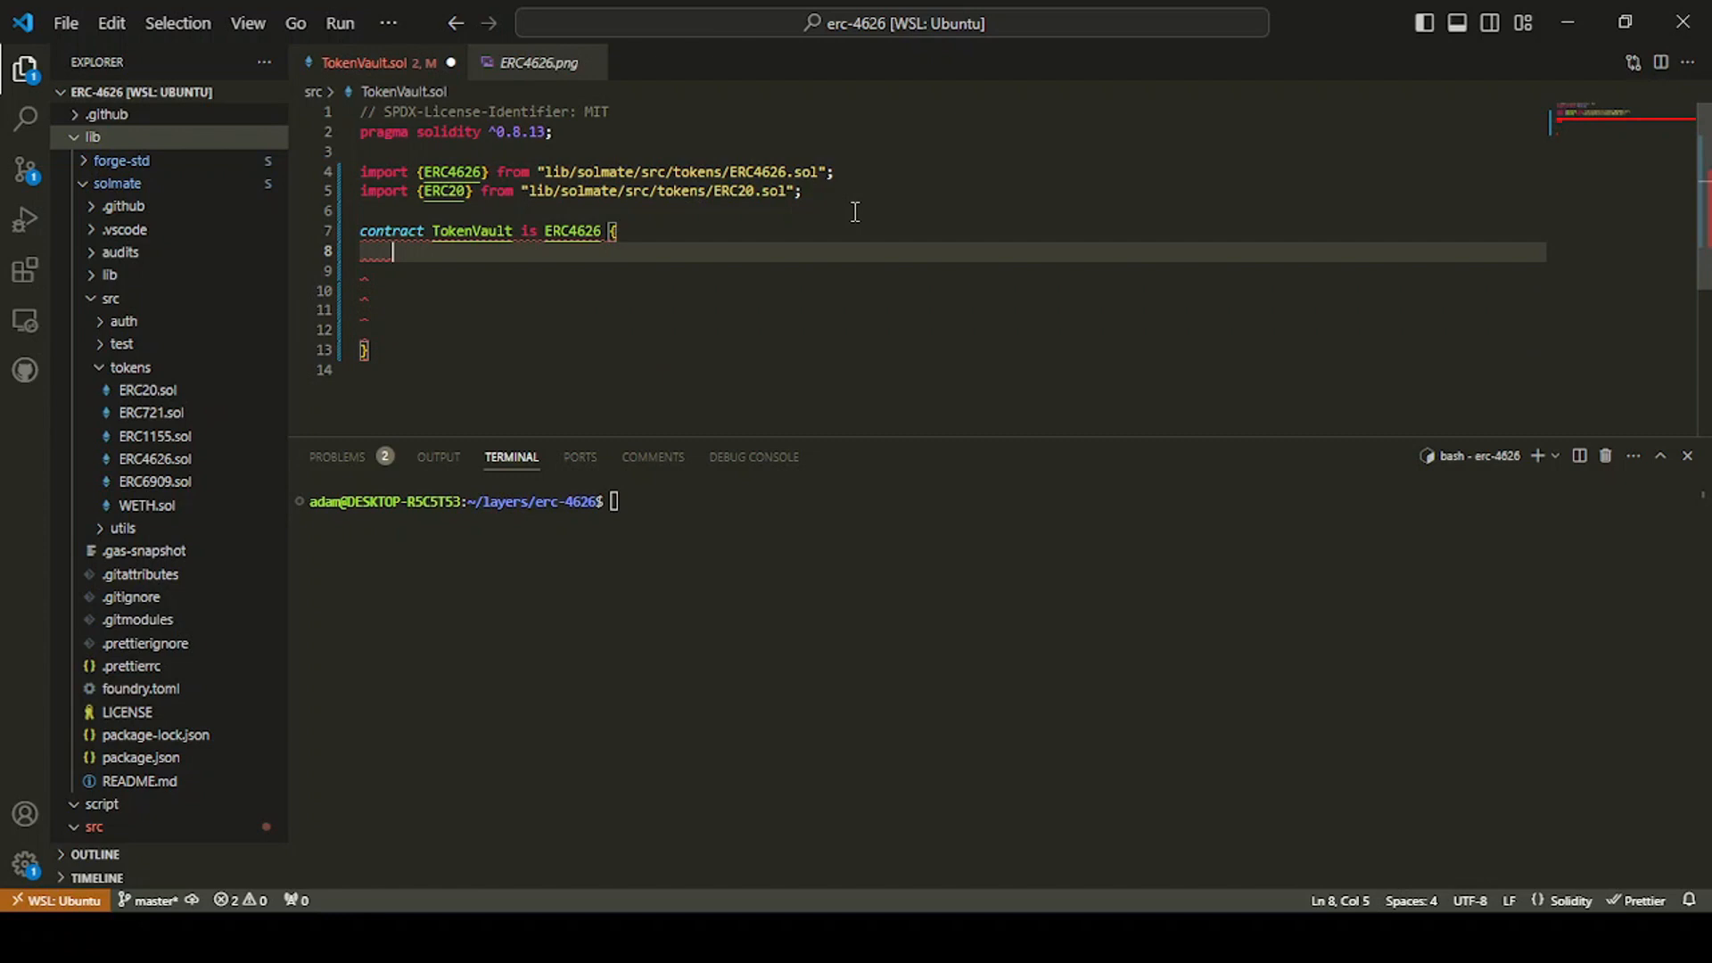
Step: Write a constructor taking ERC20 _asset, string memory _name and string memory _symbol
text(cons)
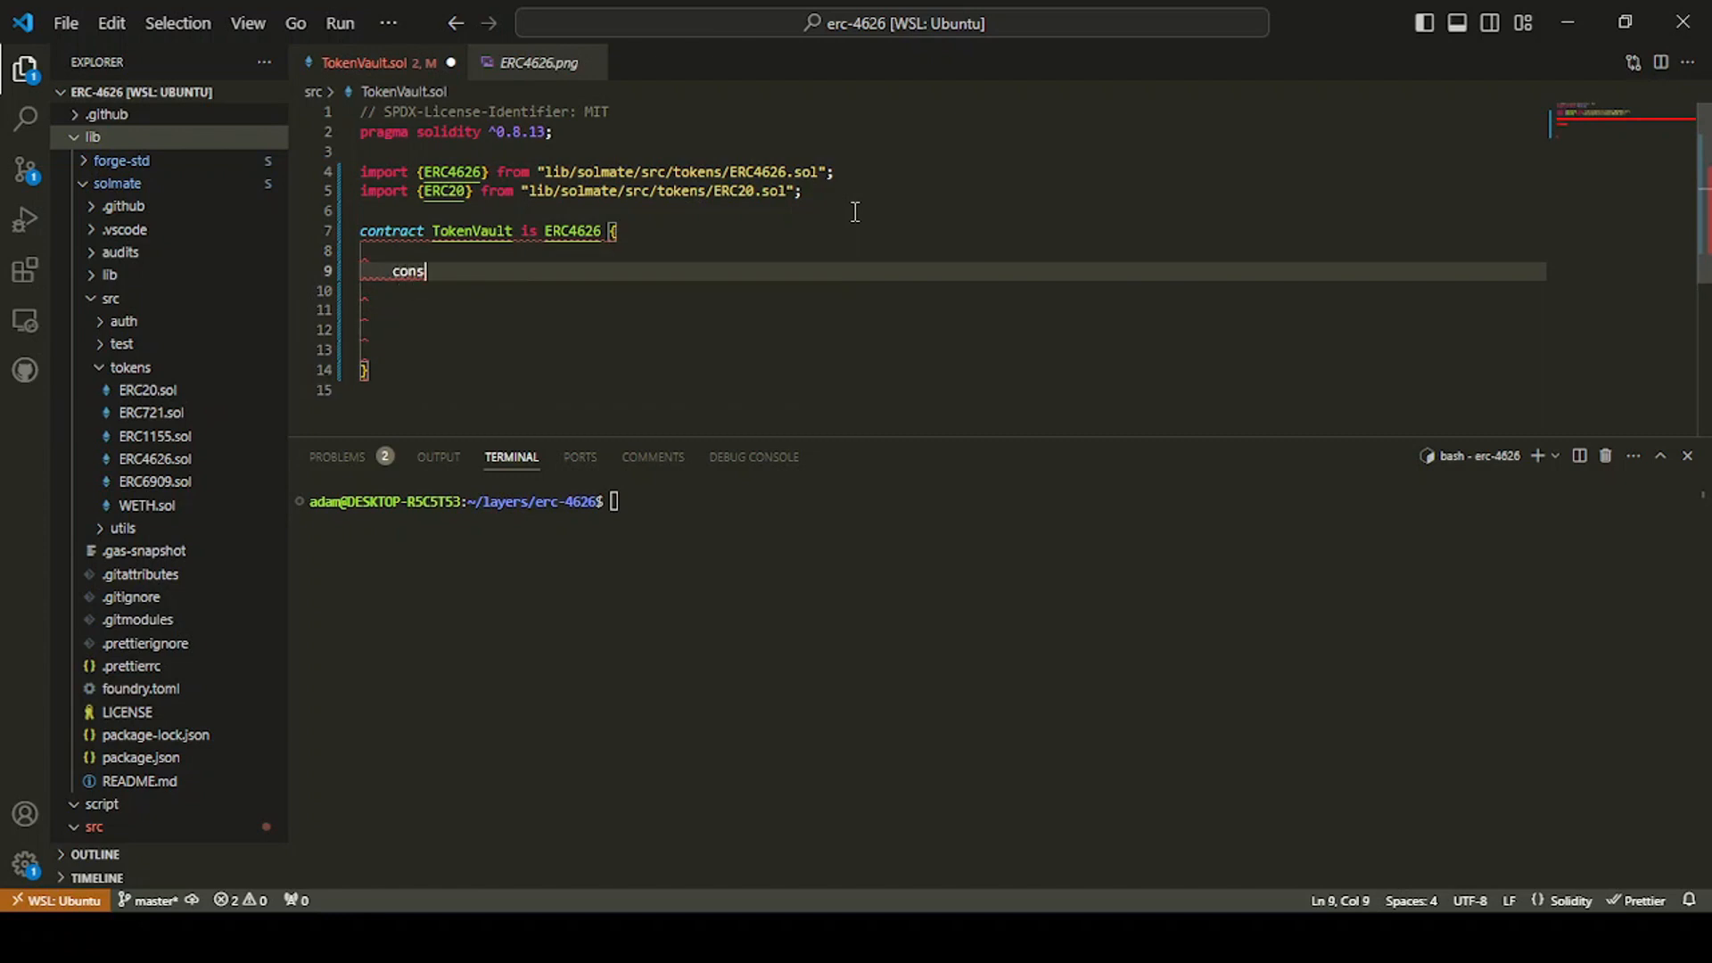
text(tructor)
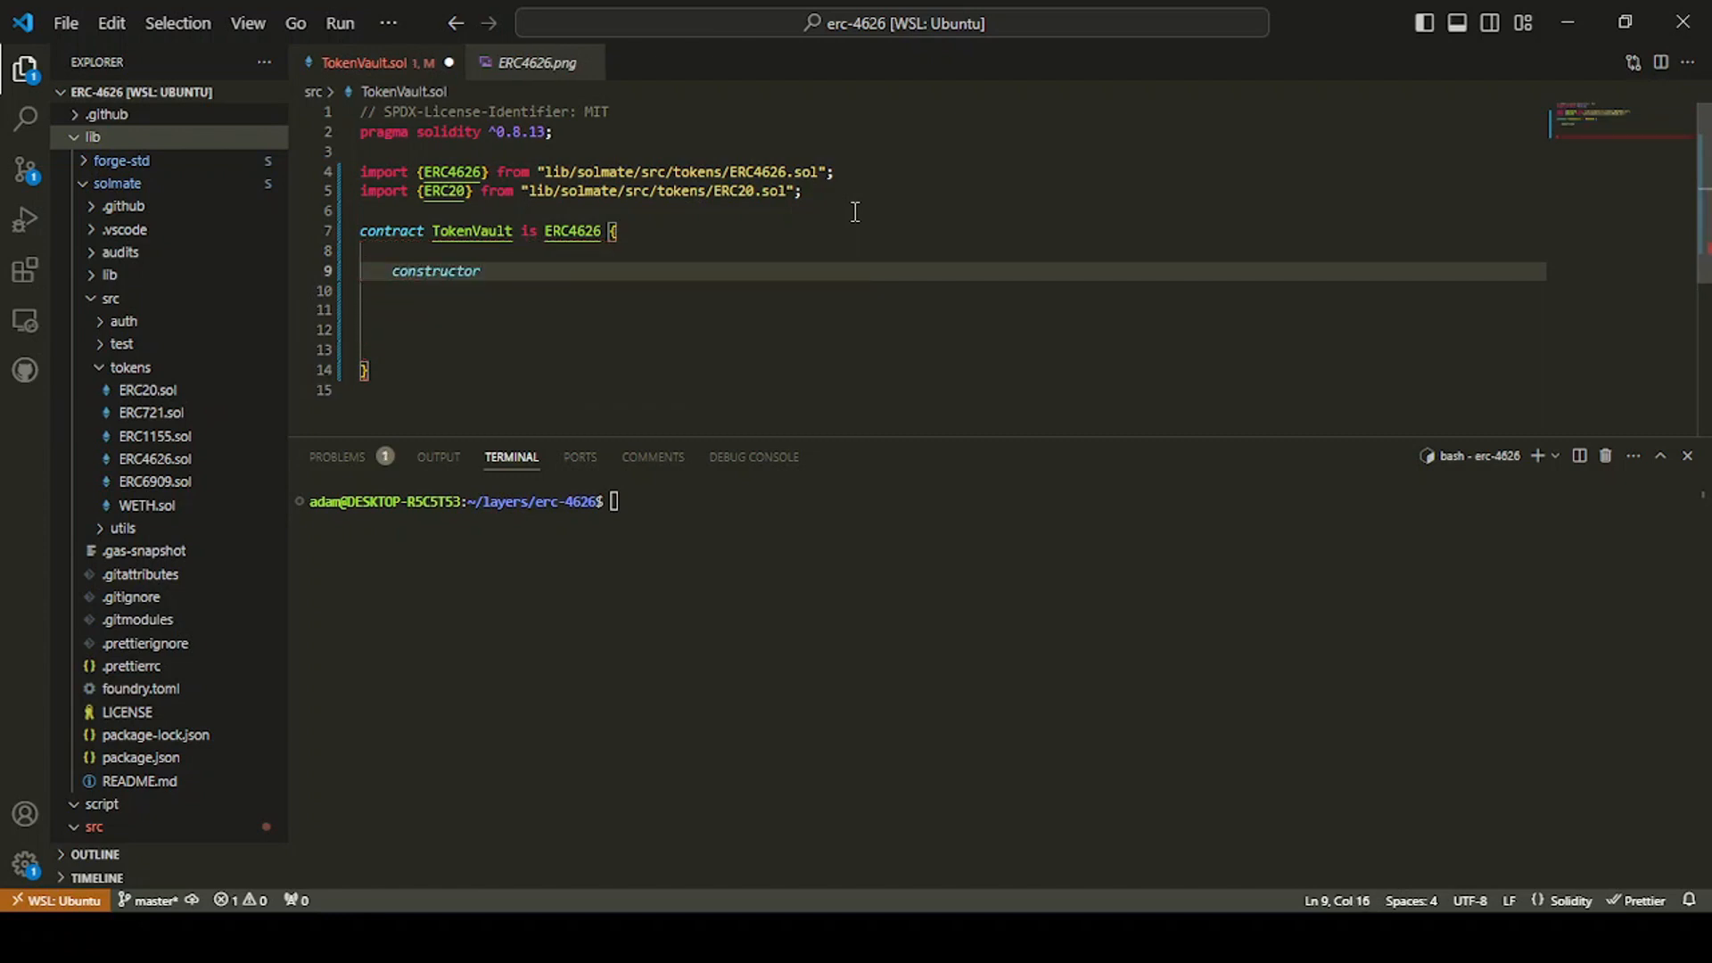
text(() {)
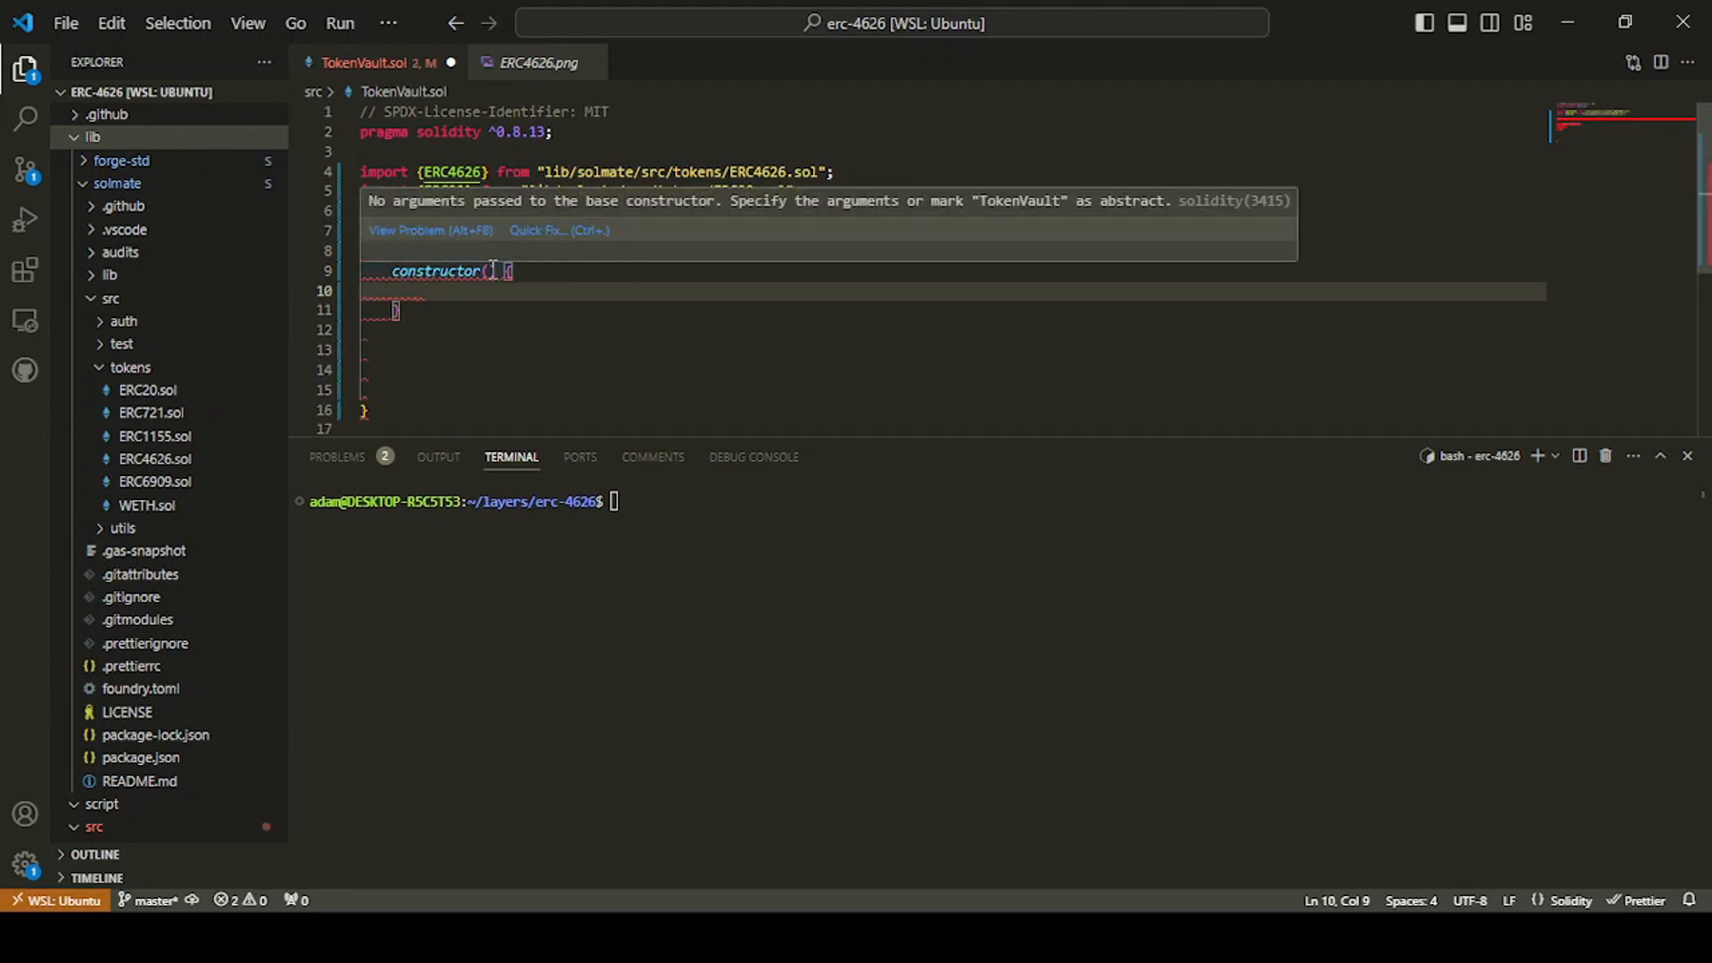
text(ERC)
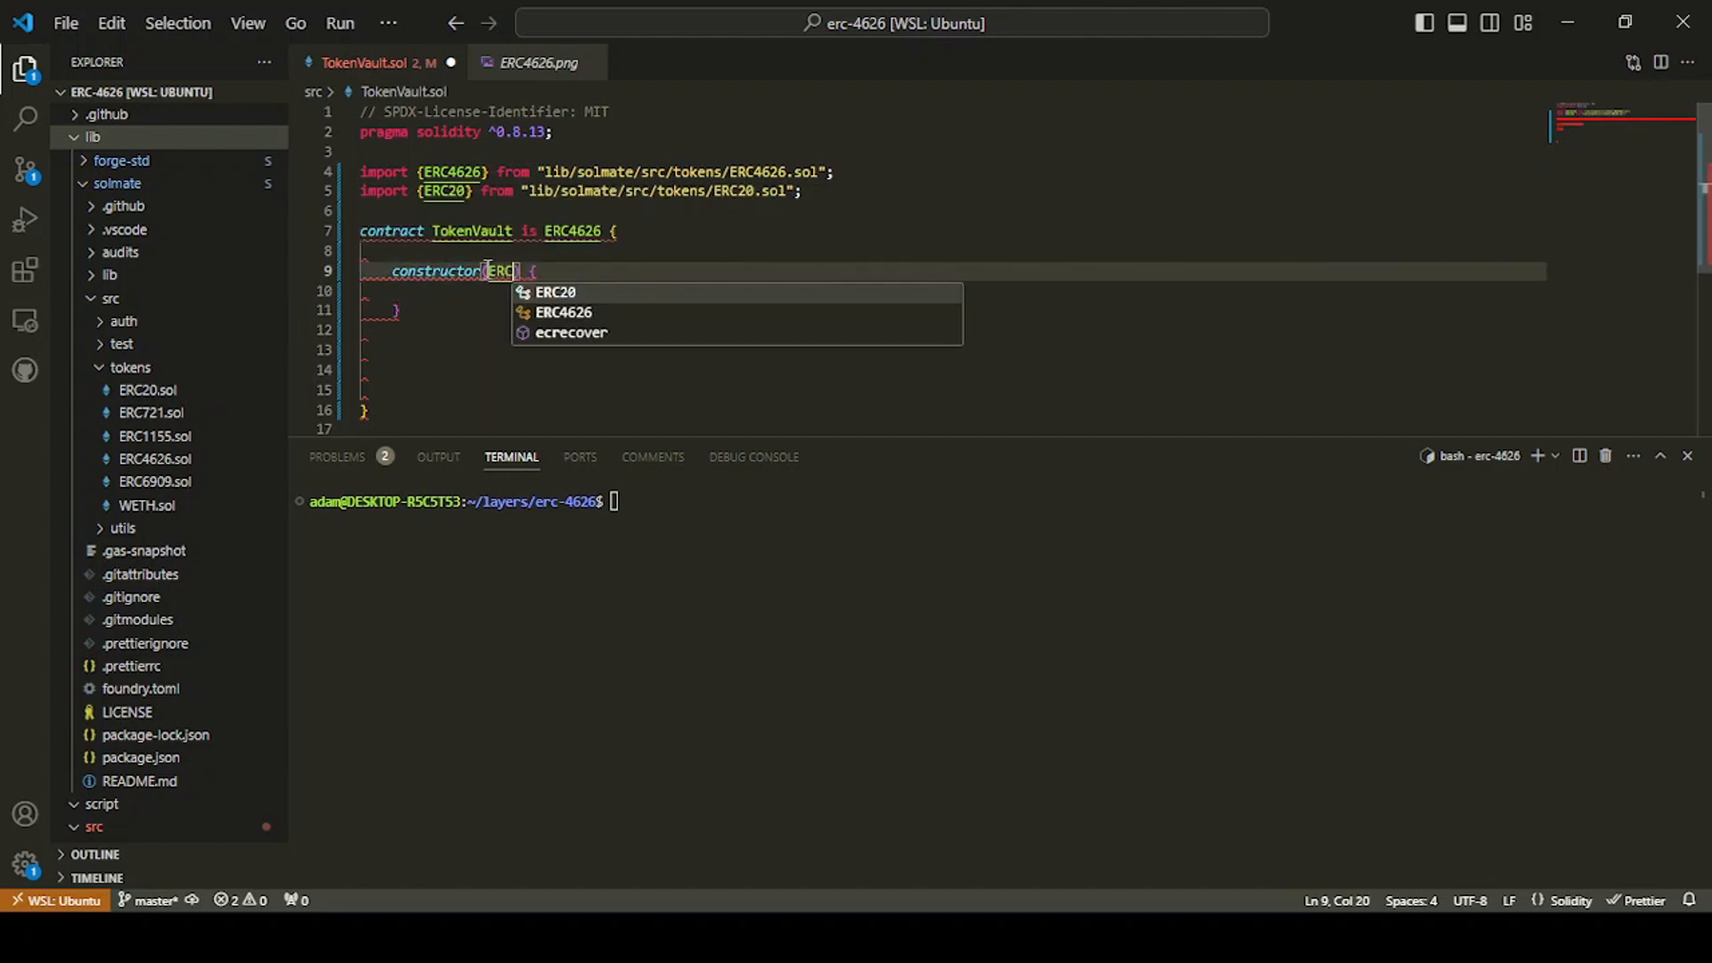
click(555, 293)
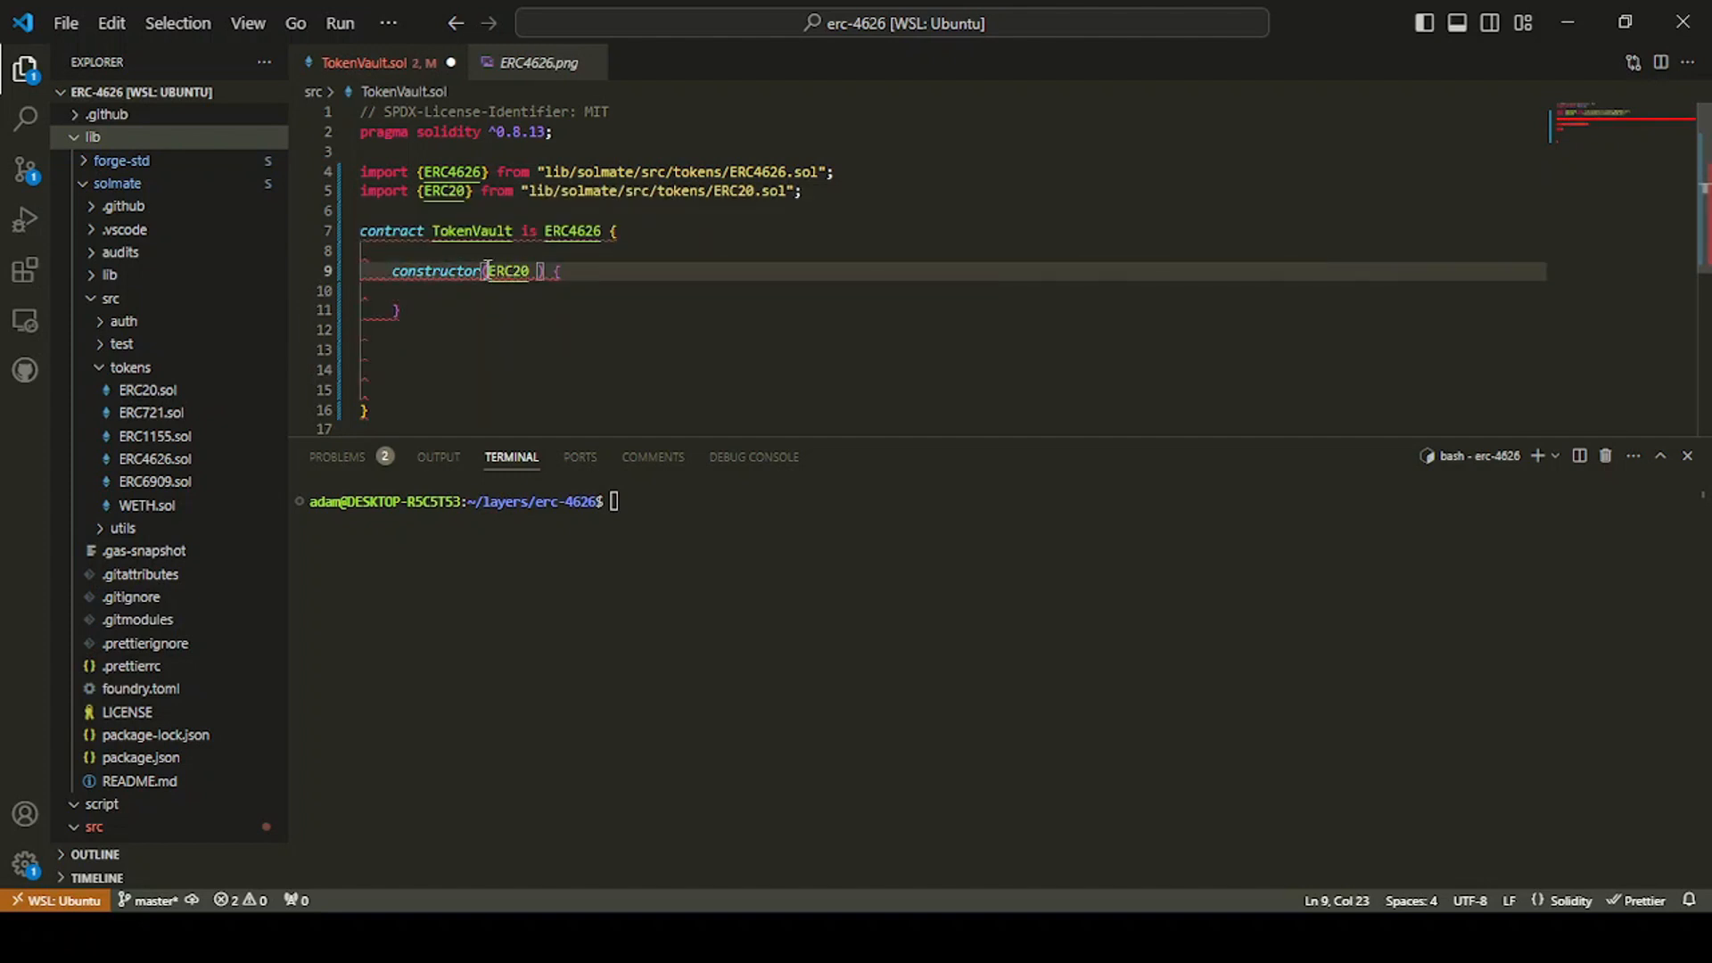
text(_asset)
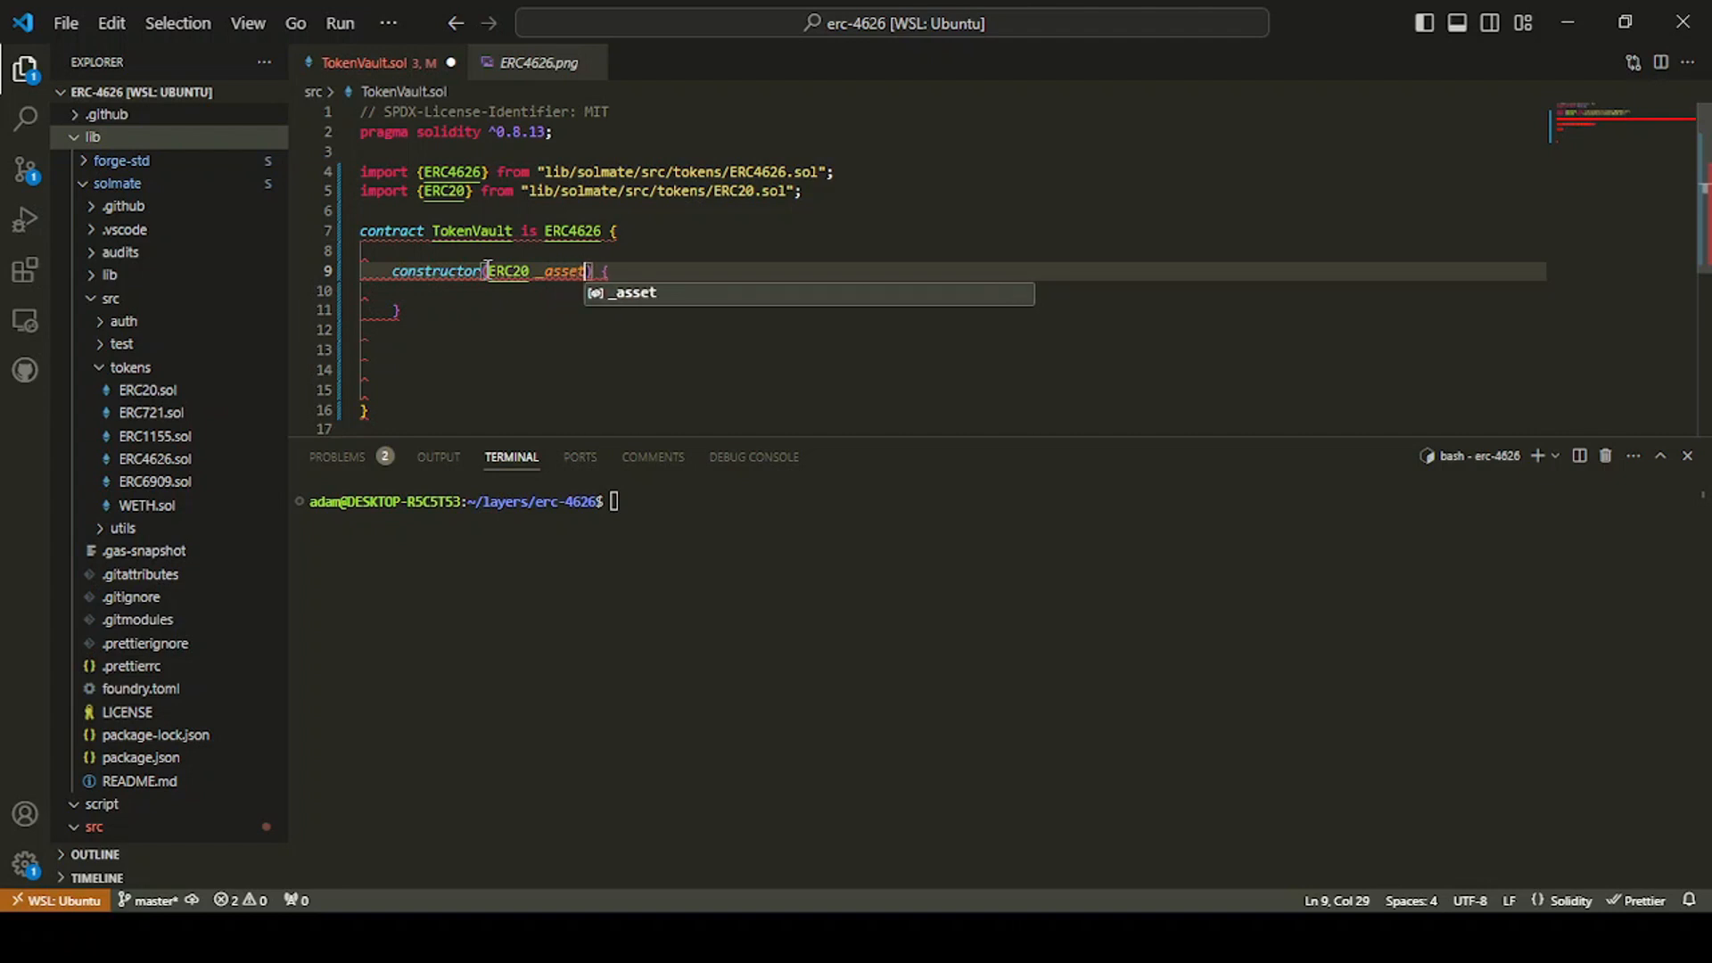
text(, stringe)
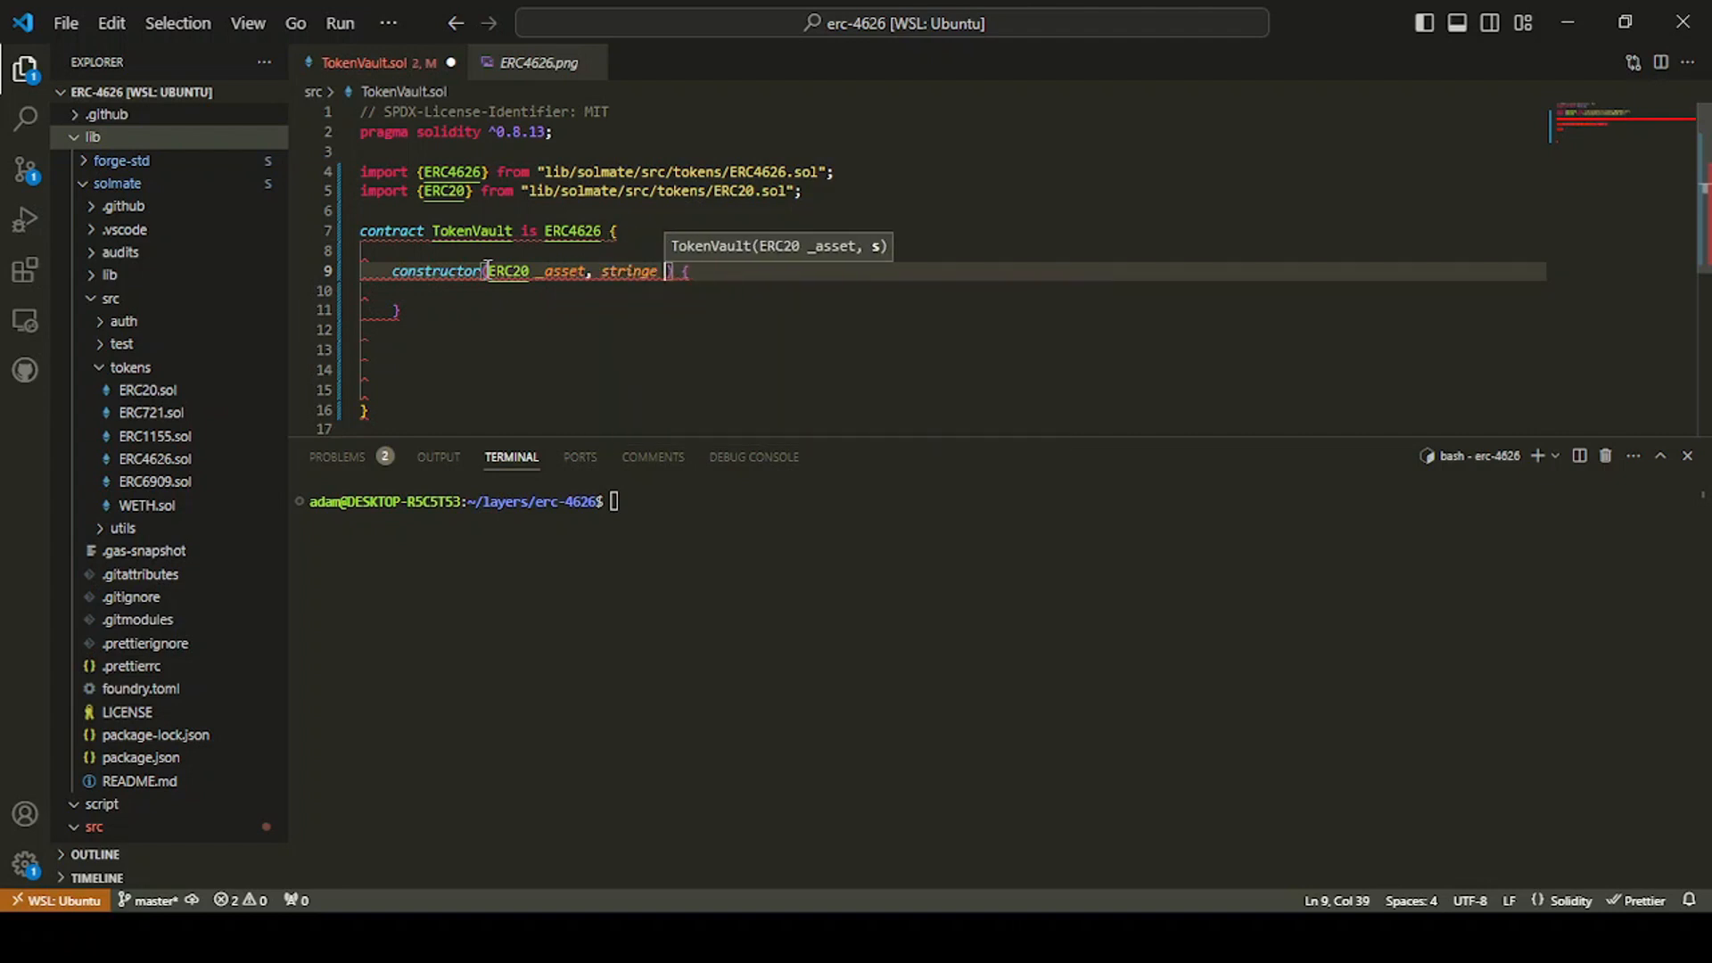
text(memor)
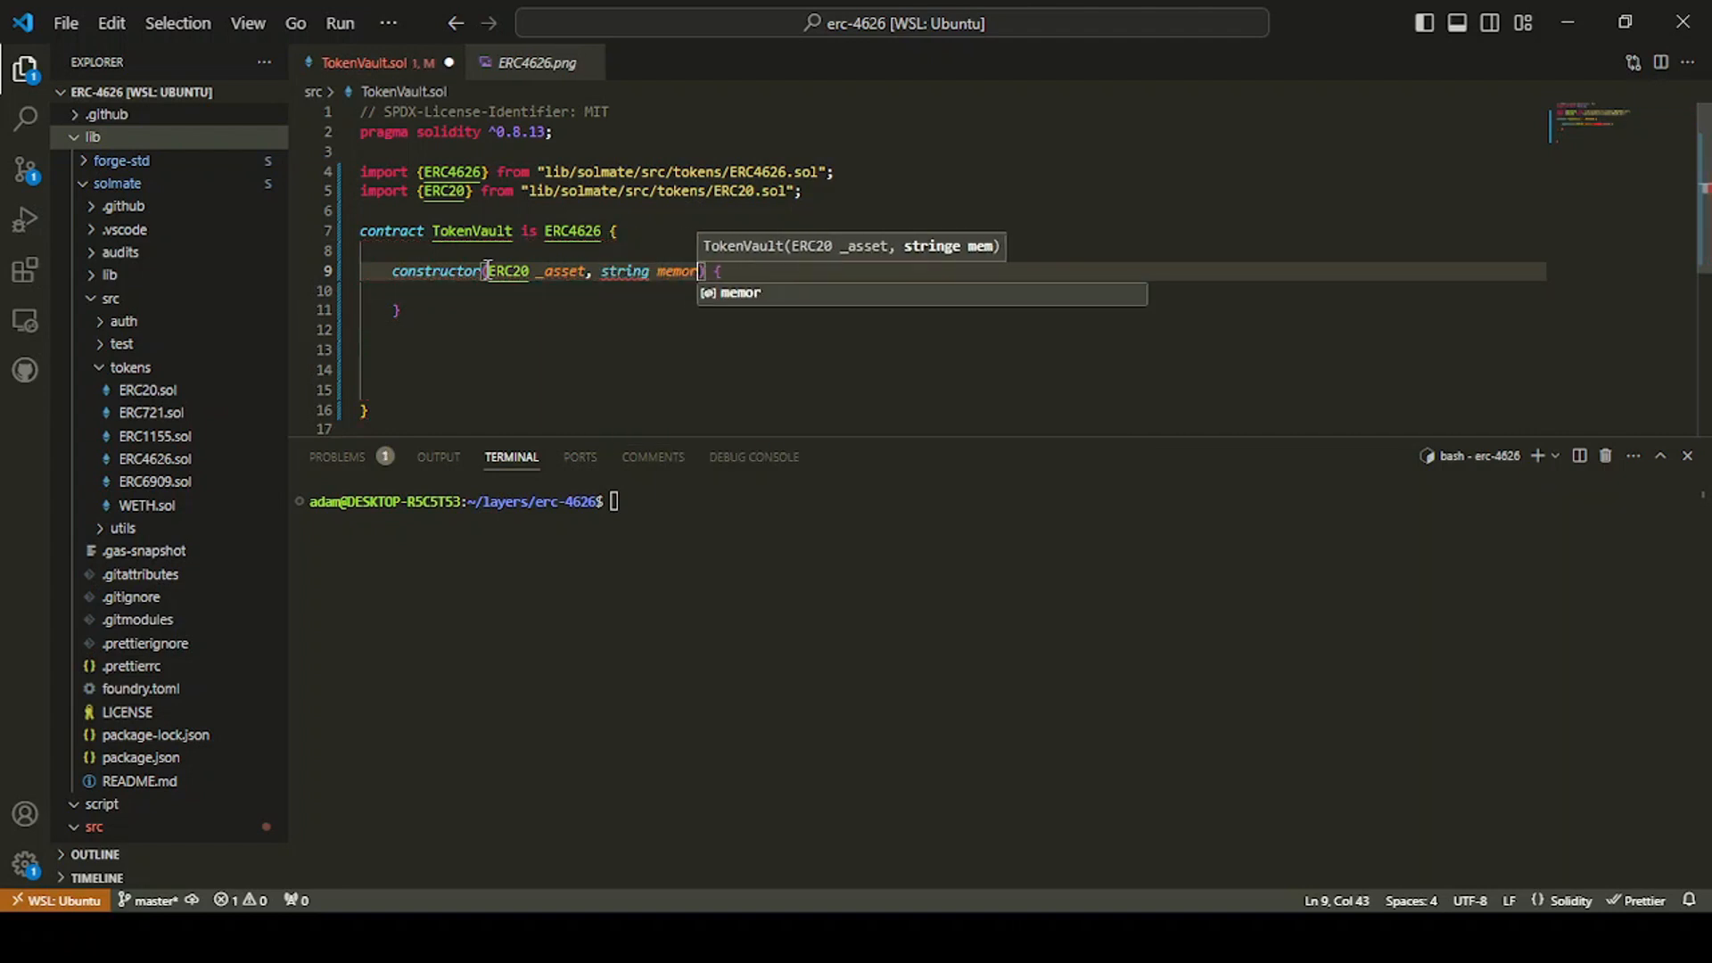
text(_name, s)
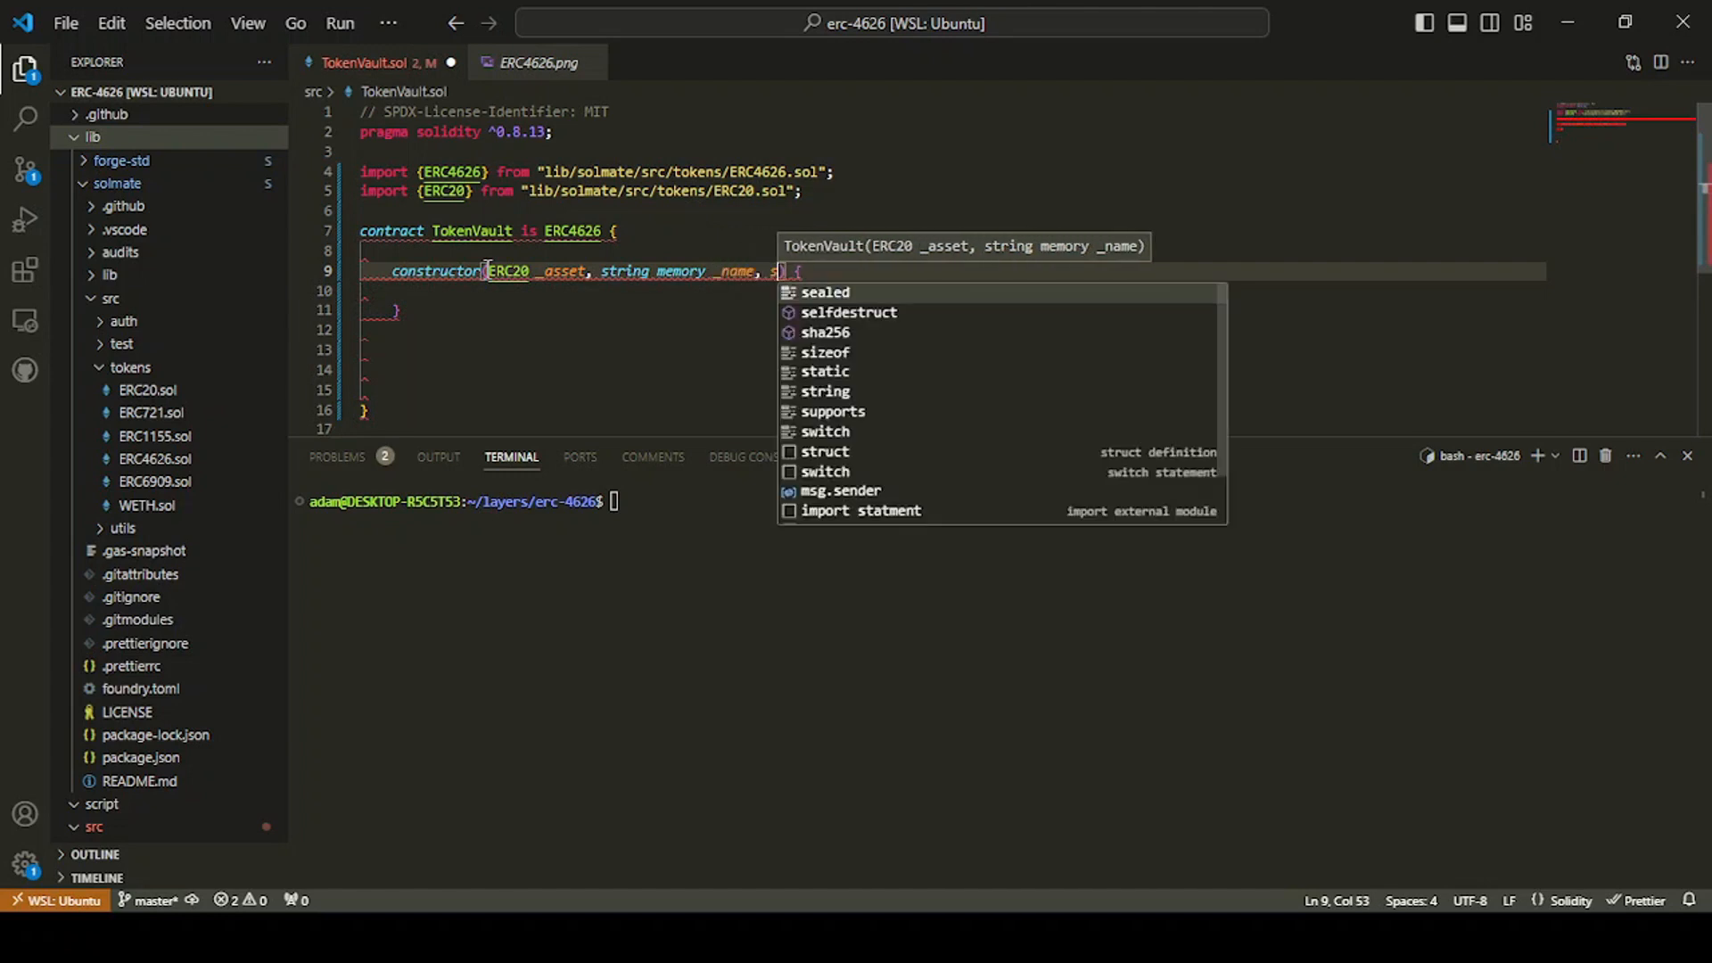
text(tring memroy)
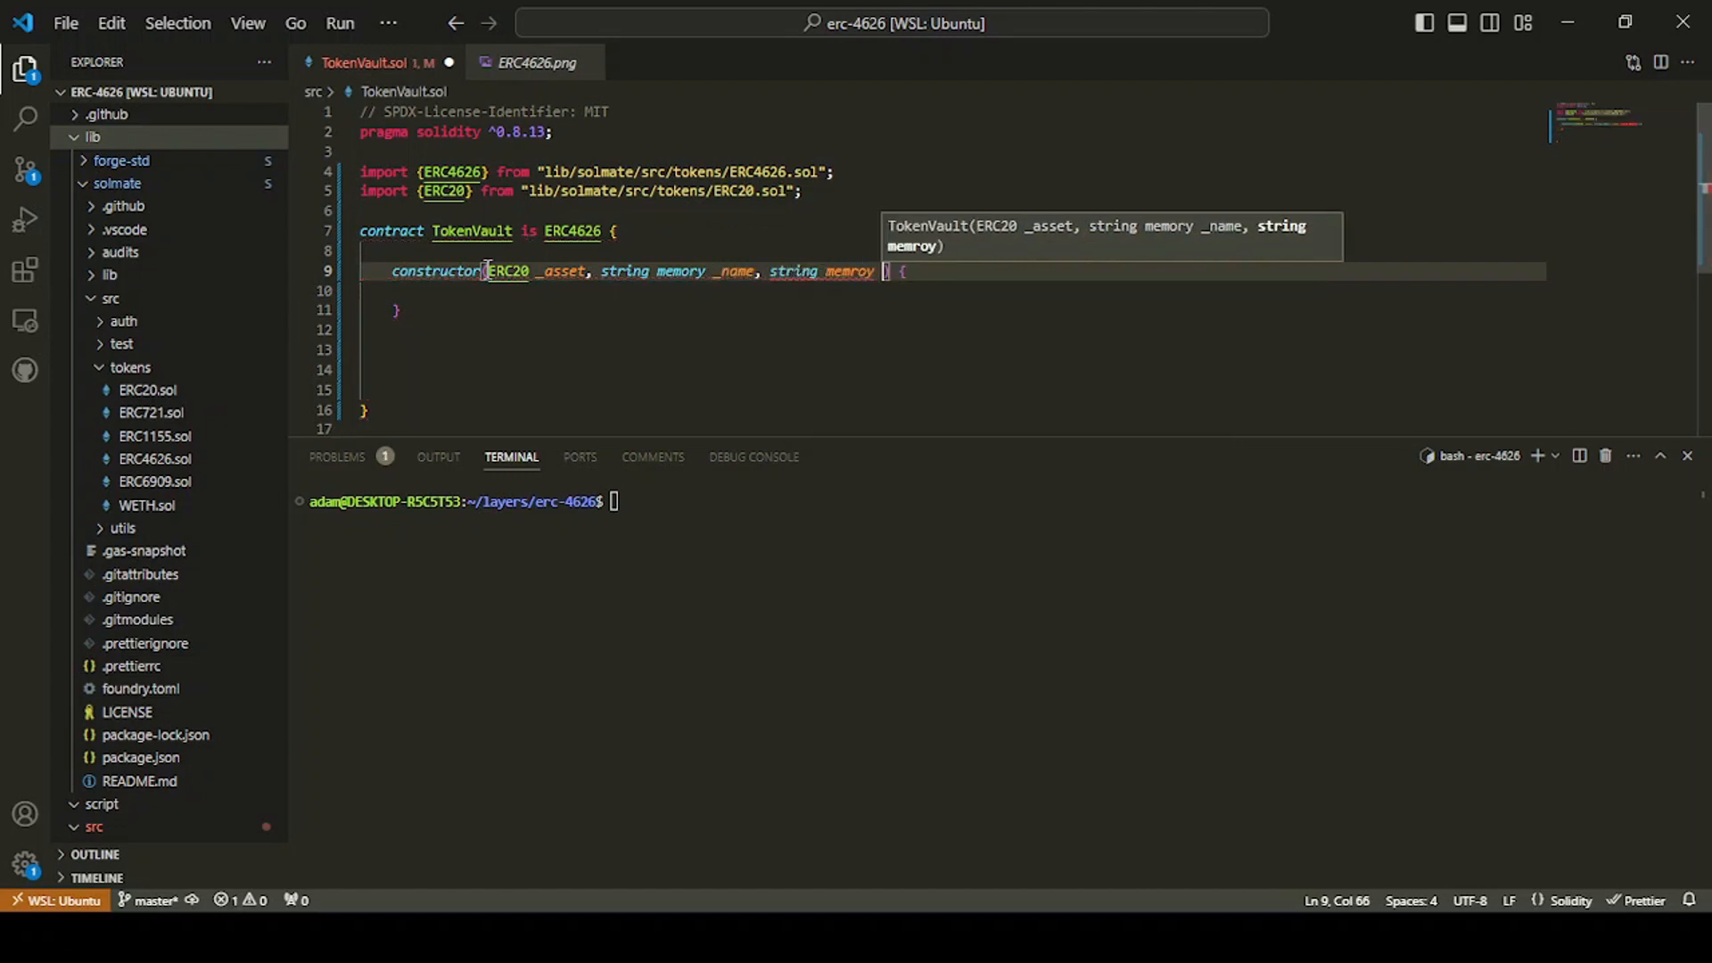
text(_)
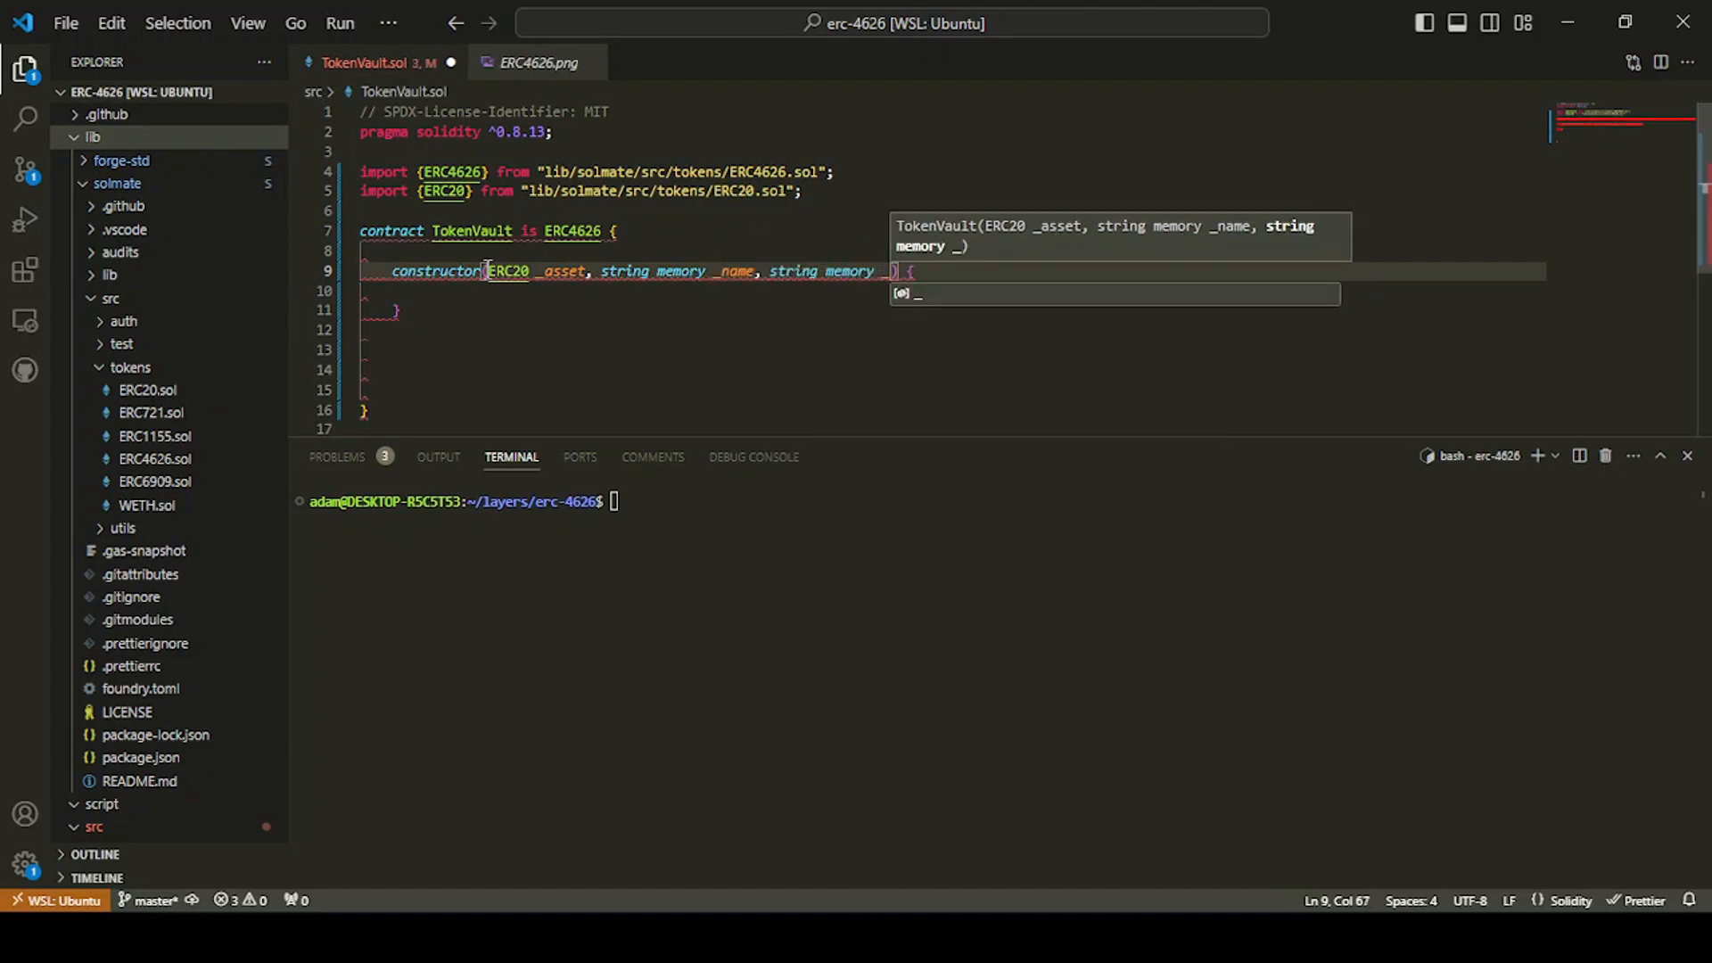
text(_symbol)
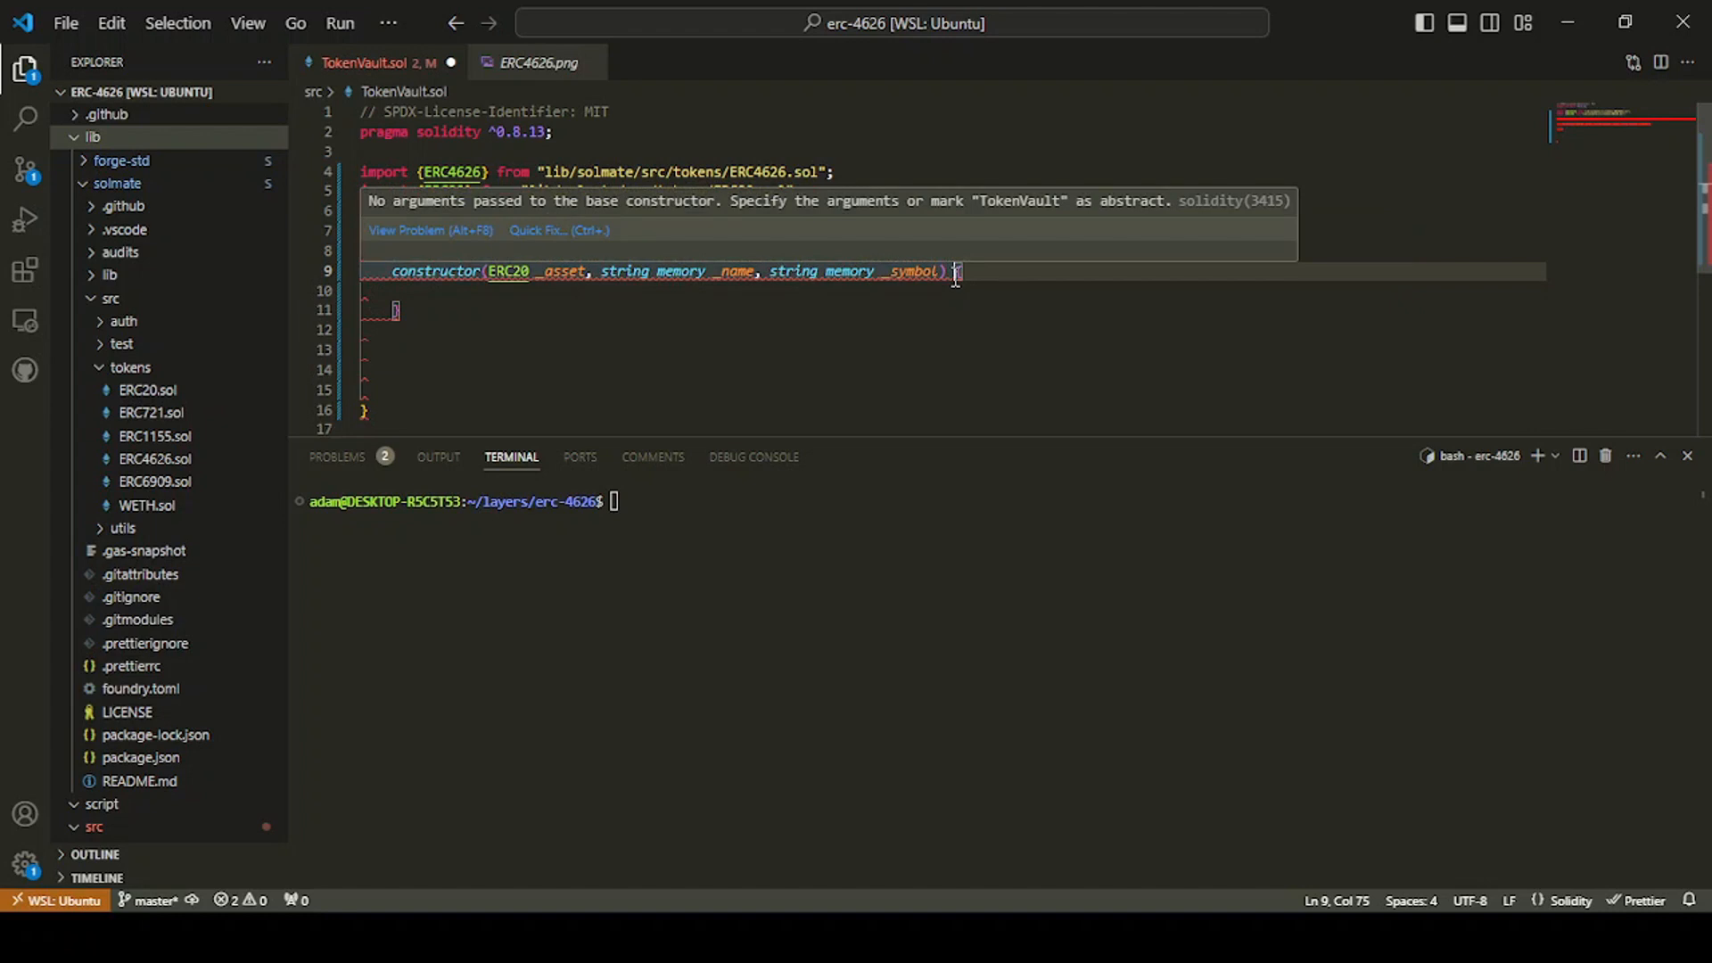
Step: Pass them to ERC4626(_asset, _name, _symbol) with a one-line empty body, adding a blank line
text(ERC4626)
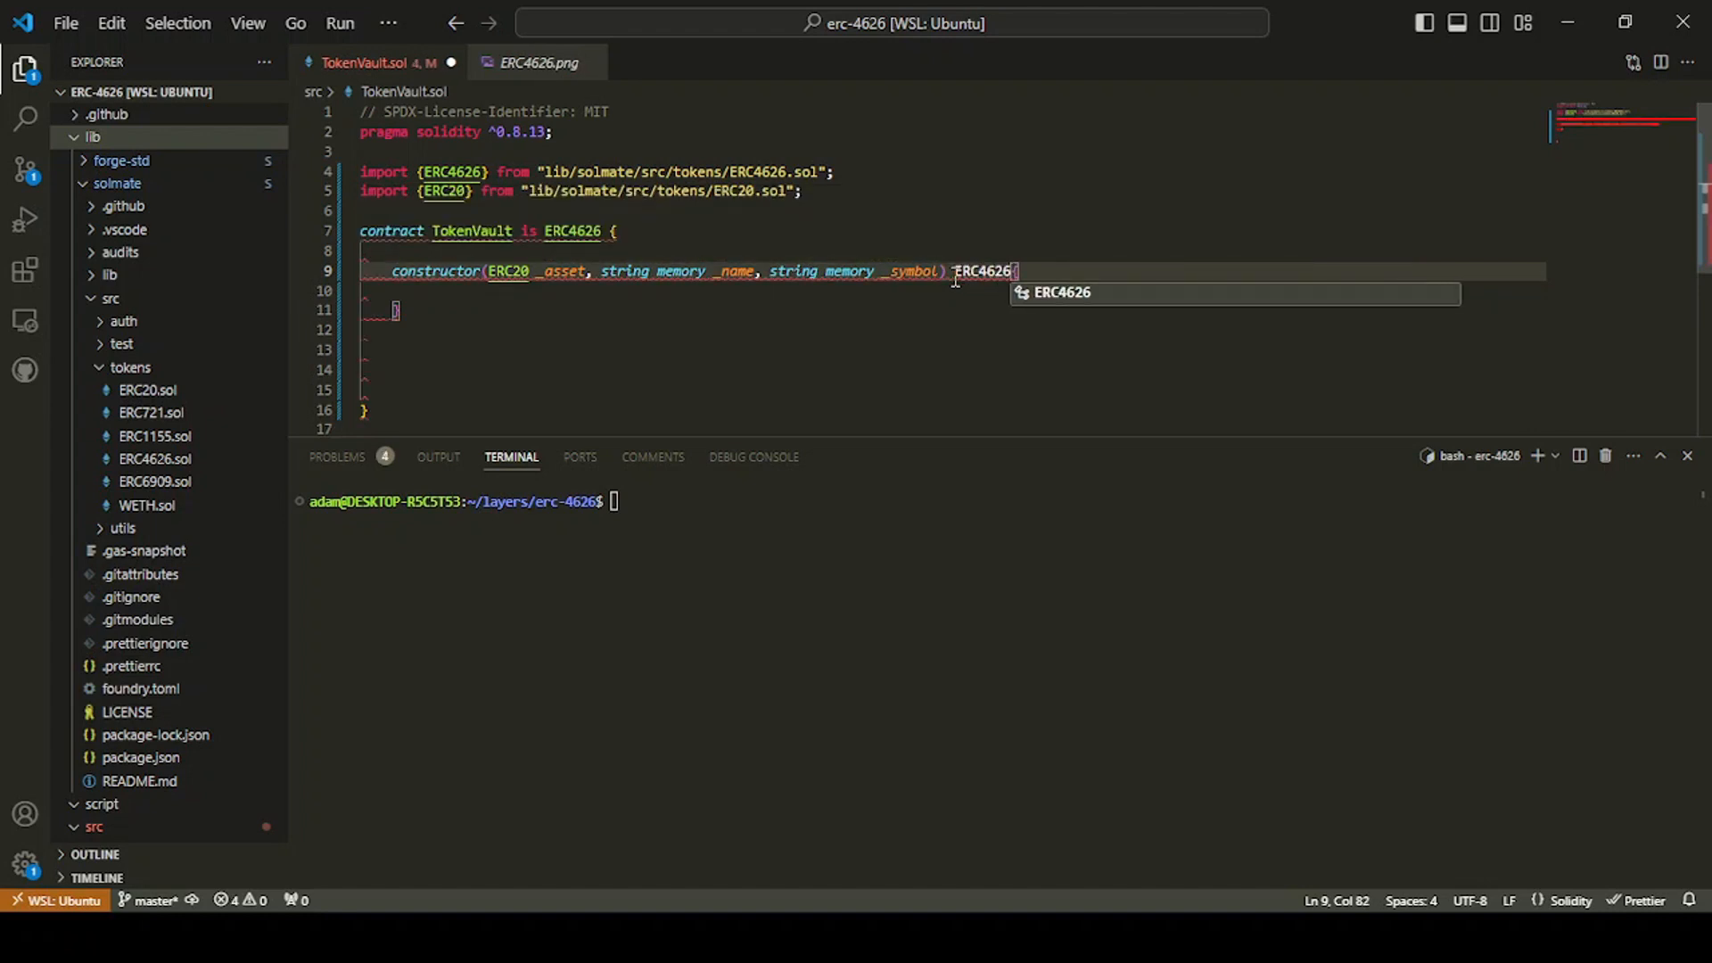
text(() {)
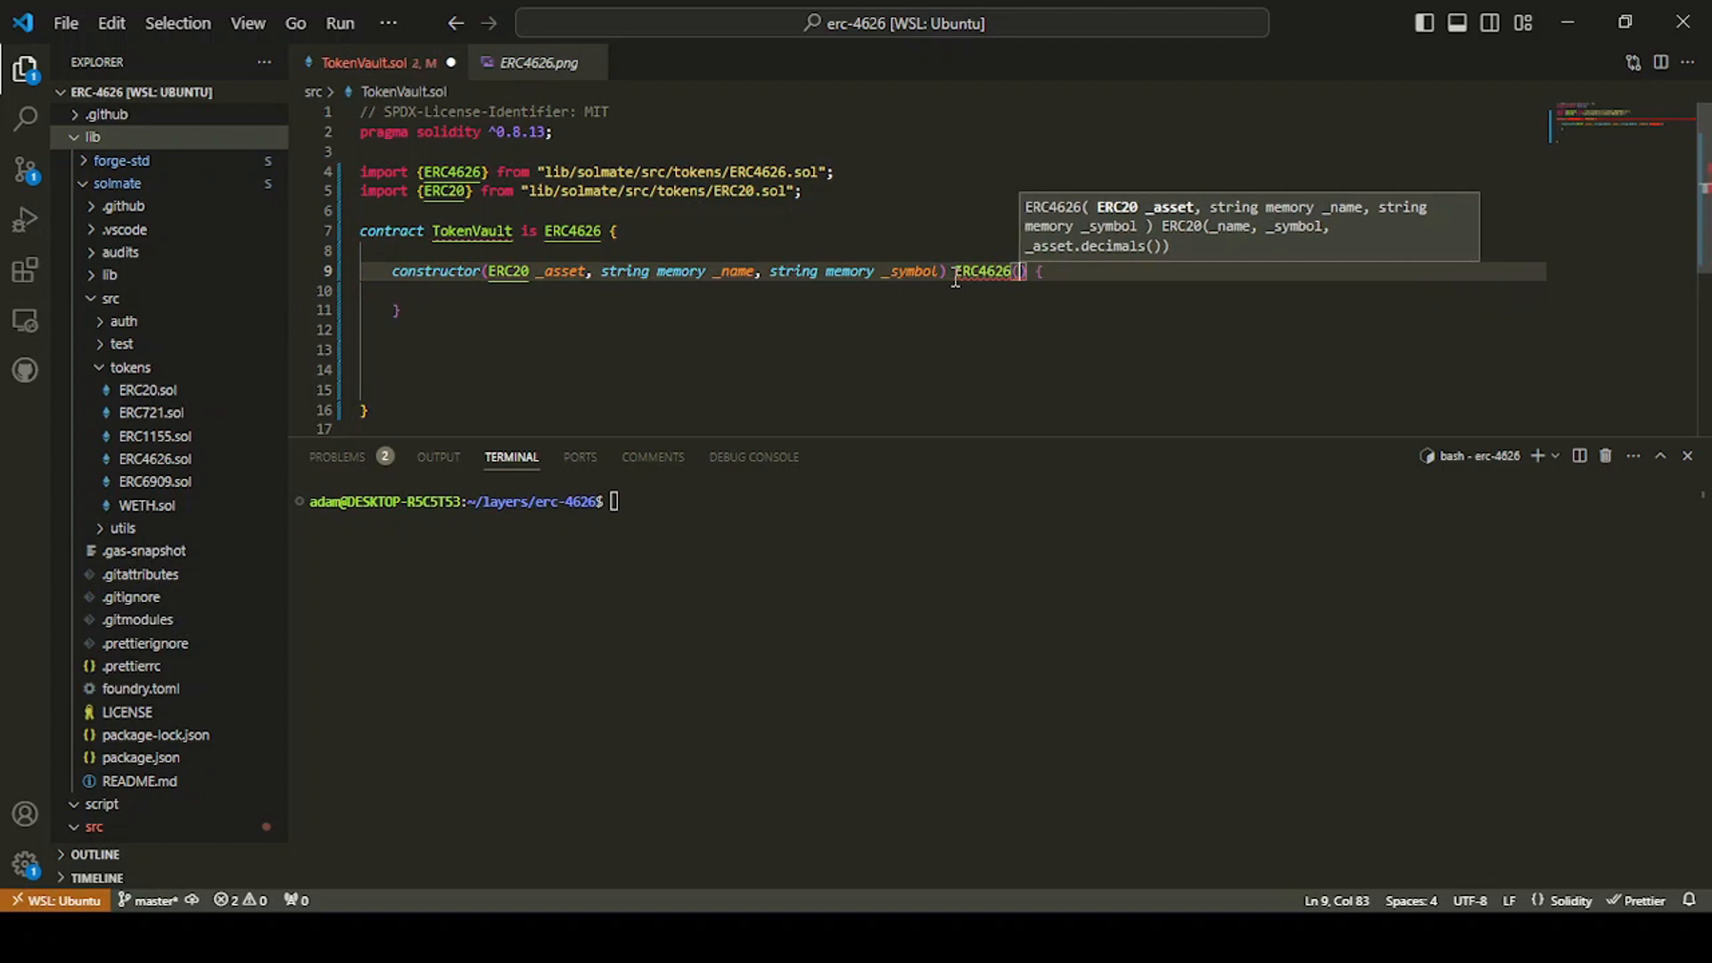
text(_asset, _name, _sy)
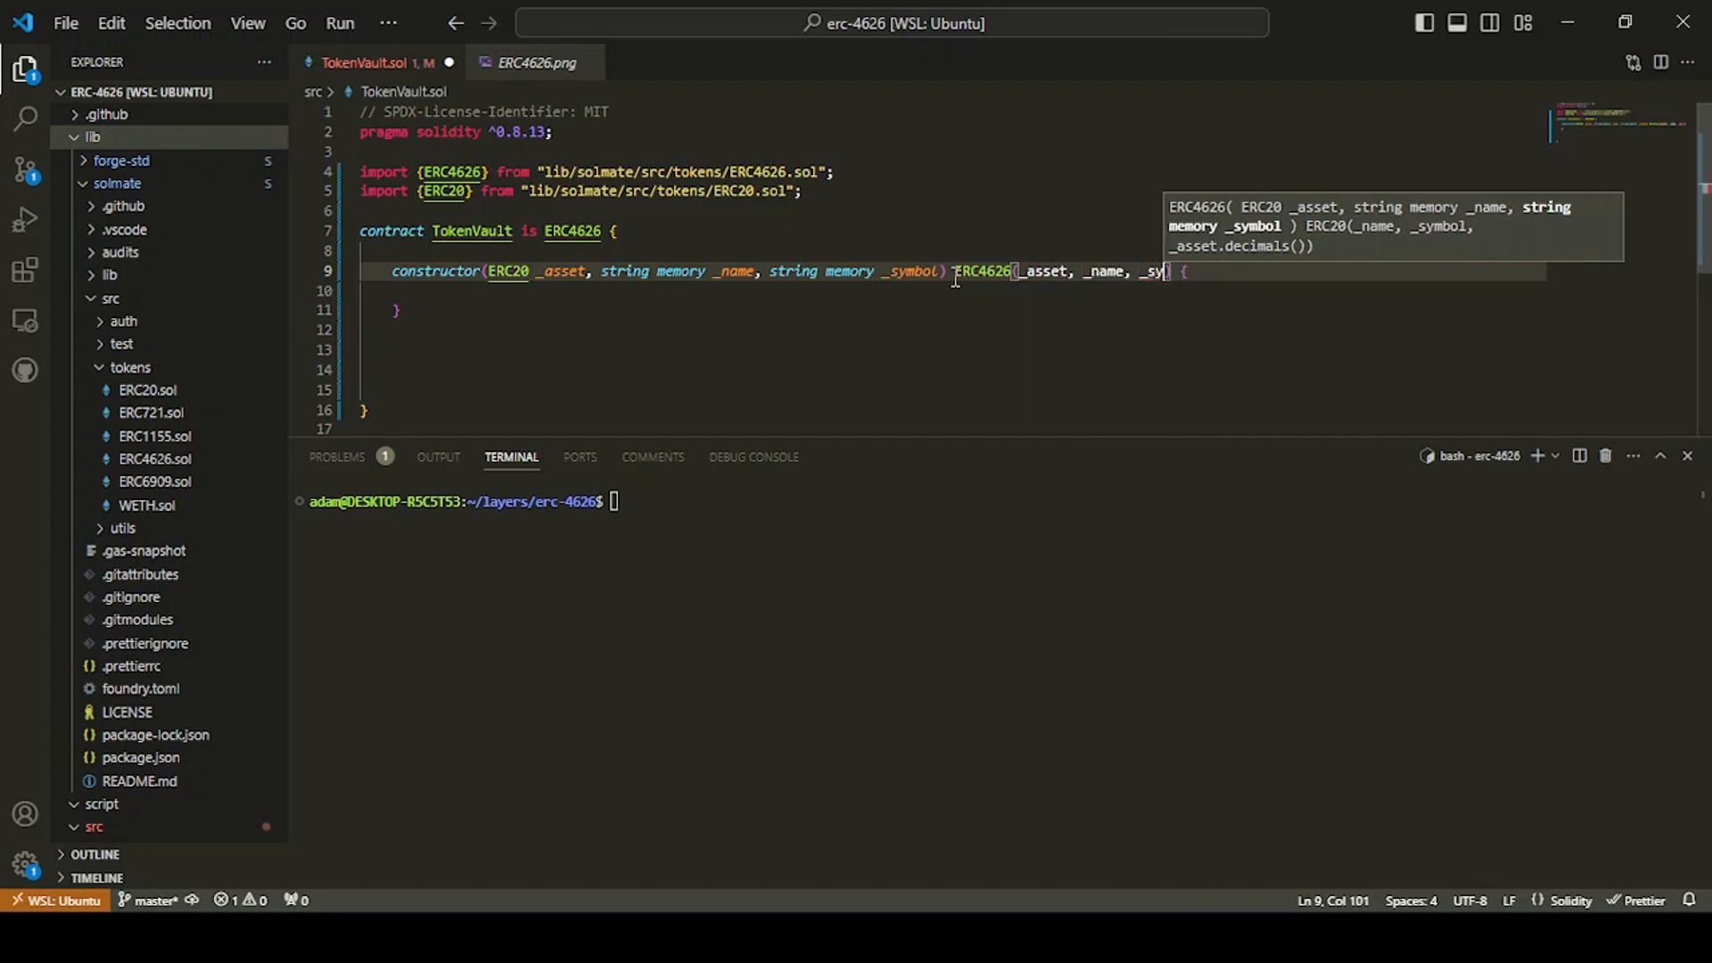
text(mbol)
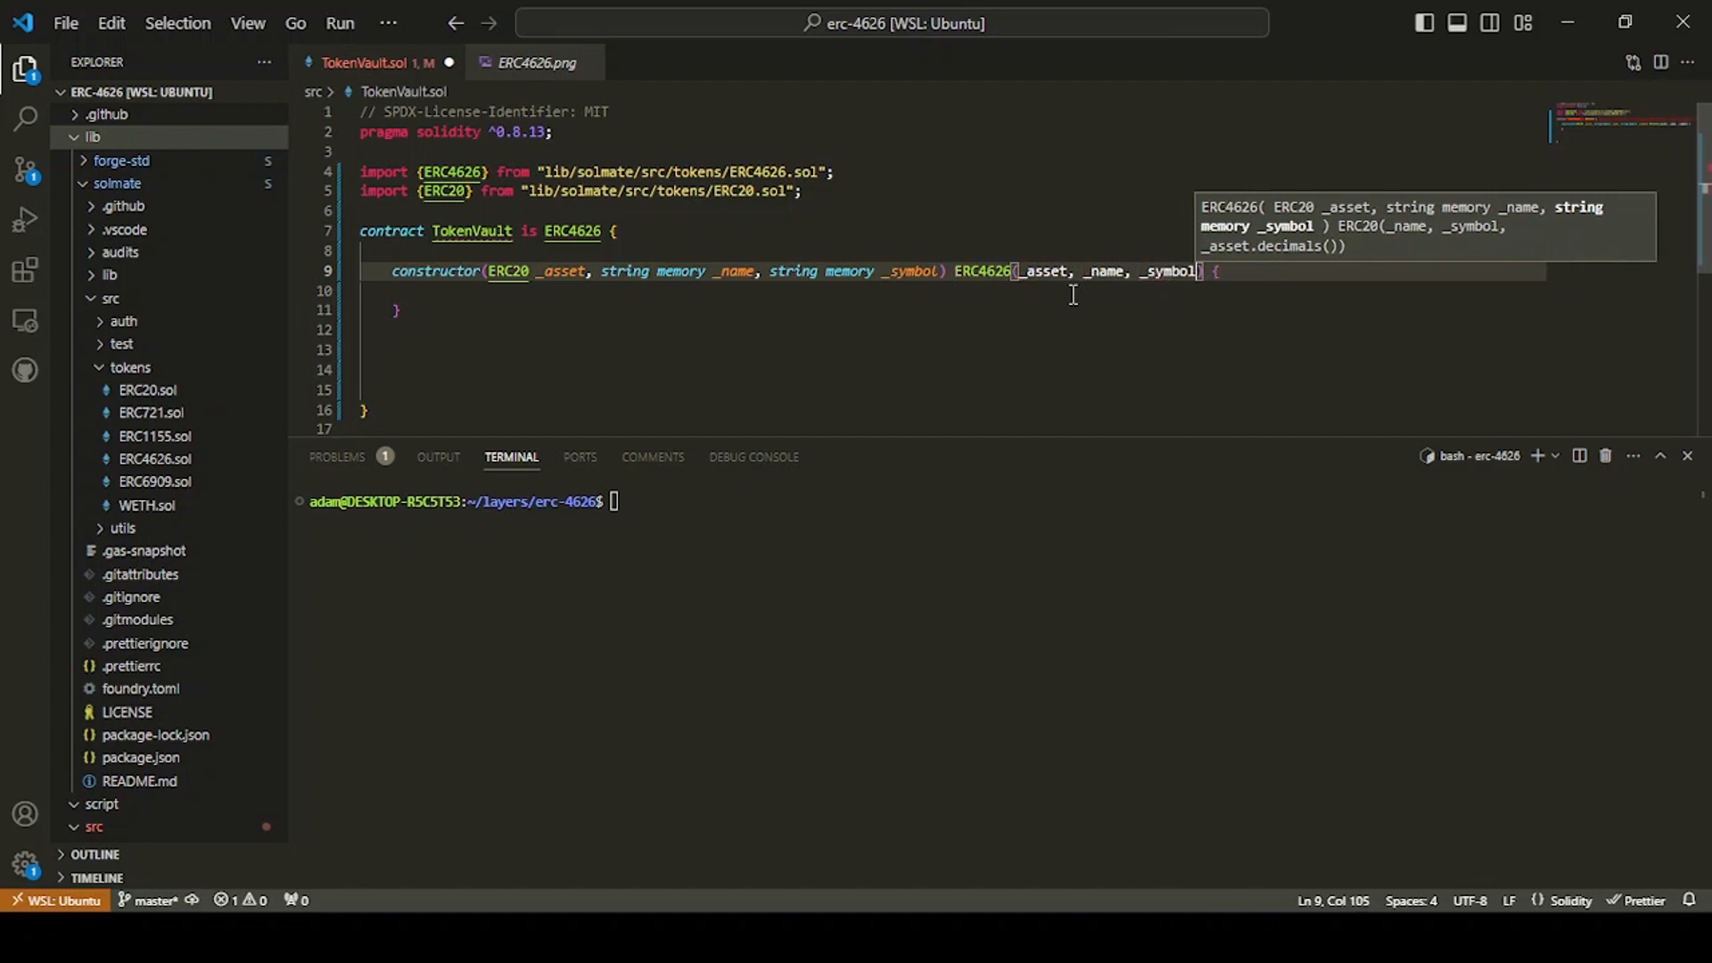
key(Return)
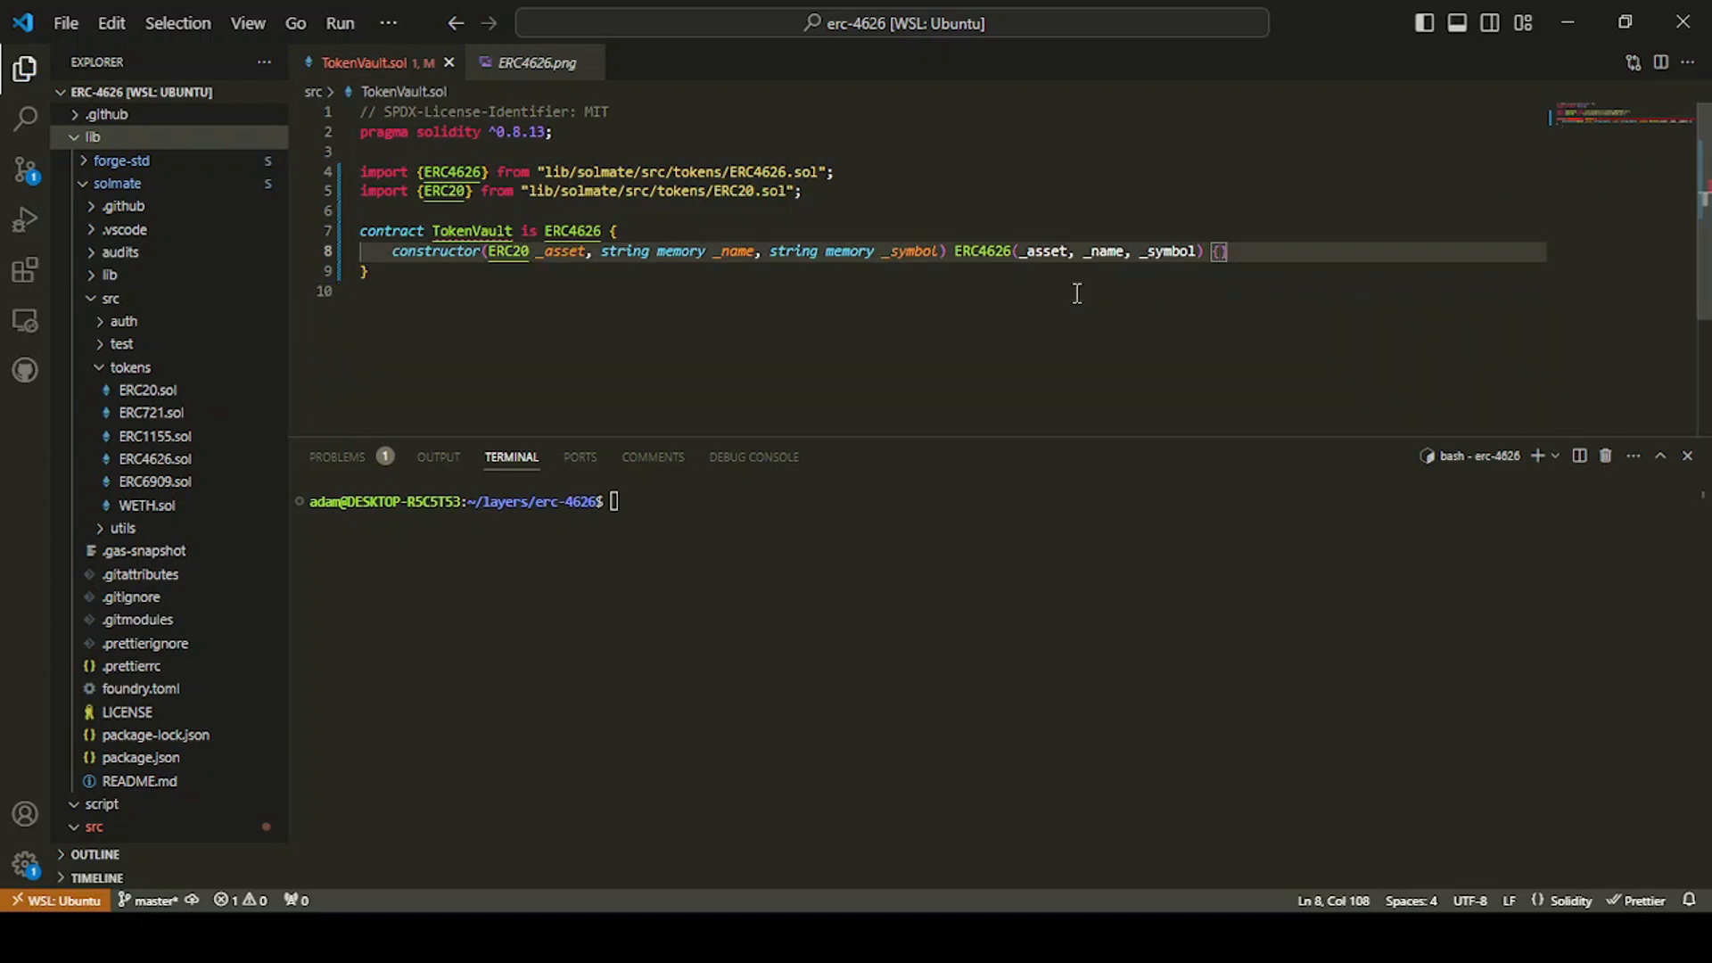
mouse_move(520, 288)
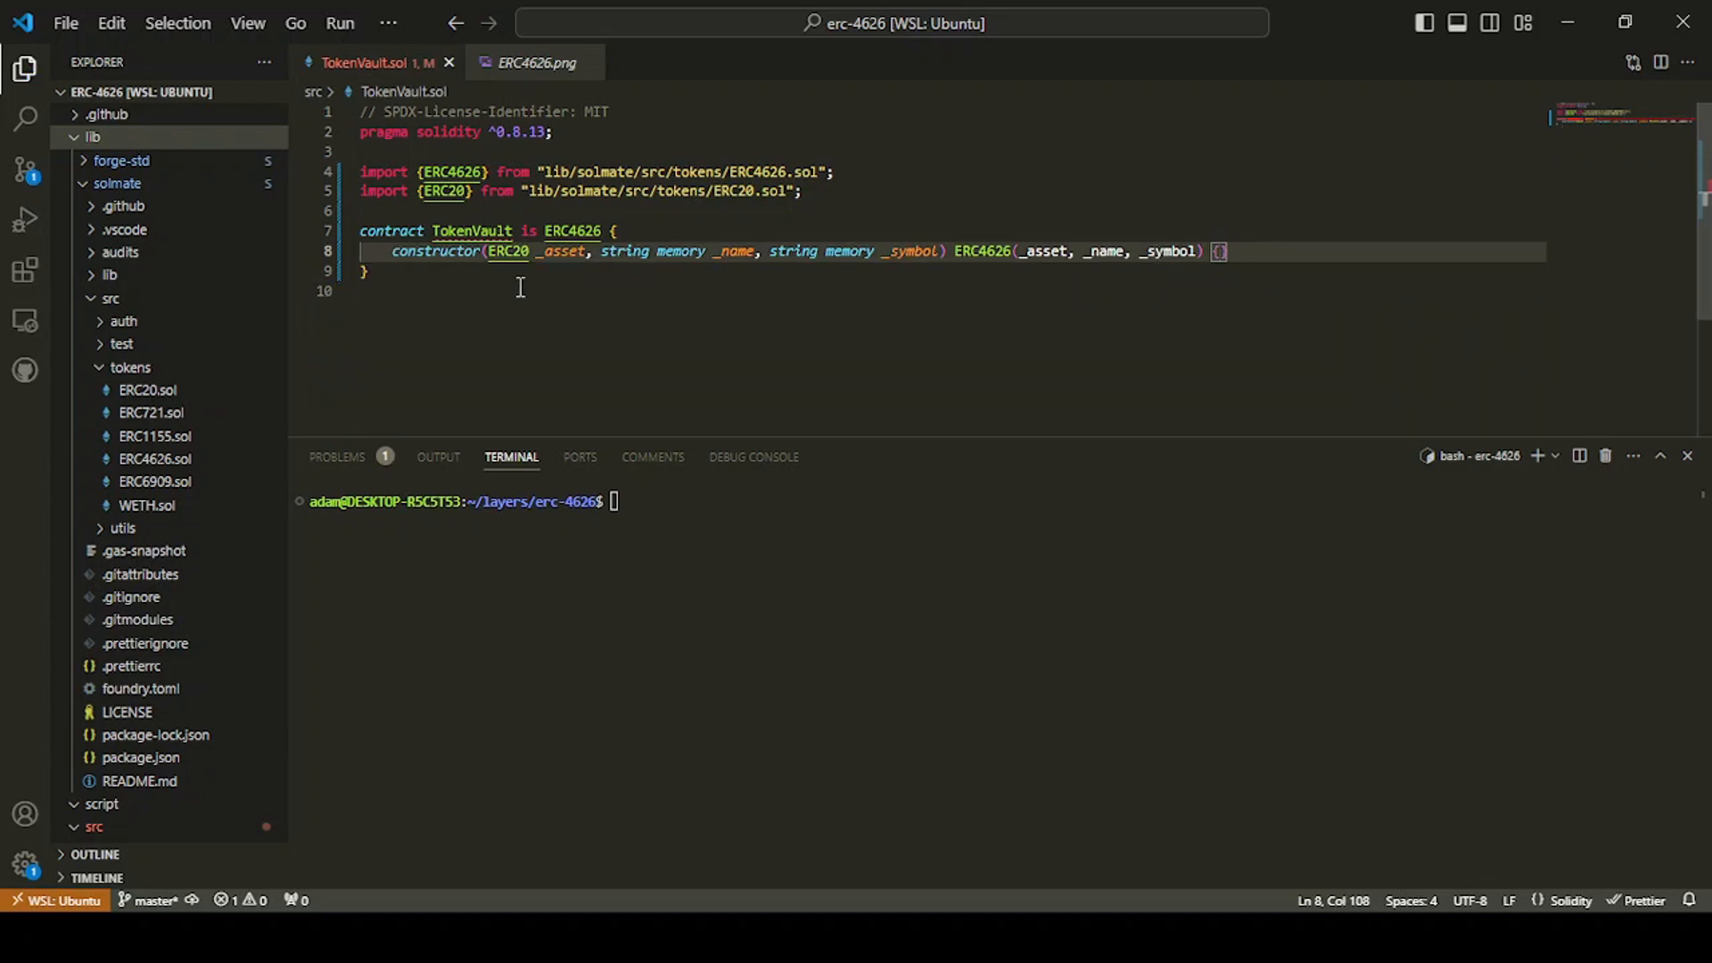
click(1276, 252)
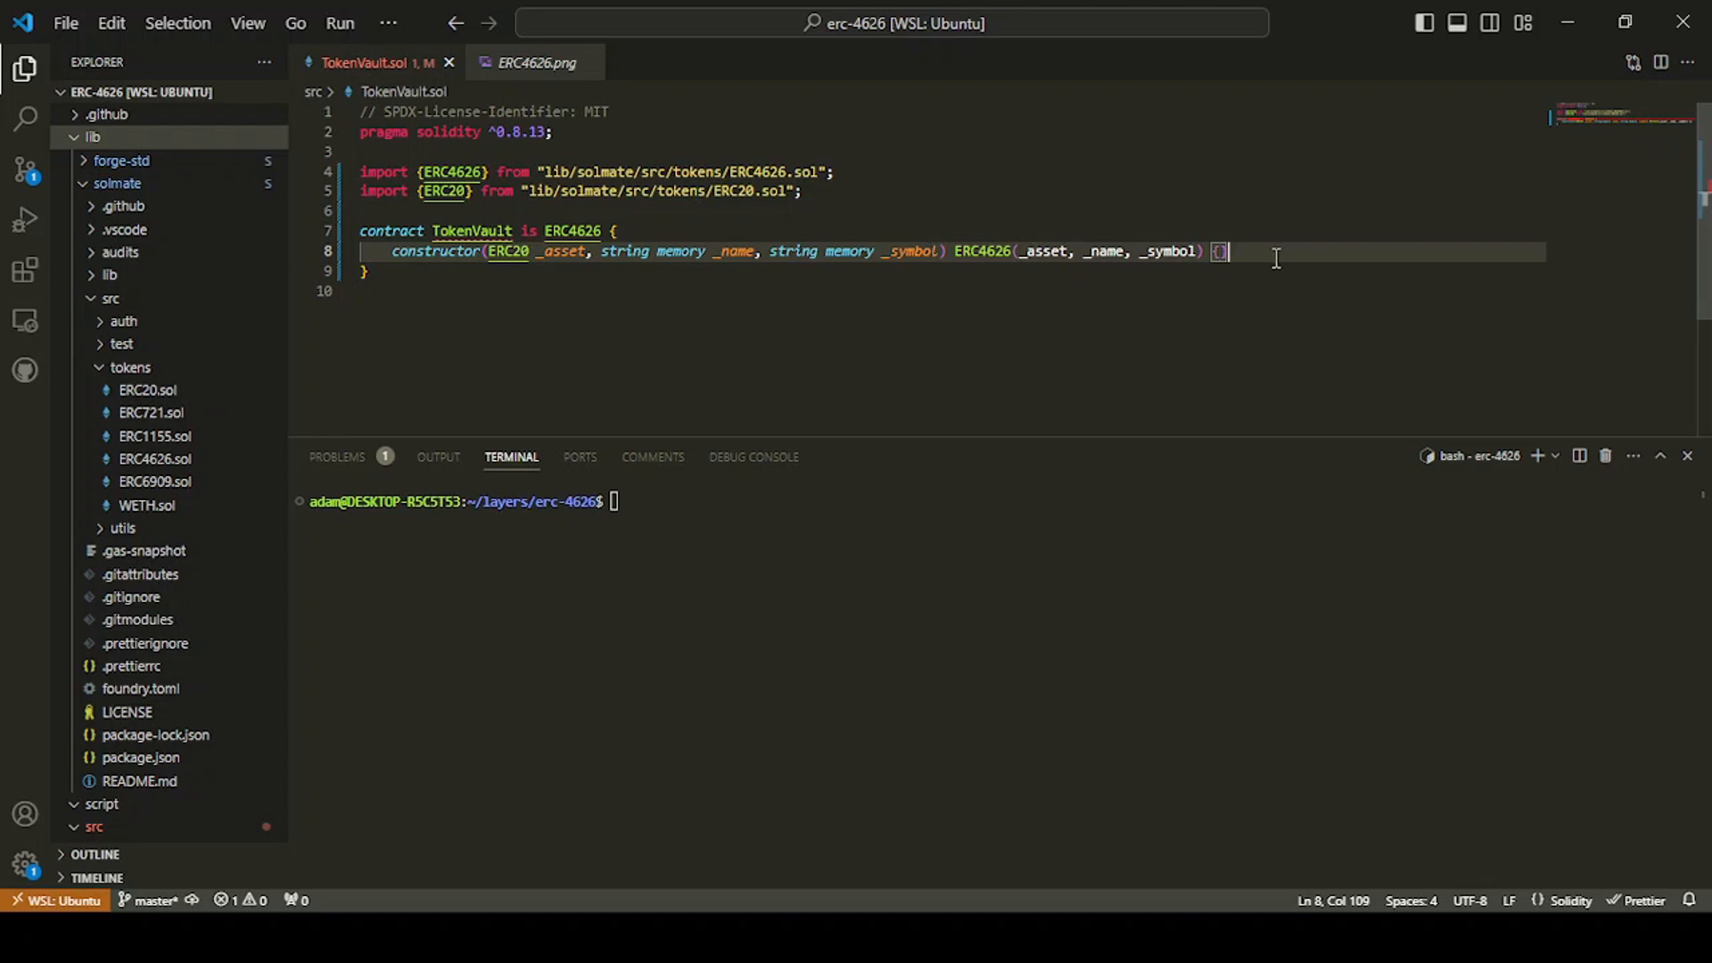
key(Enter)
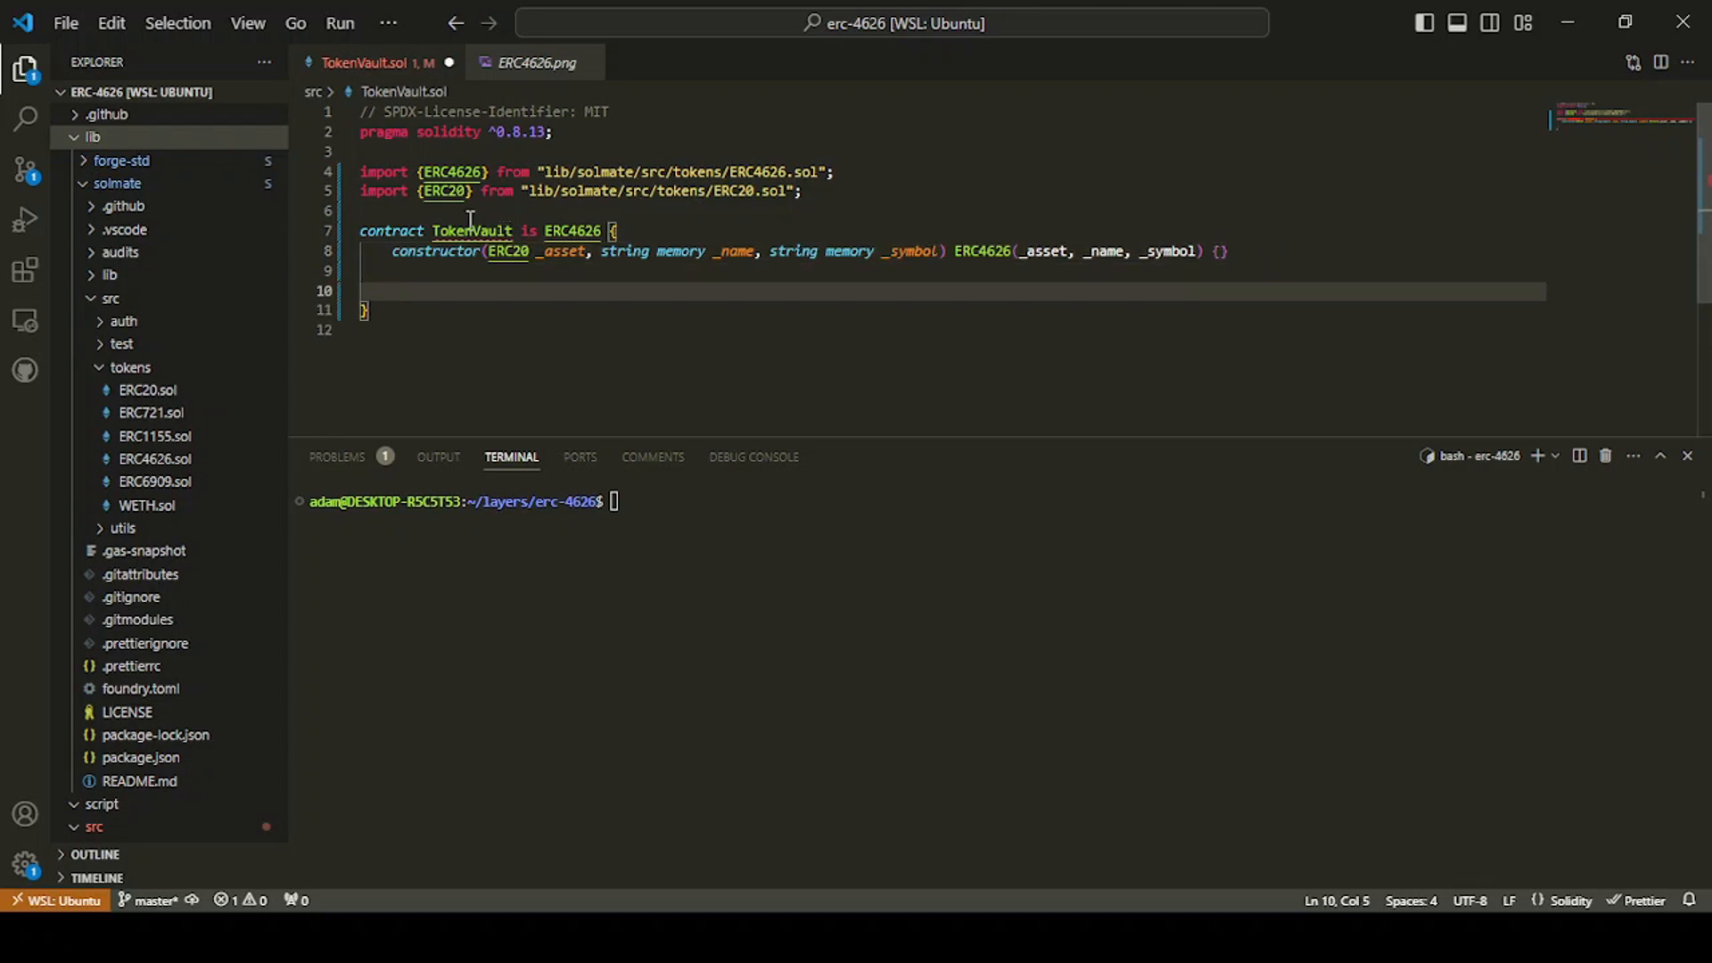
mouse_move(472, 231)
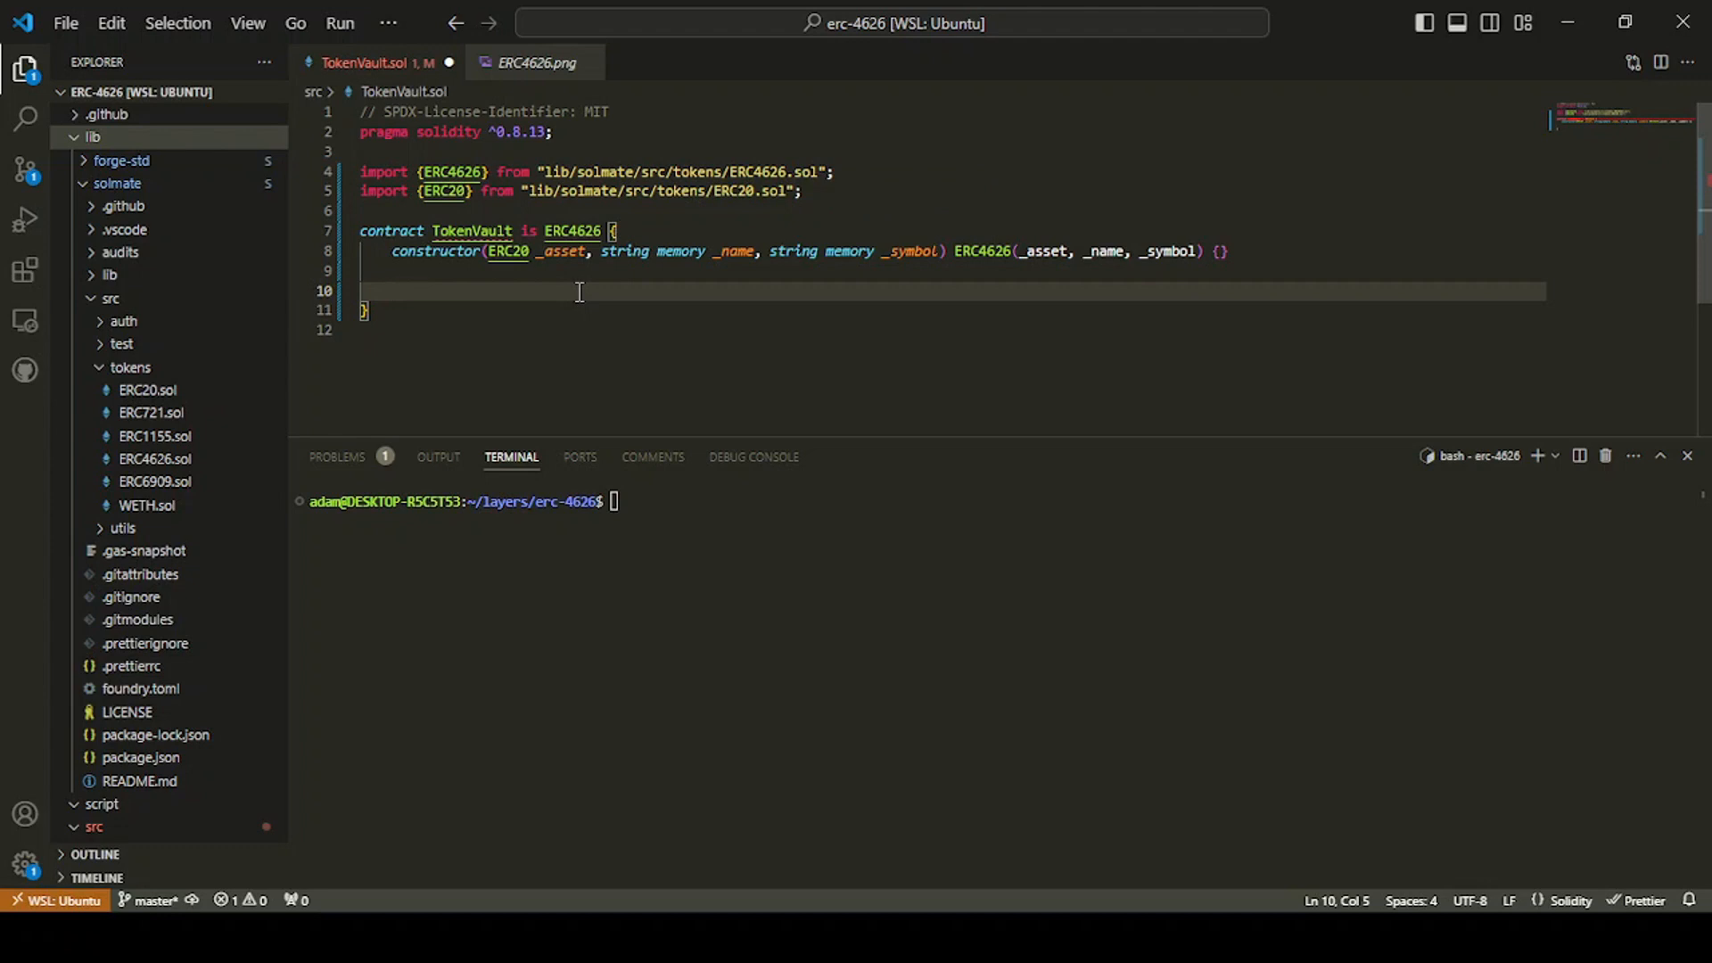
Step: Add empty public _deposit() and _withdraw() function stubs
text(function)
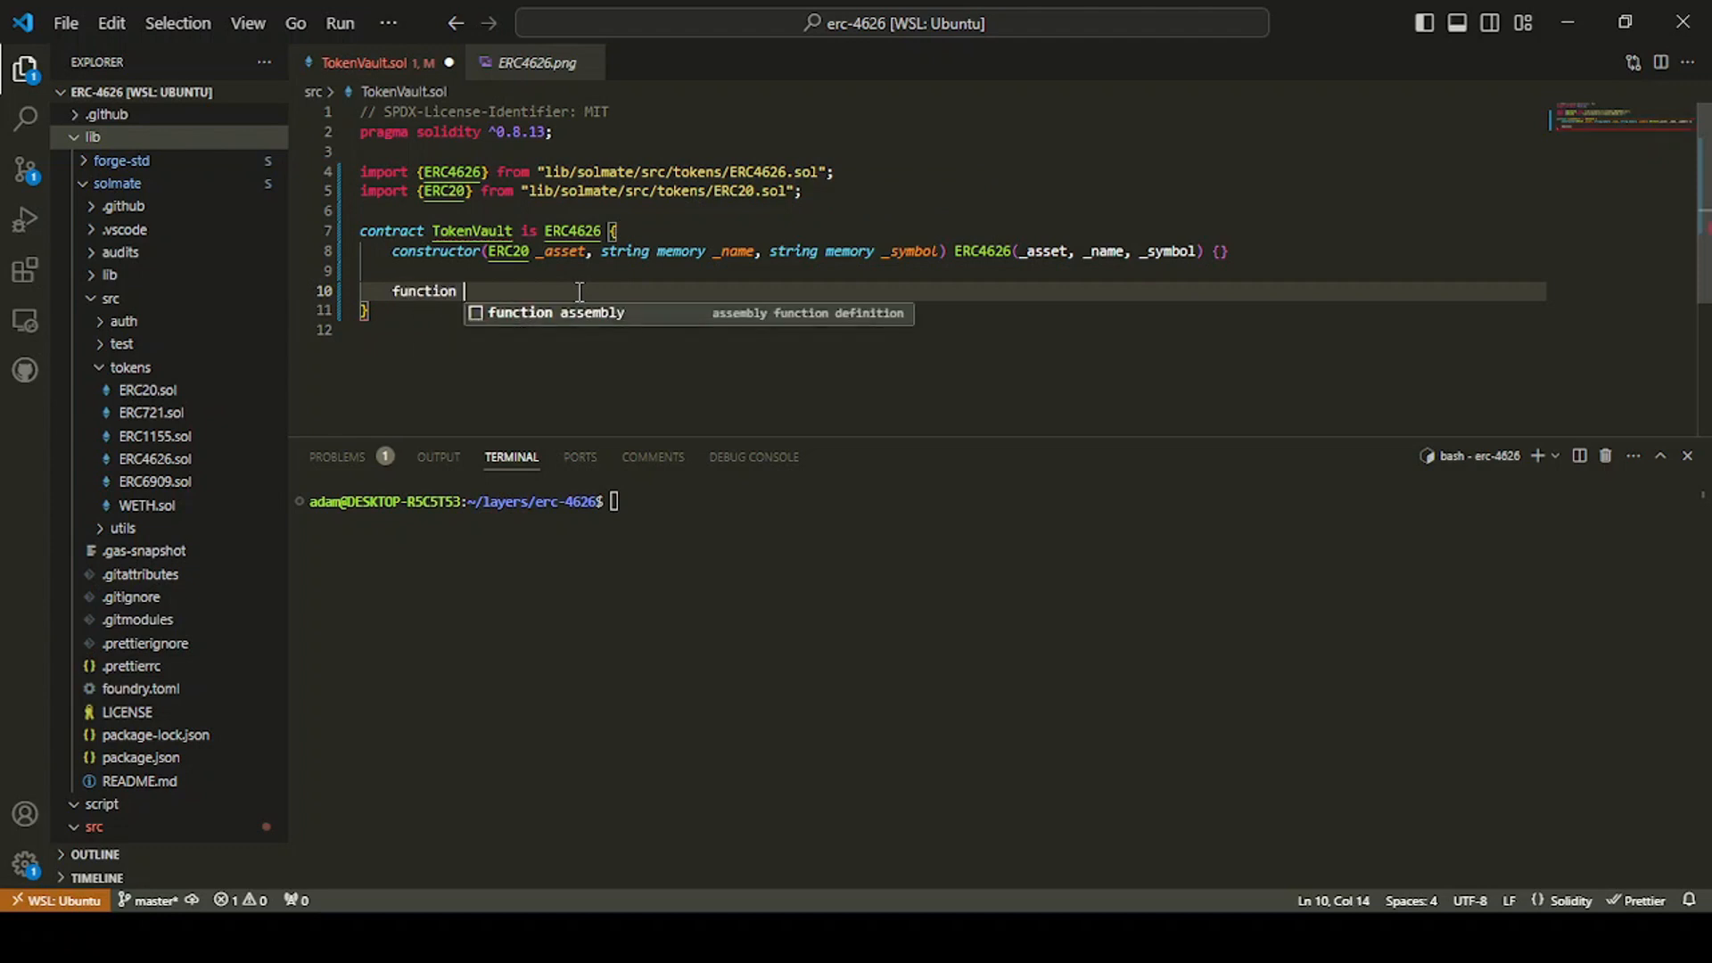
text(_deposit()
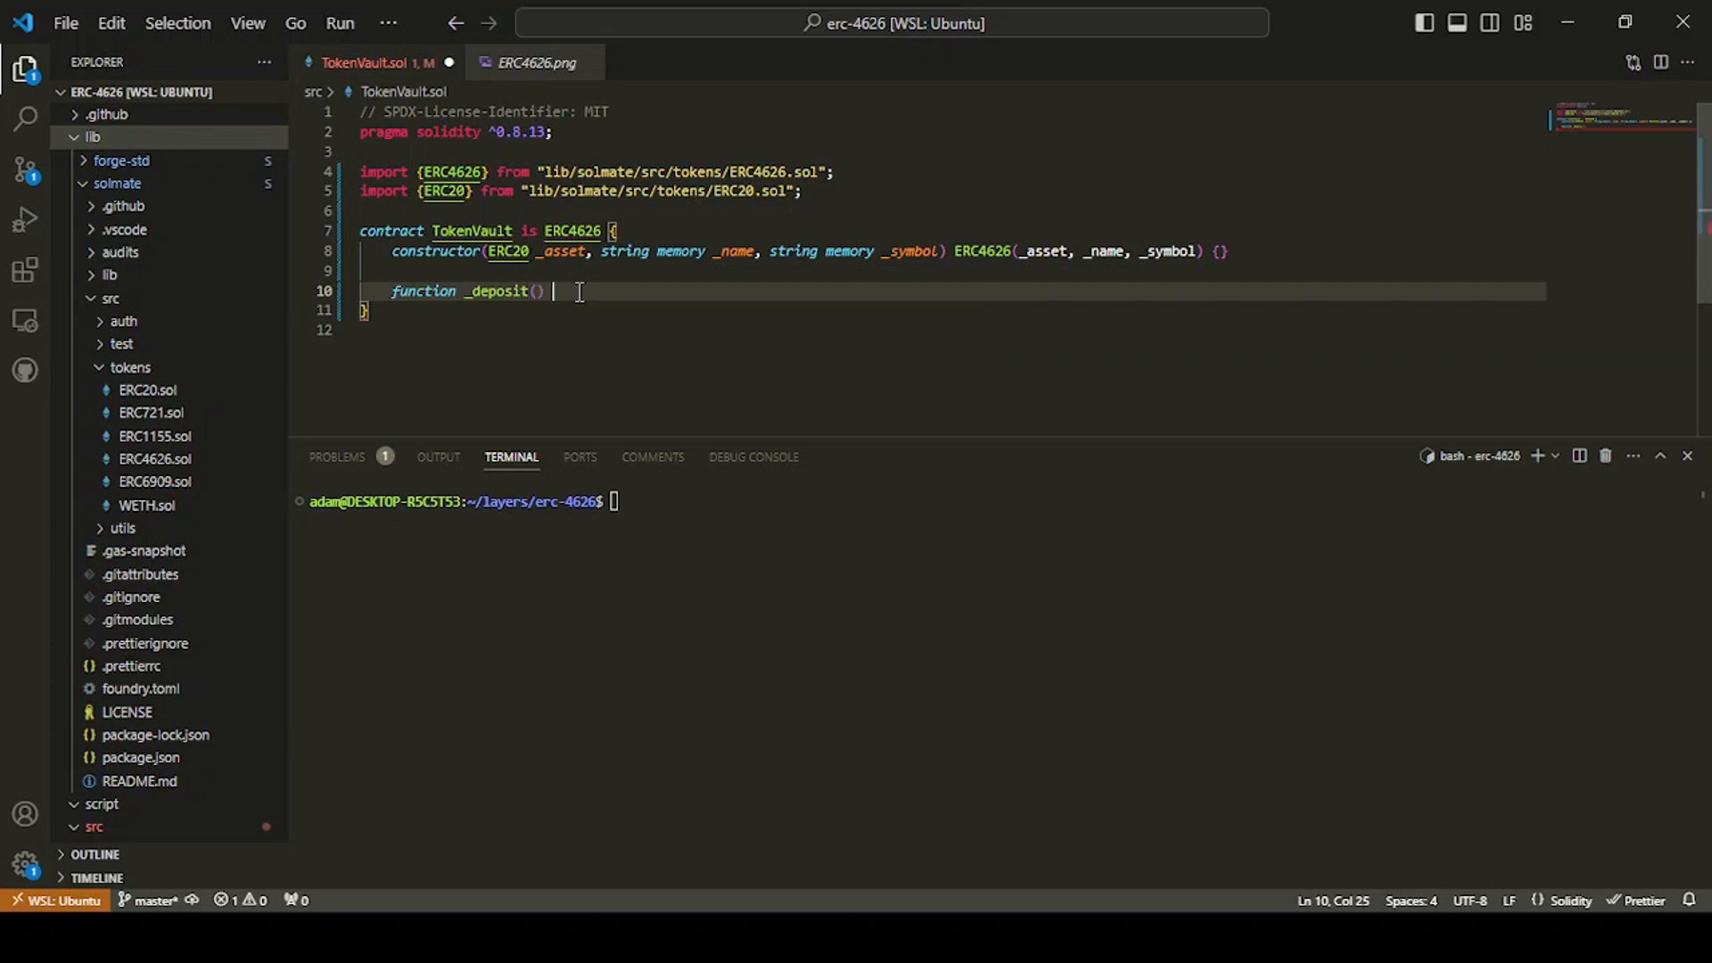
text(public {)
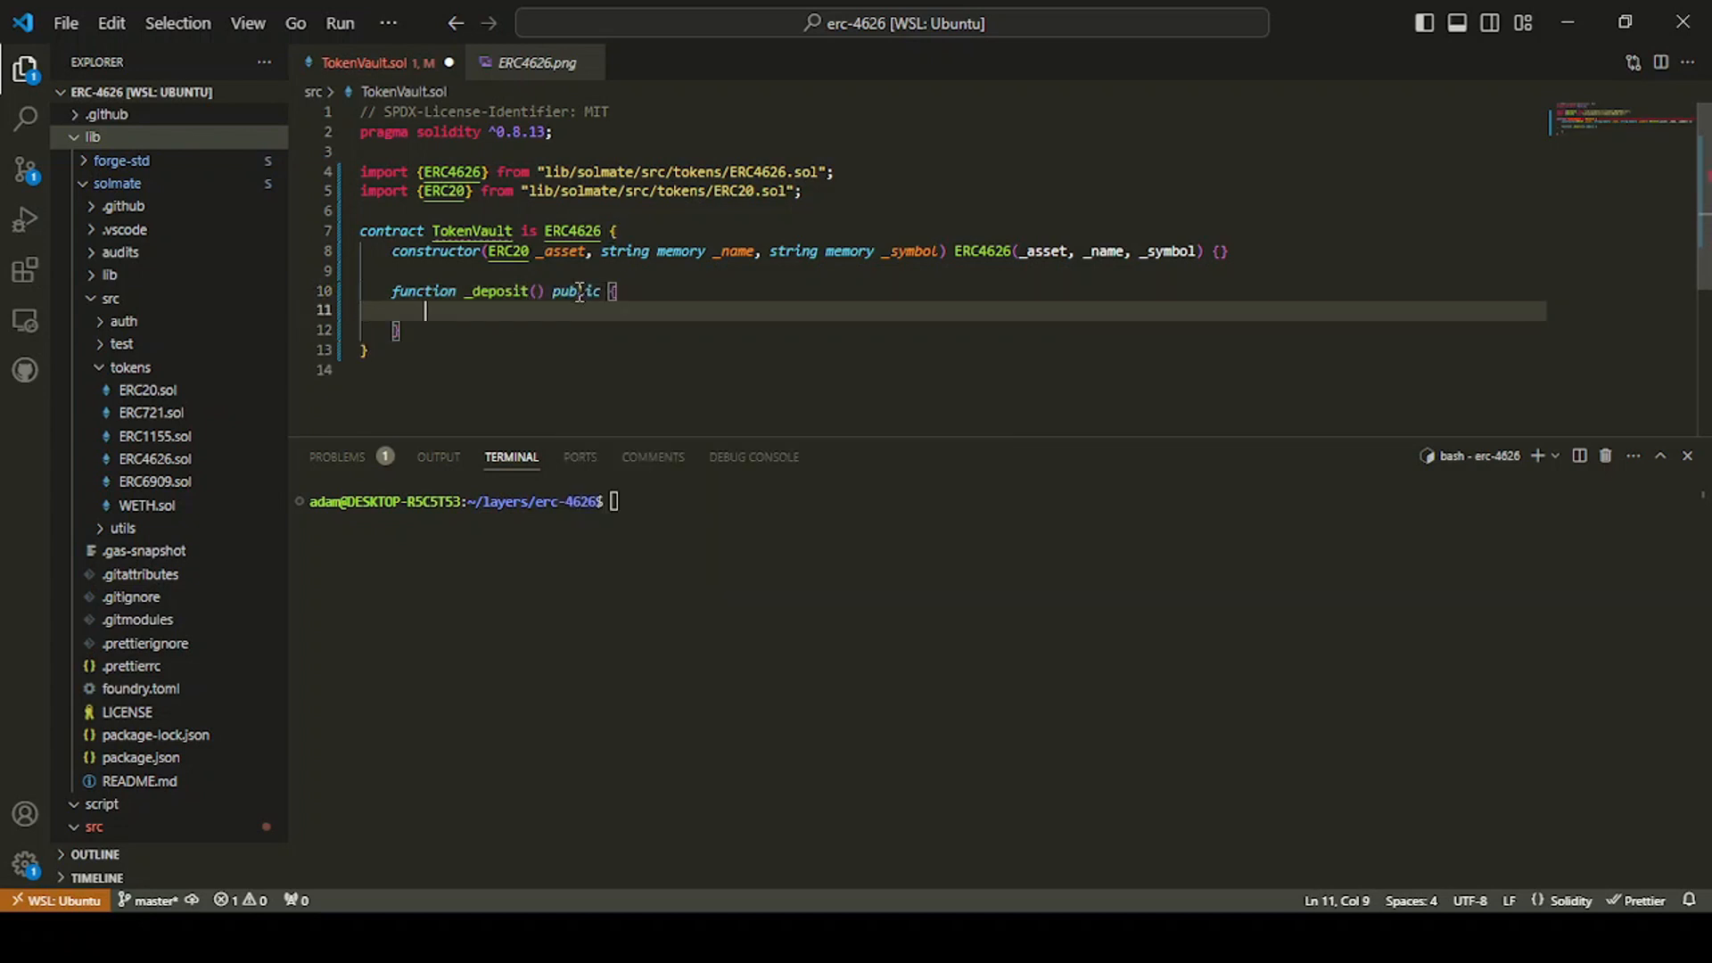
text(function)
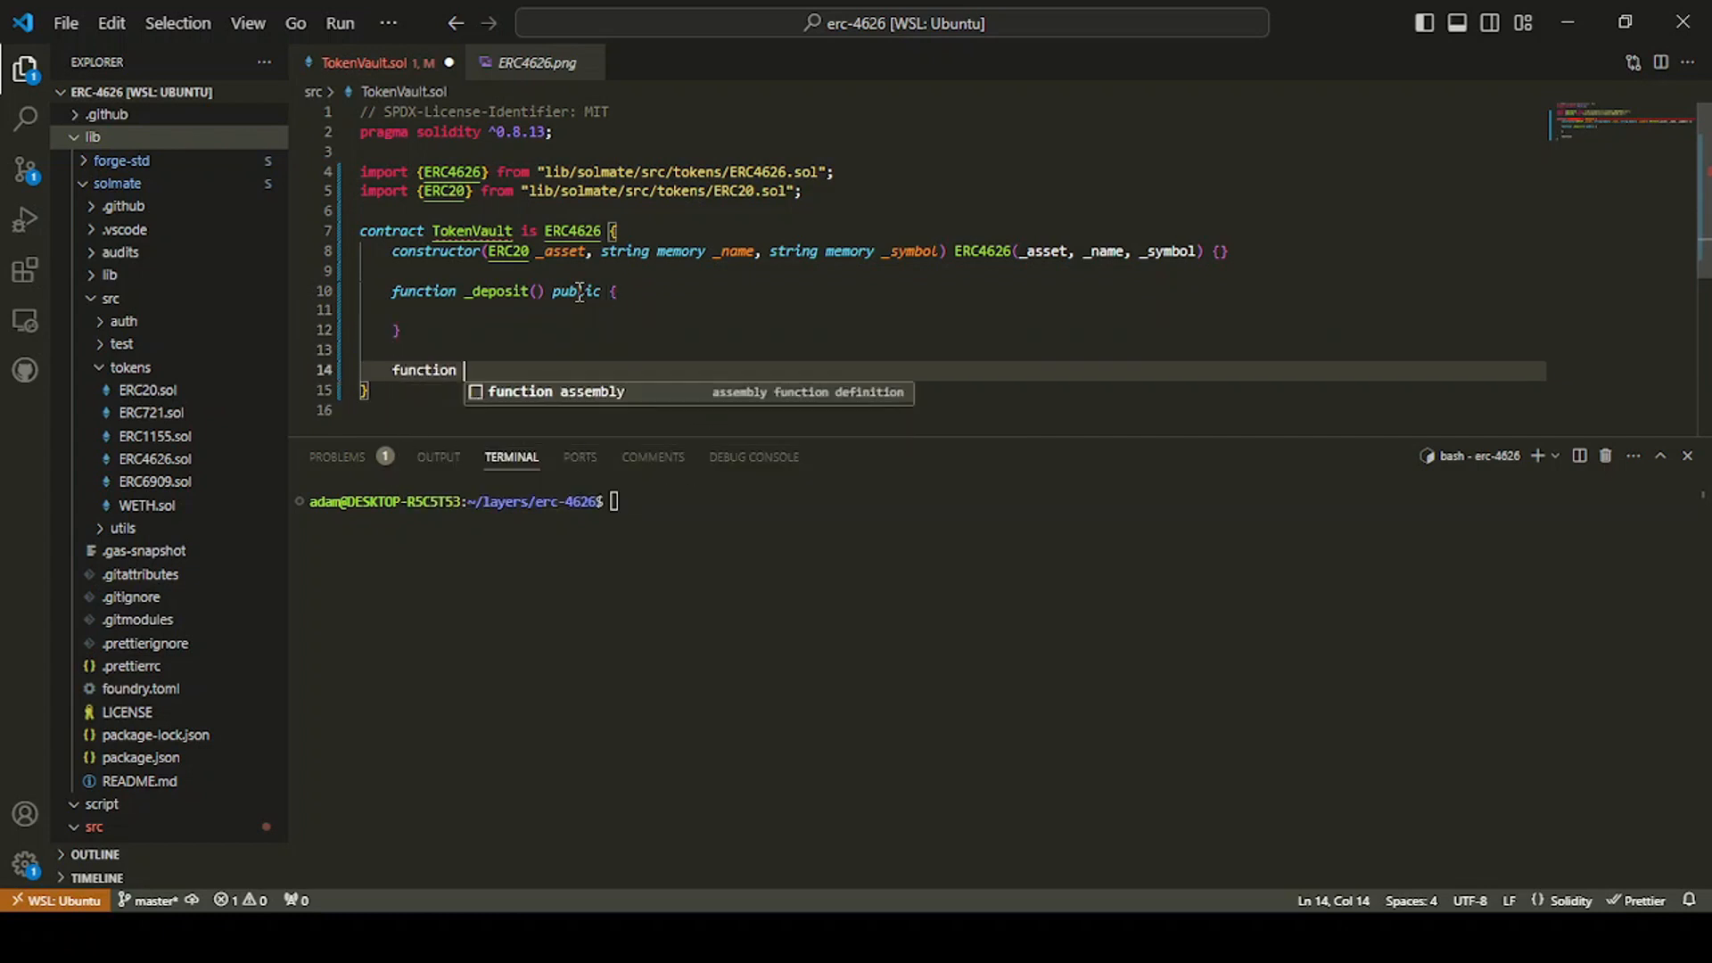
text(_withdraw() public {)
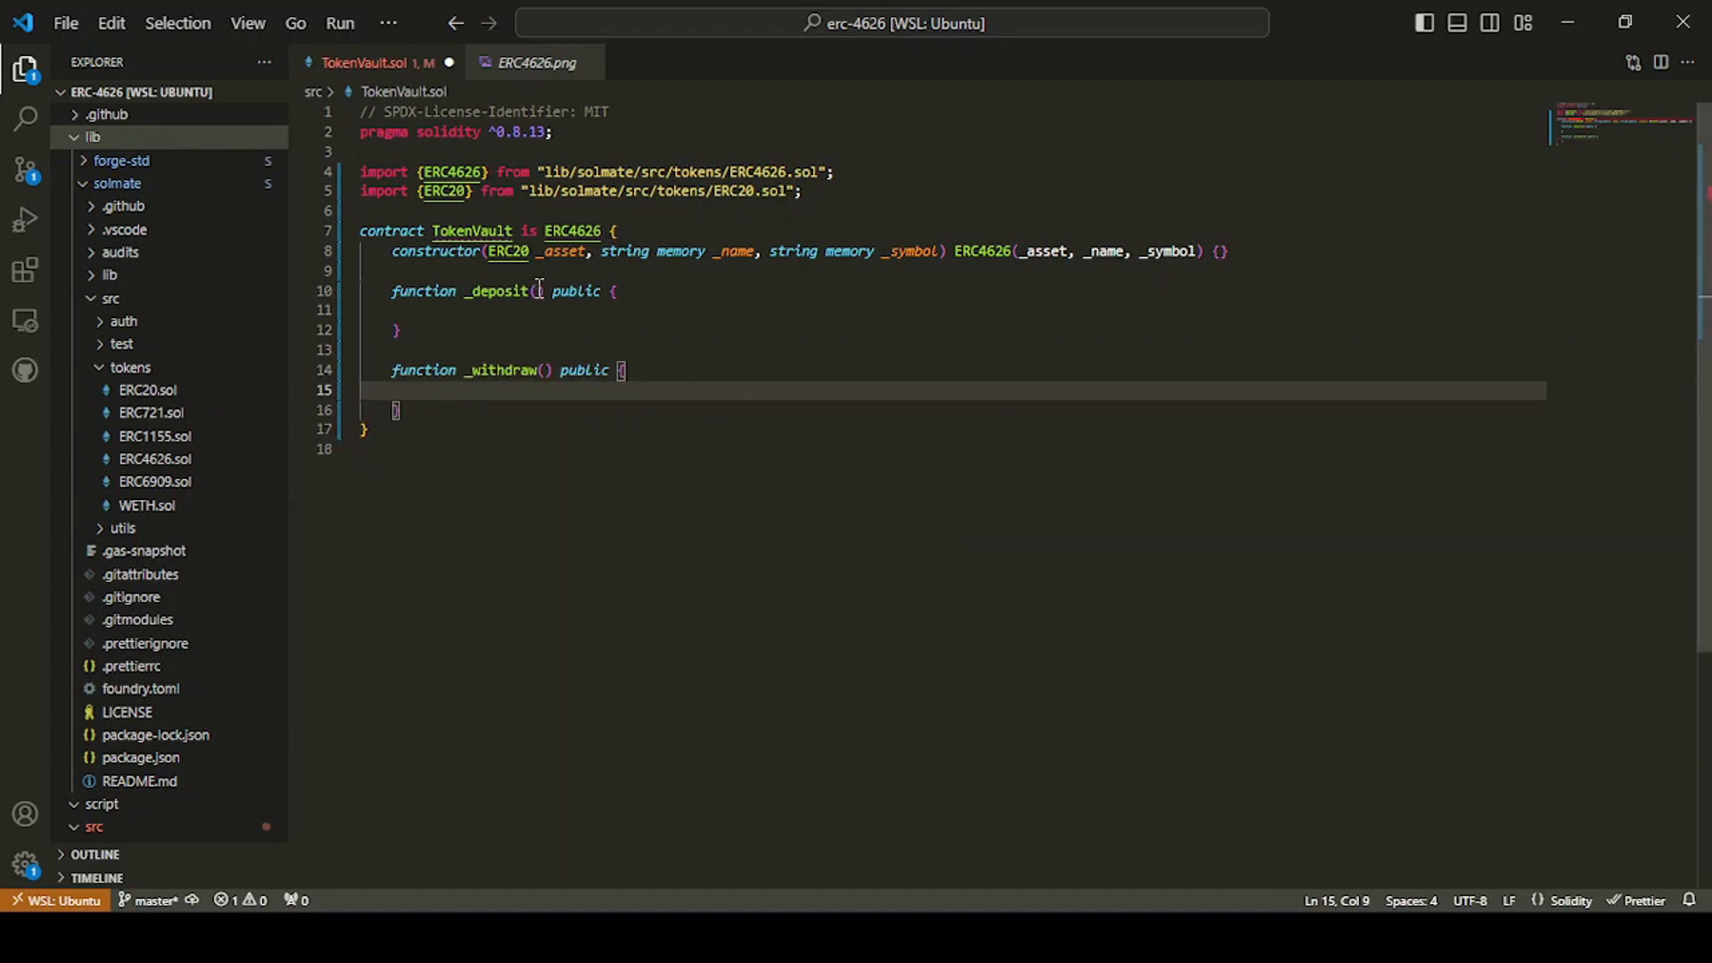
Step: Give _deposit a uint256 _assets parameter and _withdraw a uint256 _shares parameter
click(536, 291)
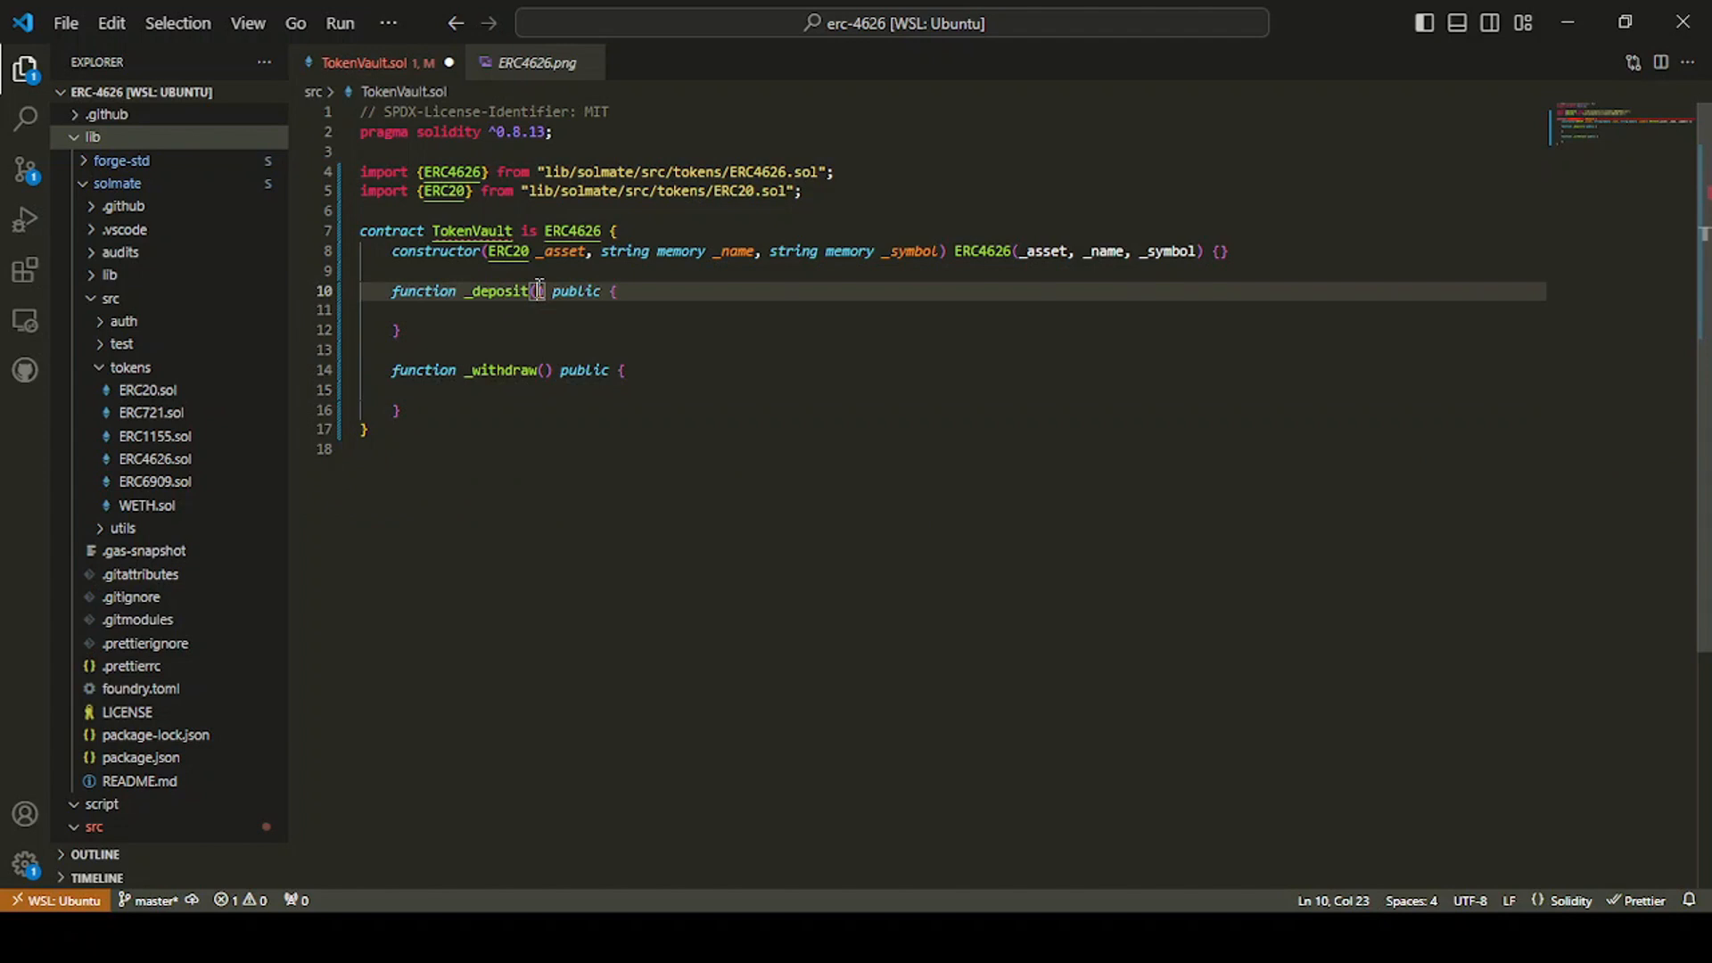
text(uint256)
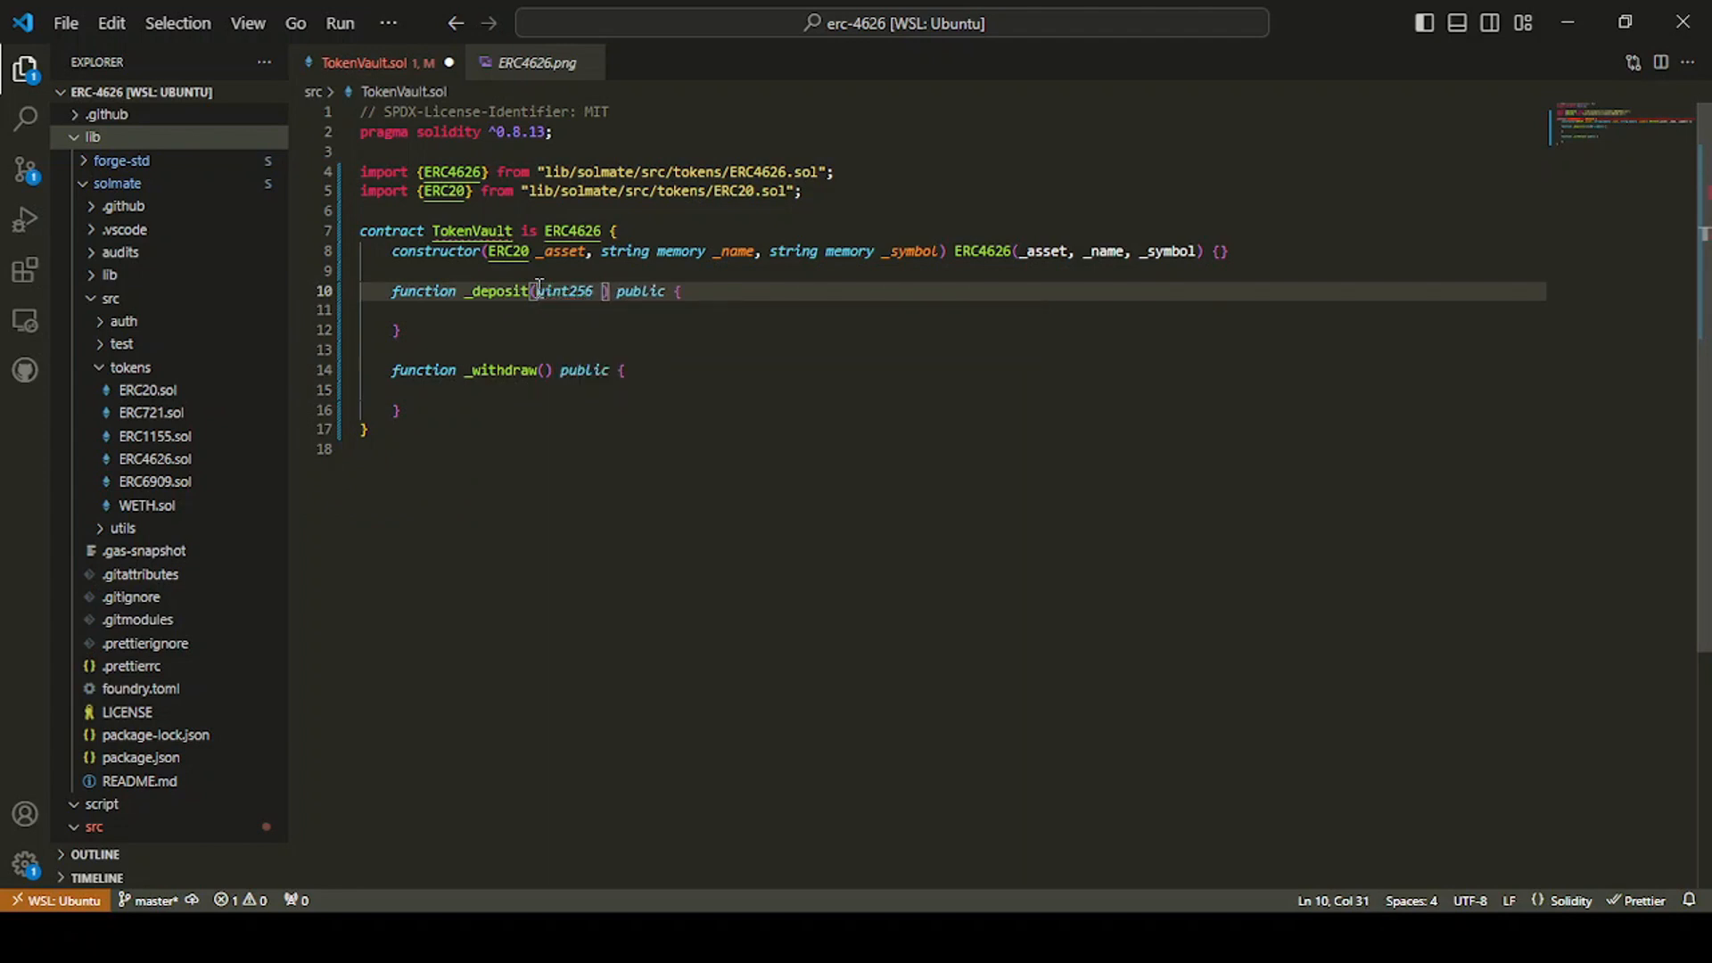
text(_assets)
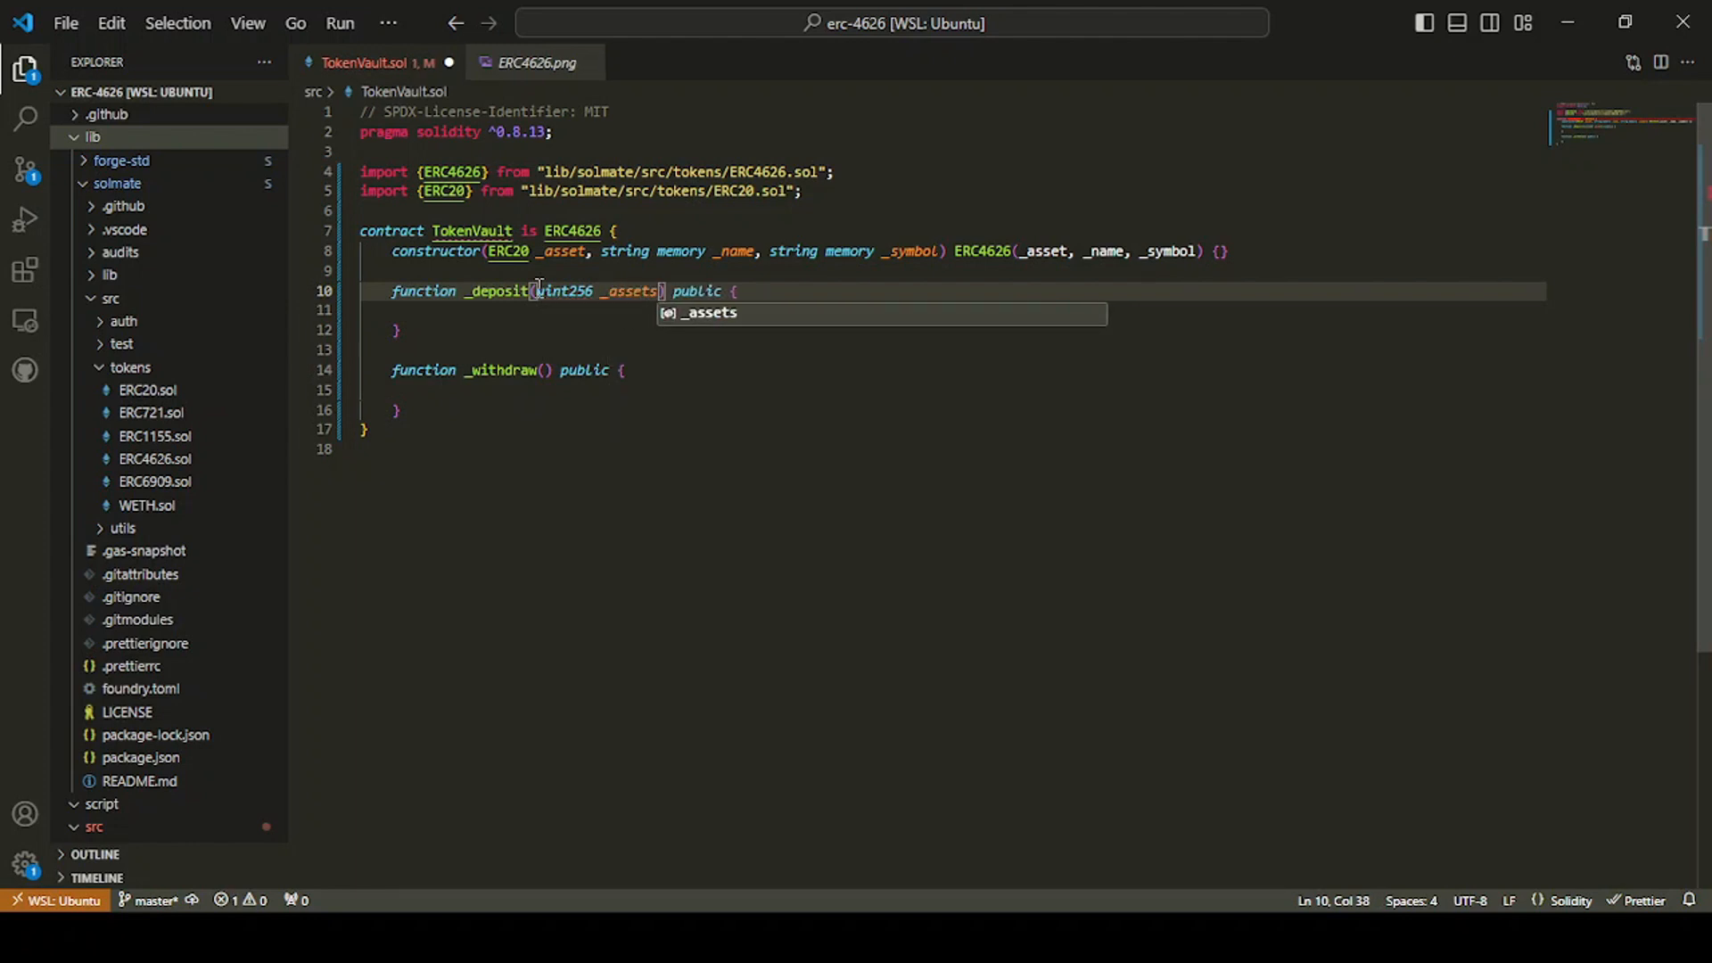
click(547, 370)
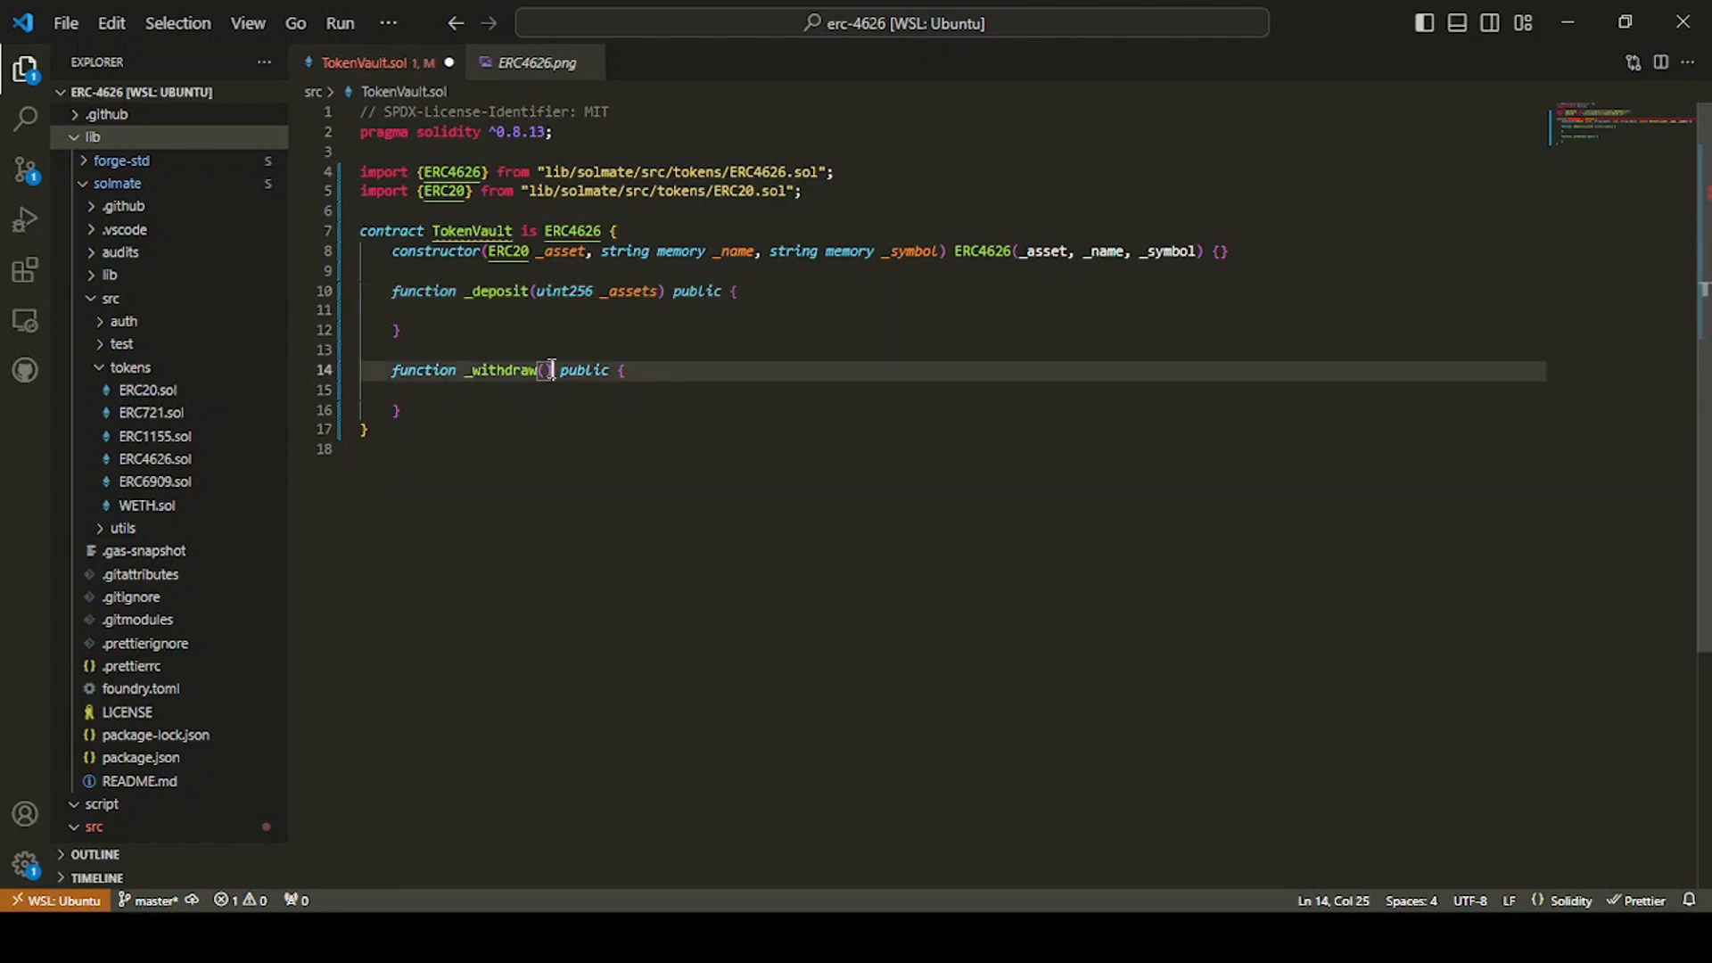
key(Left)
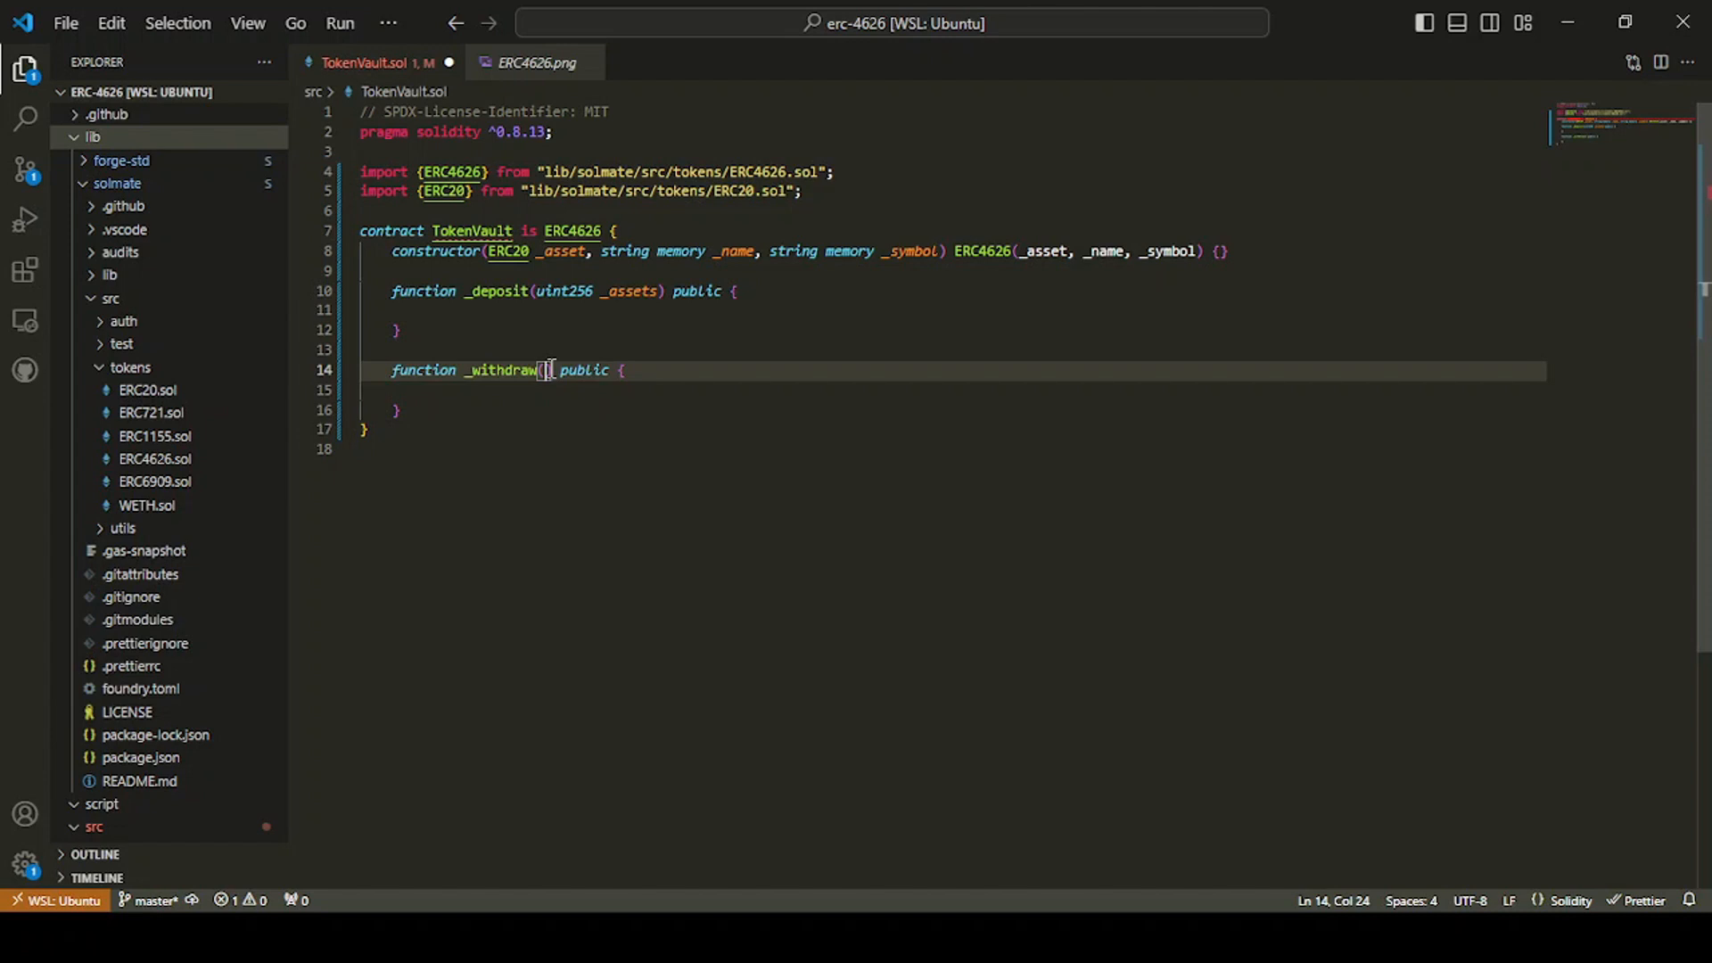
text(uint2)
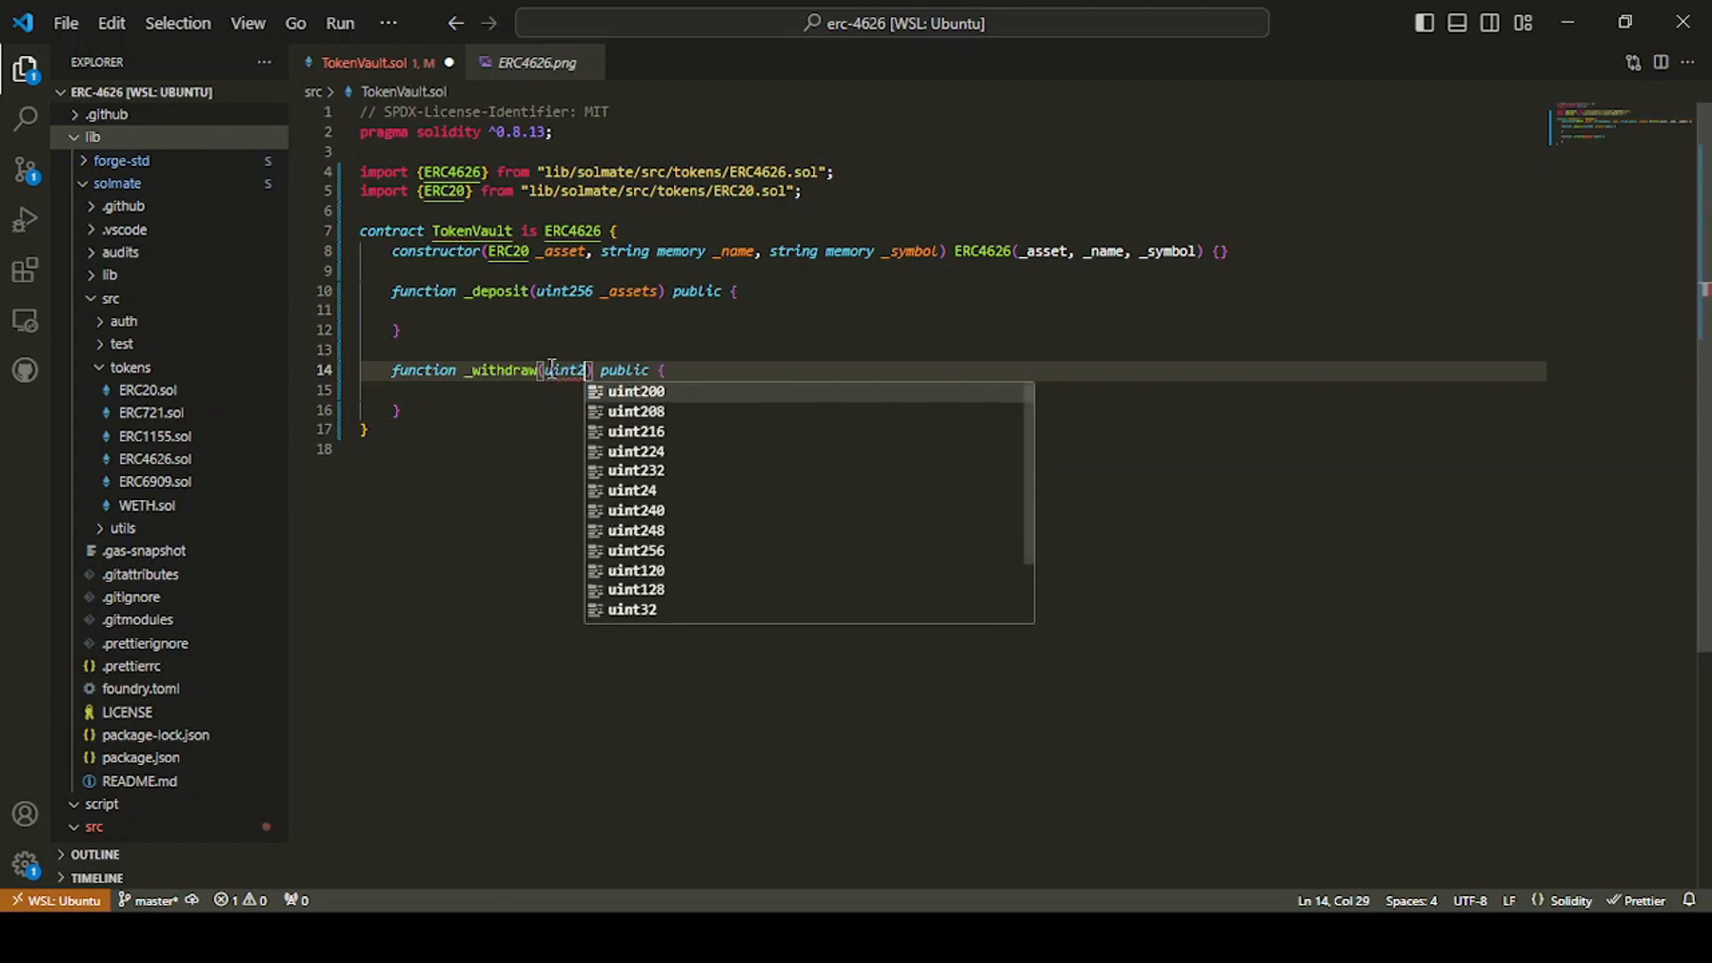
text(56 _shar)
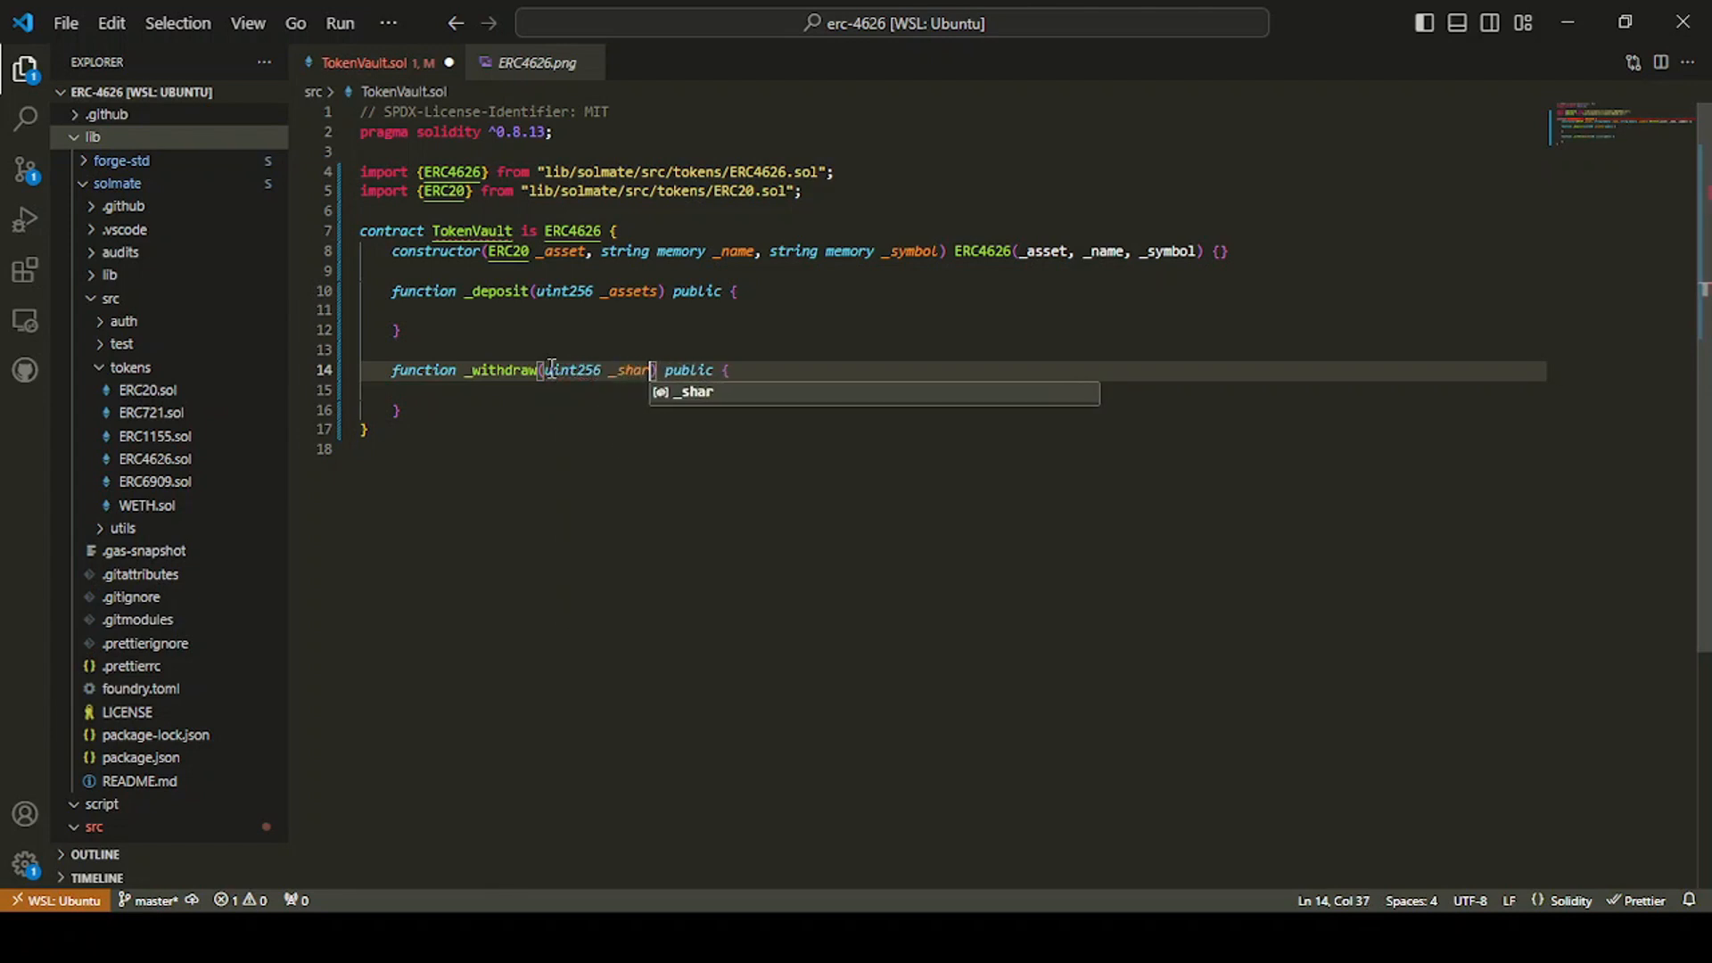
text(es)
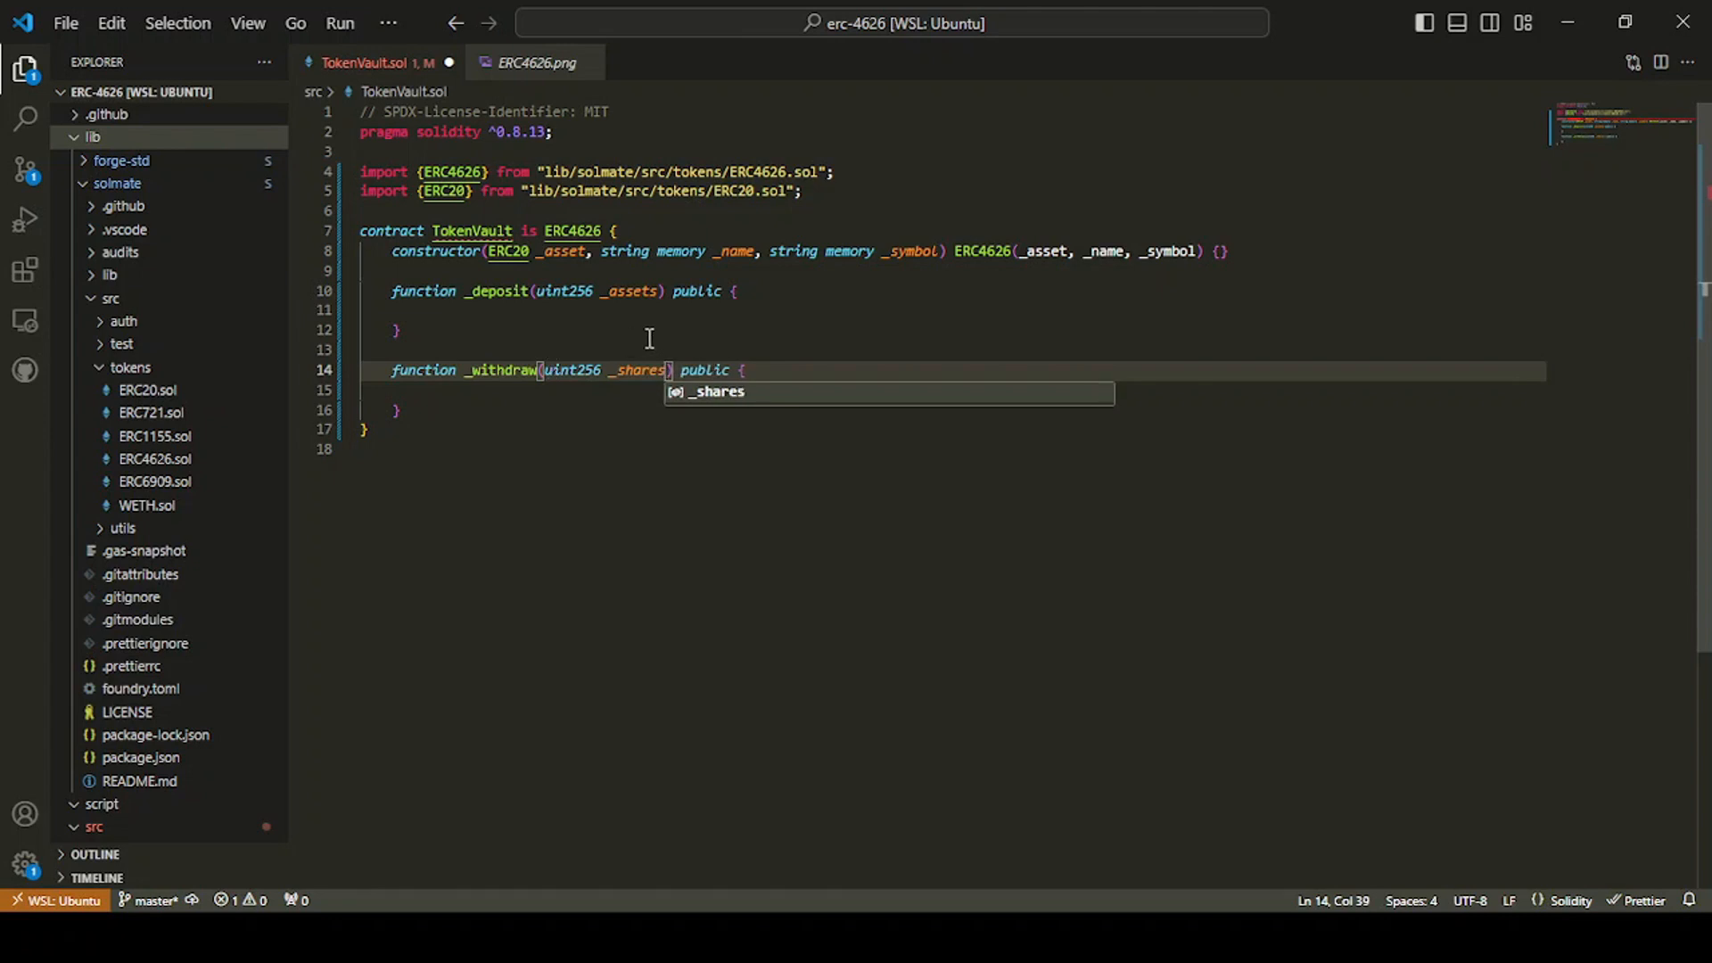
click(808, 311)
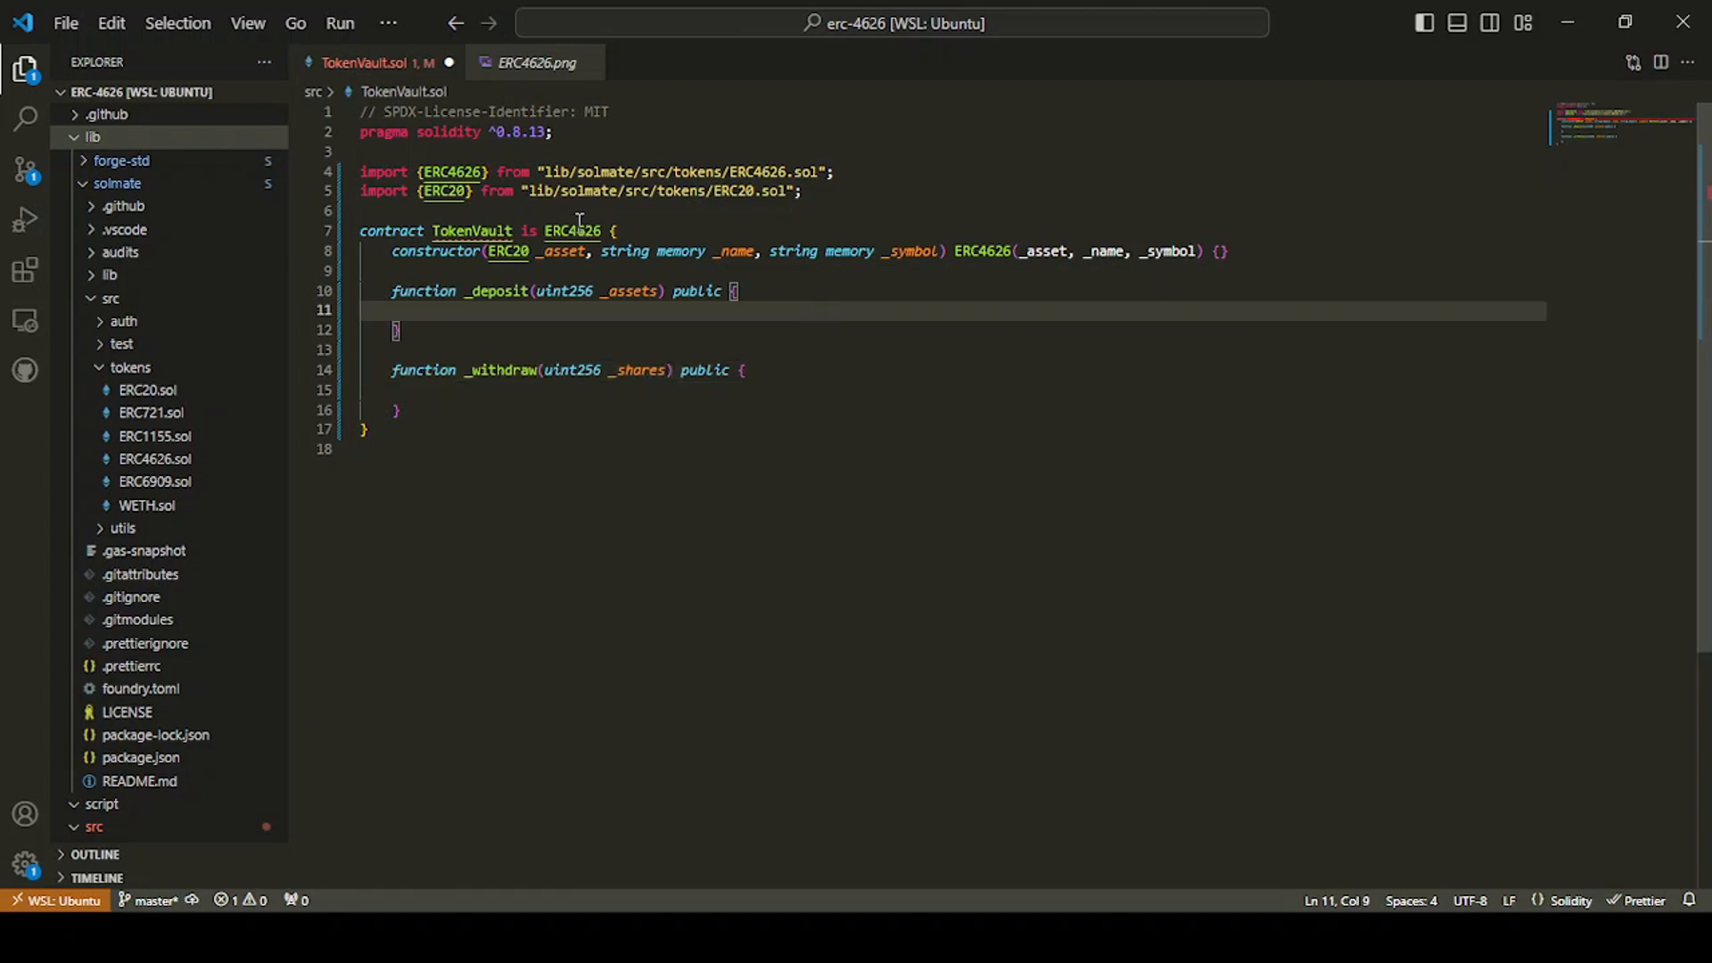
mouse_move(617, 284)
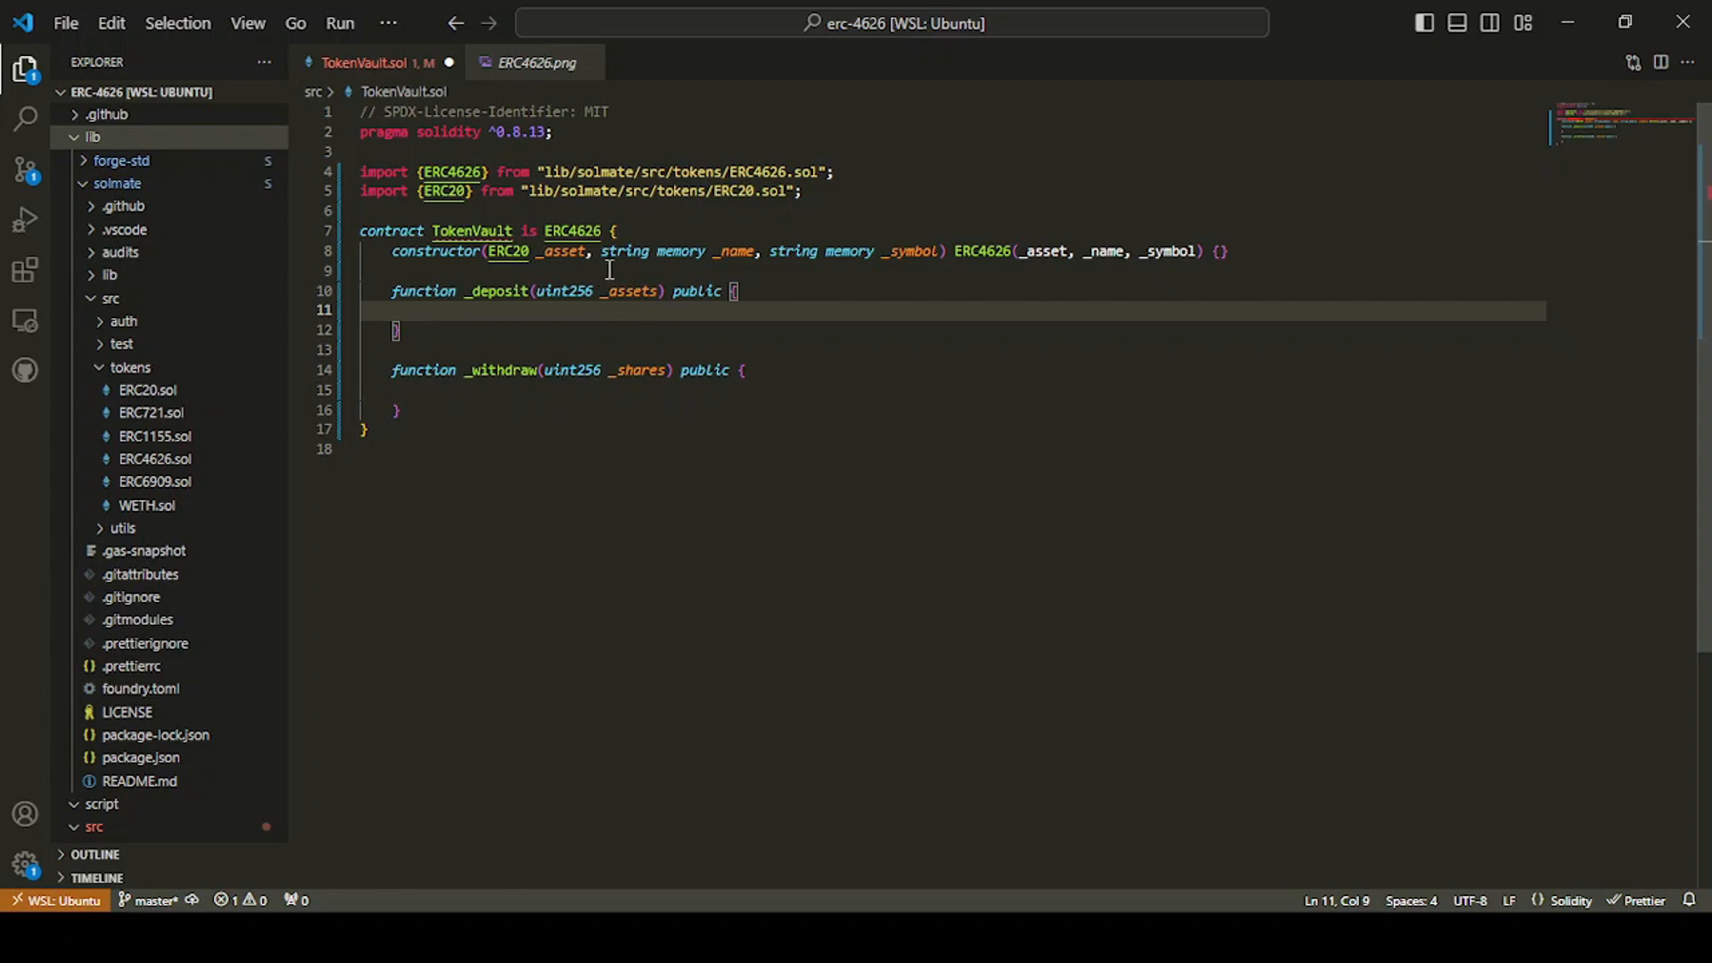
mouse_move(579, 303)
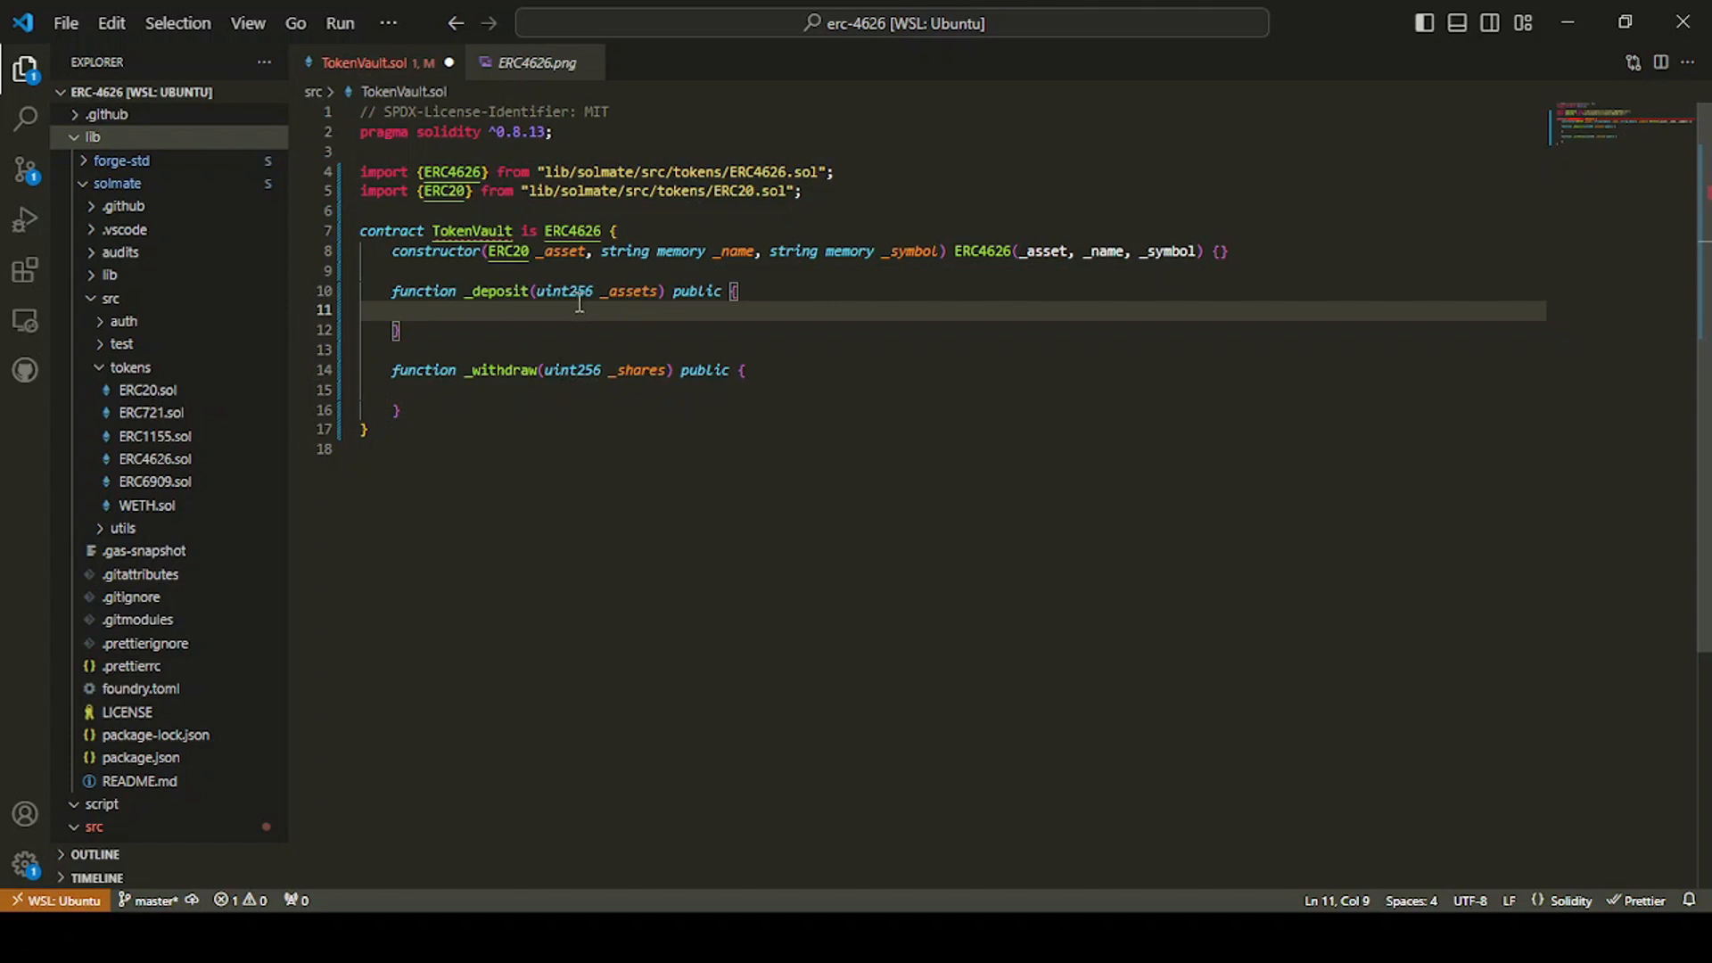
mouse_move(775, 303)
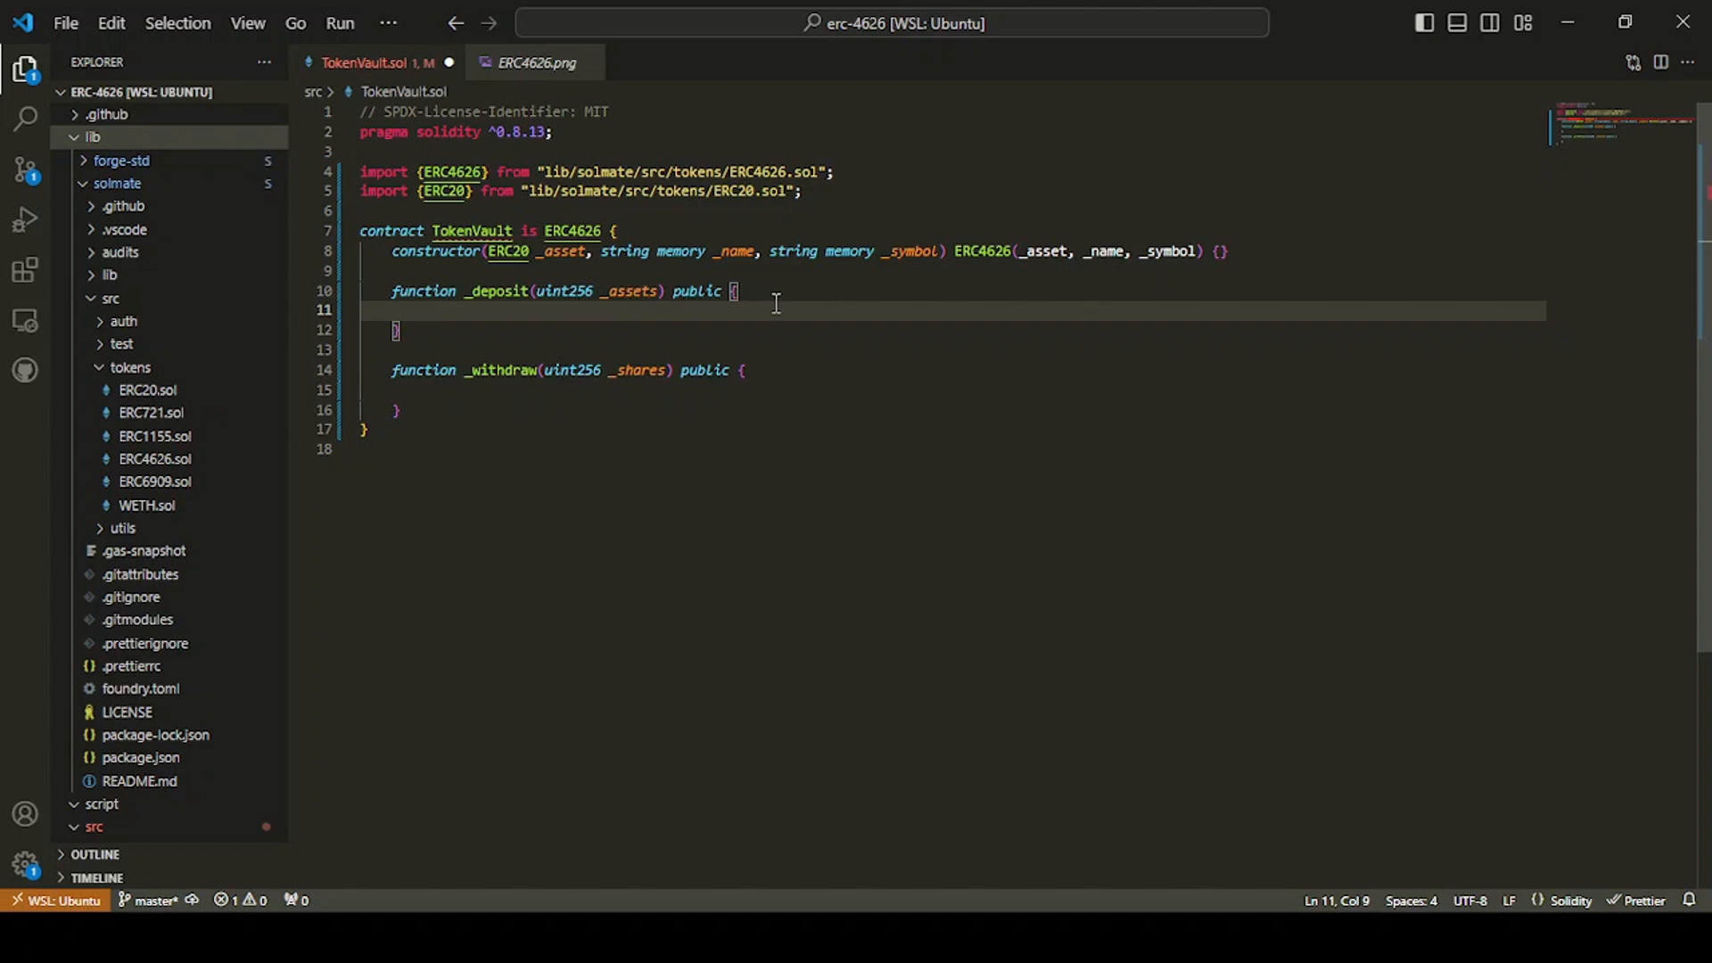
mouse_move(637, 297)
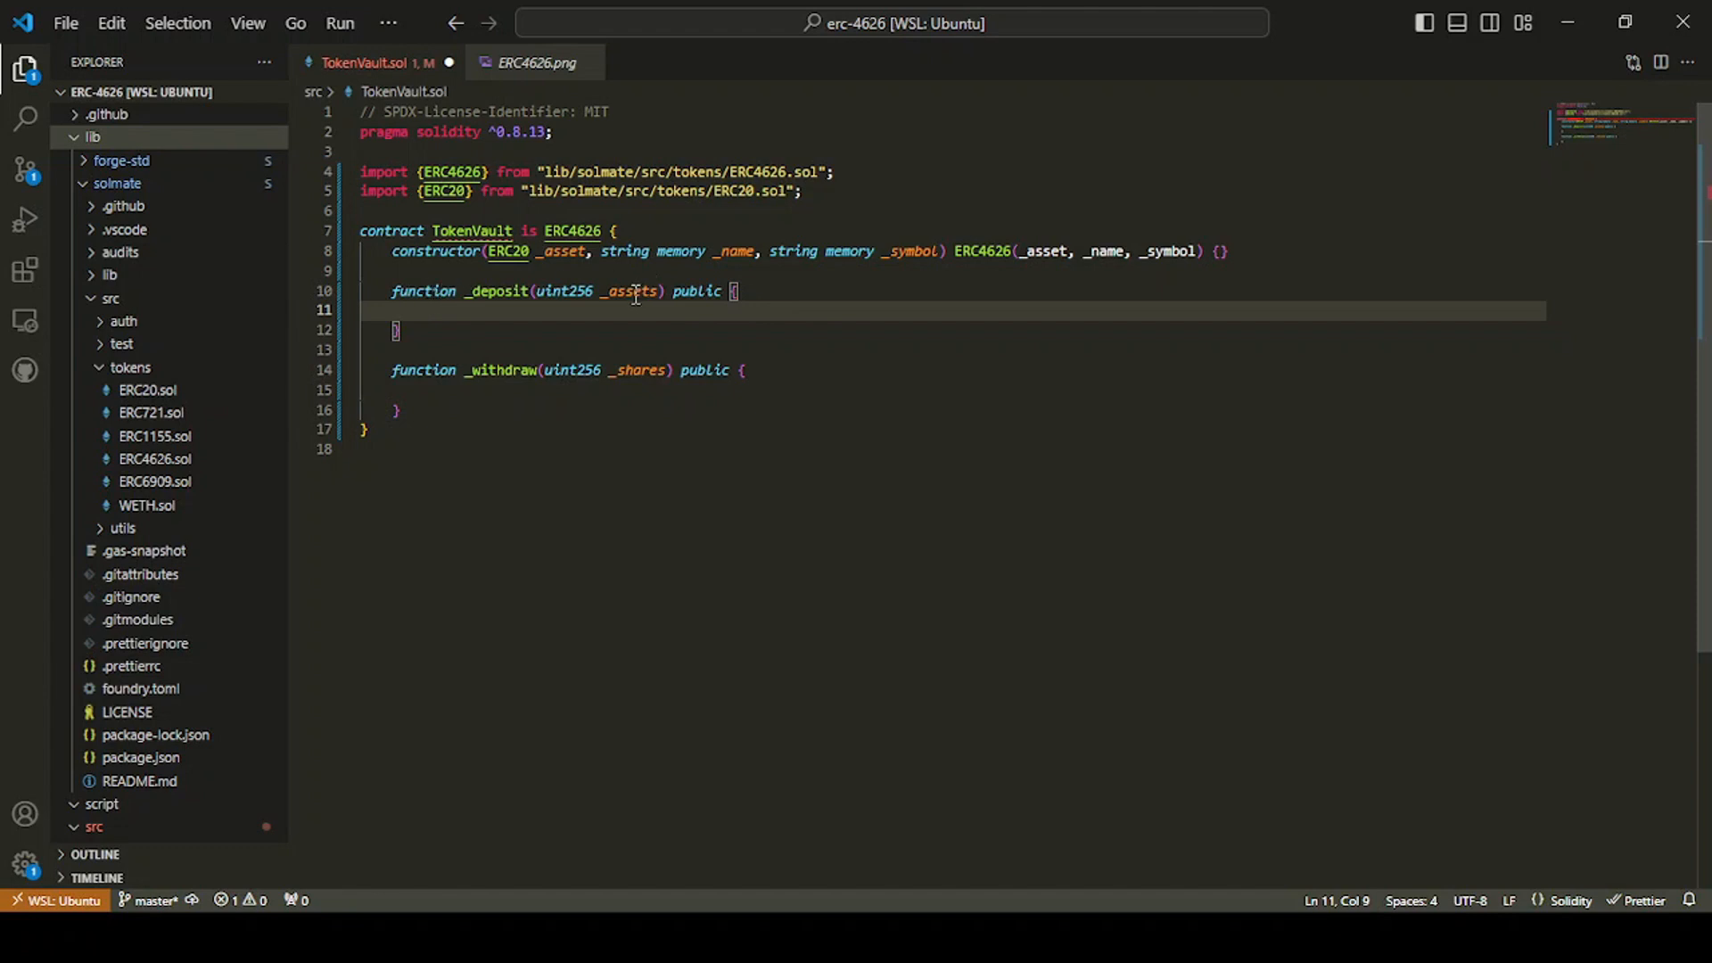
mouse_move(688, 311)
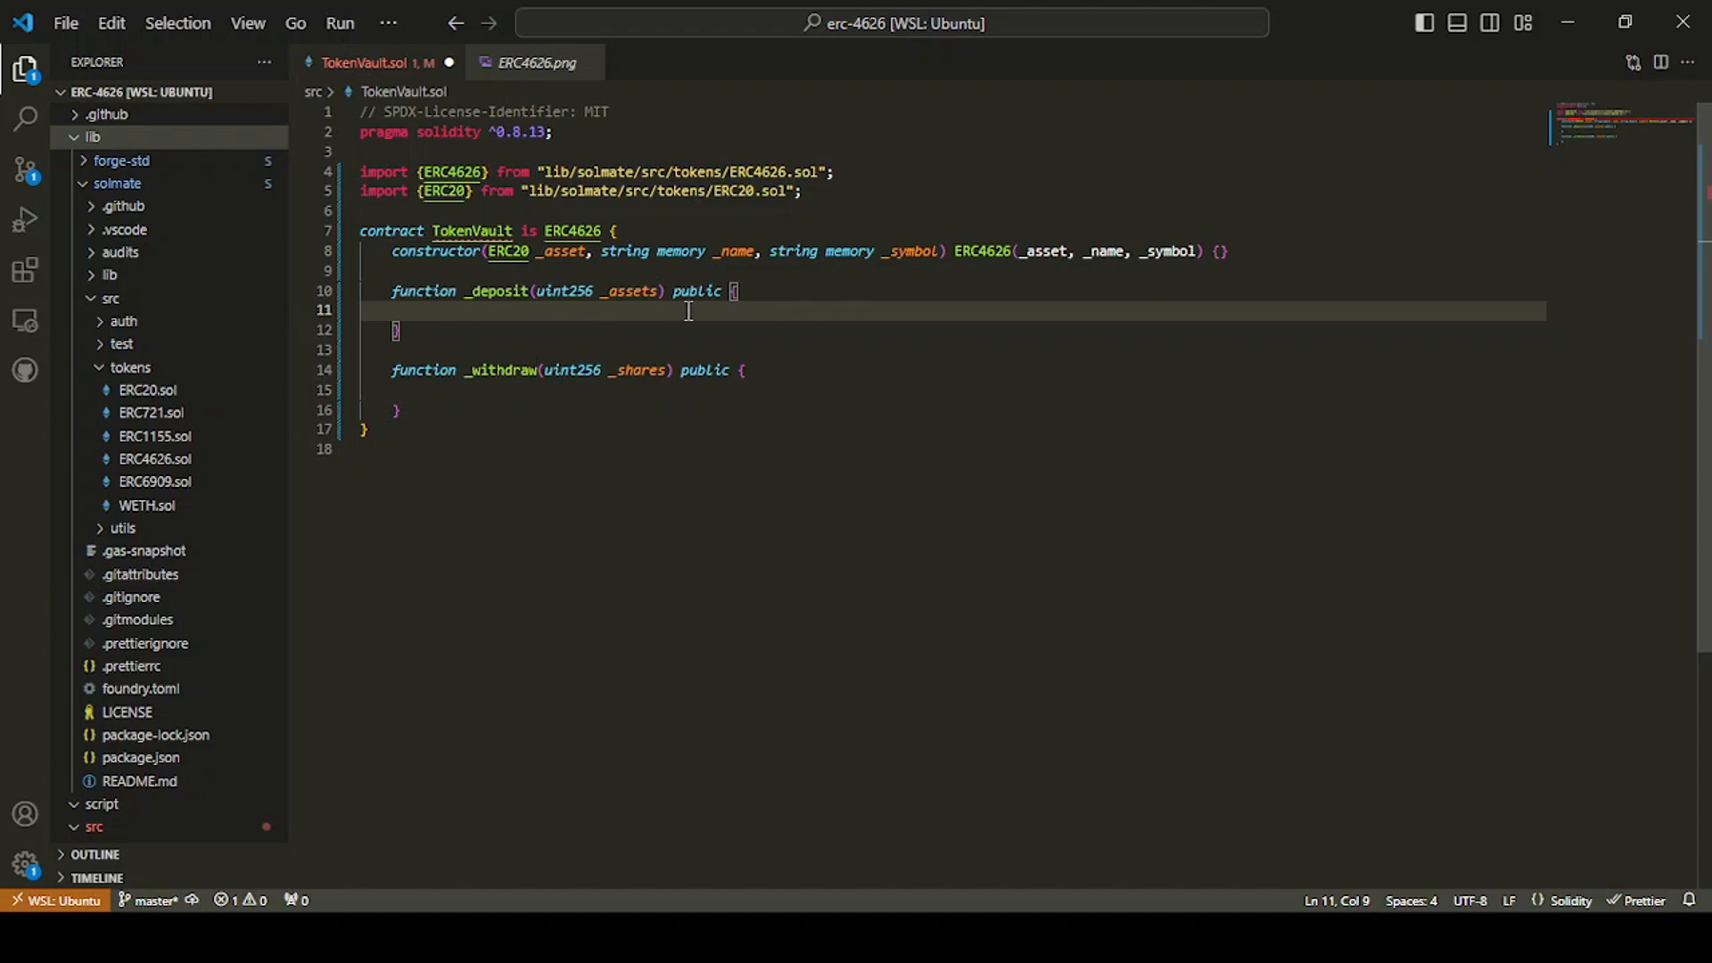
mouse_move(775, 296)
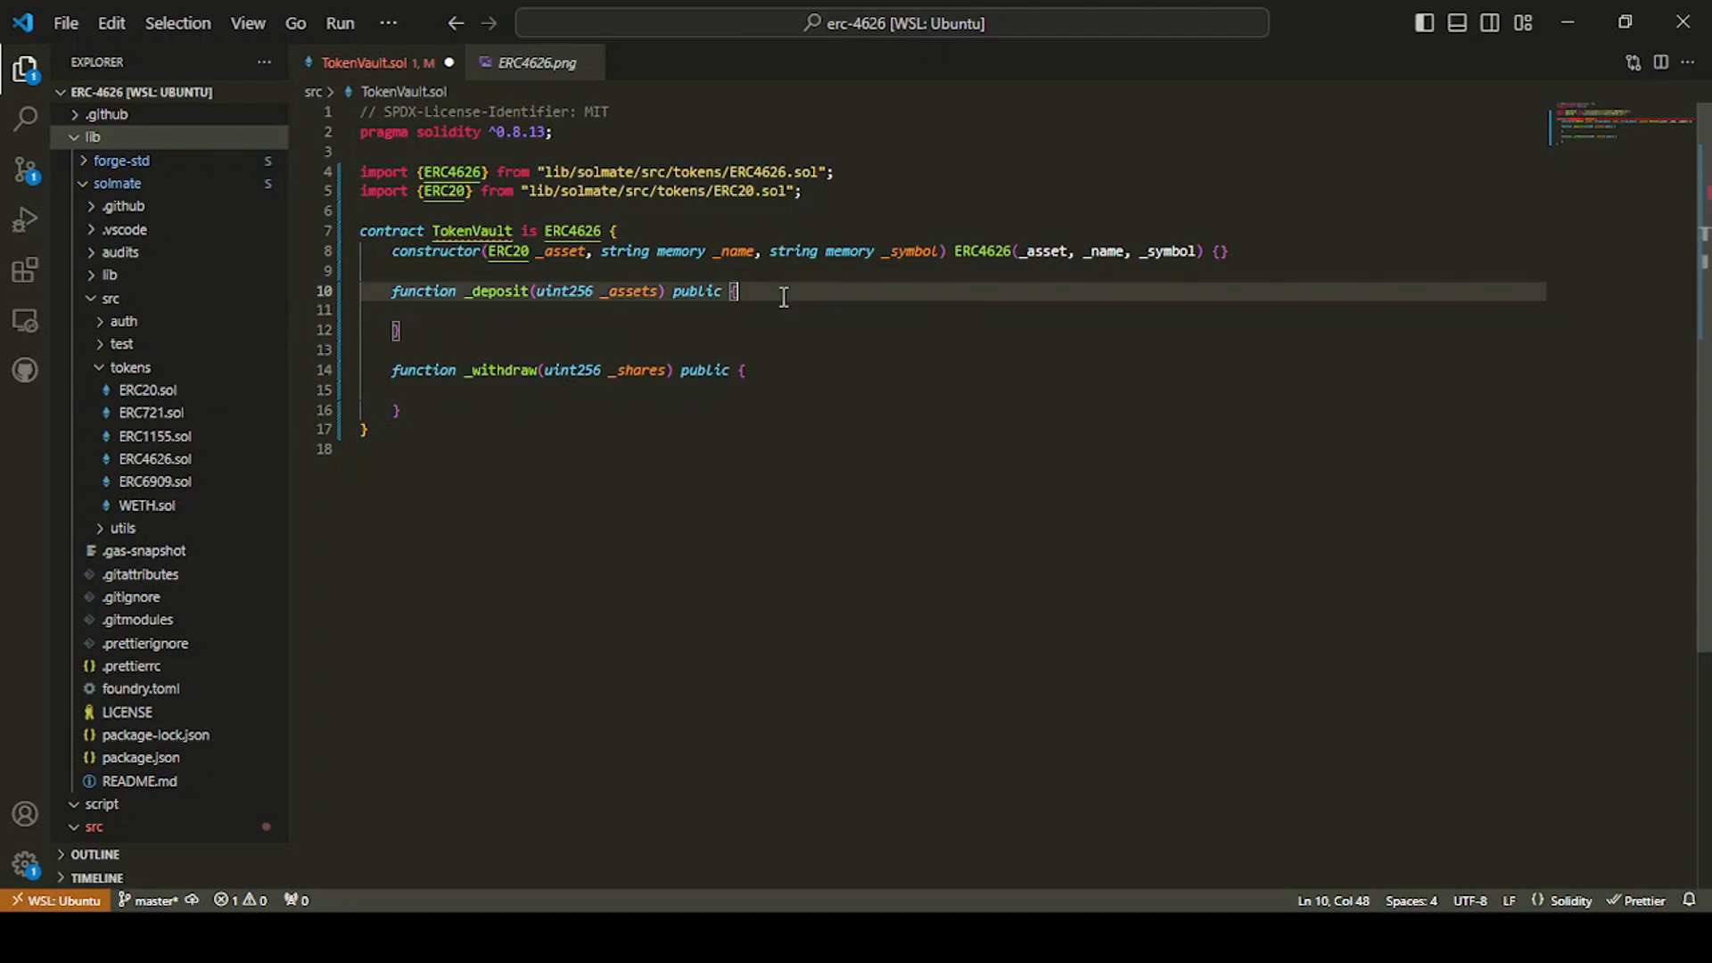
mouse_move(566, 262)
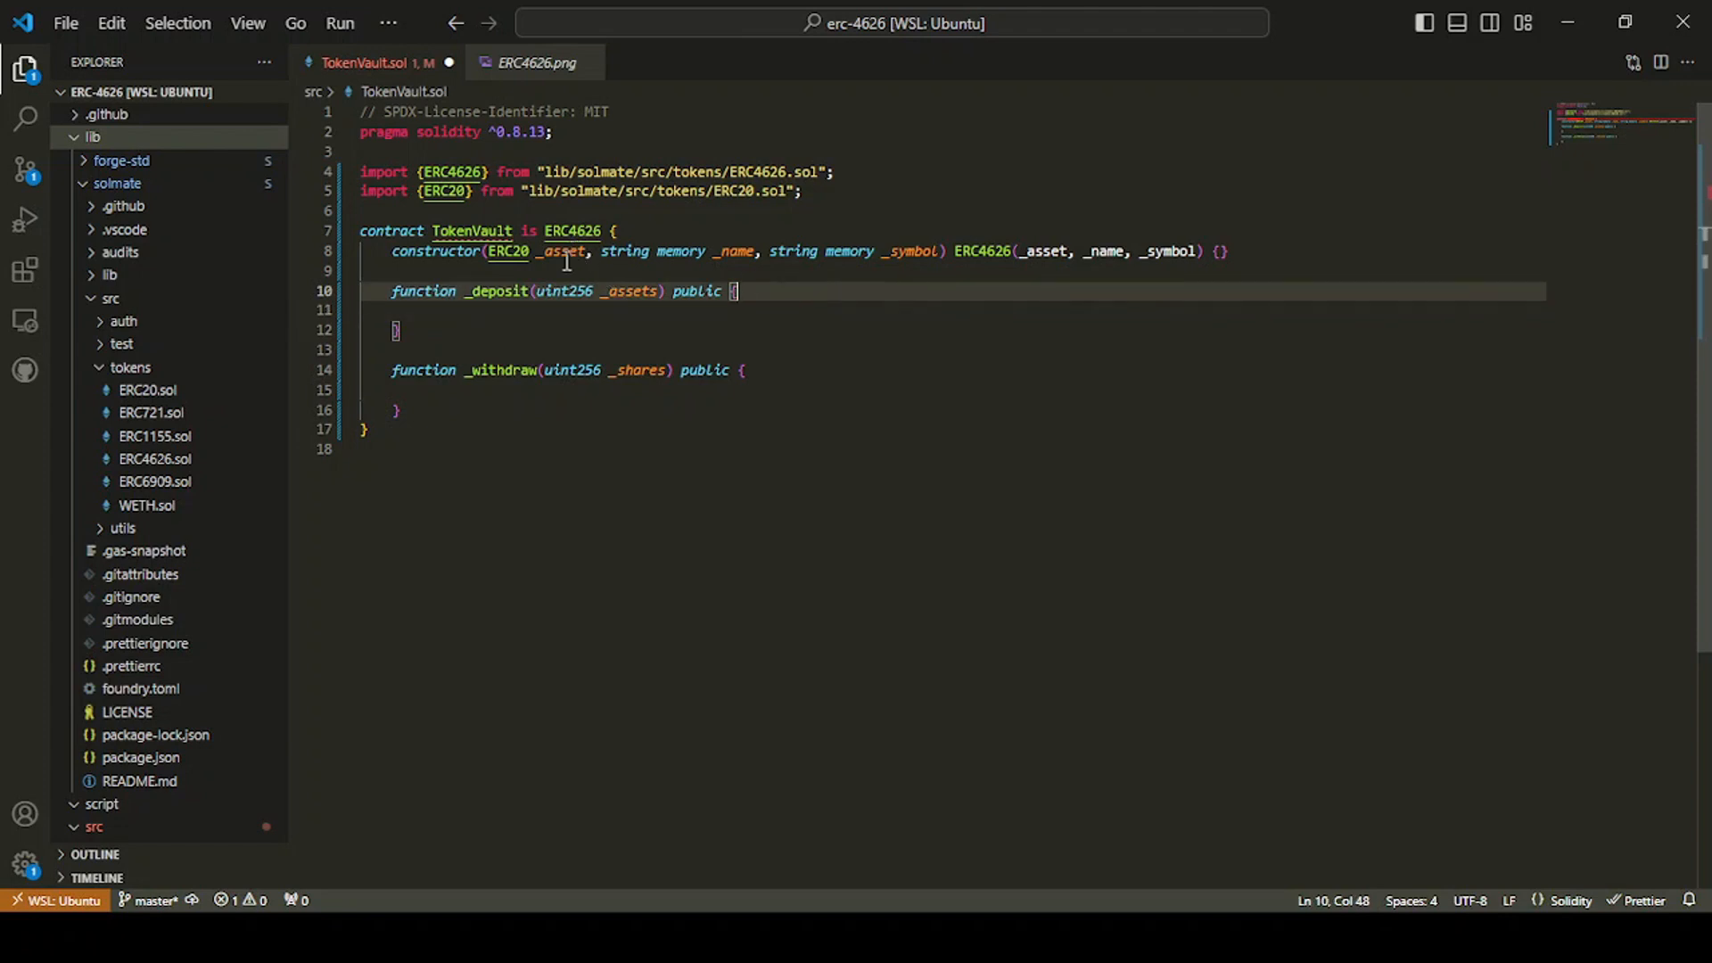
double_click(560, 251)
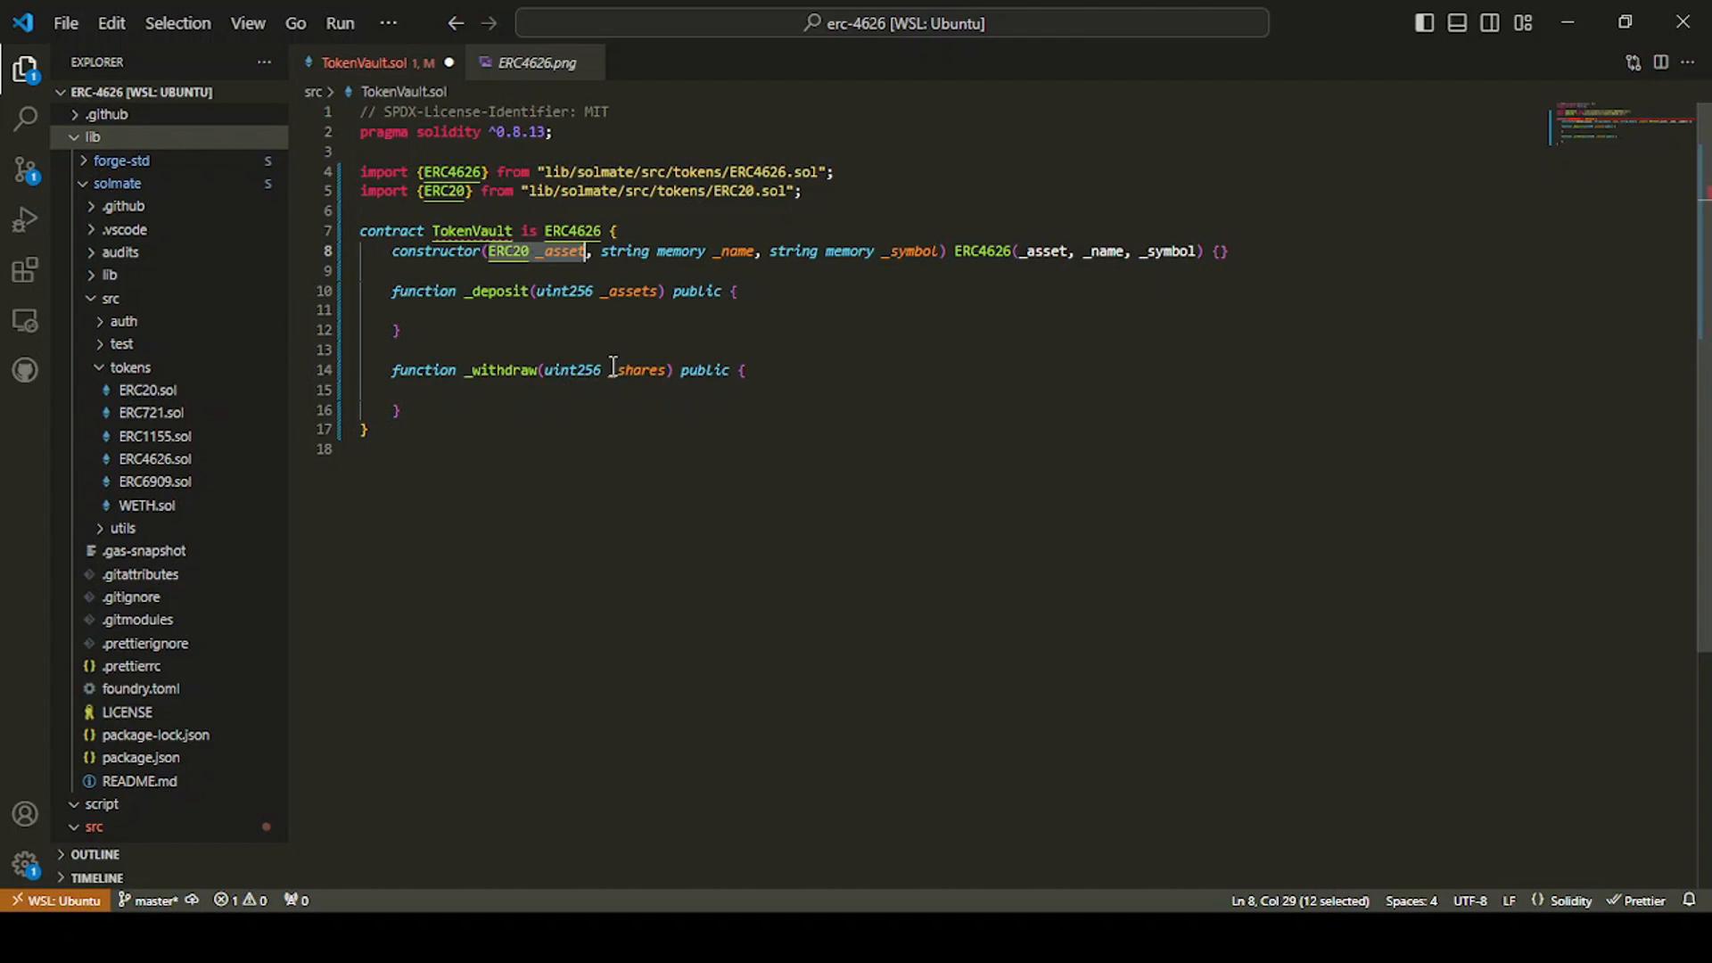
double_click(638, 370)
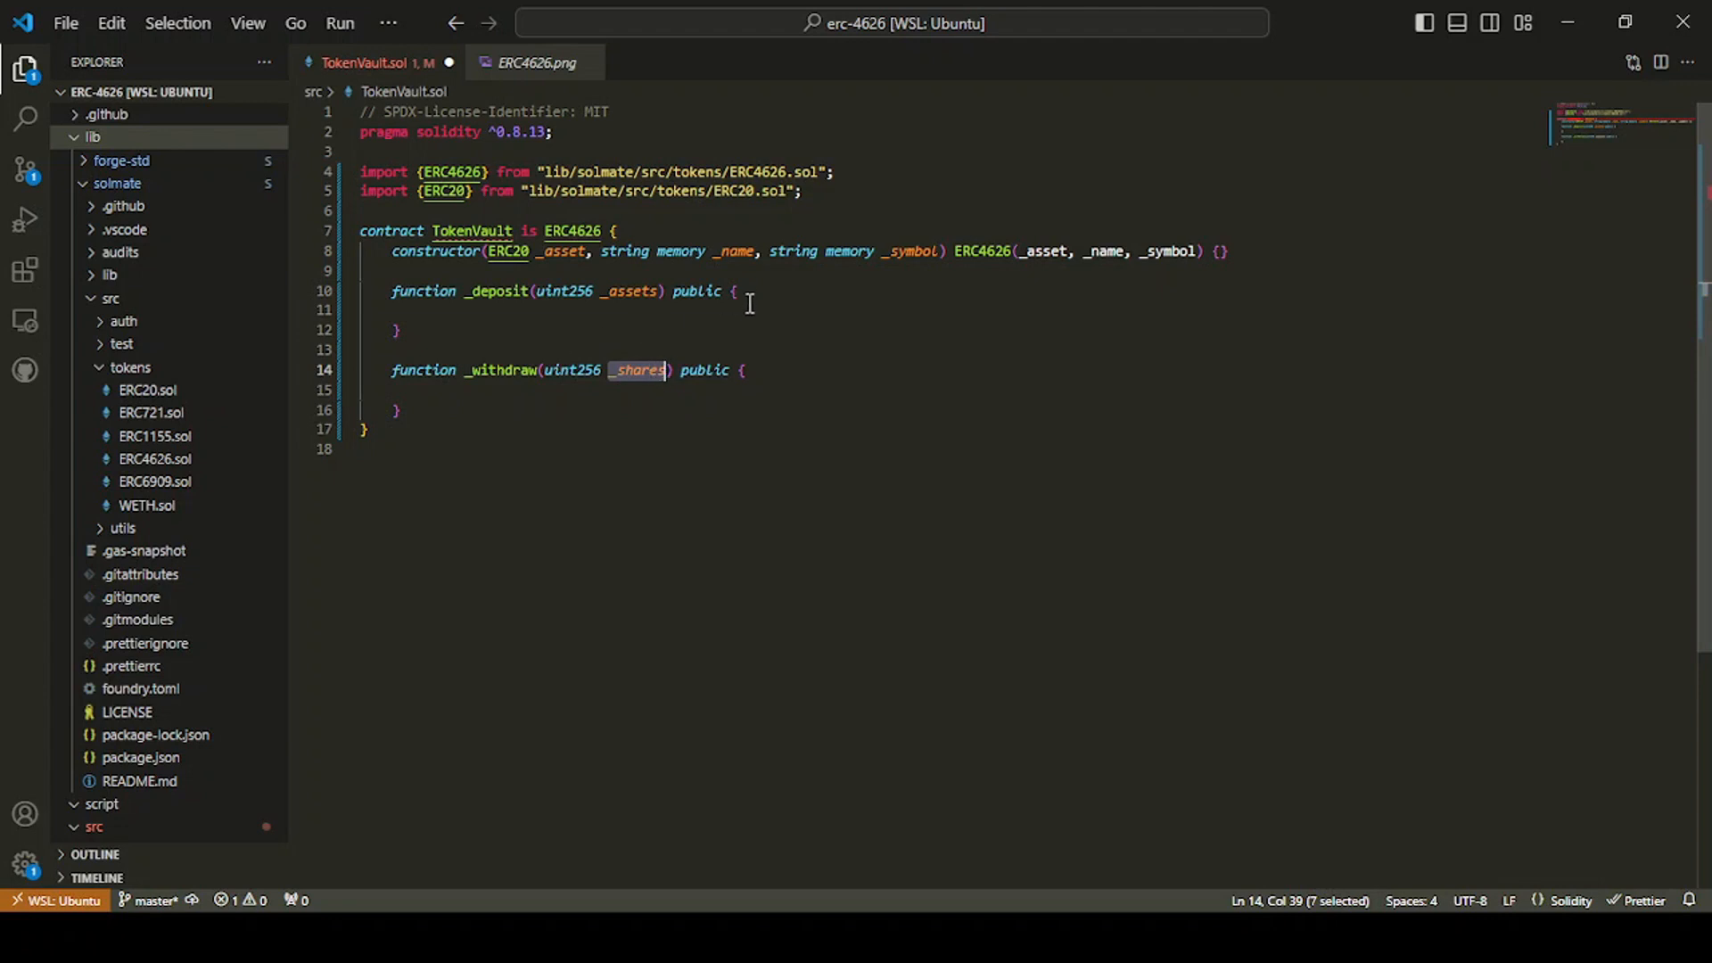
mouse_move(554, 370)
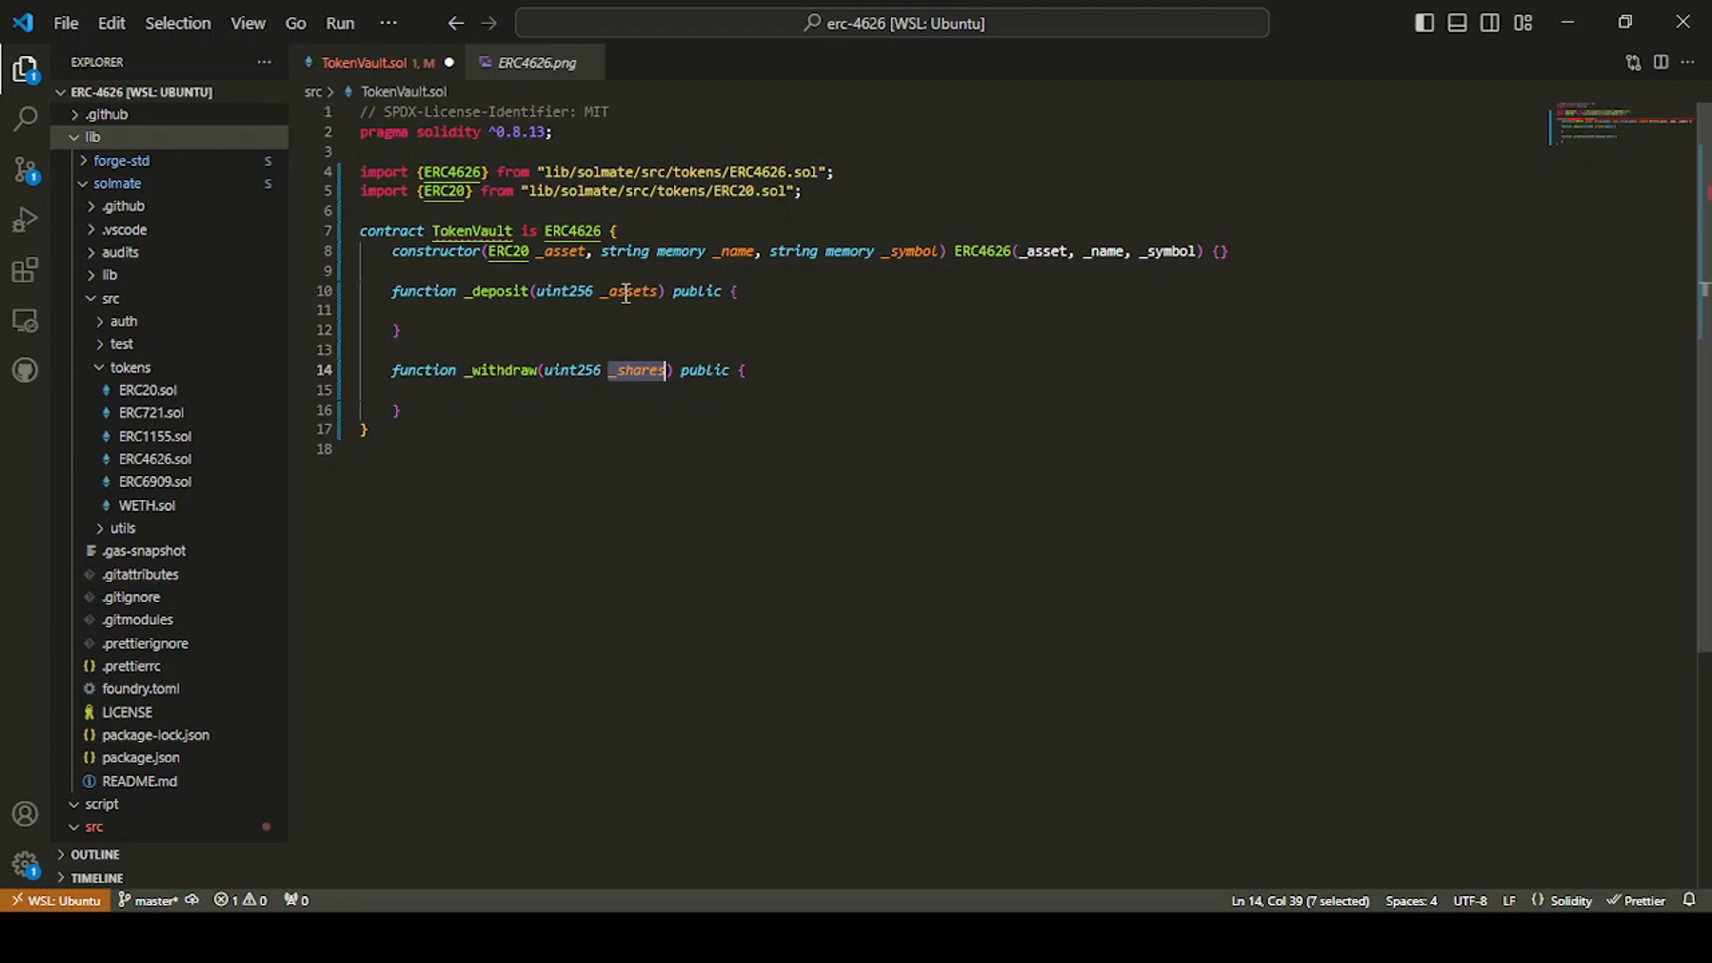
mouse_move(628, 287)
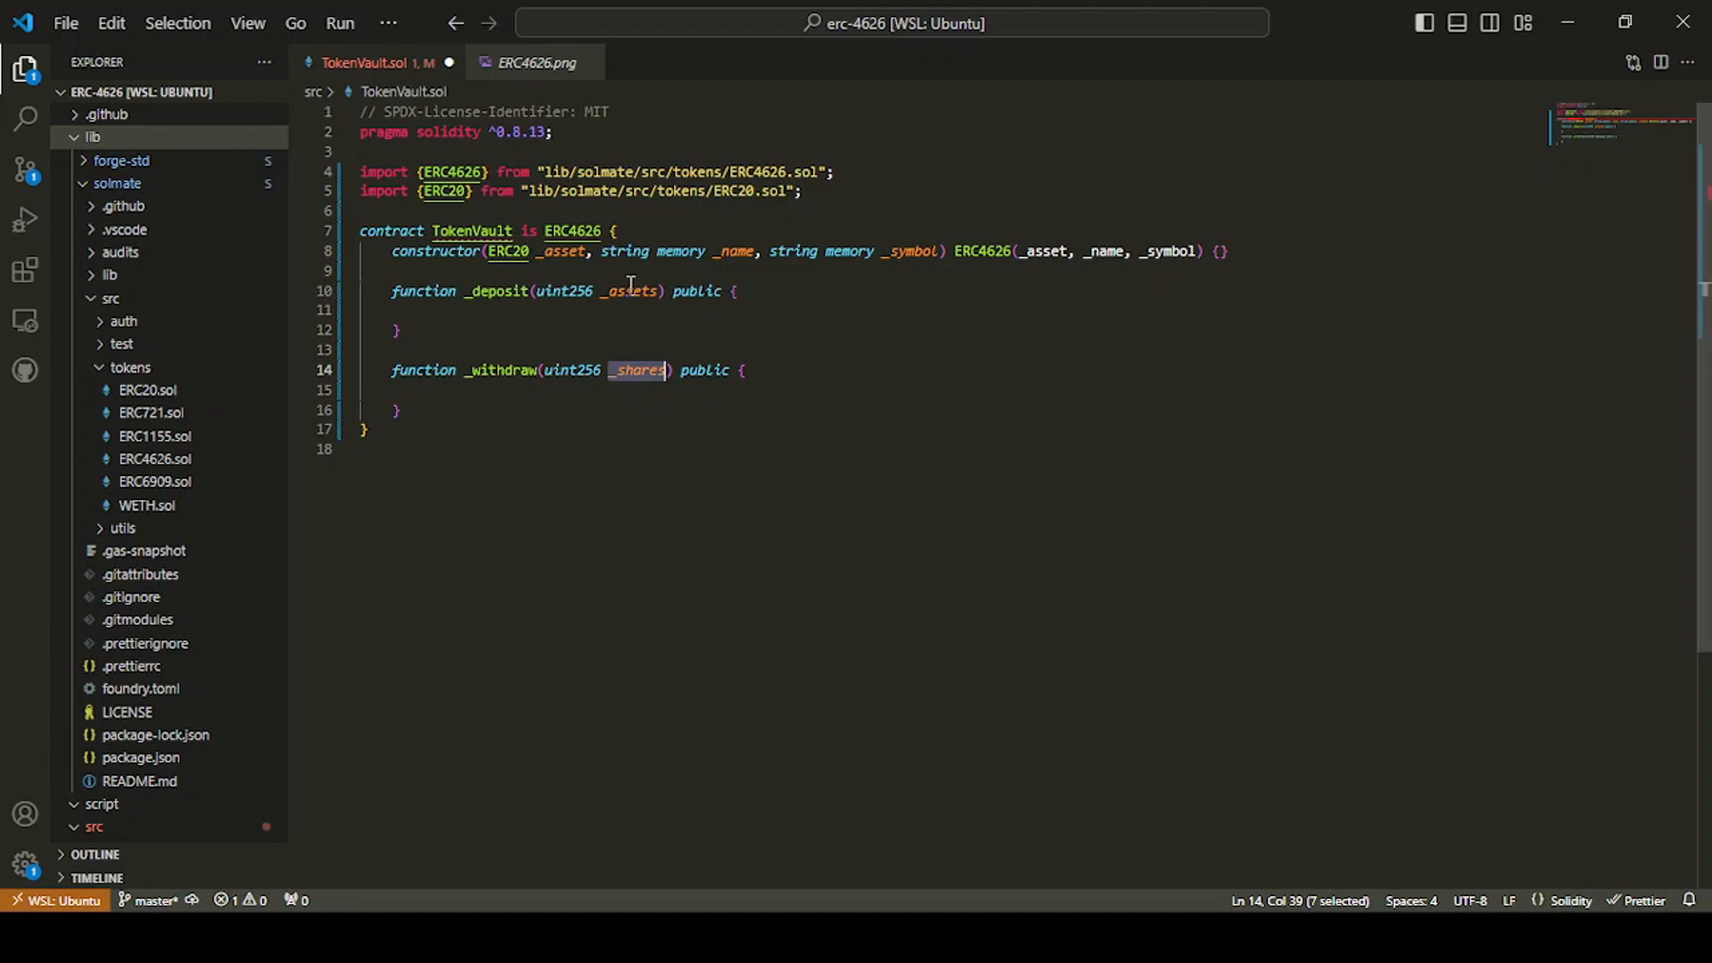
mouse_move(784, 311)
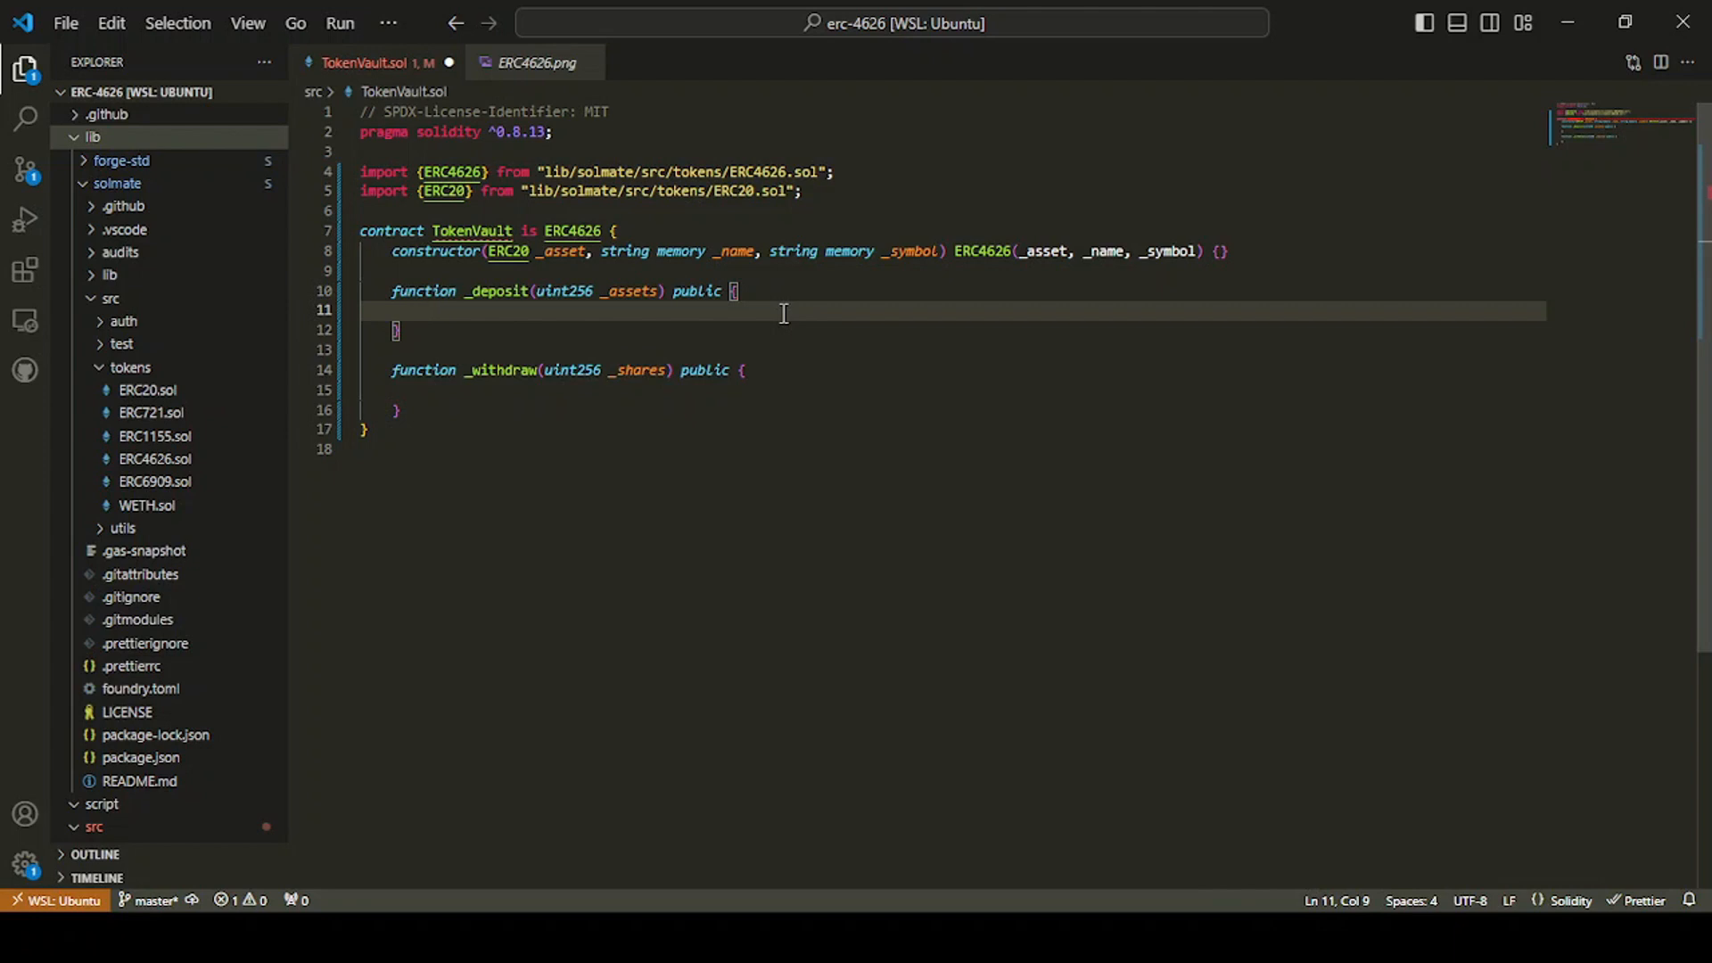
Step: In _deposit, add require(_assets > 0, "Zero assets deposited") and deposit(_assets, msg.sender)
text(re)
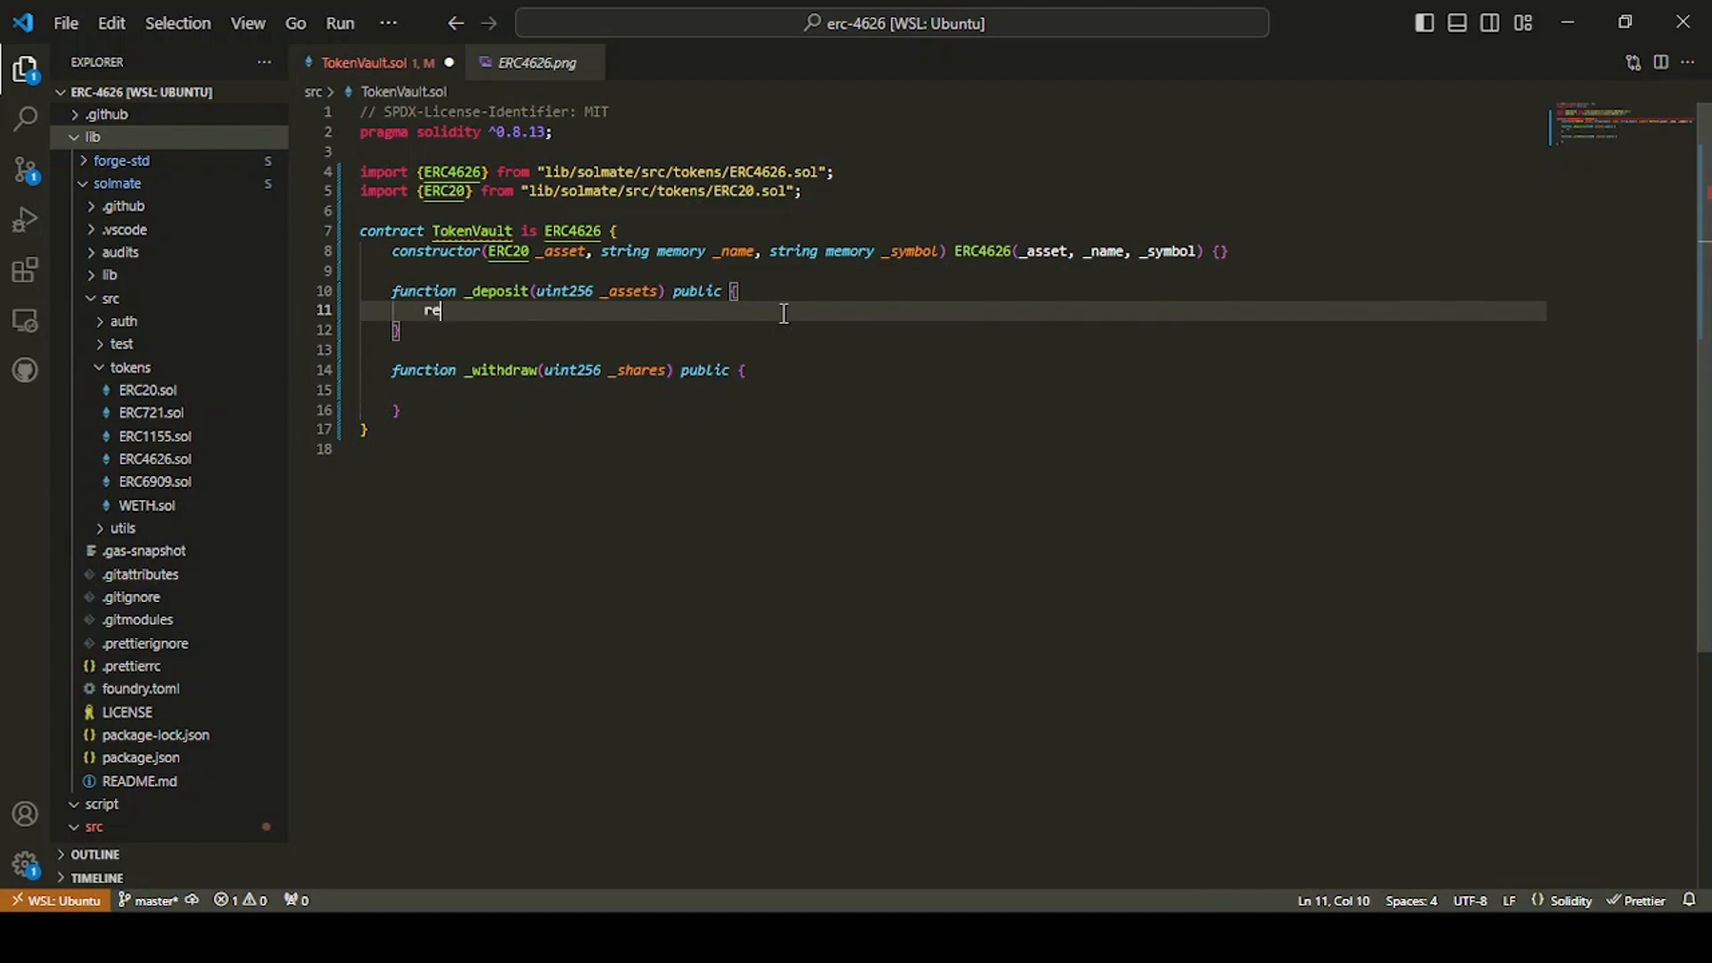
text(quire()
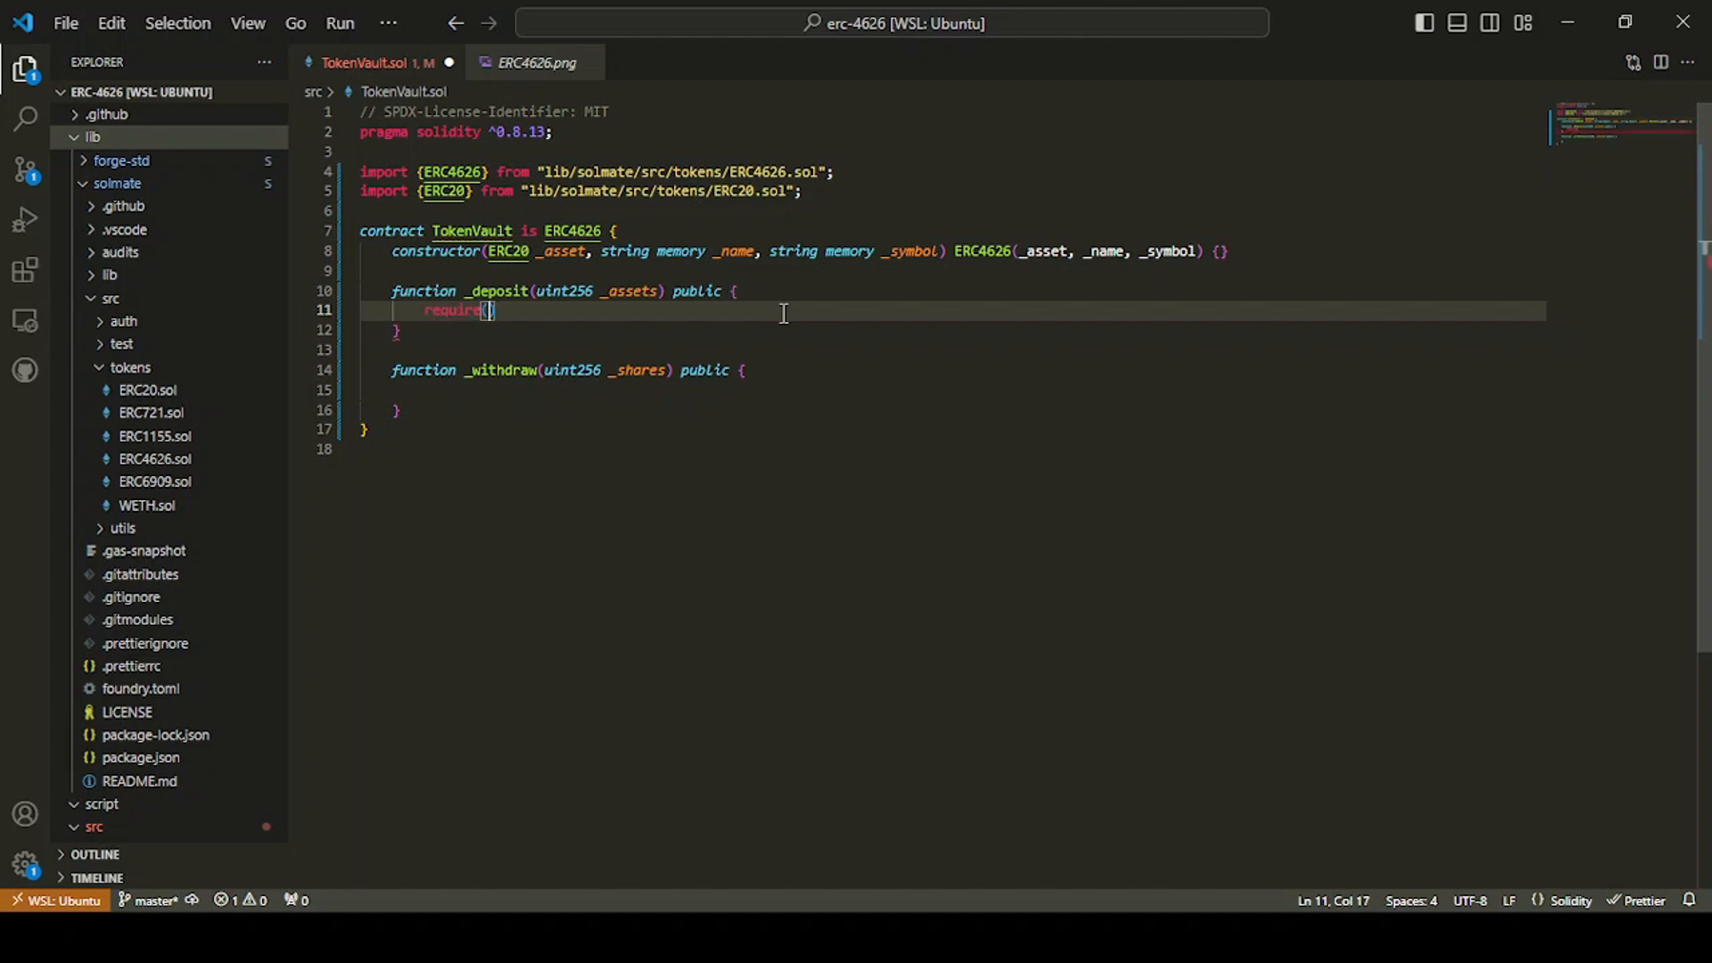
text(_assets > 0, ")
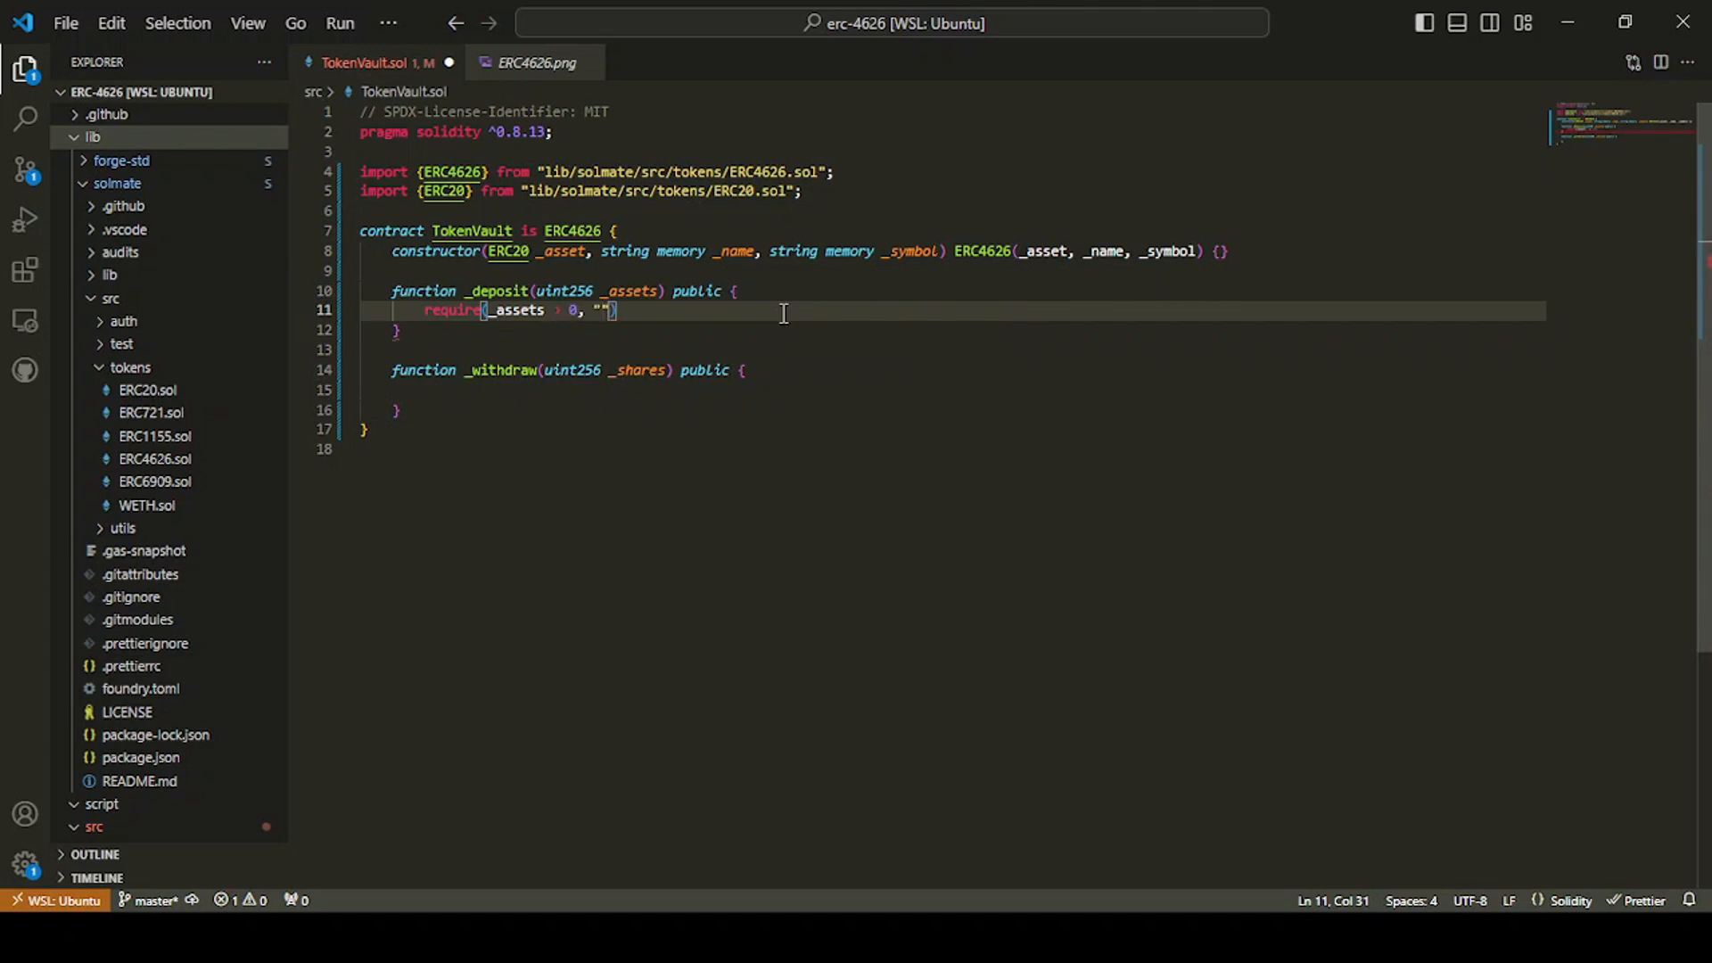
text(Zero assets)
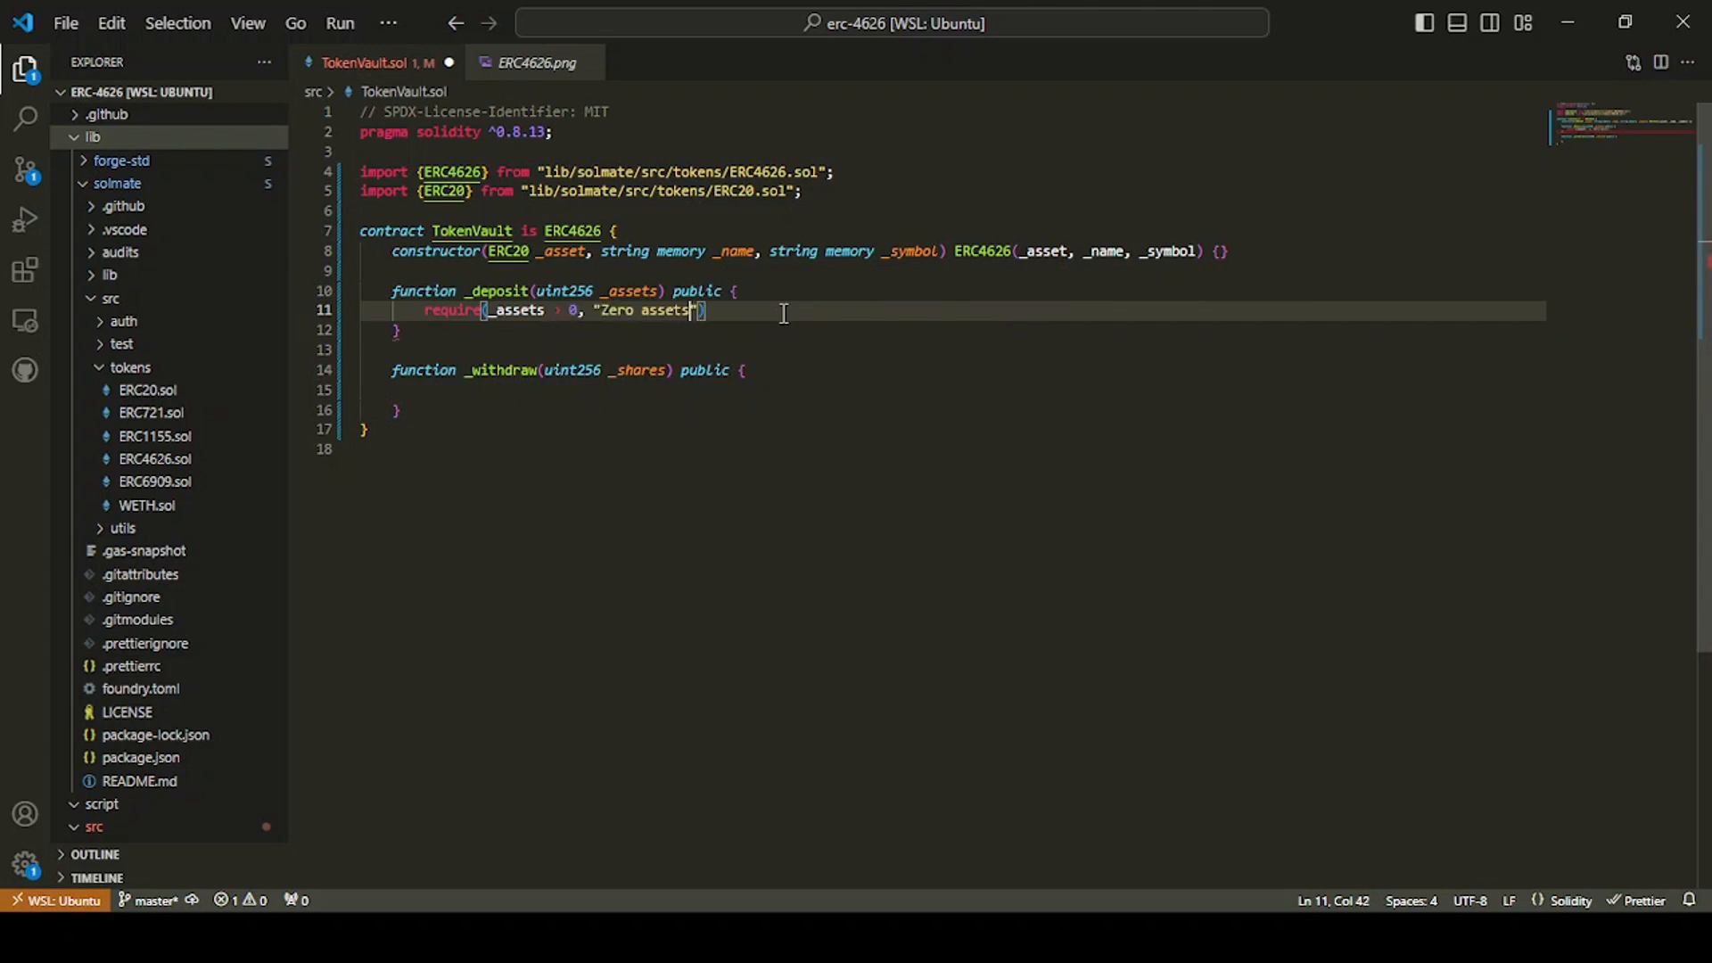
text(deposit)
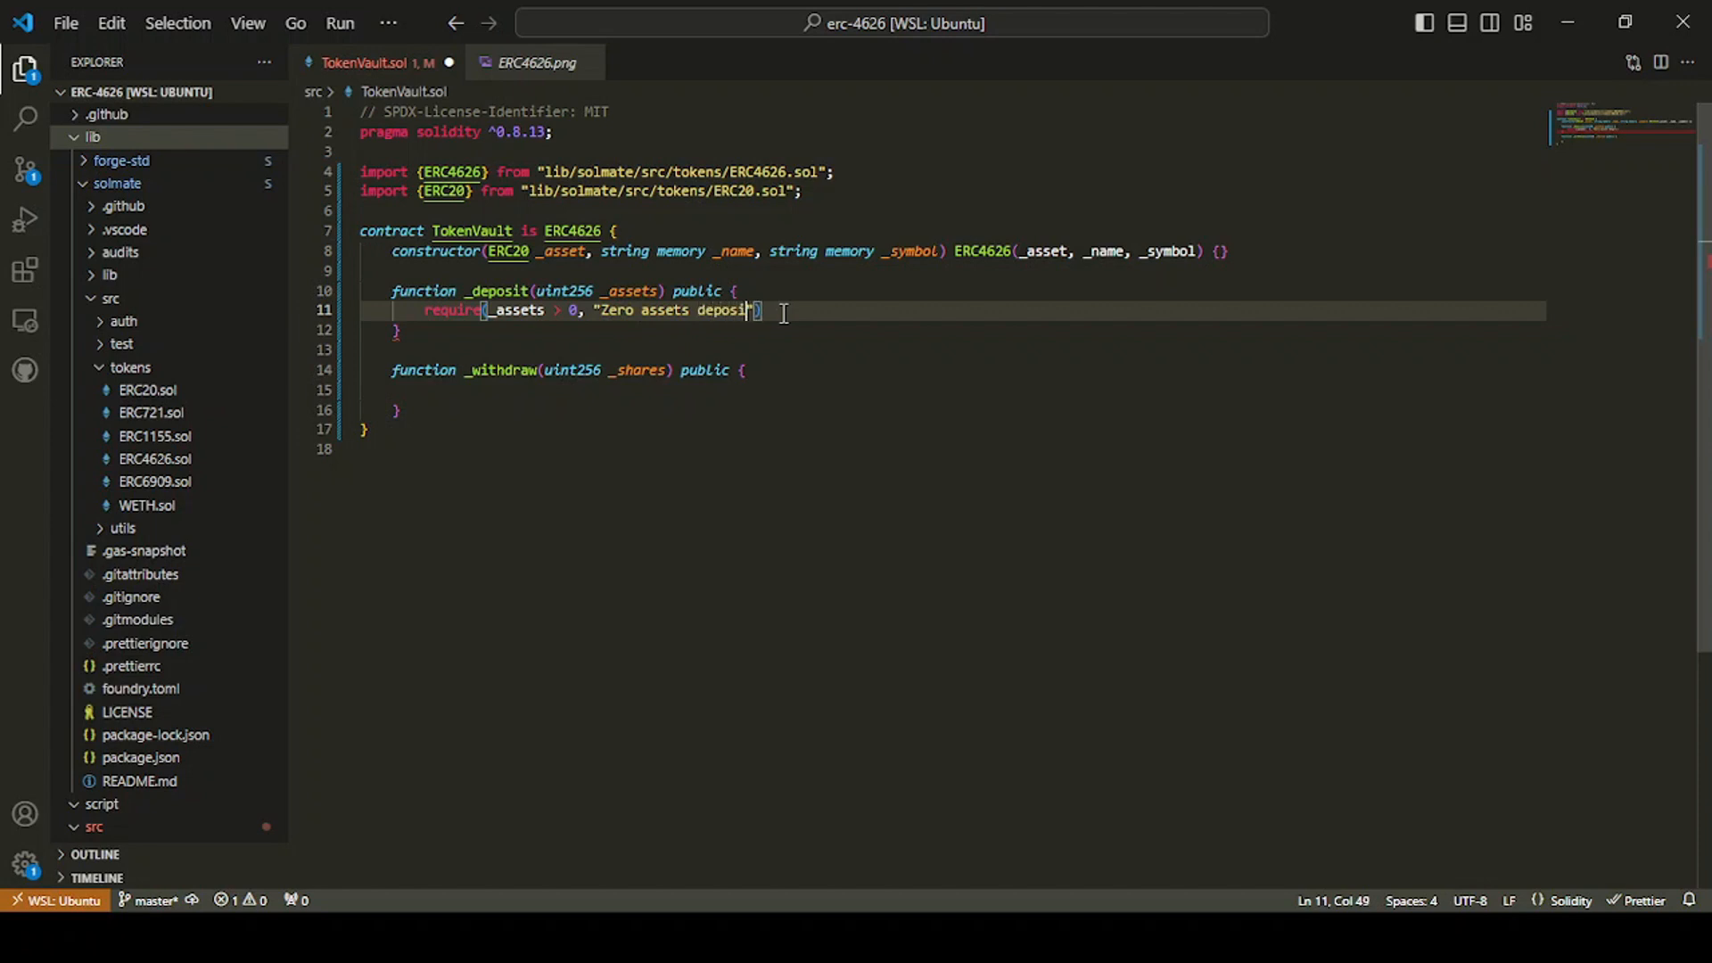
text(ed");)
text(_deposit(_assets);)
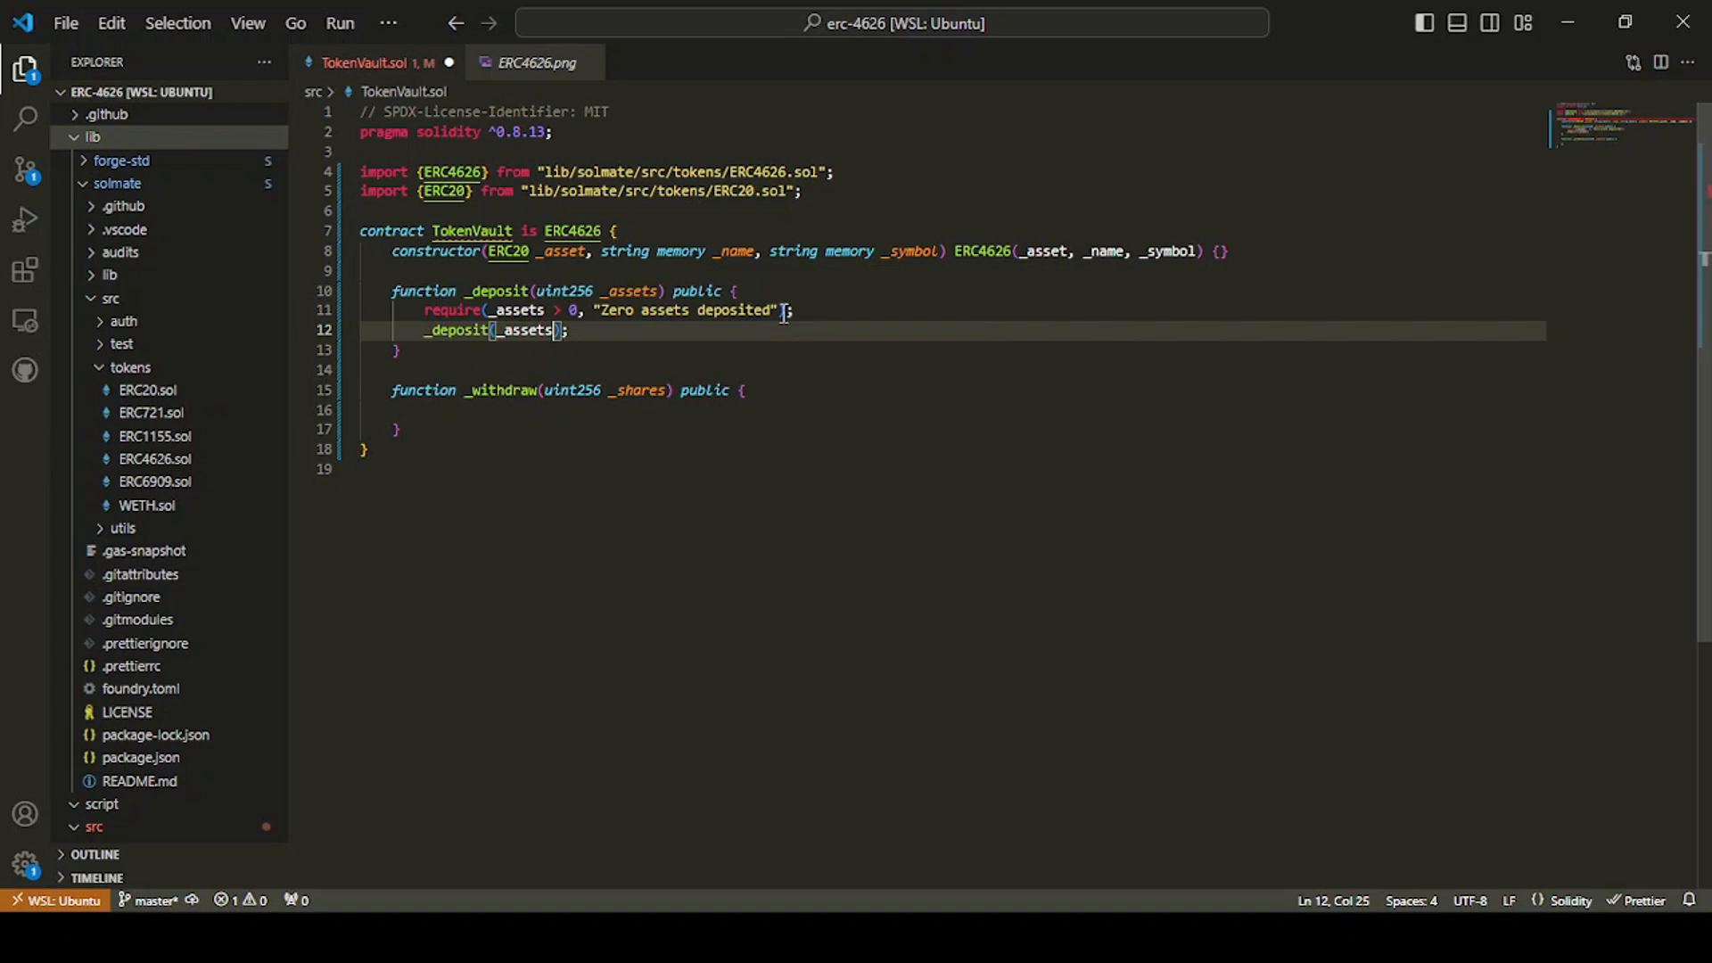
text(, msg.sender)
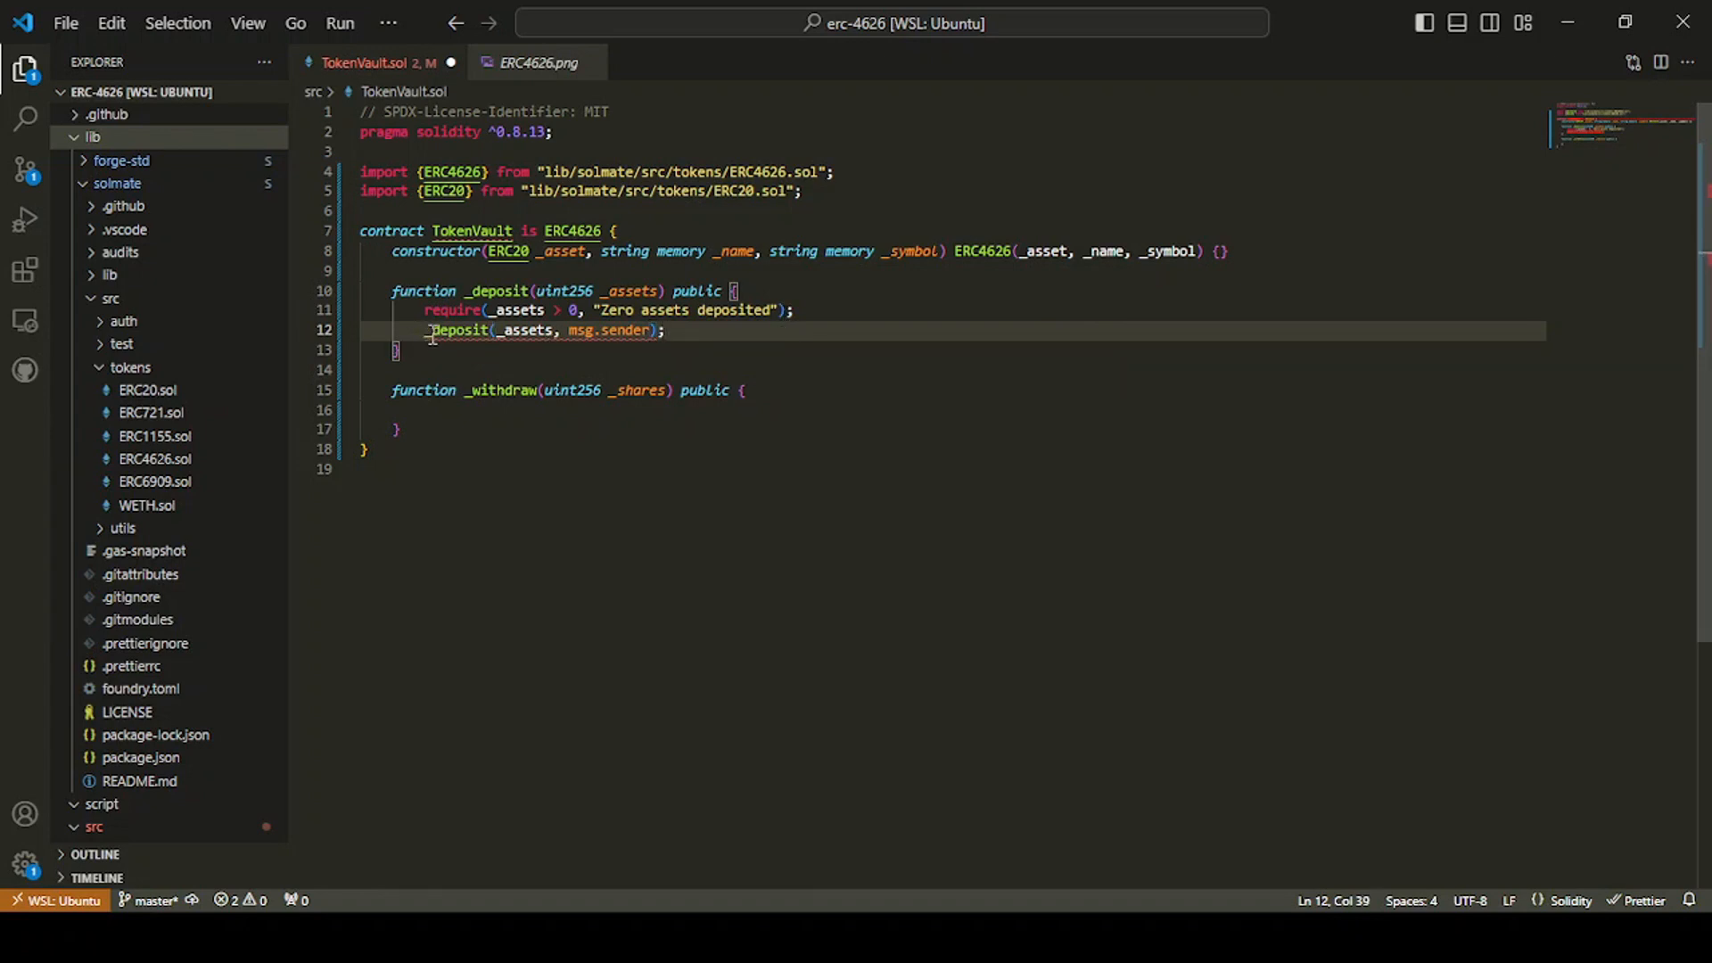
key(BackSpace)
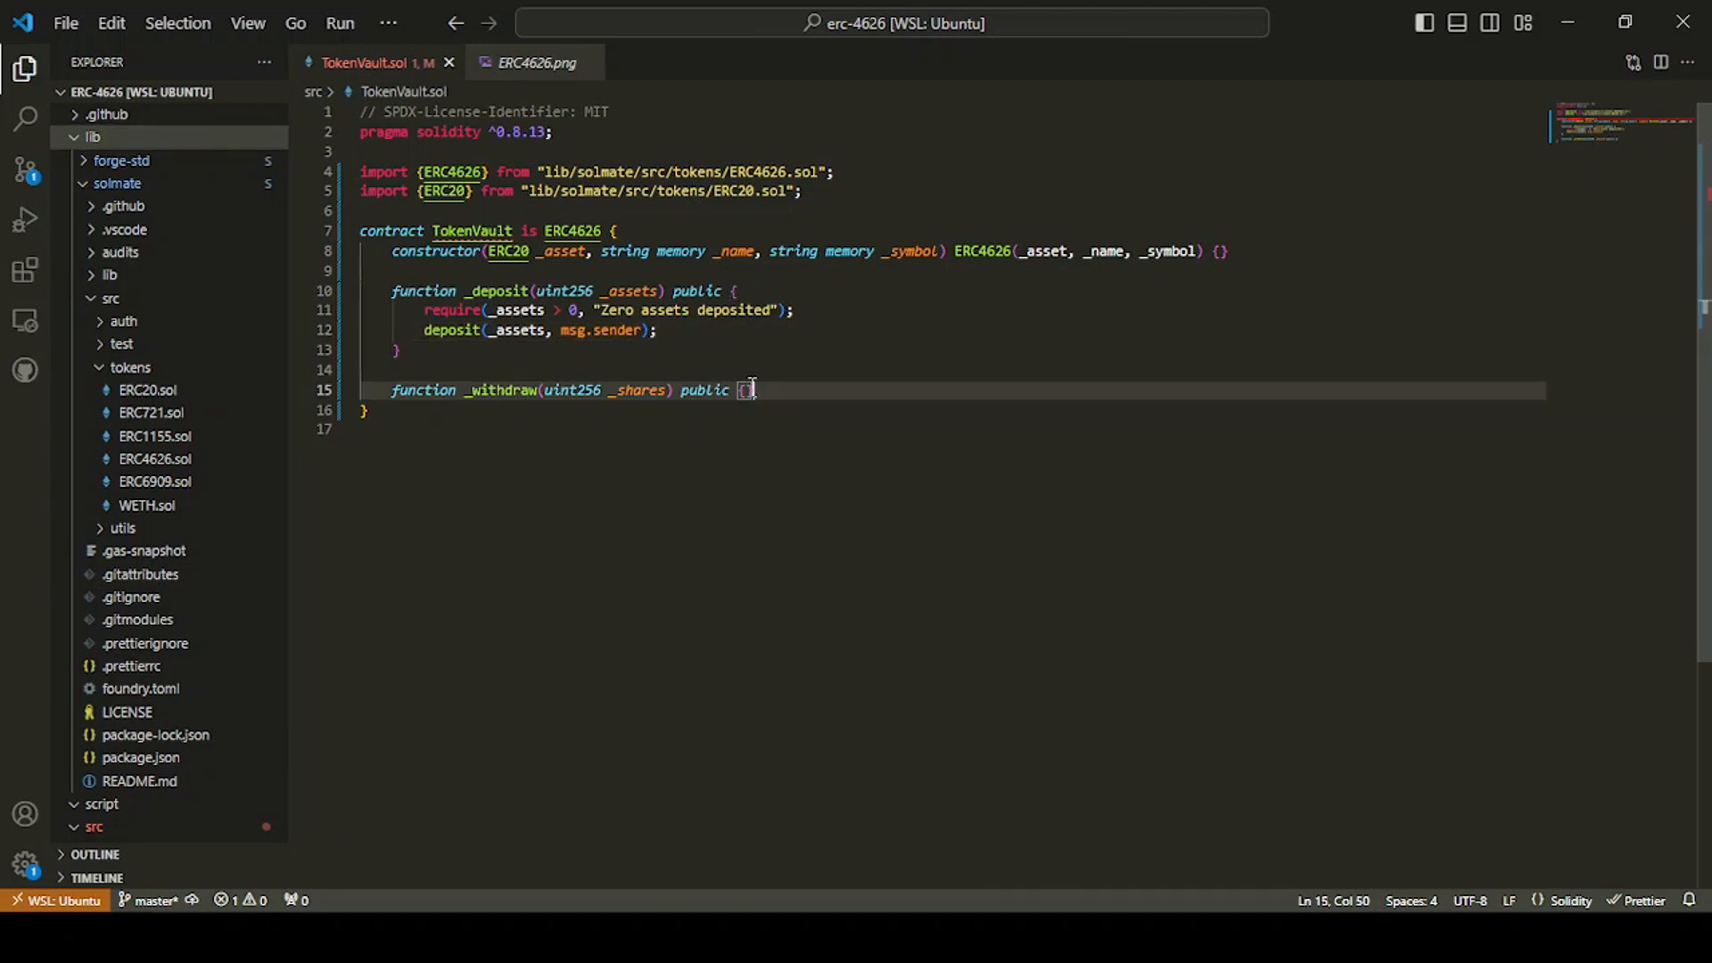
Step: In _withdraw, add require(_shares > 0, "Zero shares sent to withdraw against") and start the next line
key(Enter)
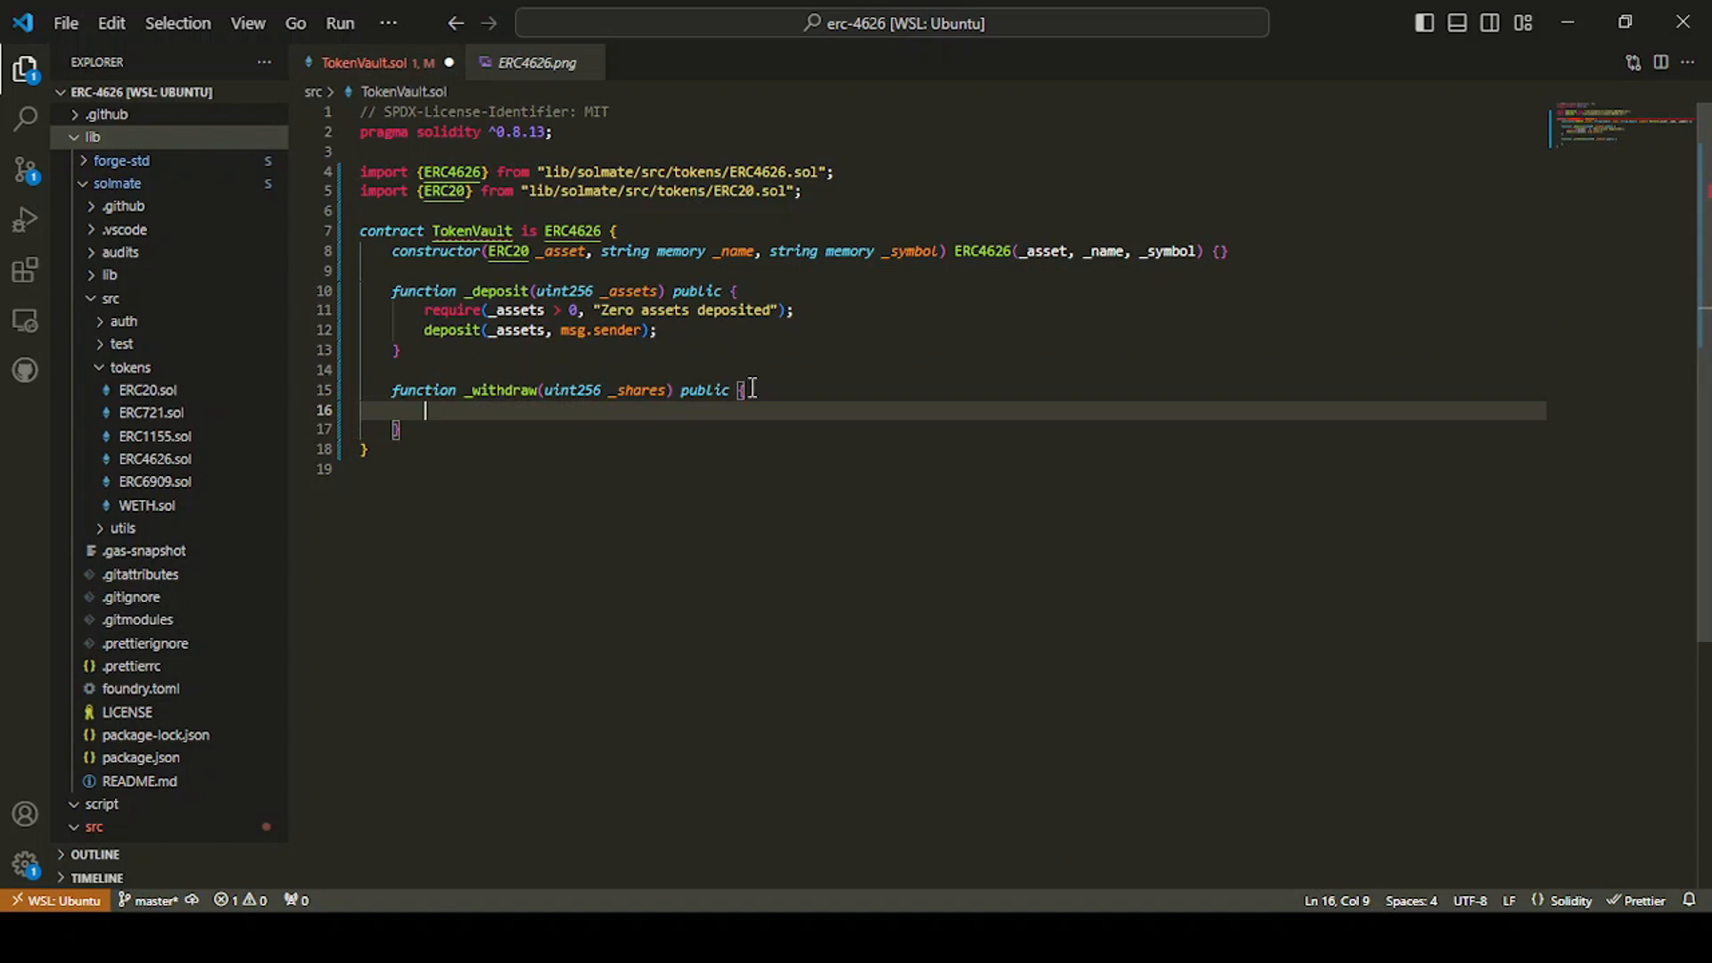
text(require()
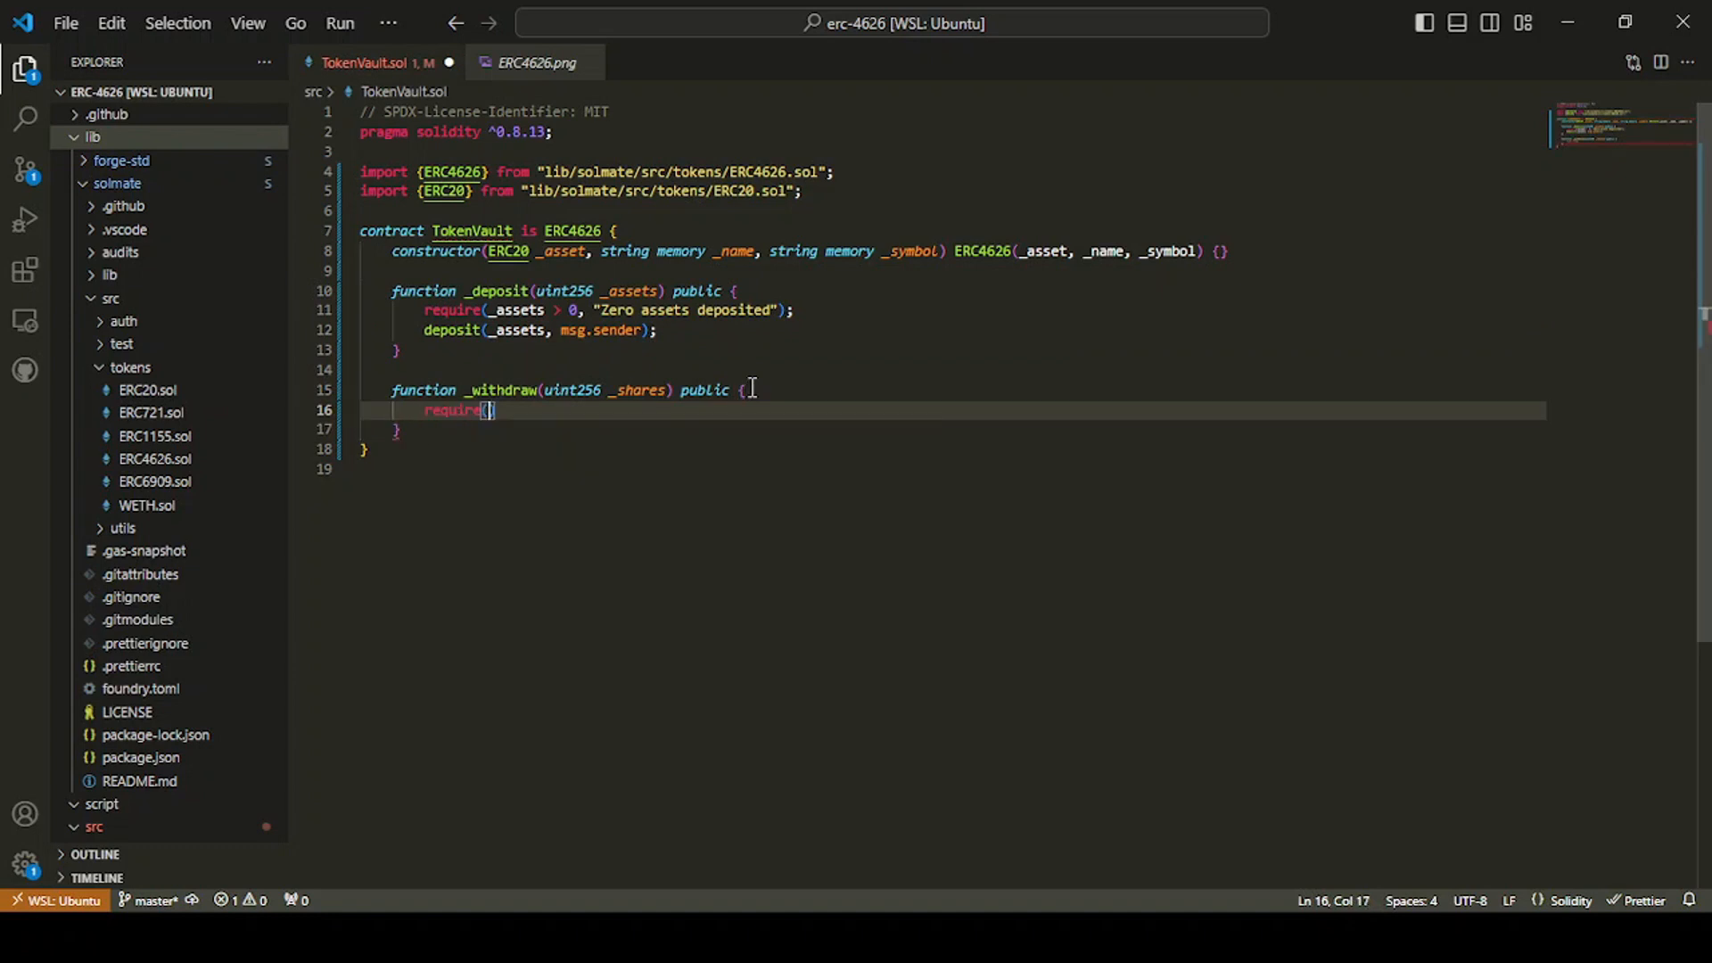
text(_shares)
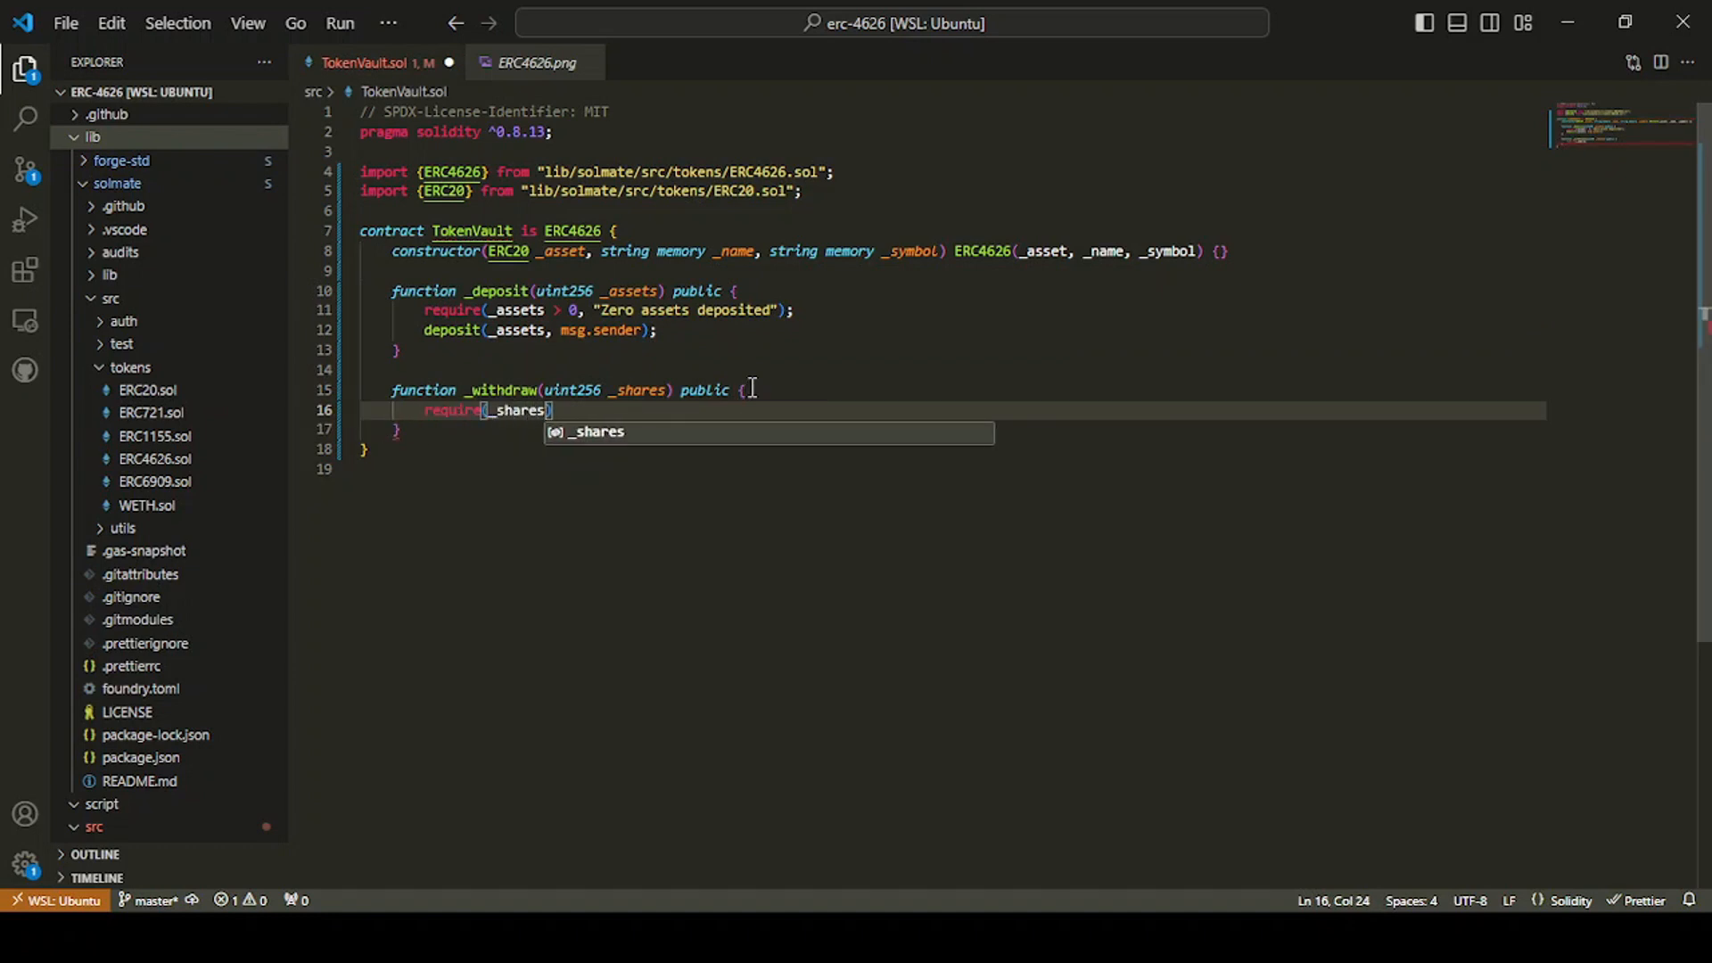
text(> 0)
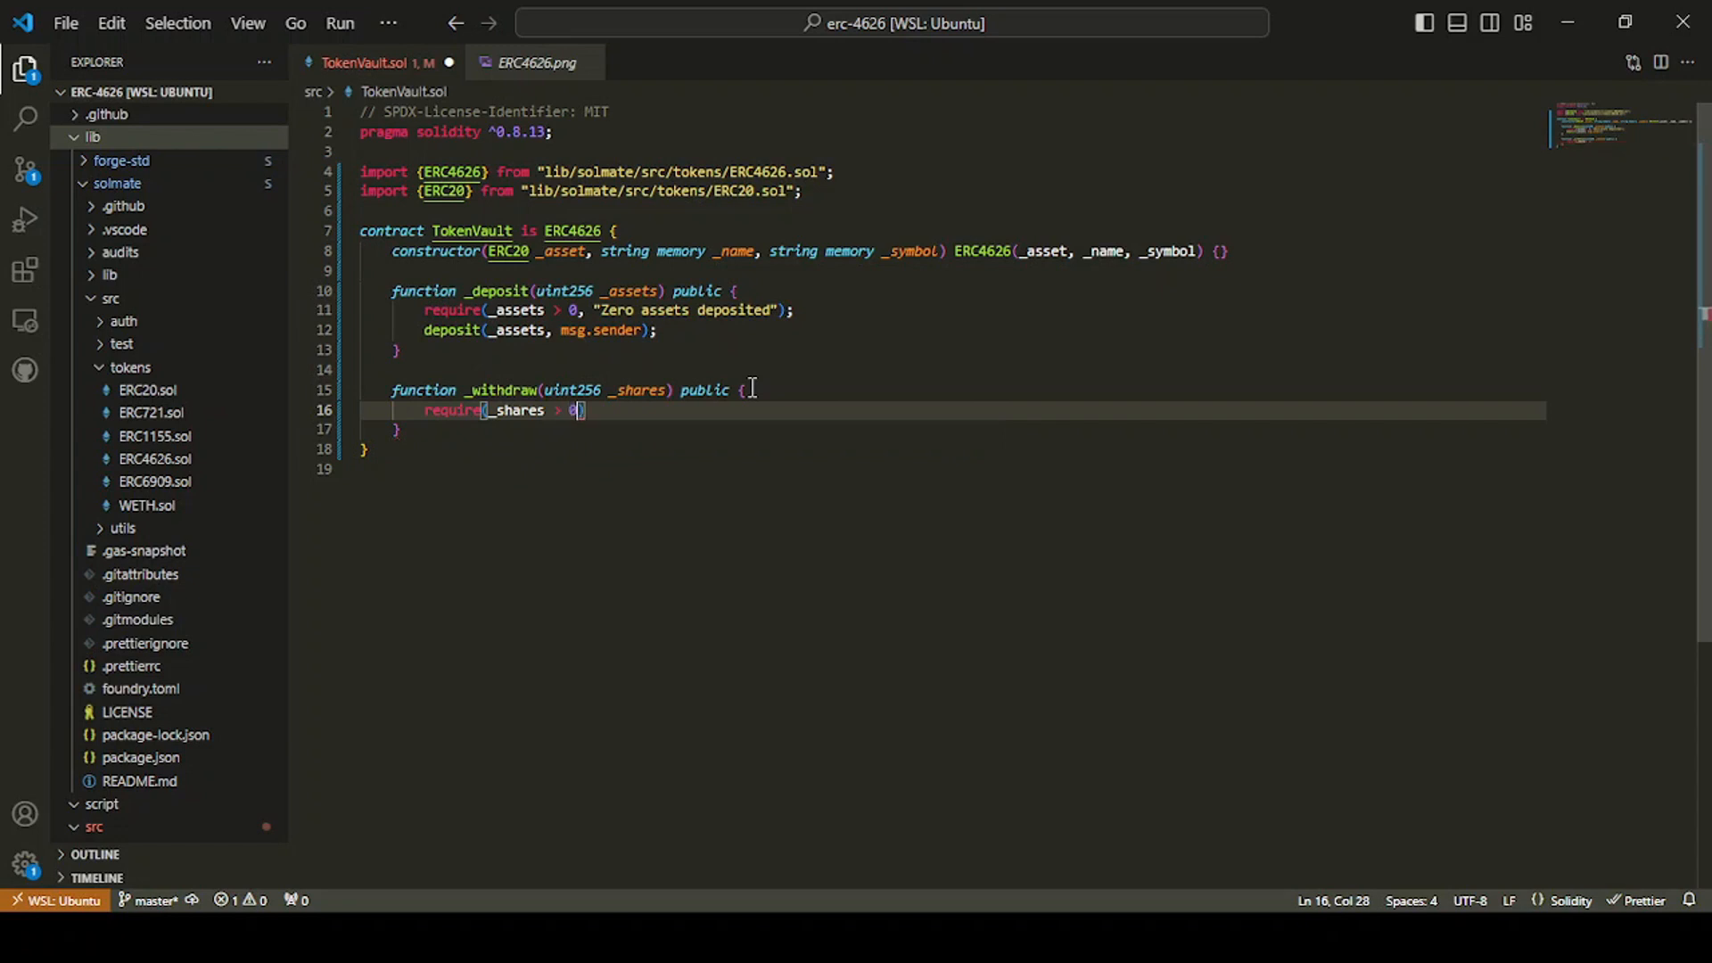
text(, "Z)
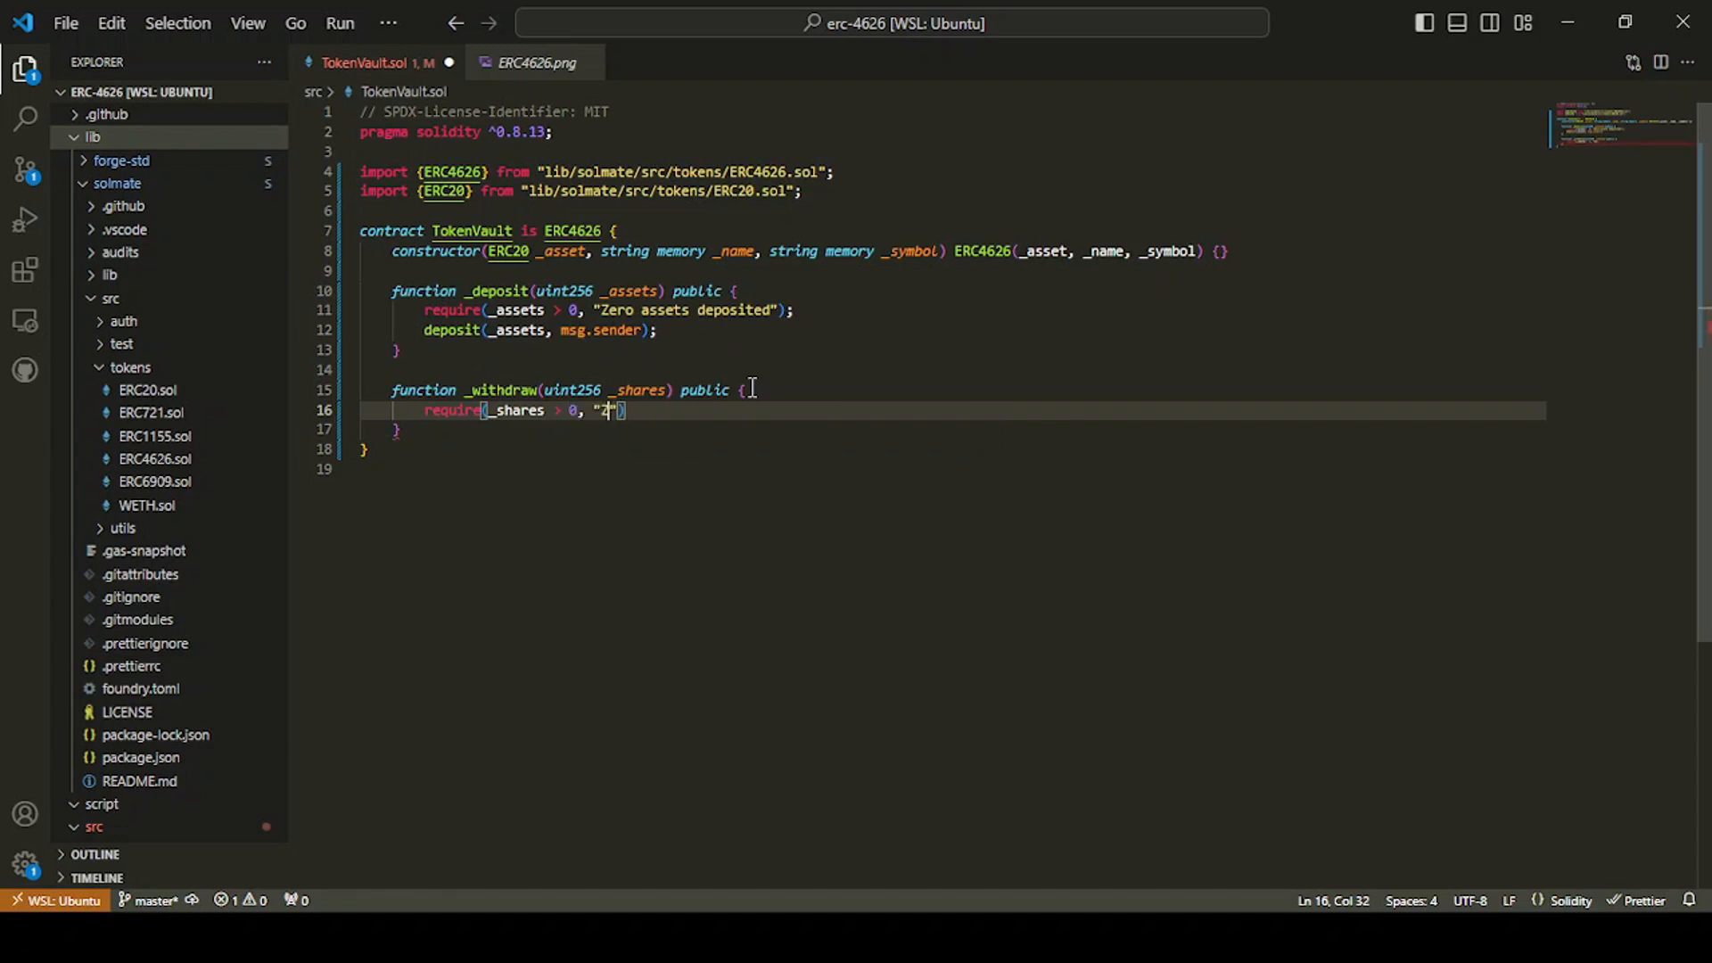
text(ero shares)
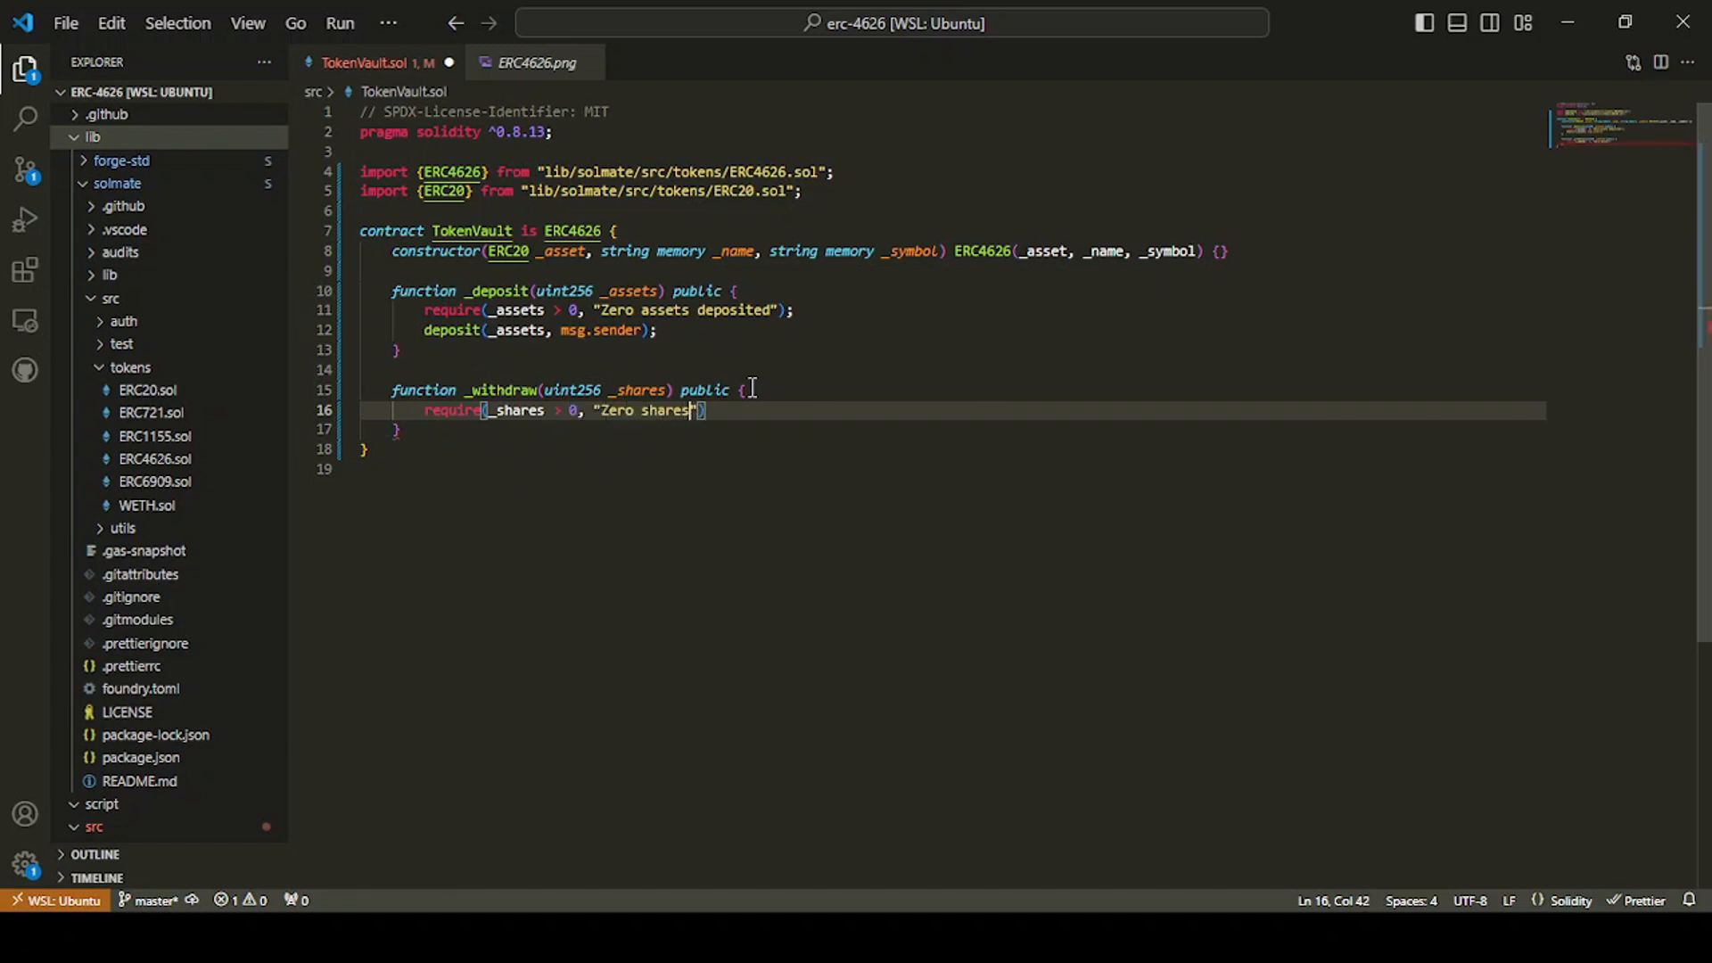
text(sent t)
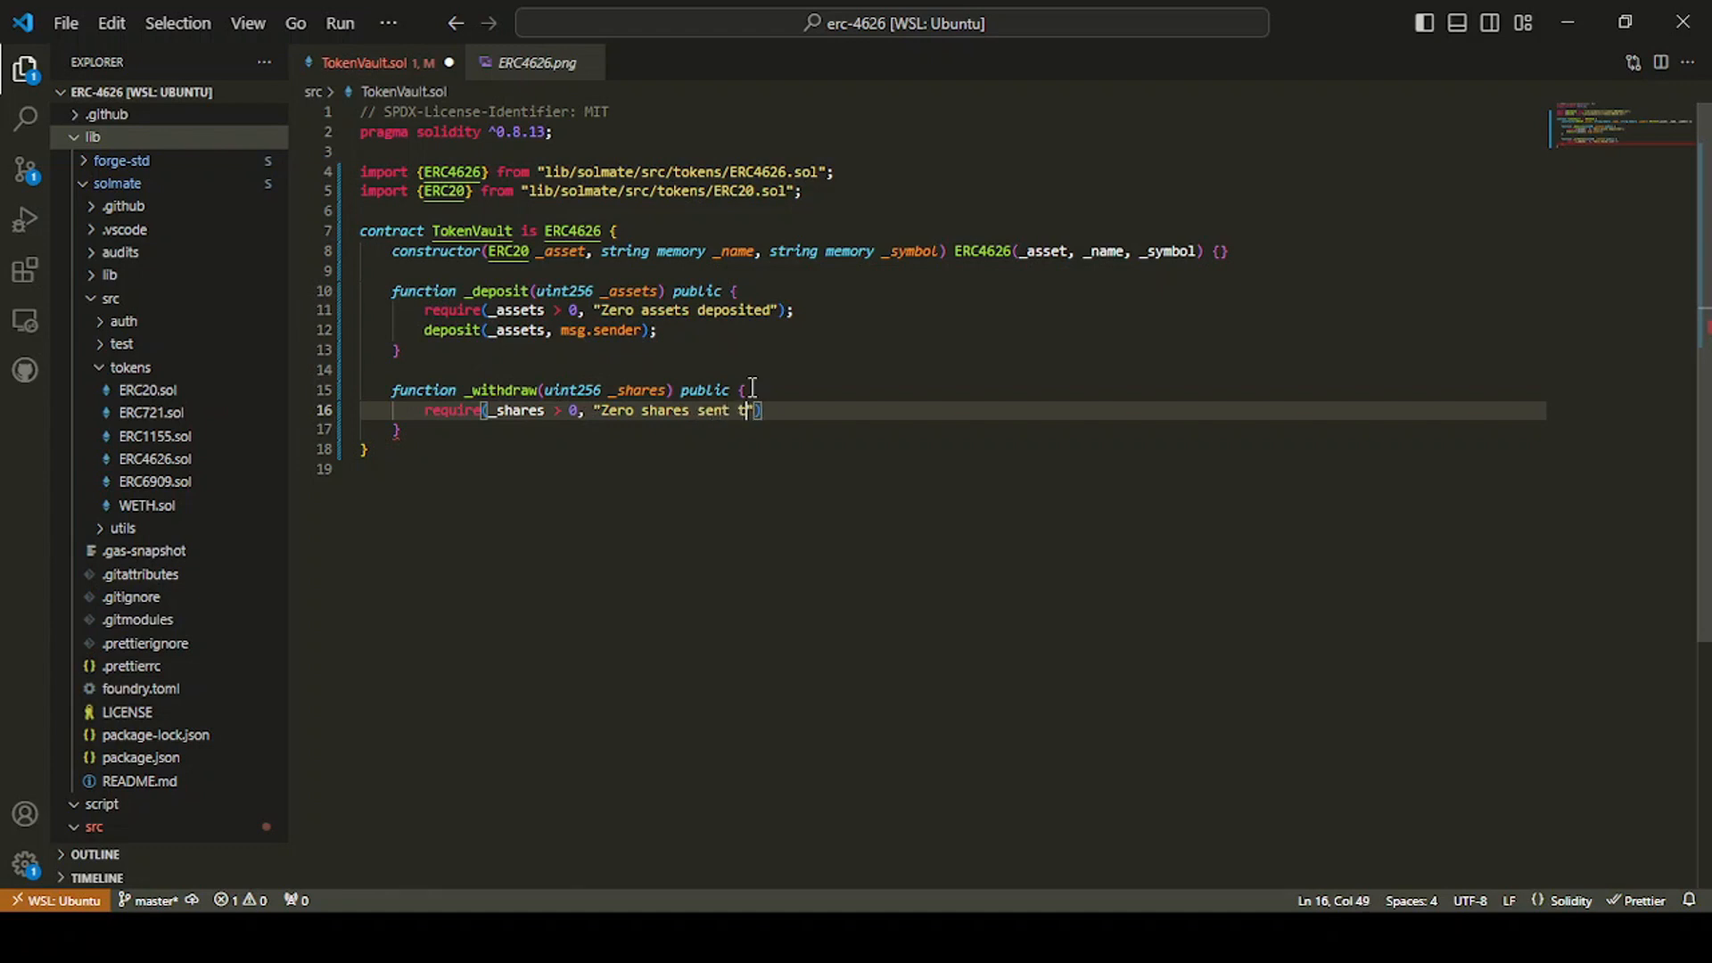
text(o withdraw)
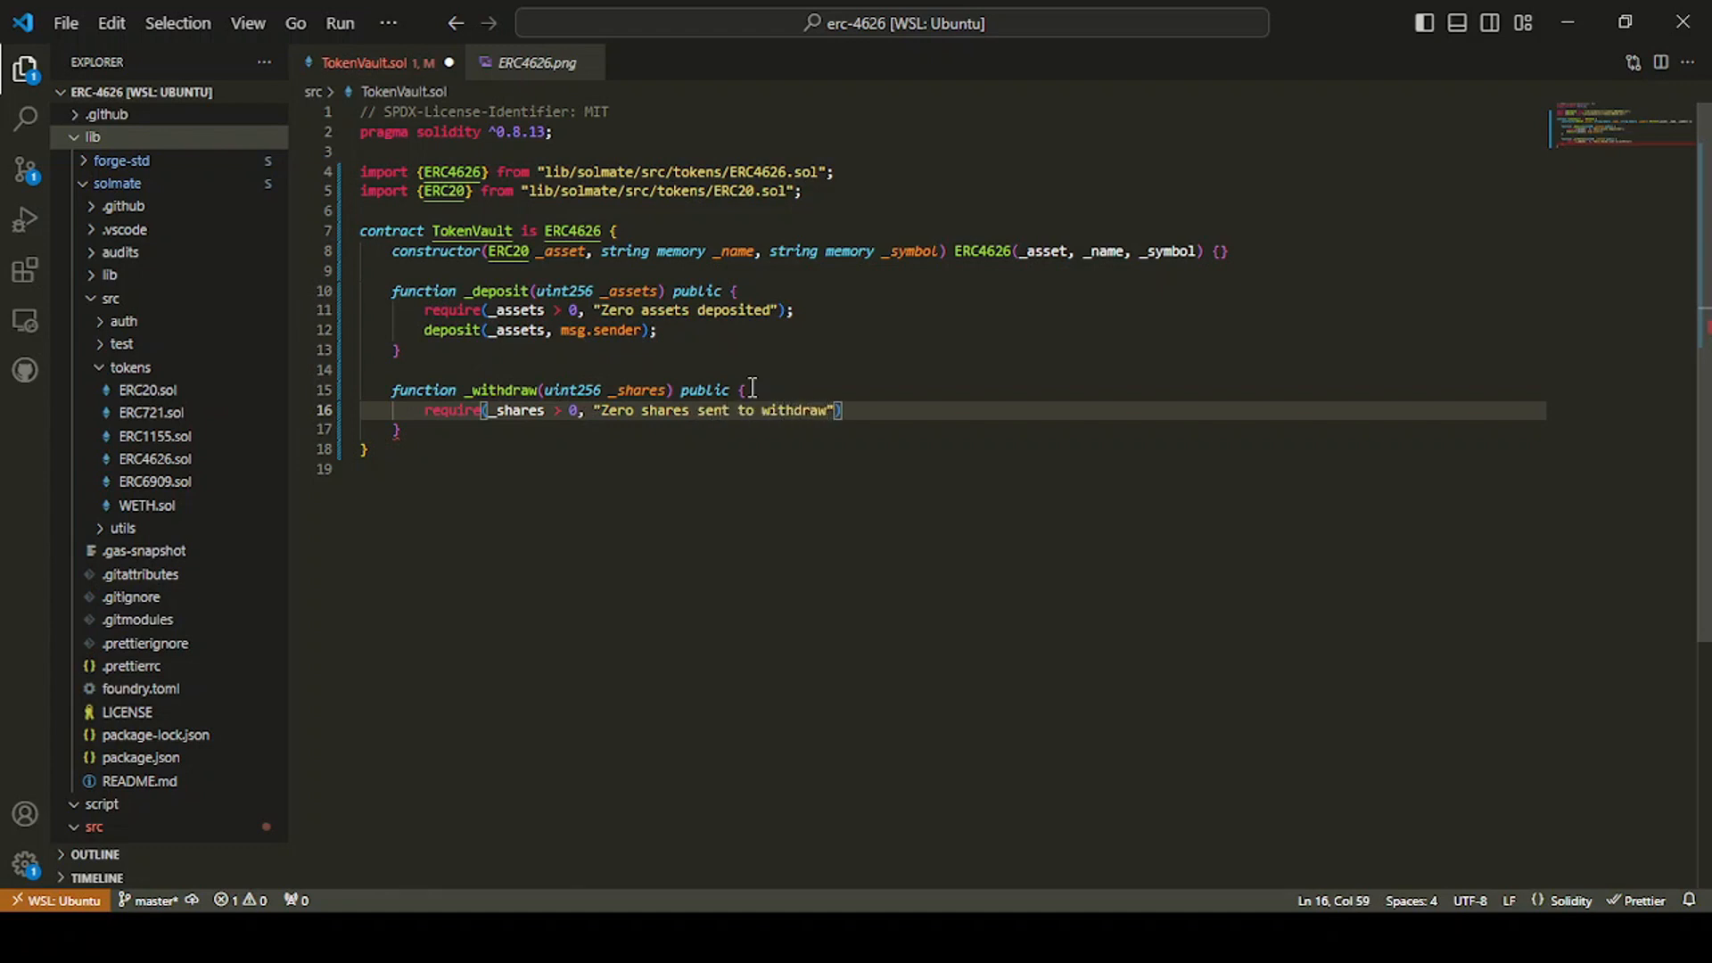
text(against)
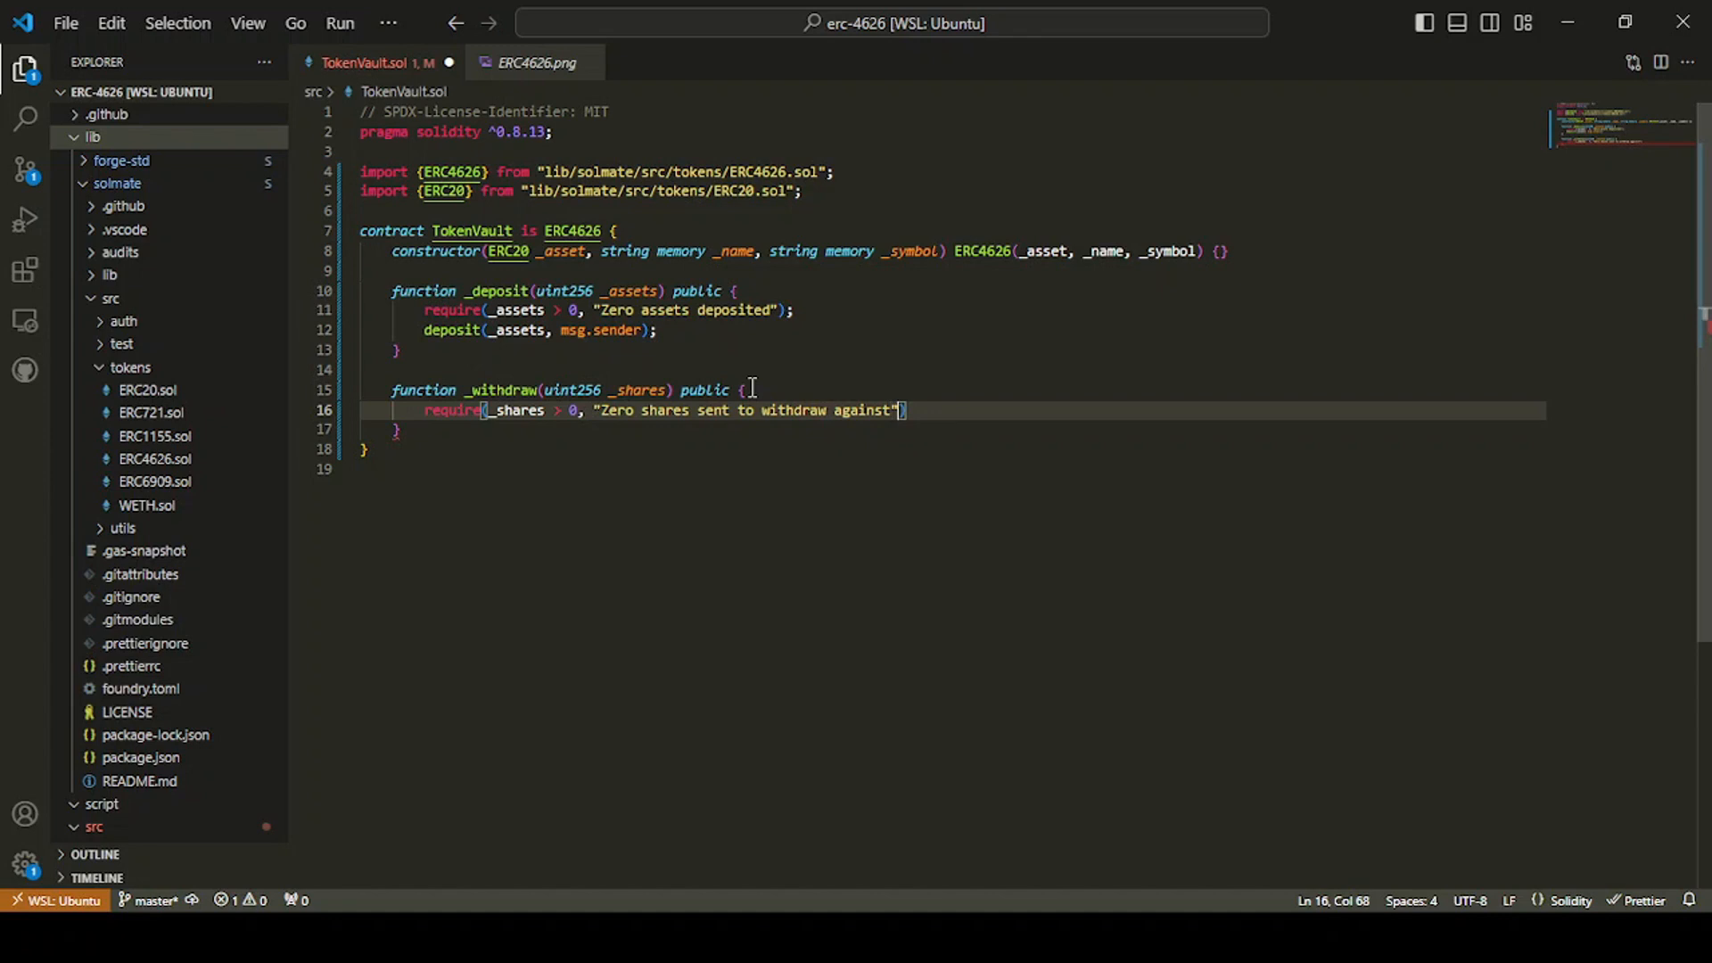
key(Enter)
text(withdraw(_shares, msg.sender, msg.sender);)
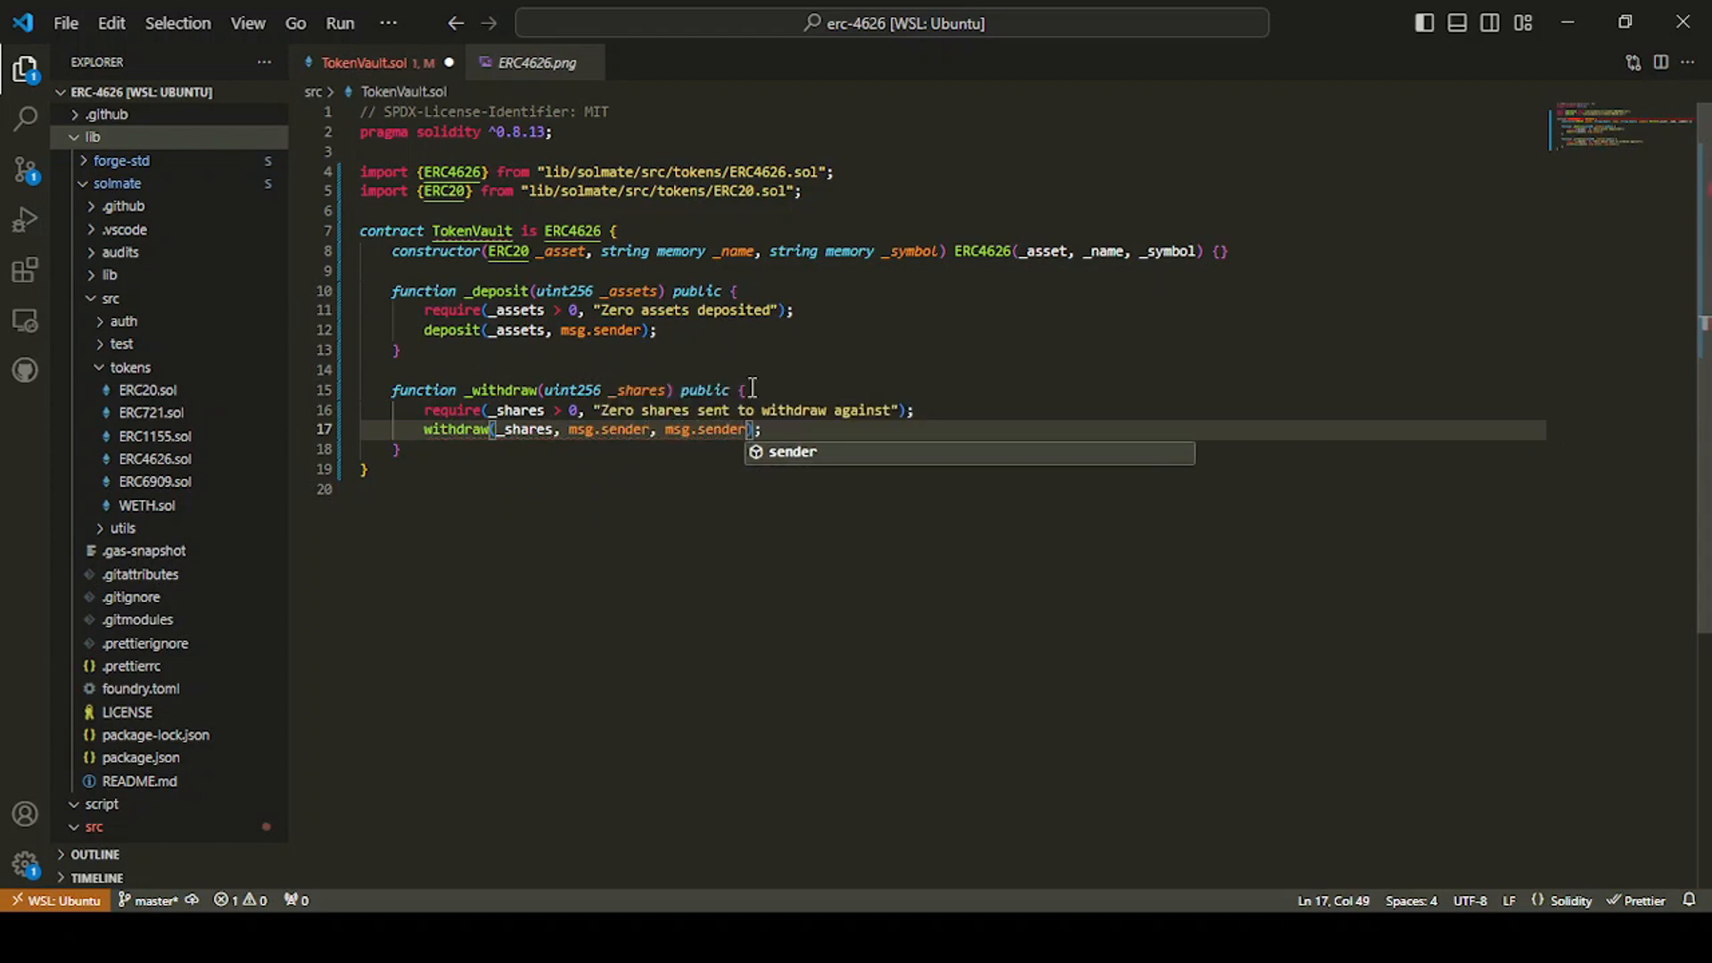
Step: Compare TokenVault's withdraw call against the withdraw function in solmate's ERC4626.sol
right_click(464, 456)
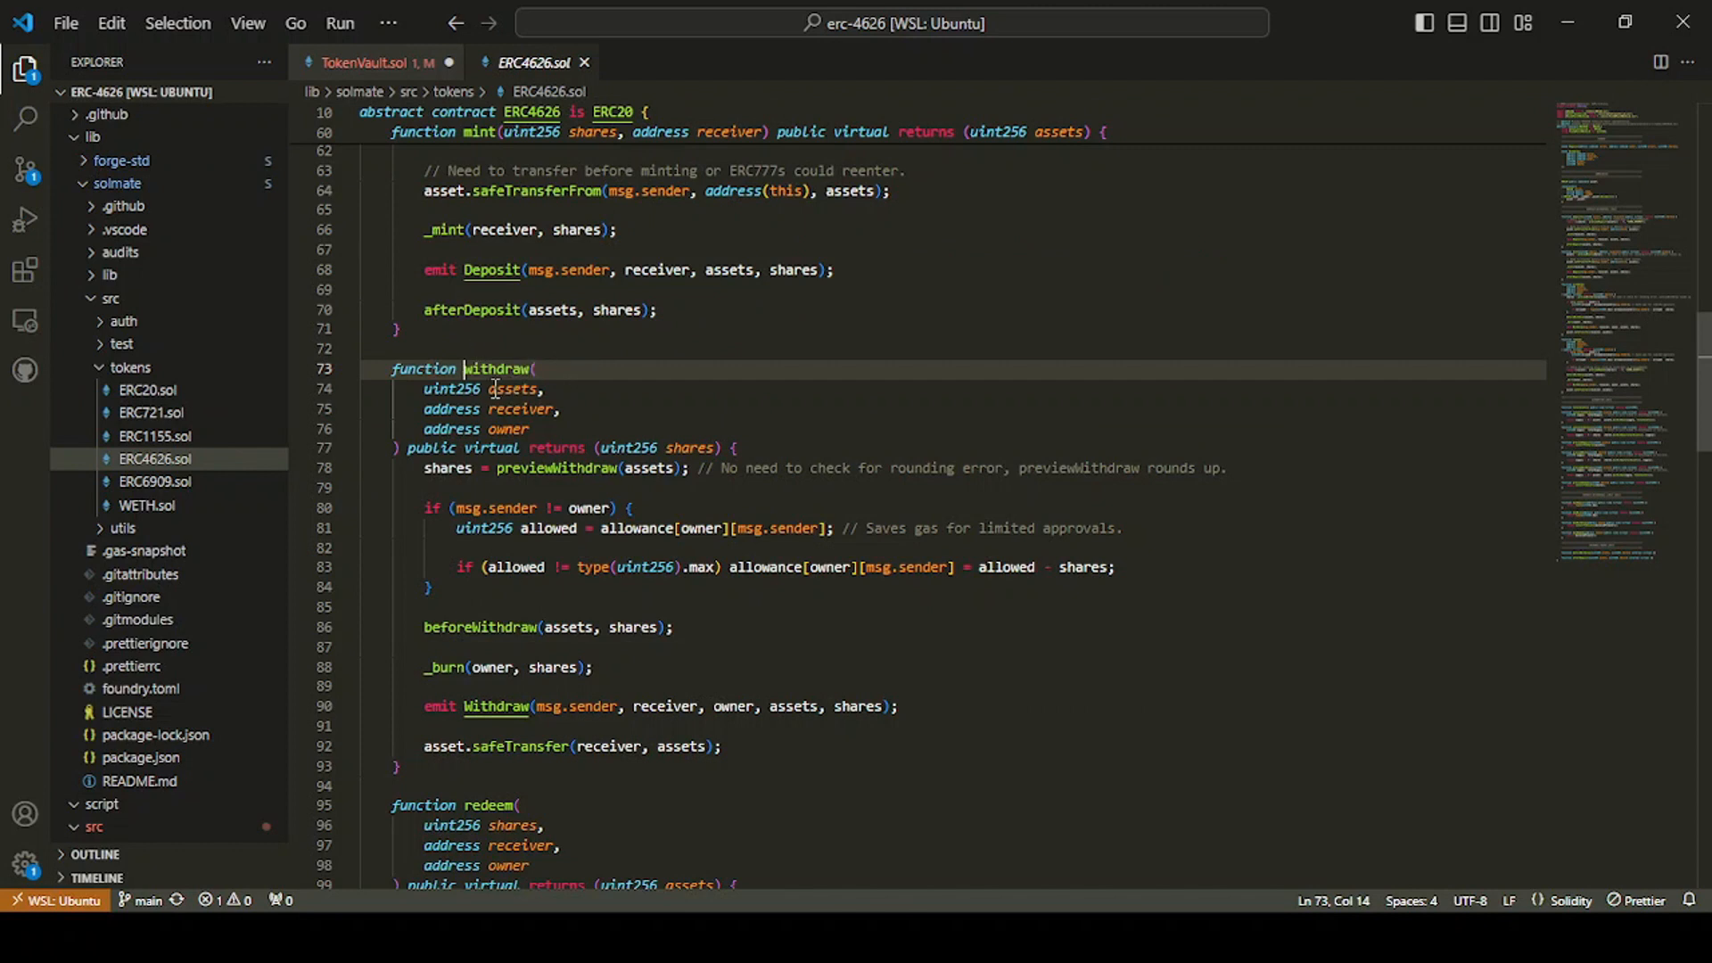
mouse_move(554, 393)
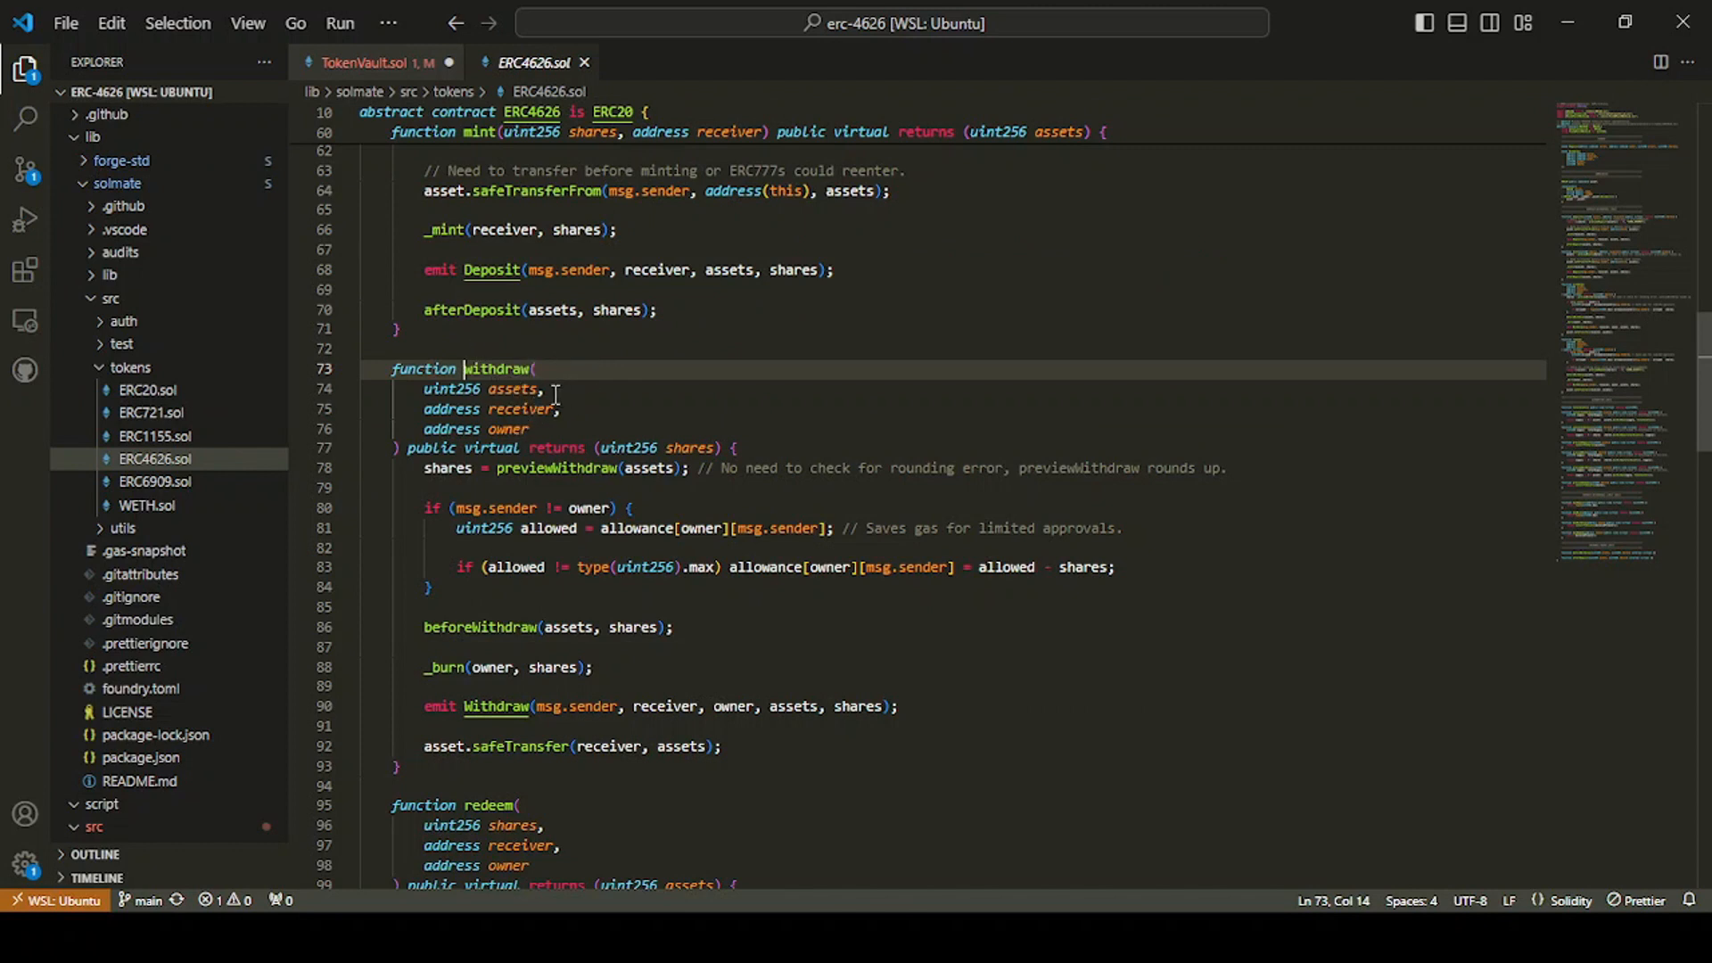
mouse_move(371, 62)
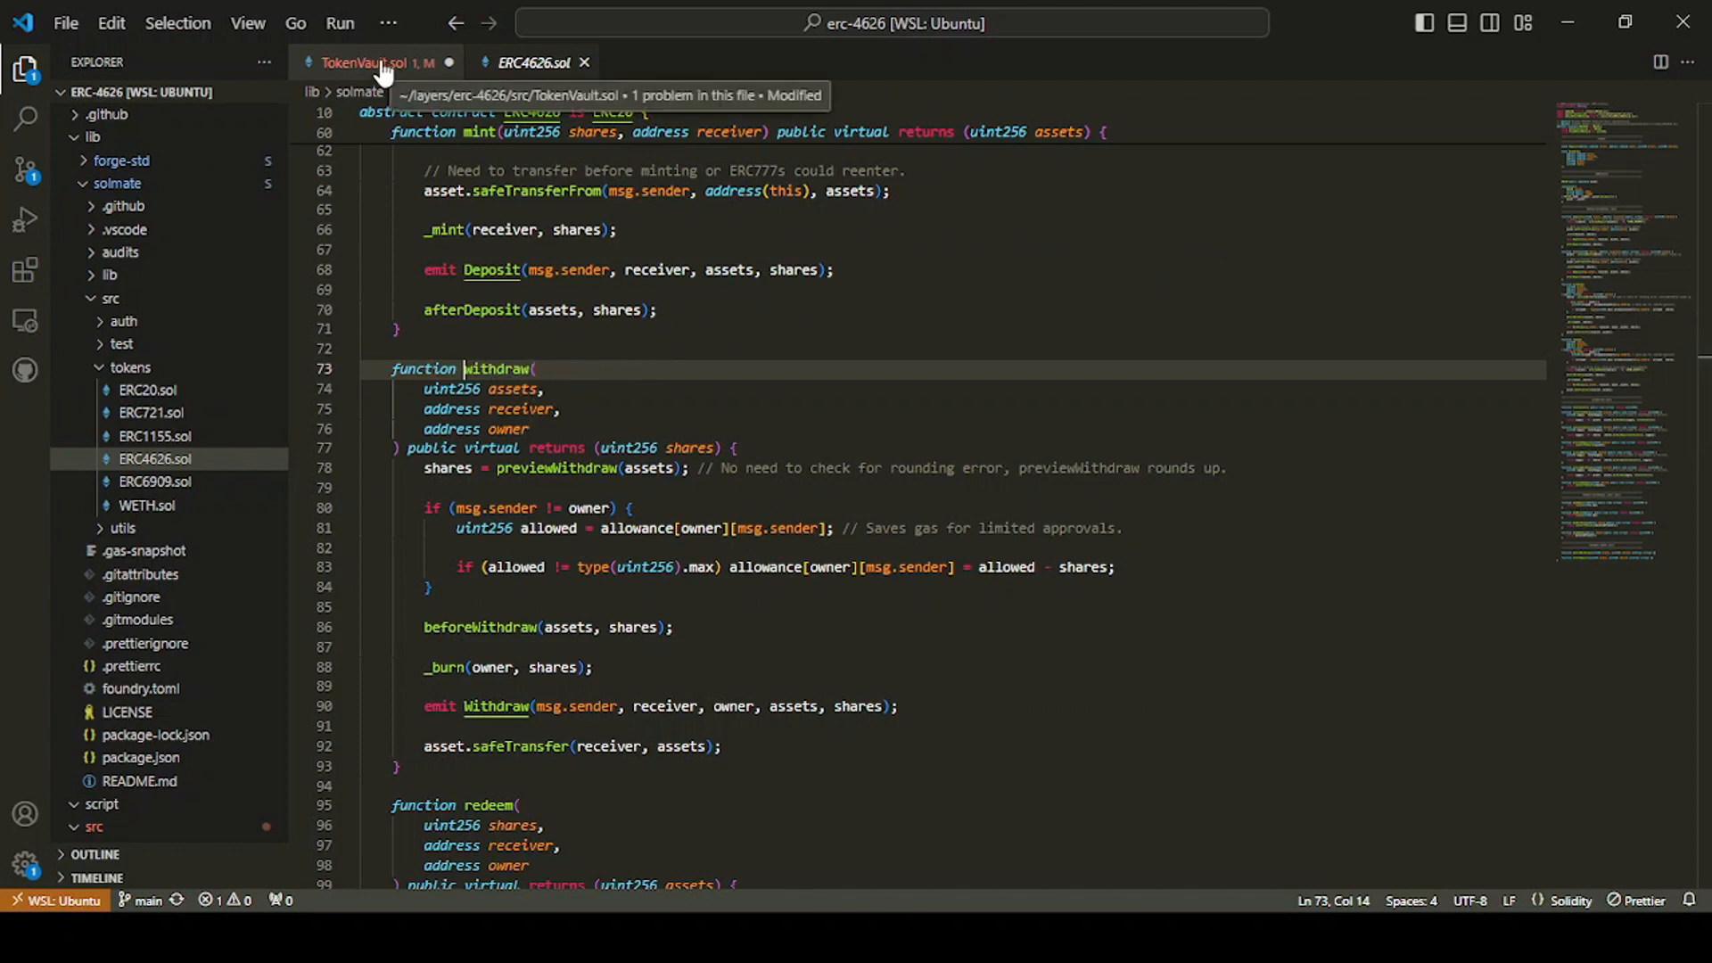
click(371, 62)
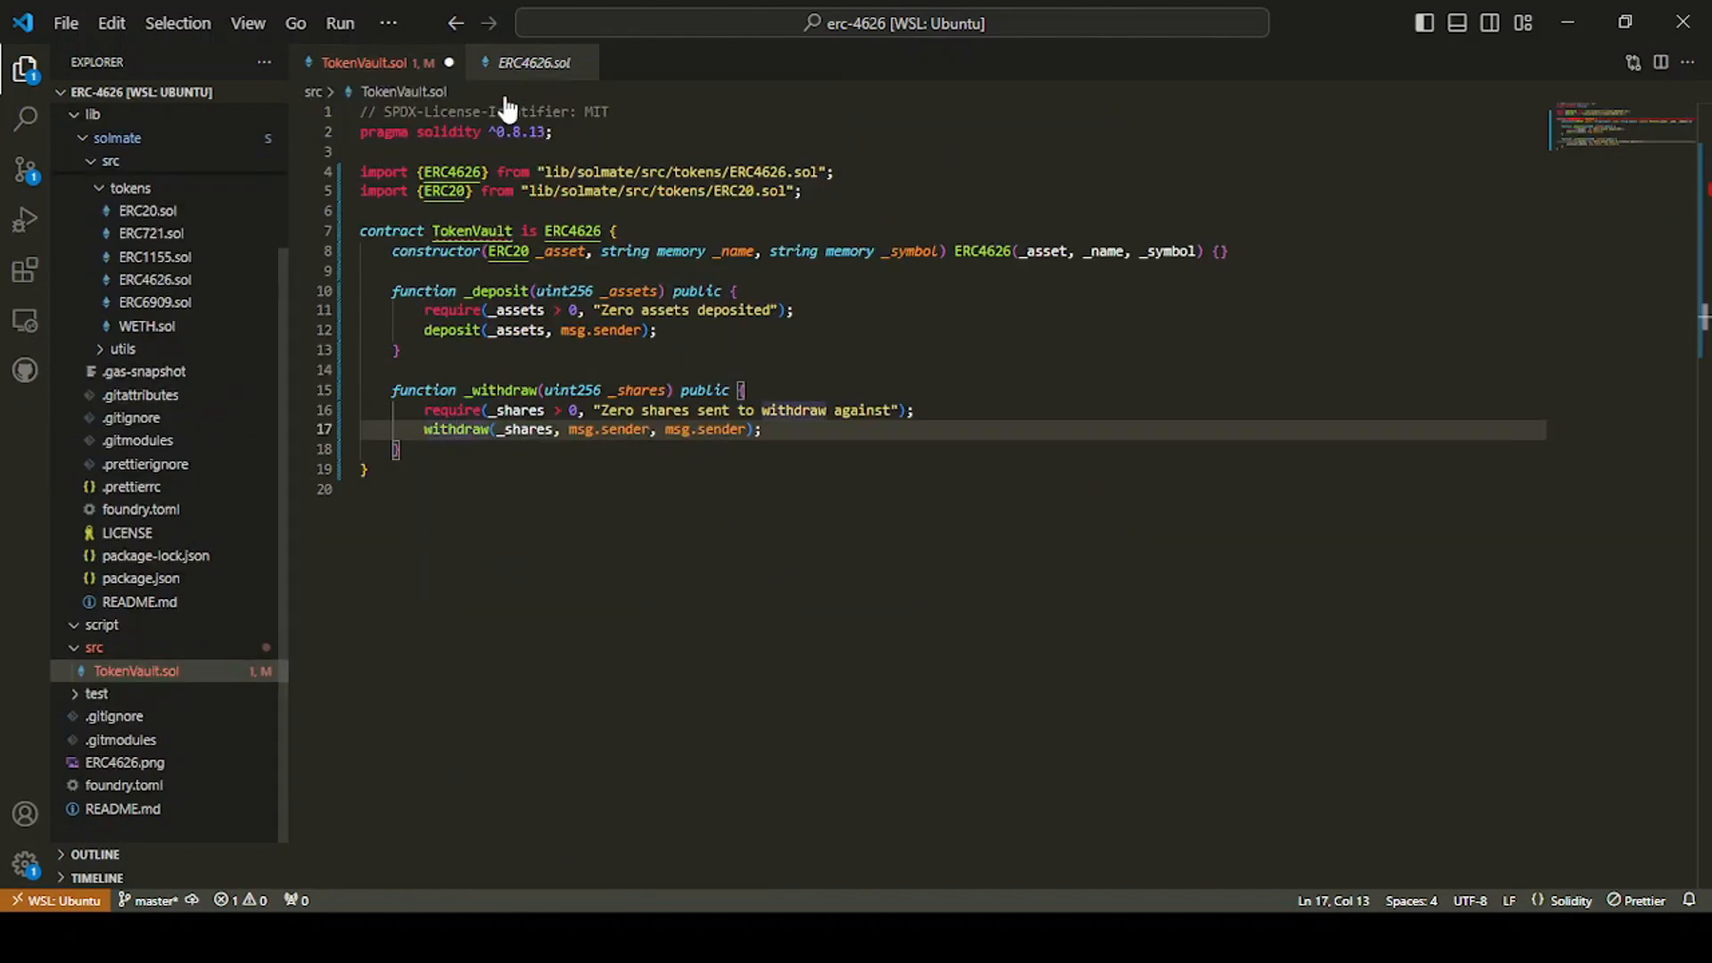
click(696, 429)
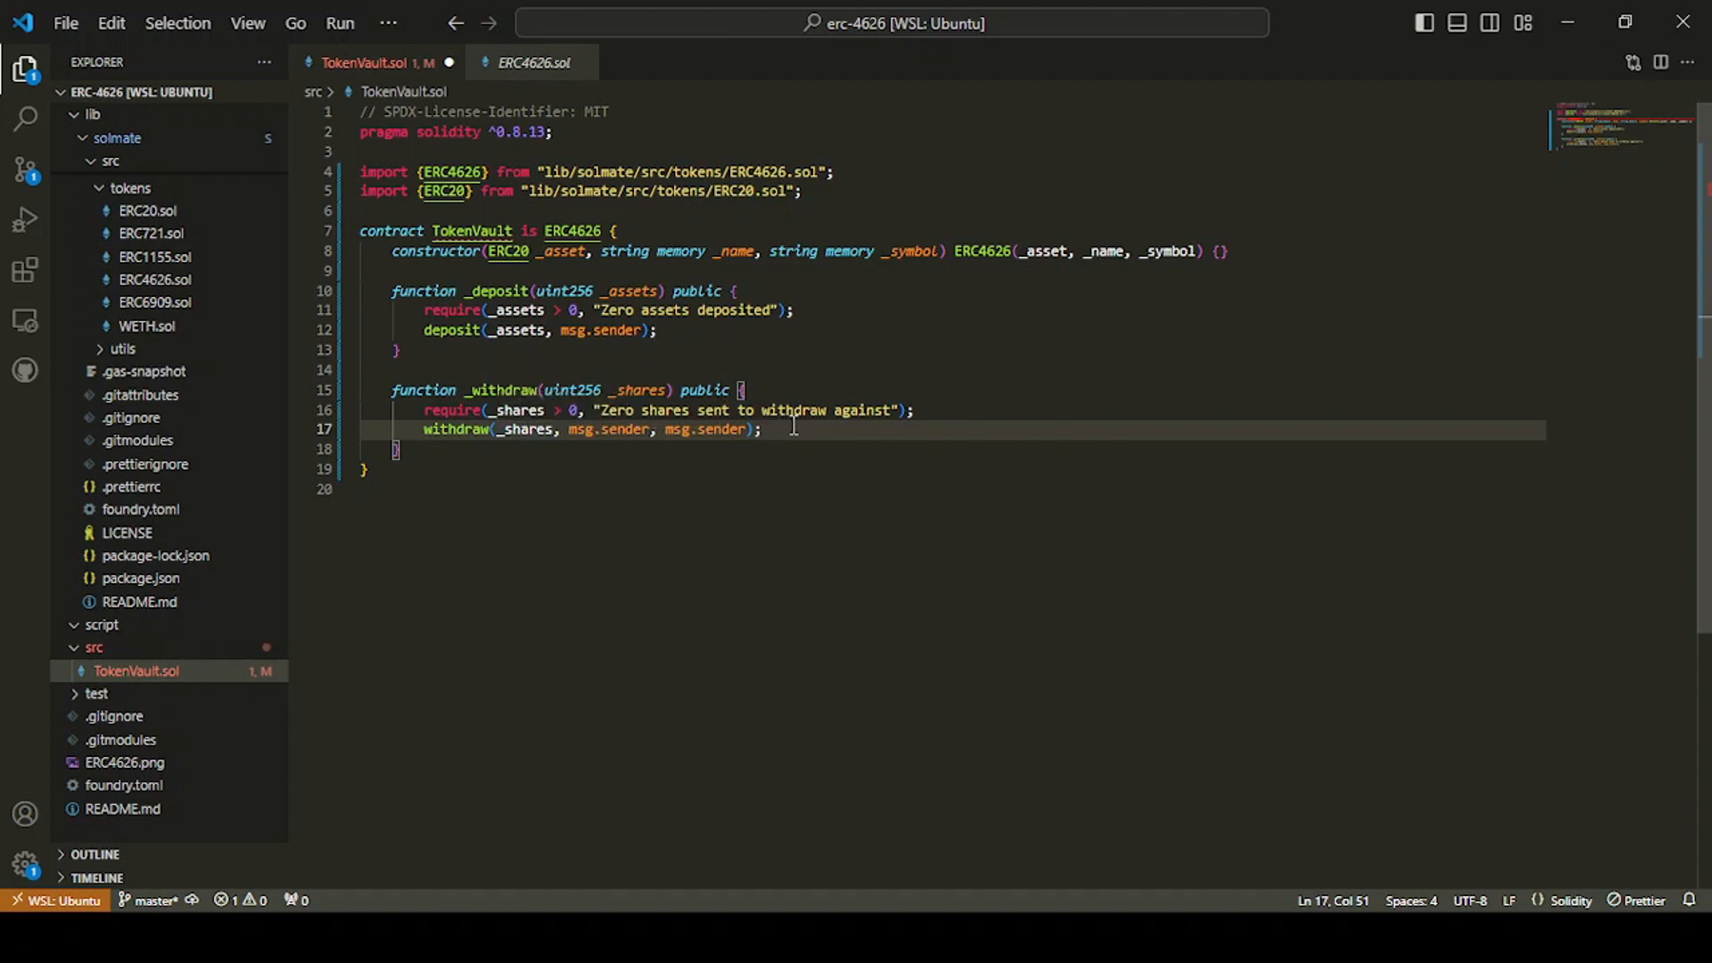
mouse_move(826, 369)
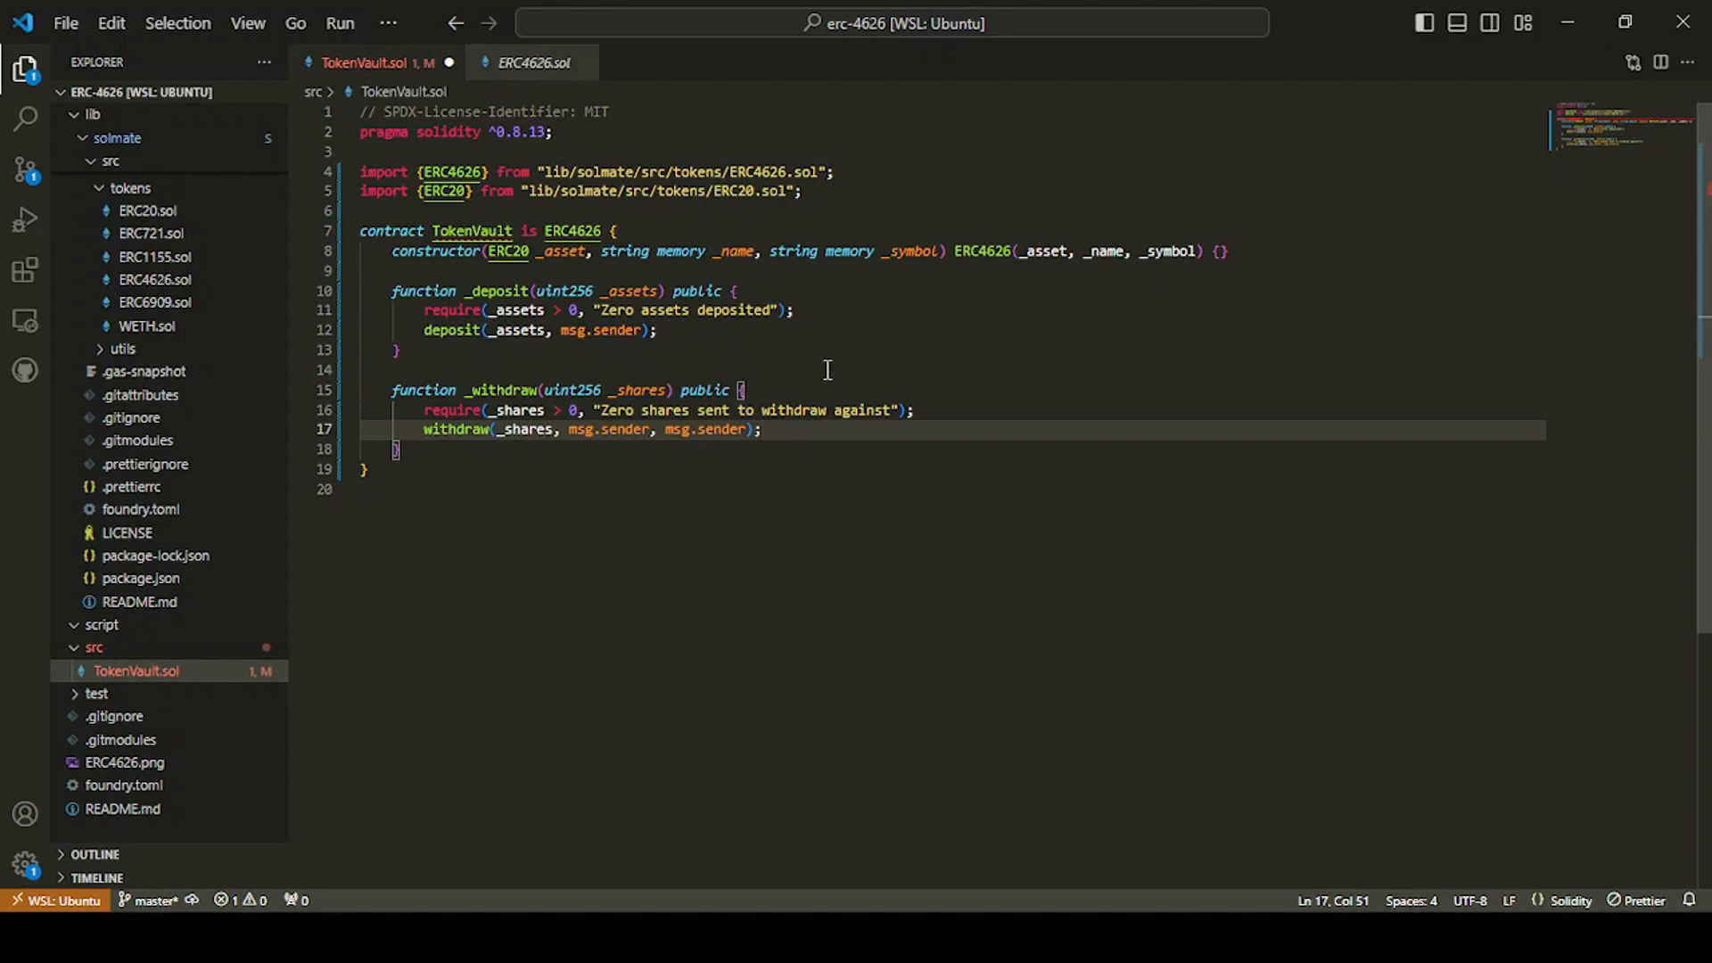
mouse_move(458, 433)
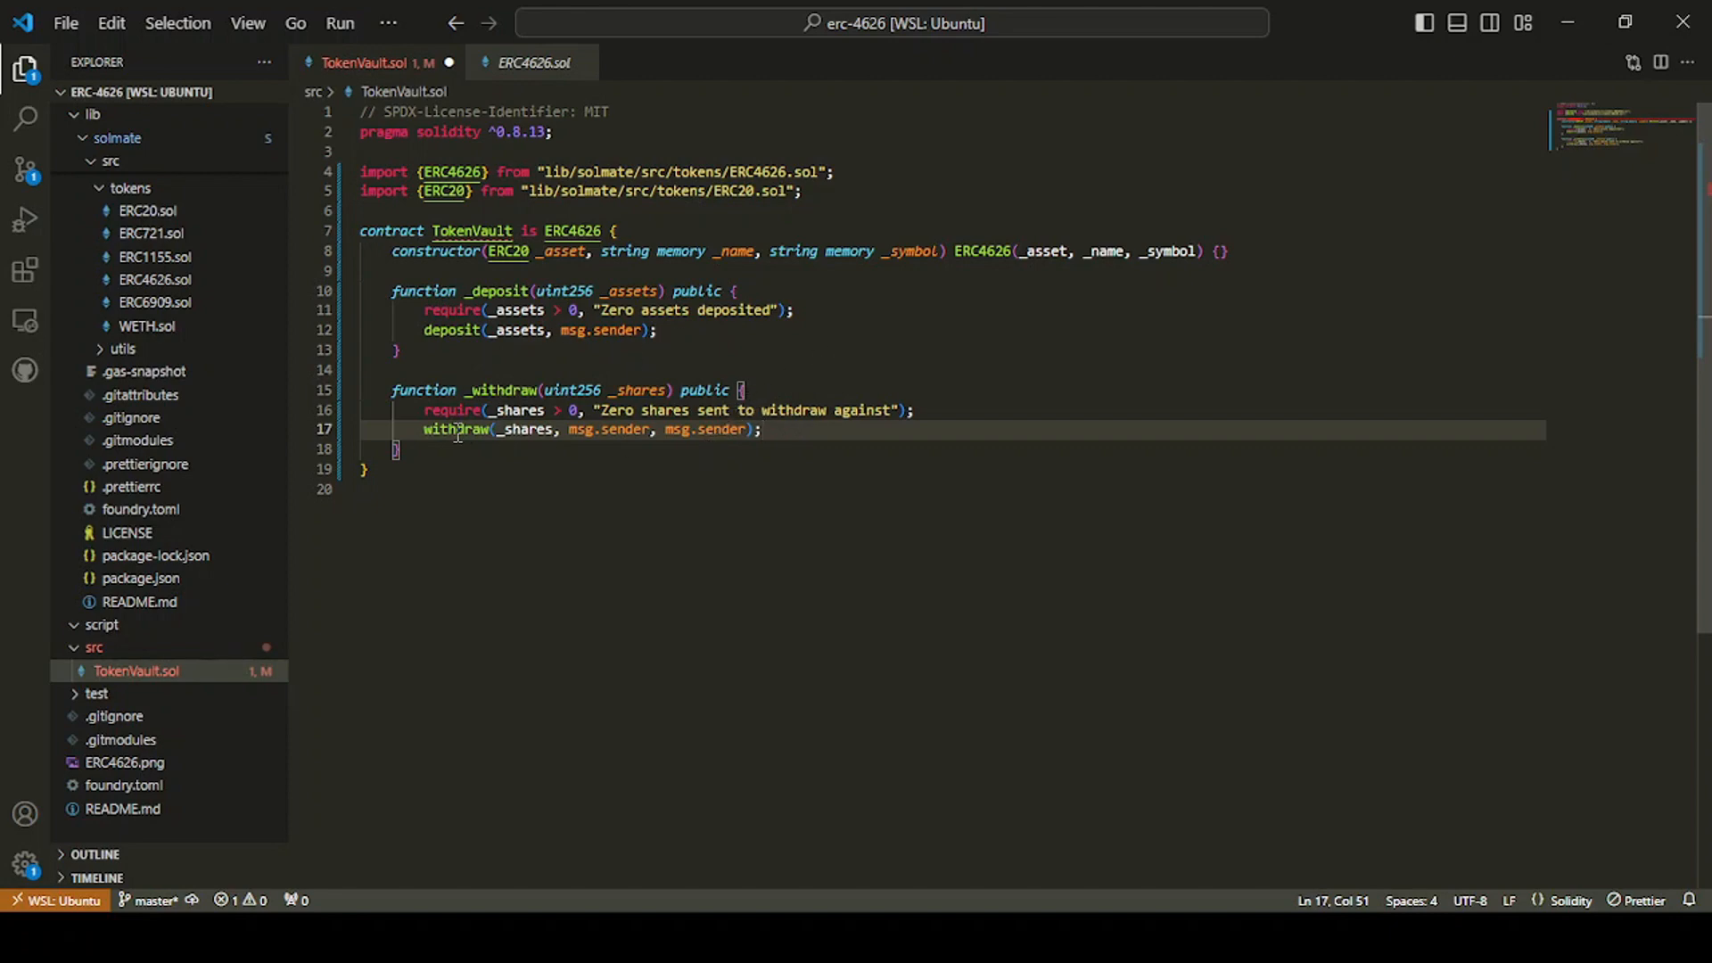
click(532, 63)
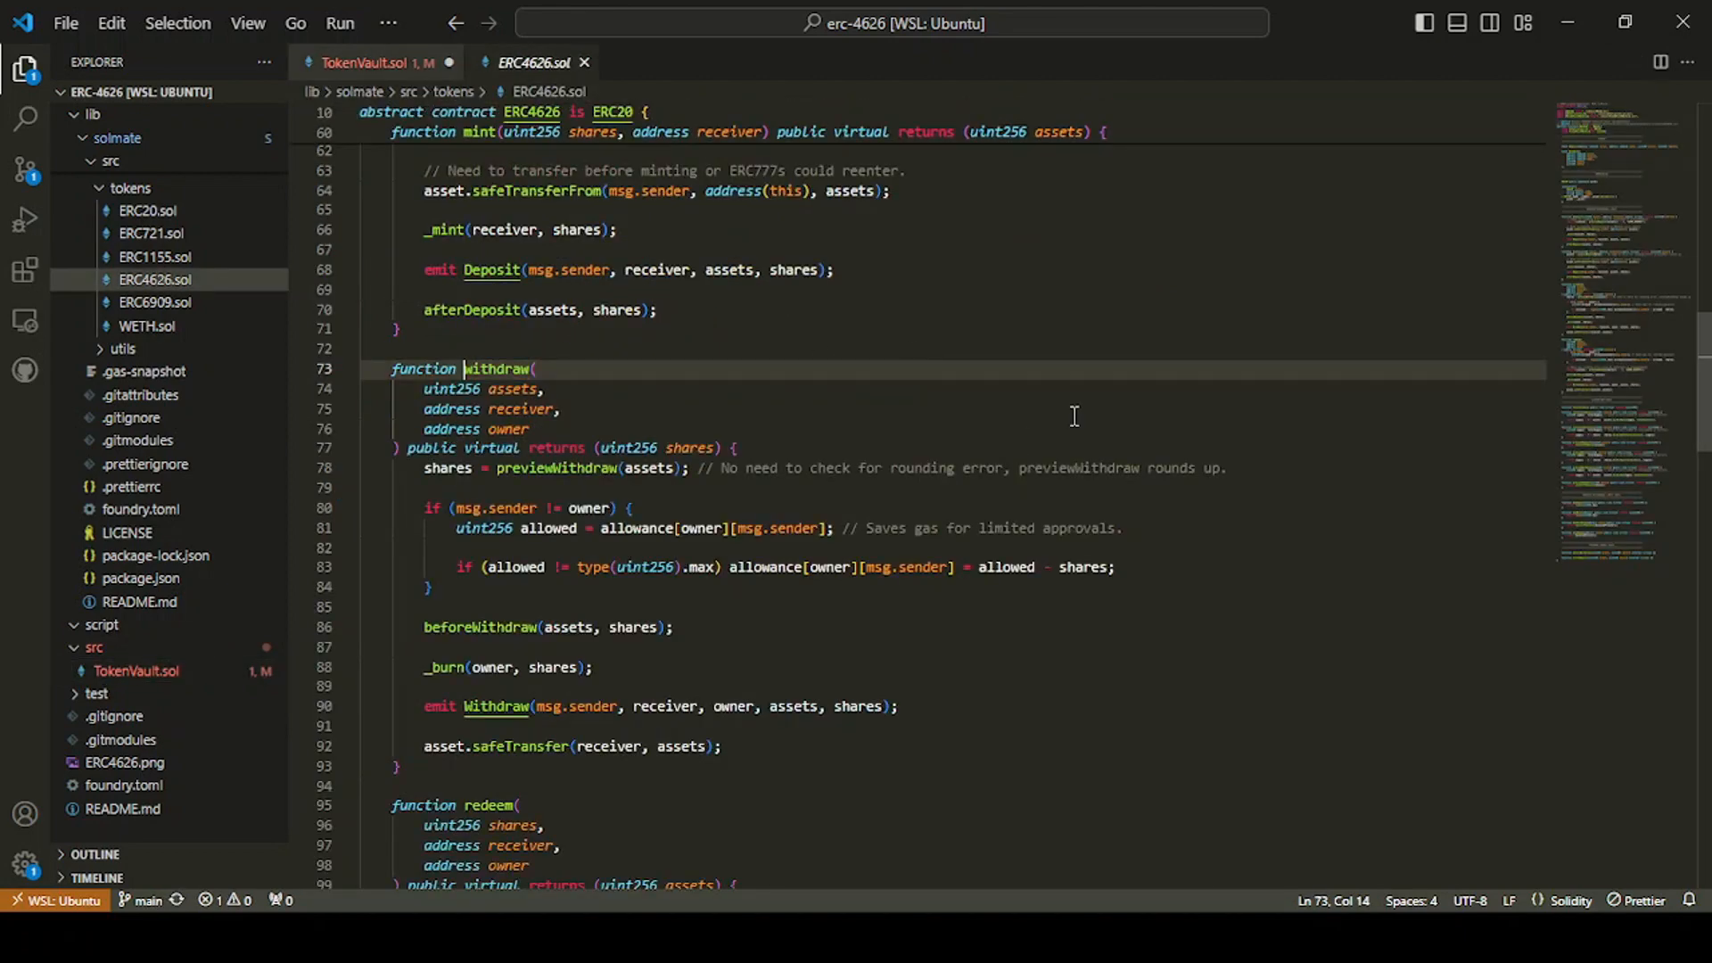
scroll(down, 3)
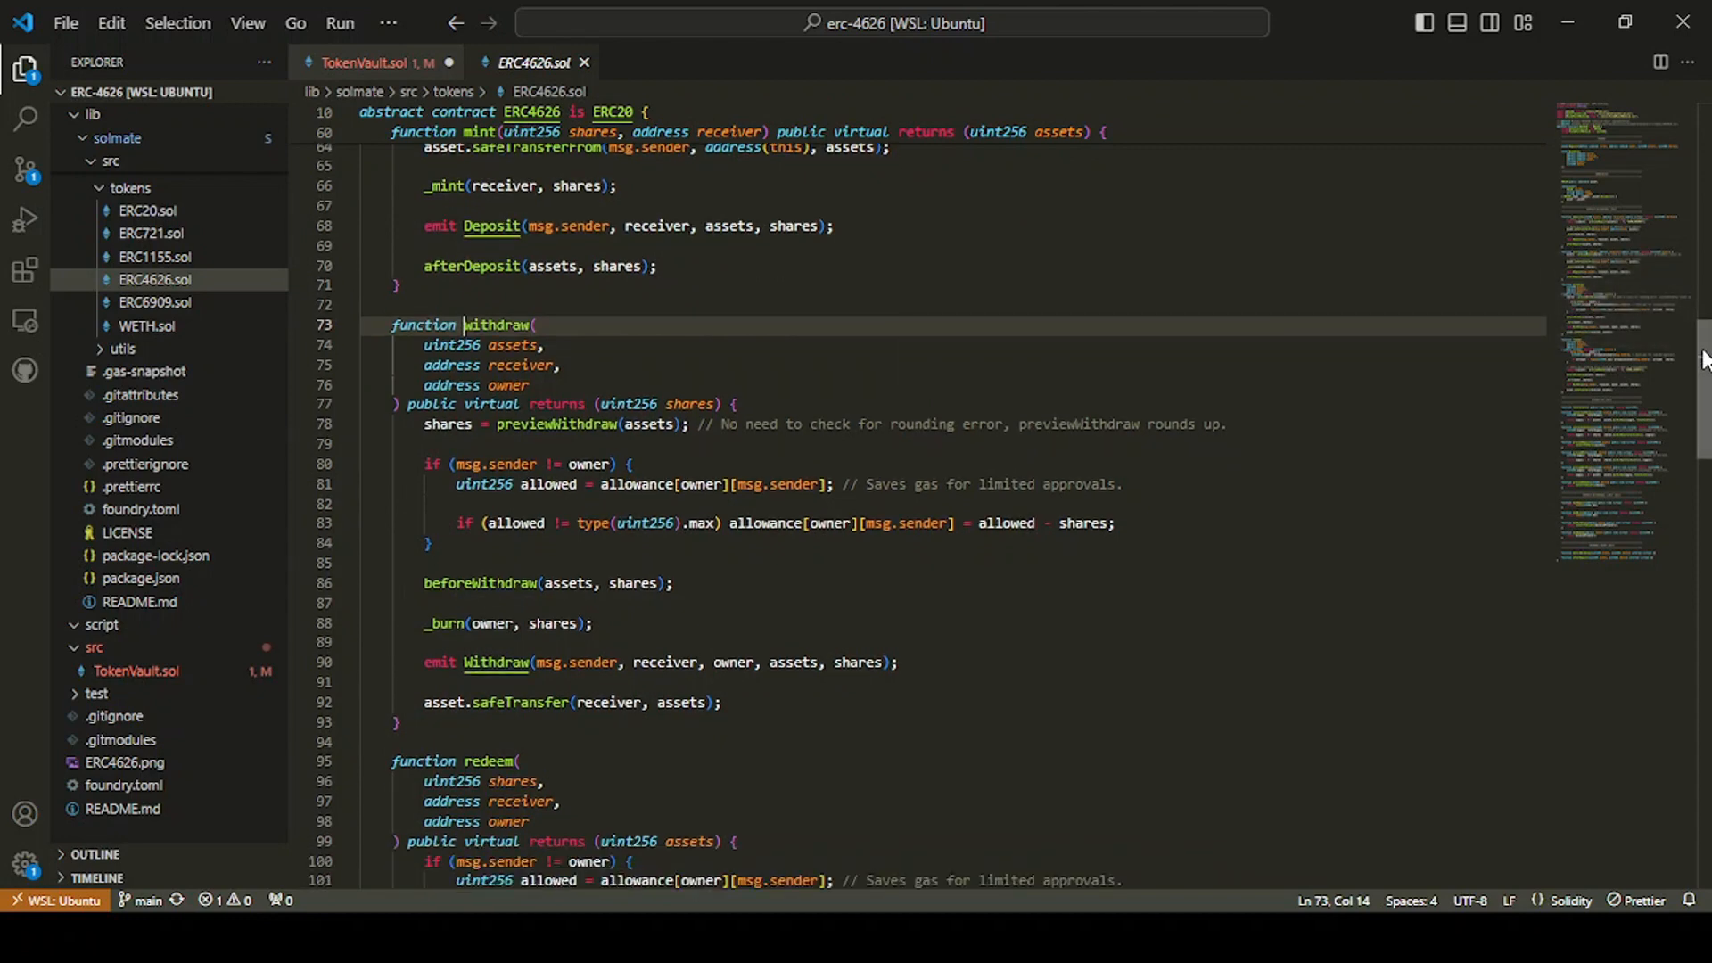
scroll(down, 3)
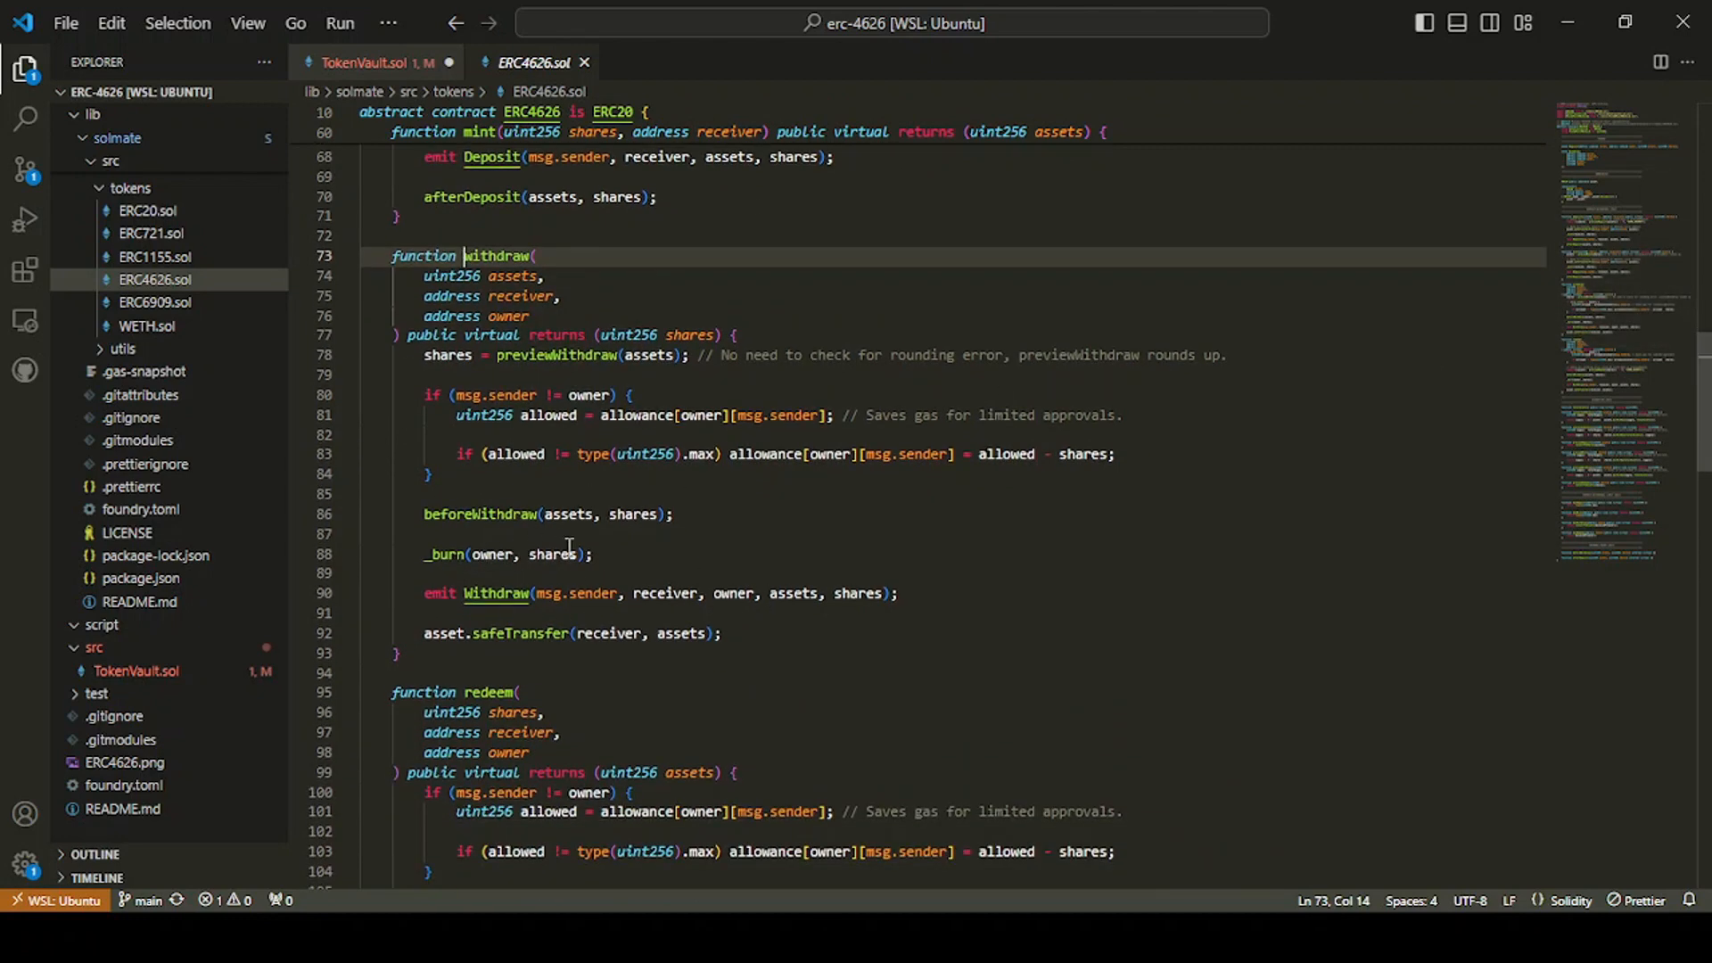
mouse_move(1027, 555)
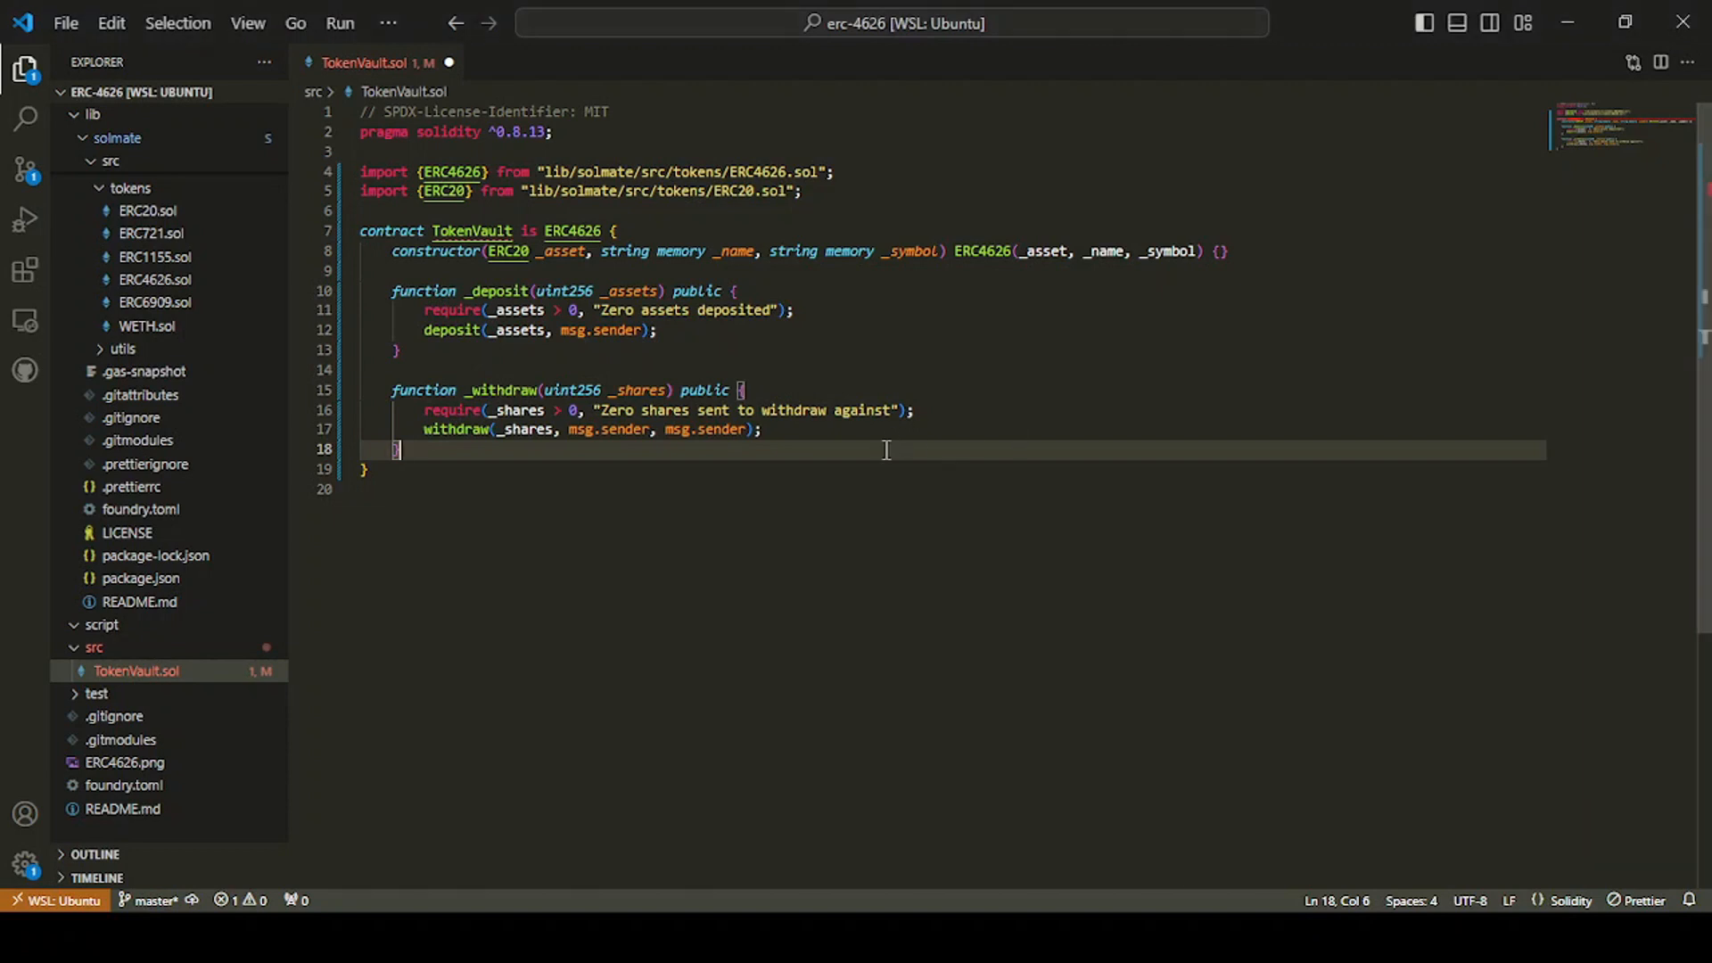
Step: Add blank lines after _withdraw, review totalAssets in ERC4626.sol, then return to TokenVault.sol
key(Enter)
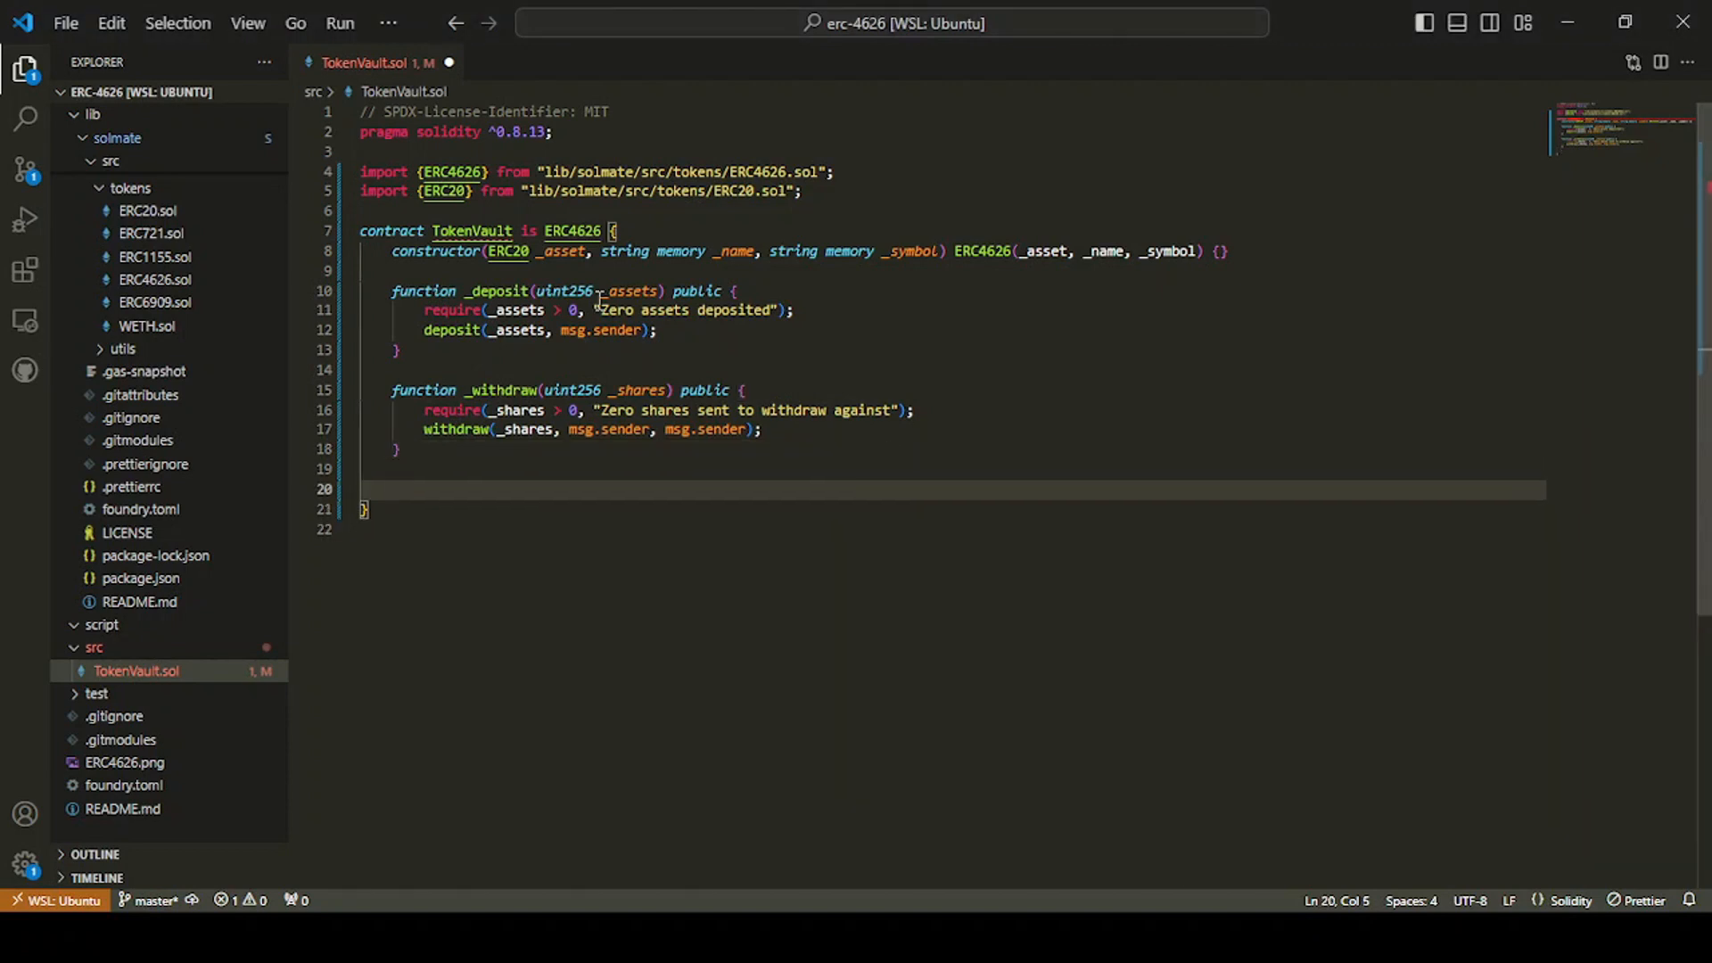
mouse_move(472, 230)
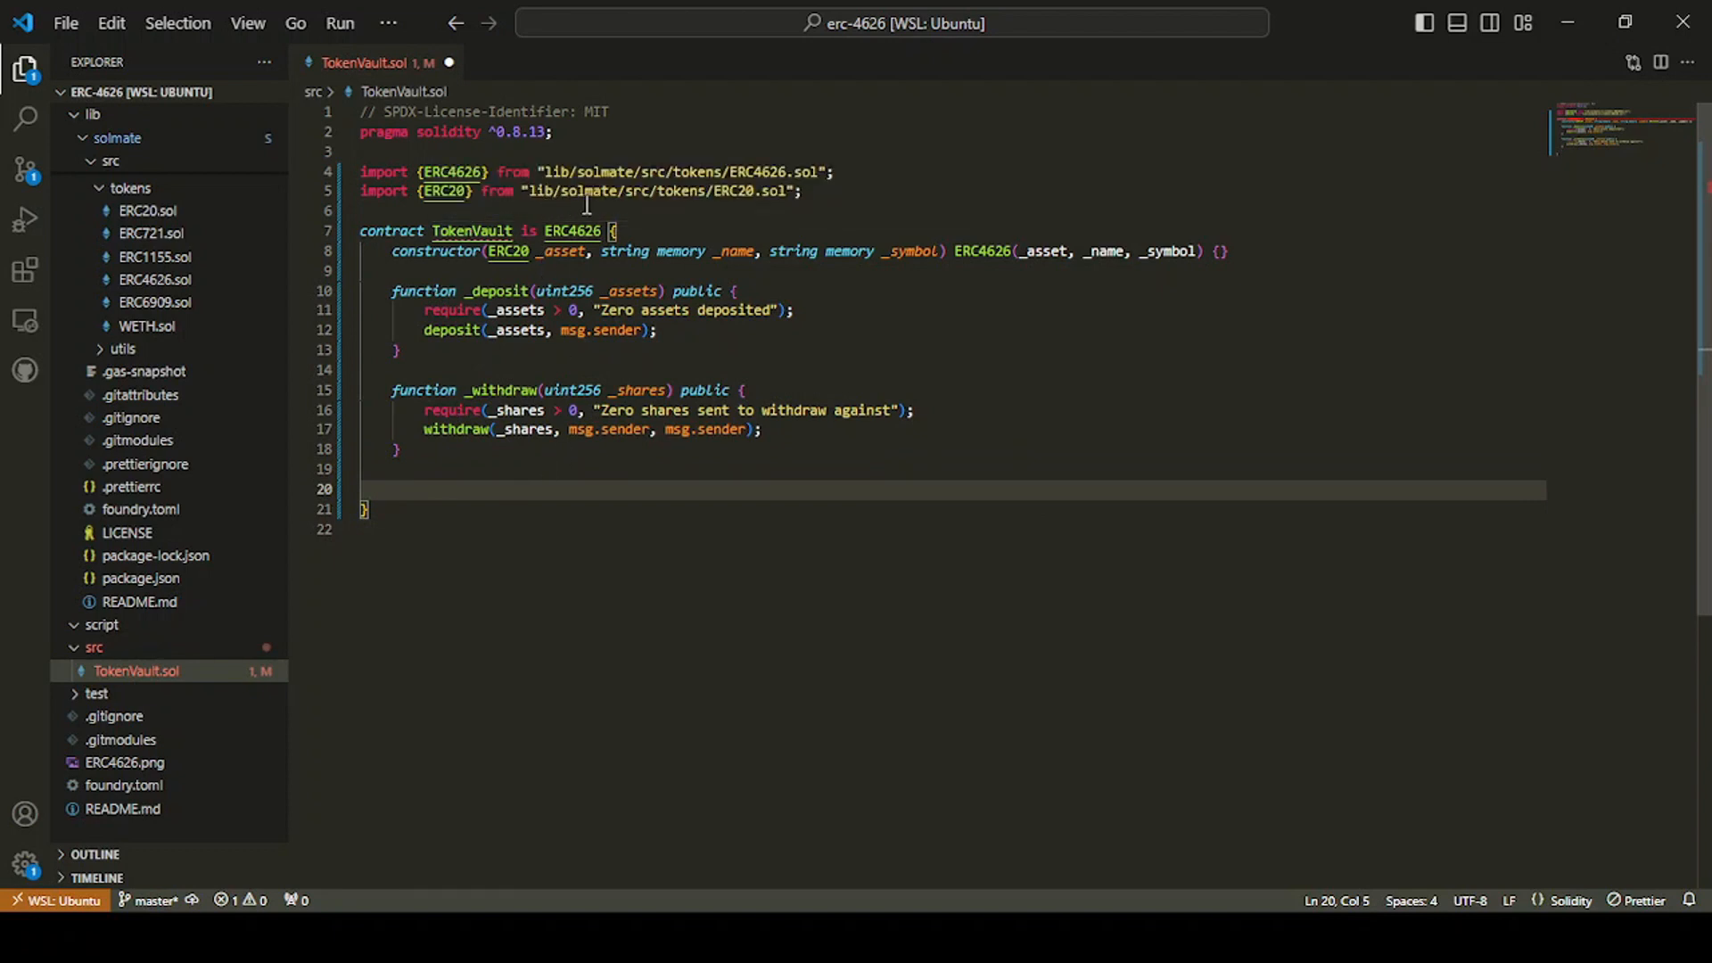
click(155, 279)
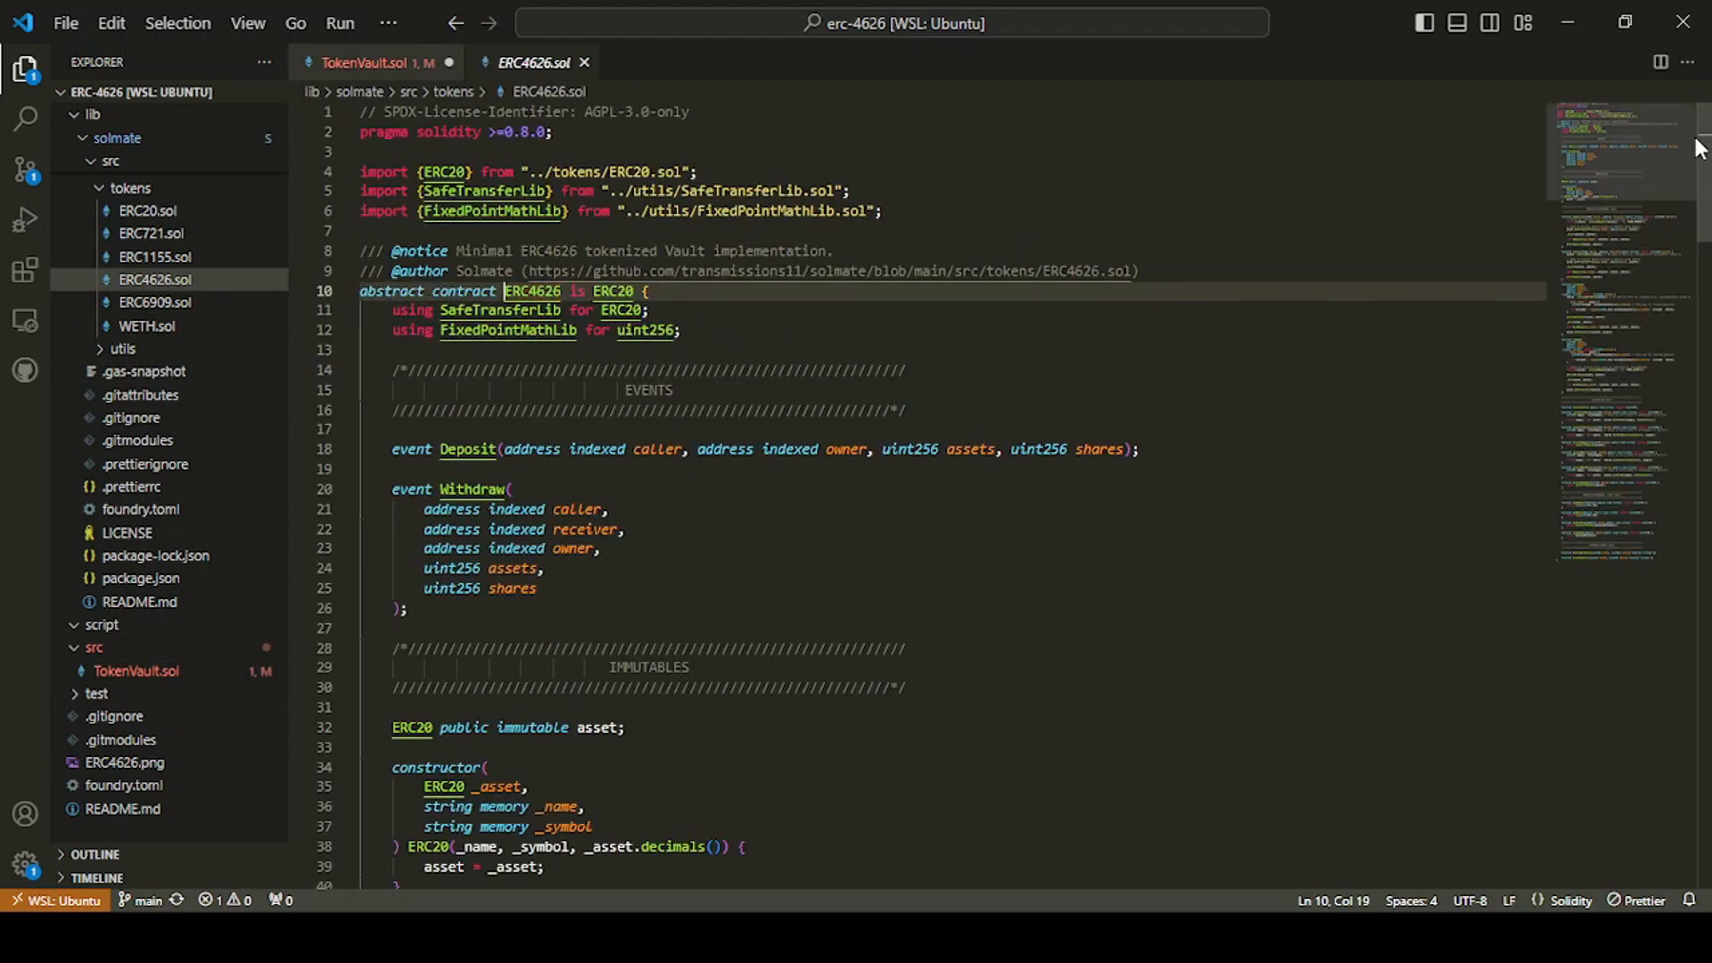
scroll(down, 3)
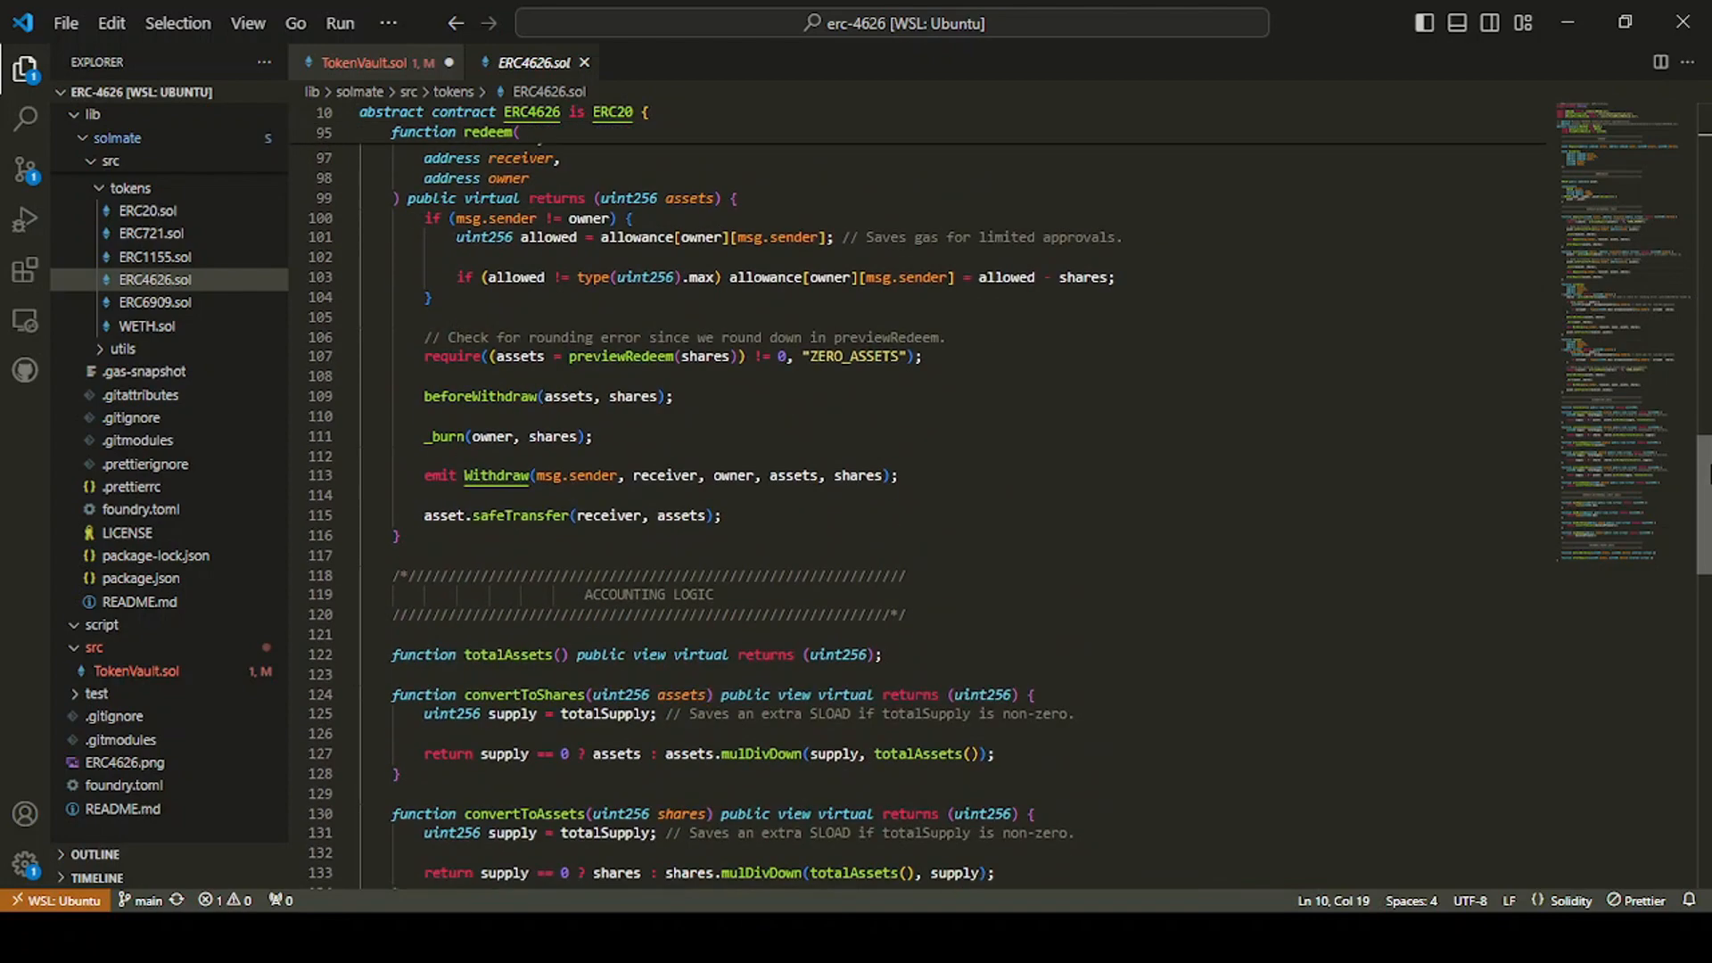
scroll(down, 3)
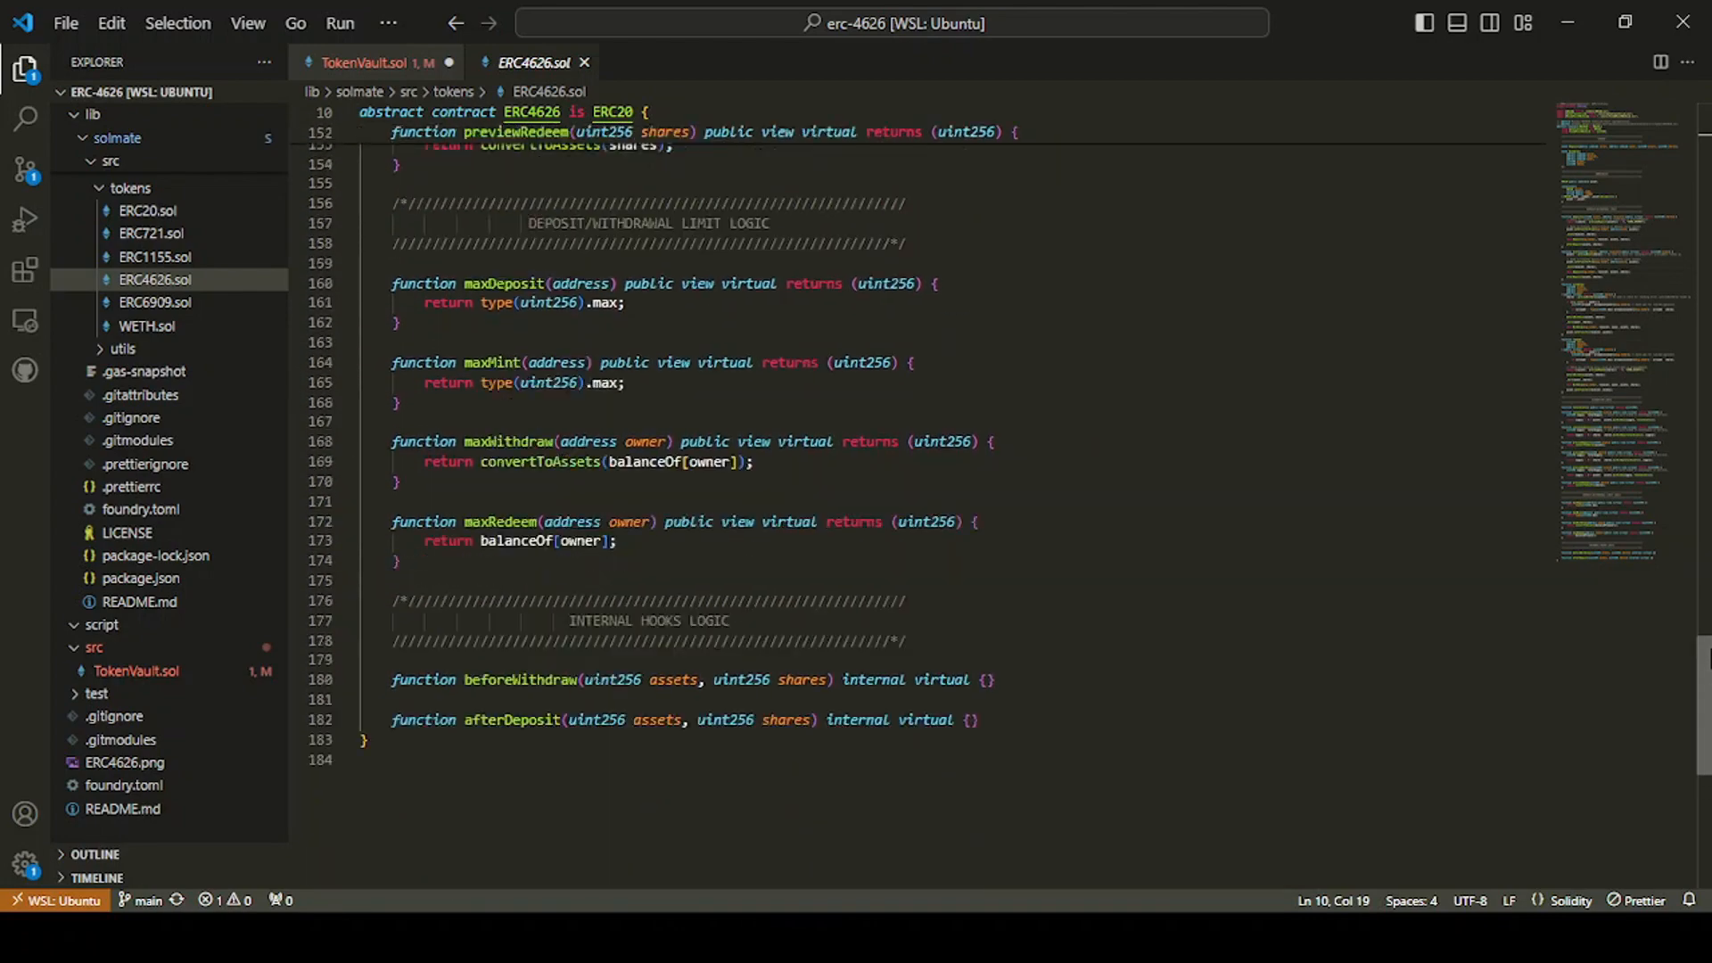
scroll(up, 3)
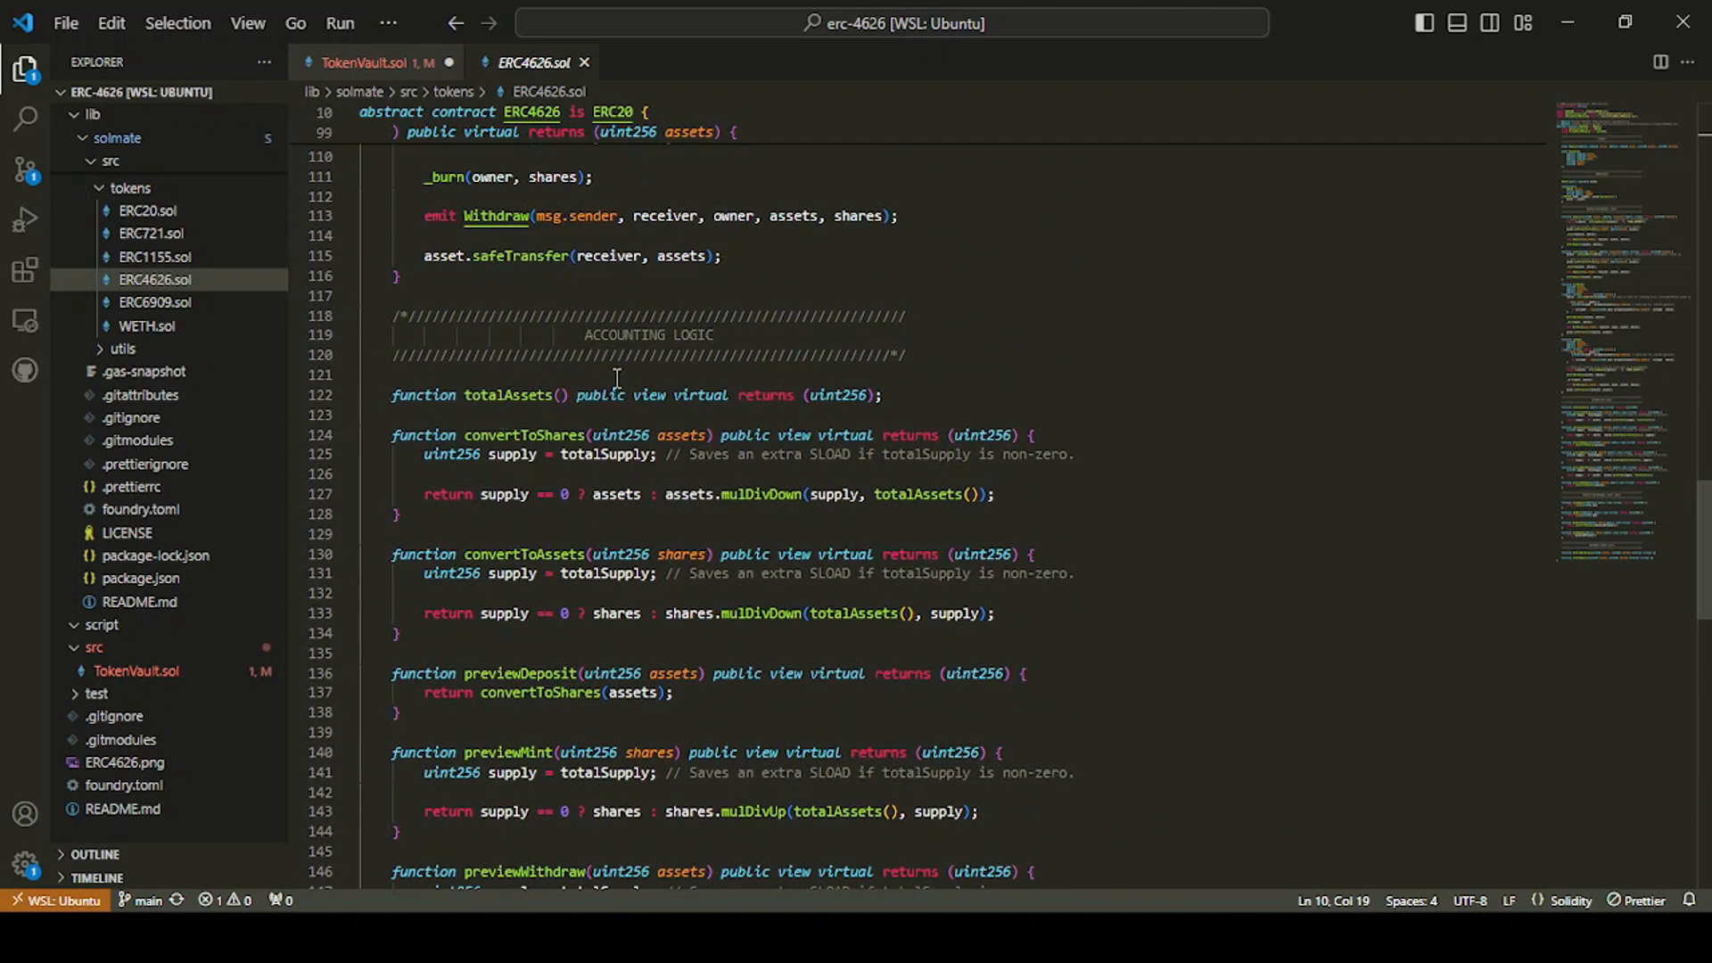
click(371, 62)
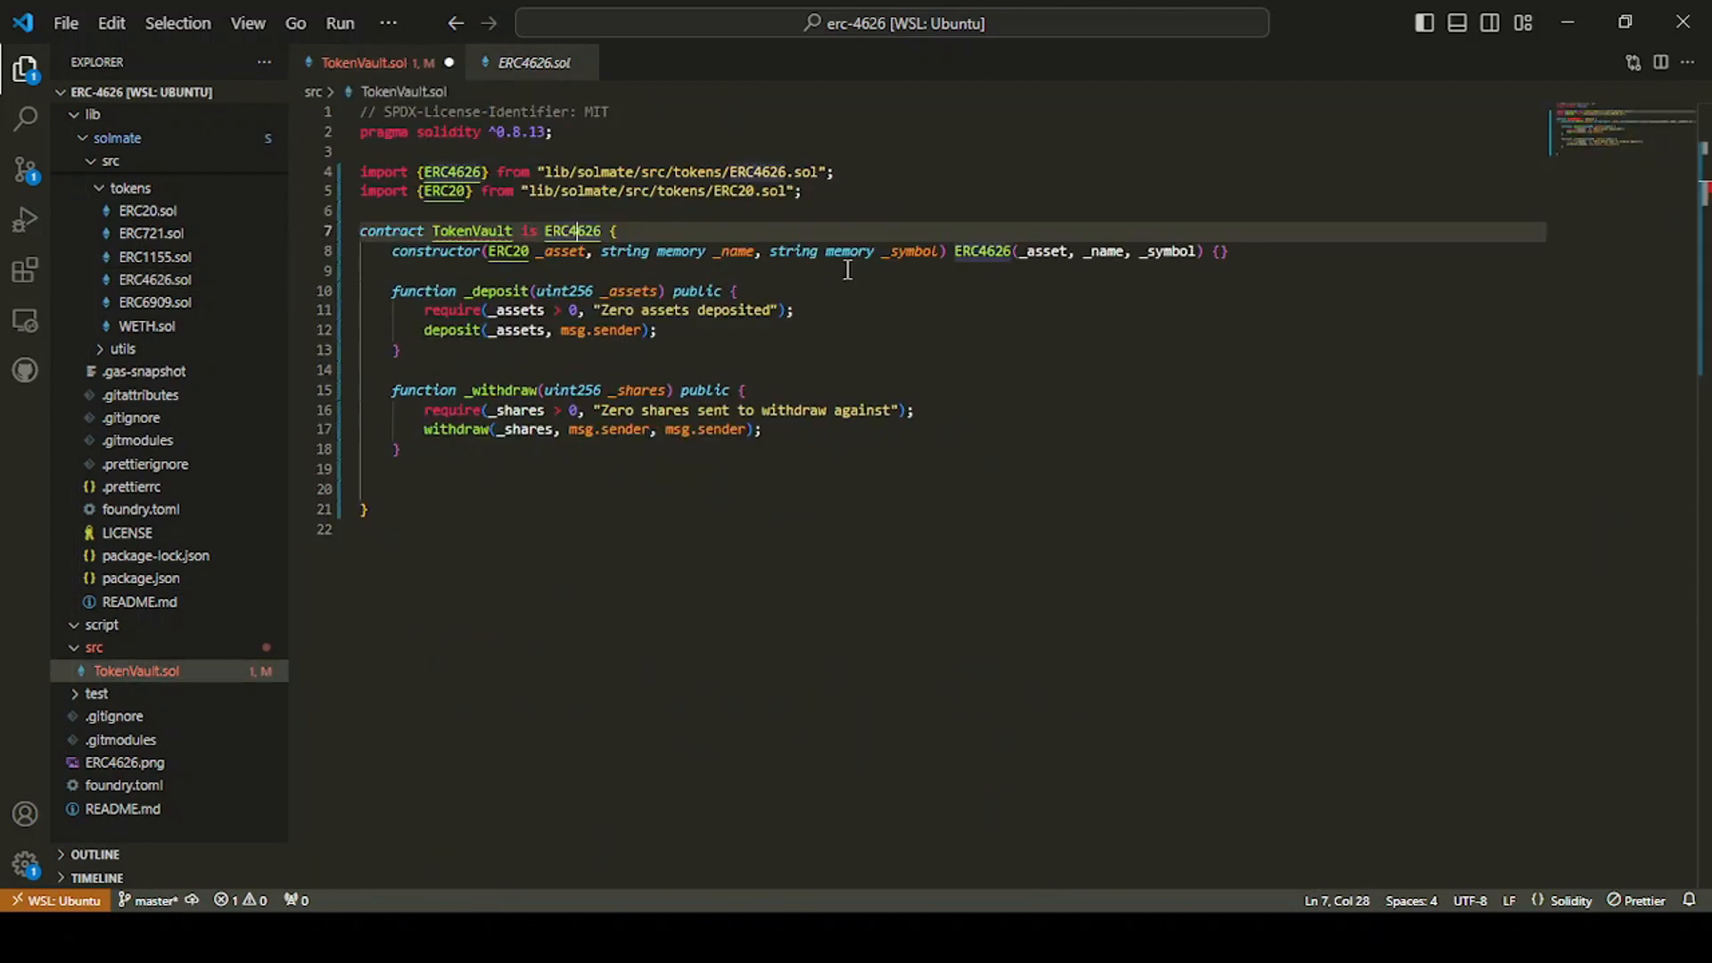
Step: Write totalAssets() public view override returning asset.balanceOf(address(this)) below _withdraw
click(700, 468)
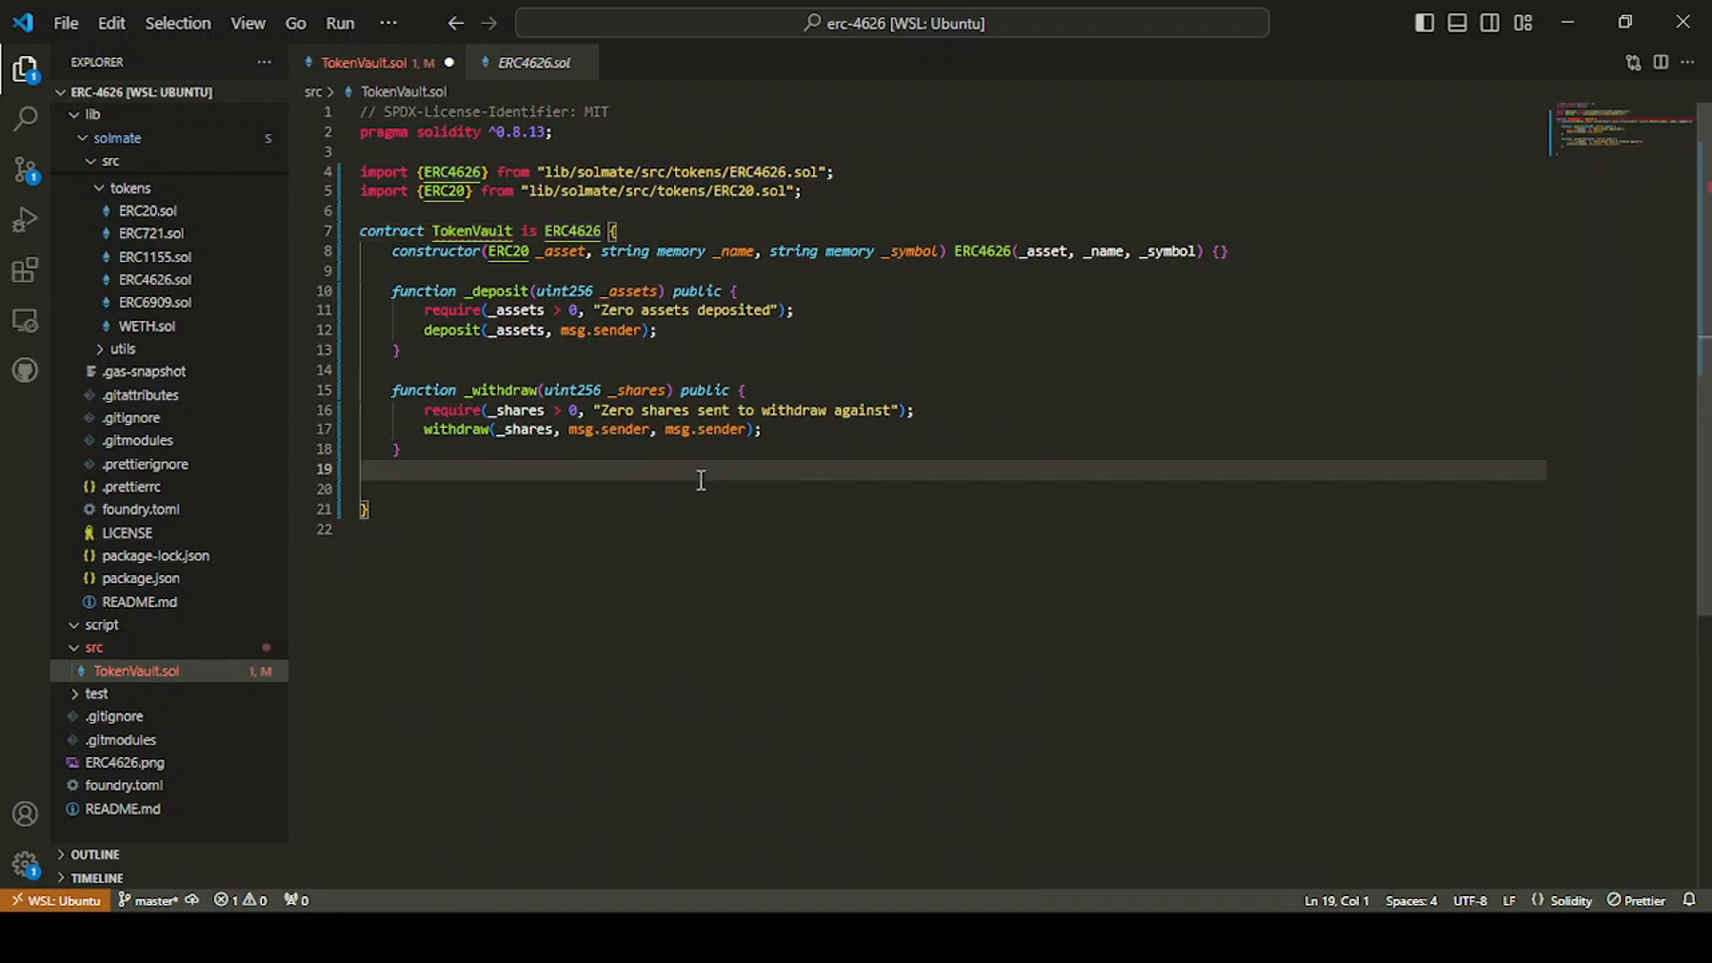
text(functio)
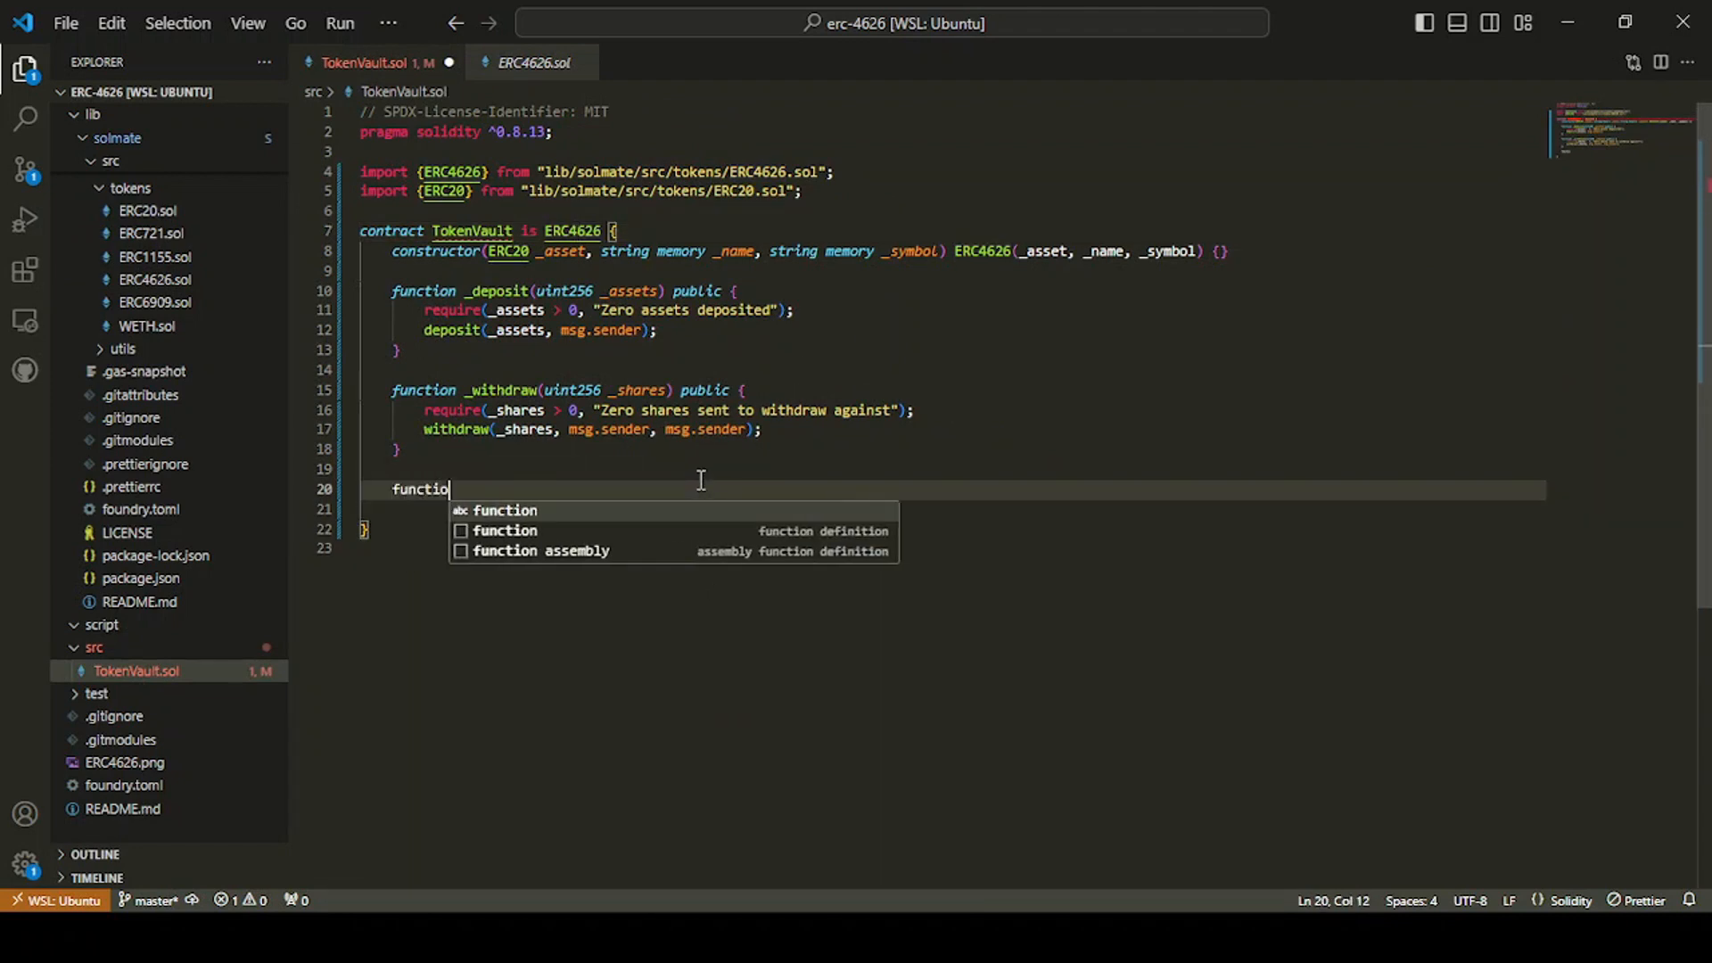
text(totalAssets()
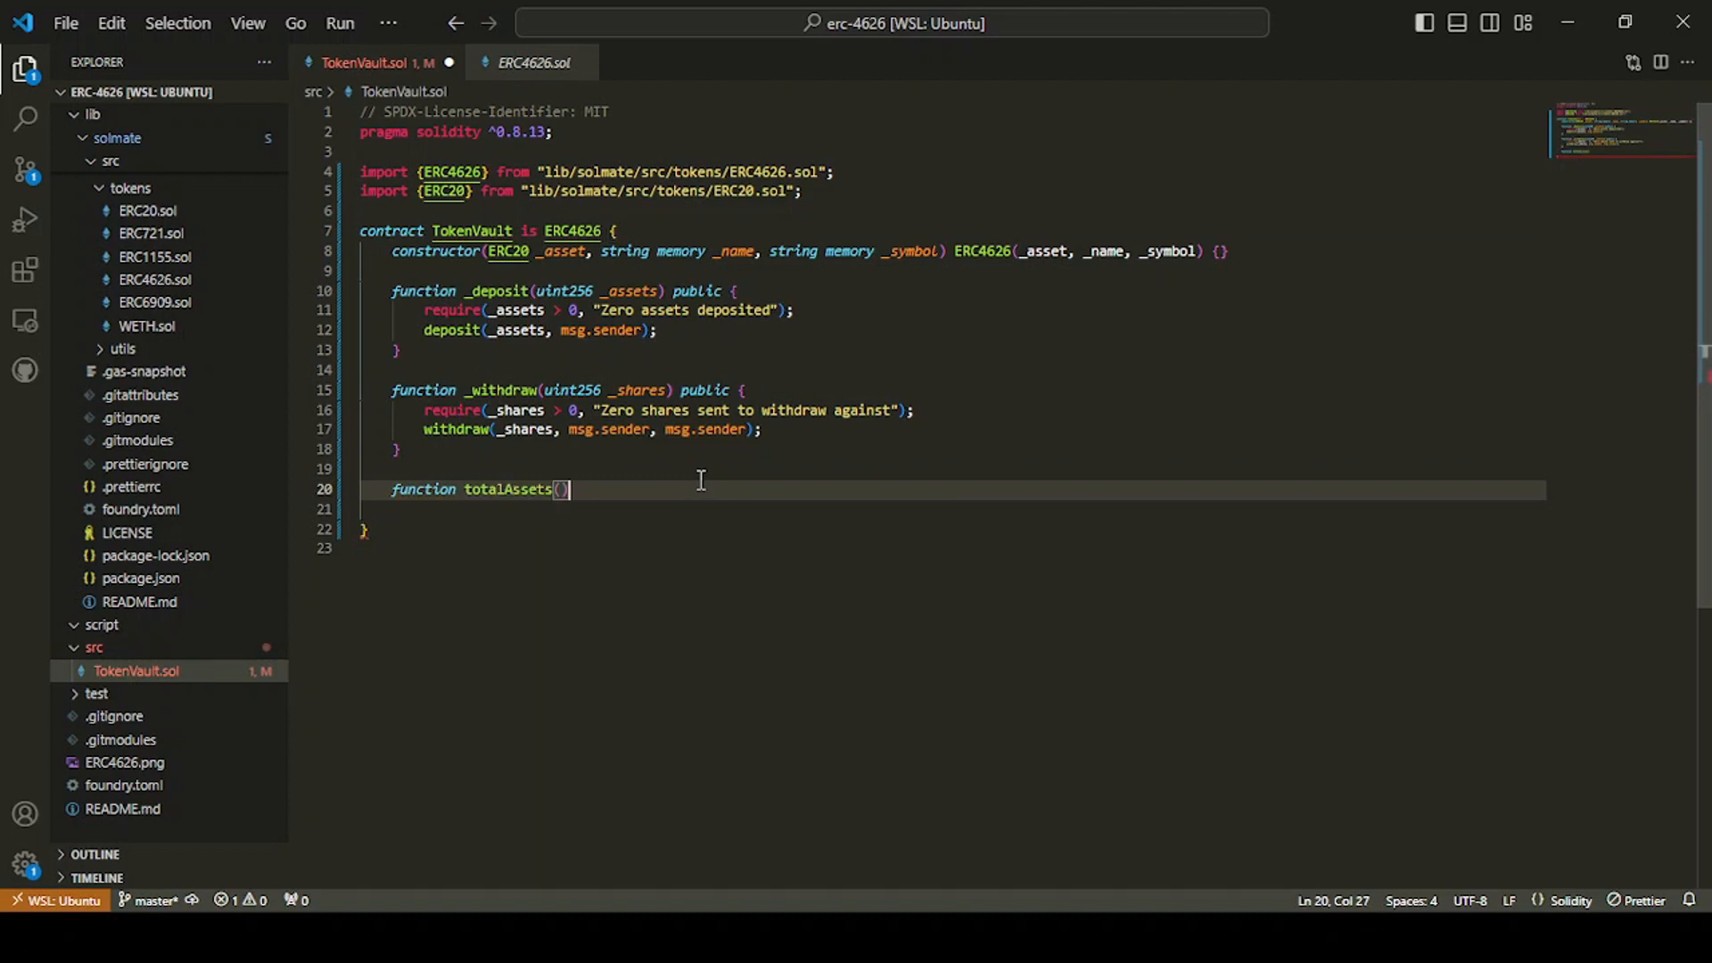
text(public view)
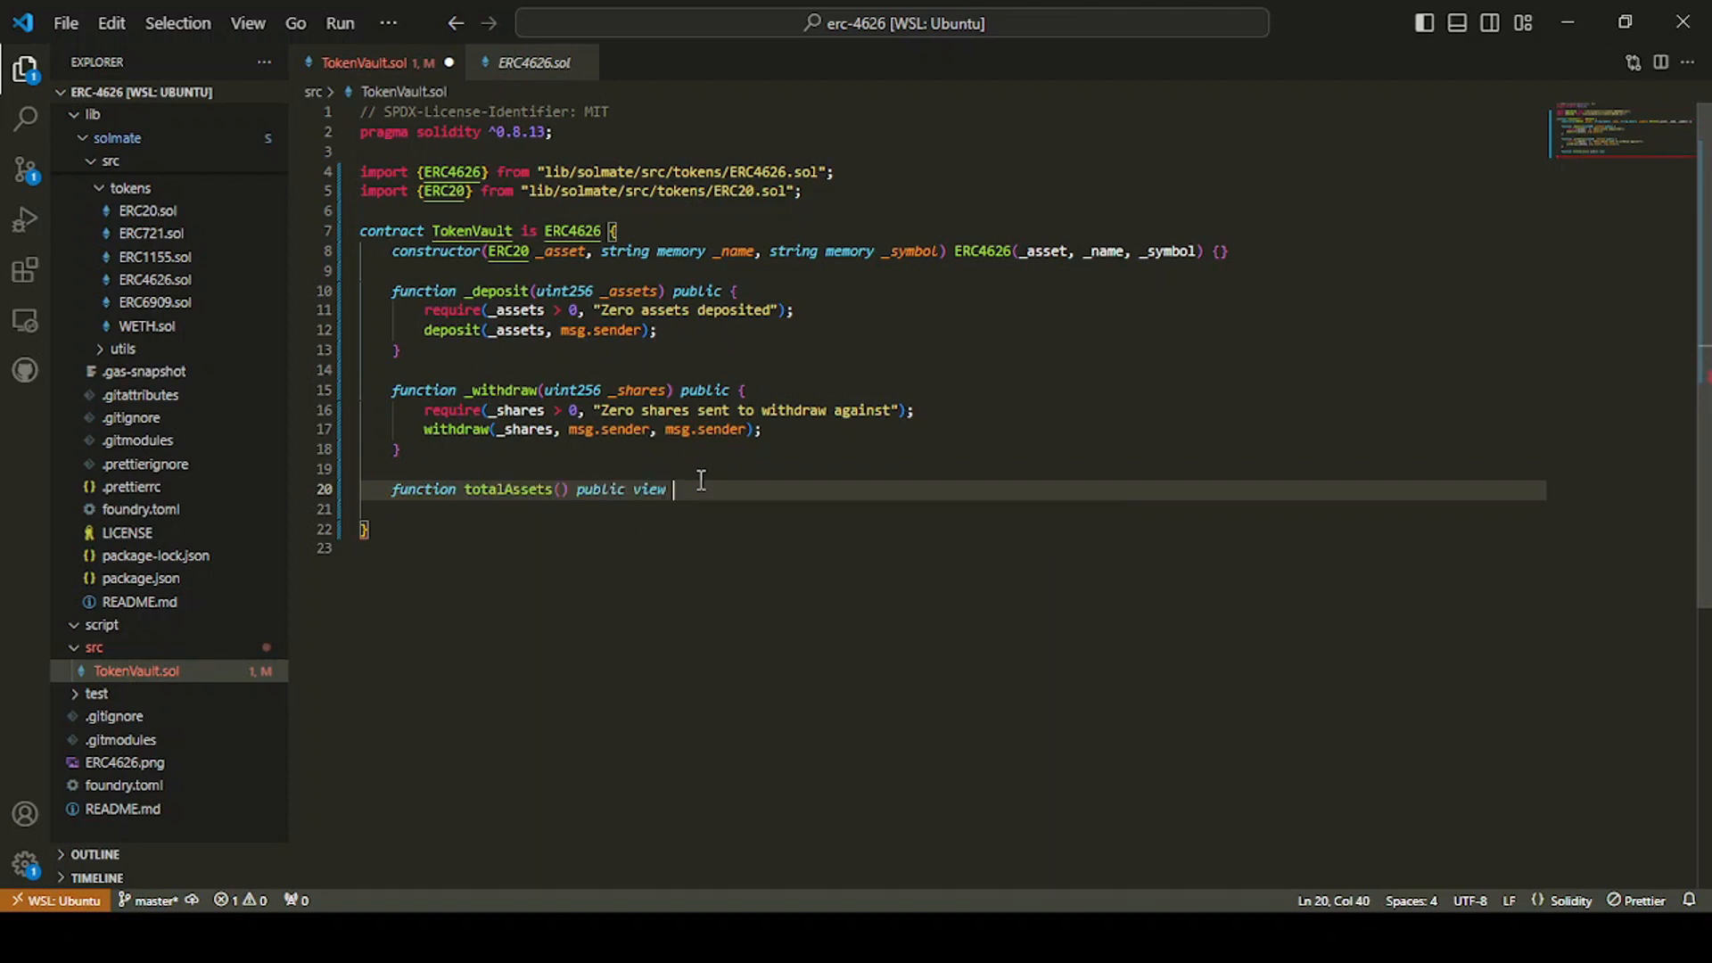
text(override returns (uint256) {)
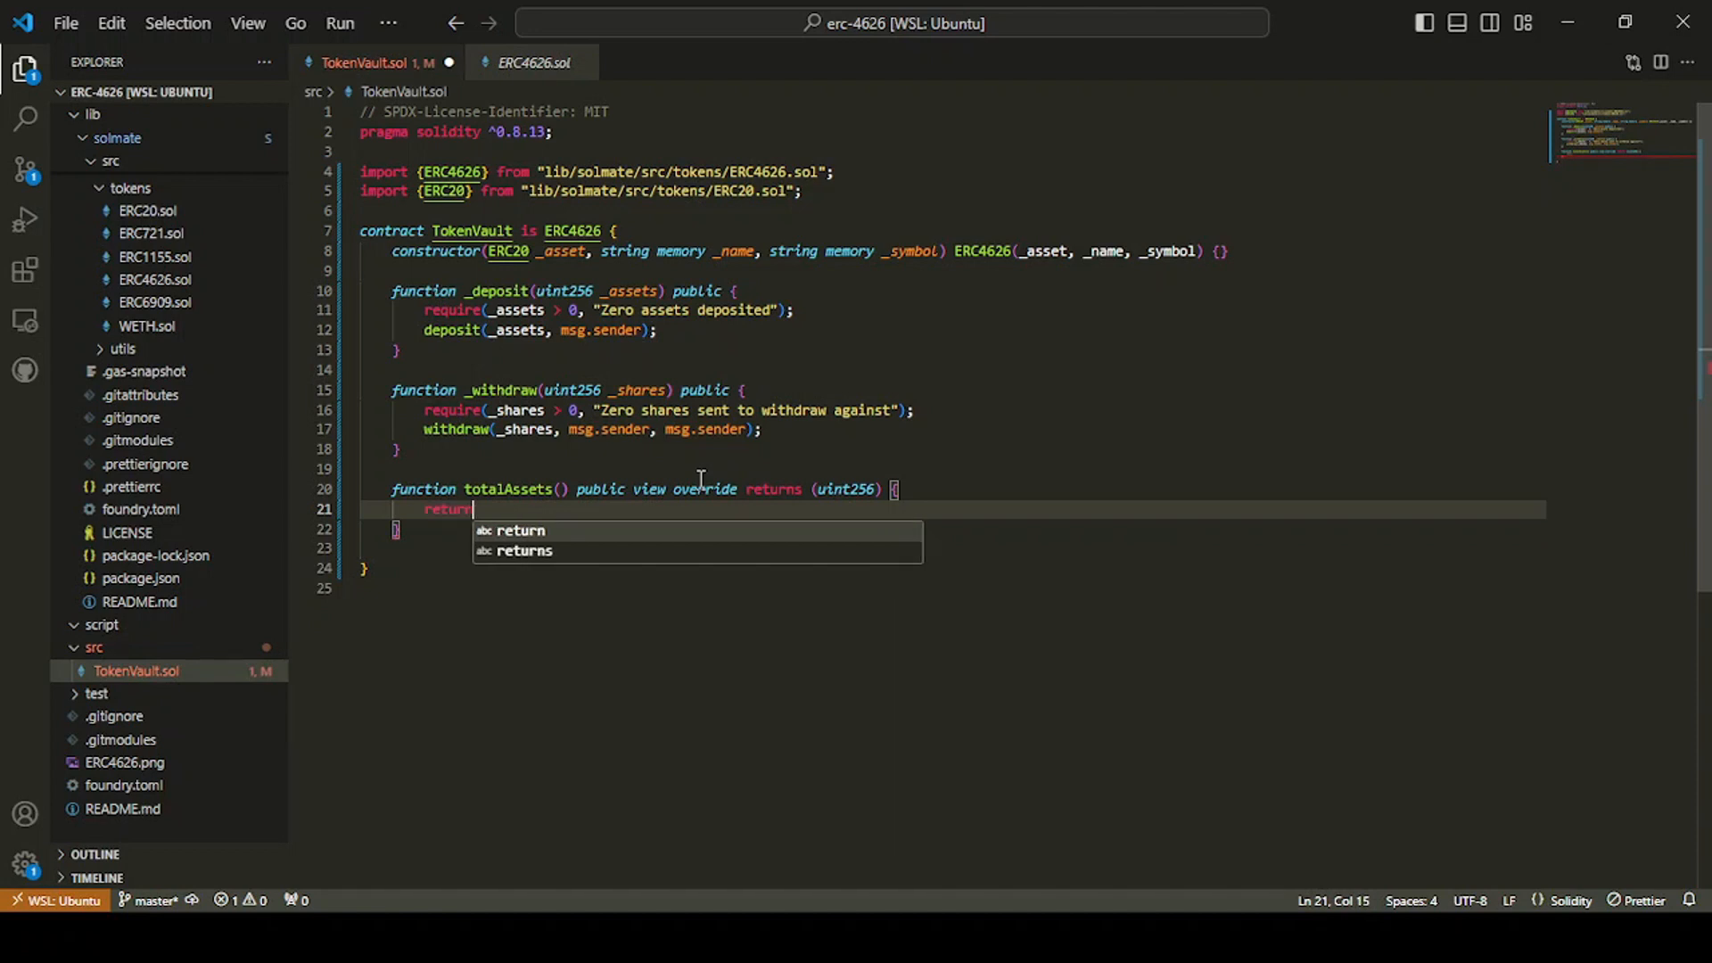
text(asse)
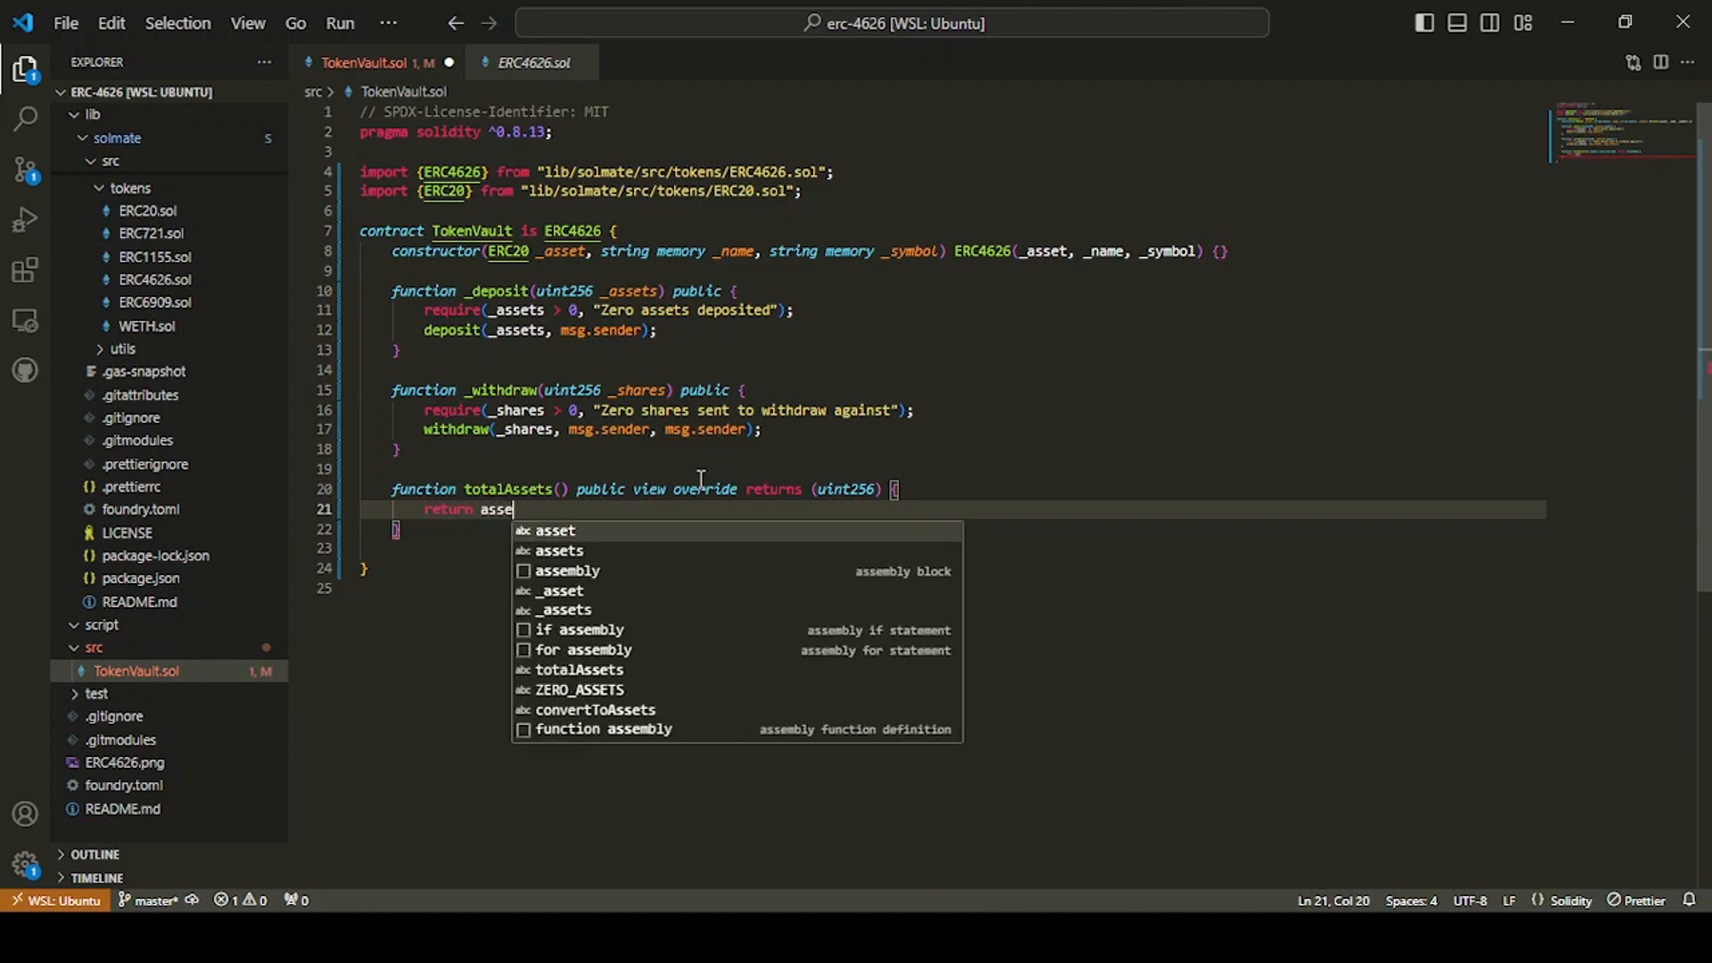
text(t.balanceOf();)
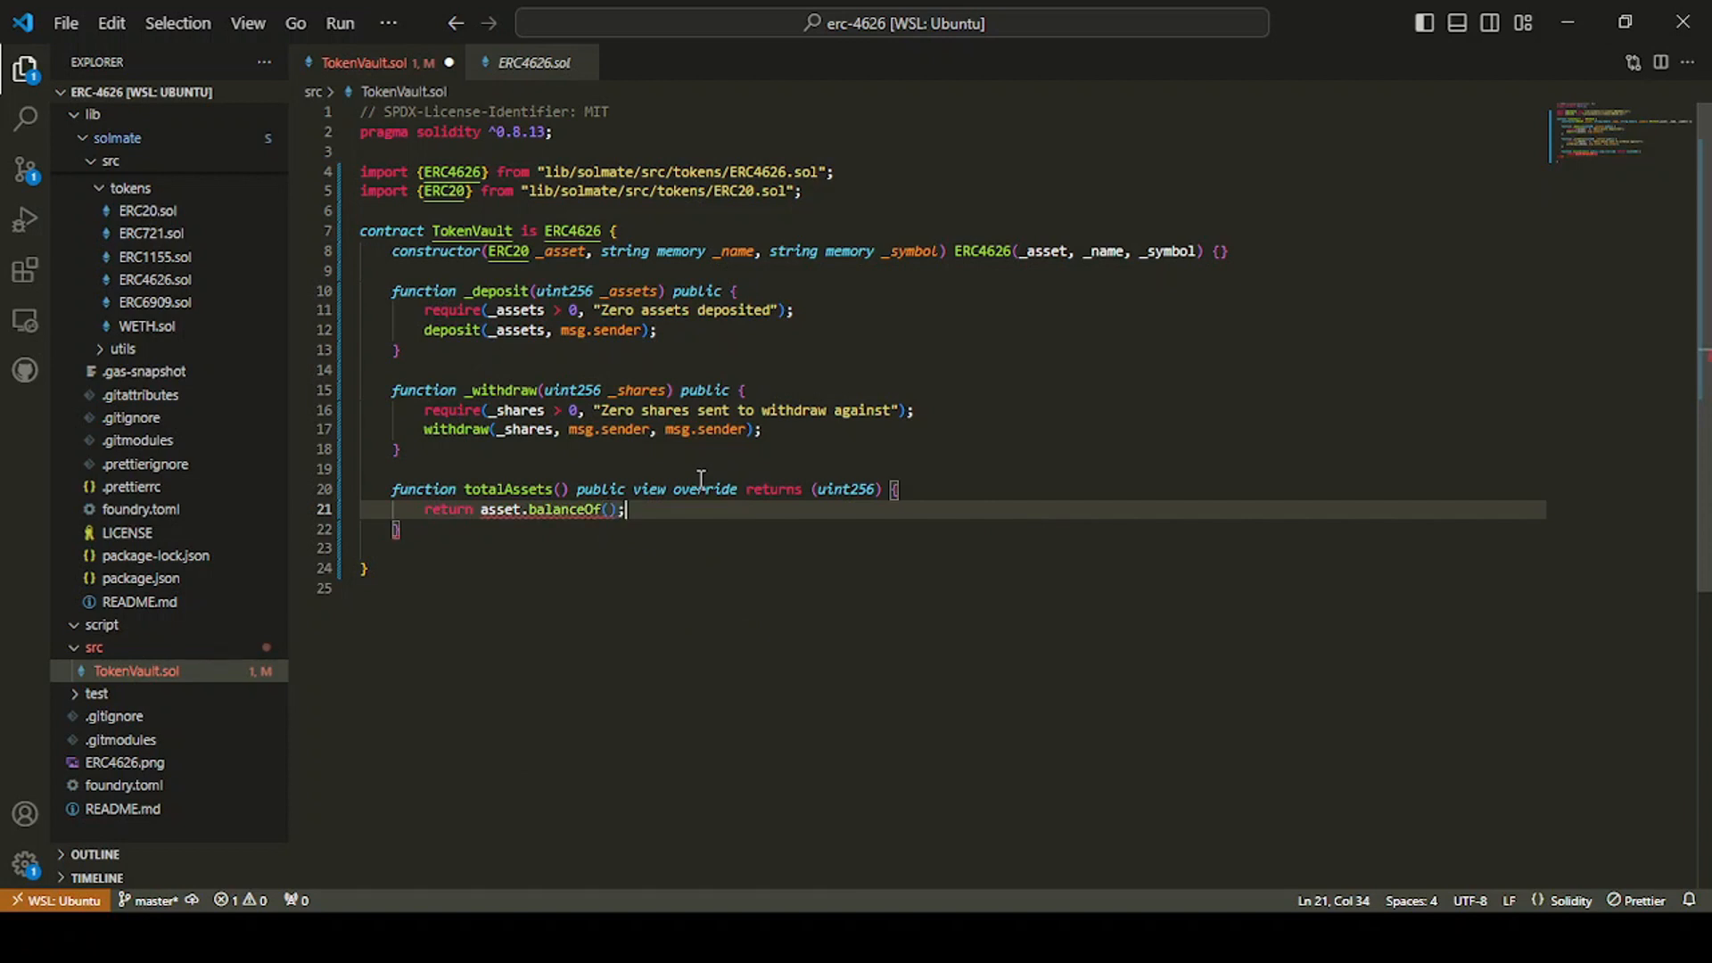
text((address(this)
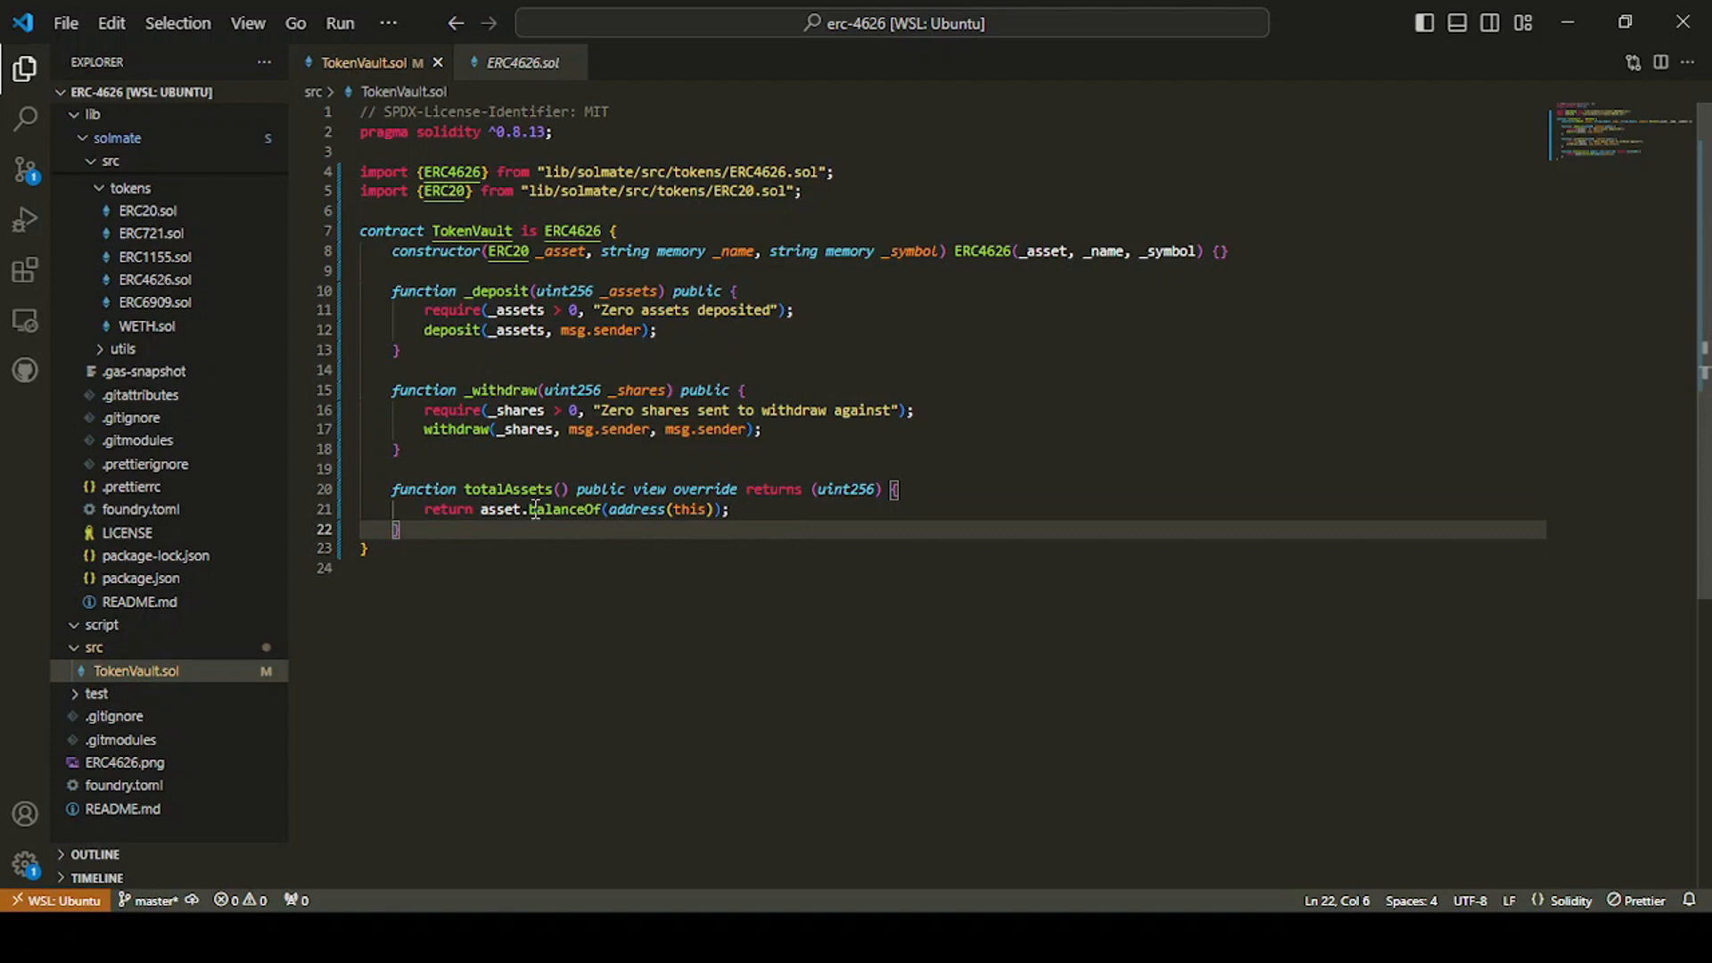
mouse_move(497, 489)
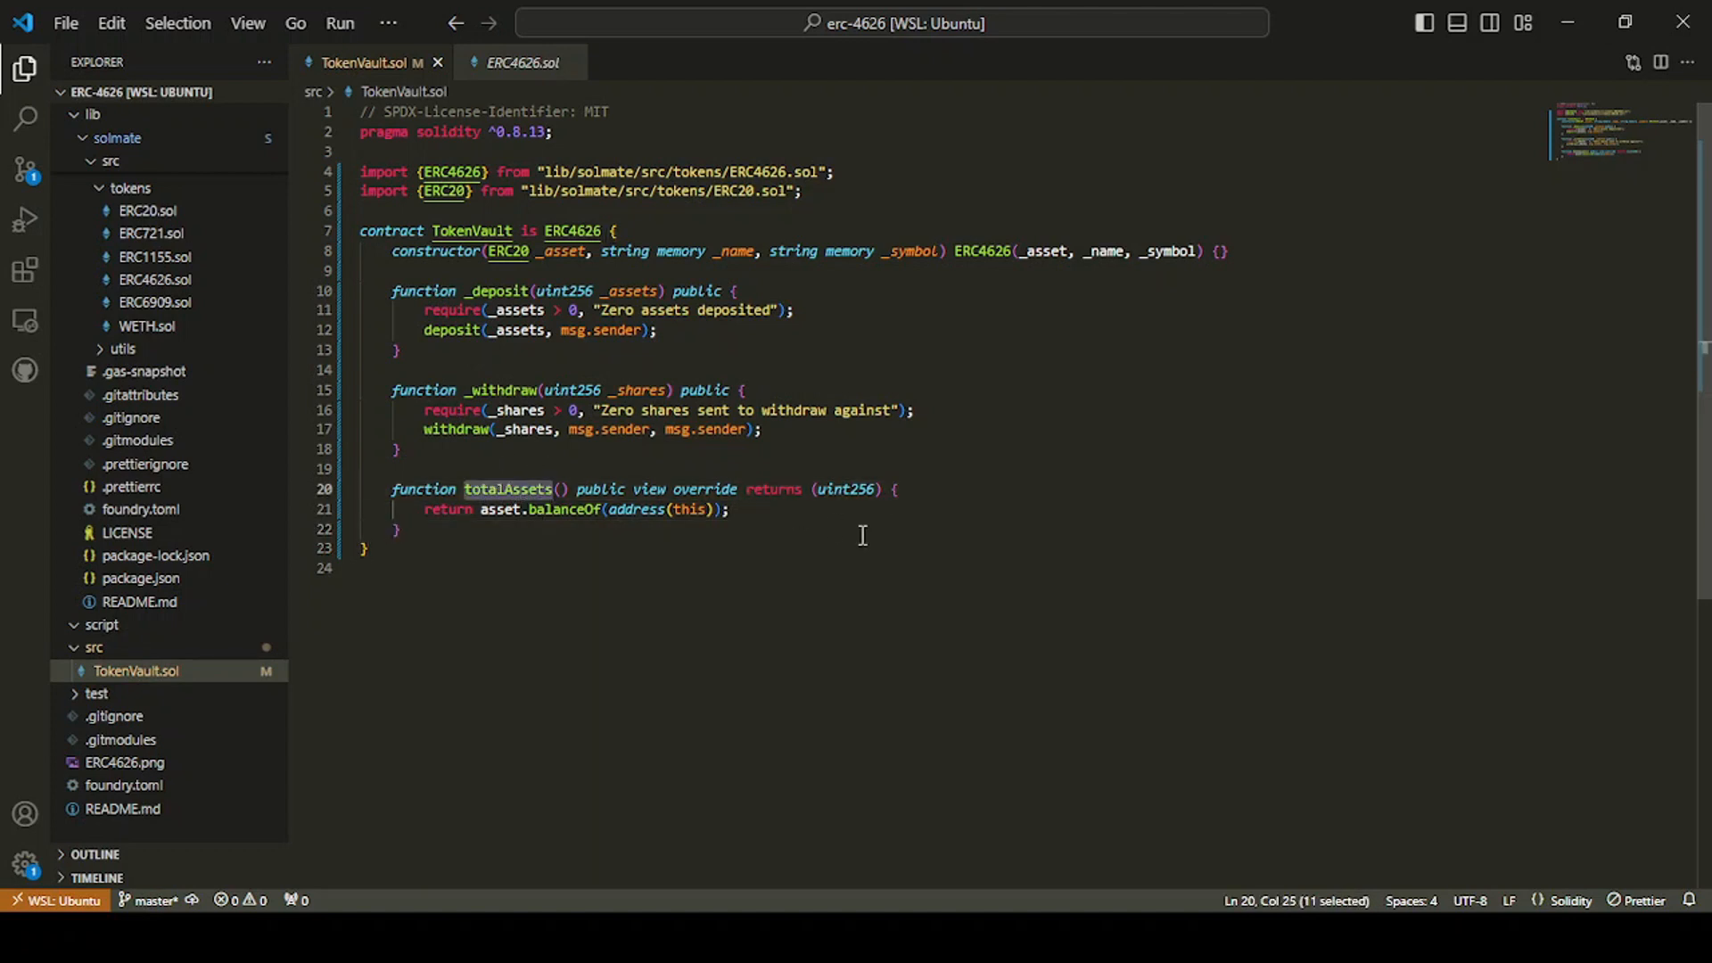
Step: Review the totalAssets name, asset and address(this), placing the cursor after the function
click(894, 488)
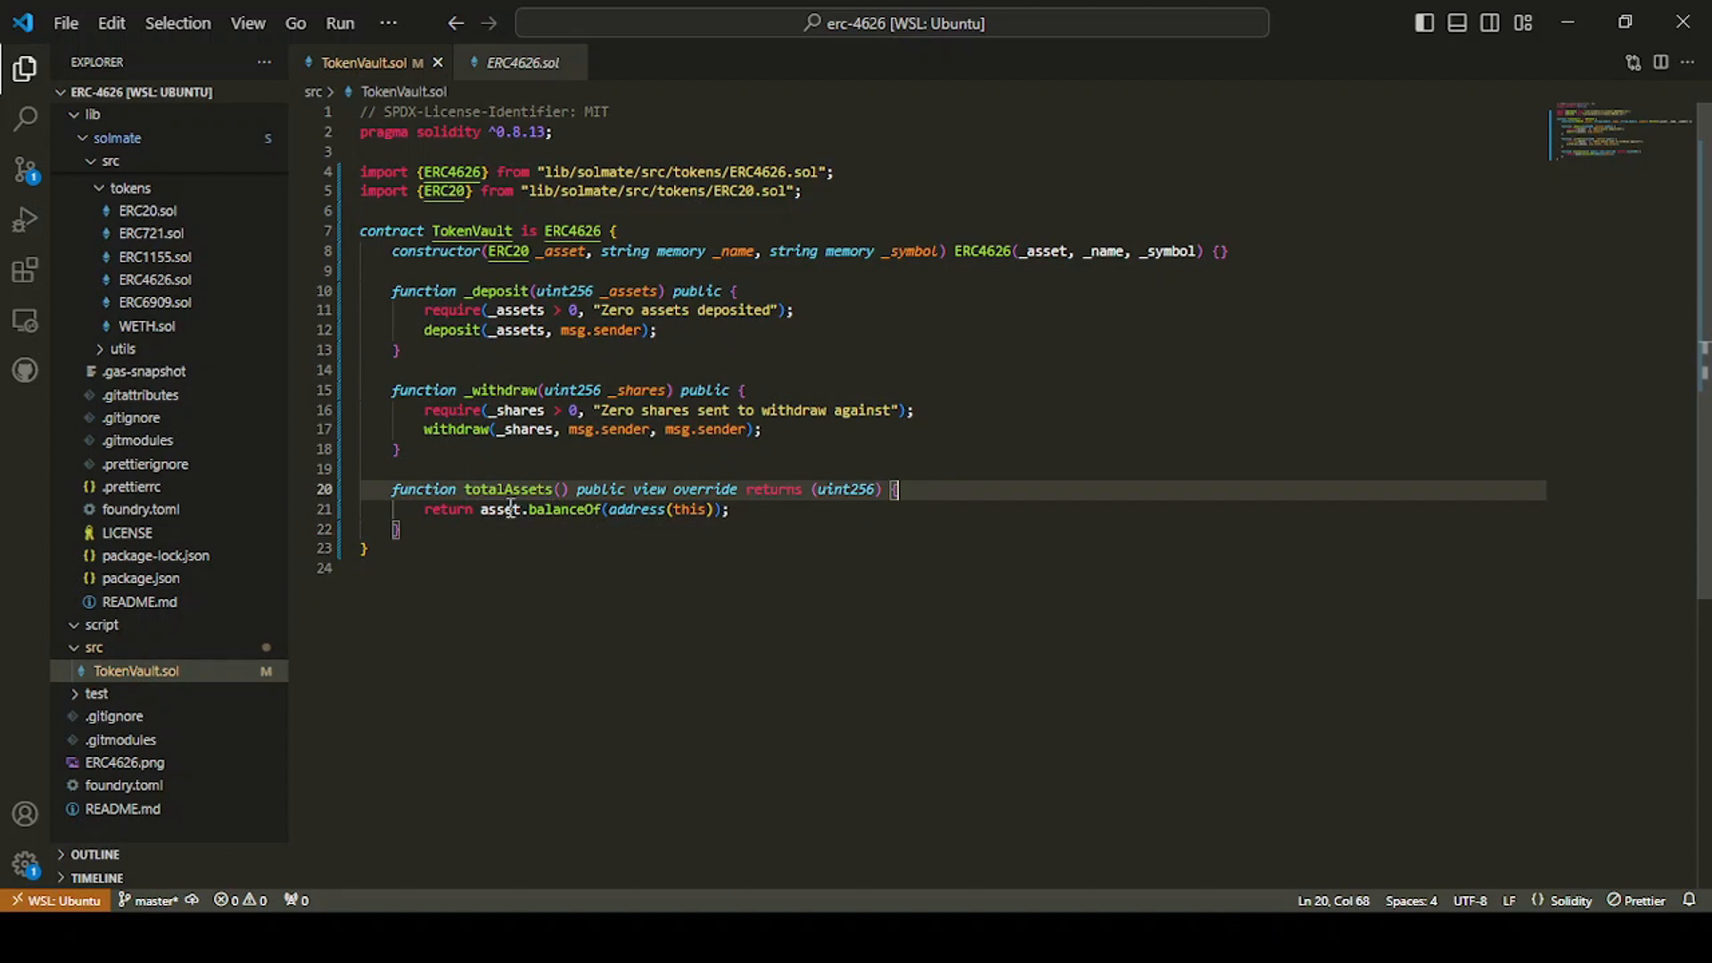
double_click(499, 510)
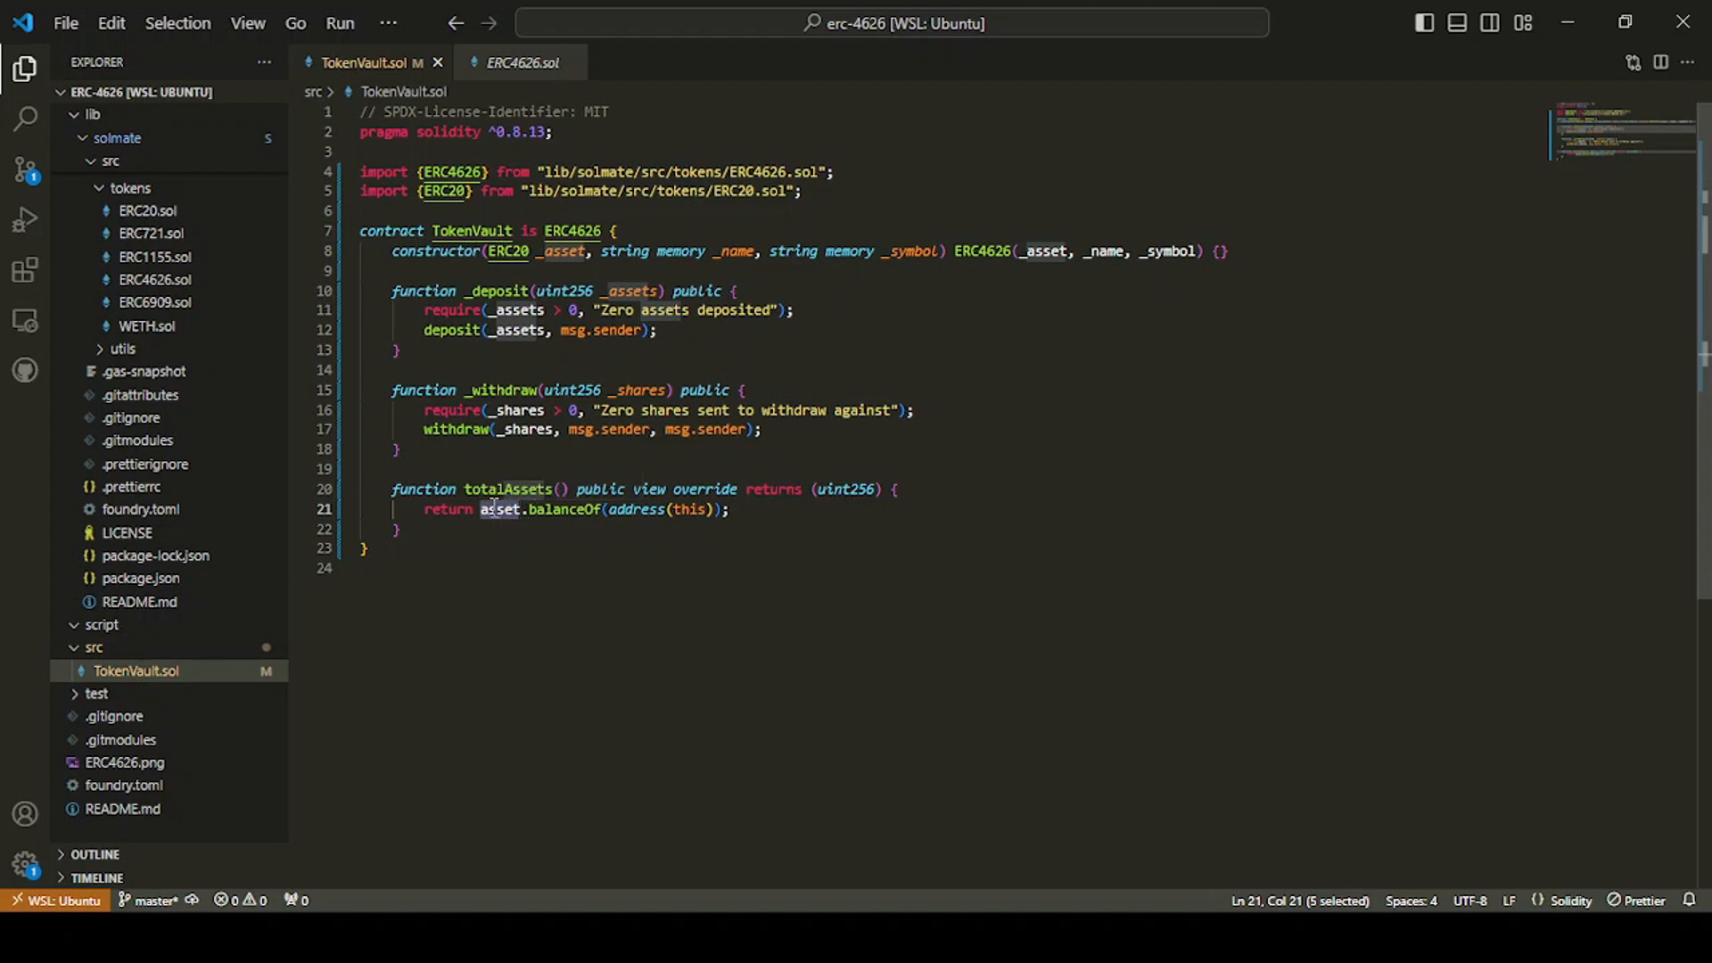
mouse_move(501, 510)
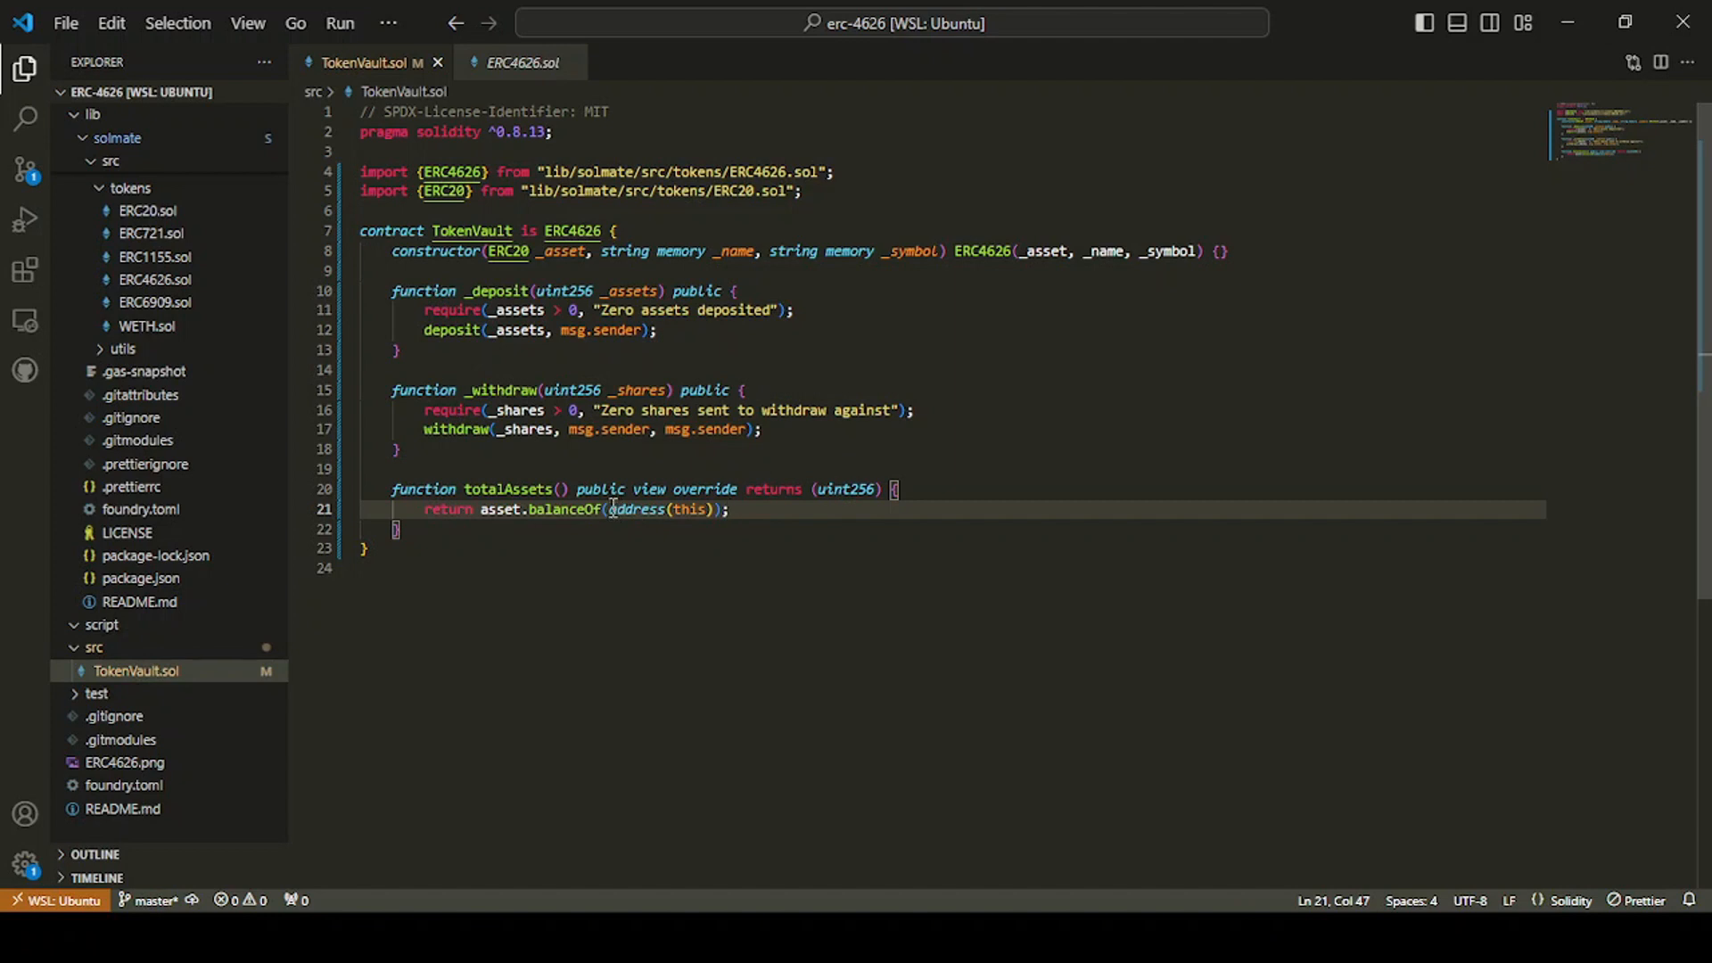
double_click(508, 489)
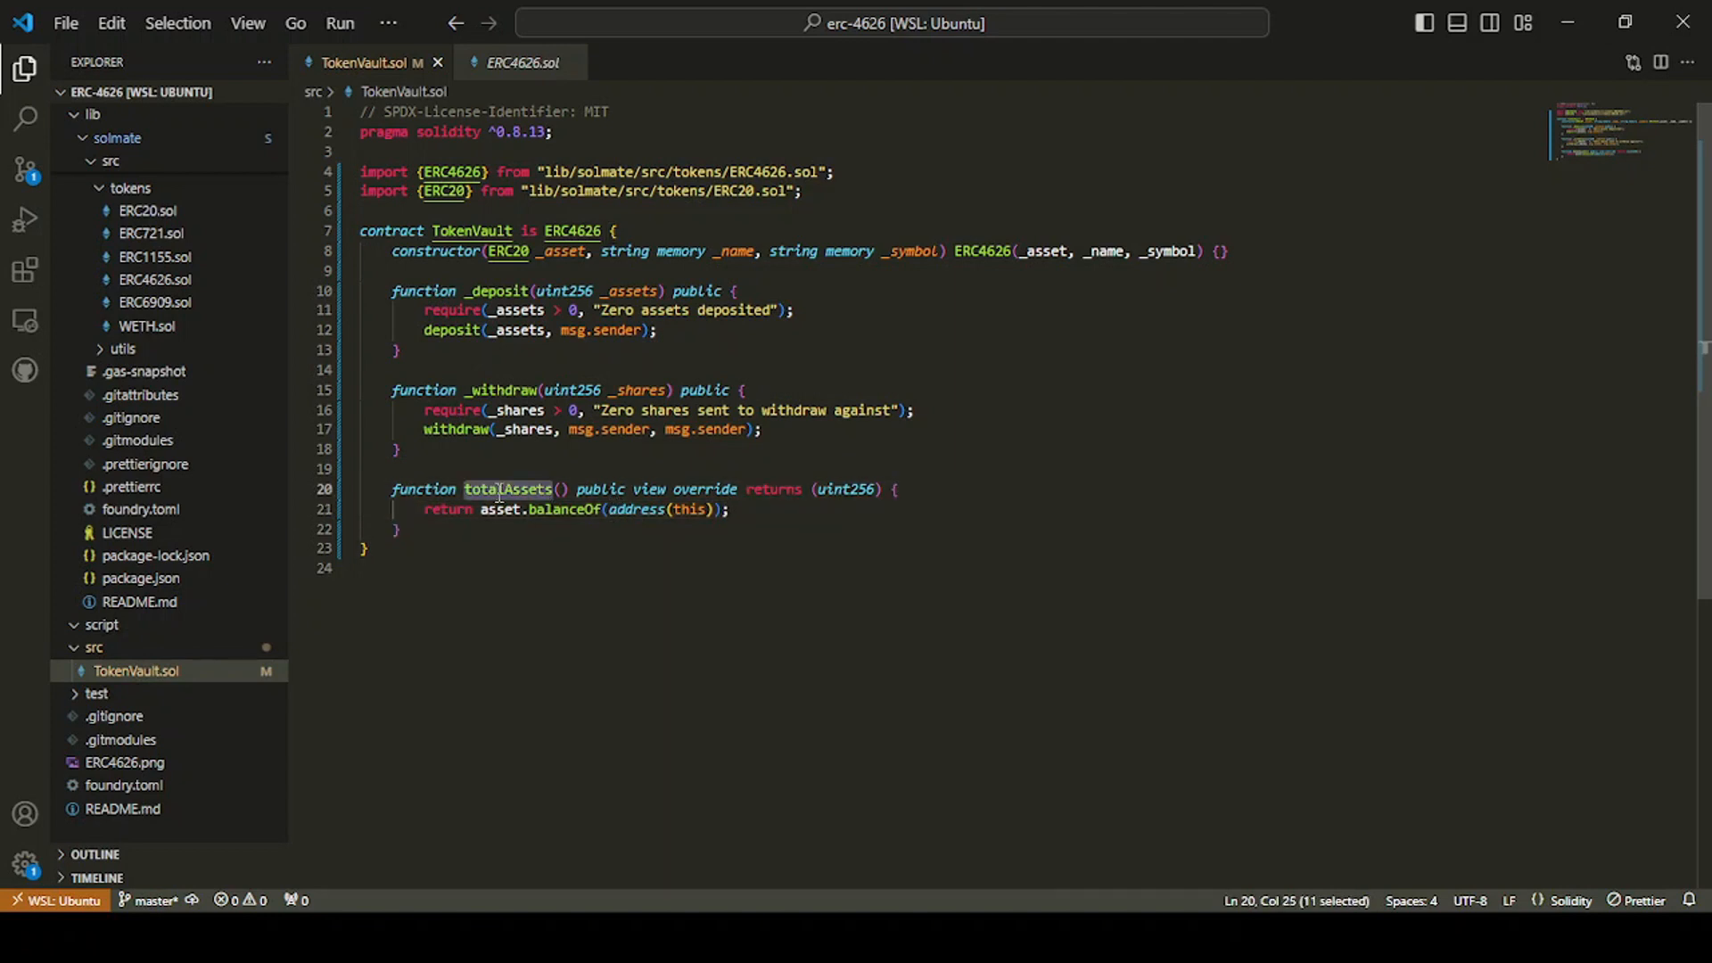
double_click(500, 509)
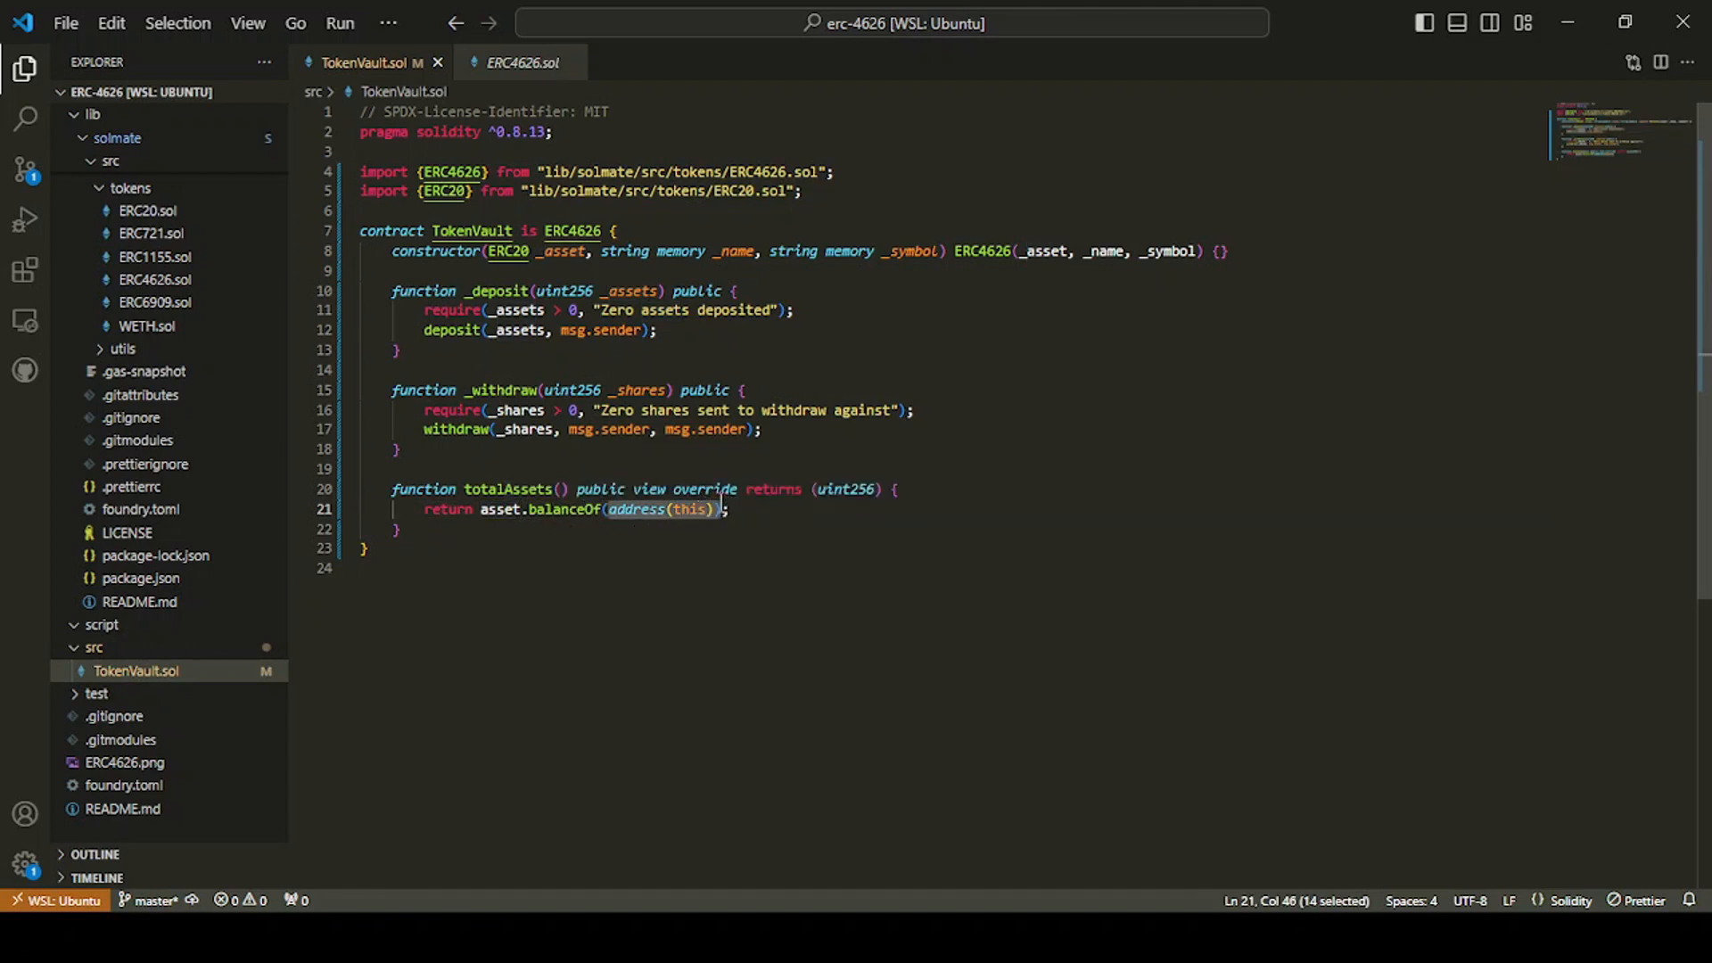
click(729, 510)
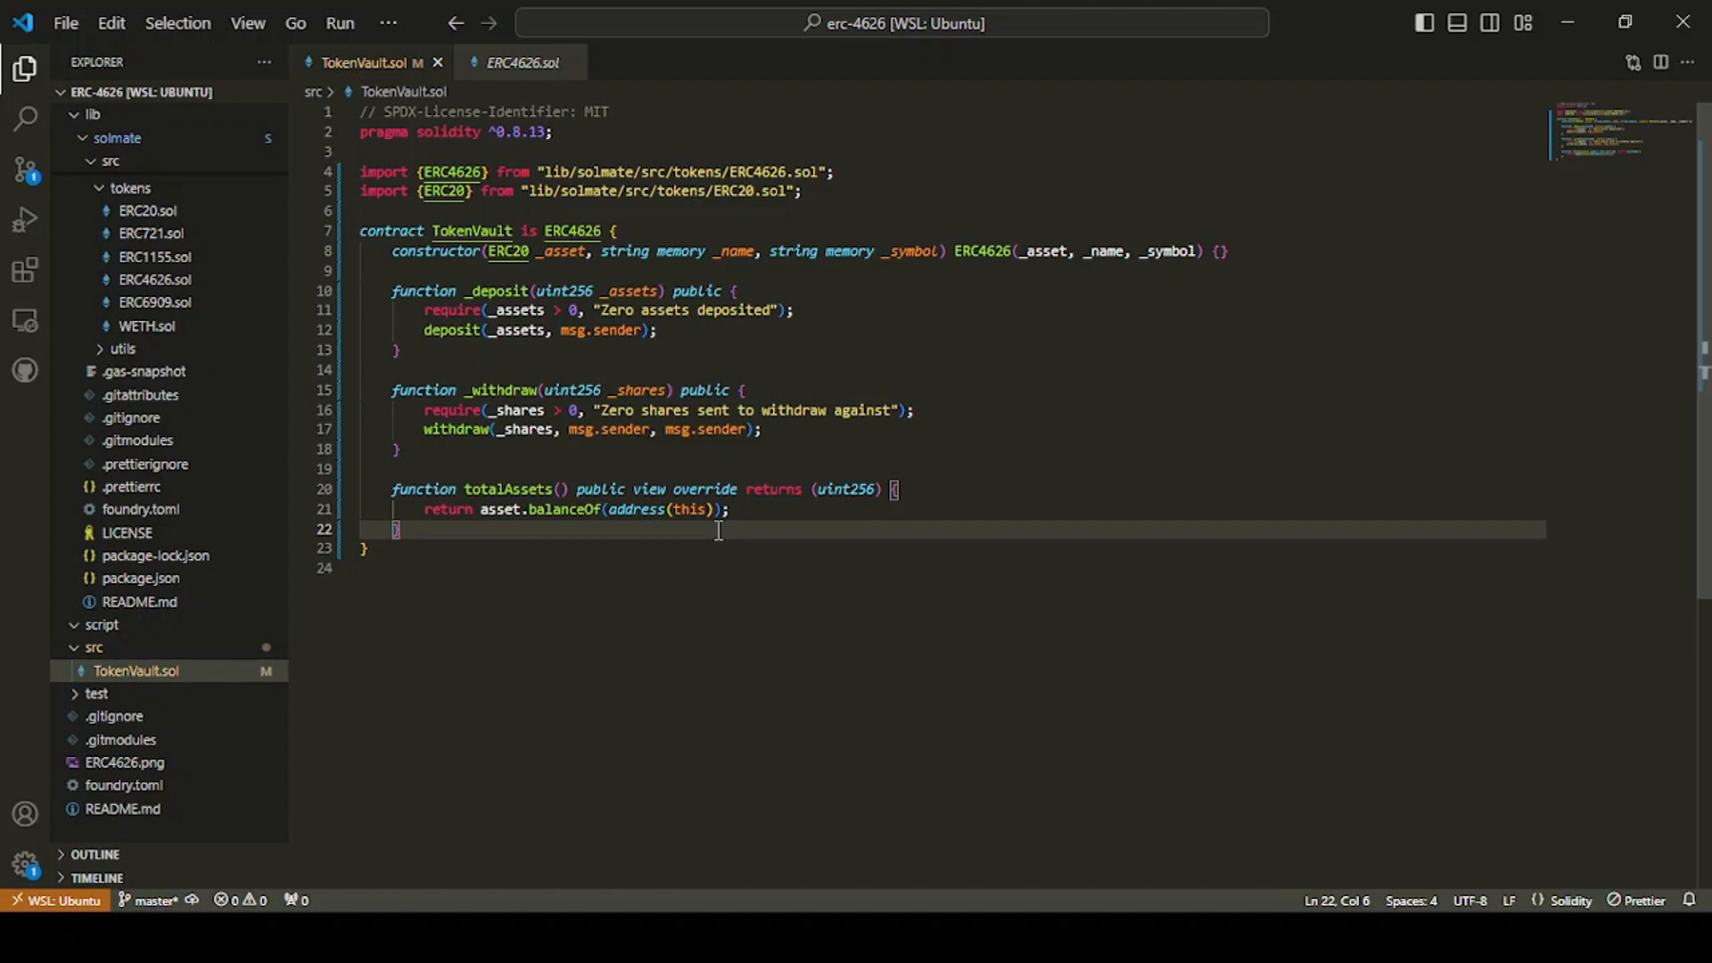
Step: Write totalSharesOfUser(address _user) public view returning uint256 via this.balanceOf(_user)
text(function)
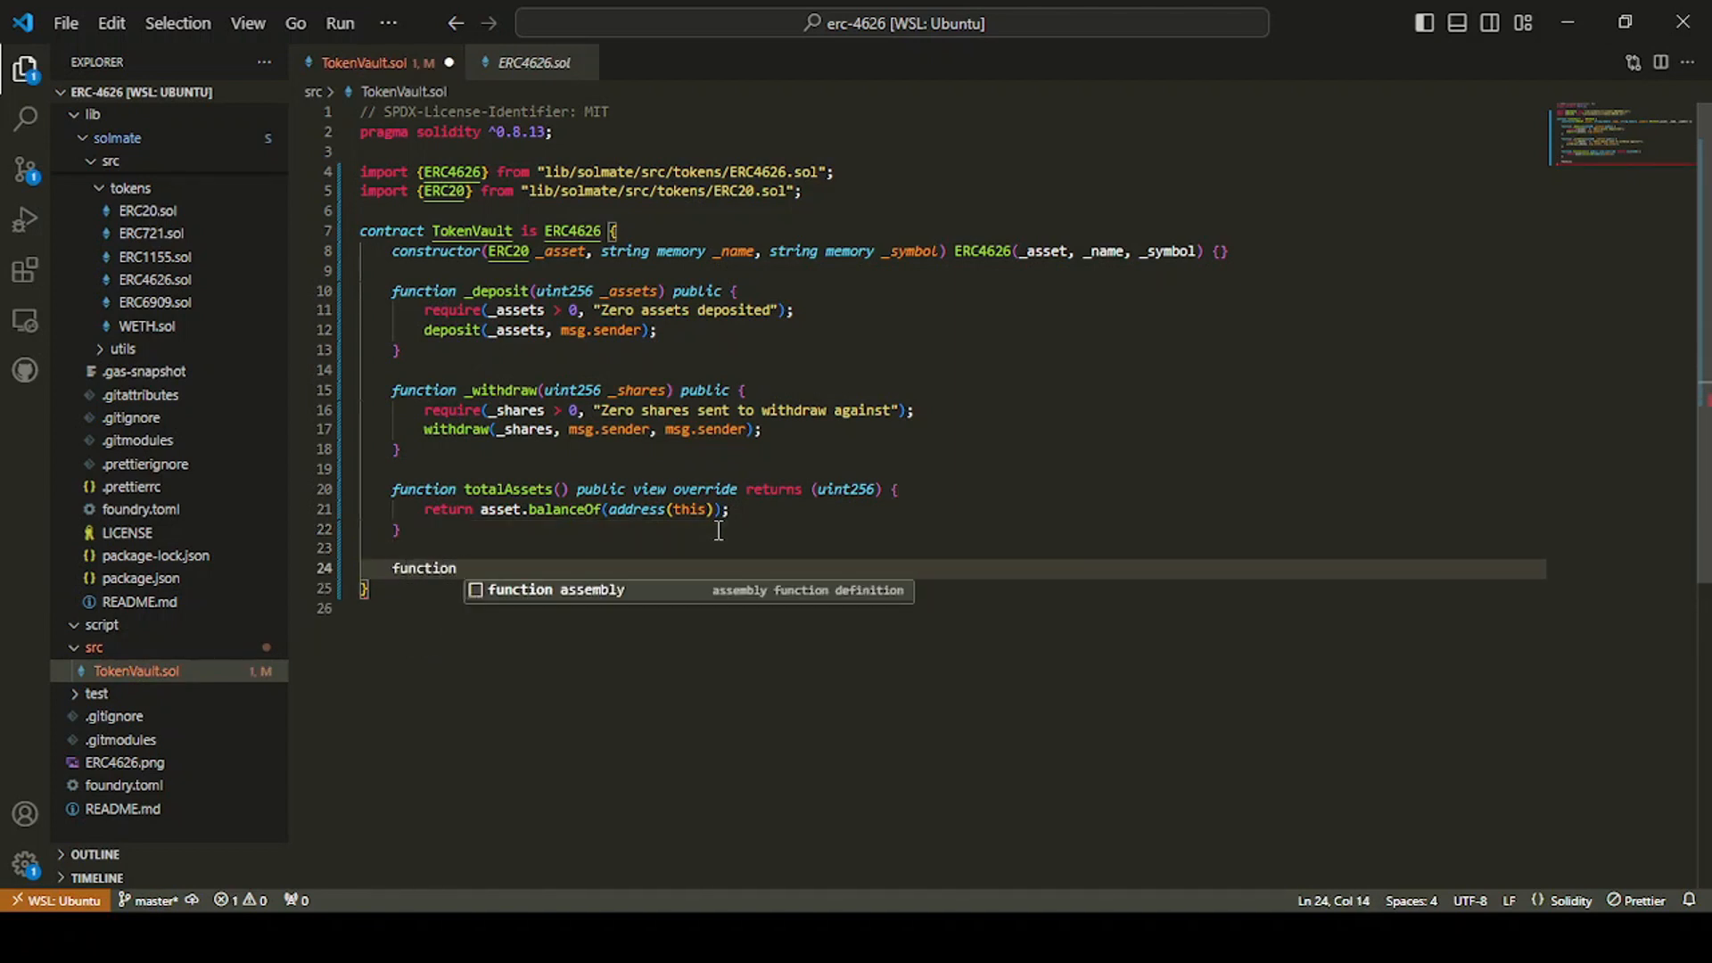
text(totalShare)
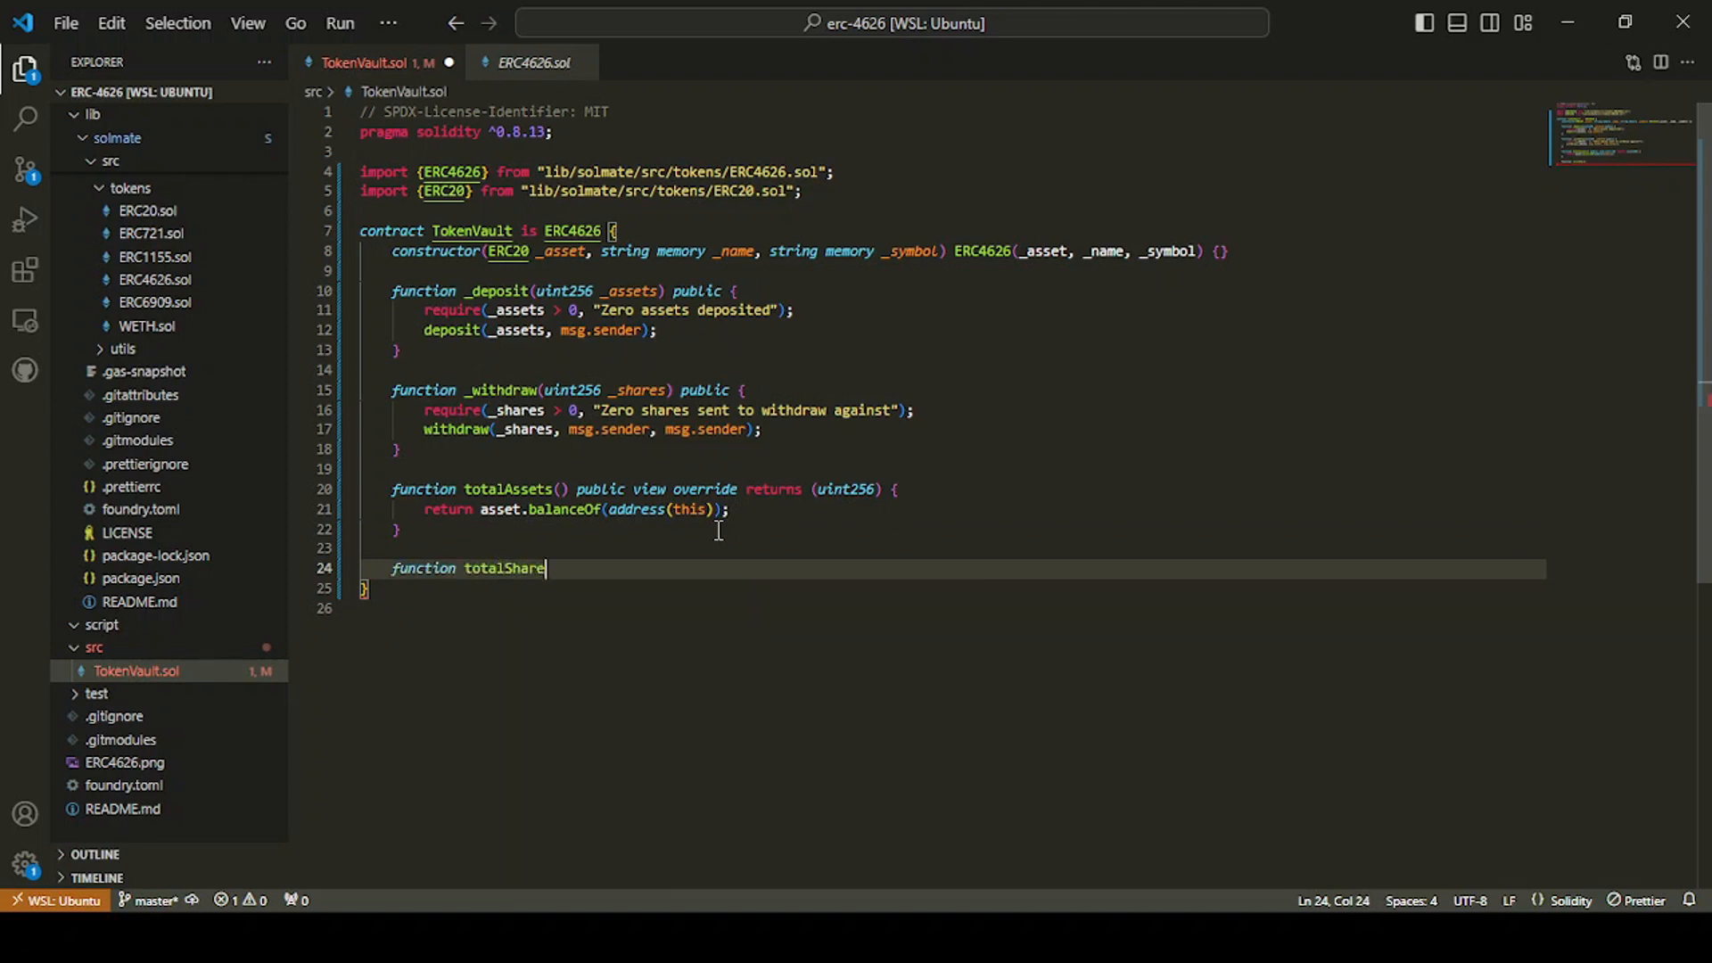
text(sOfUser(address _)
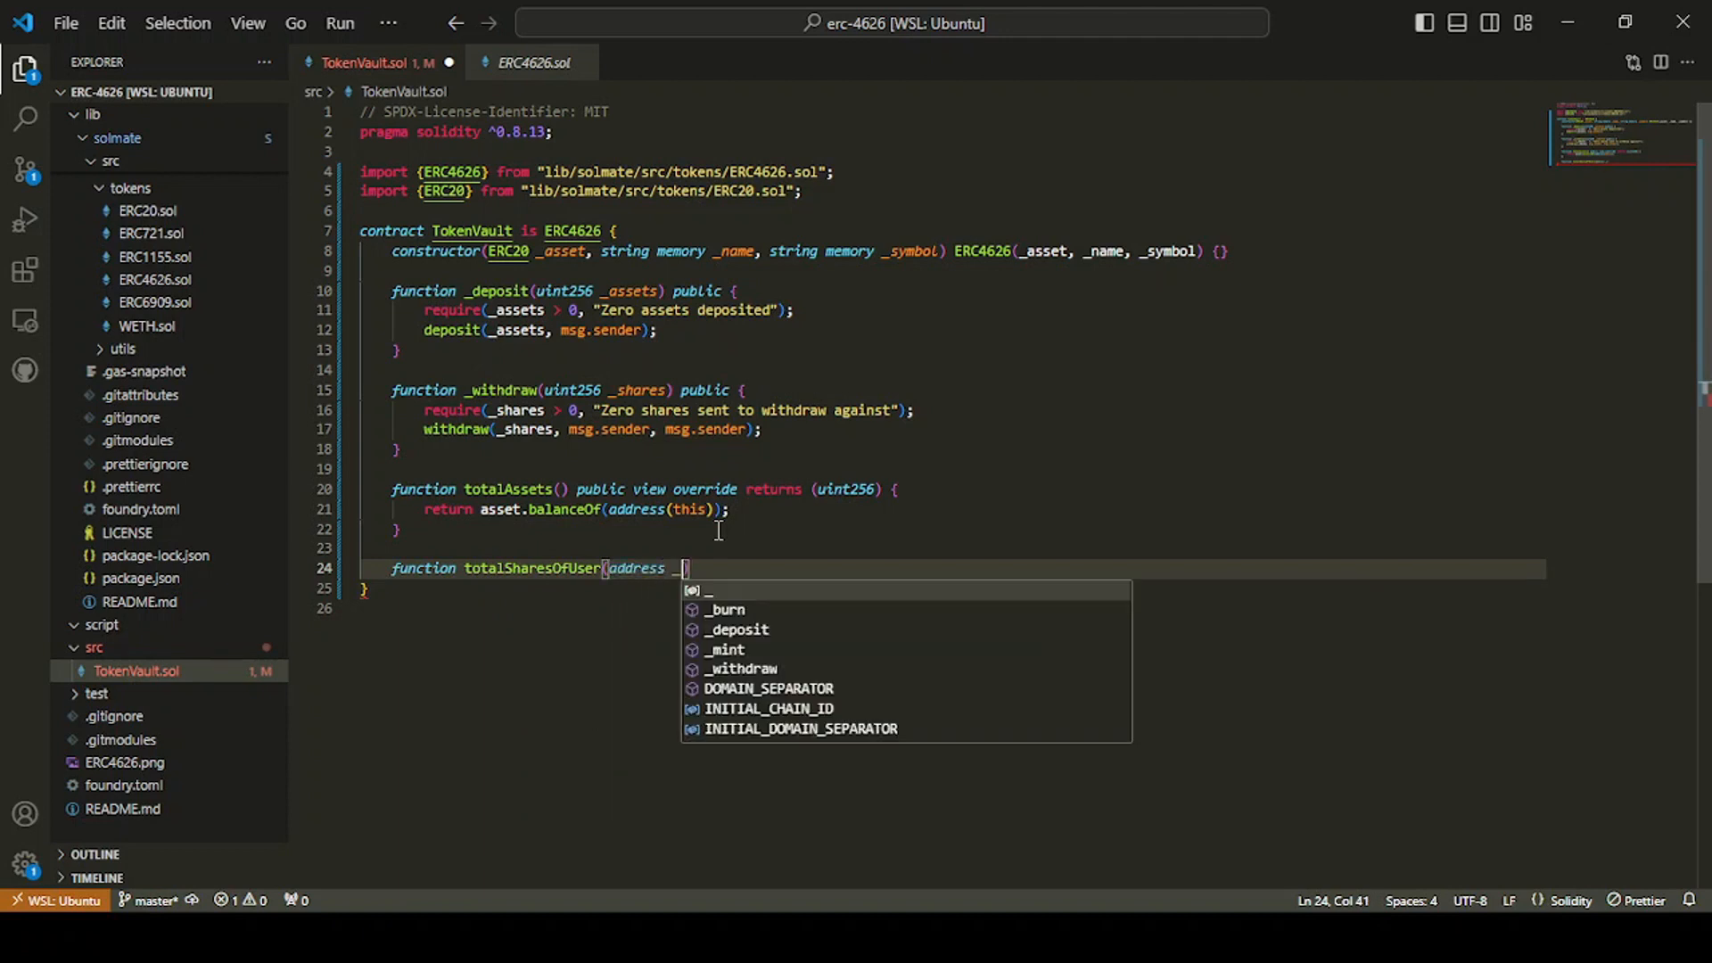
text(_user) public view returns)
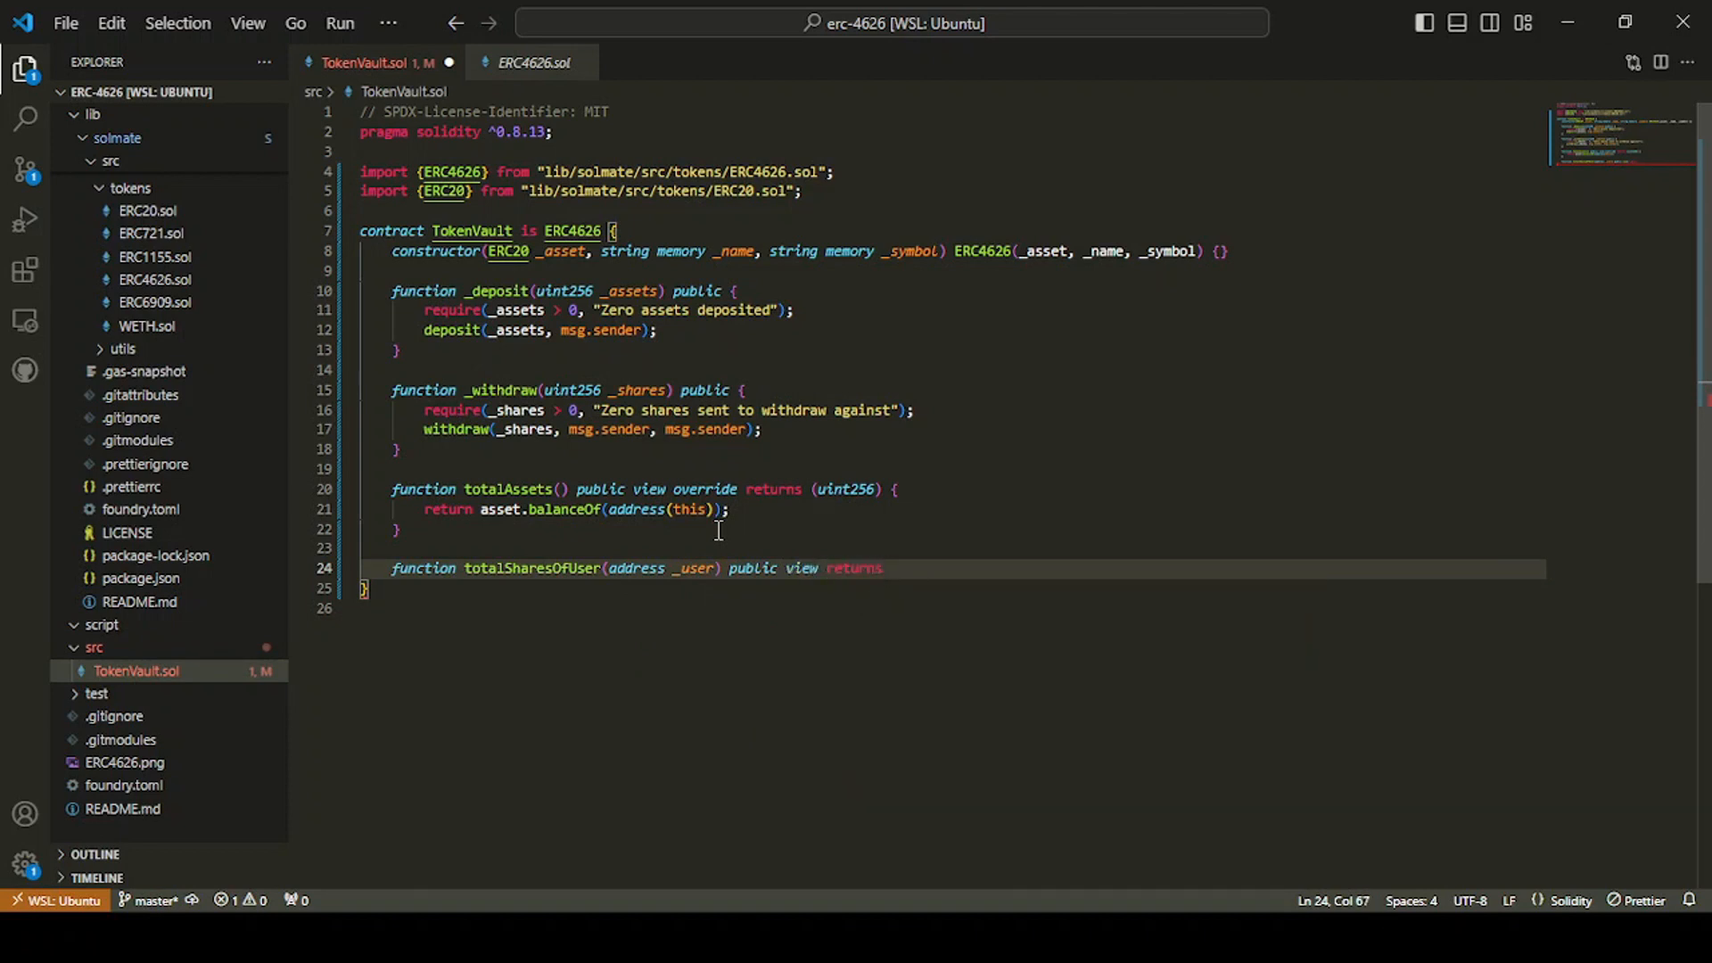
text((uint256) {)
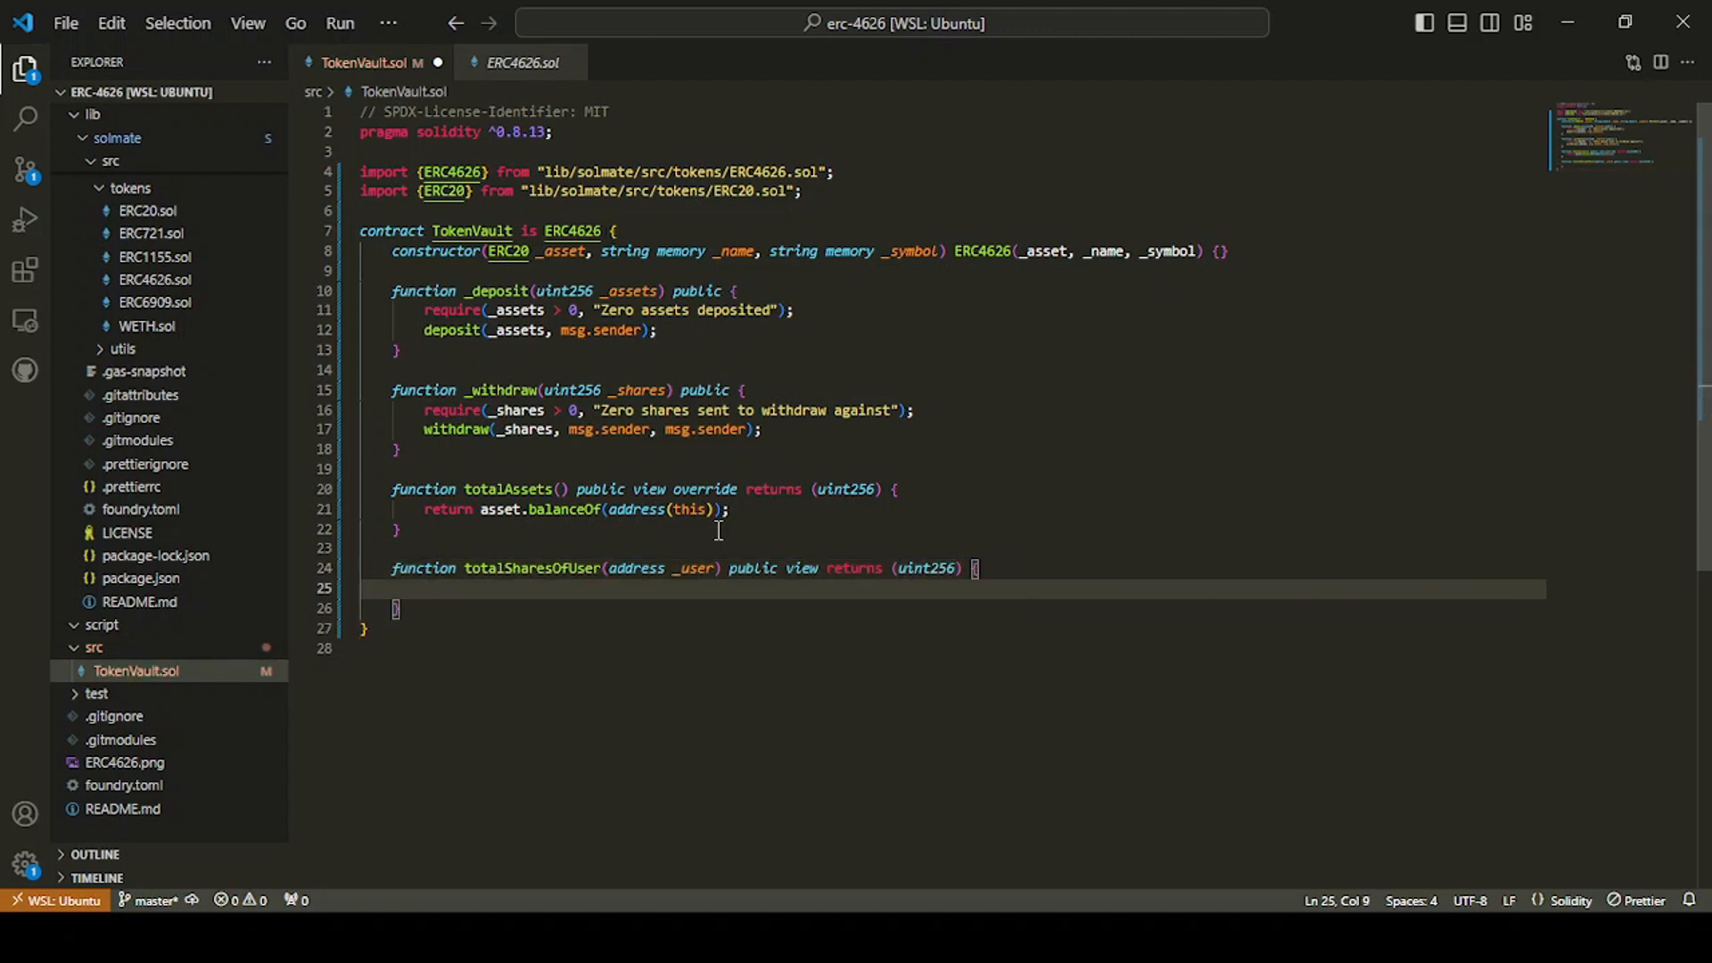
text(return this.balanceOf()
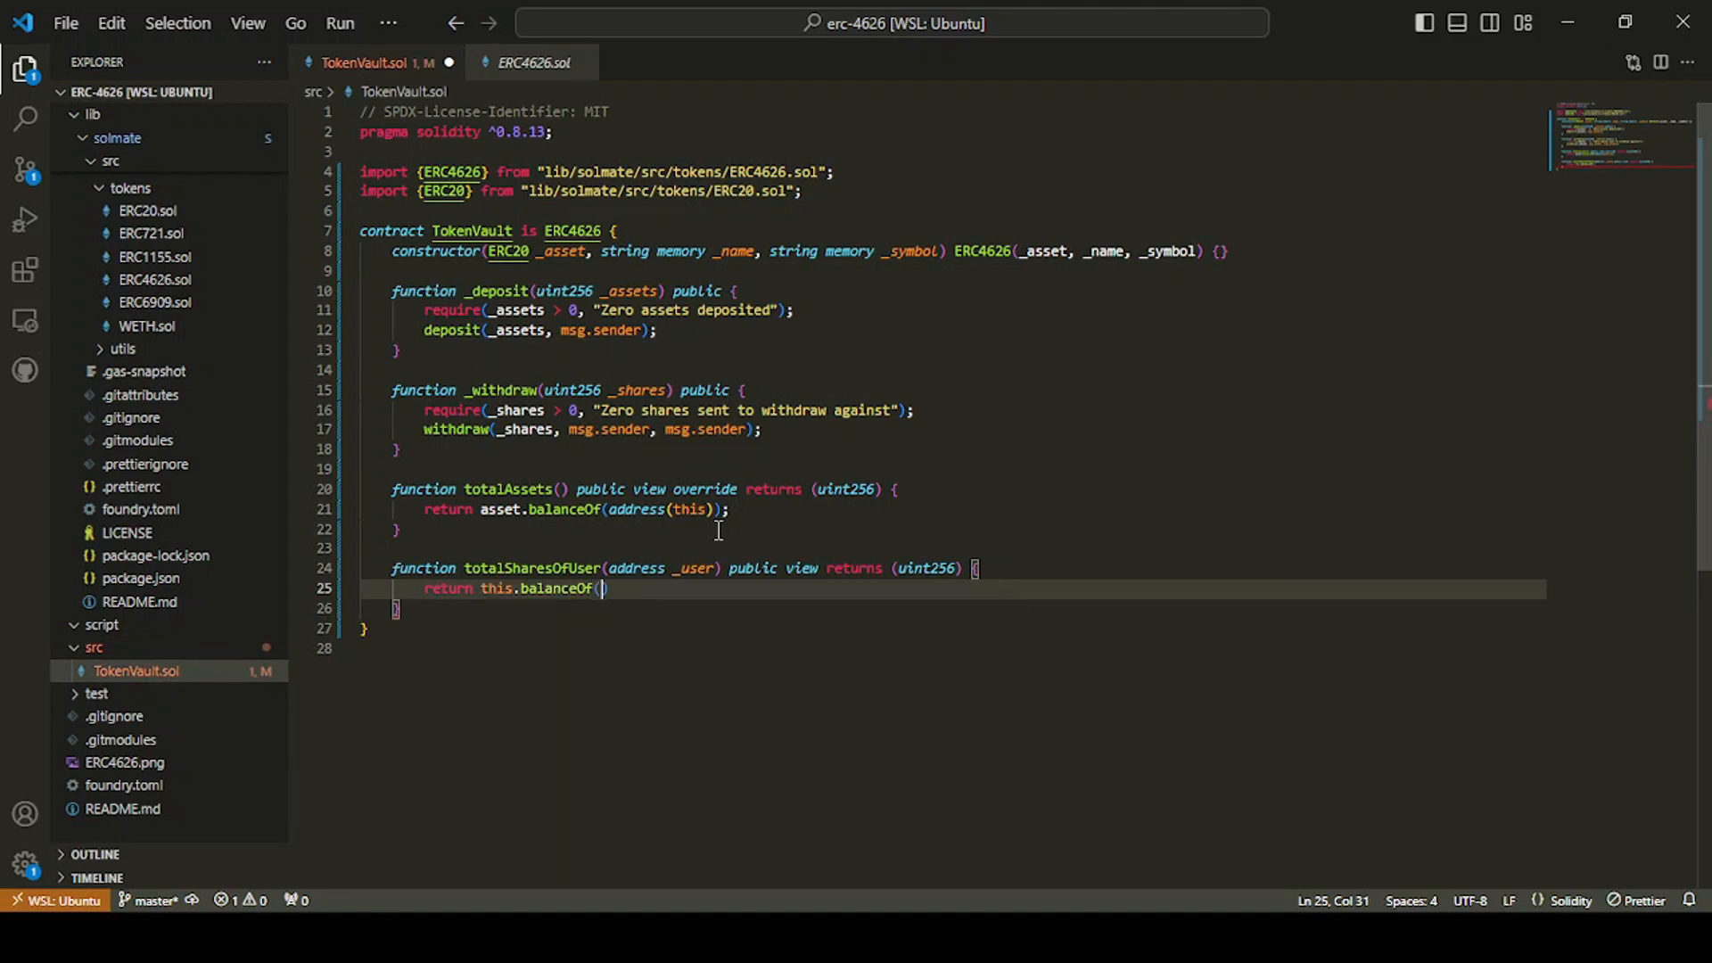
text(_user)
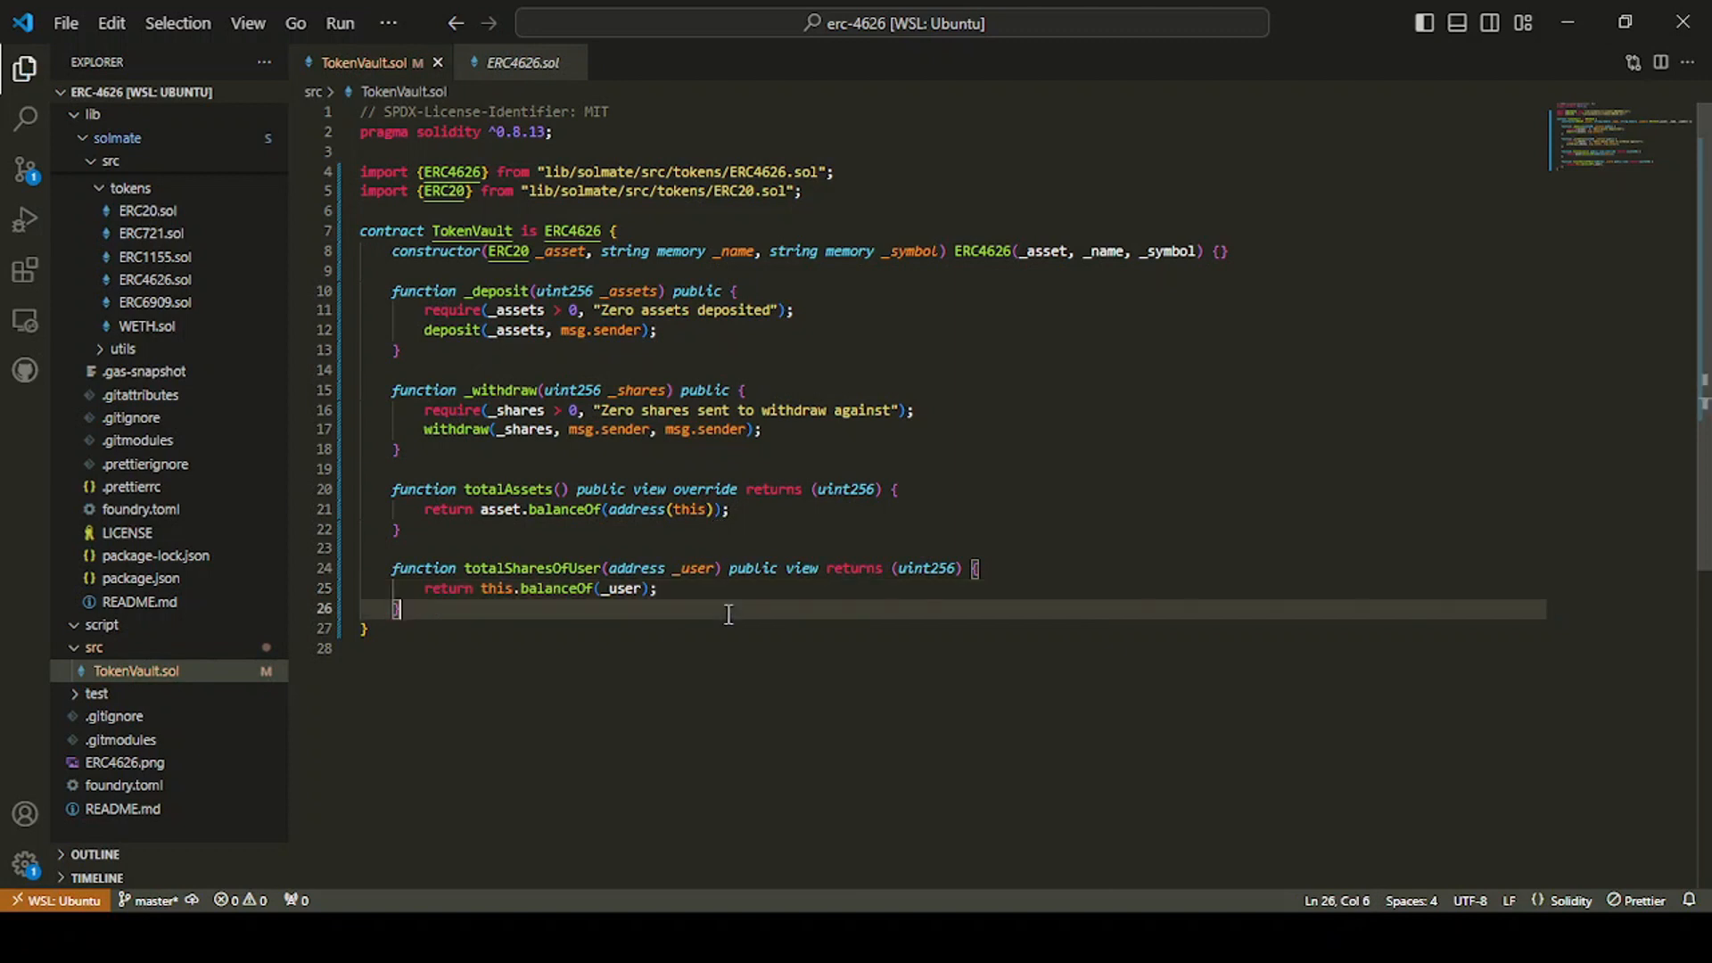
click(492, 589)
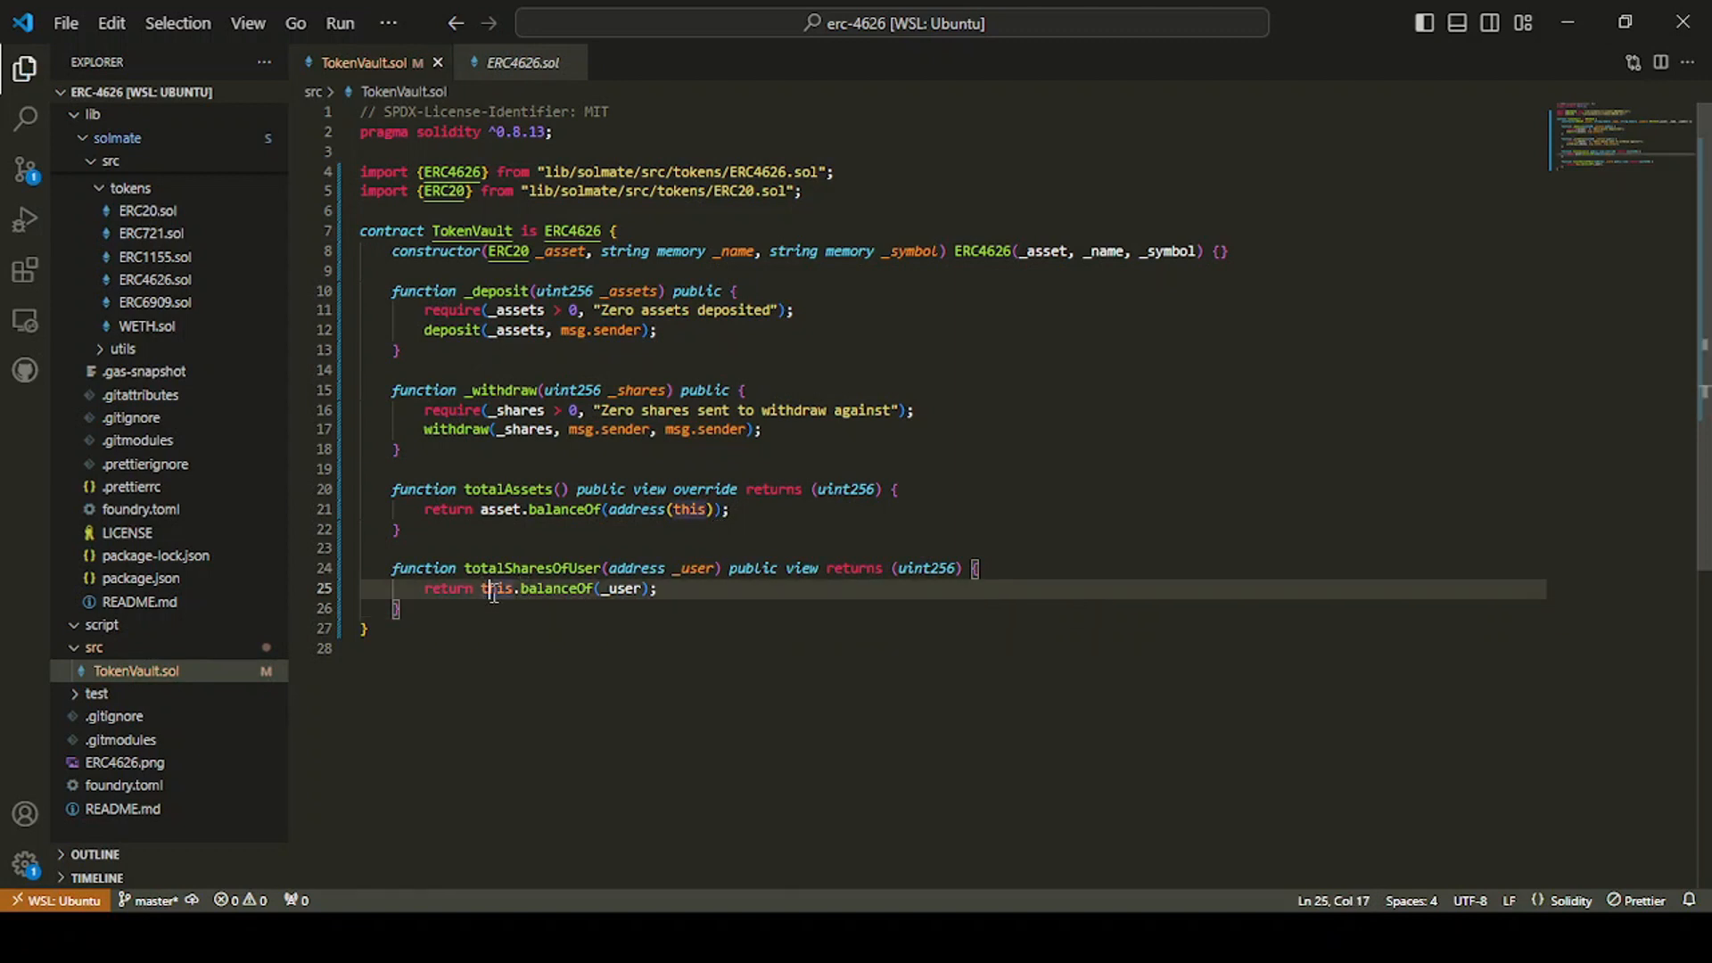
click(705, 589)
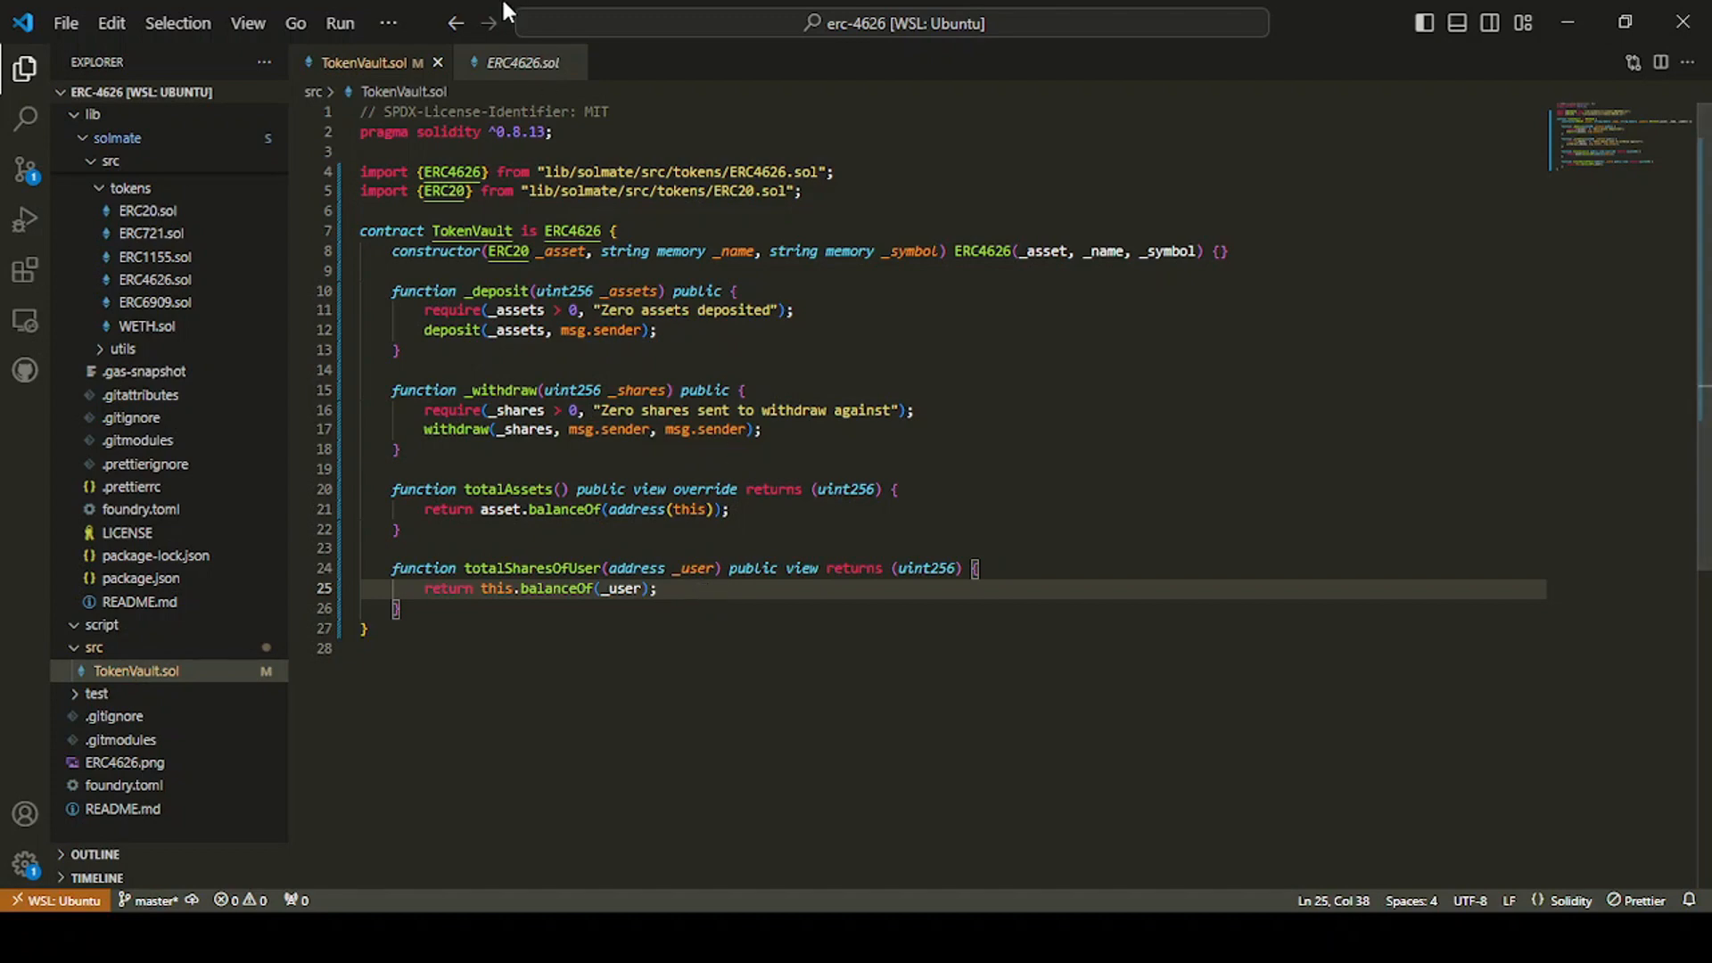
click(521, 62)
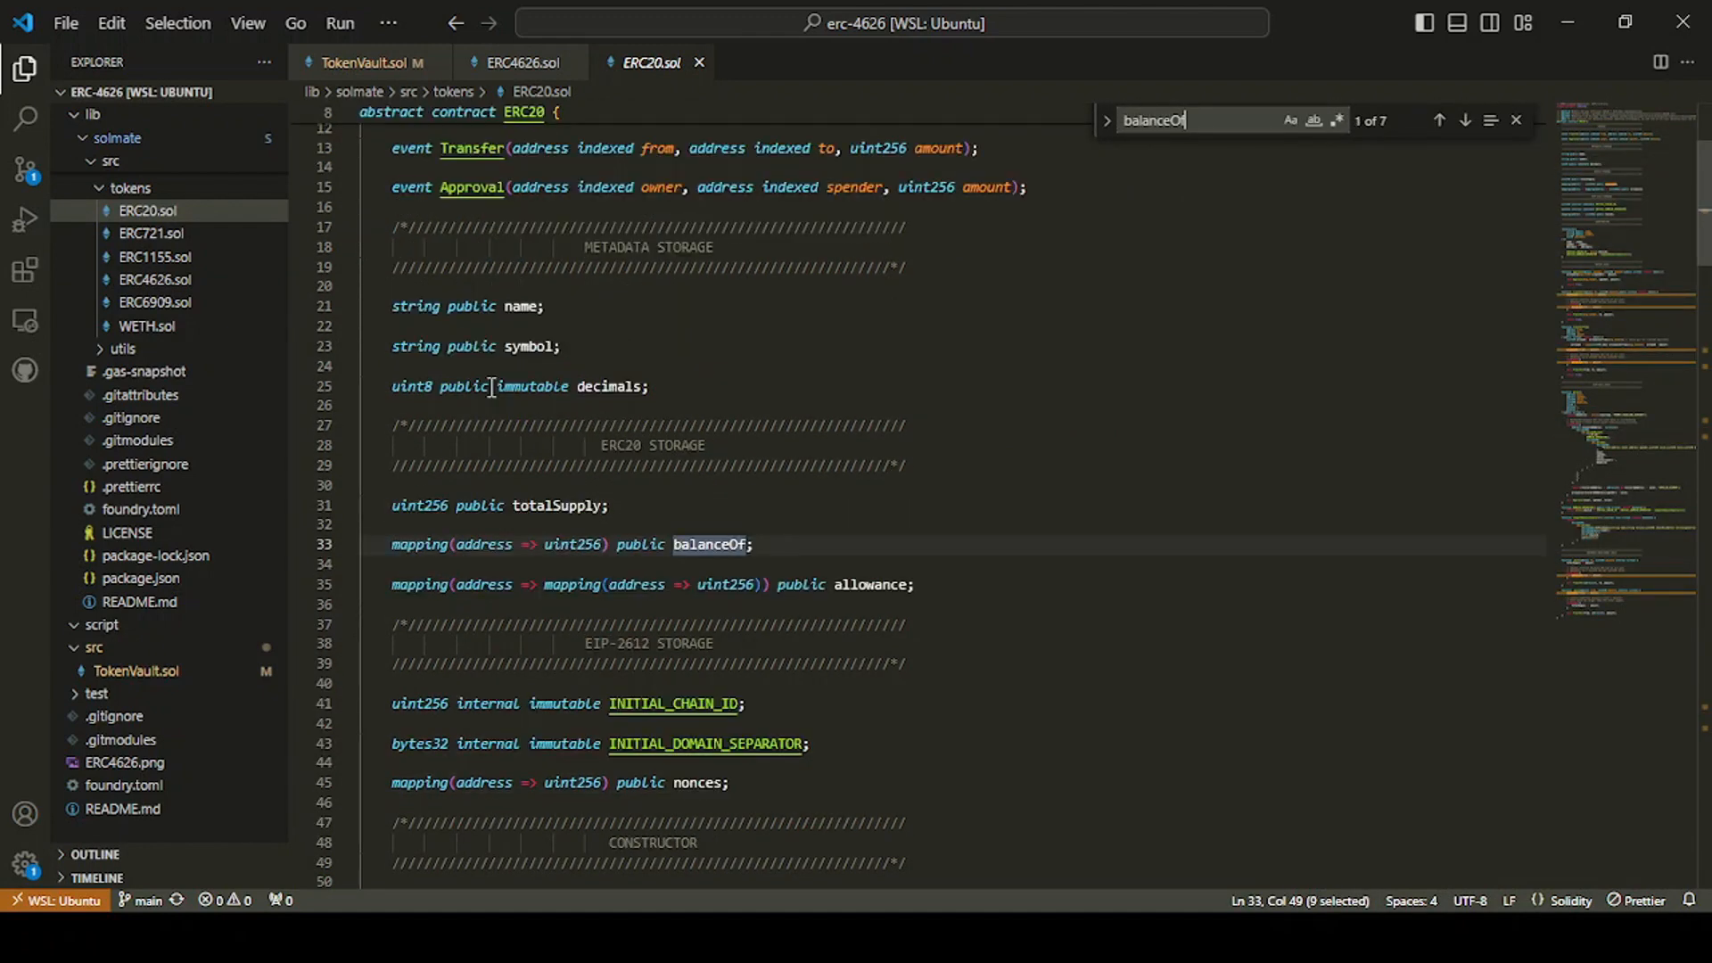
click(755, 544)
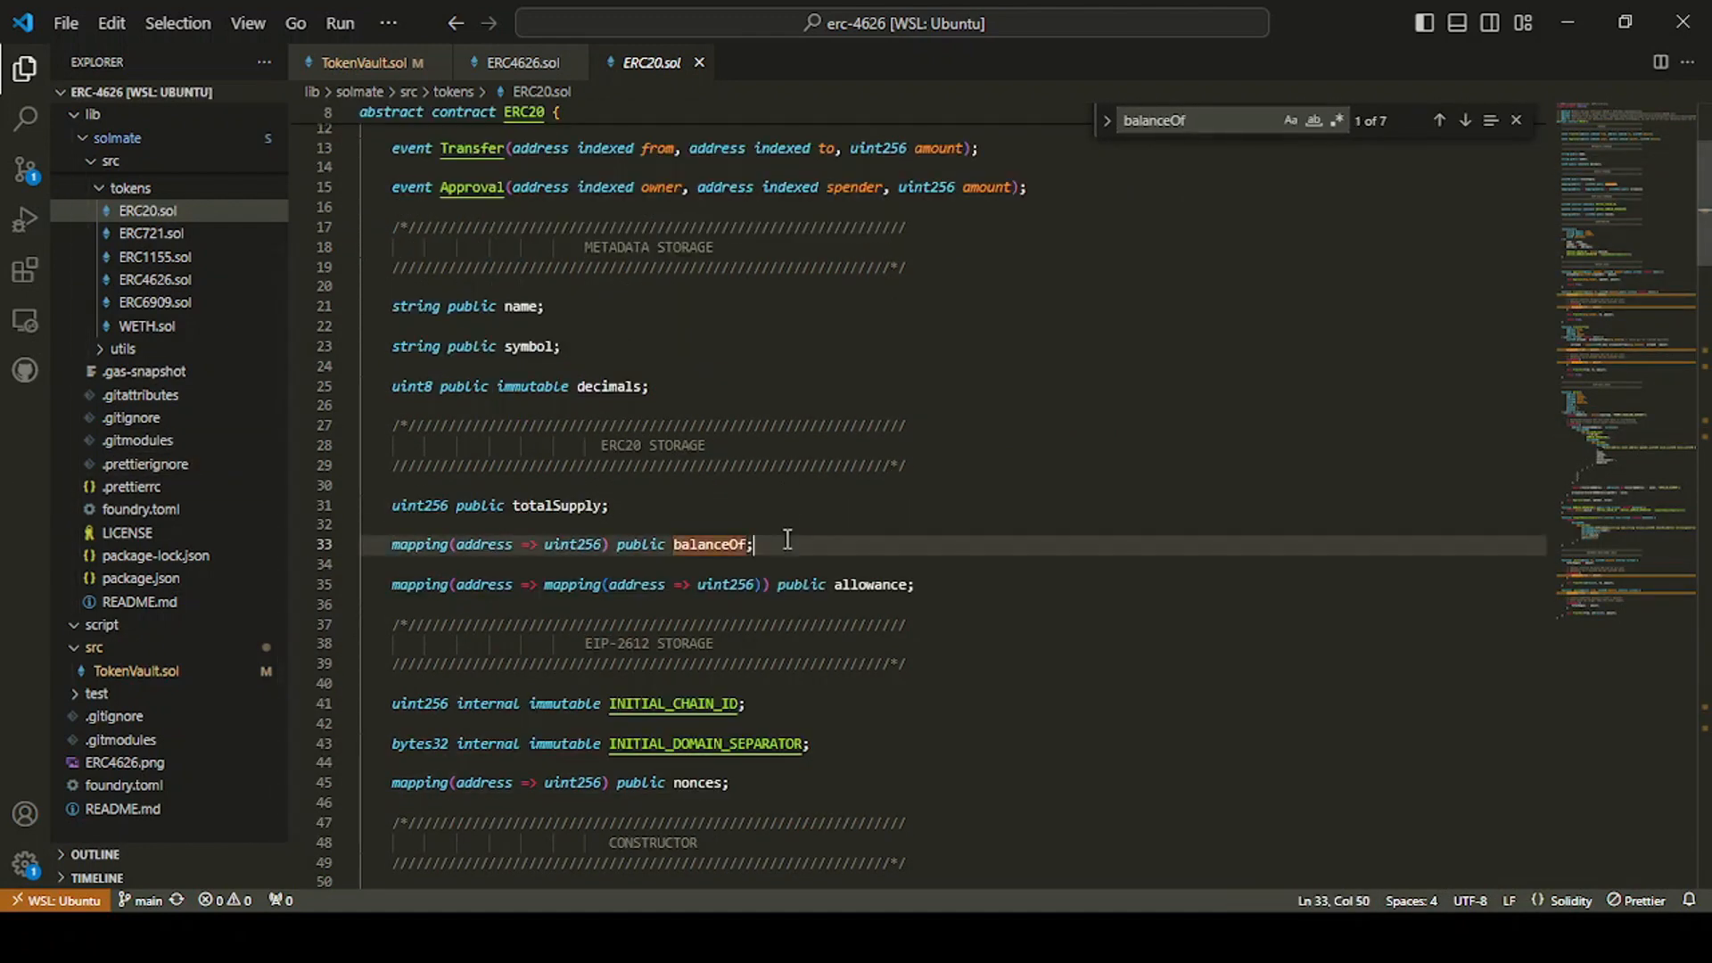
mouse_move(568, 544)
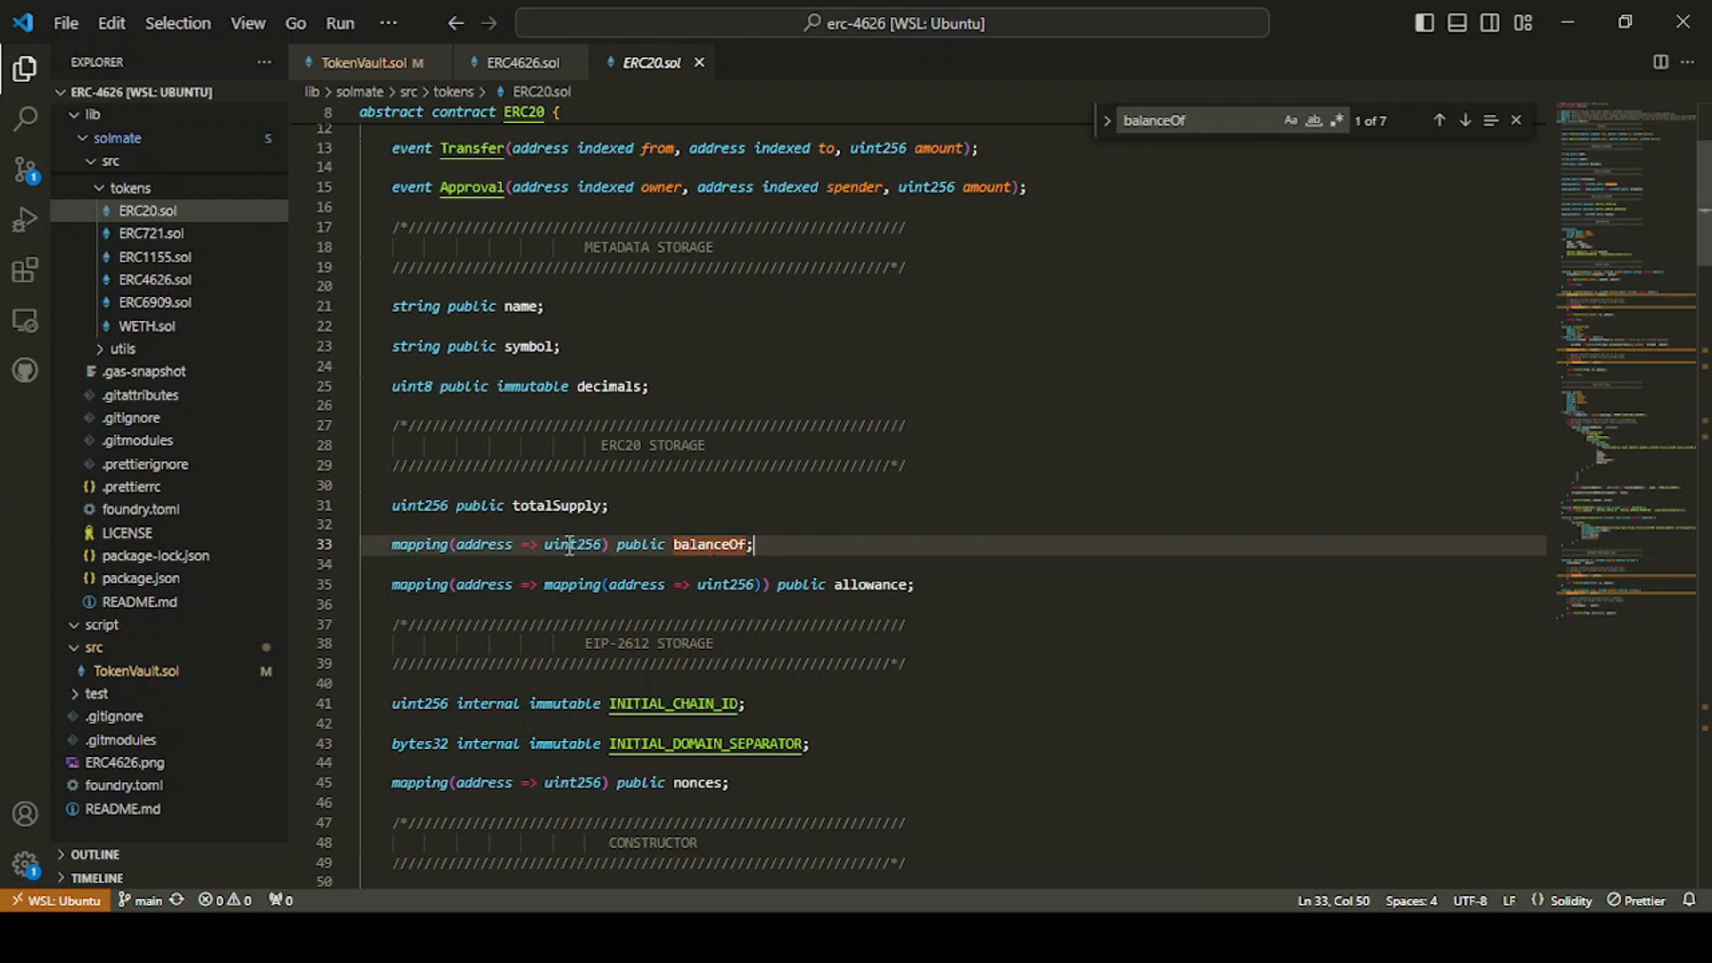
double_click(482, 545)
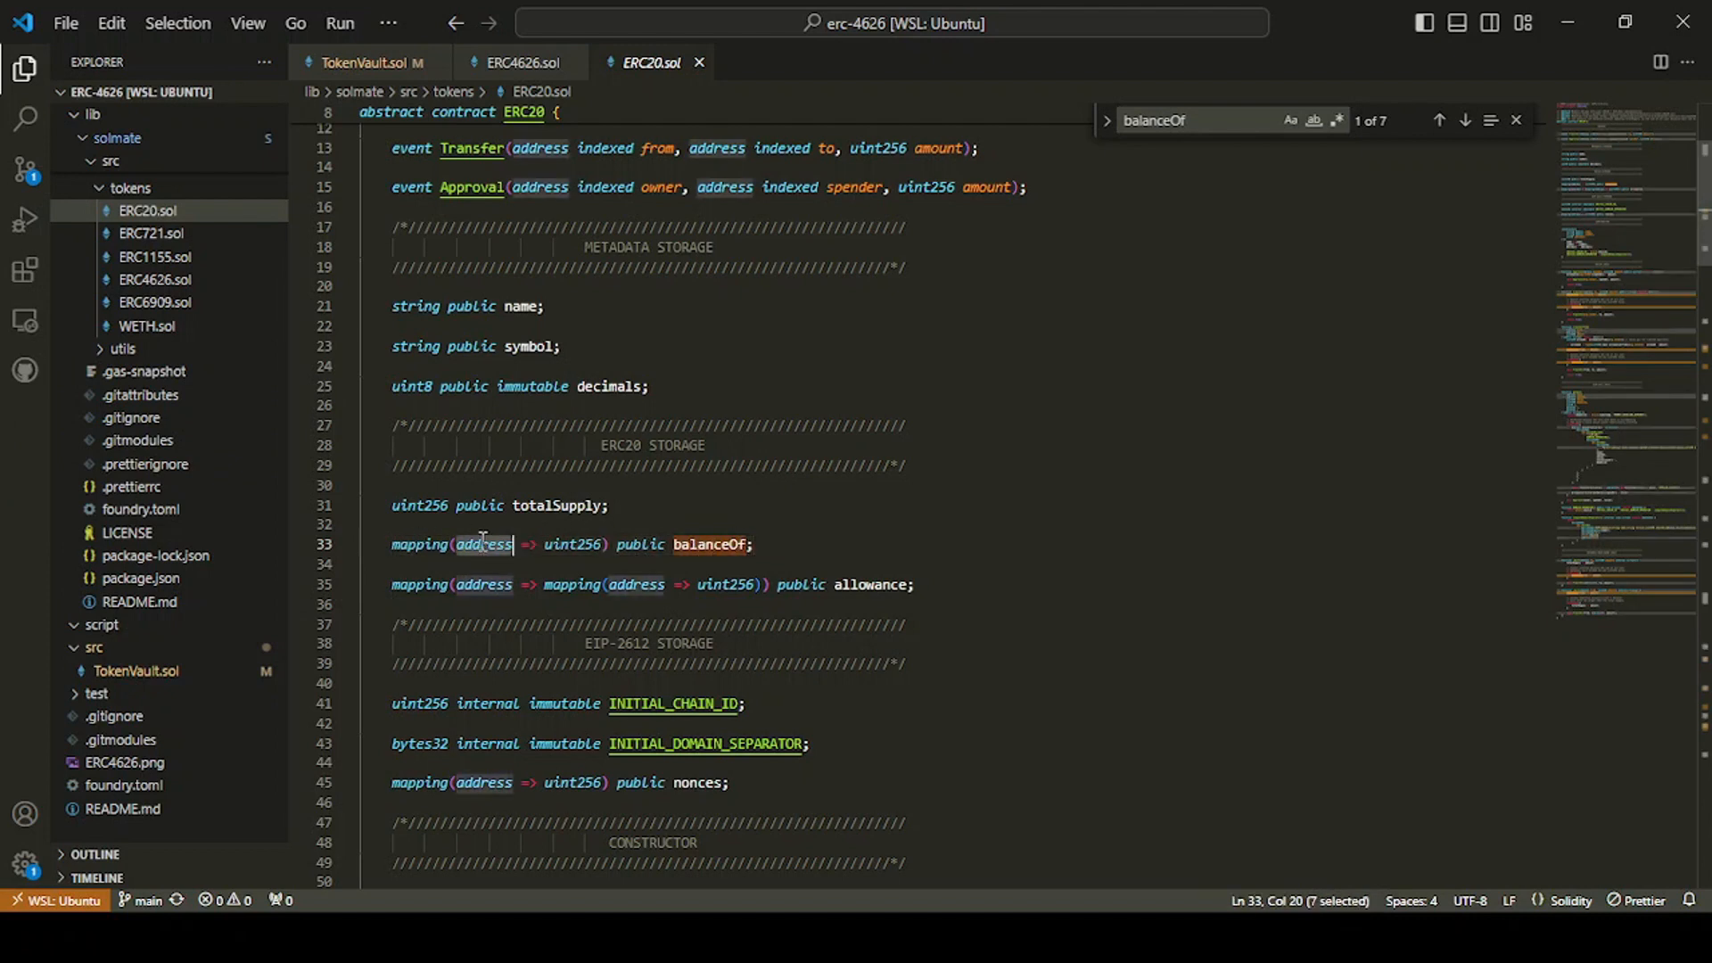
mouse_move(906, 482)
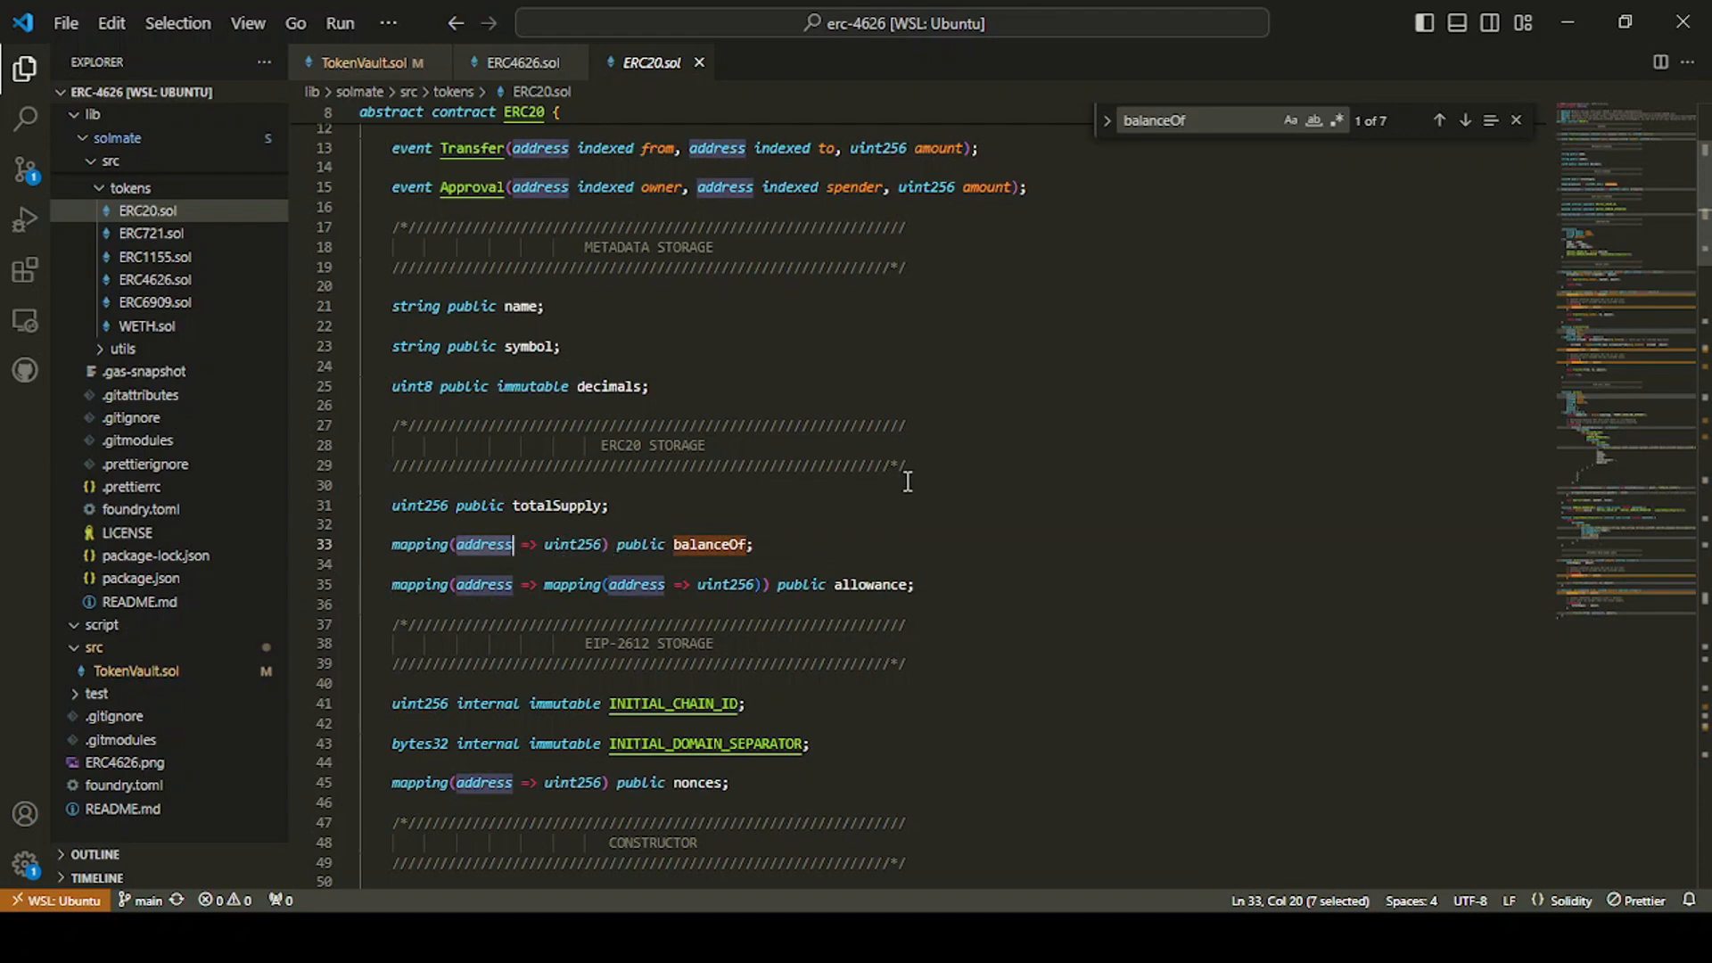
click(514, 62)
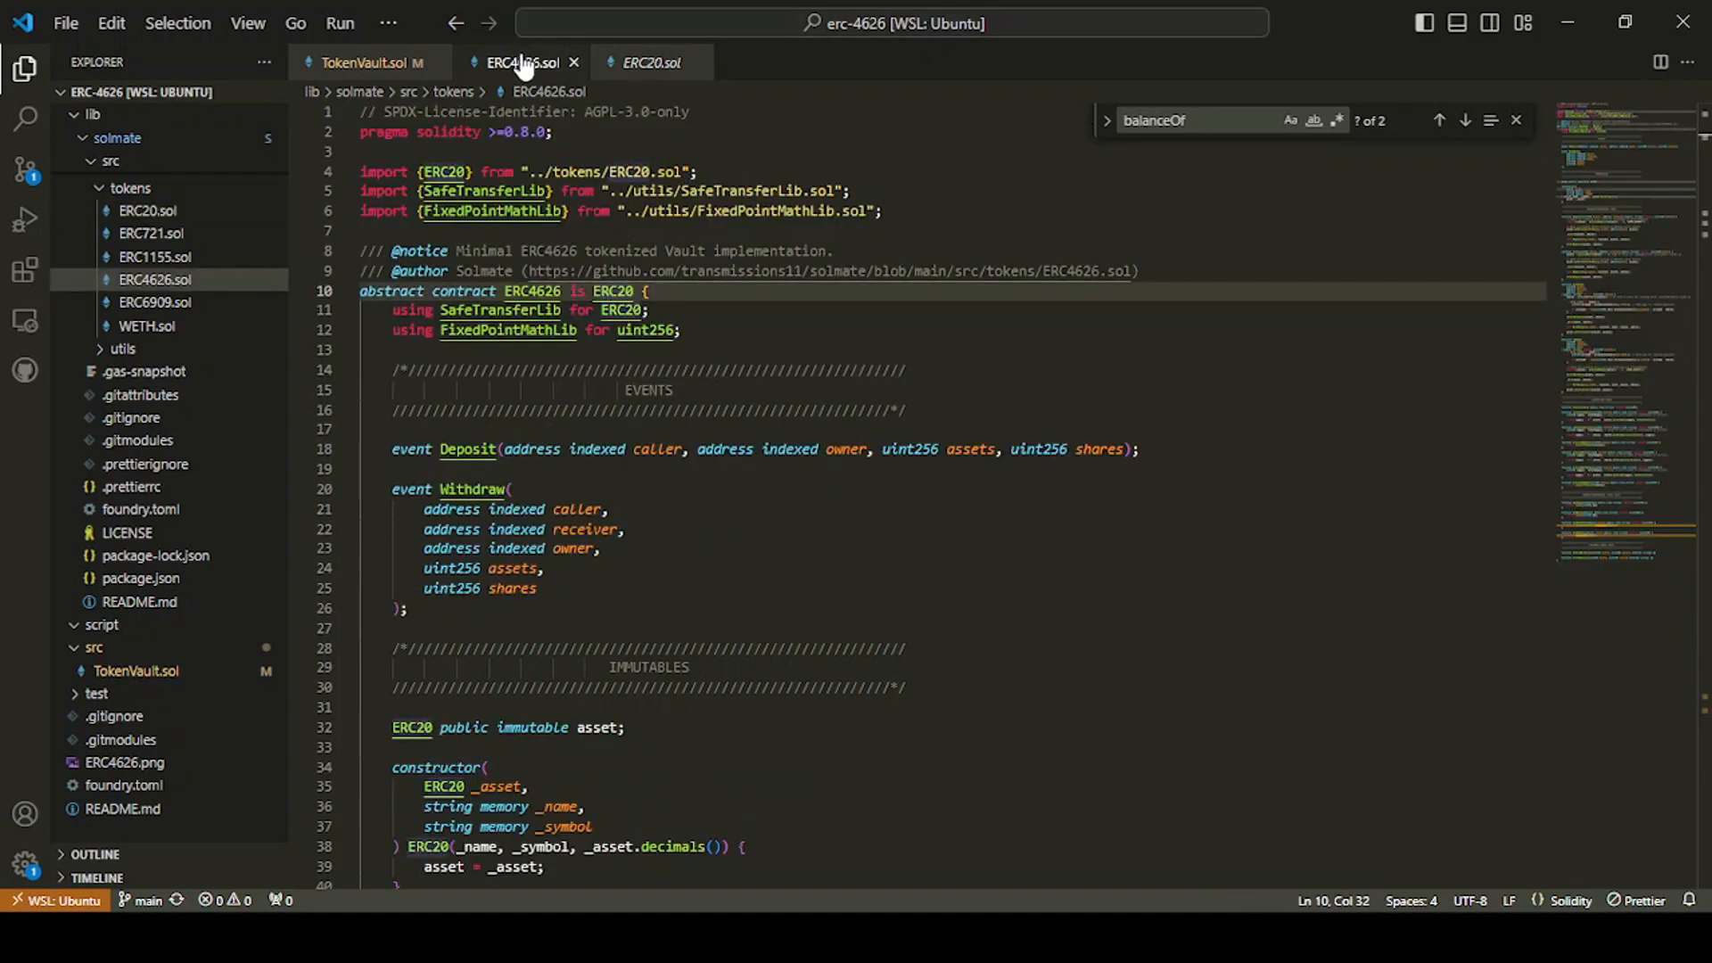
mouse_move(648, 62)
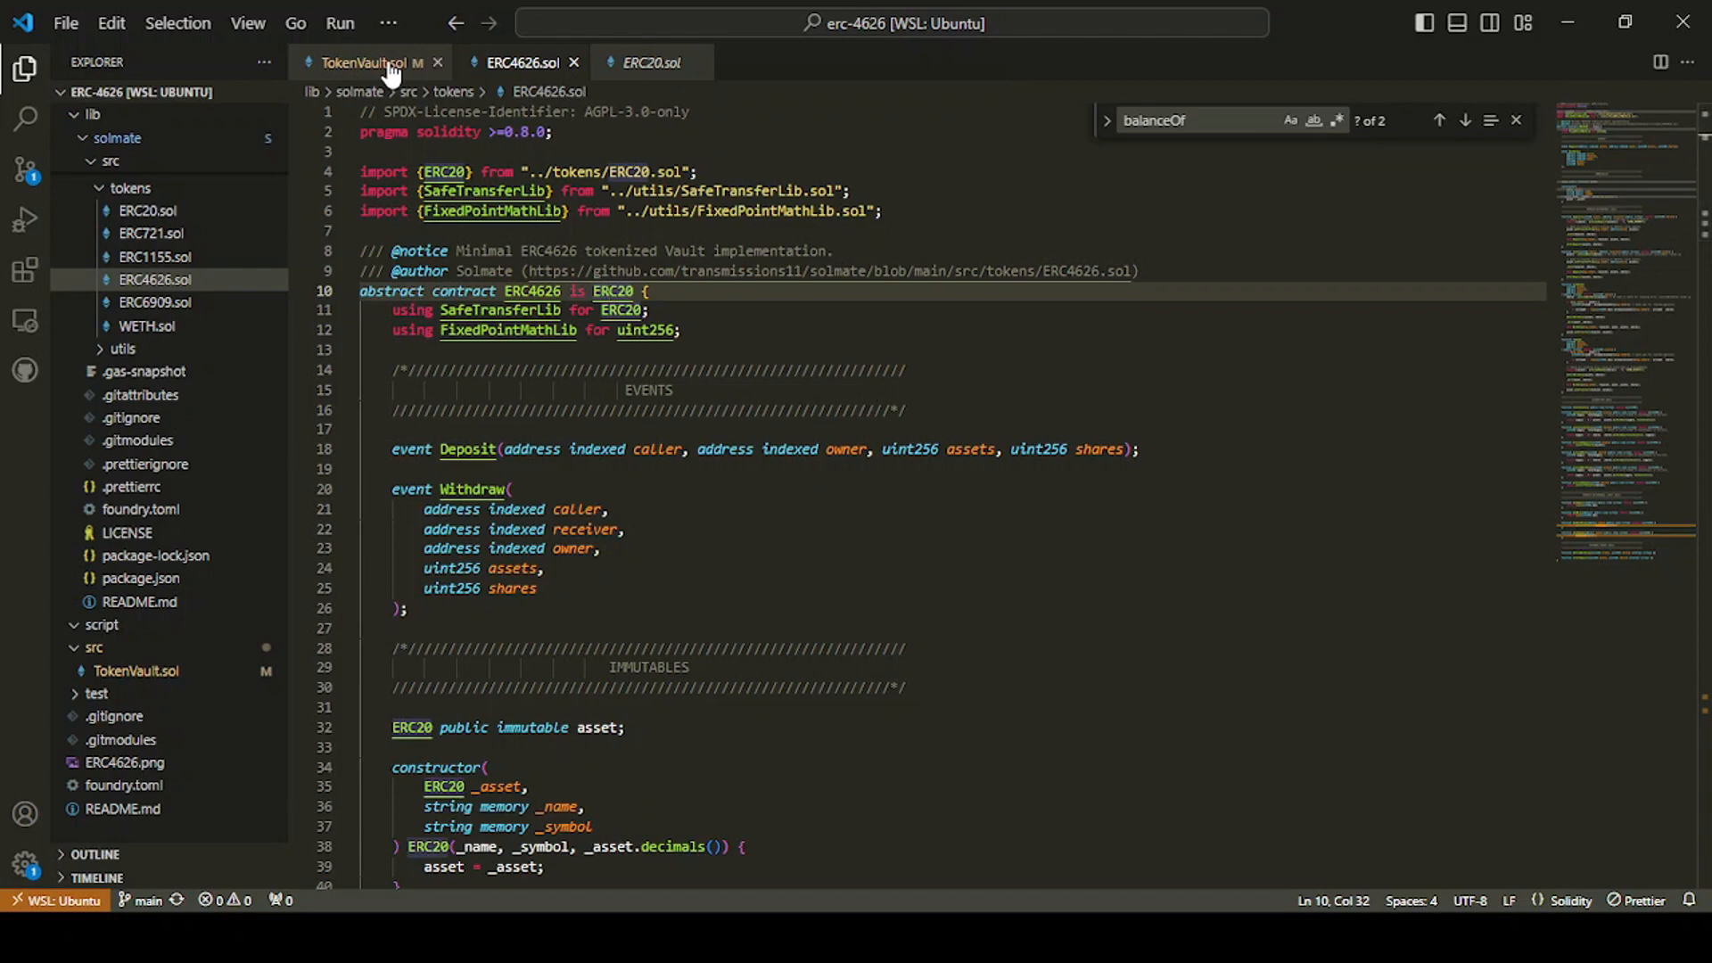
click(366, 62)
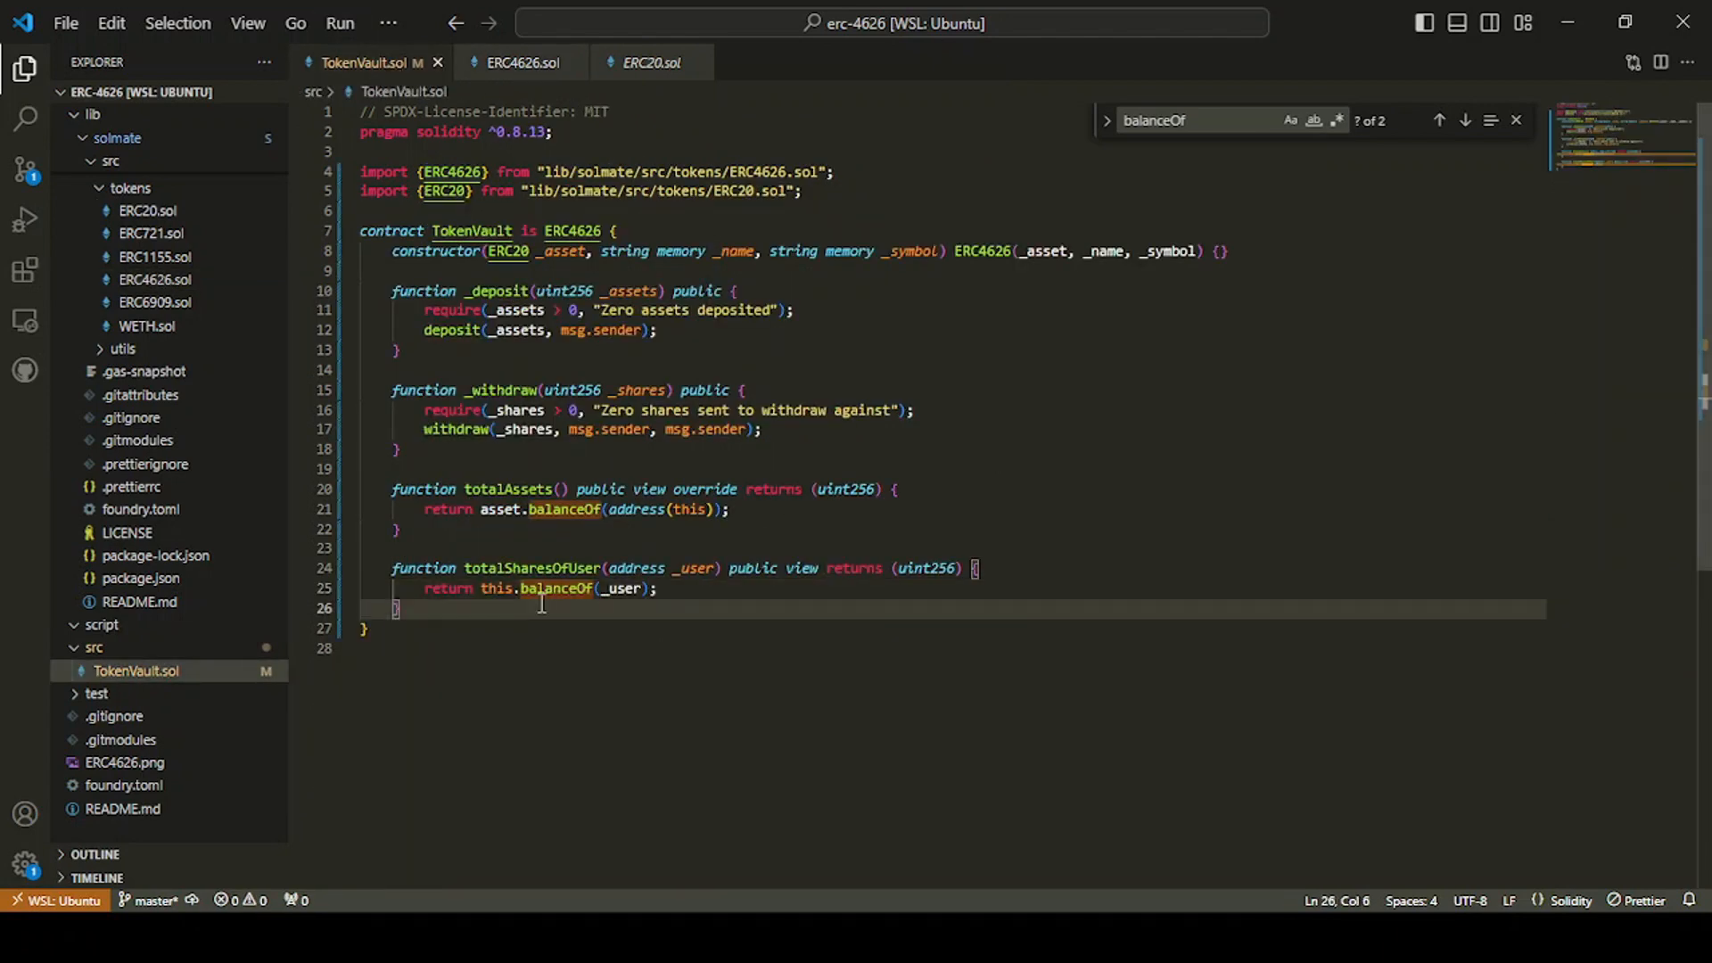
double_click(501, 510)
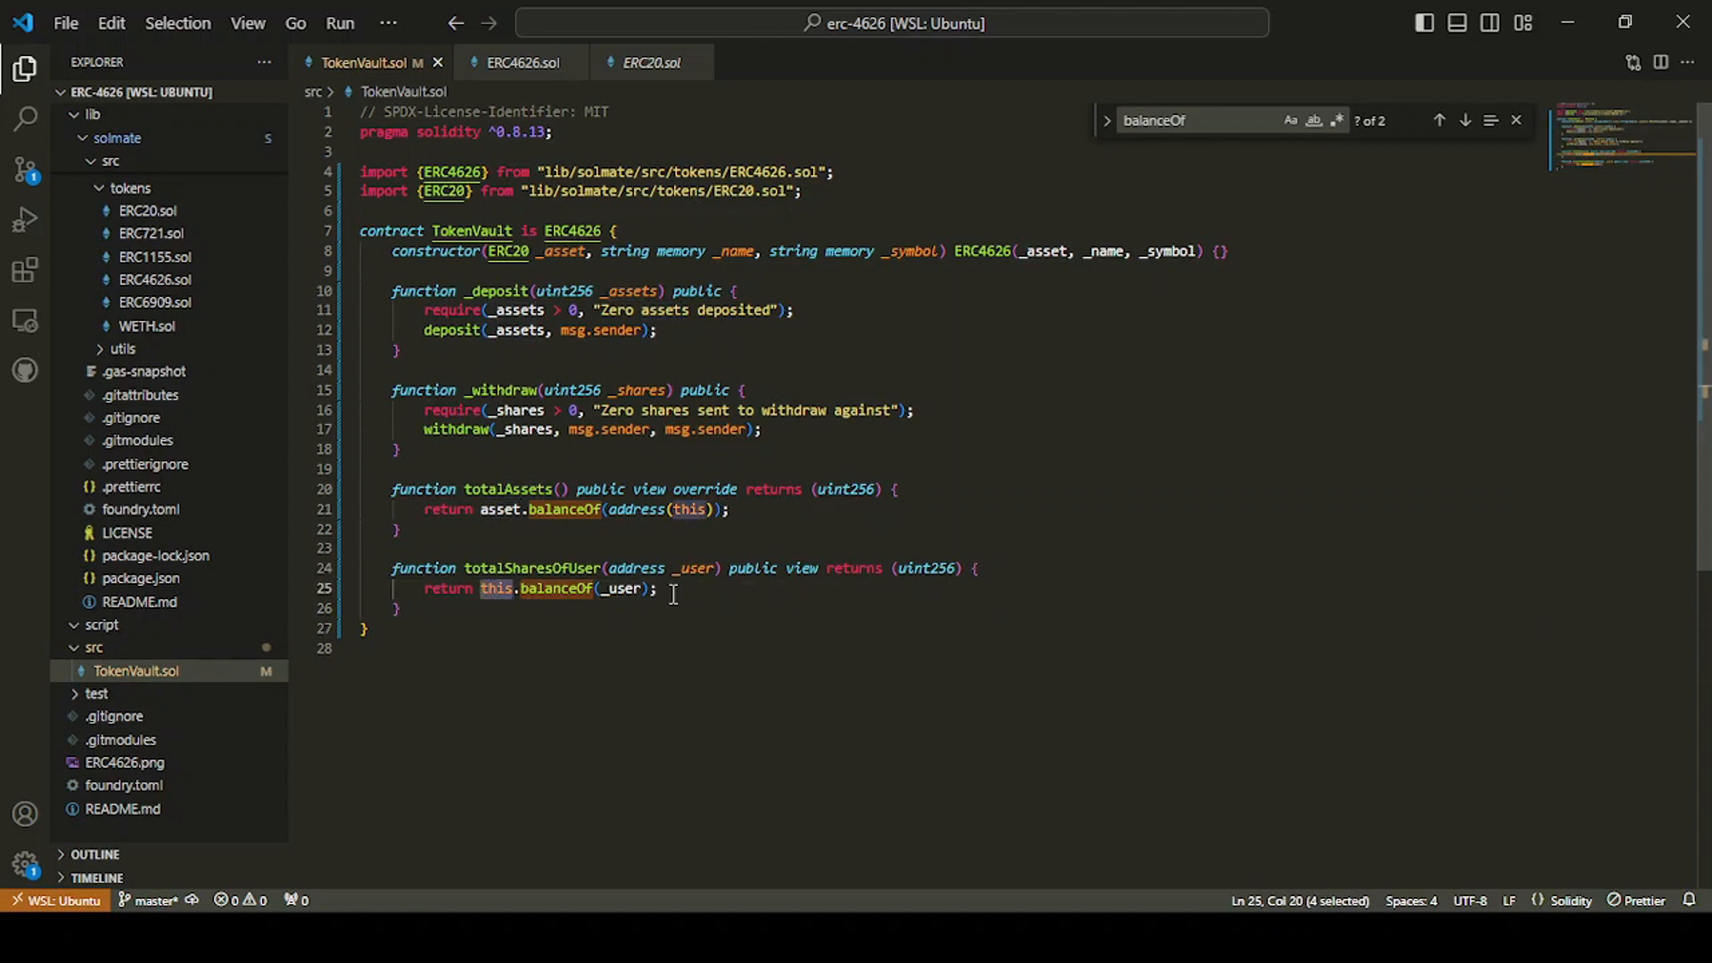
mouse_move(851, 833)
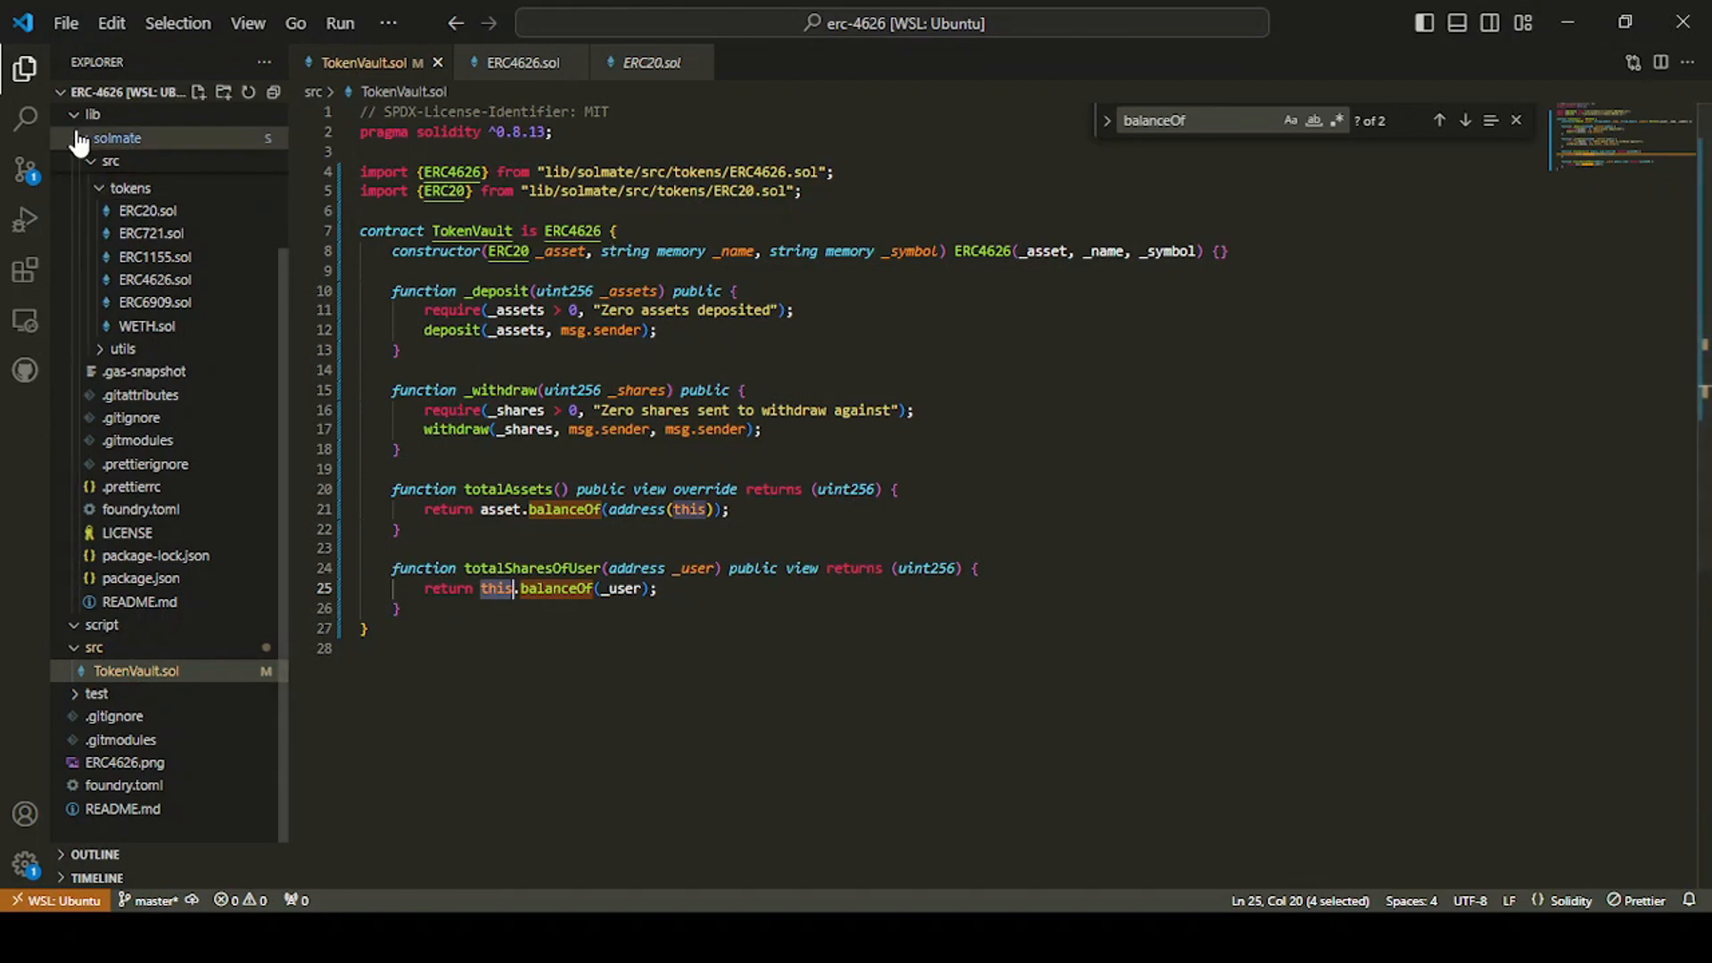
Step: Create USDC.sol in src, close the ERC20.sol tab, and dismiss the balanceOf search
click(93, 136)
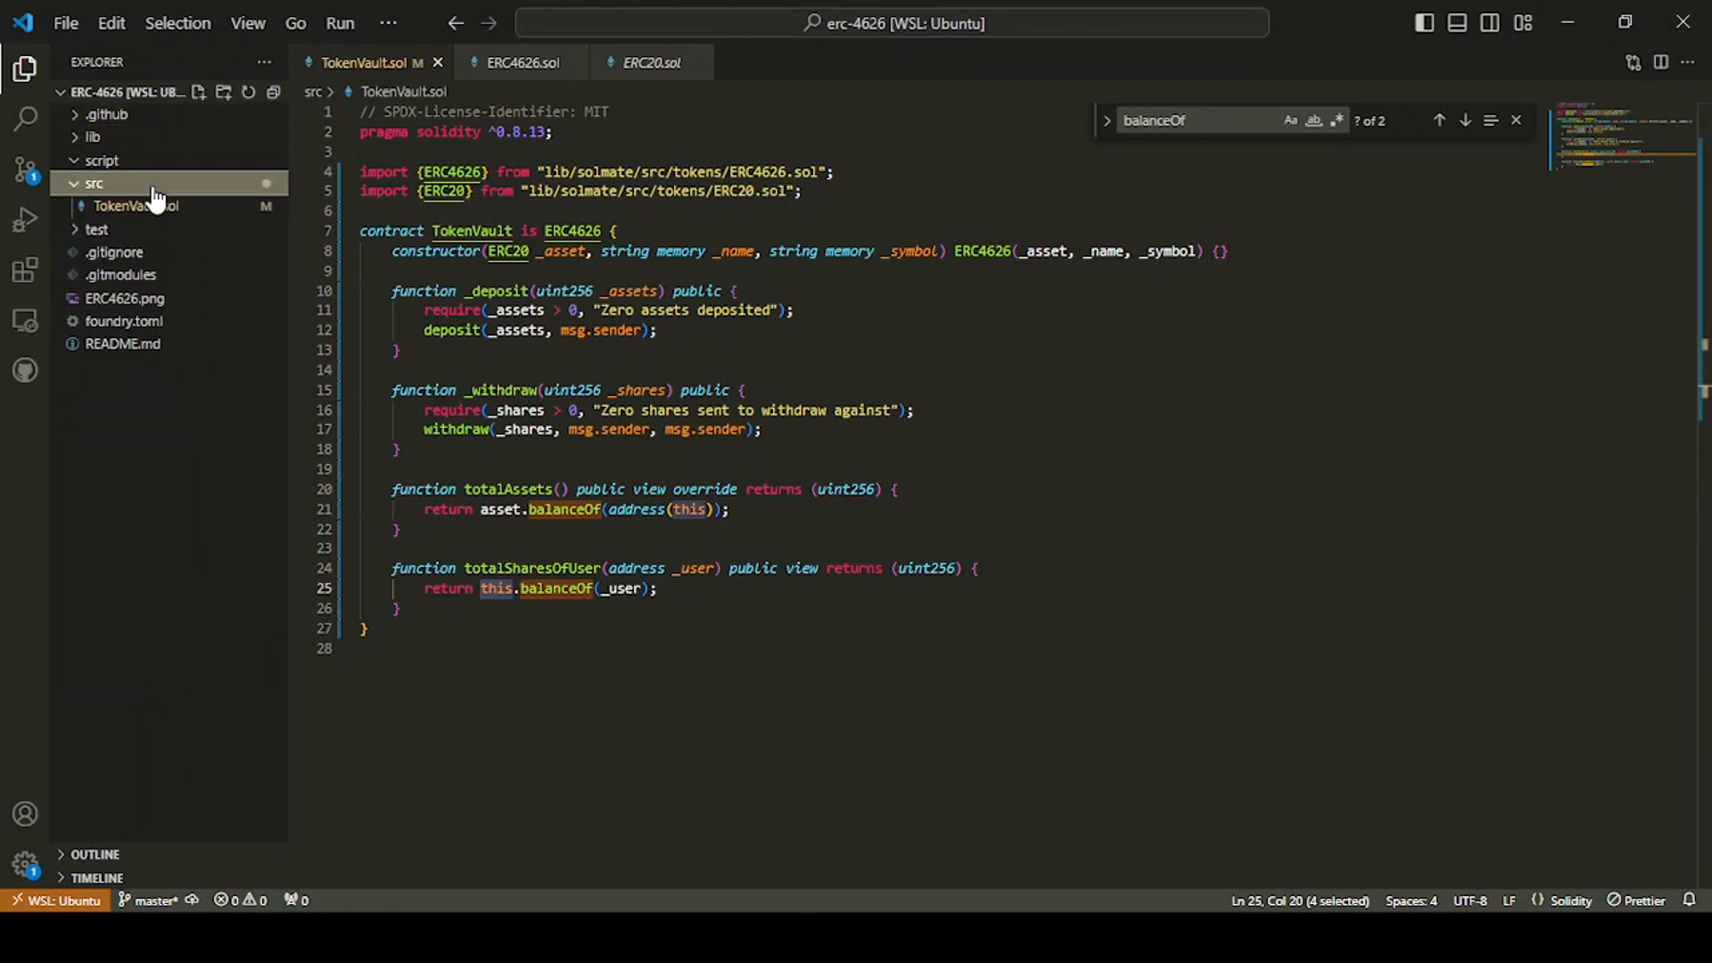
click(224, 92)
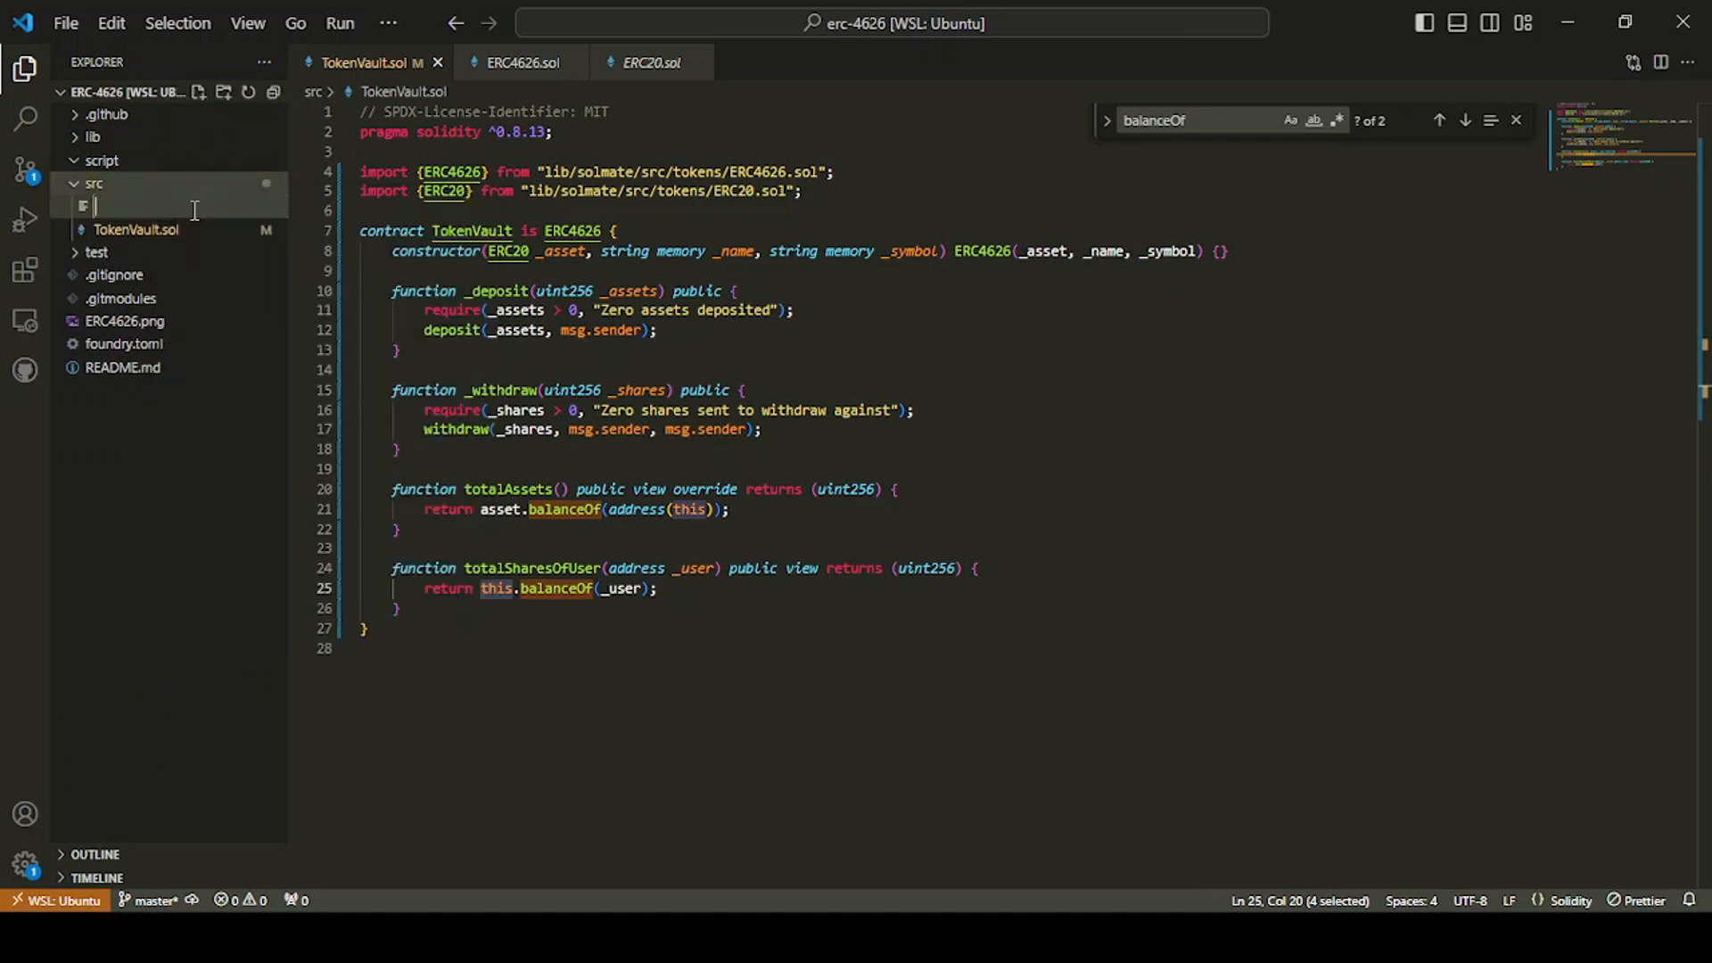
text(USDC)
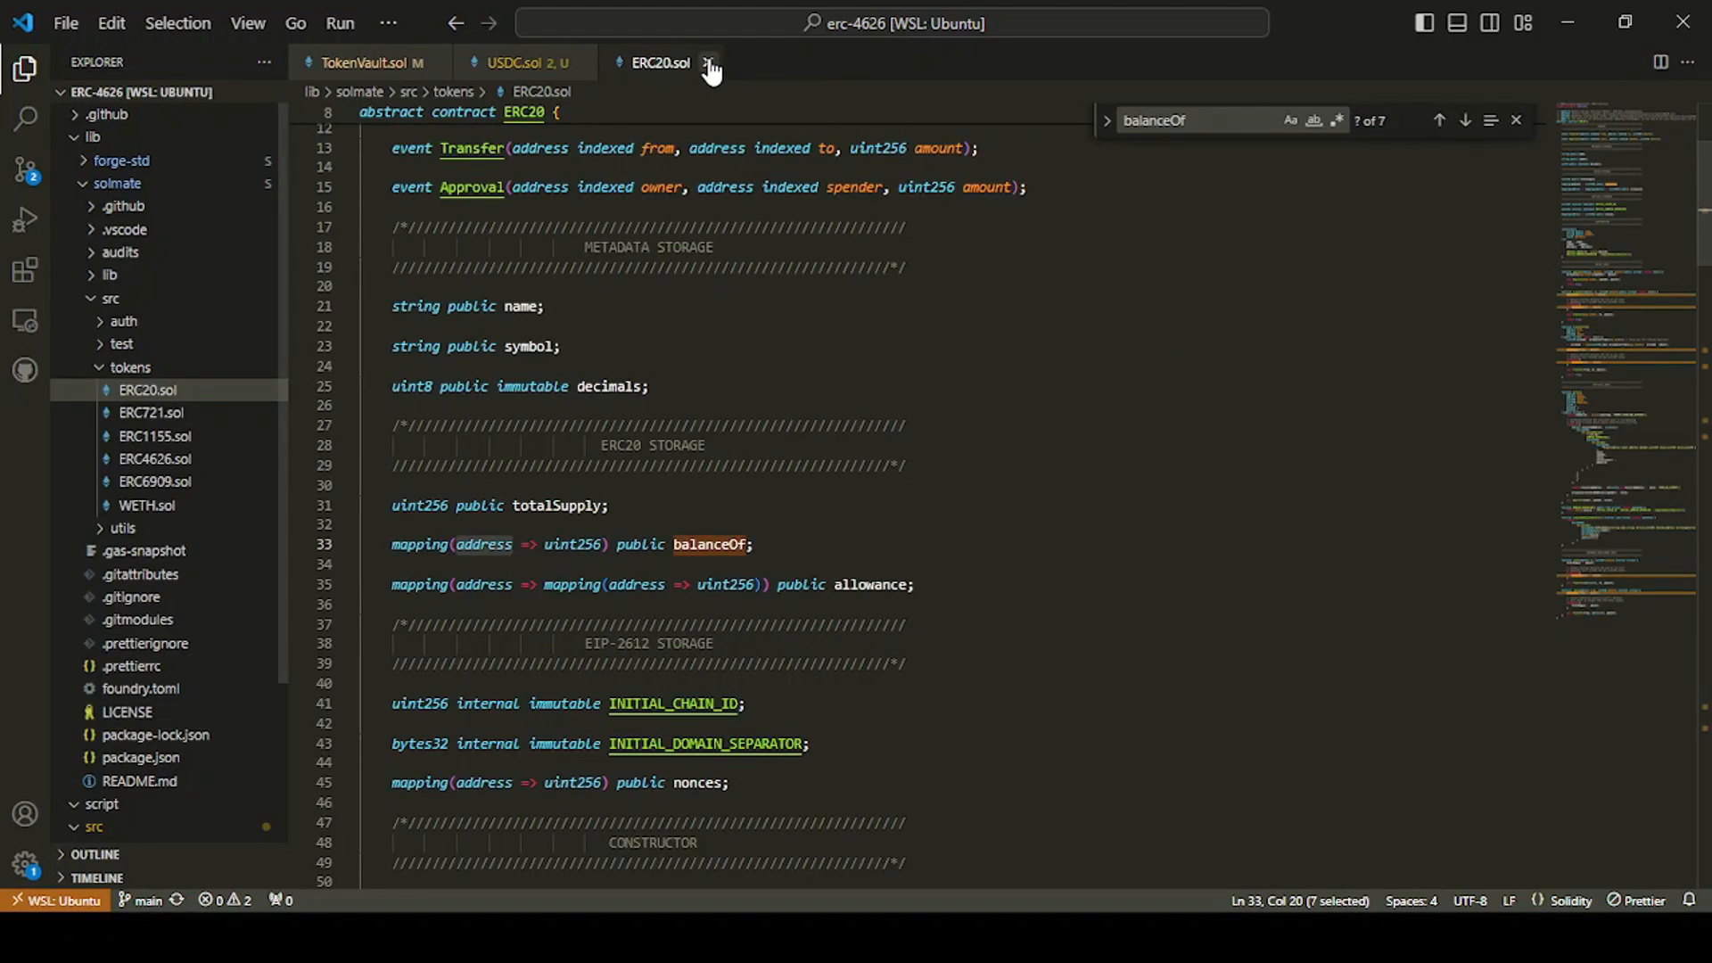
click(709, 63)
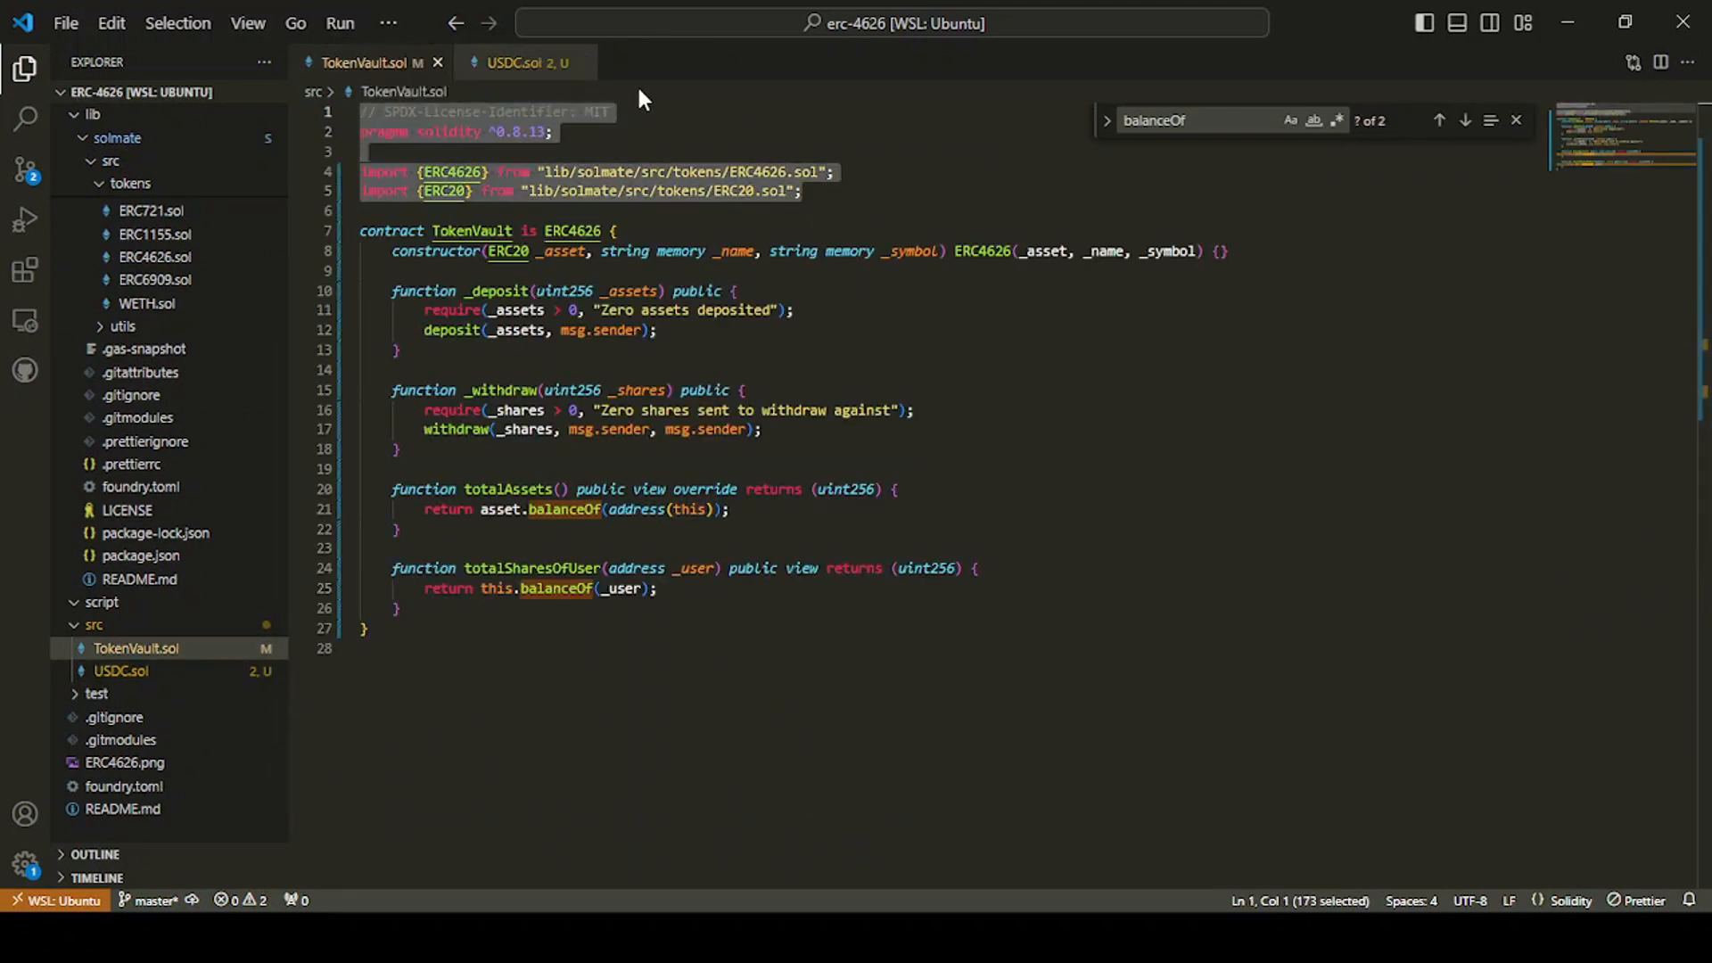
click(521, 63)
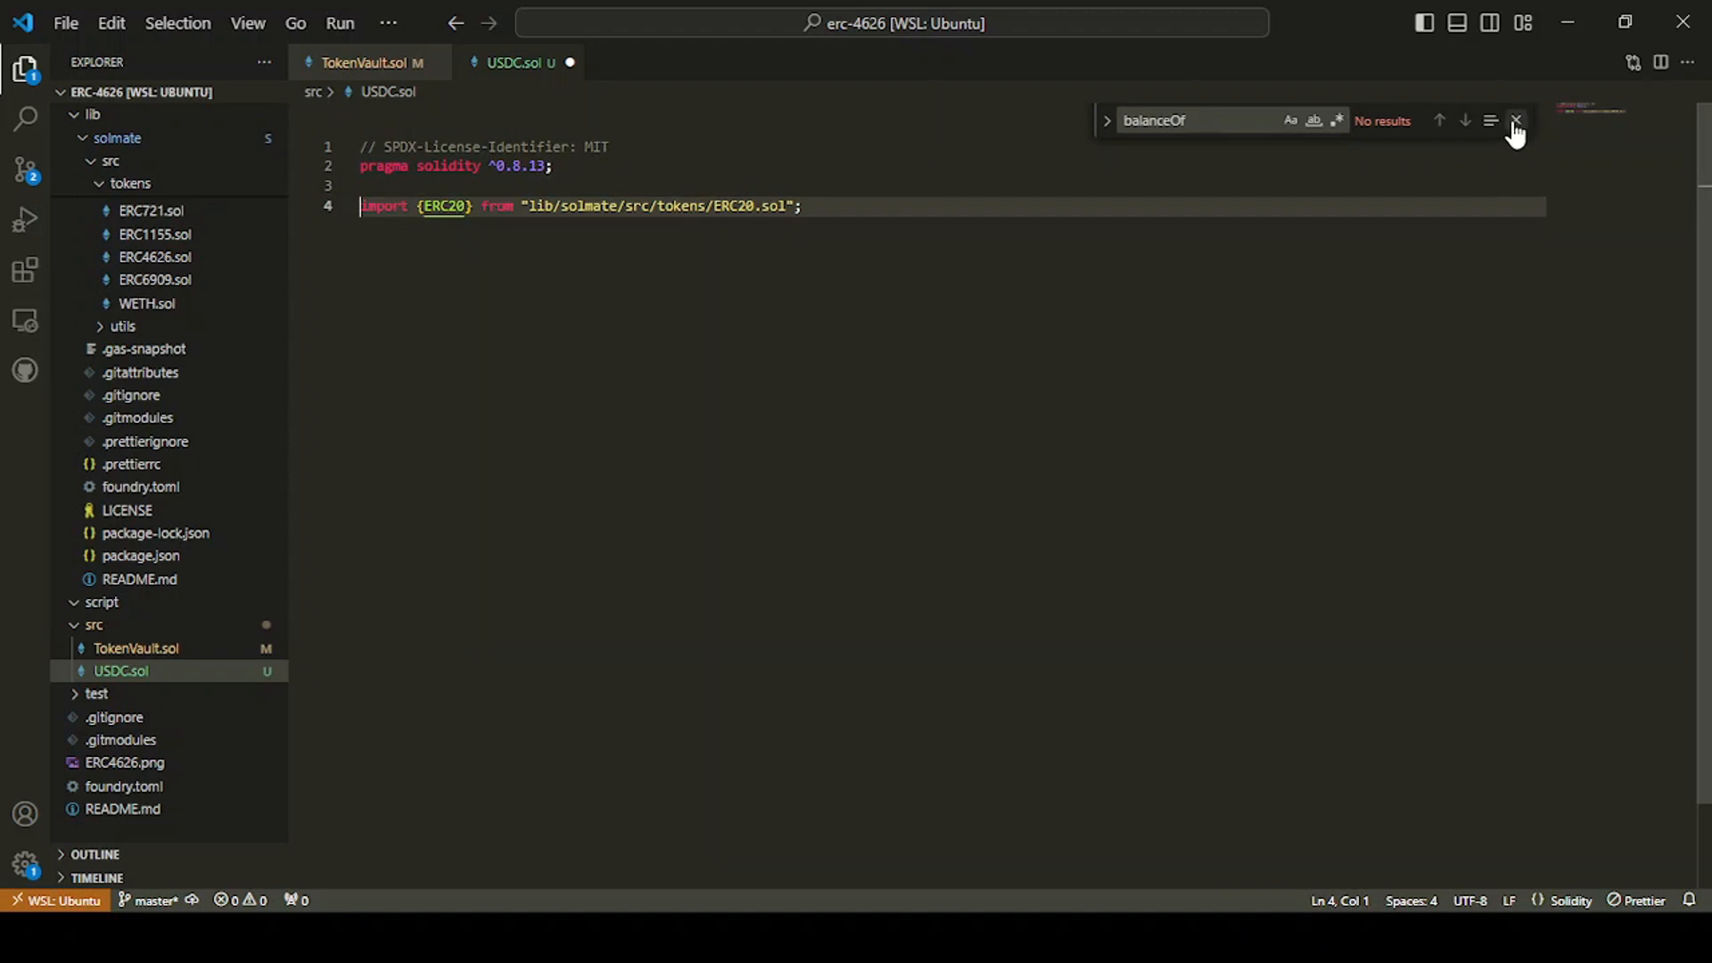
click(1516, 120)
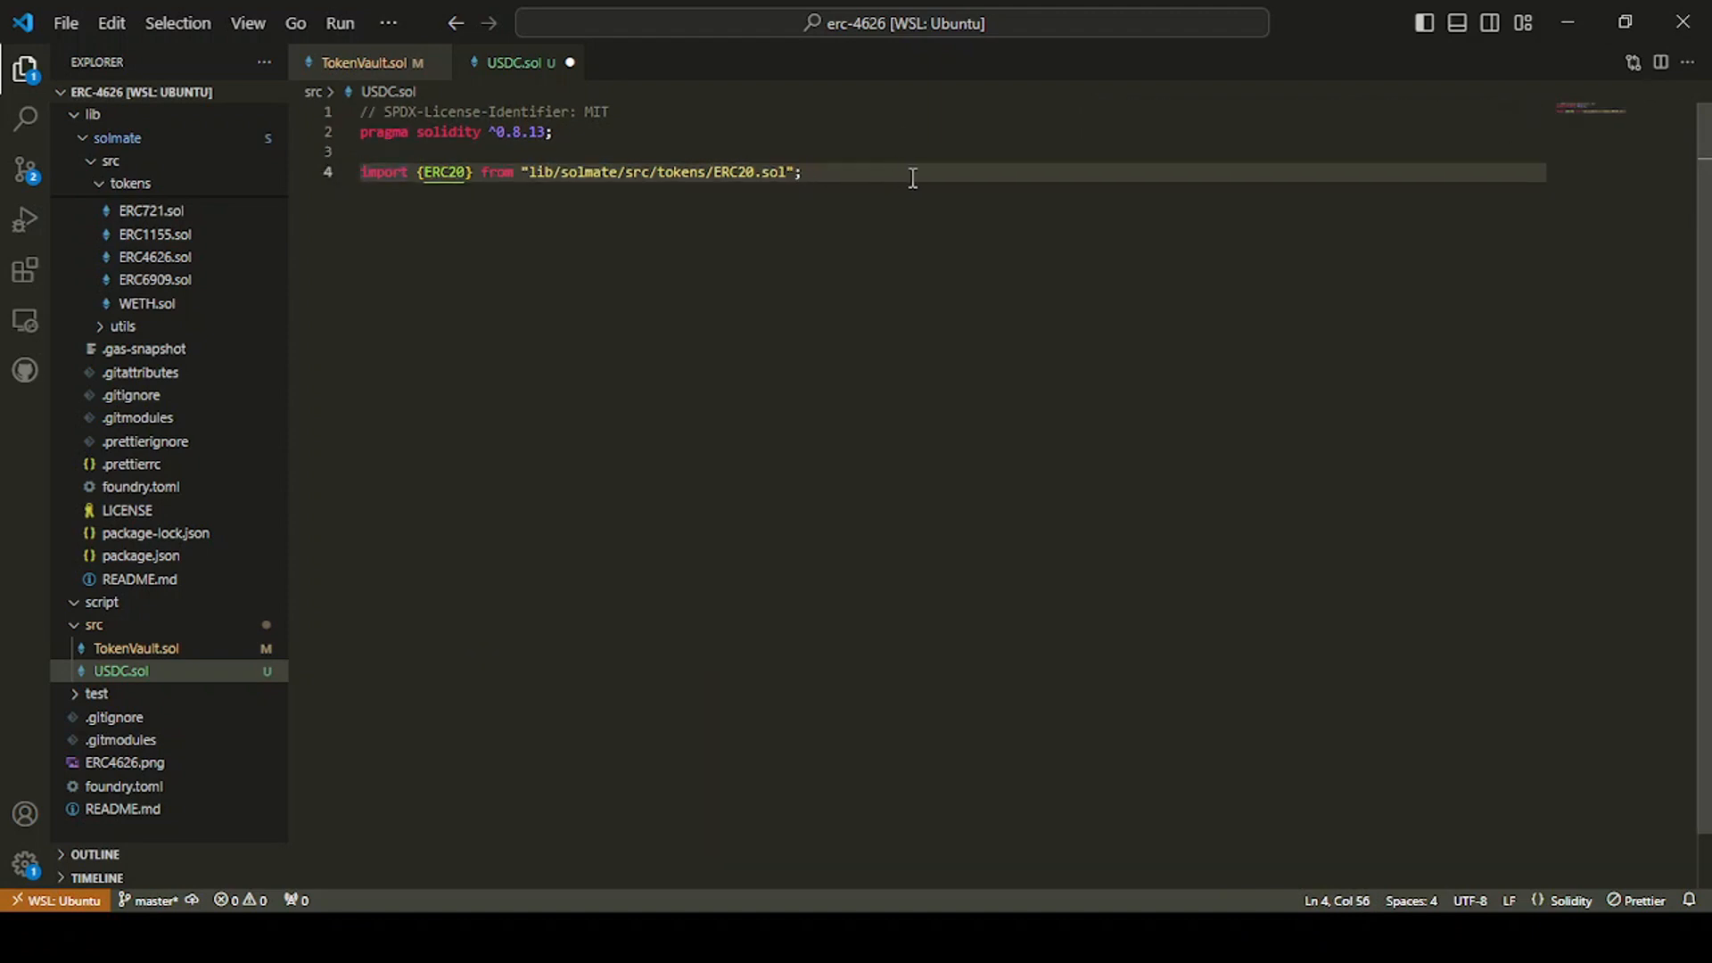
Step: Declare contract USDC is ERC20 with constructor ERC20("USD Circle", "USDC", 18)
text(contract USDC)
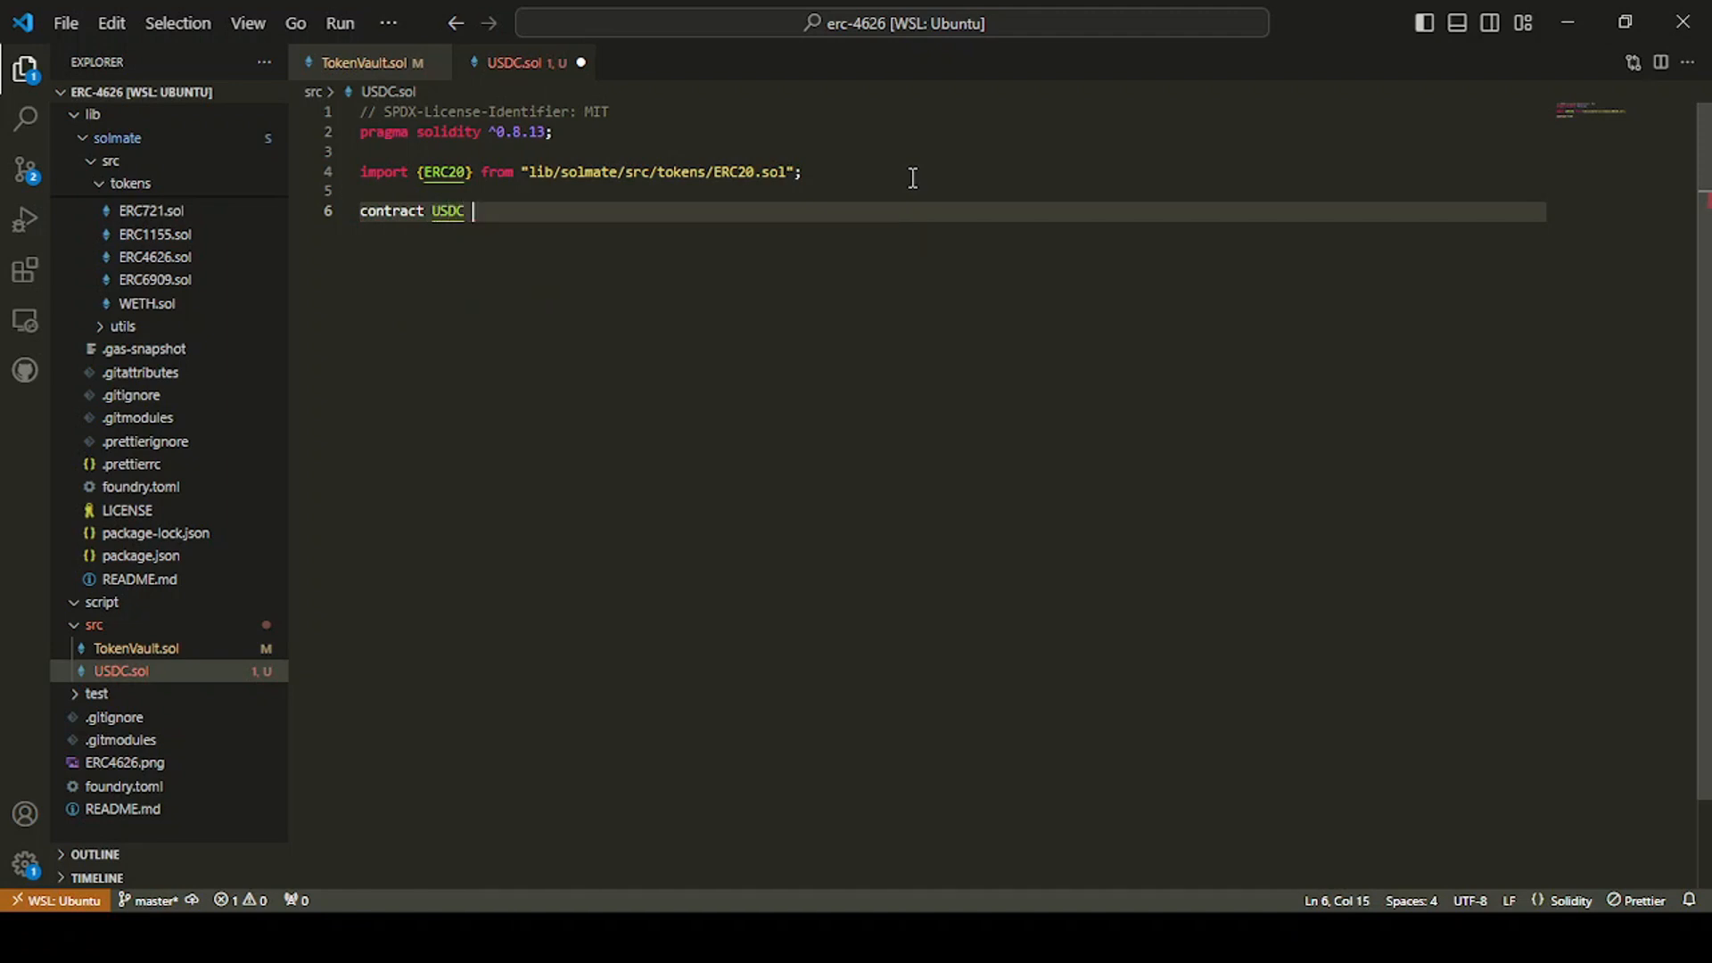
text(is ERC20)
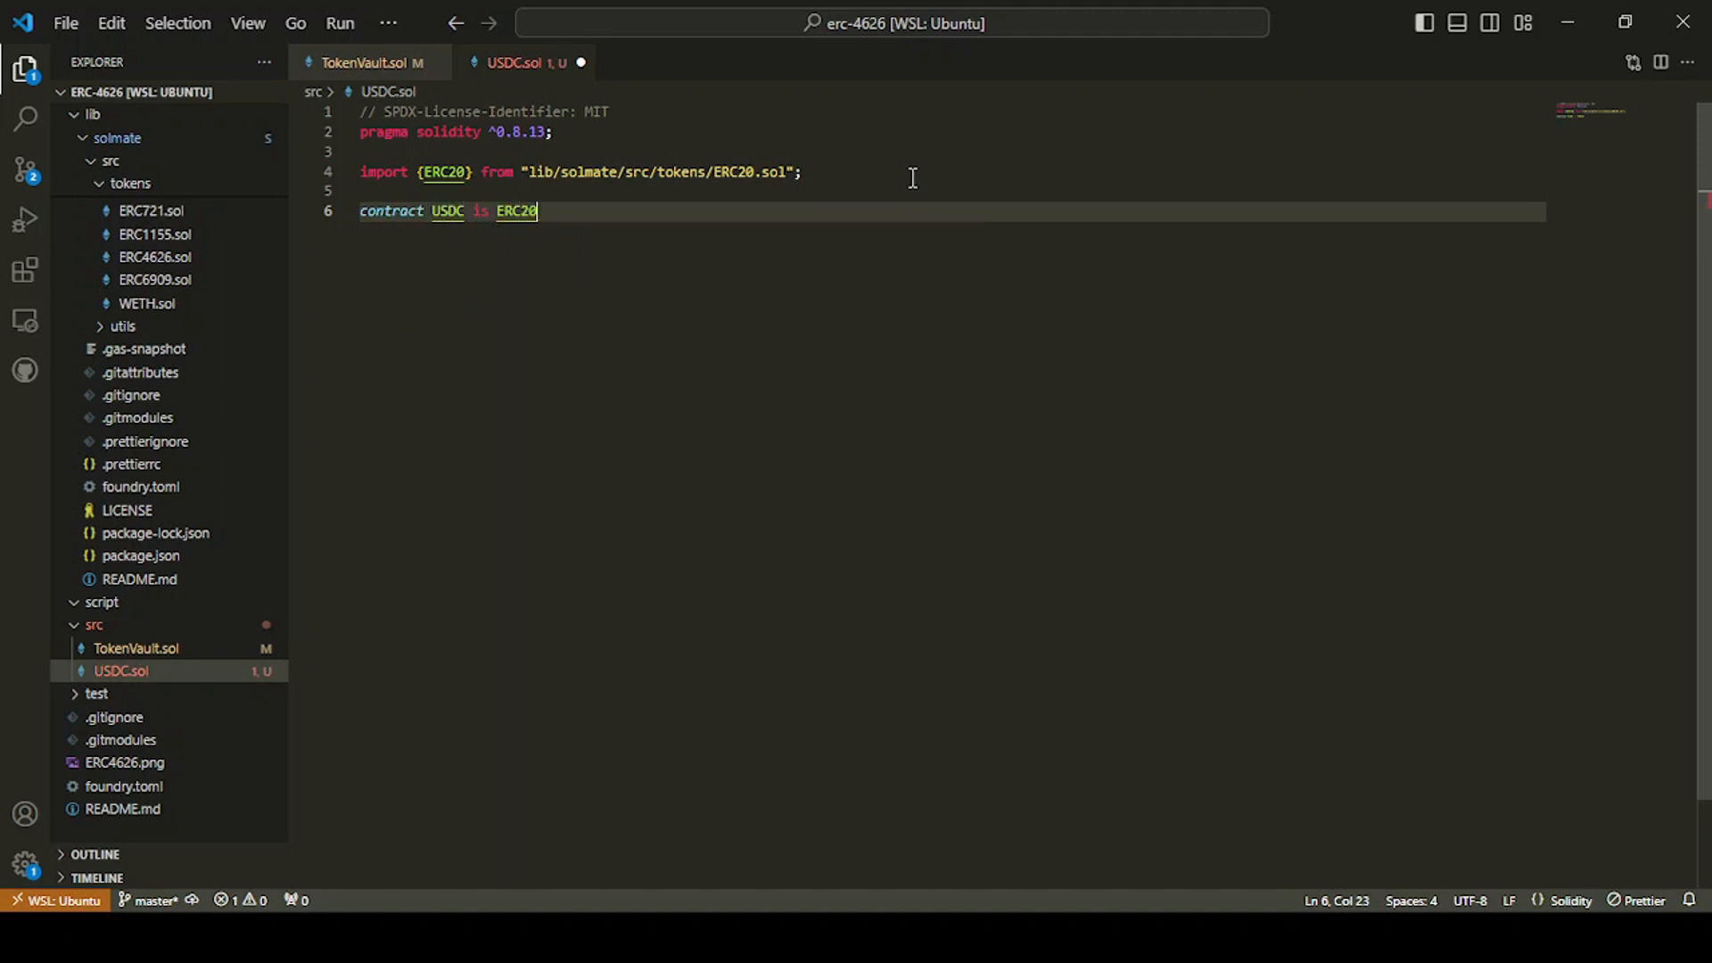
text({)
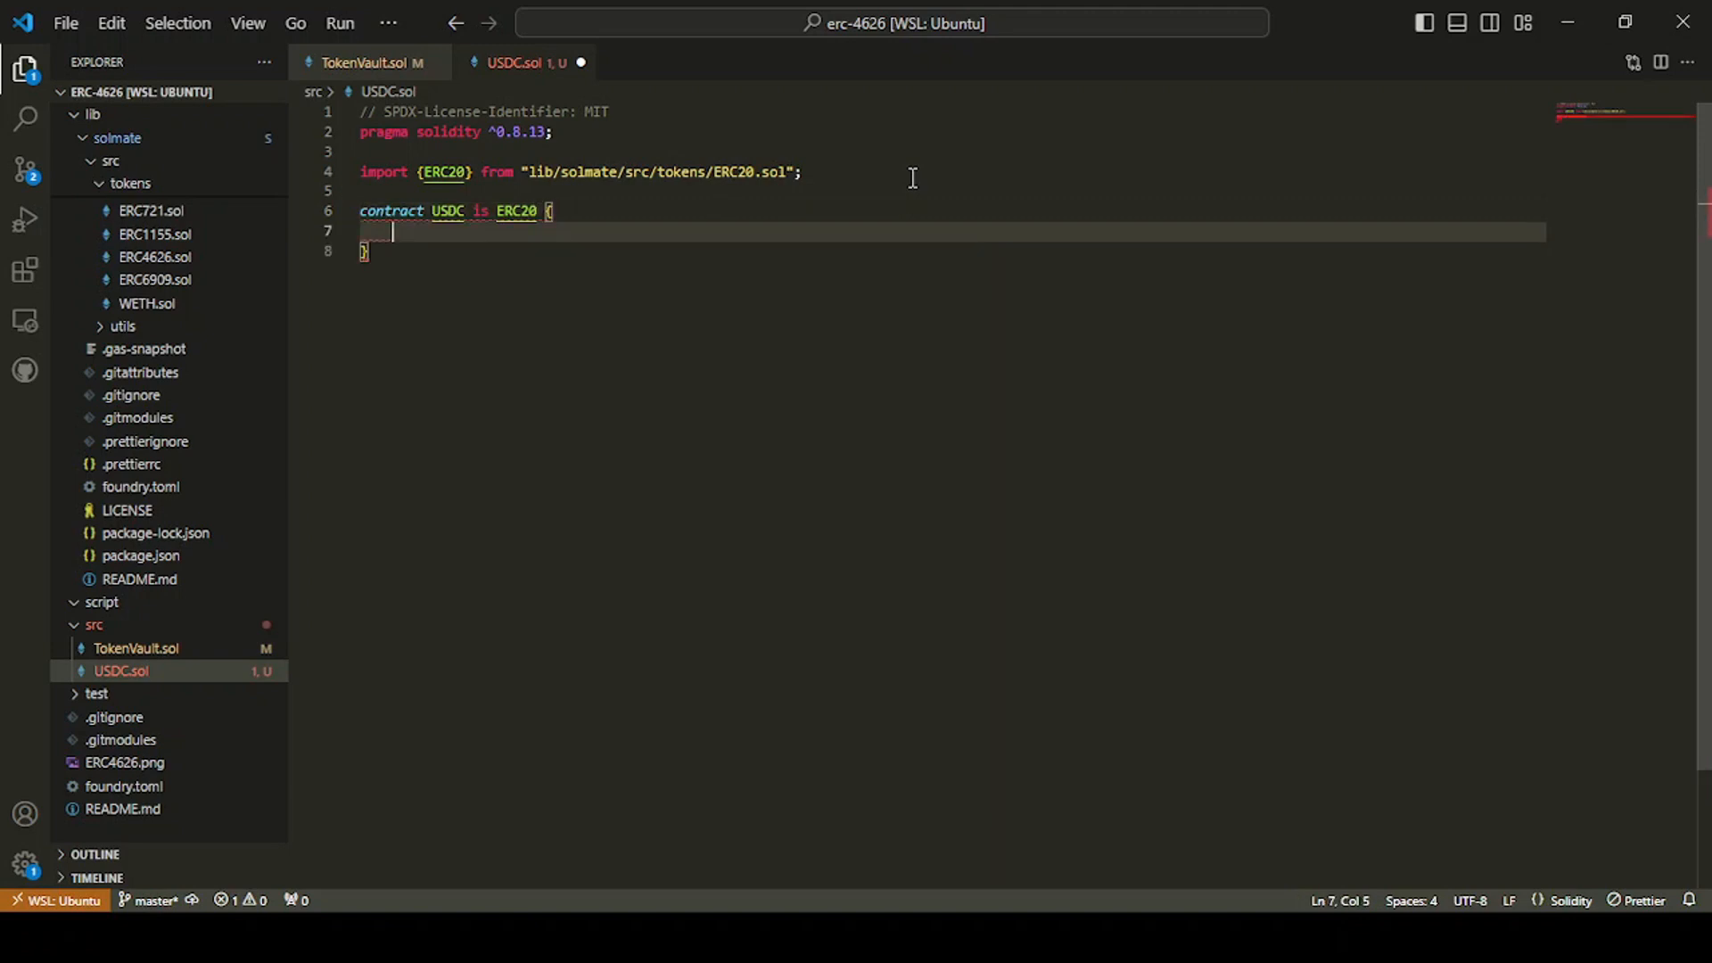
text(constructor)
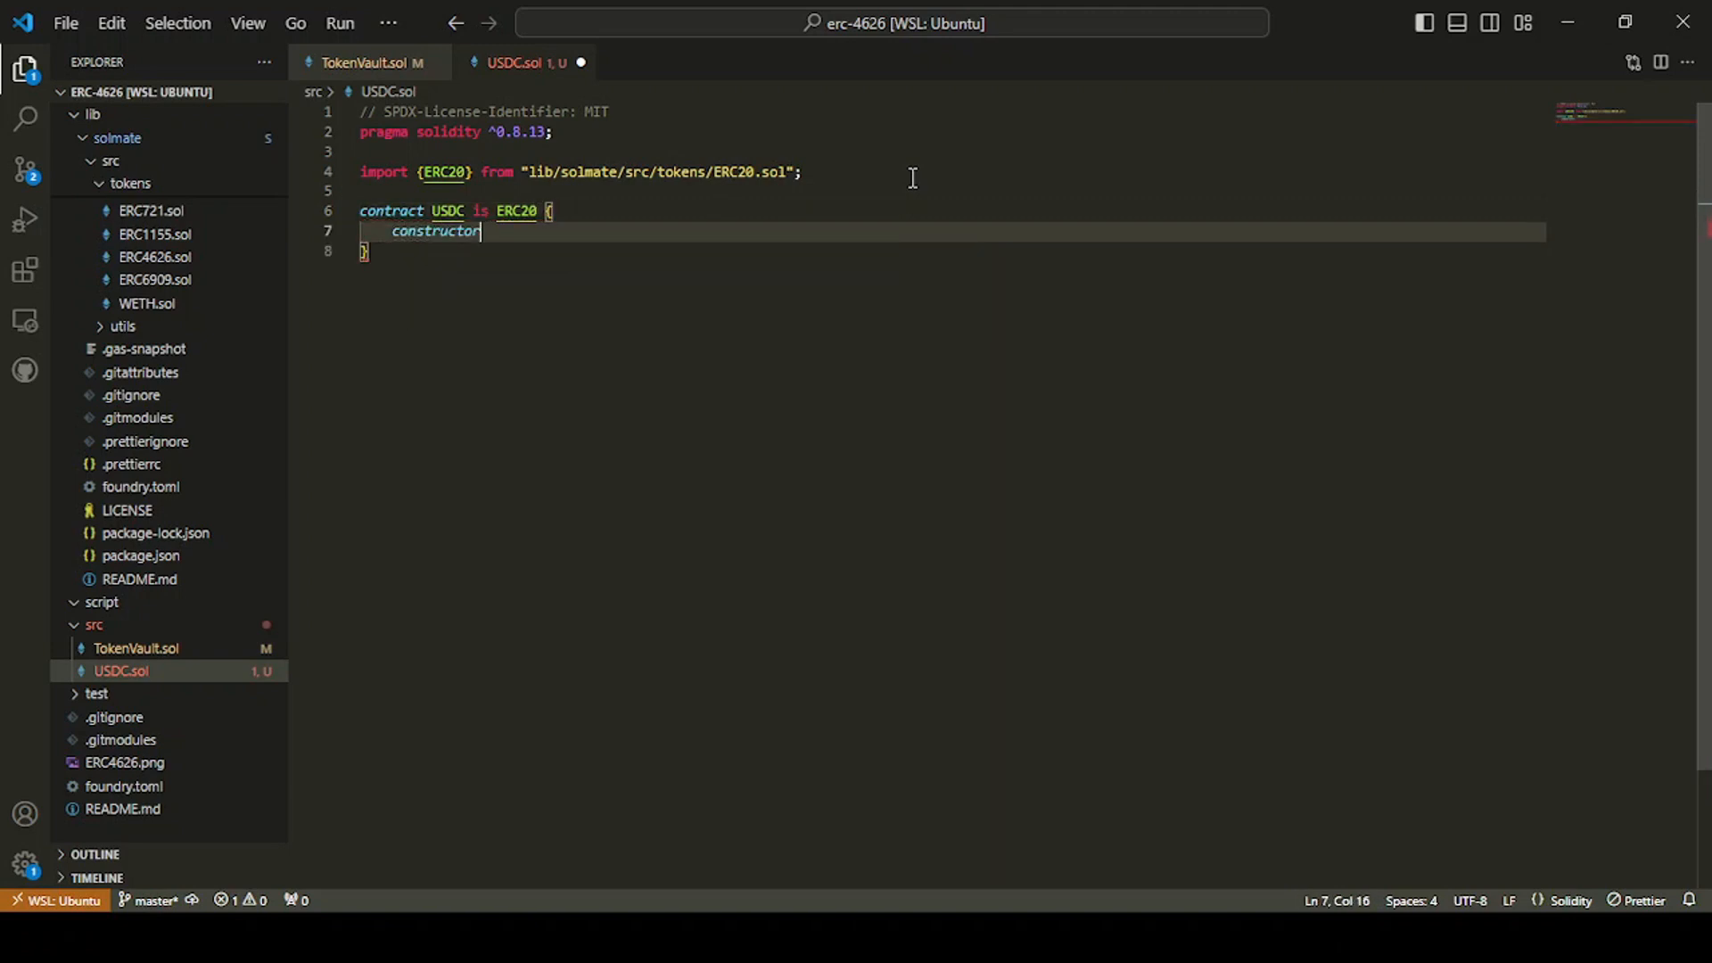
text(() ERC20)
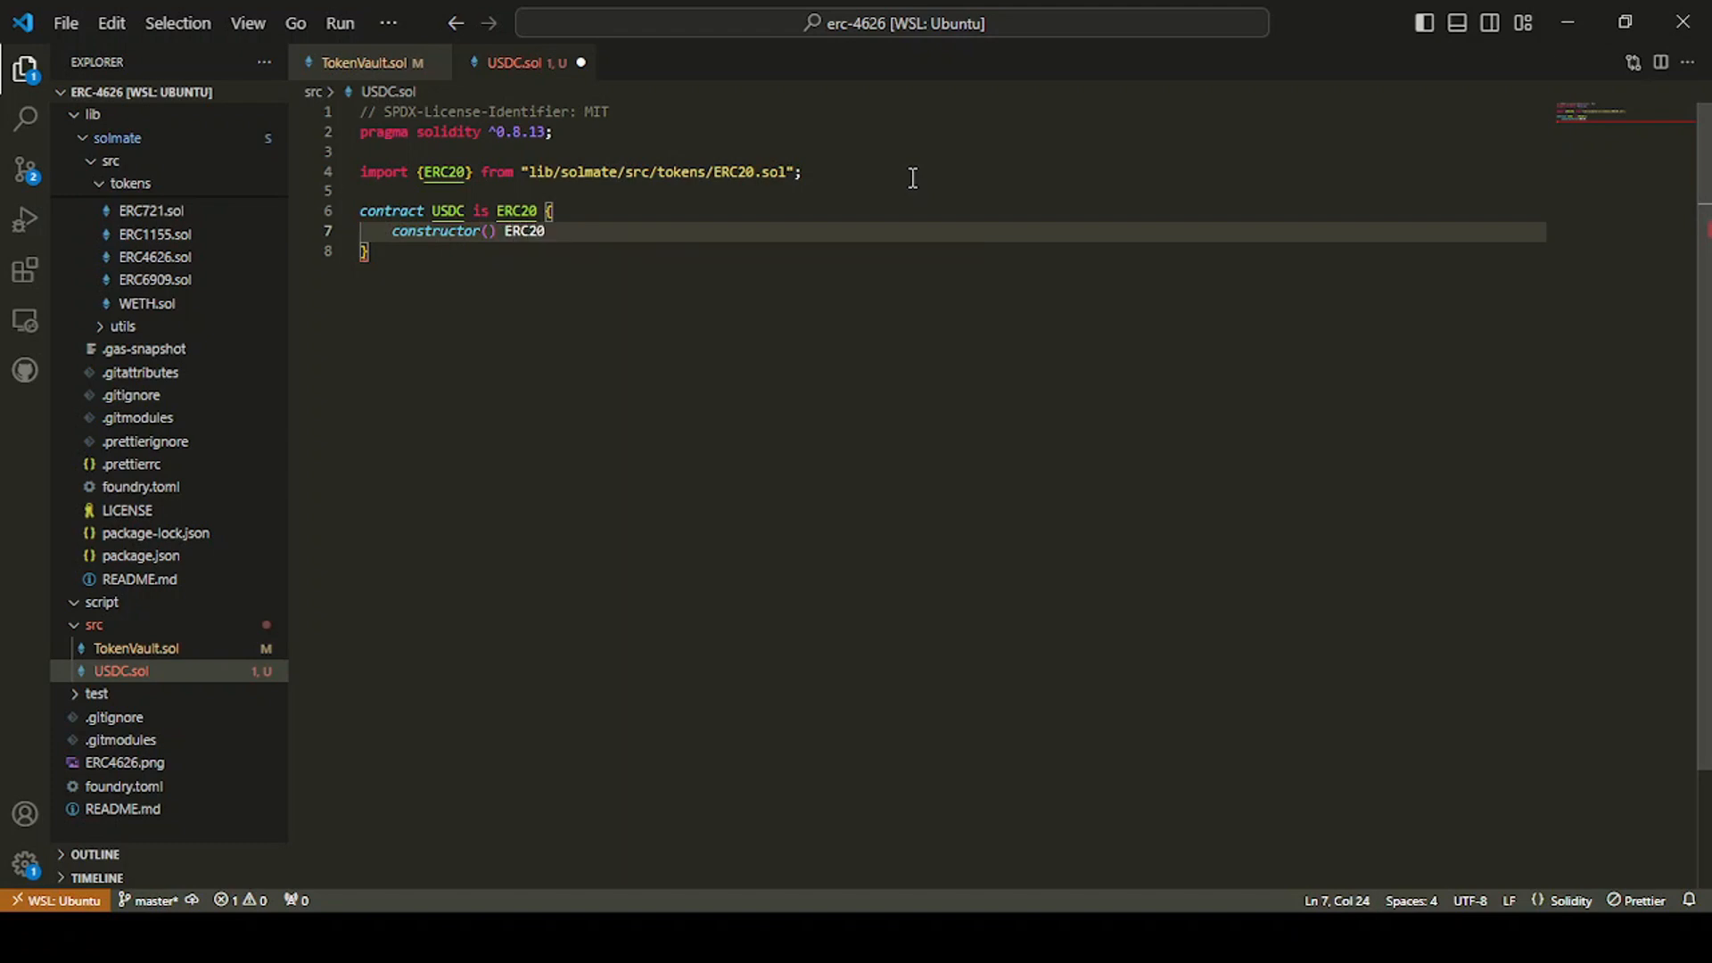
text(())
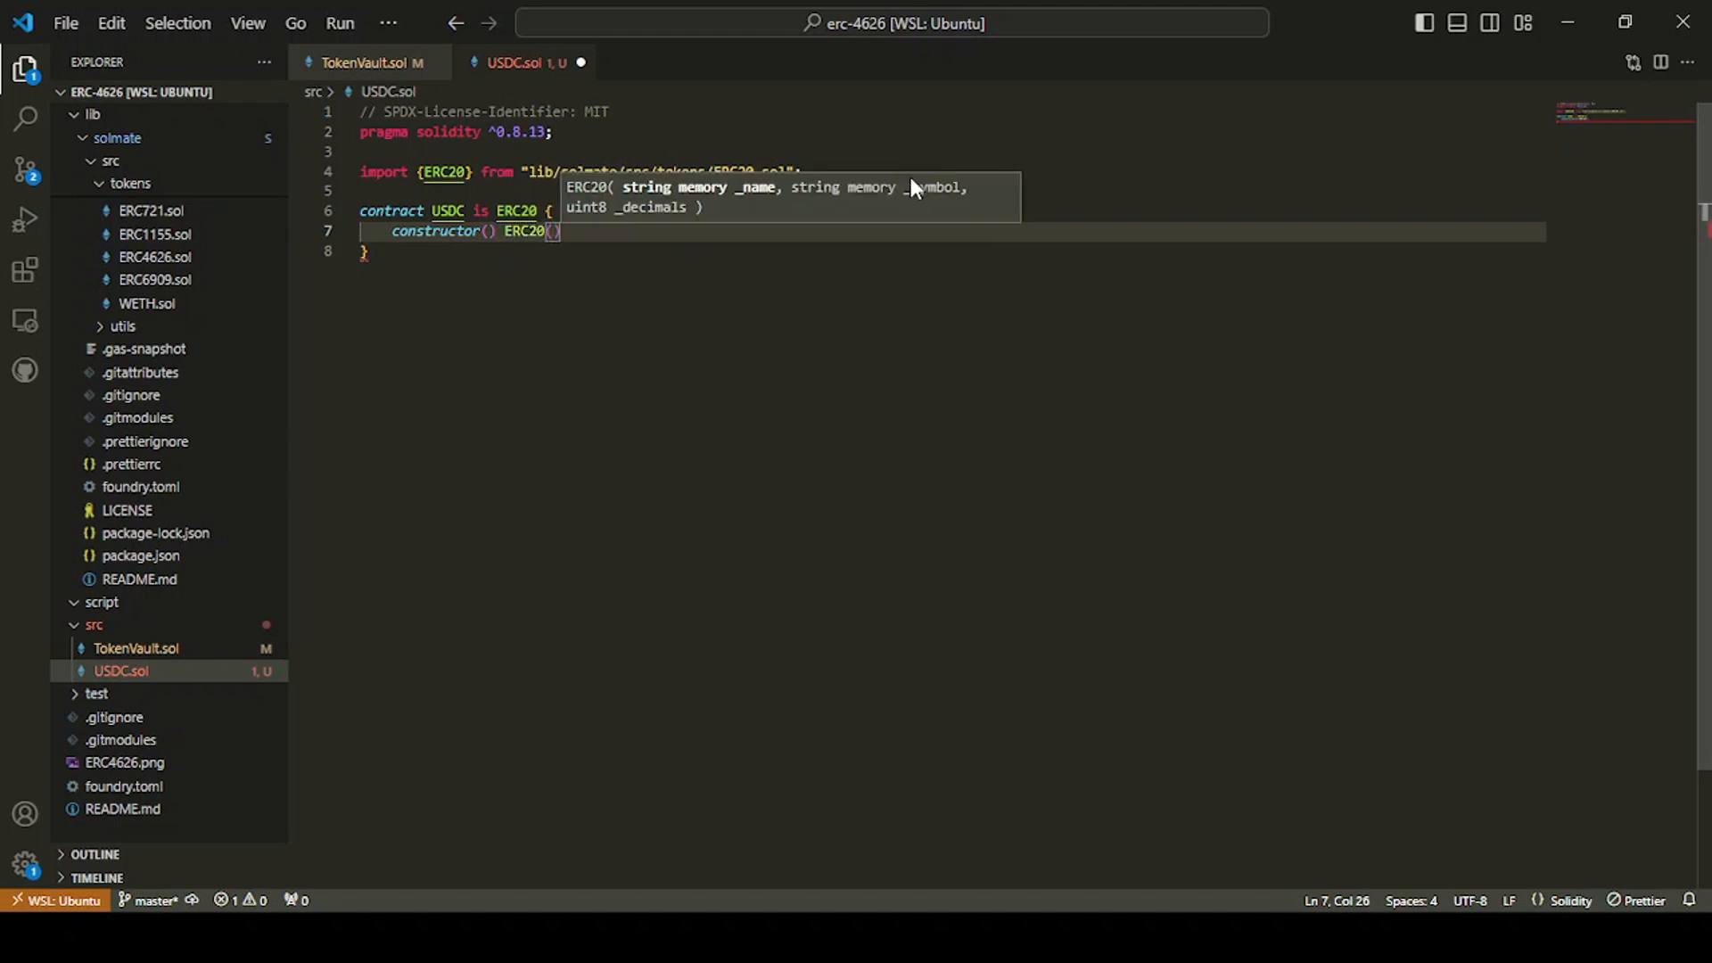
text({})
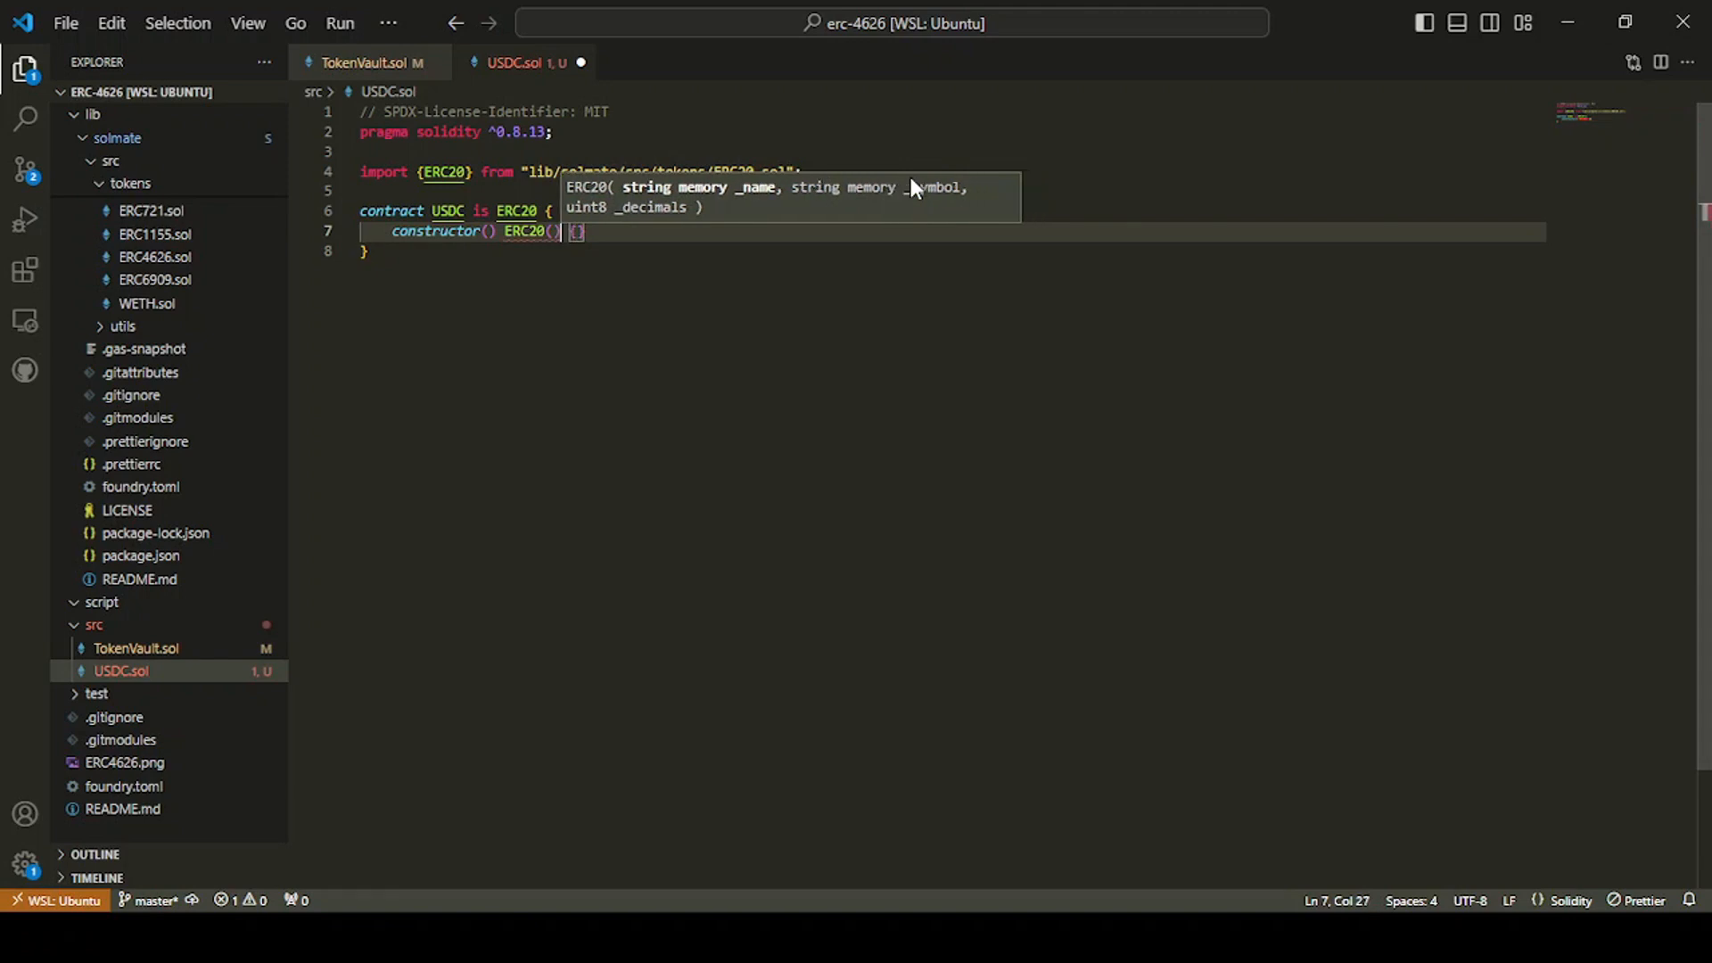
text("")
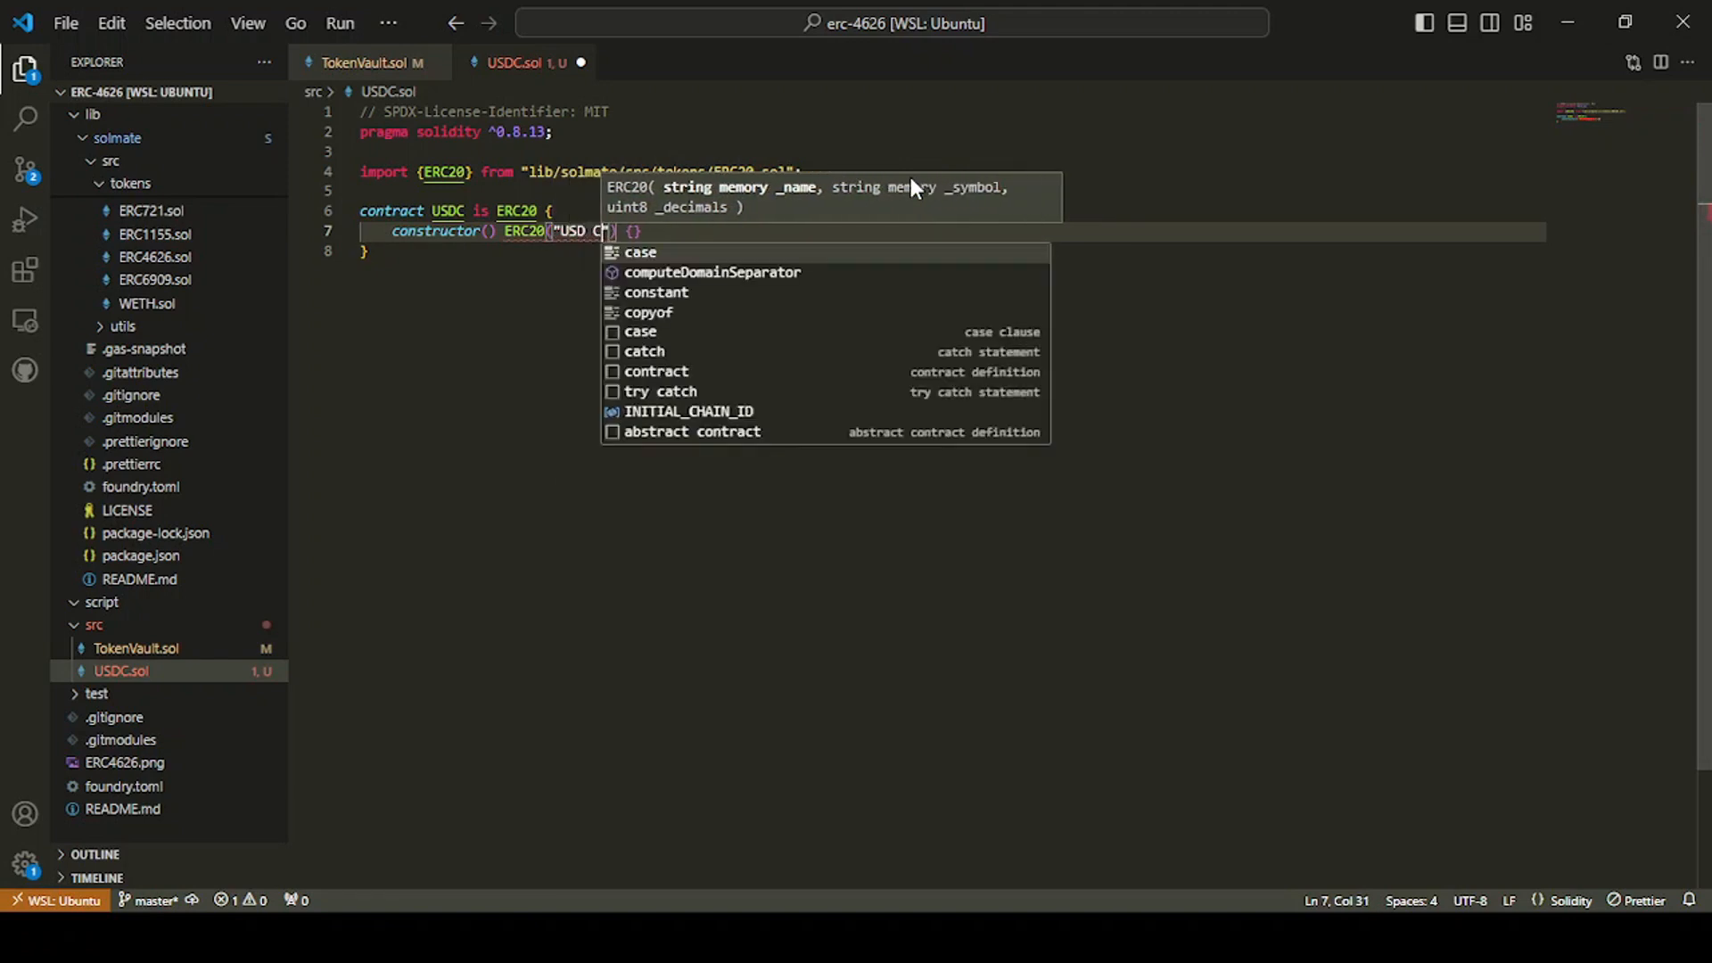
text(ircle", "USDC)
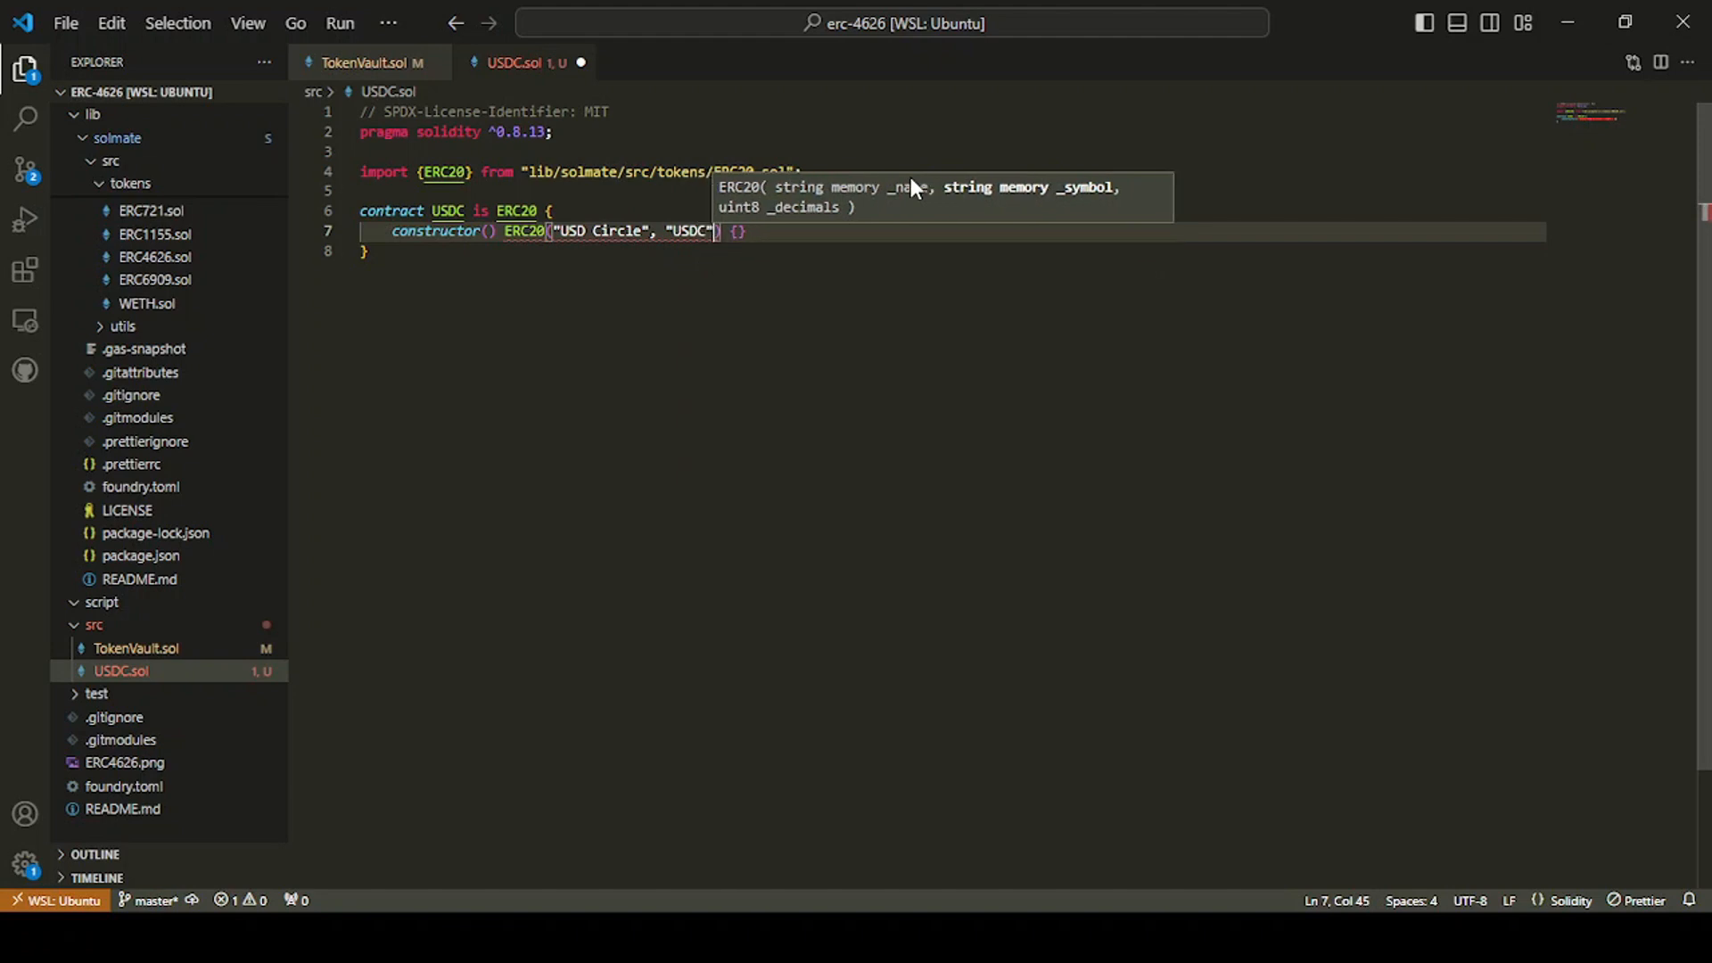
text(, 18)
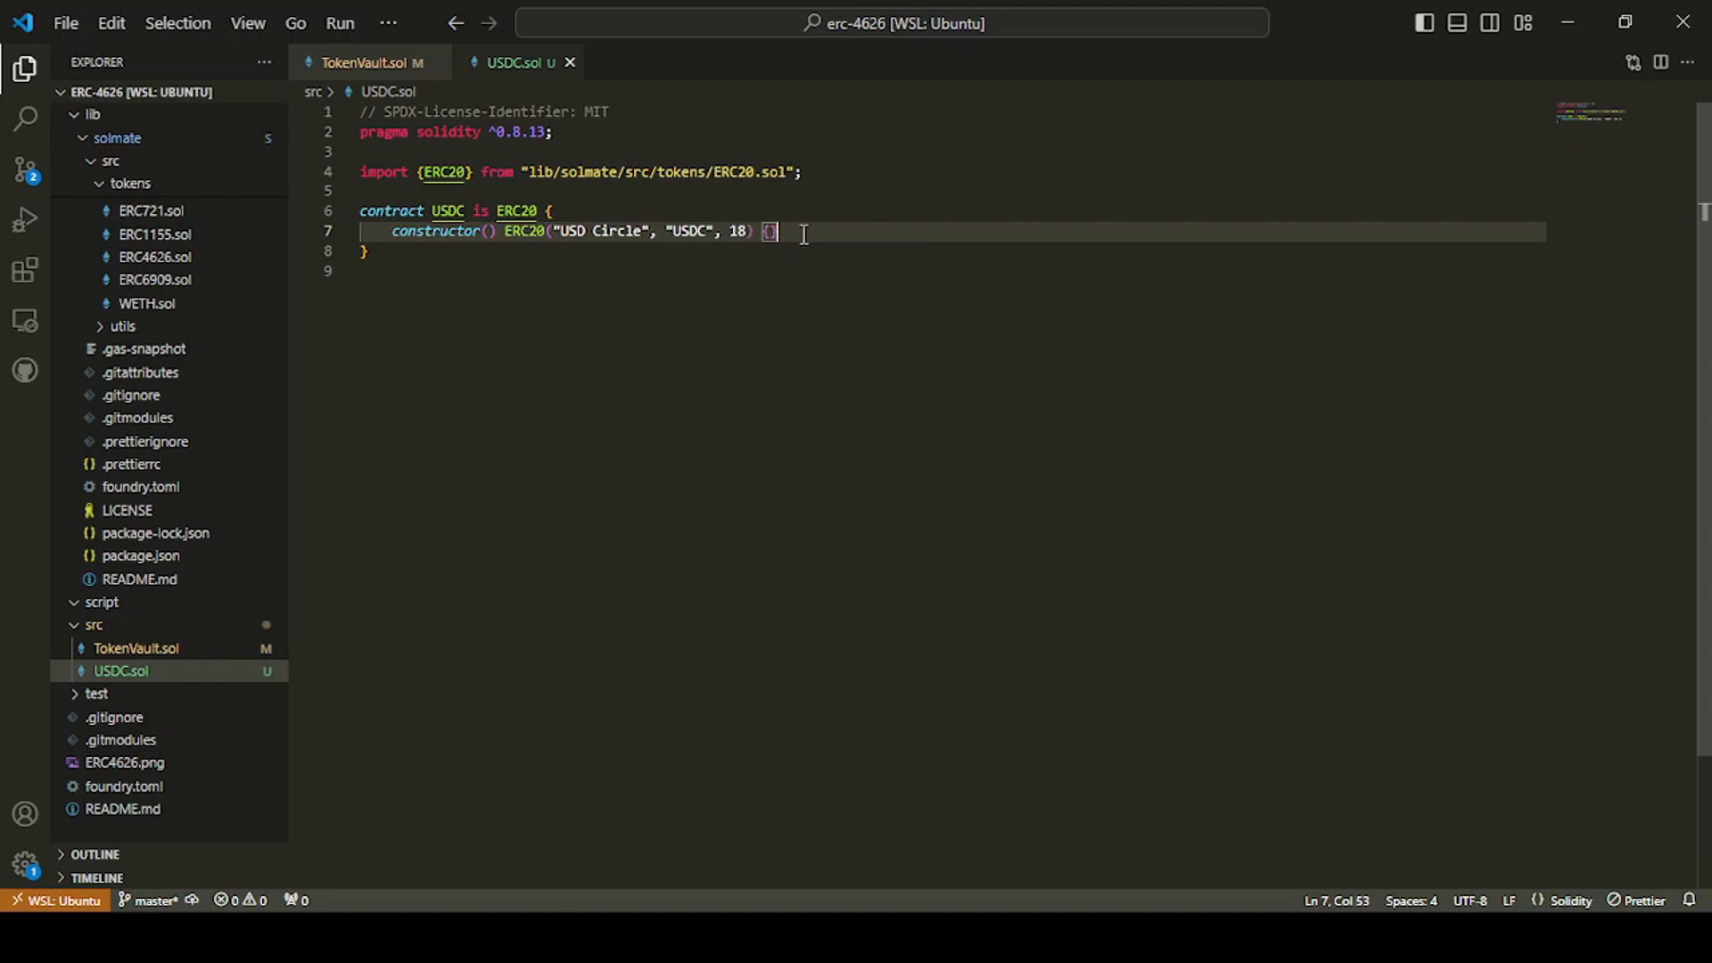
key(Enter)
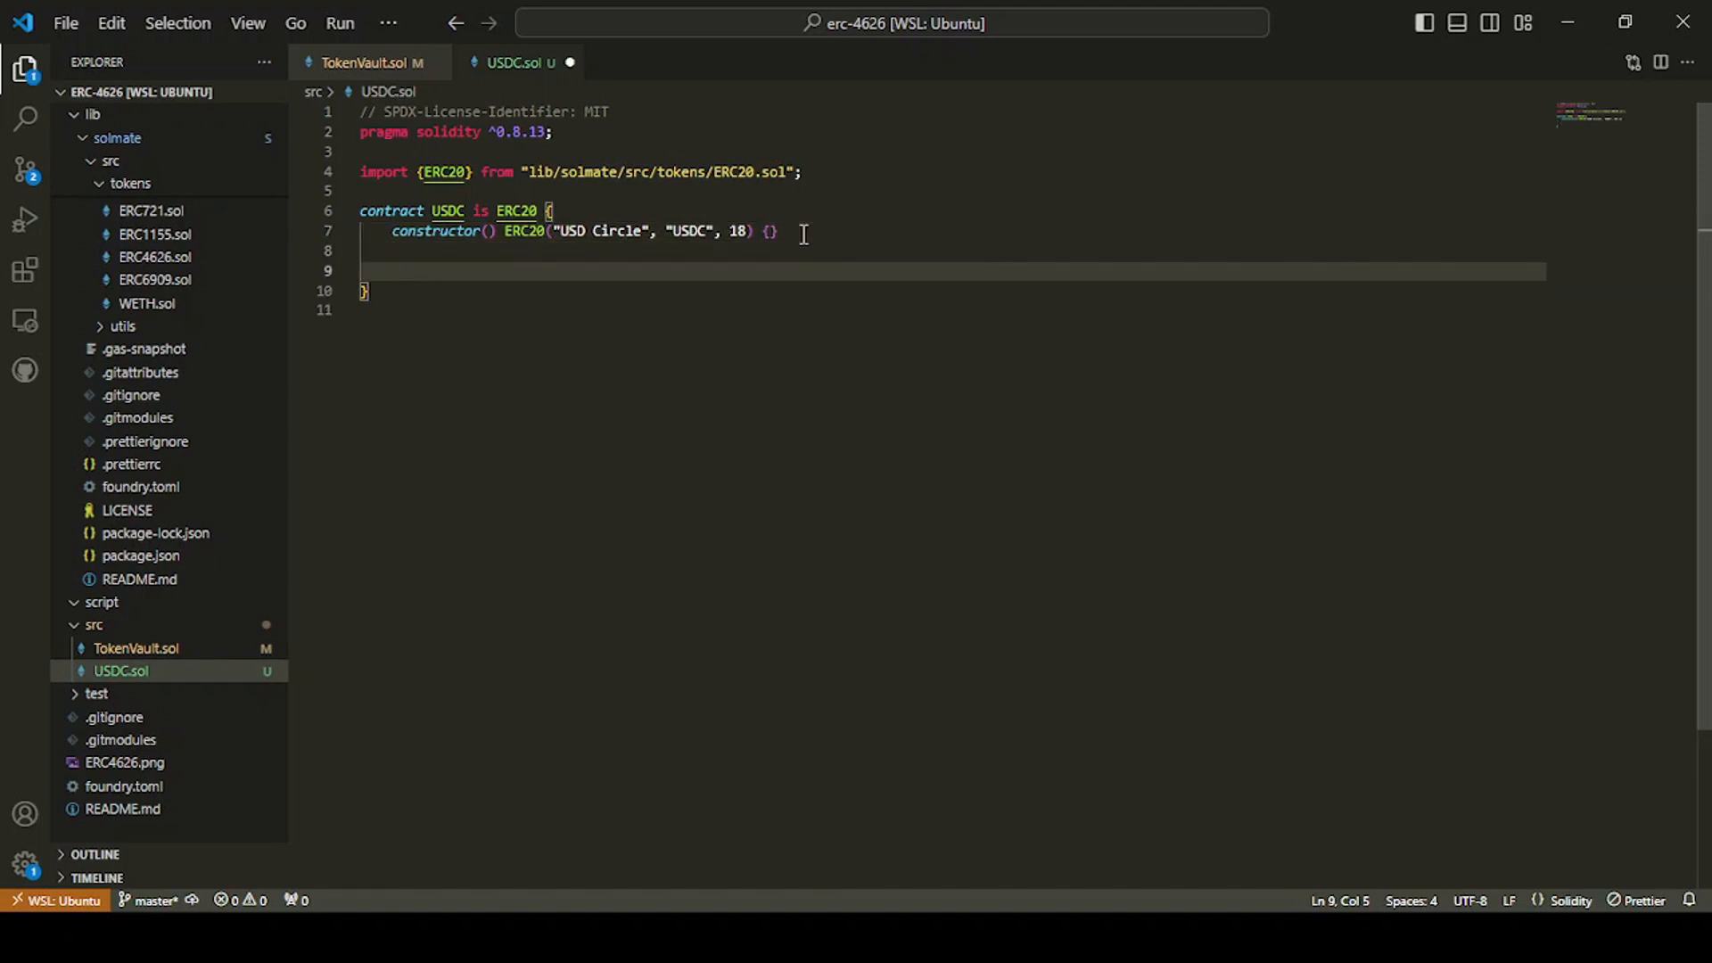
Step: Add external mint(address recipient, uint256 amount) calling _mint(recipient, amount), then collapse lib
text(function m)
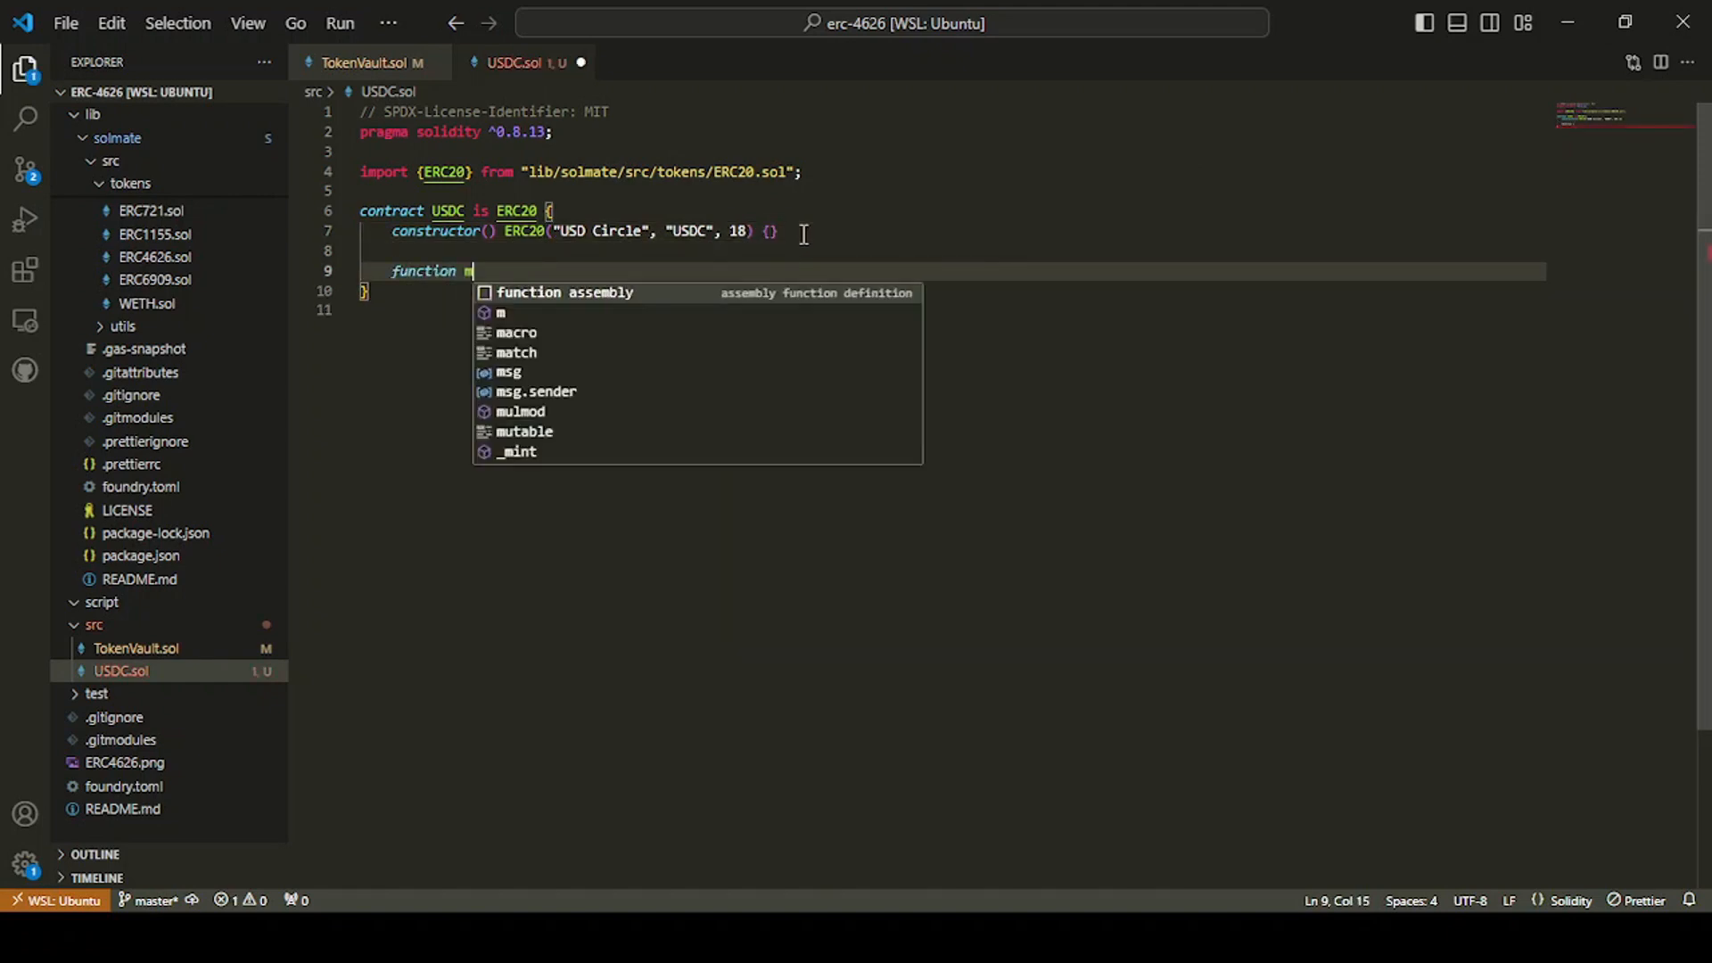
text(int(address)
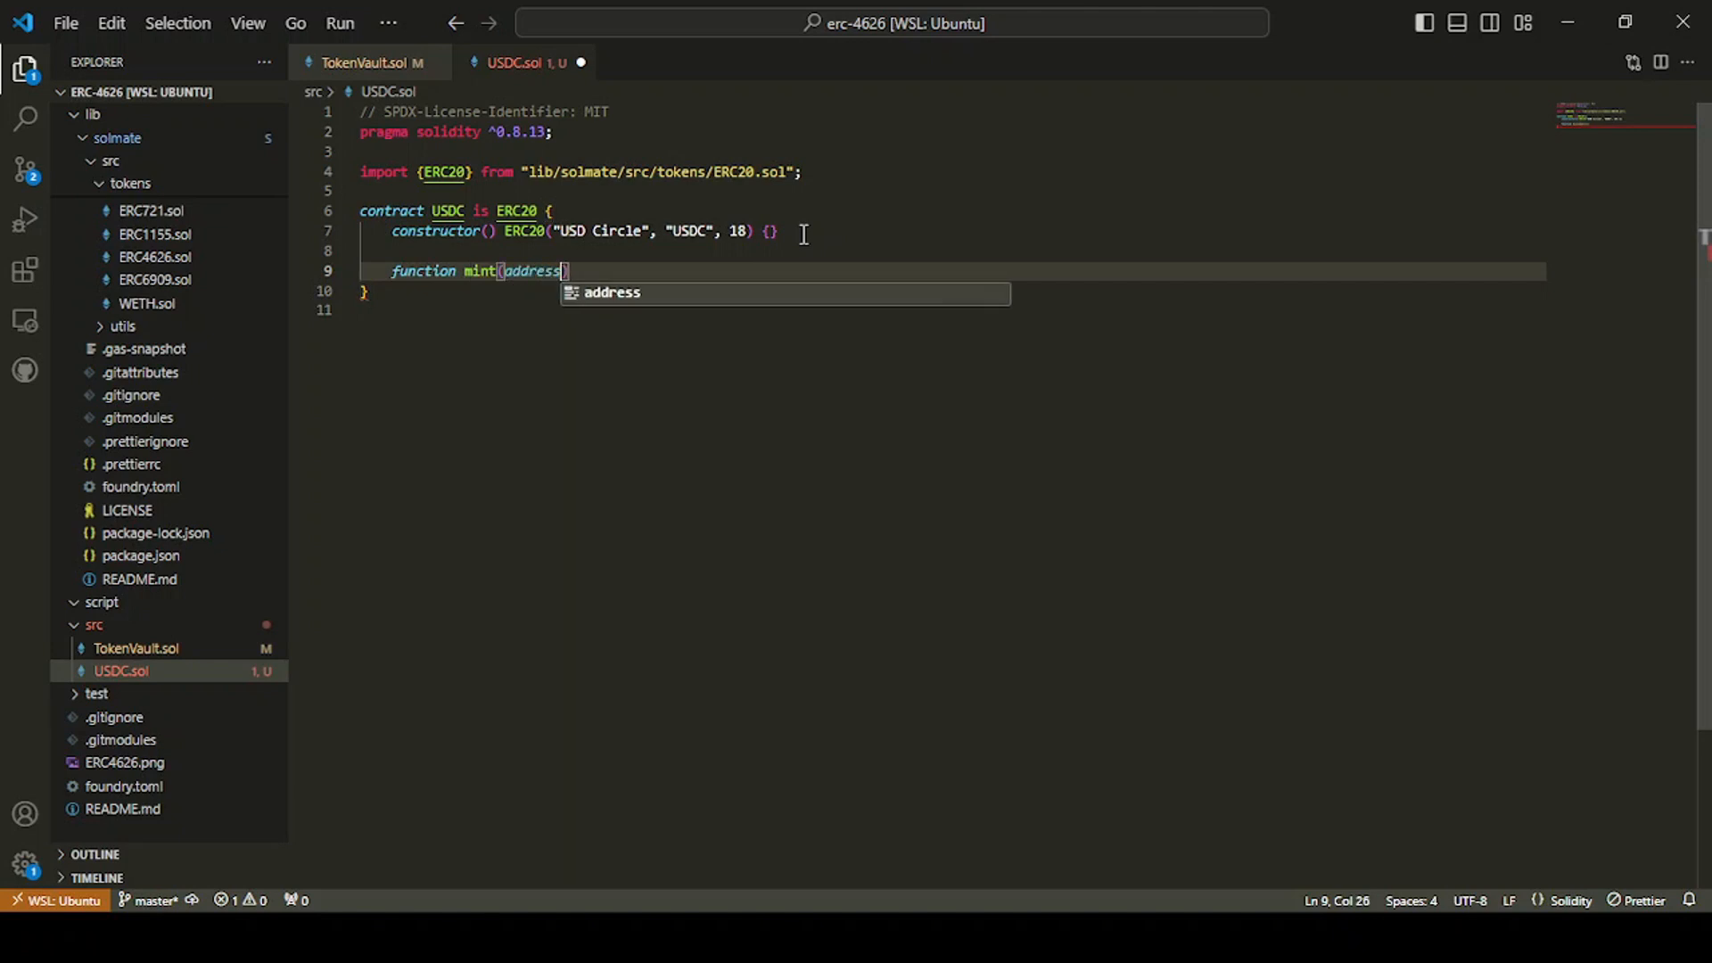
text(recipient, u)
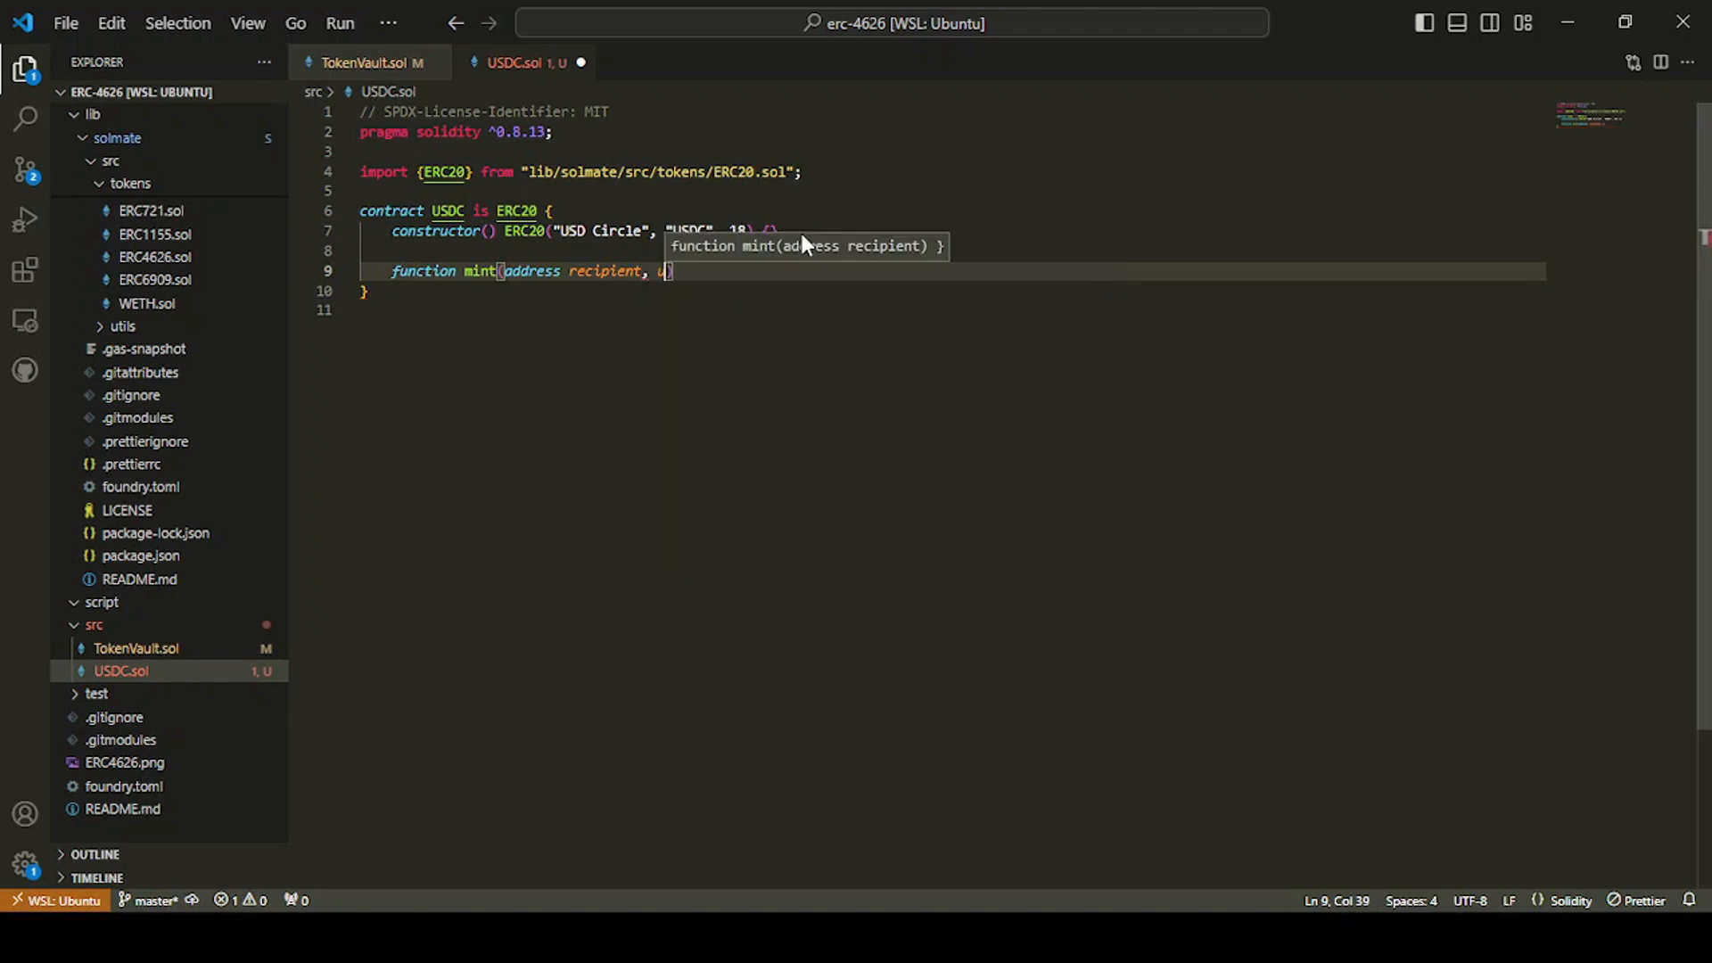
text(int256)
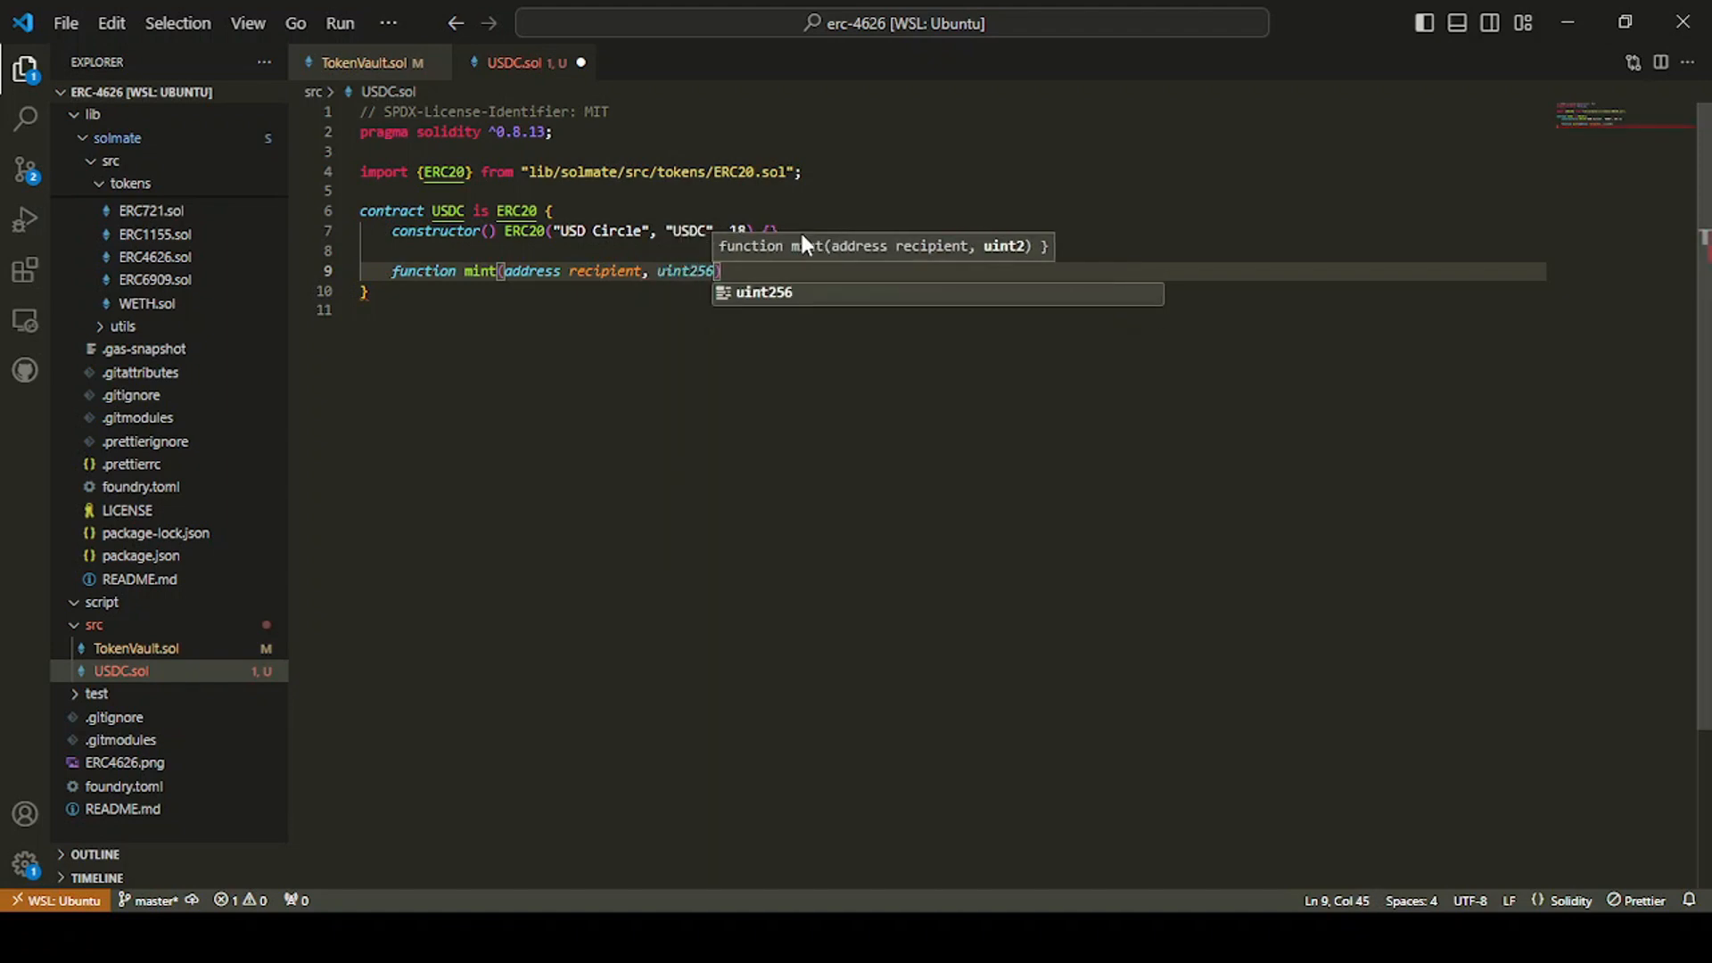
text(amount)
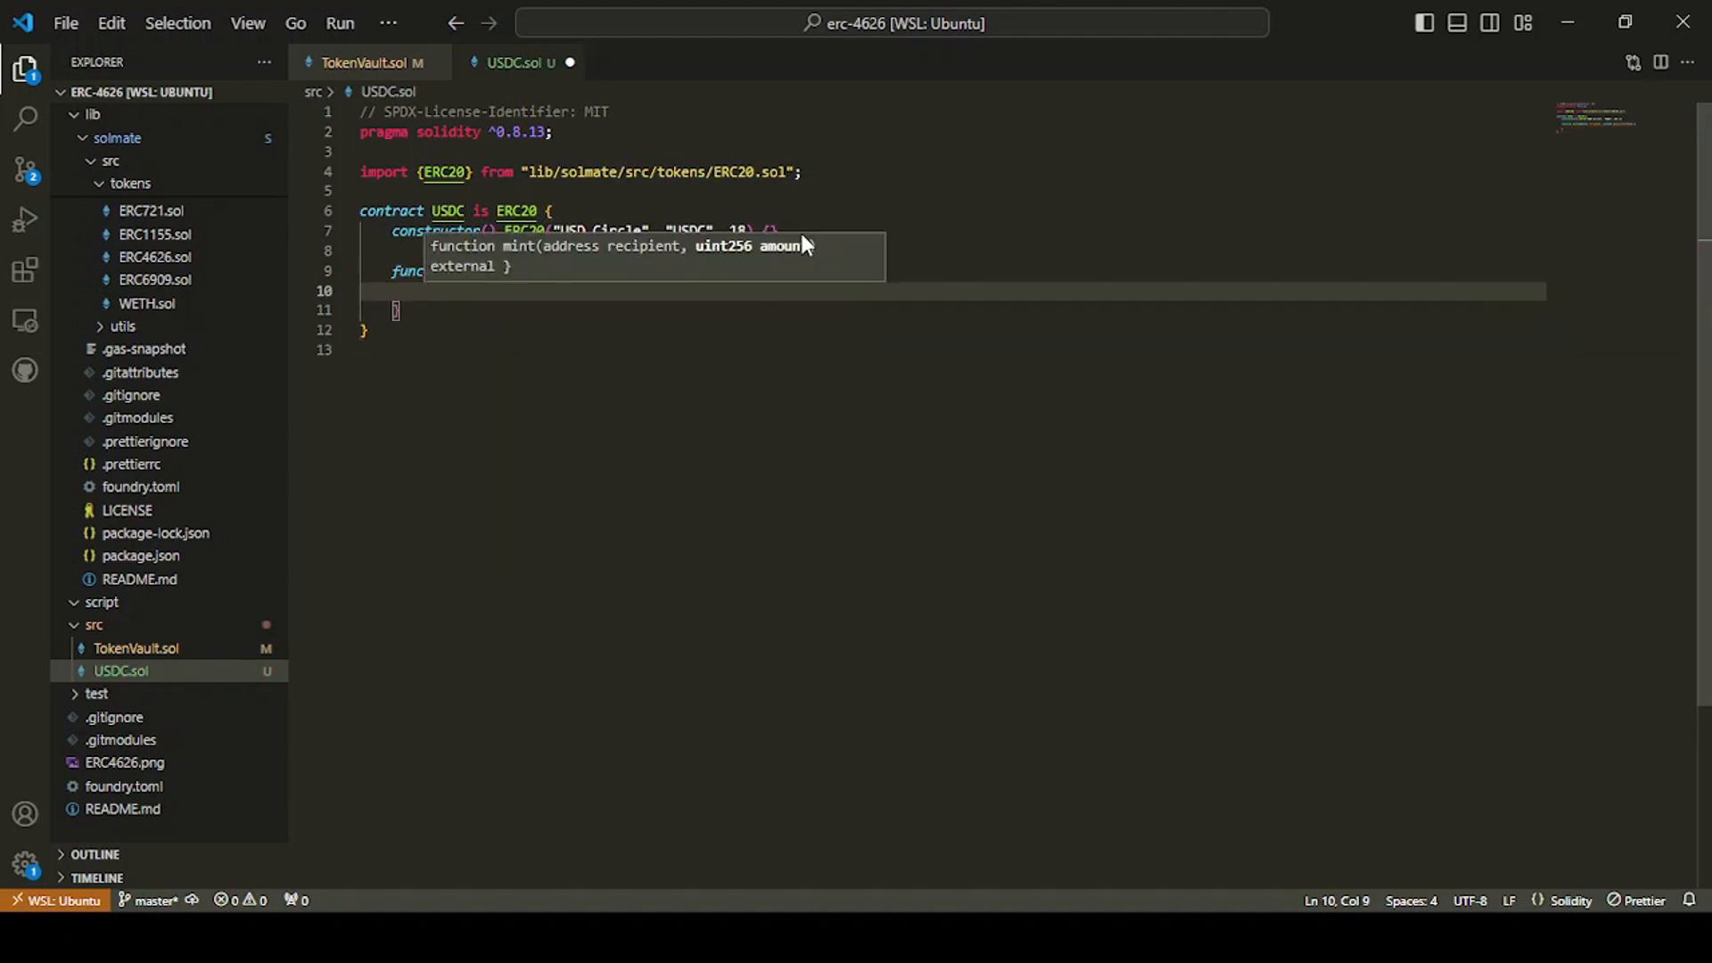
text(_mint()
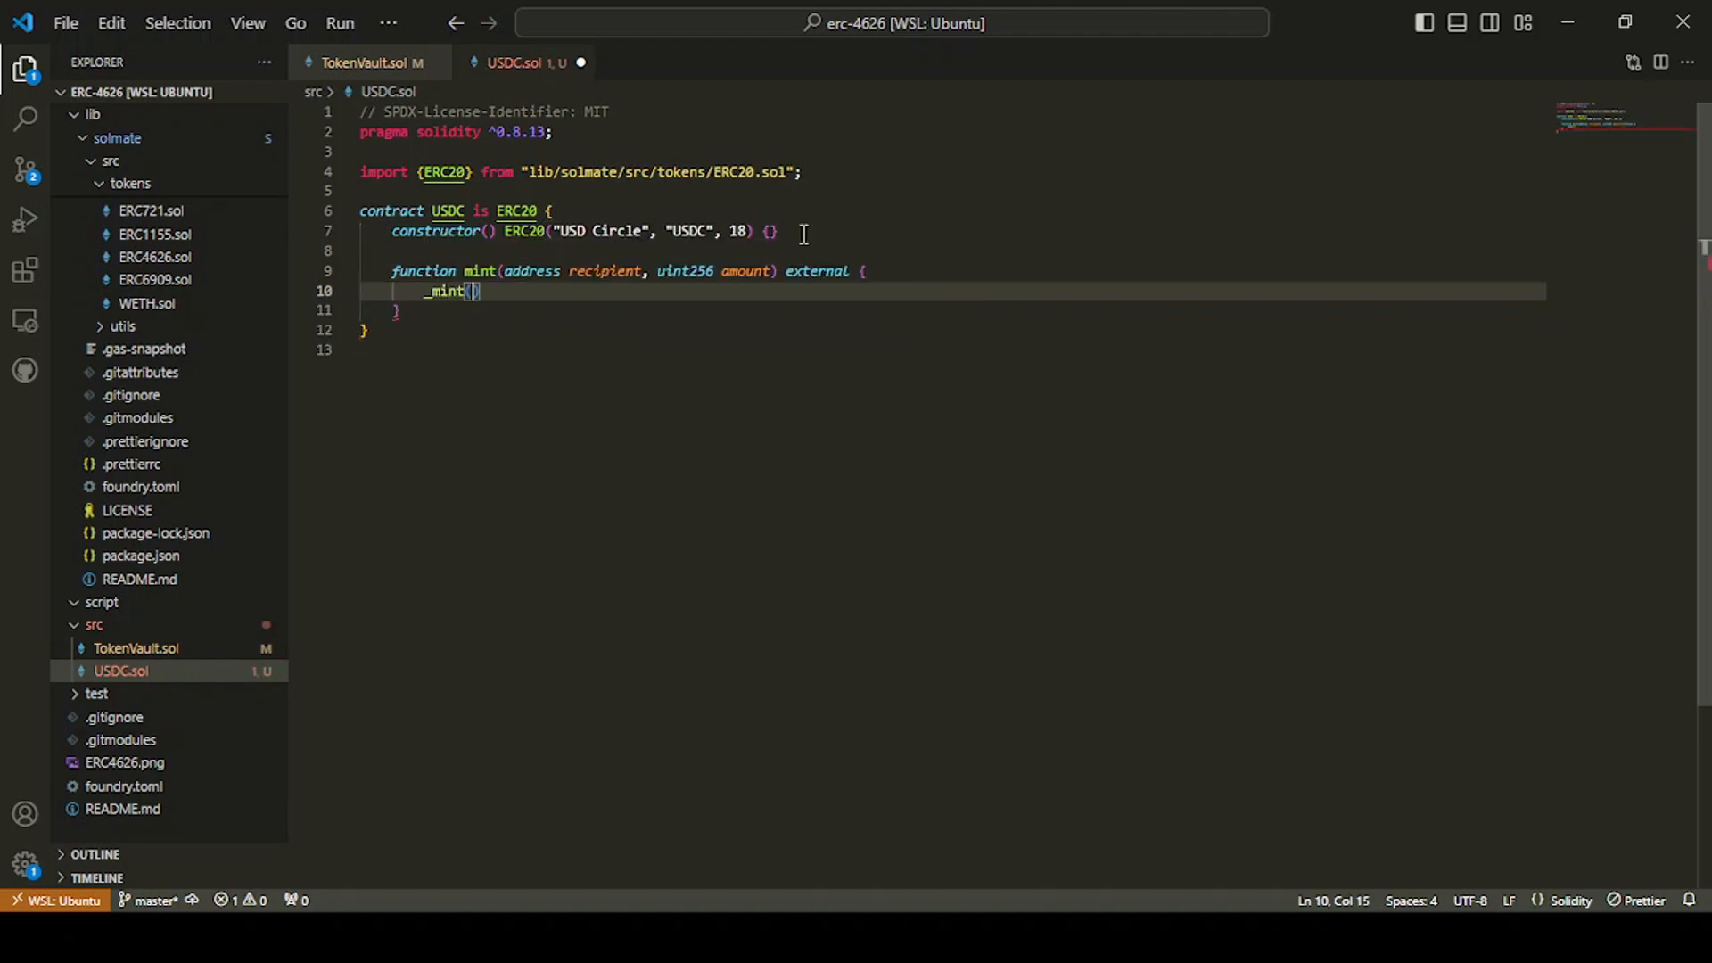
text(recipient, amount)
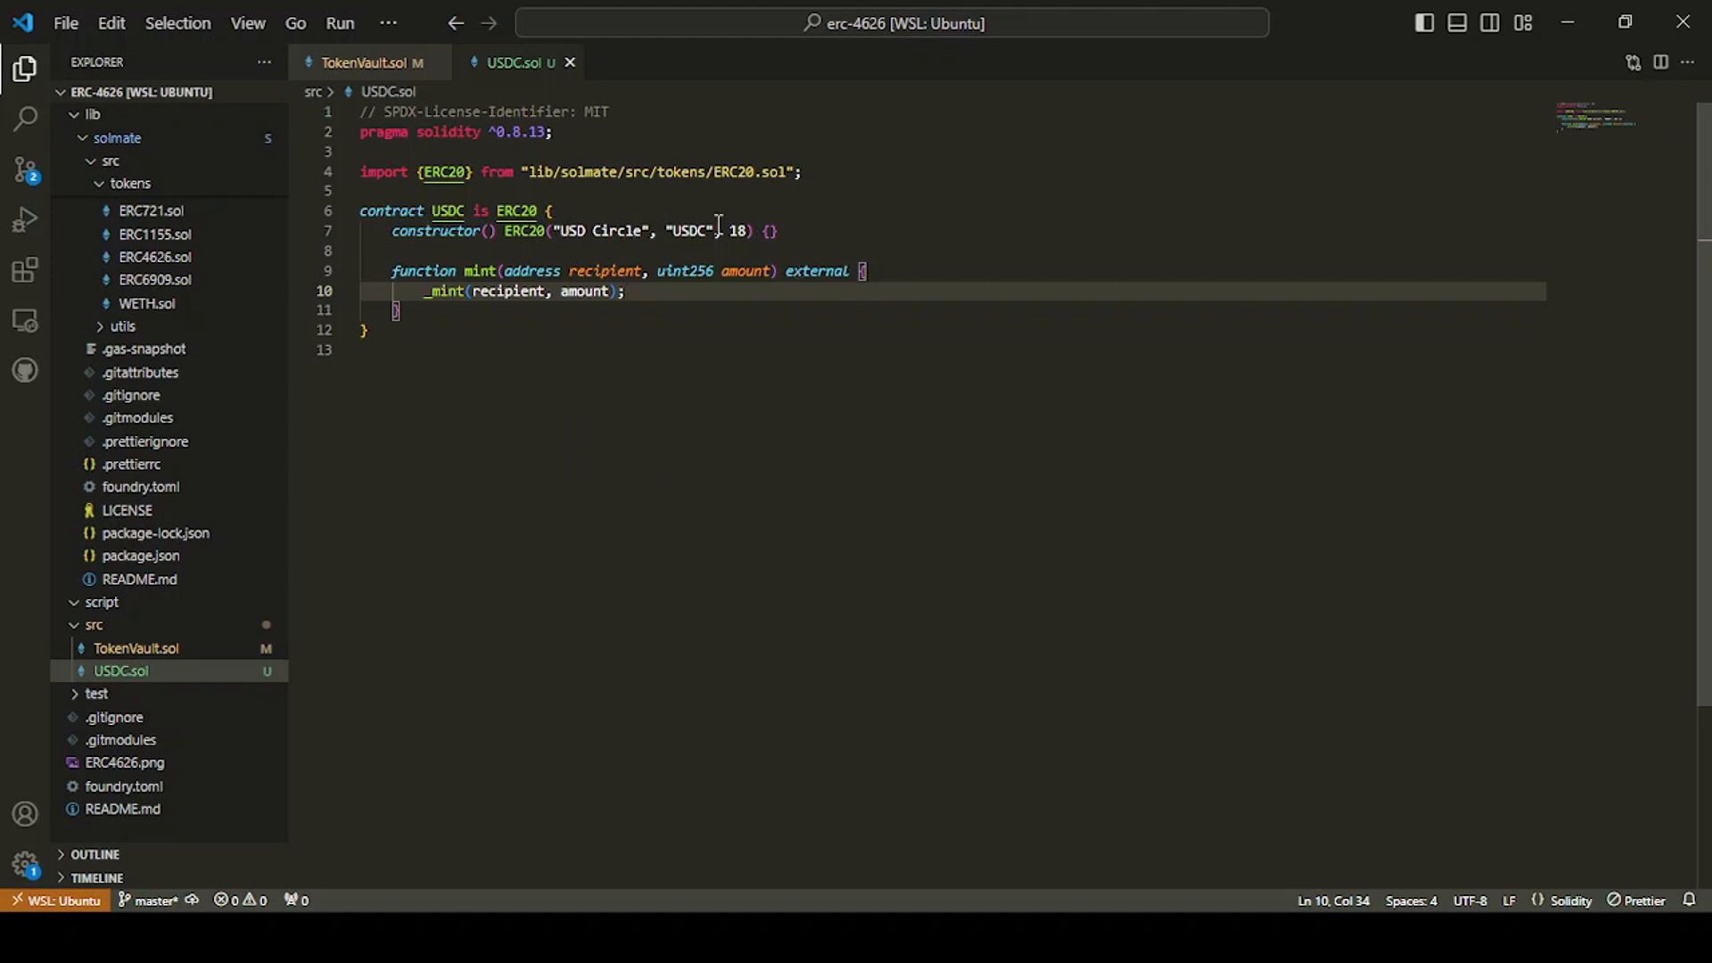
mouse_move(508, 291)
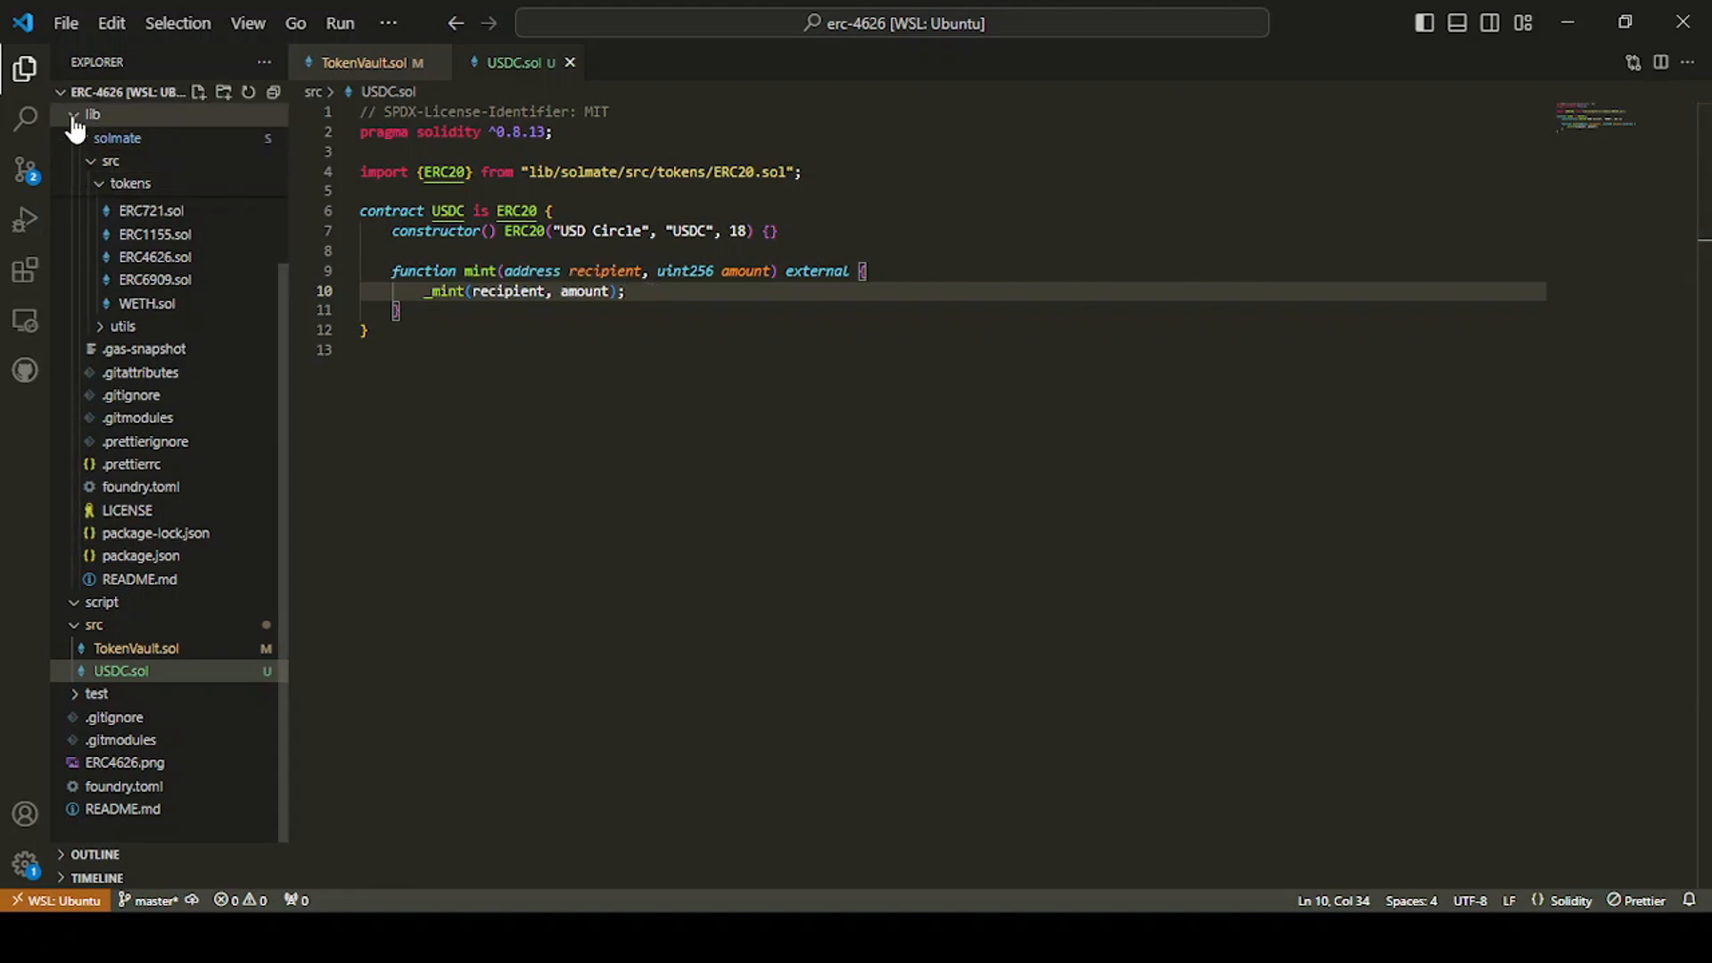
click(93, 113)
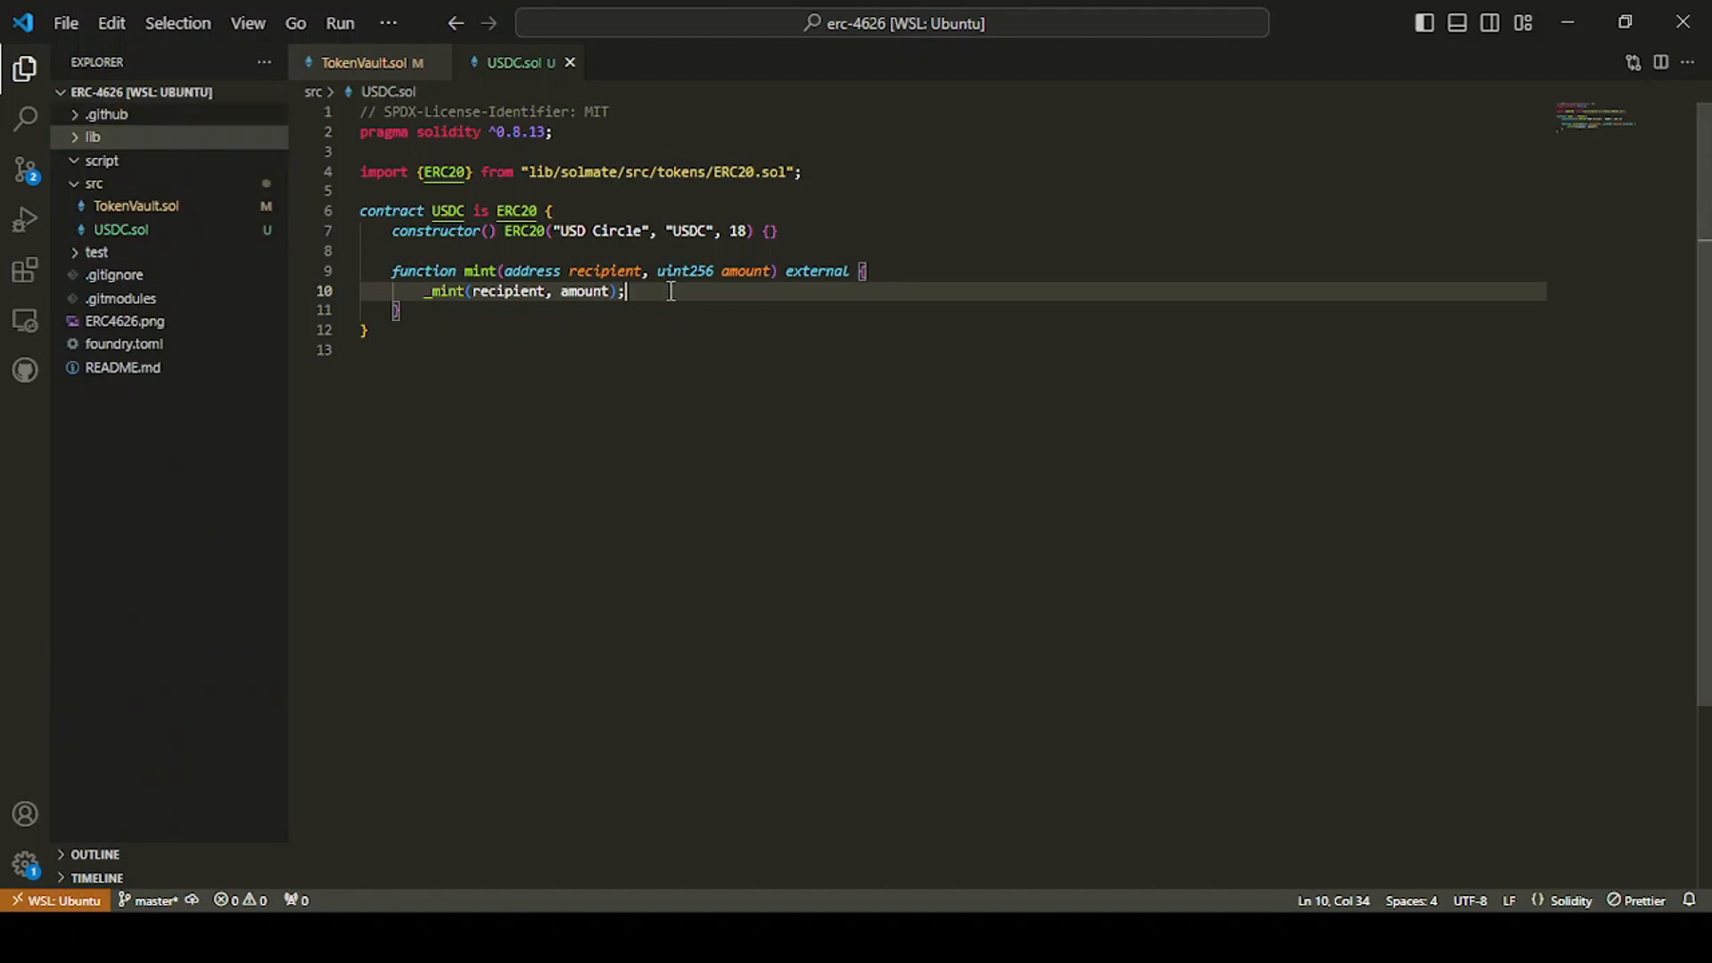
mouse_move(409, 63)
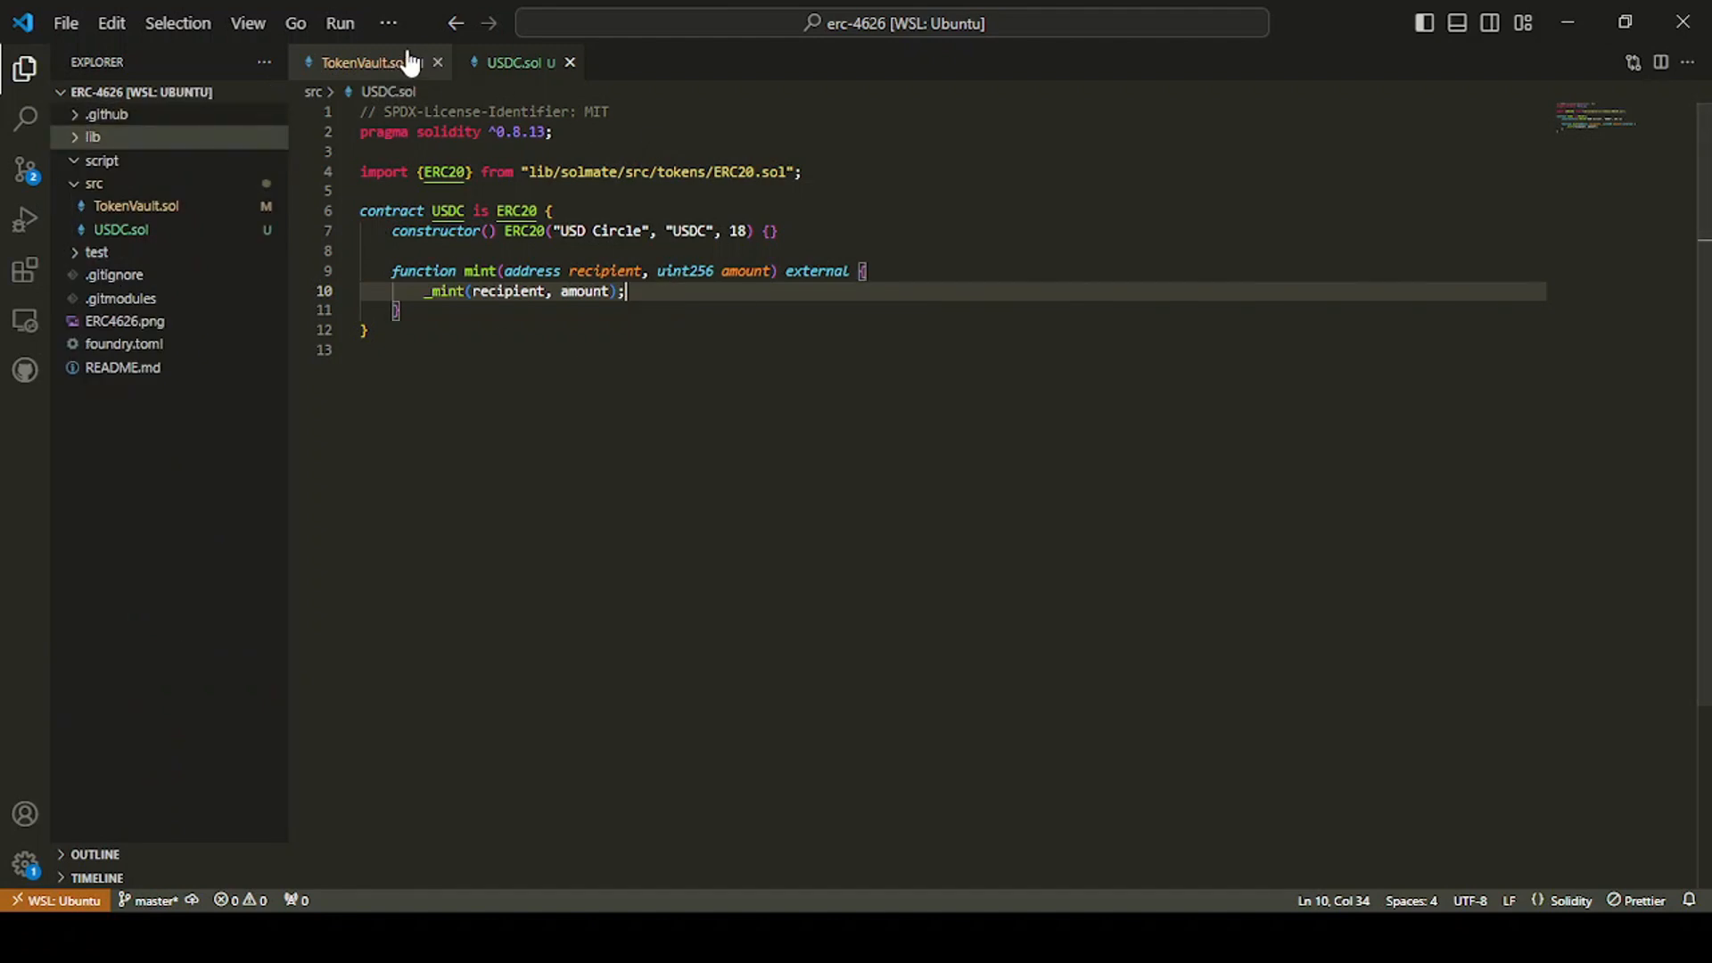
Step: Switch to the TokenVault.sol tab
click(364, 63)
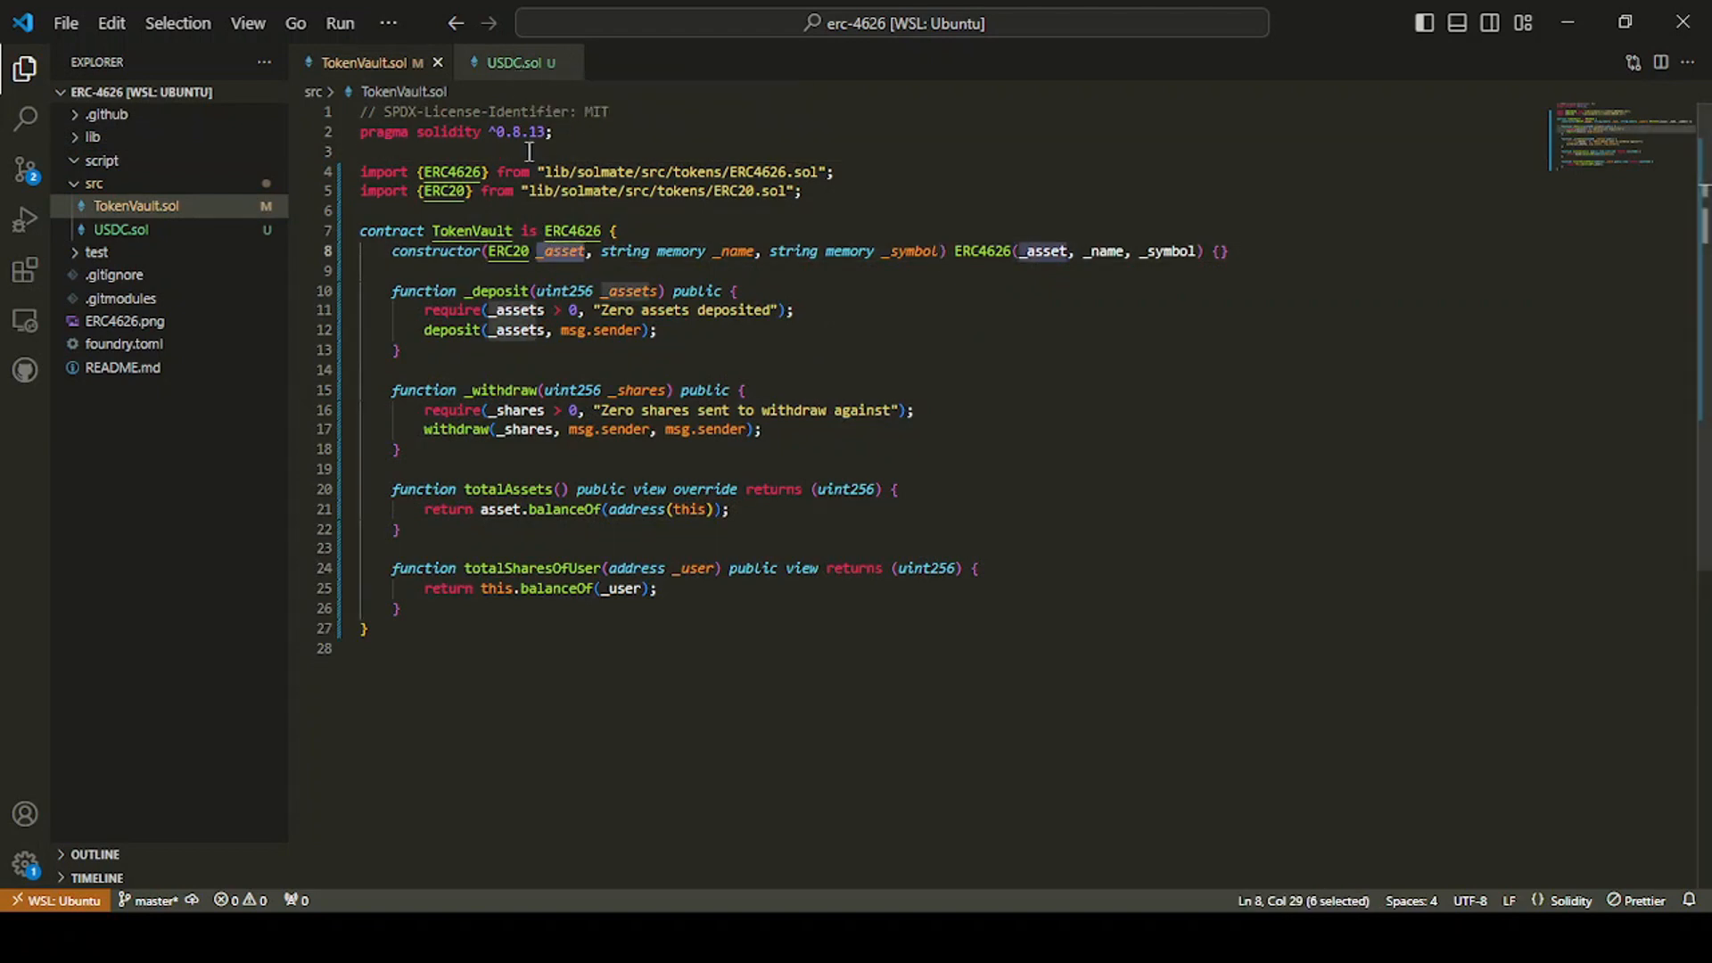
mouse_move(928, 509)
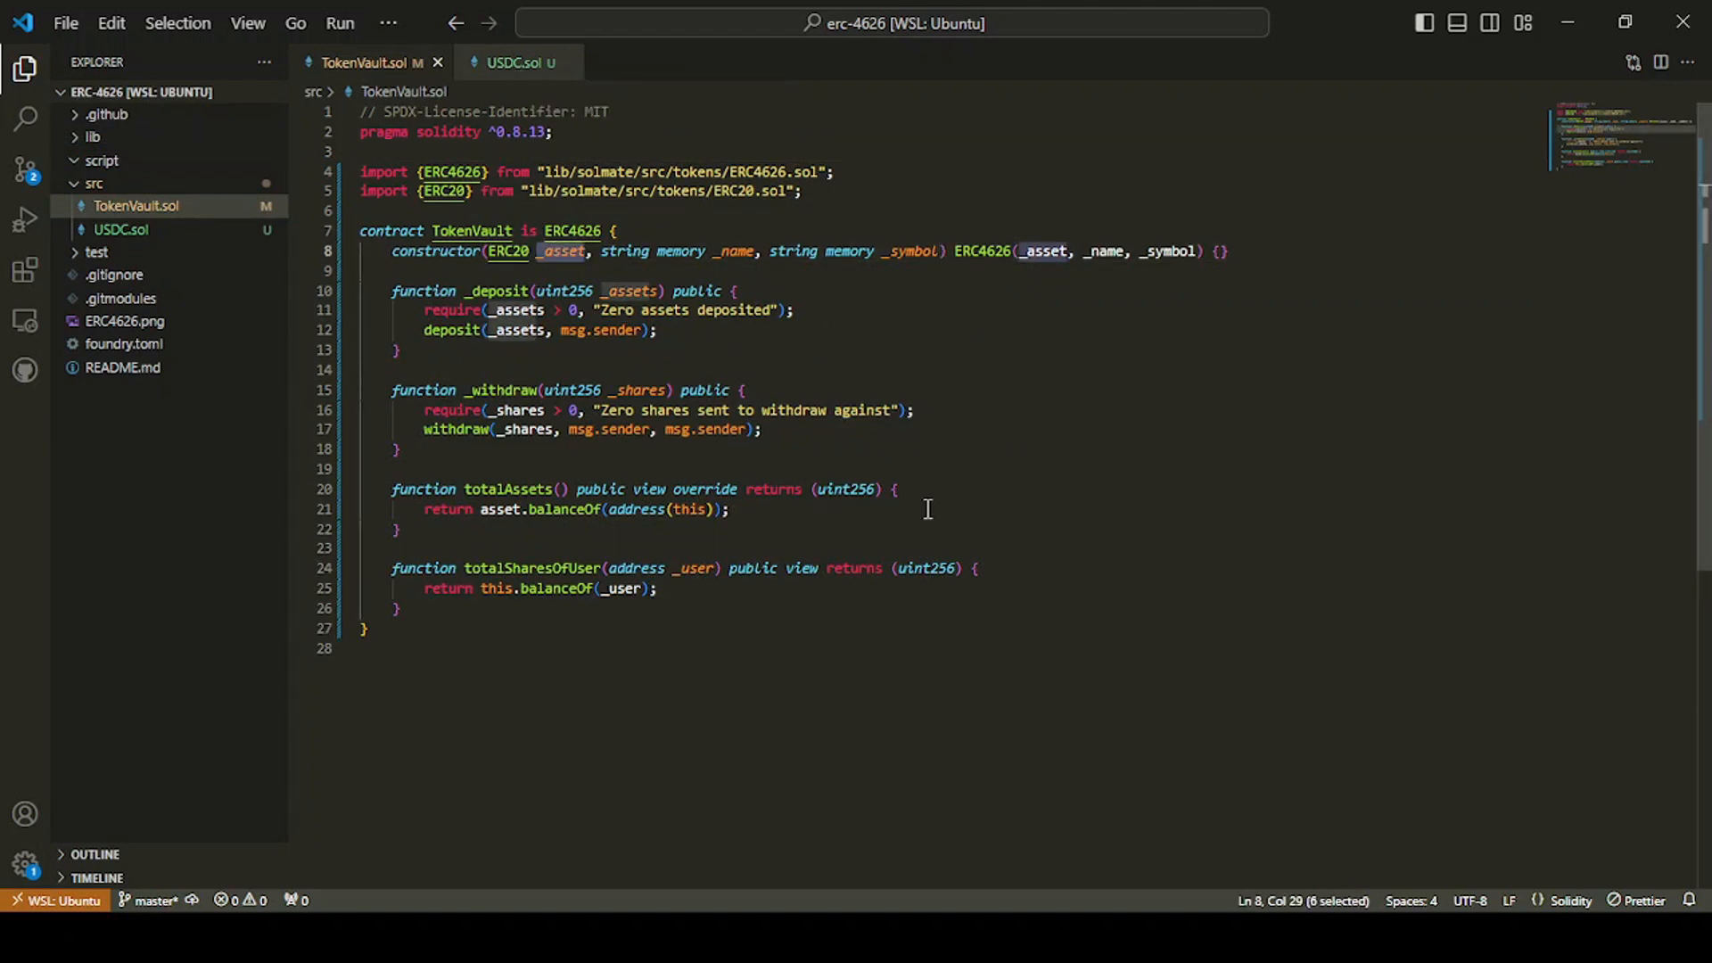
mouse_move(874, 389)
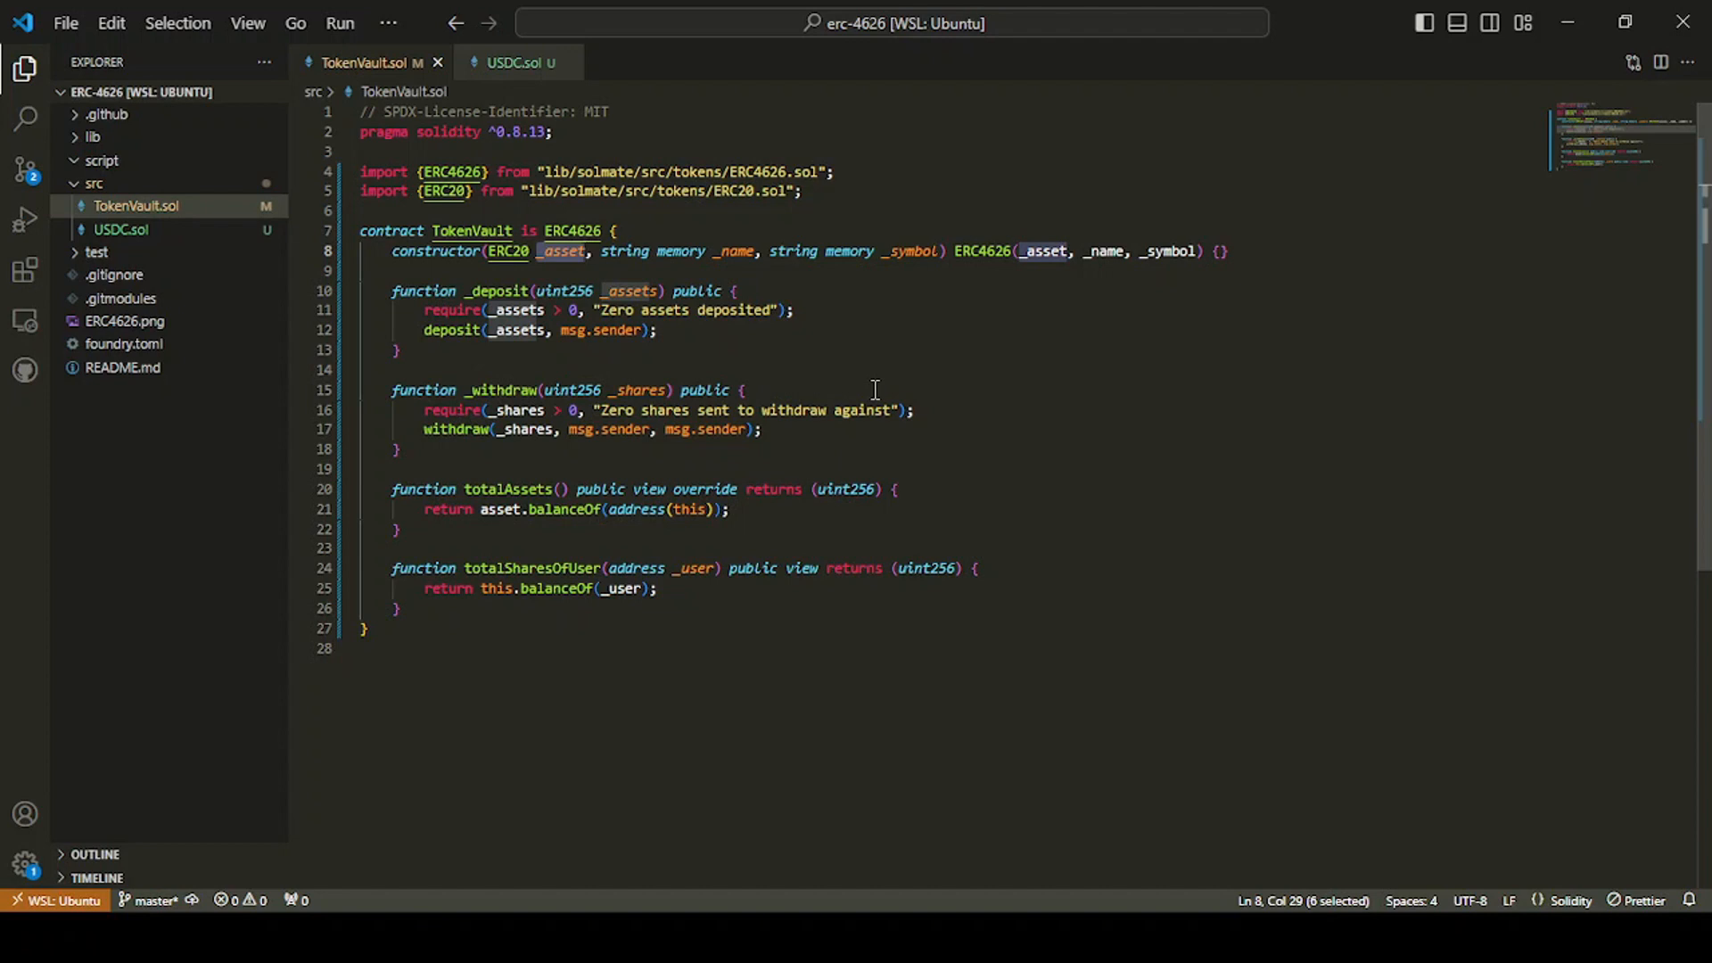